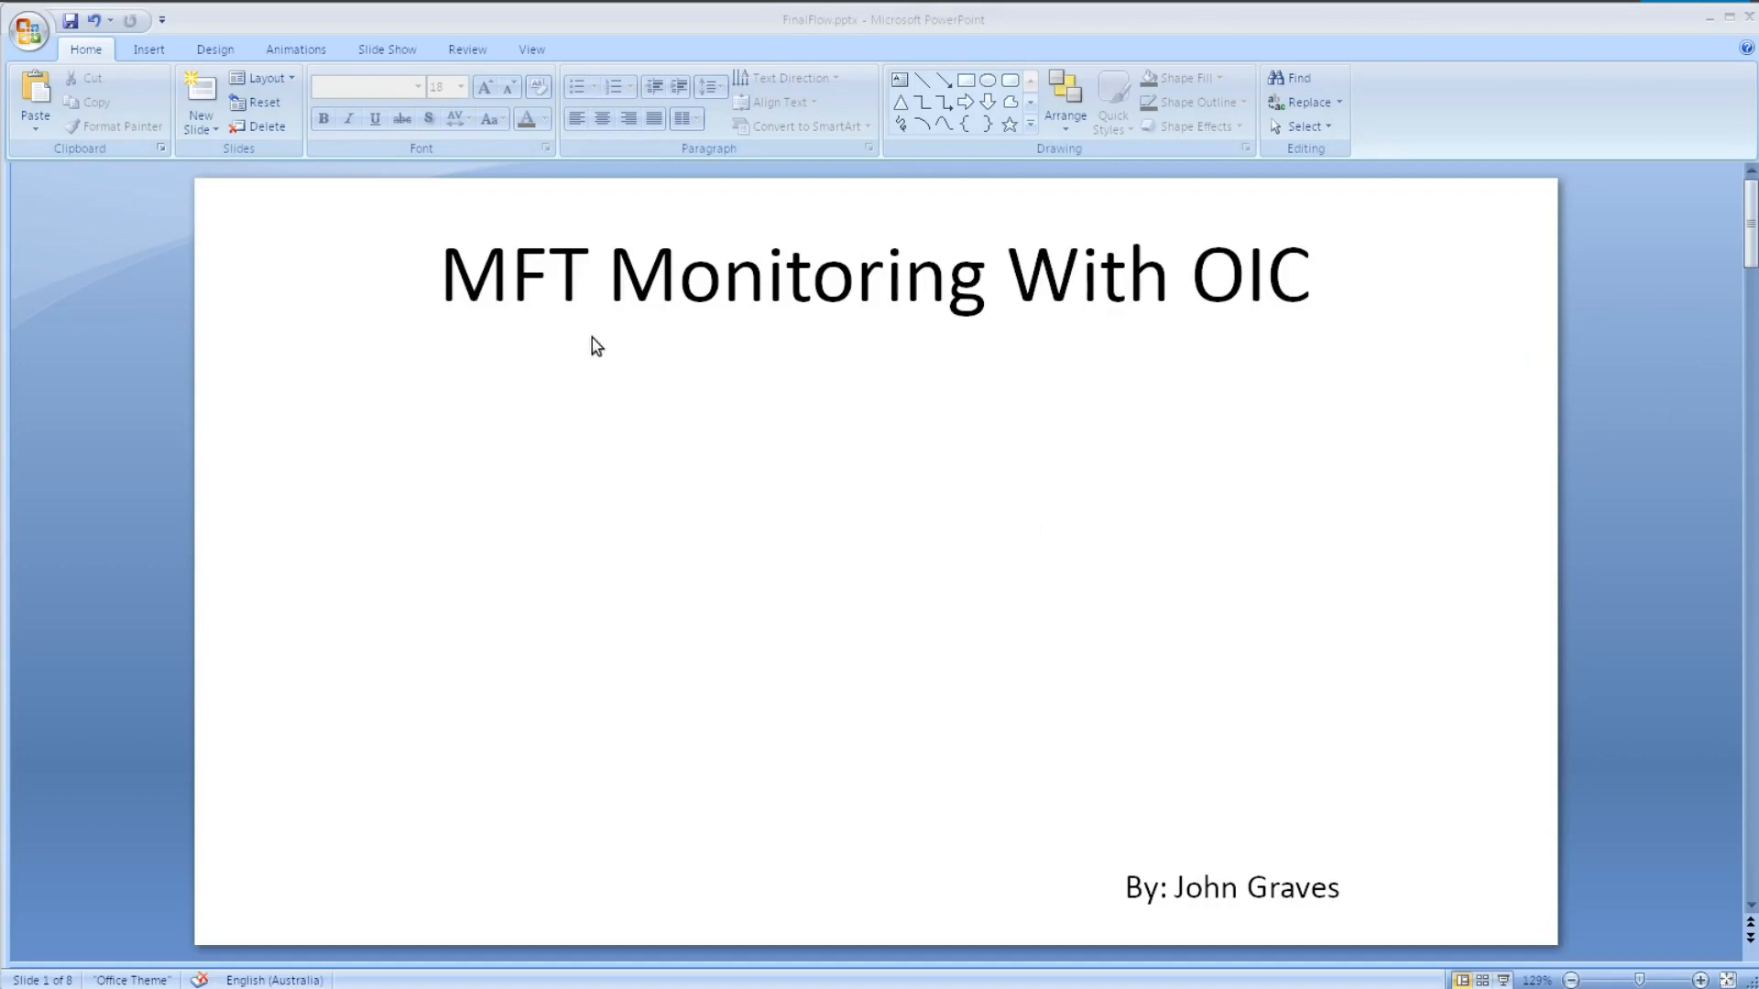
mouse_move(1156, 356)
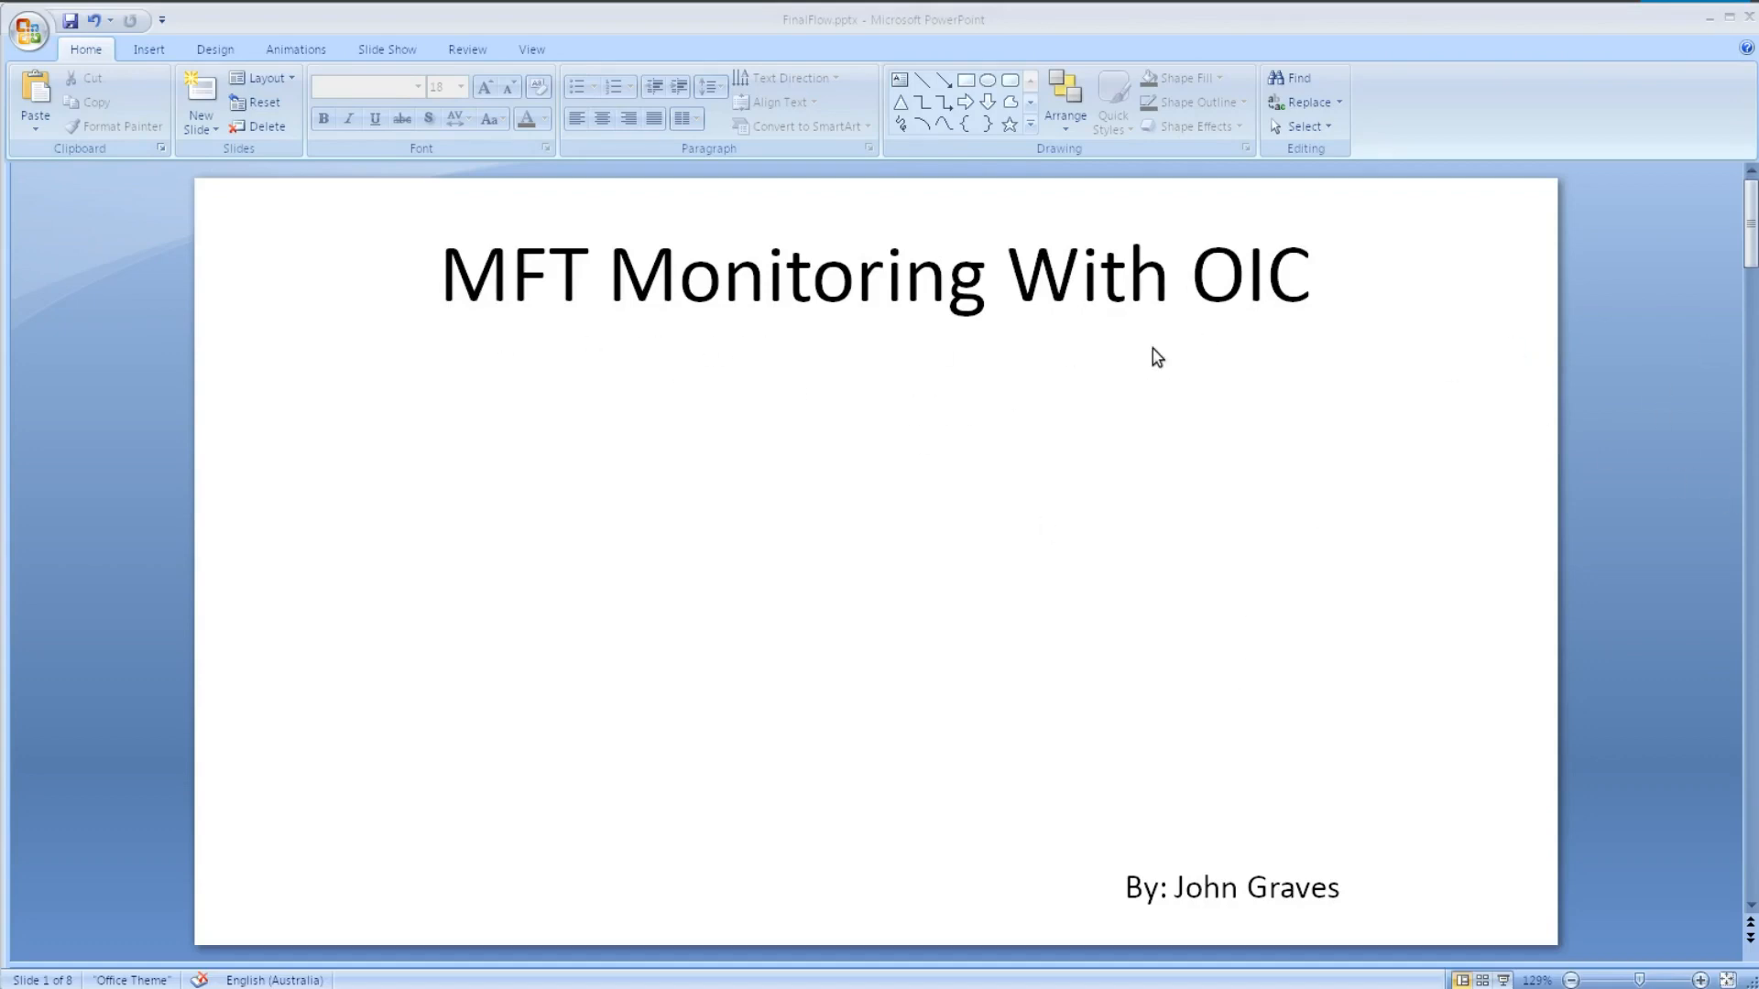
Step: Scroll past the title slide to slide 2, the System-A/System-B MFT transfer diagram
scroll(down, 3)
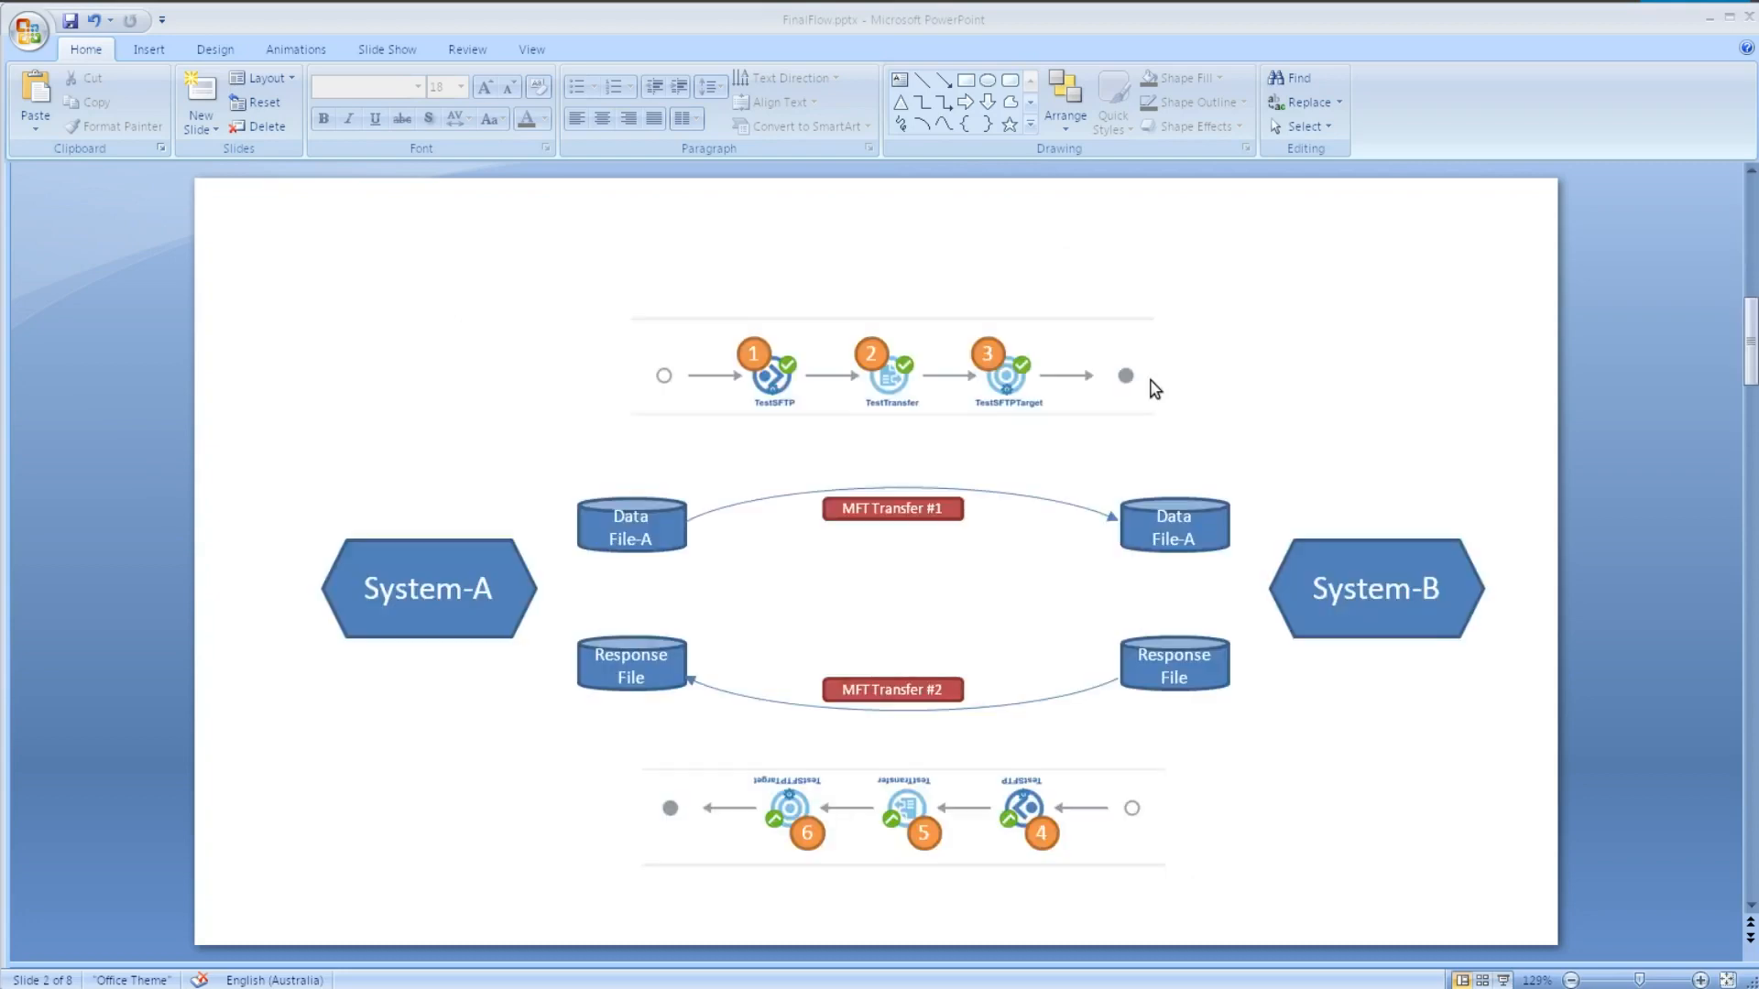
mouse_move(1074, 511)
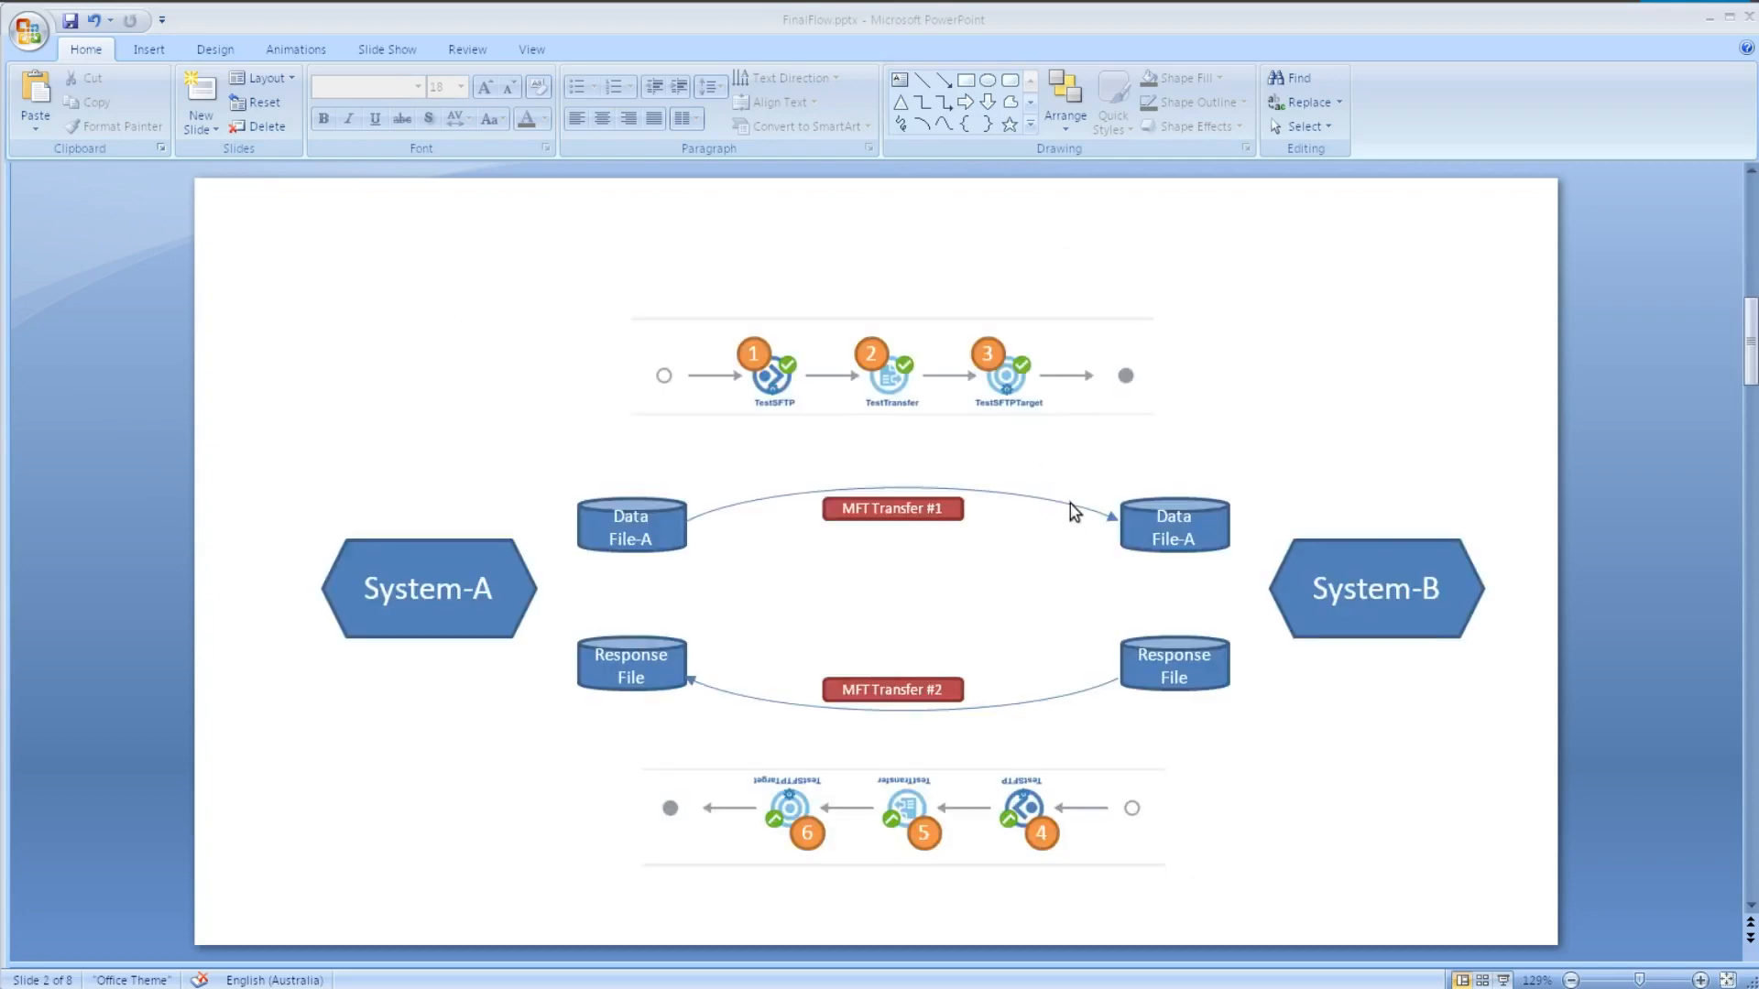
mouse_move(738, 508)
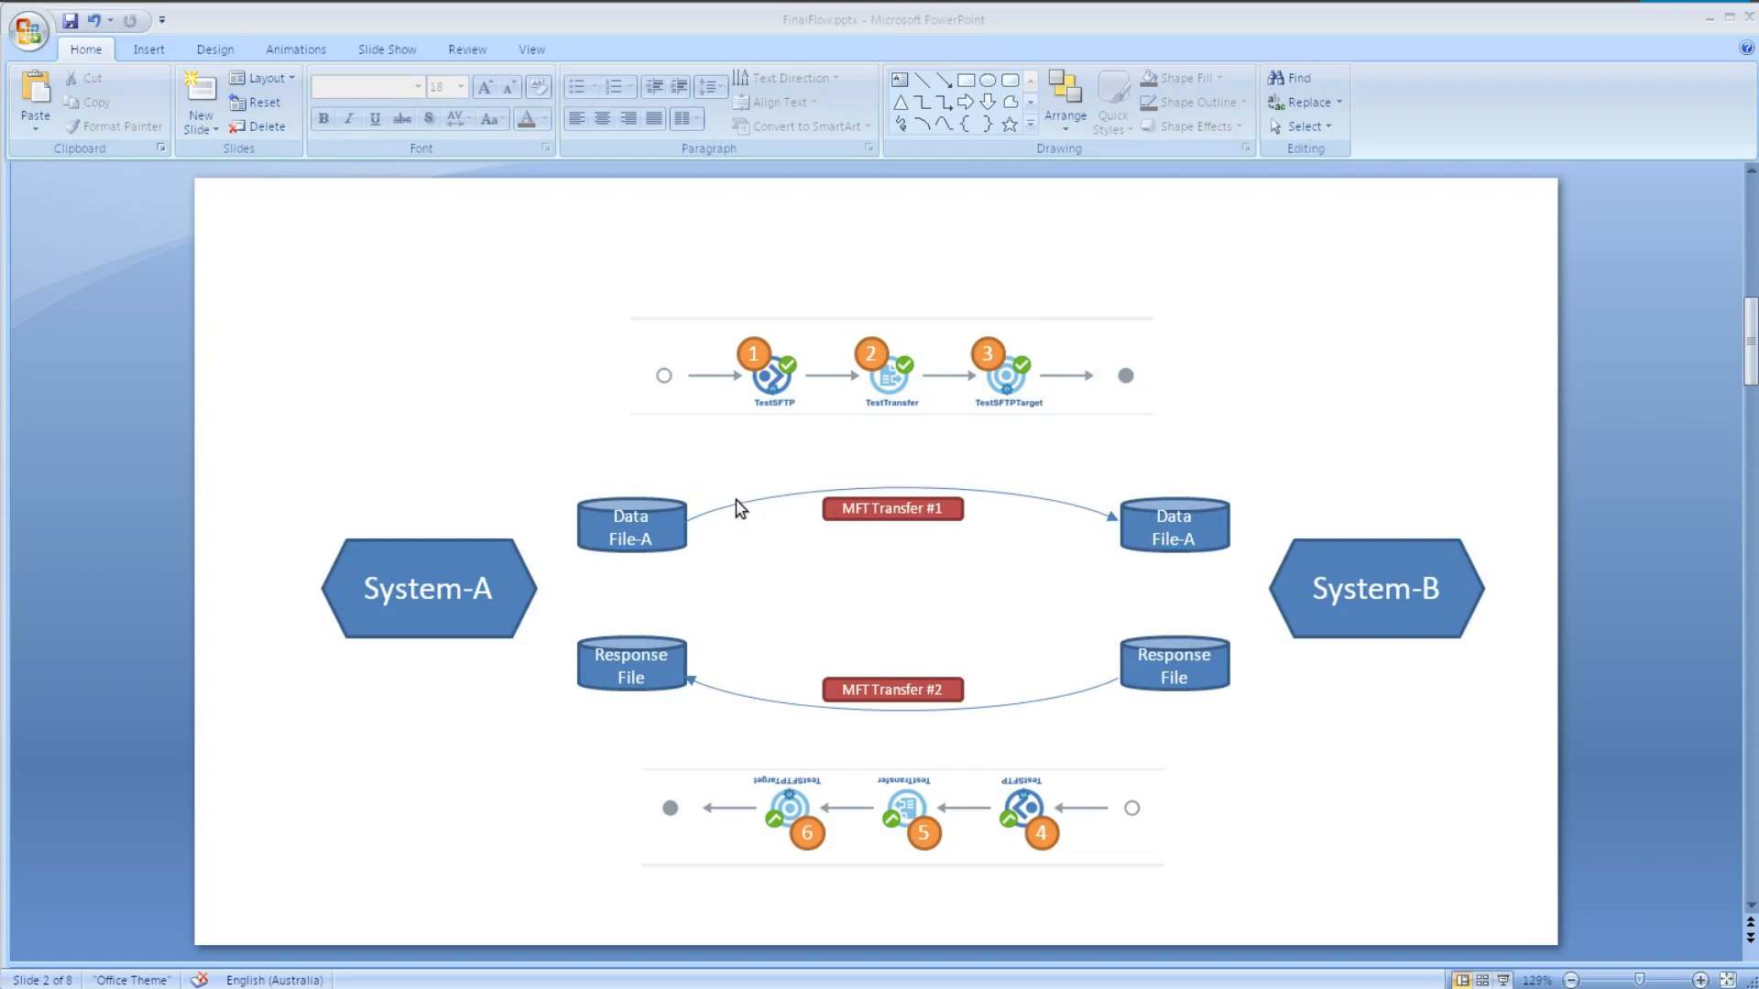
mouse_move(841, 406)
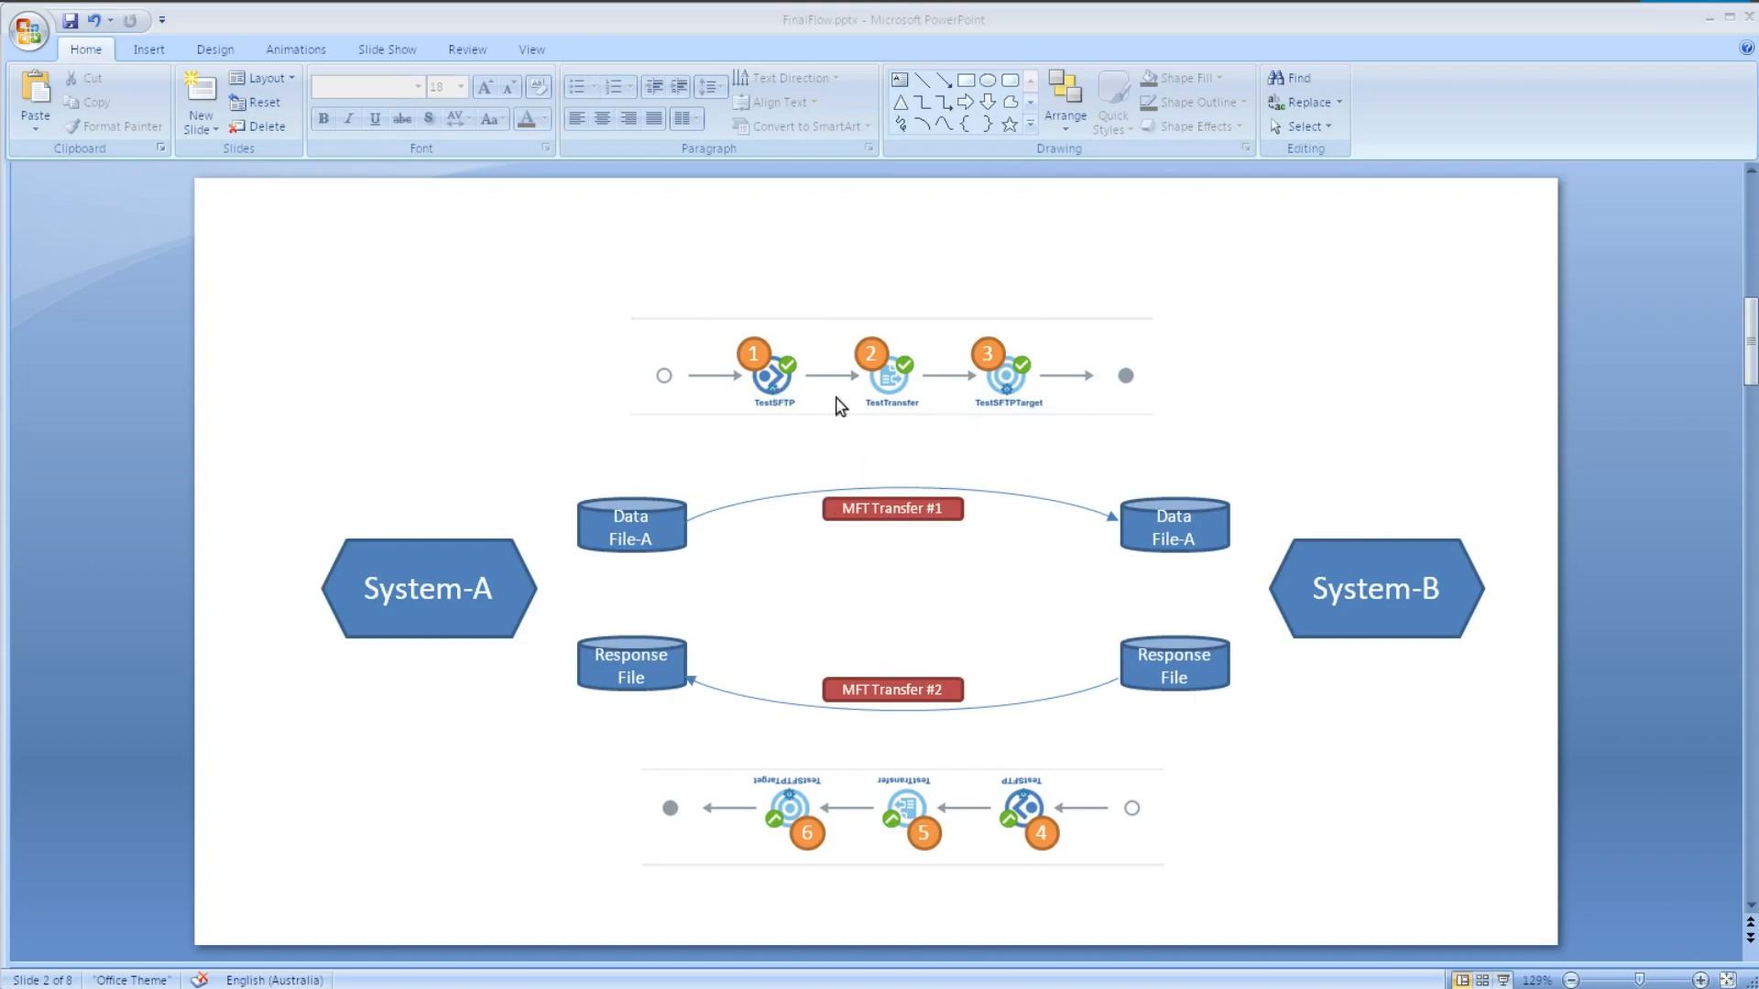
mouse_move(975, 381)
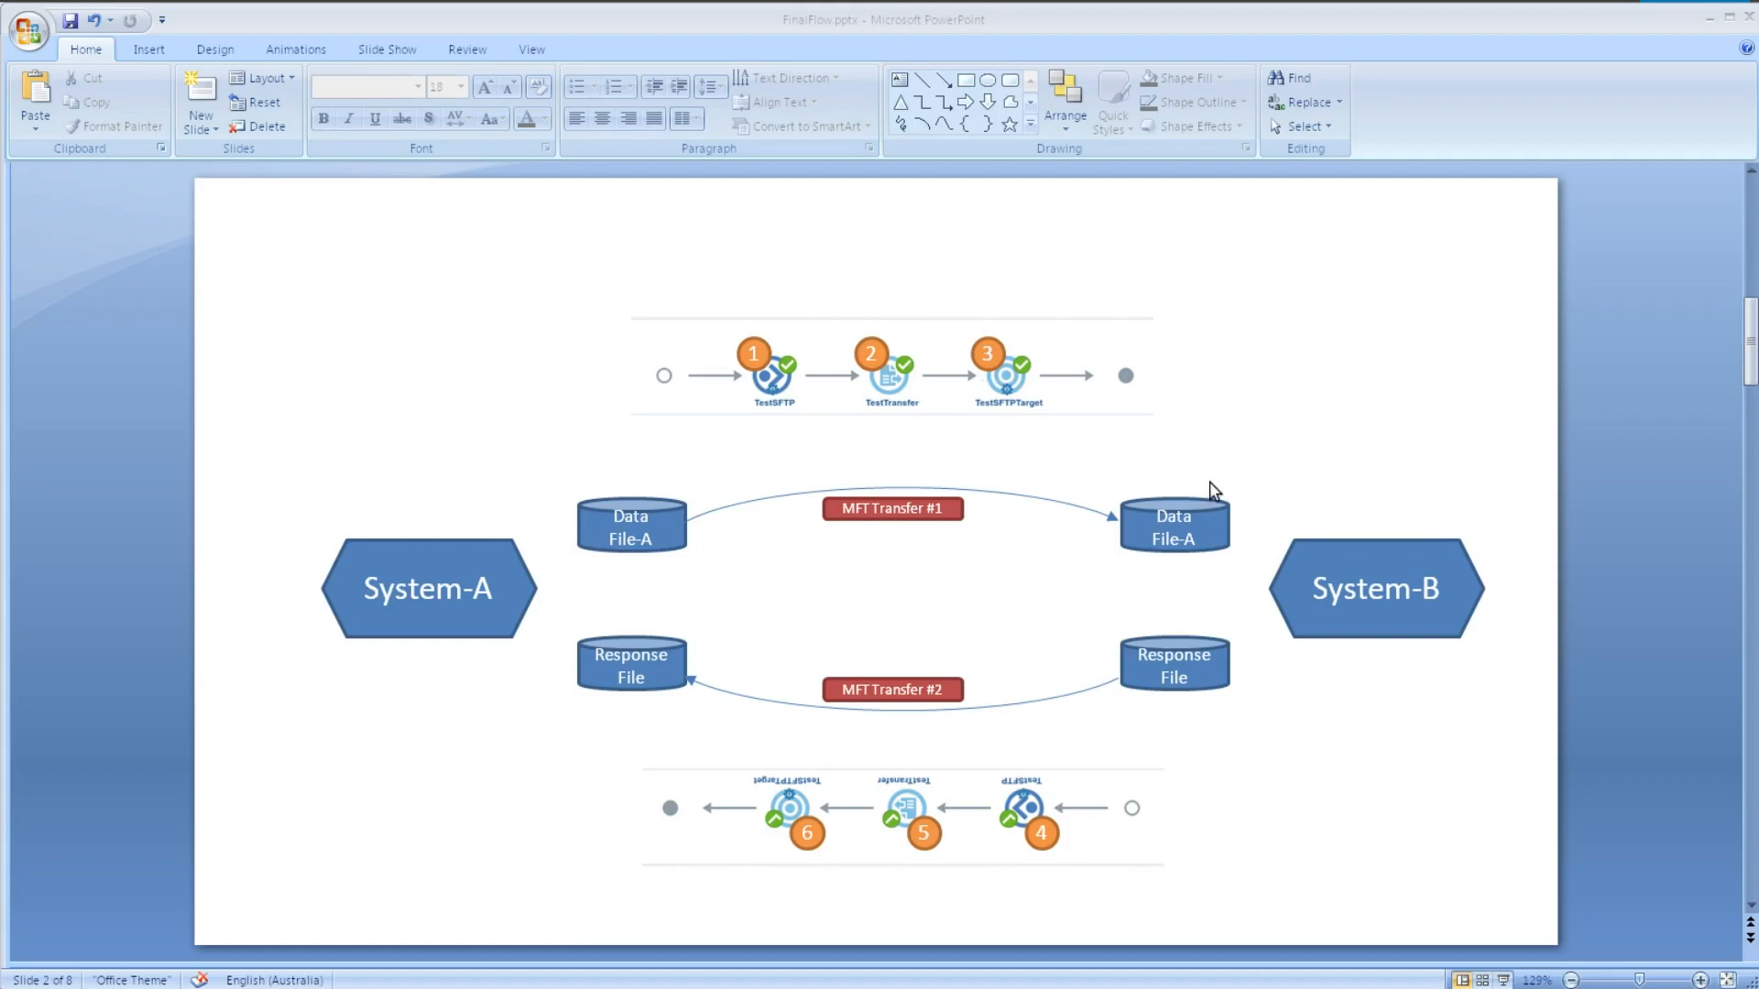
mouse_move(1275, 664)
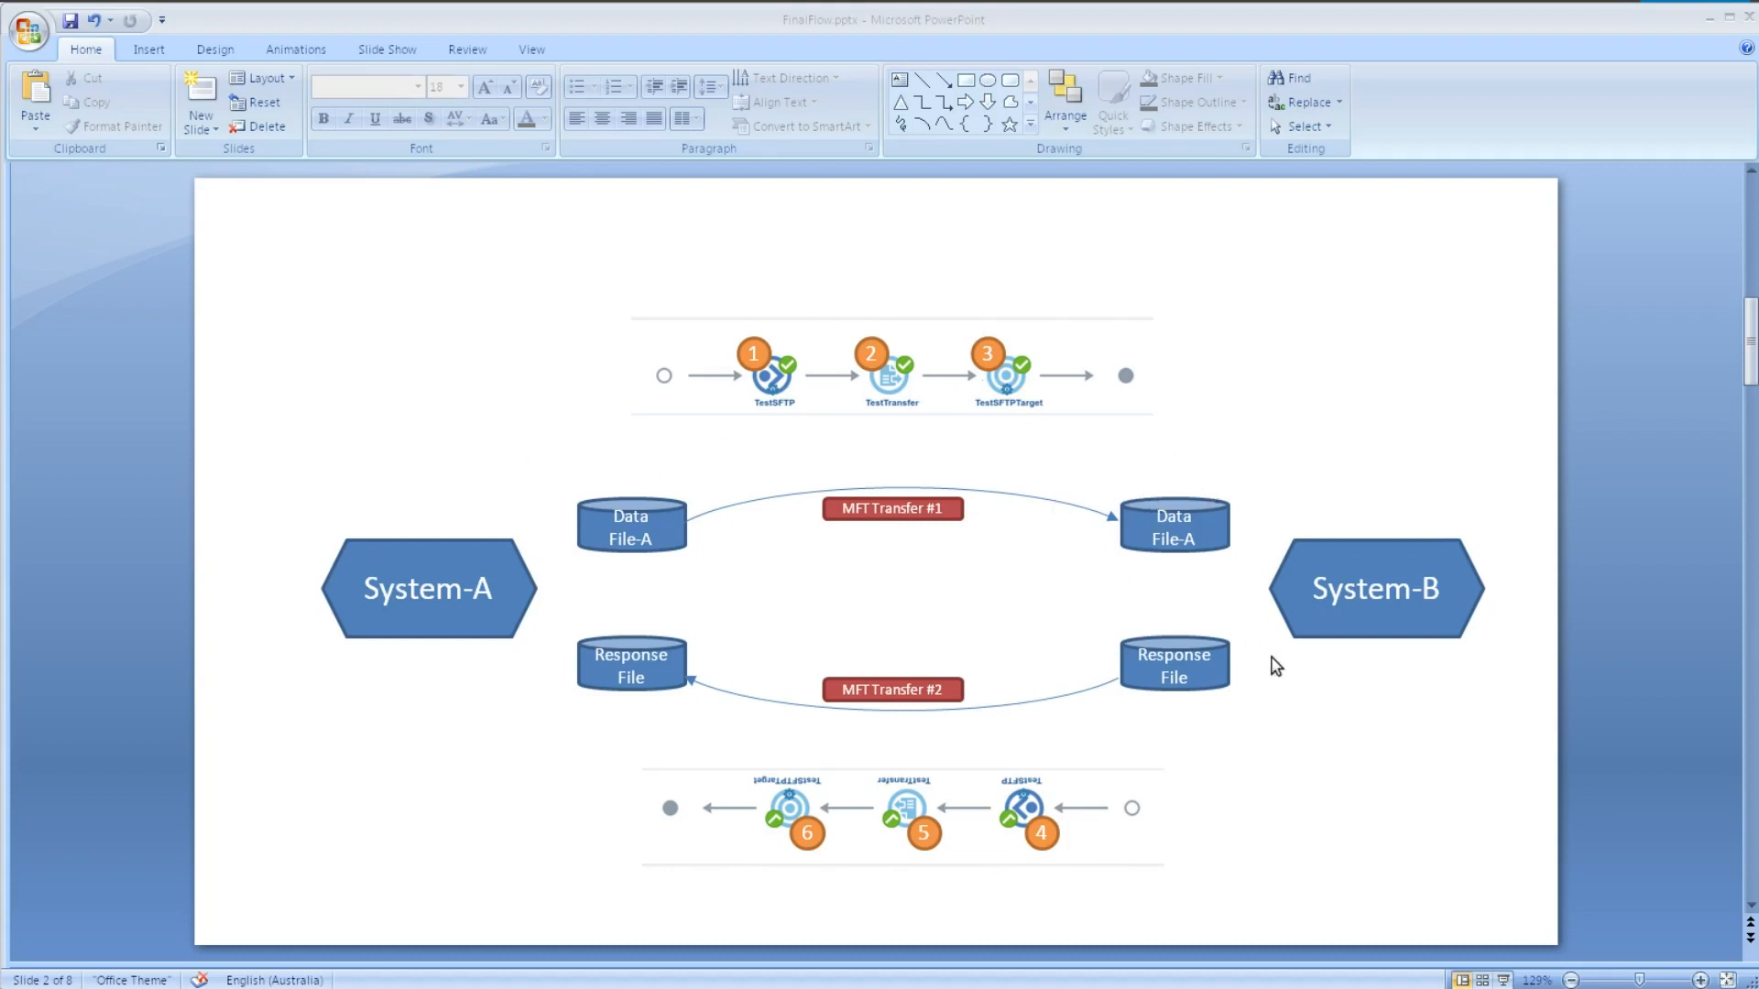
mouse_move(1063, 598)
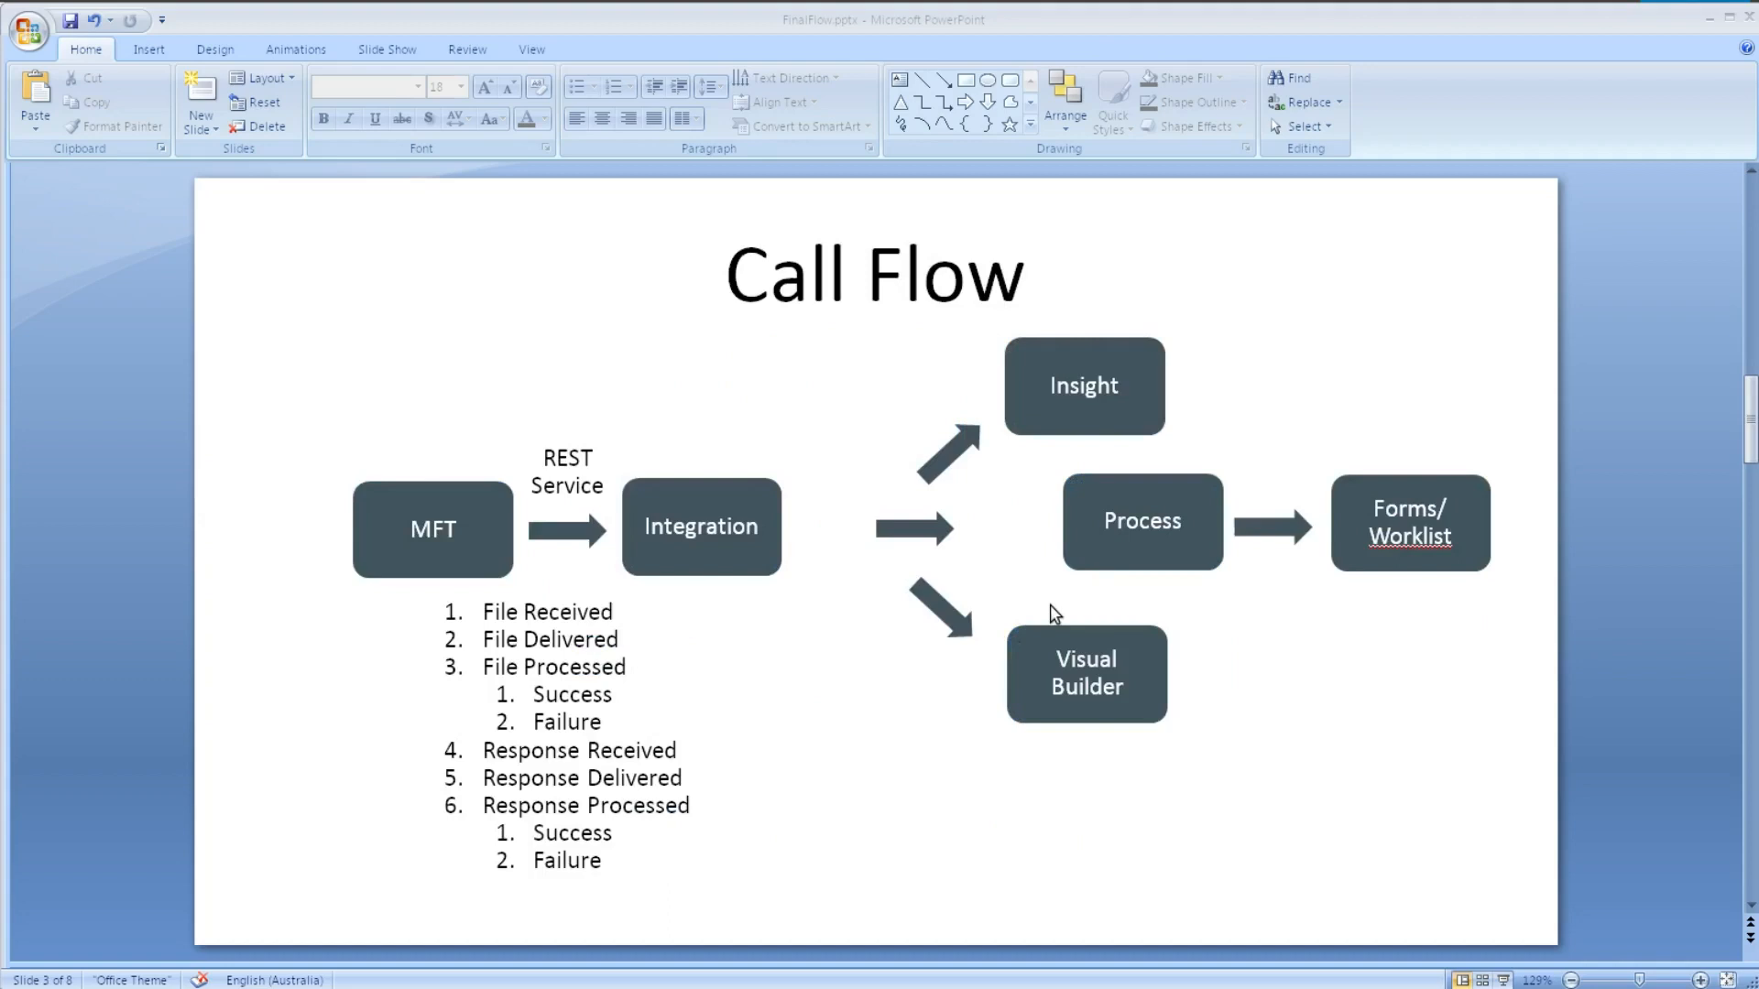
mouse_move(791, 583)
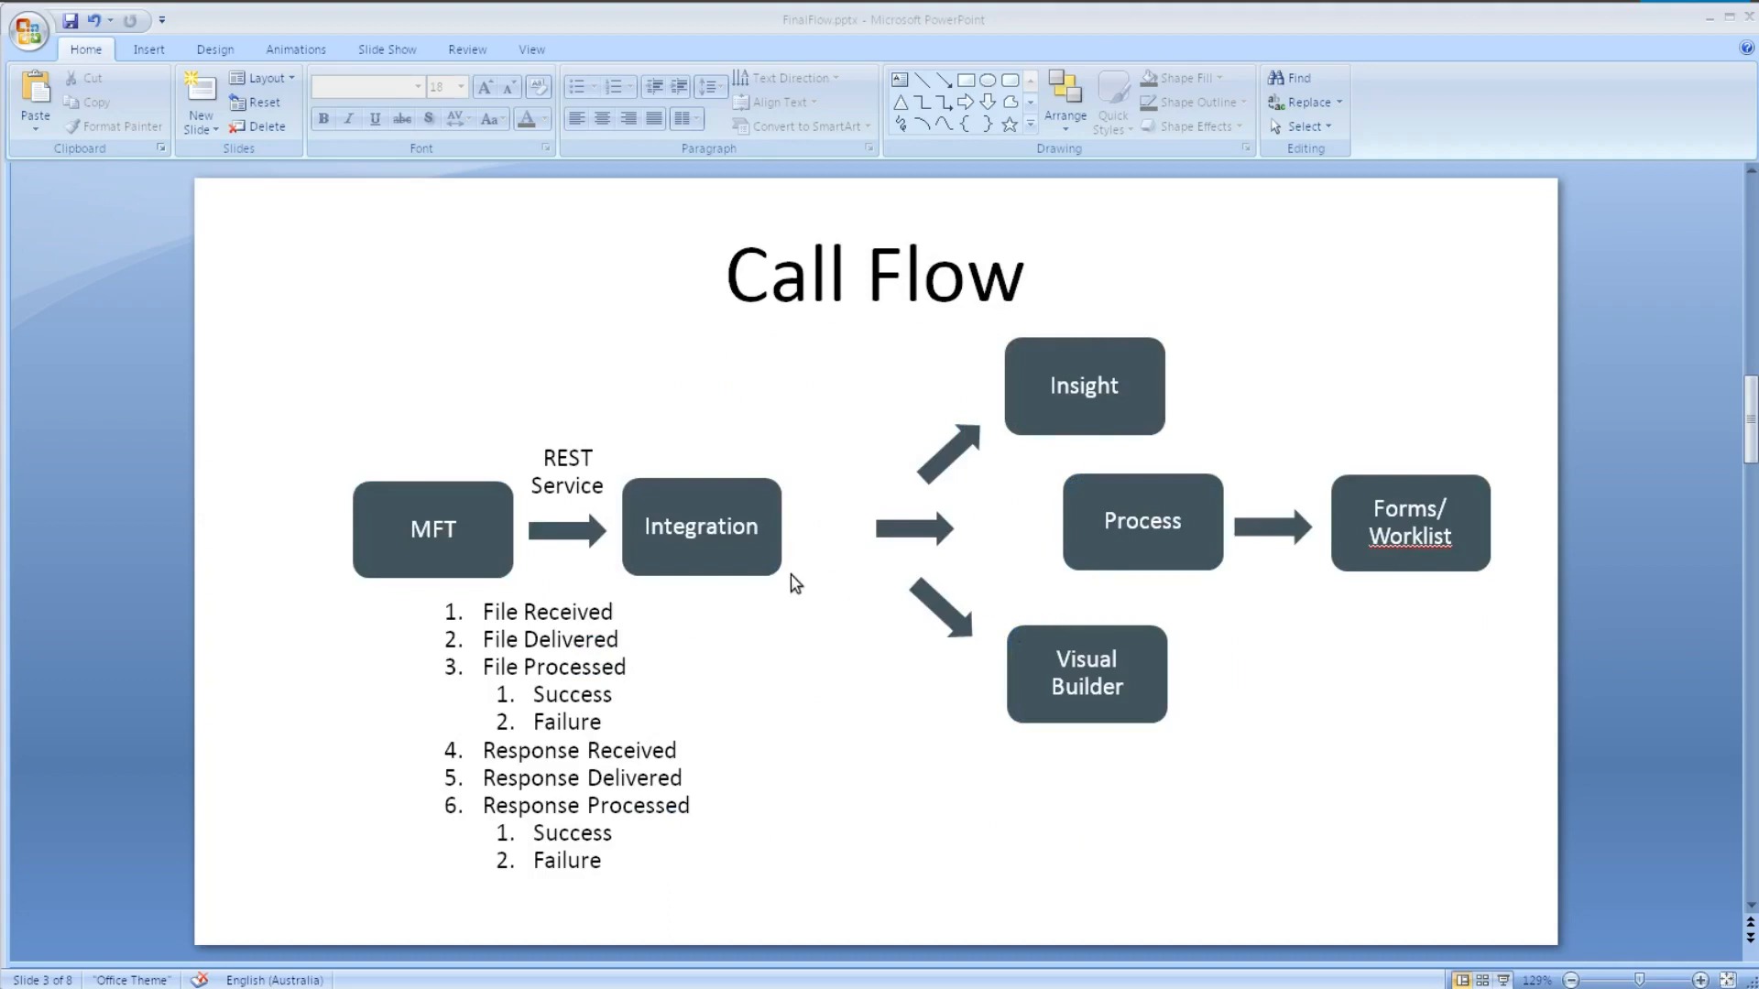
mouse_move(566, 599)
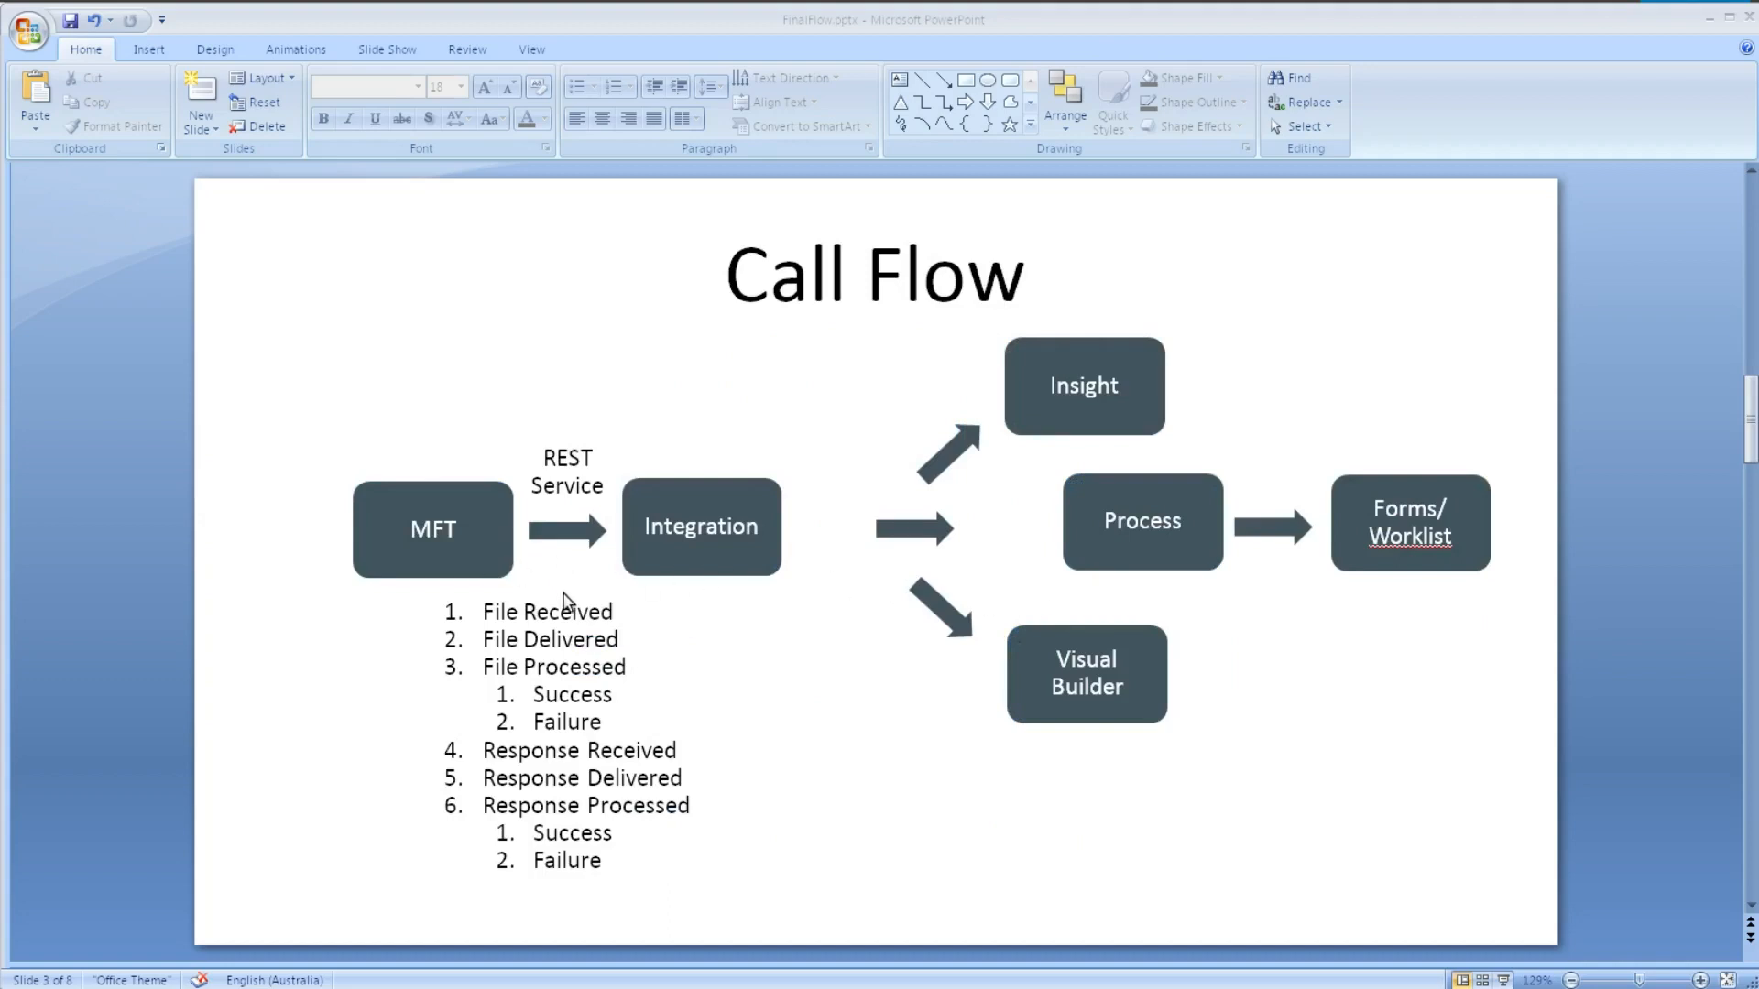
mouse_move(615, 641)
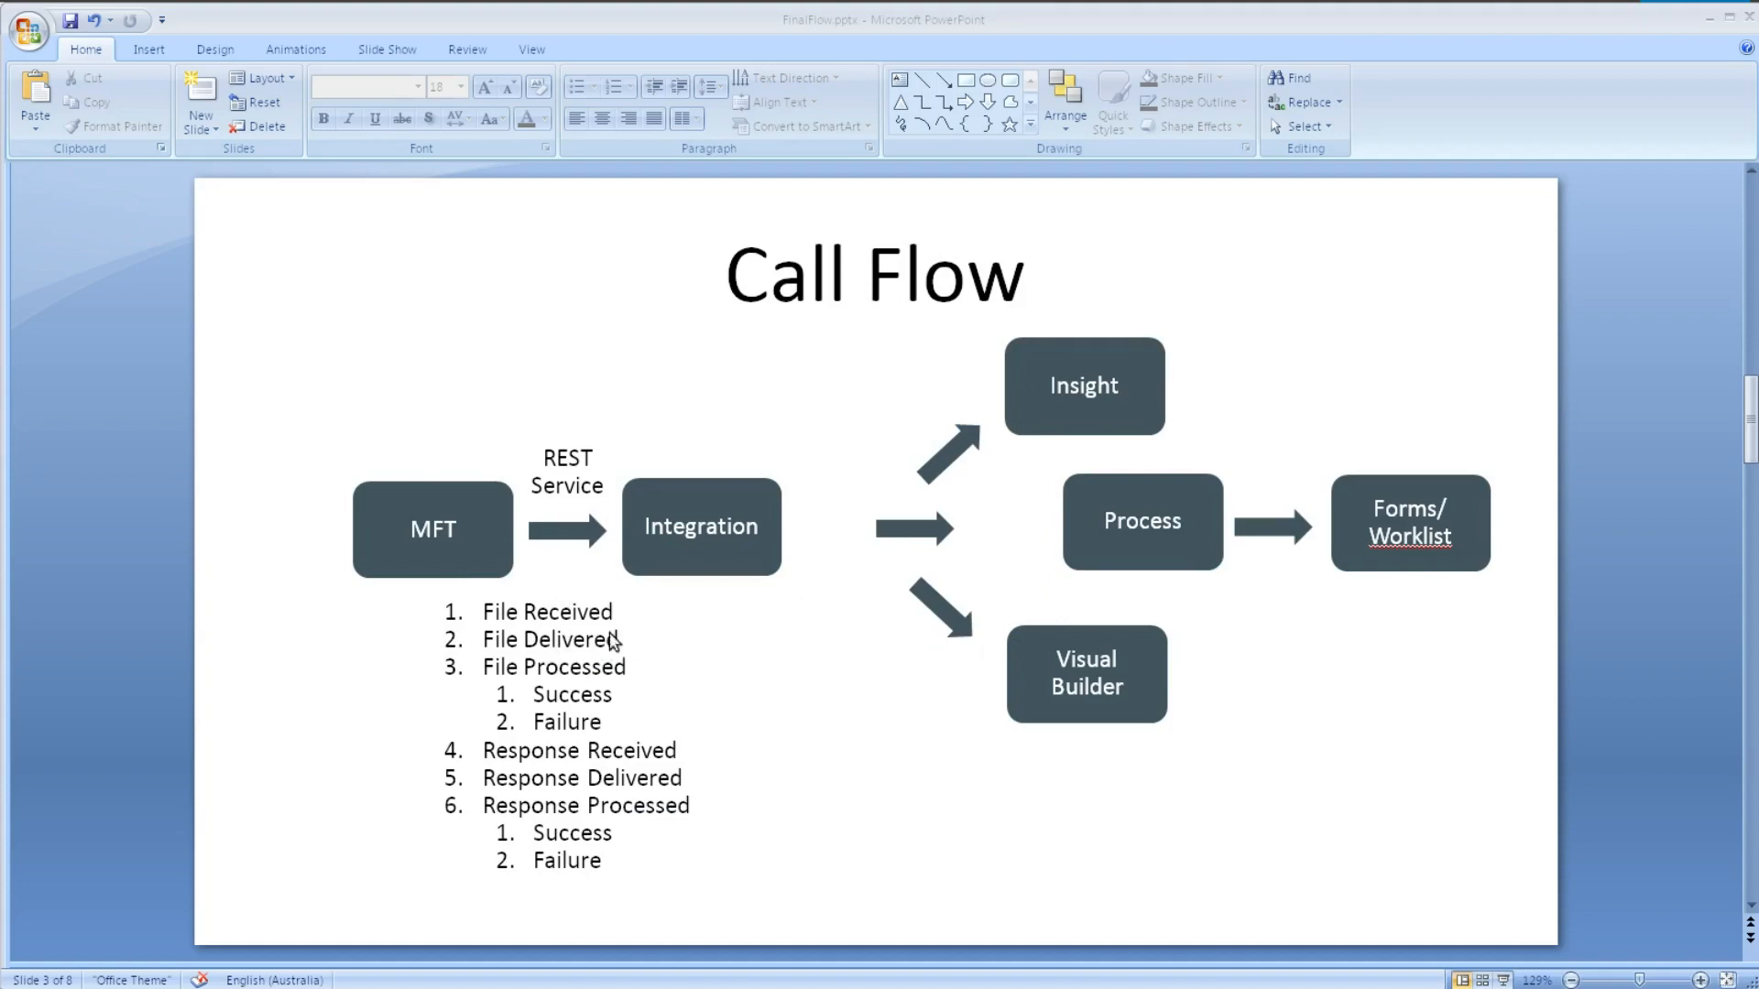
mouse_move(549, 694)
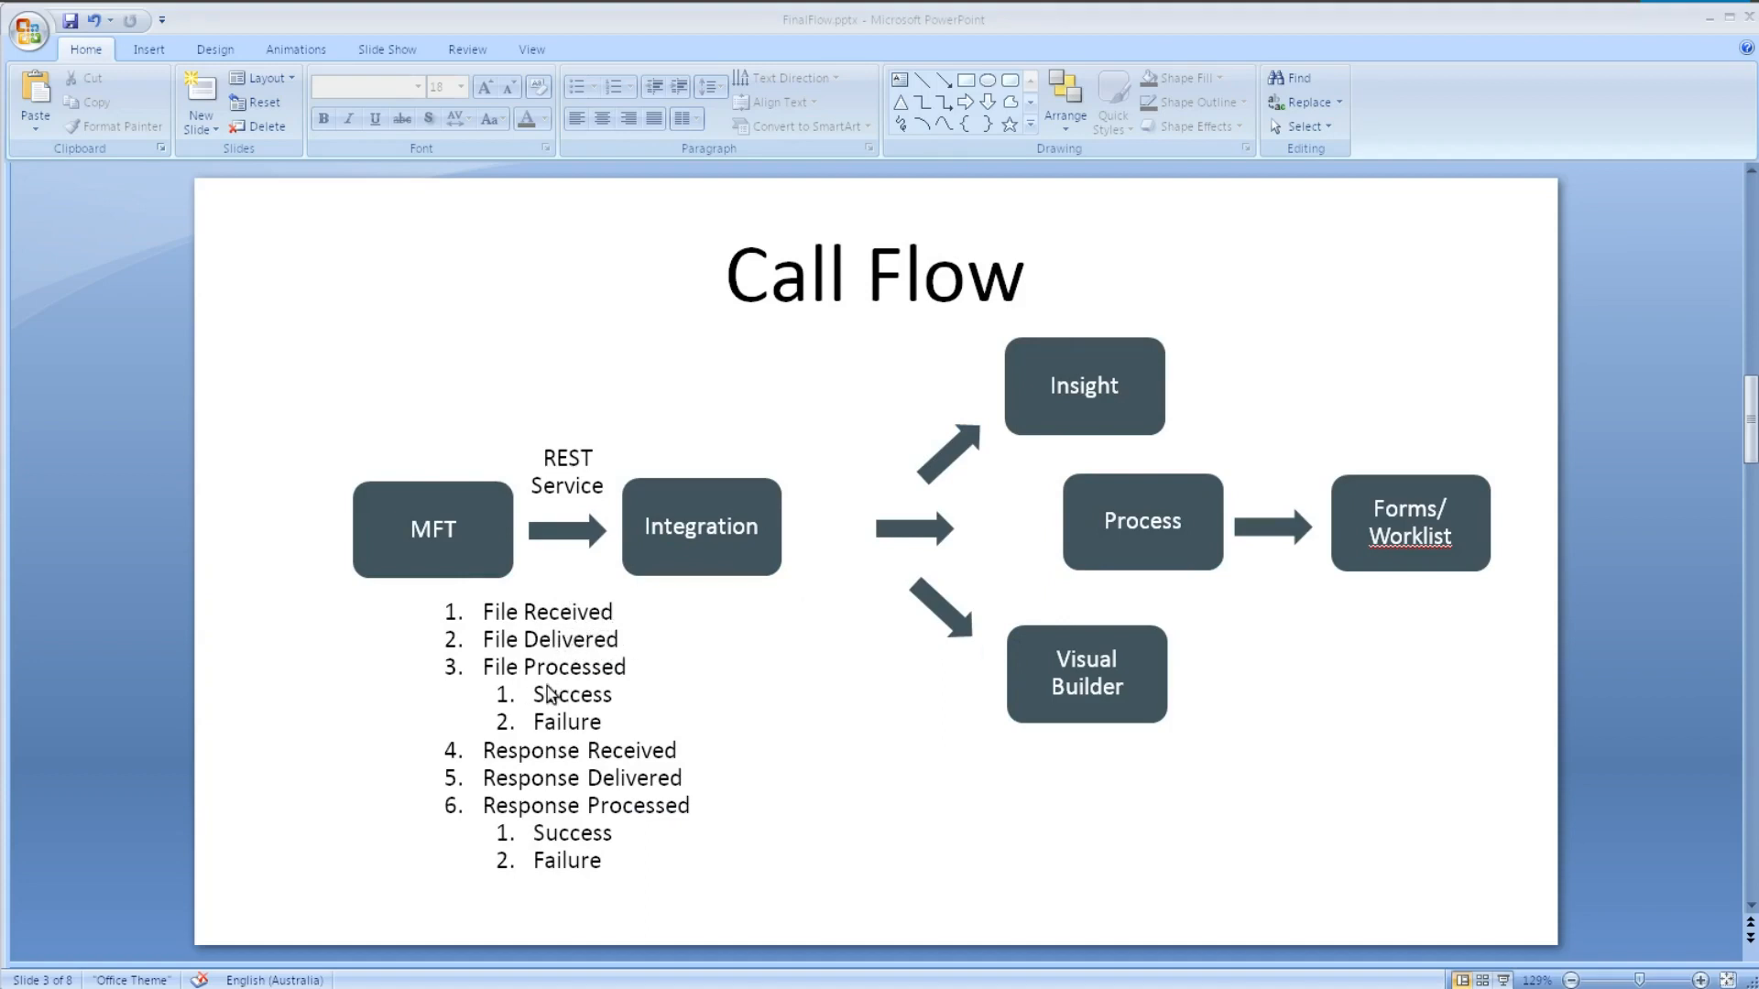
mouse_move(569, 674)
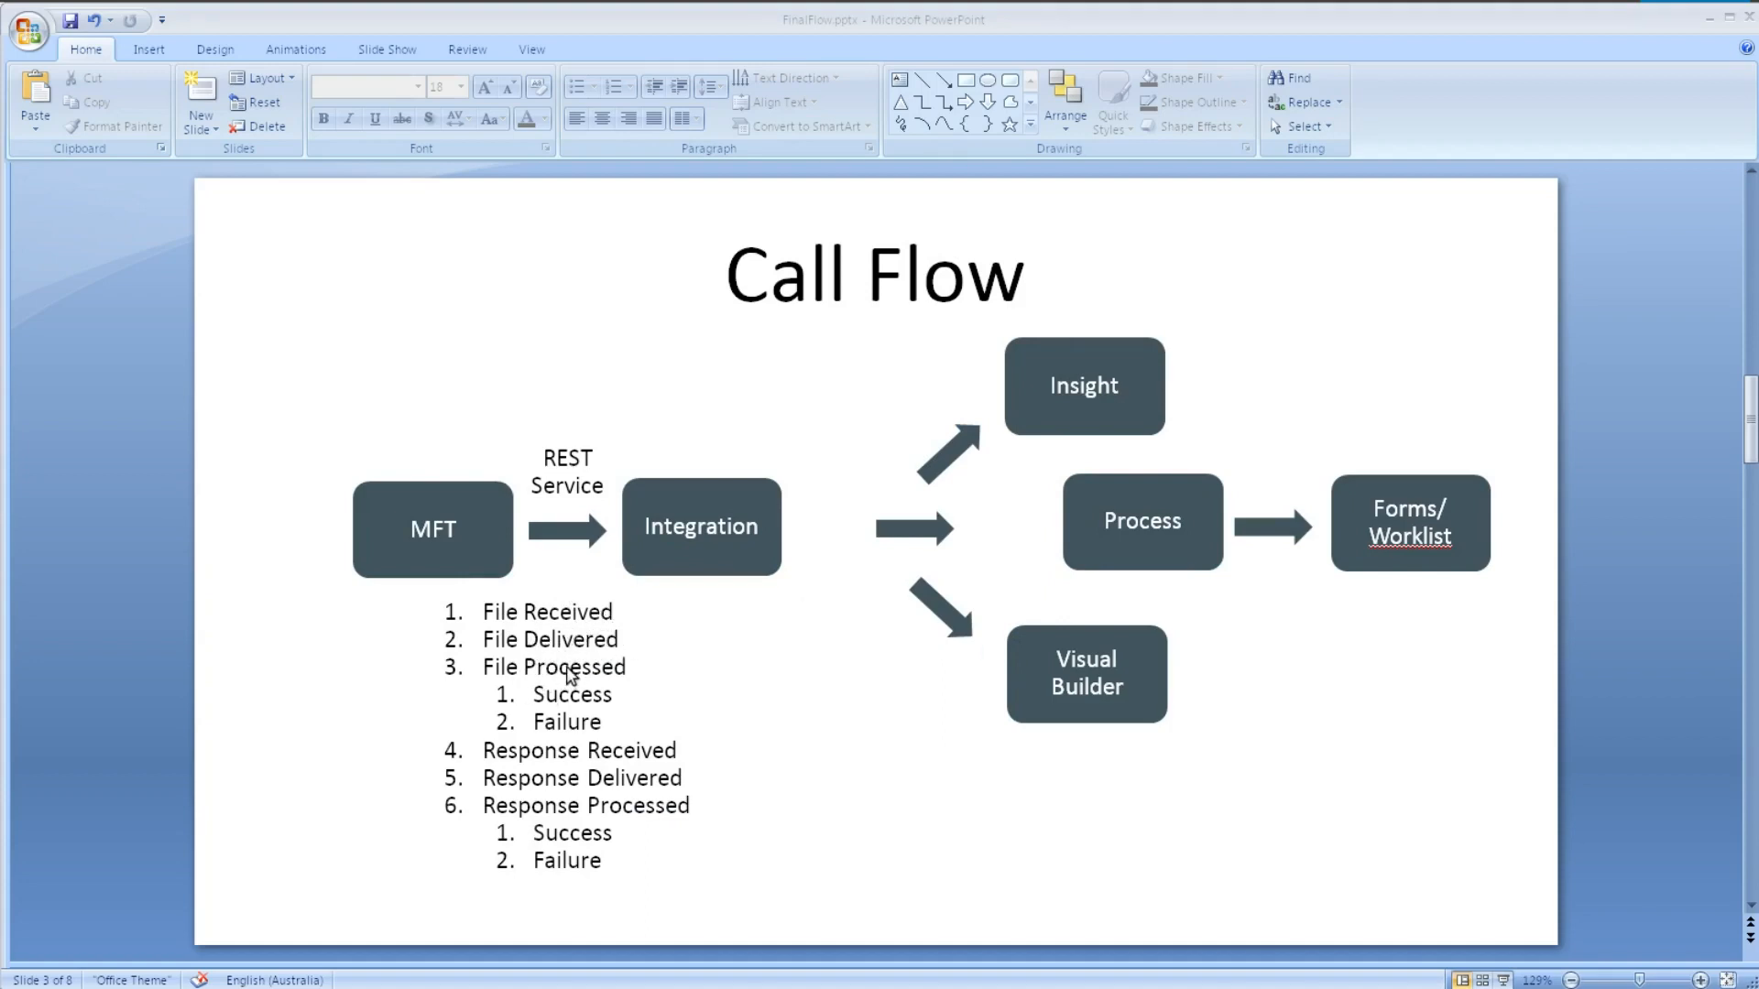
mouse_move(578, 718)
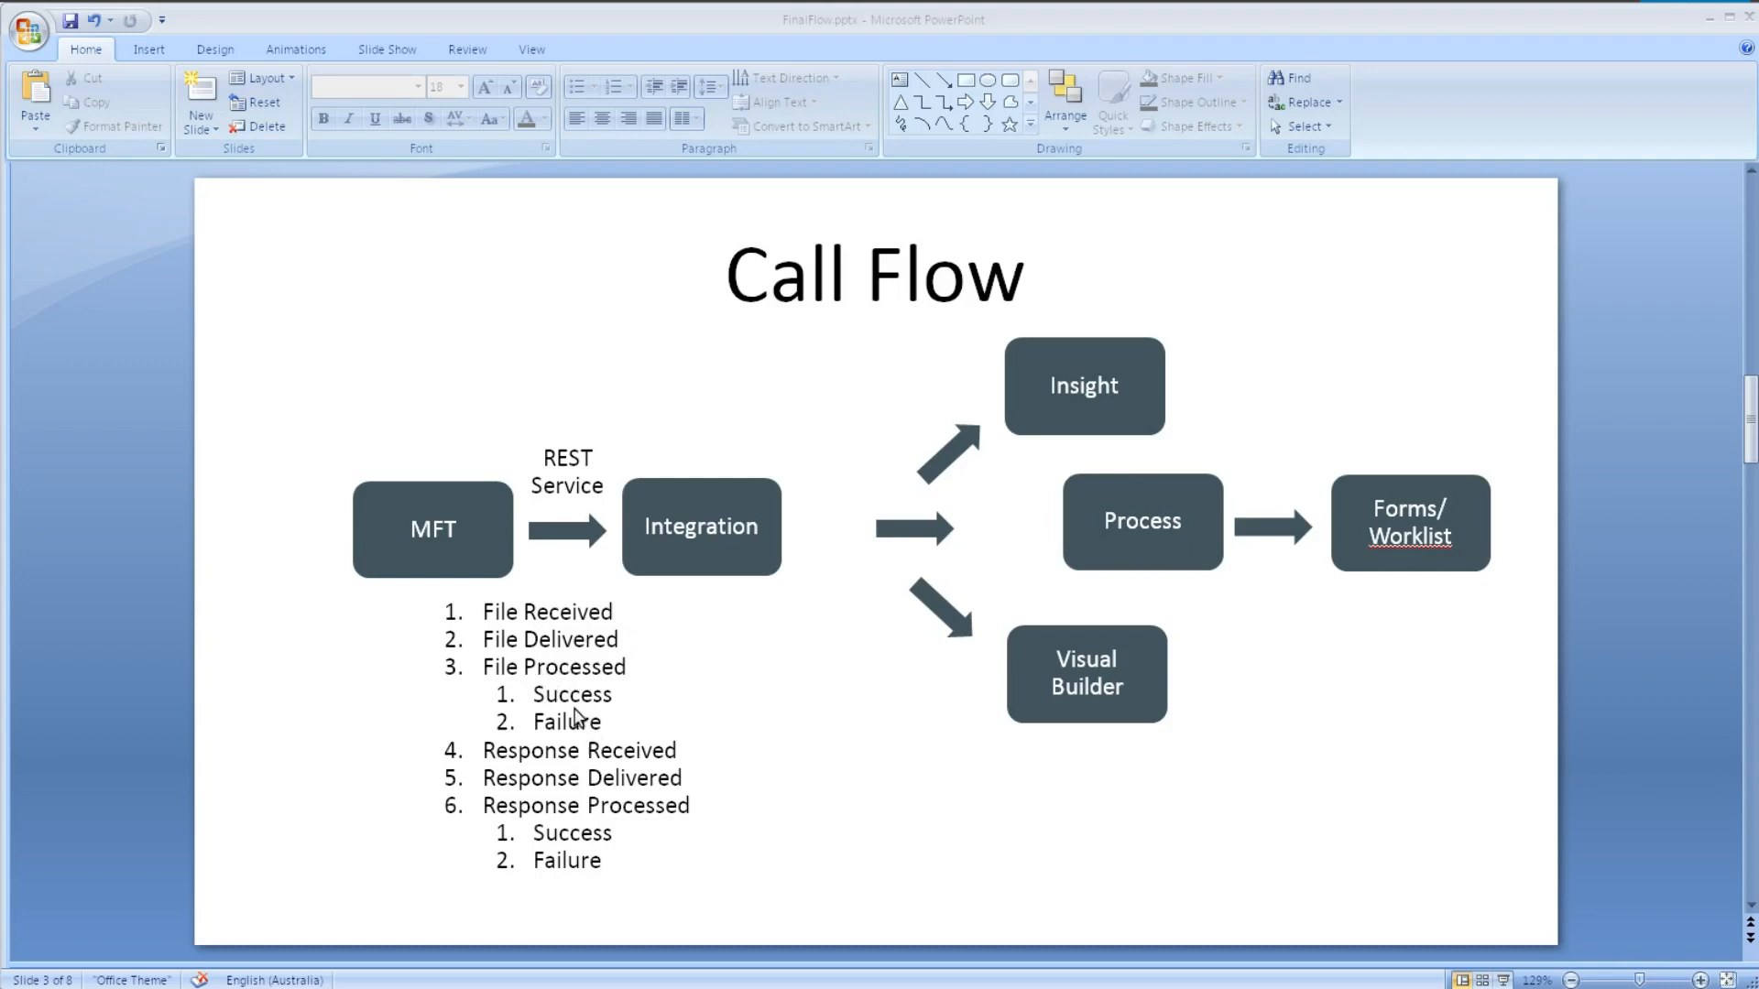
mouse_move(579, 770)
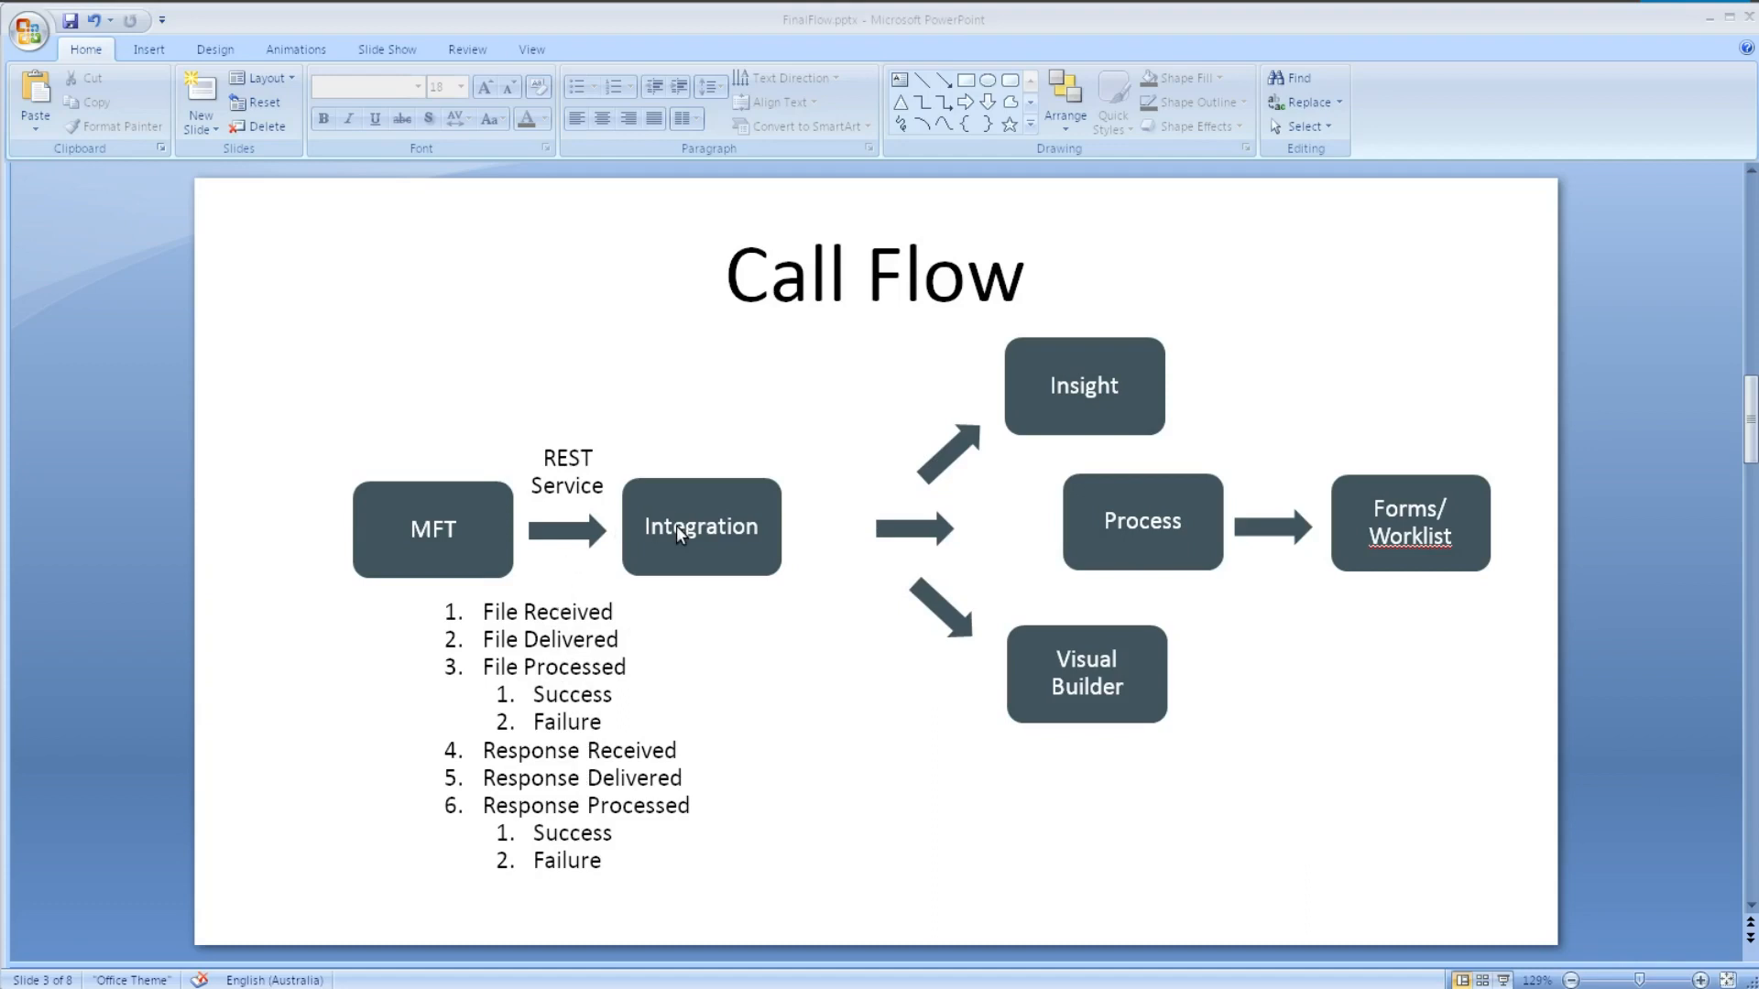
mouse_move(746, 524)
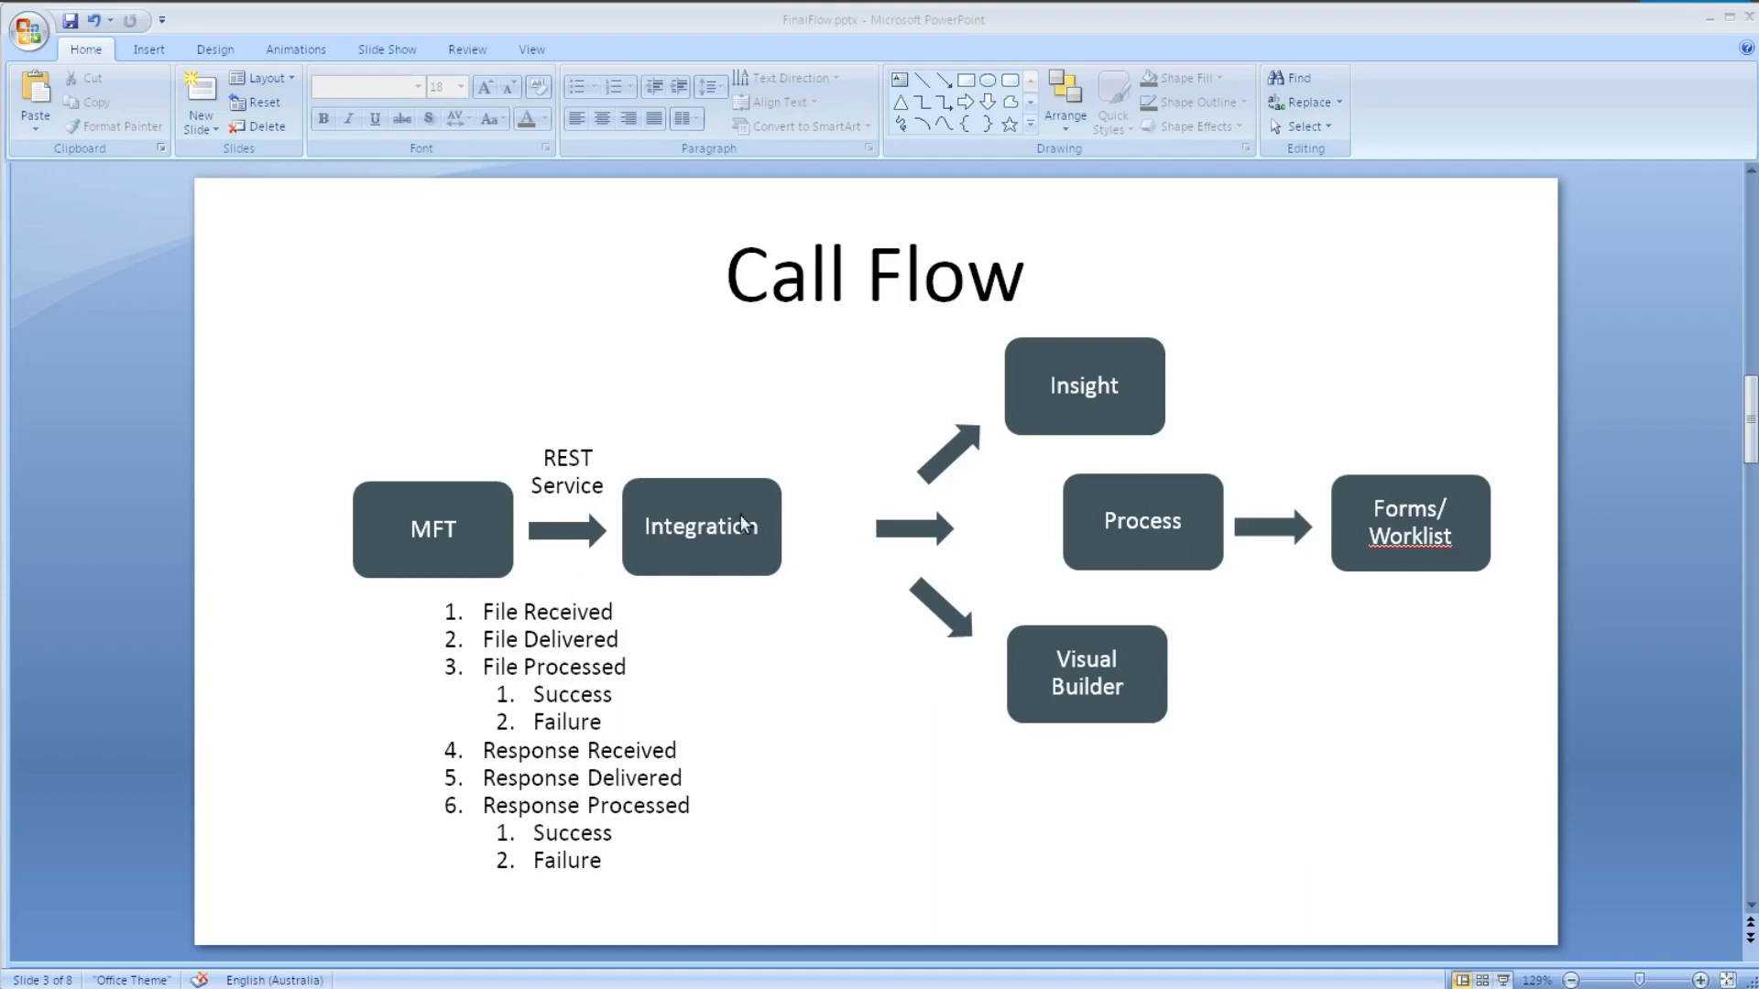
mouse_move(748, 535)
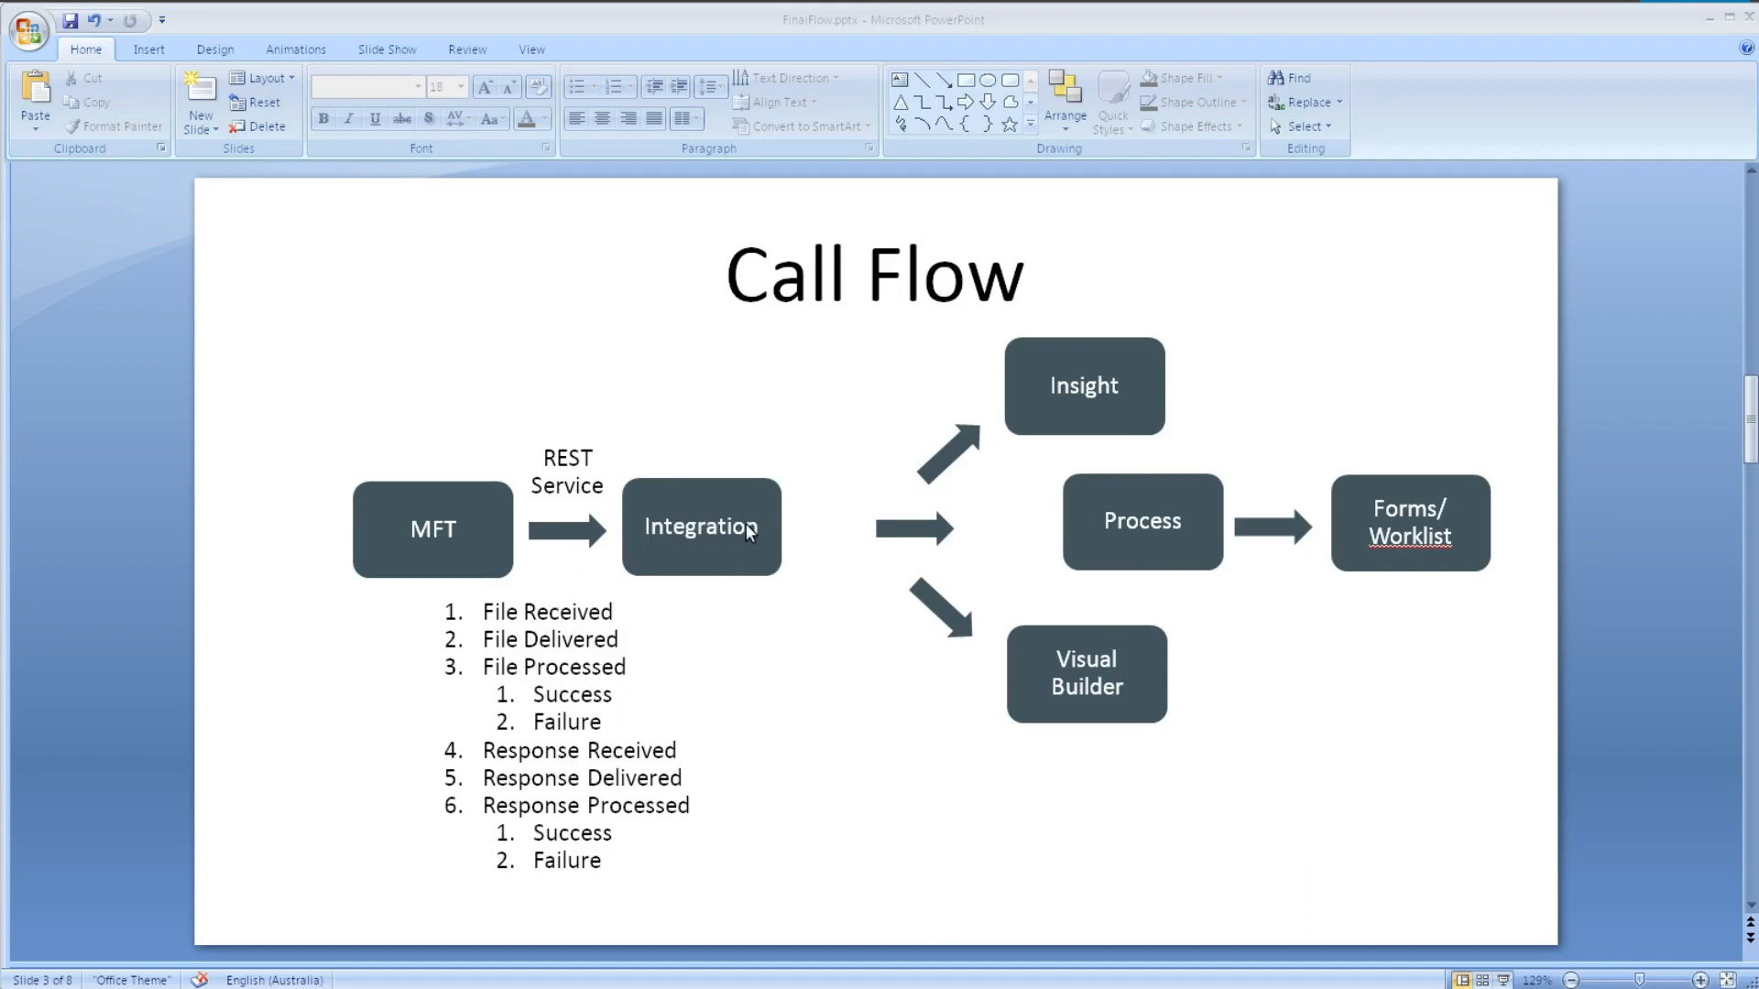
mouse_move(1093, 427)
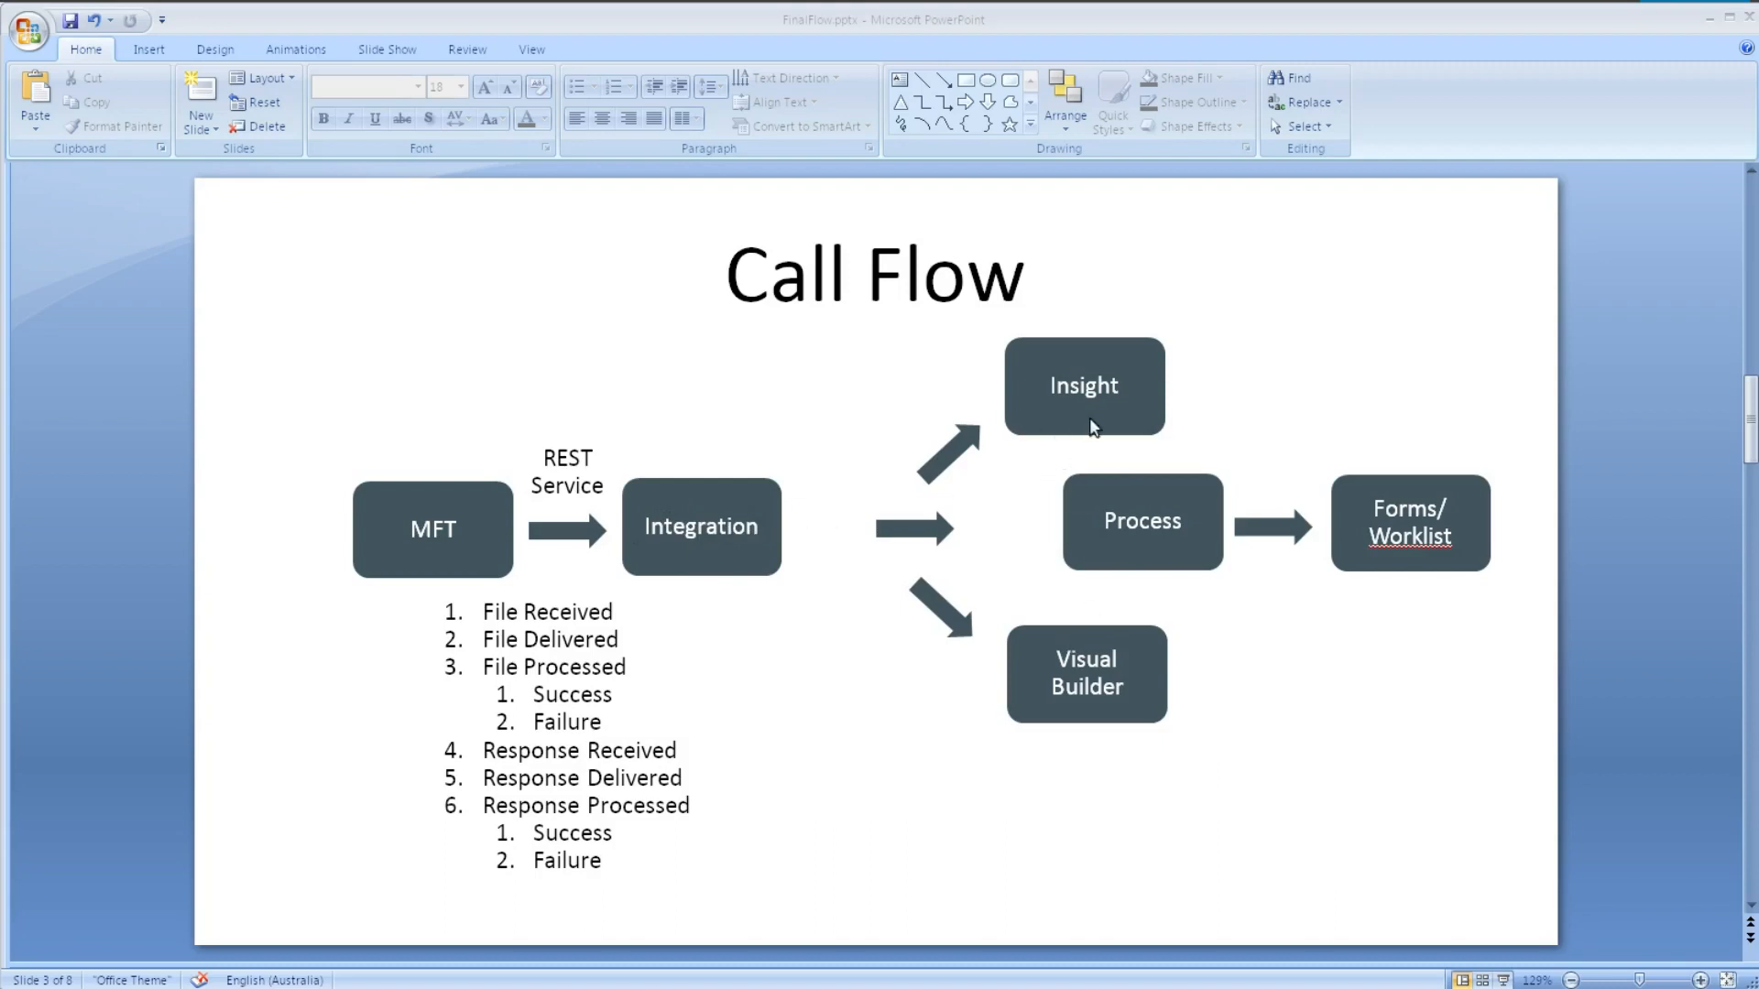
mouse_move(1106, 595)
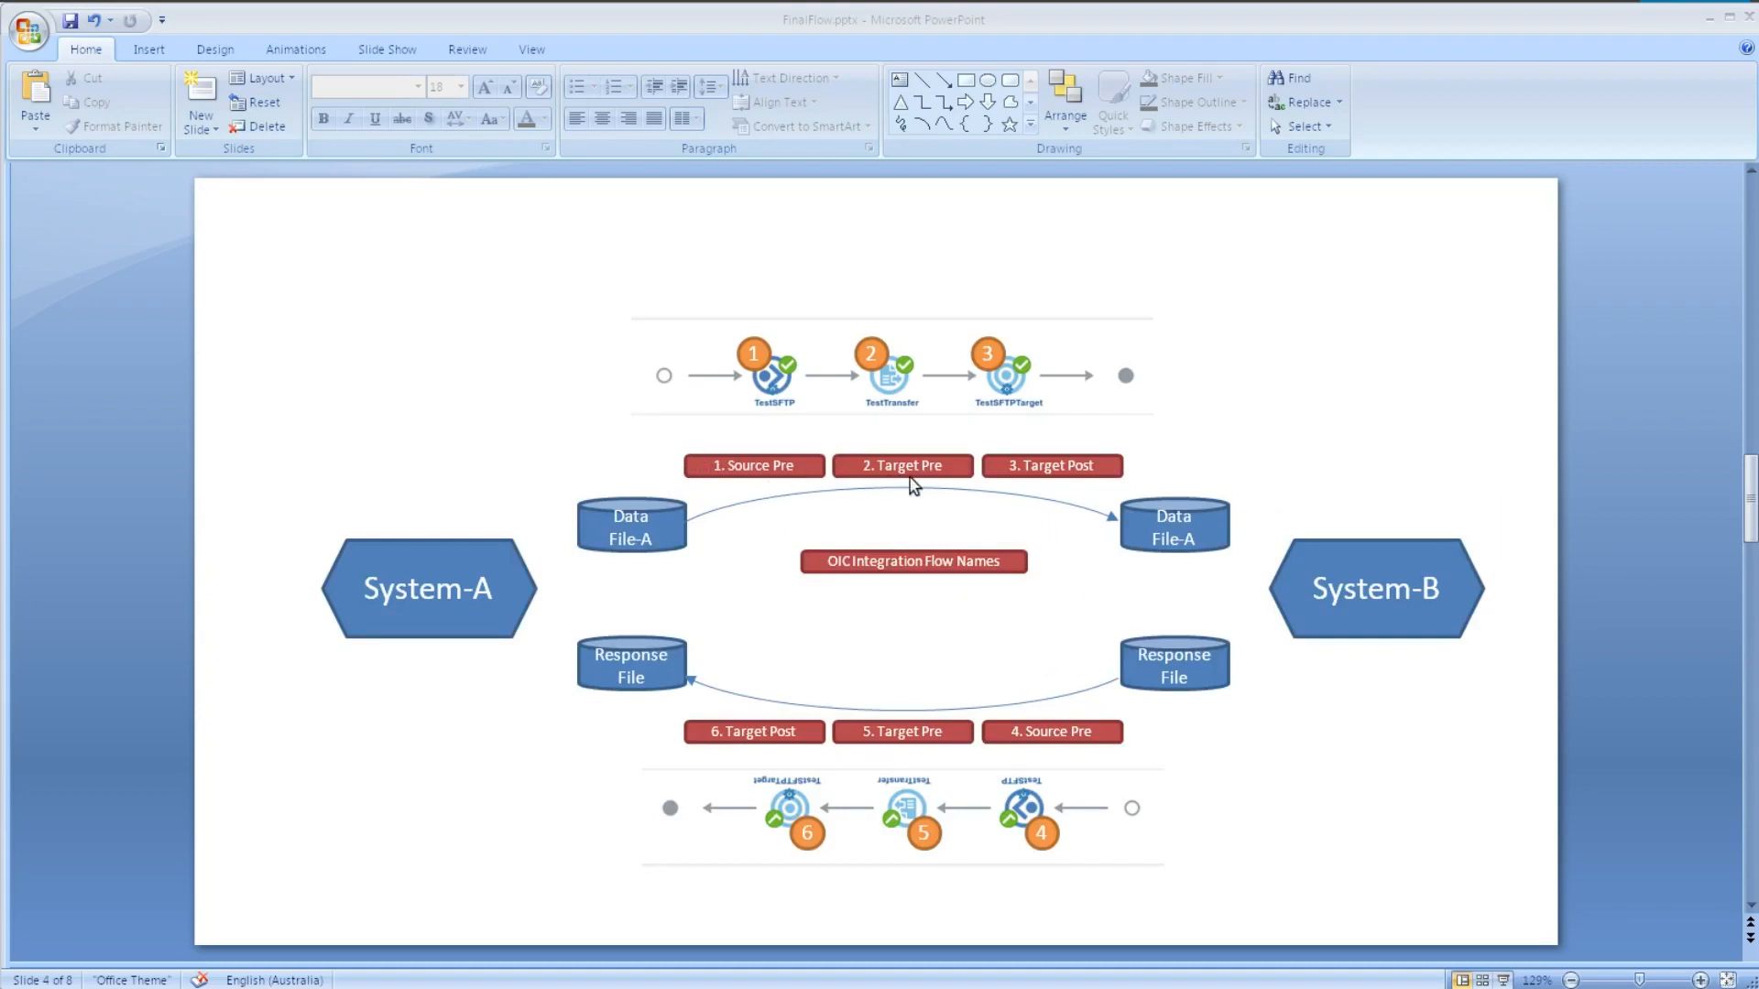
mouse_move(794, 407)
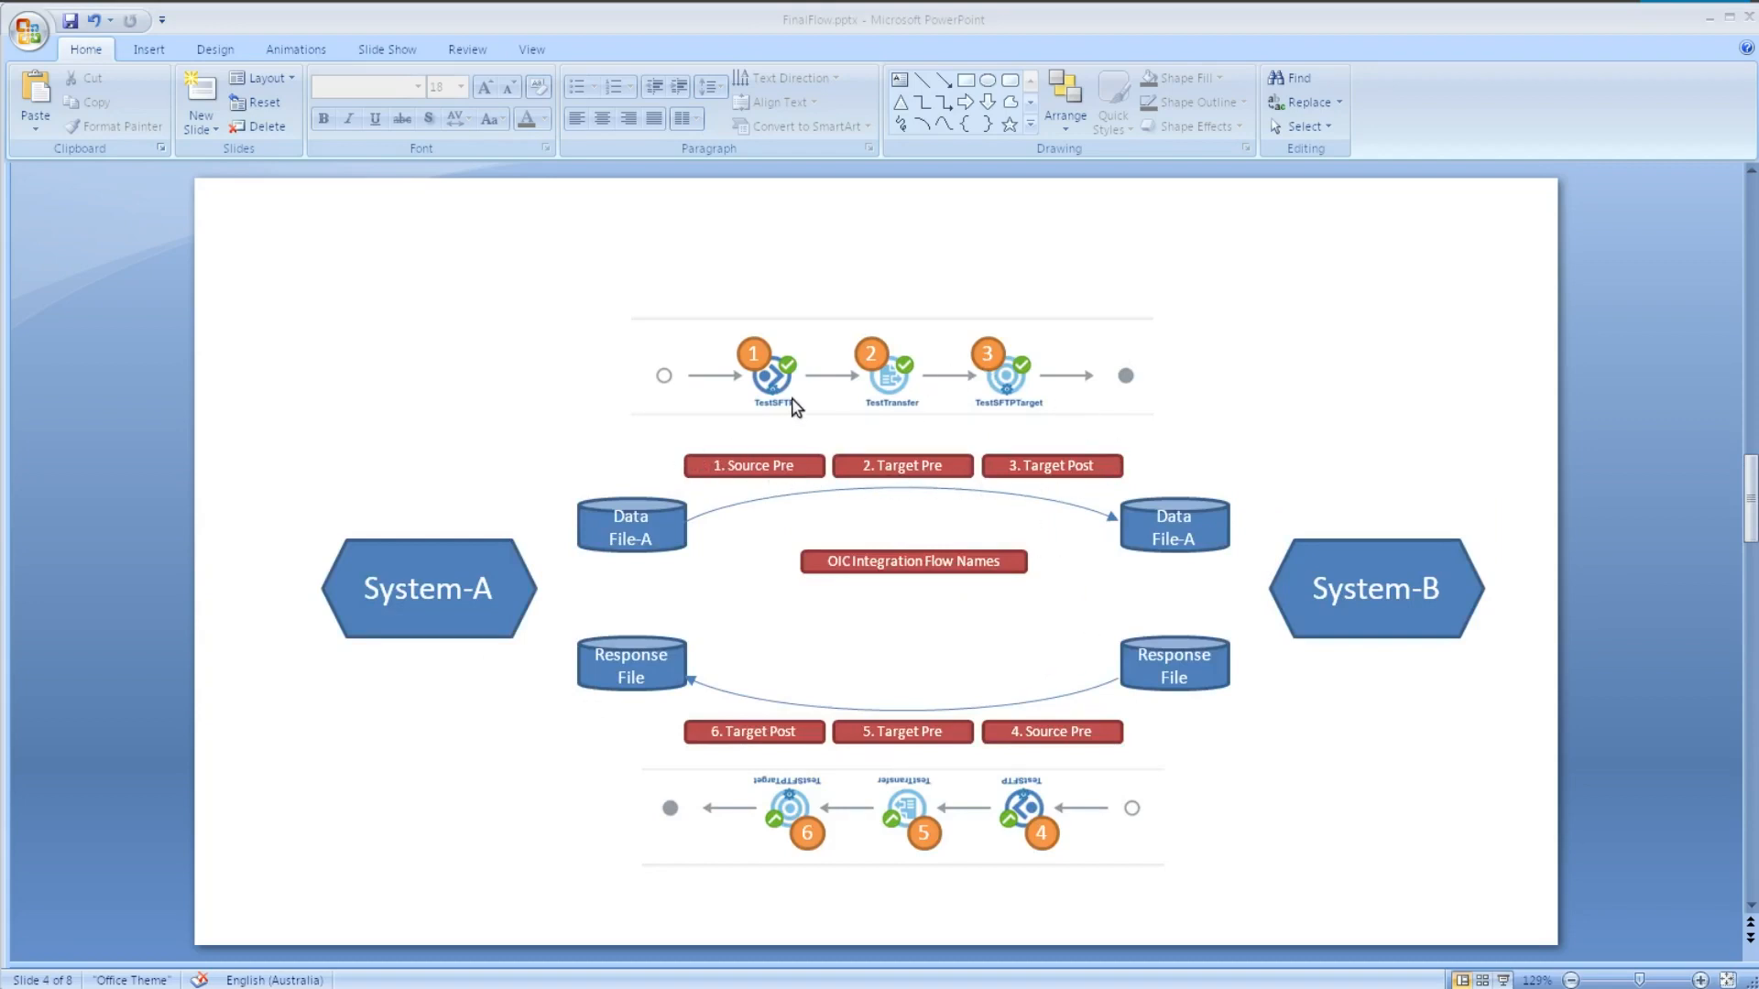
mouse_move(1084, 469)
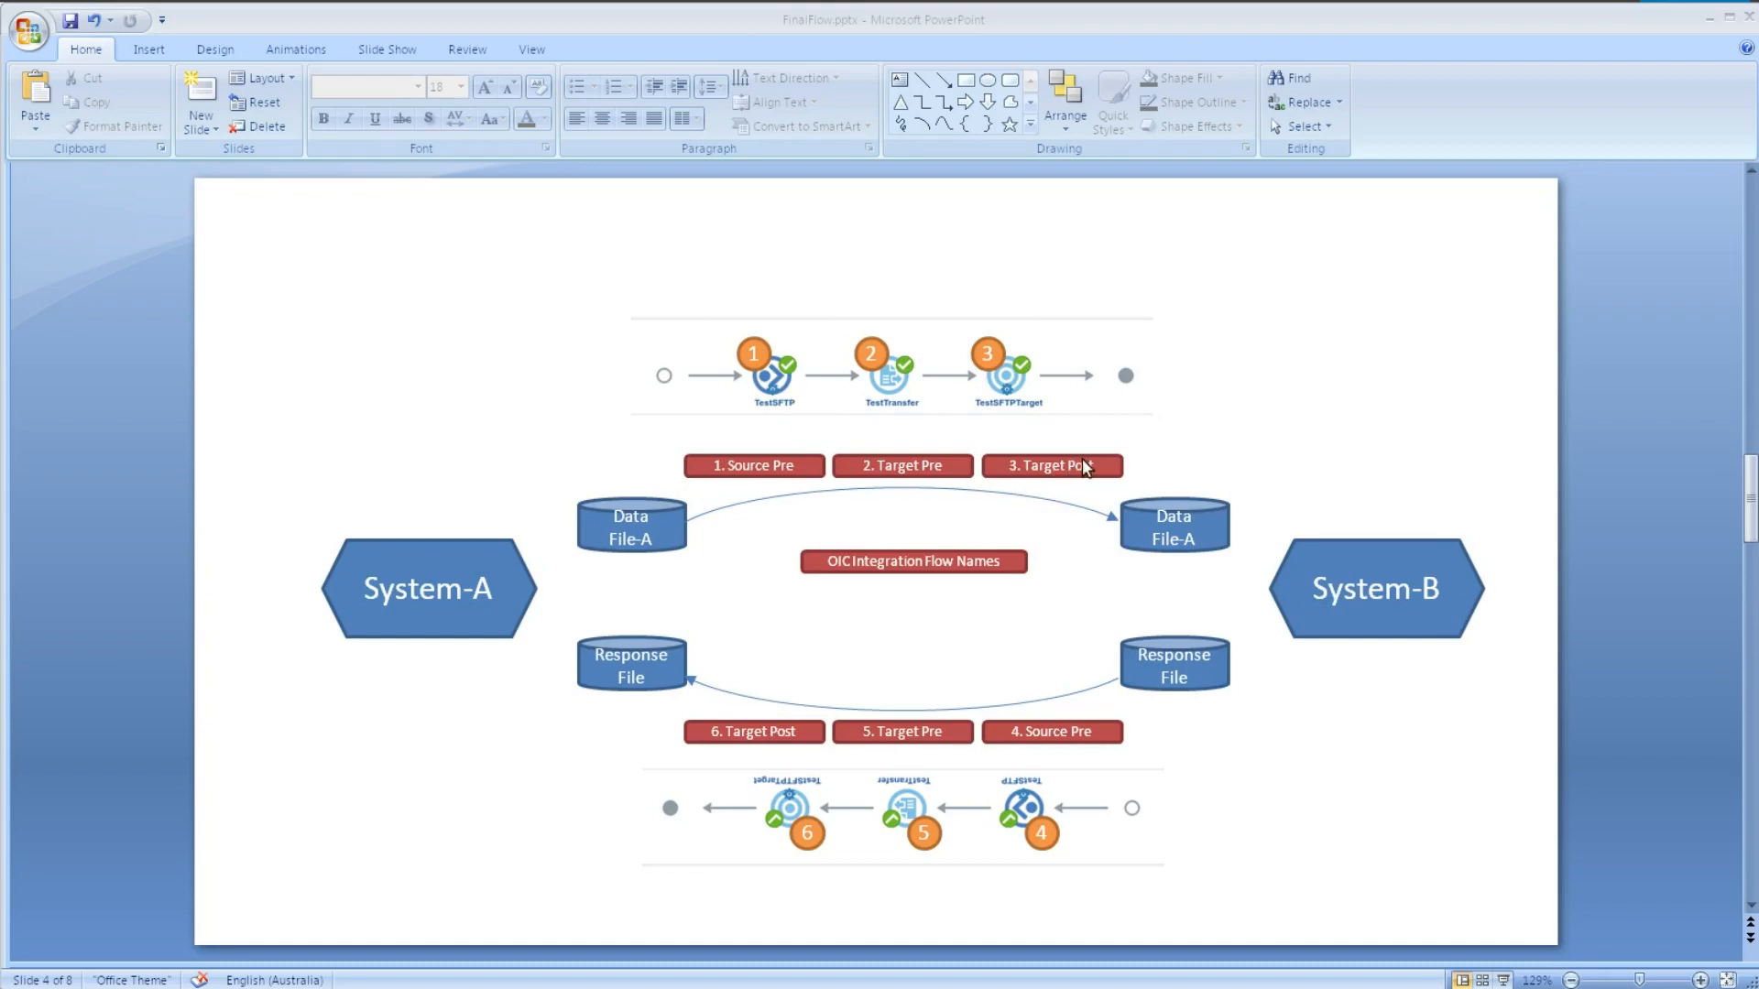
Step: Switch to Oracle Managed File Transfer showing the EBS12 transfer with OIC Notify actions
key(alt+tab)
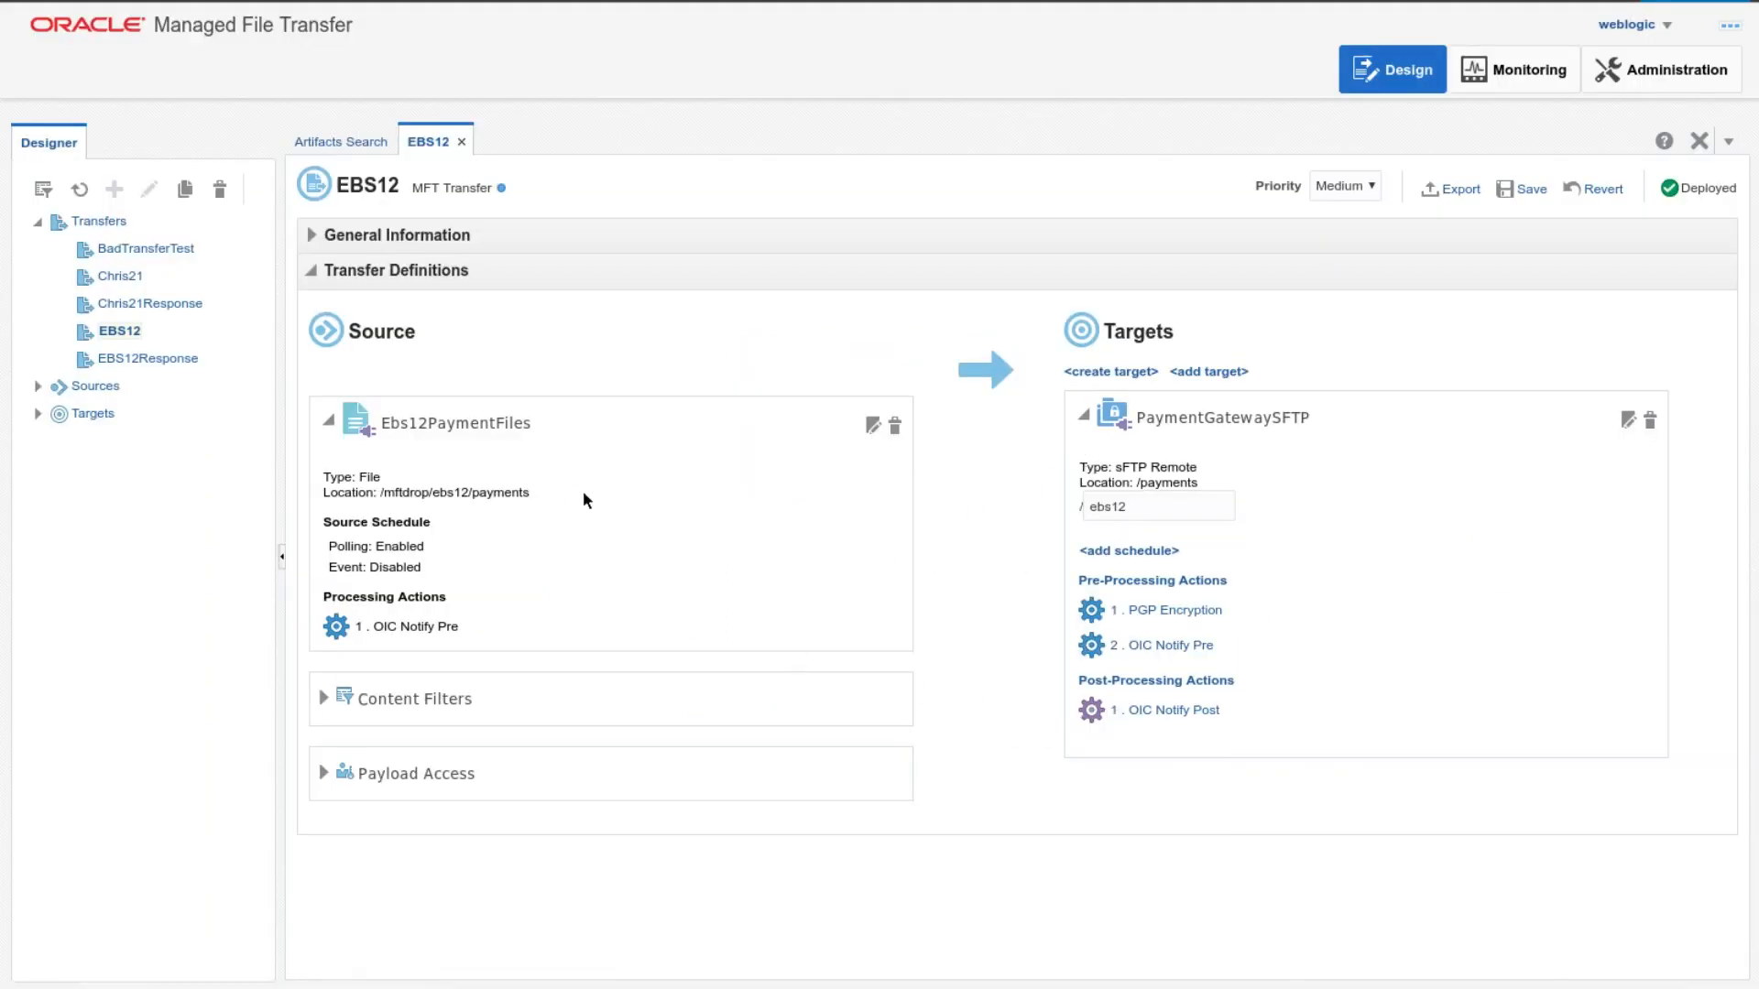
Step: Expand Sources and open Ebs12PaymentFiles, polling /mftdrop/ebs12/payments every 10 seconds
click(119, 330)
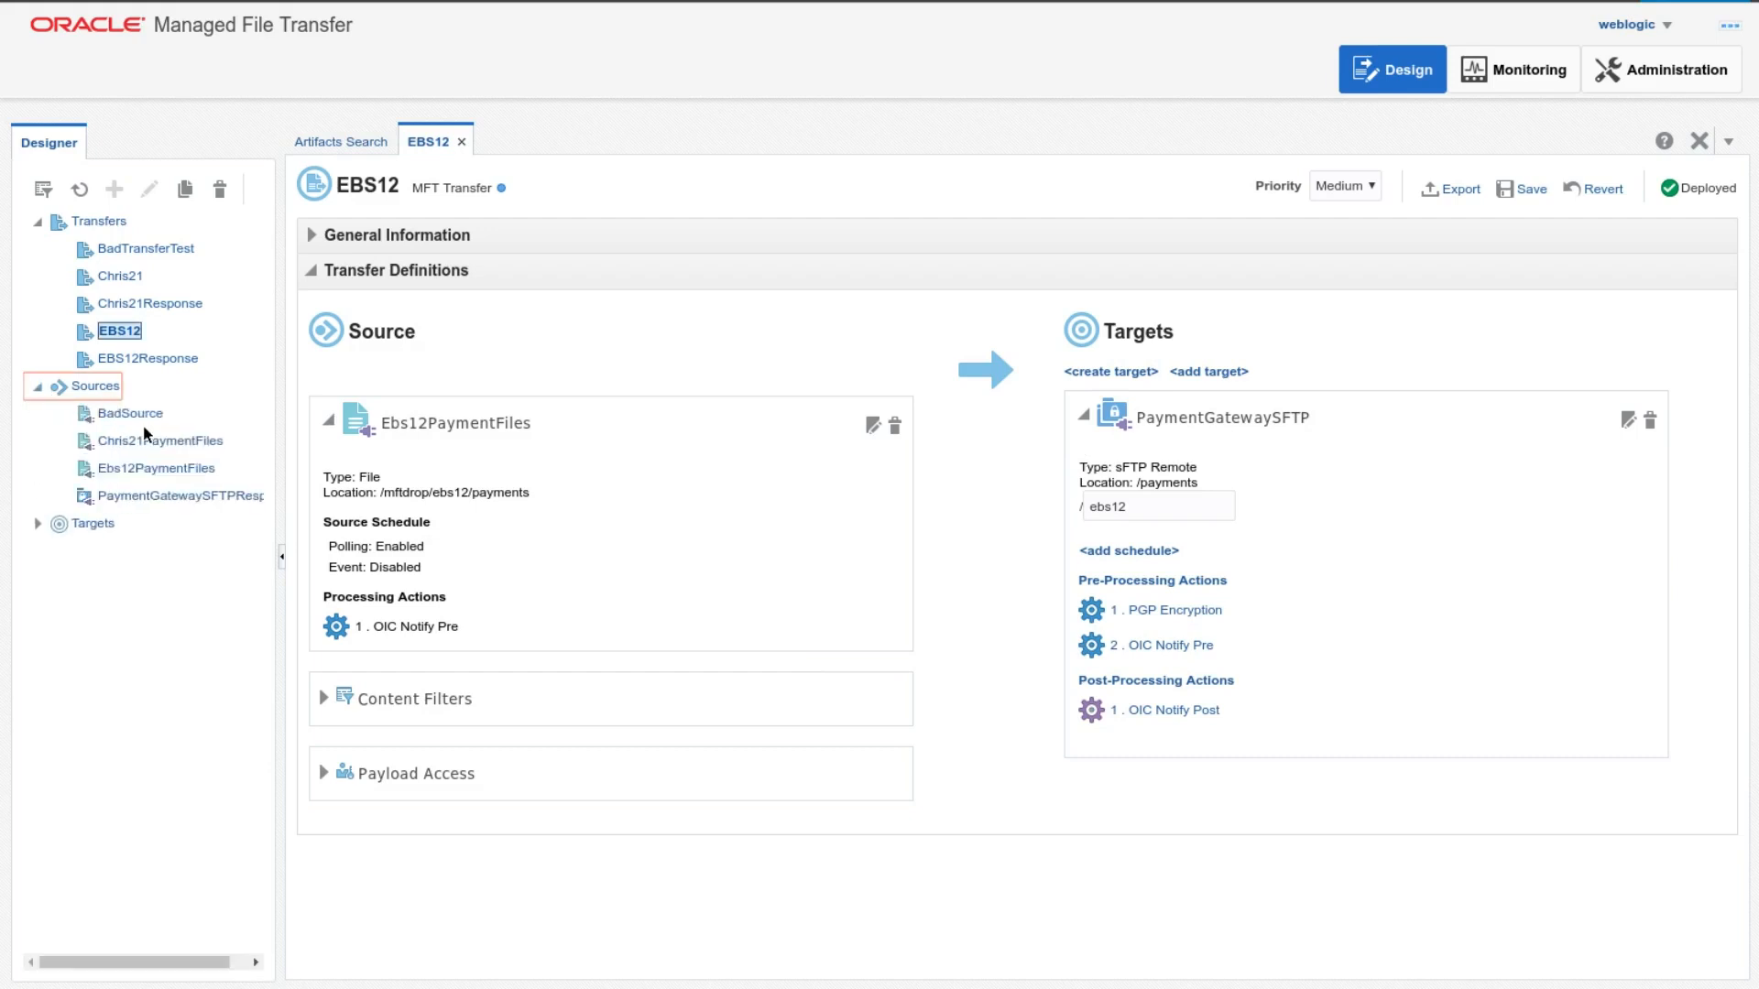
click(158, 468)
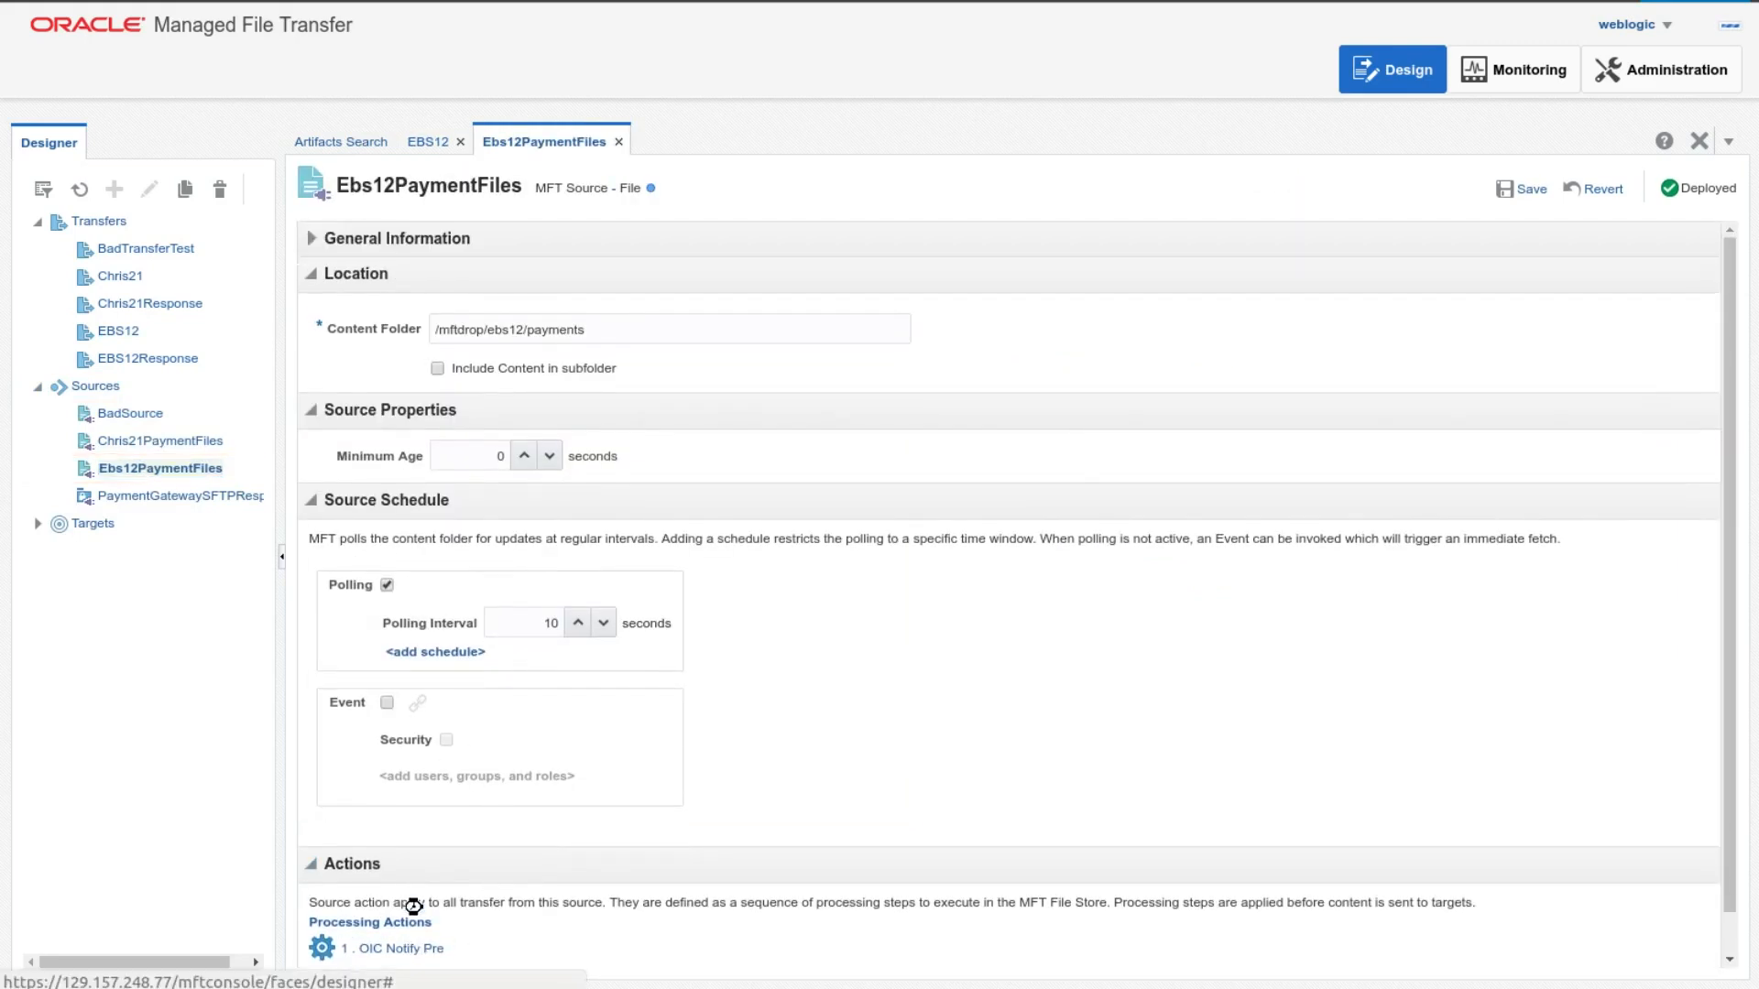
Step: Show the Ebs12PaymentFiles processing actions: OIC Notify Pre with action PaymentFileReceived
click(369, 922)
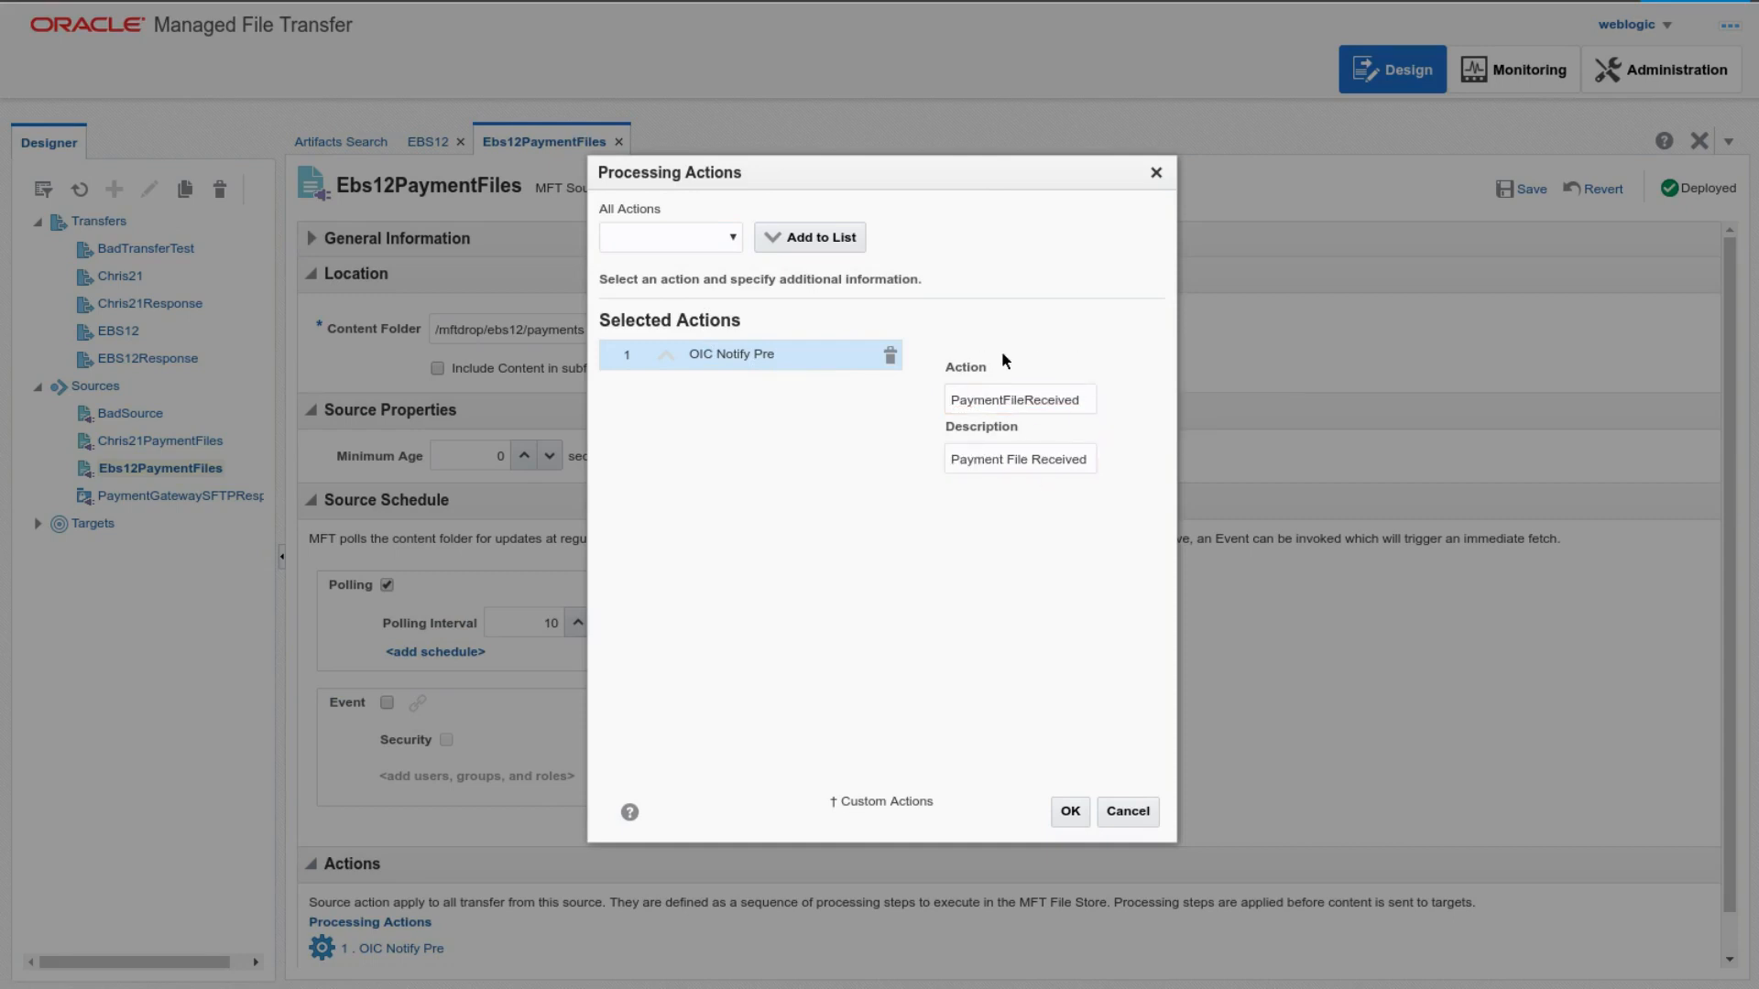
mouse_move(1079, 436)
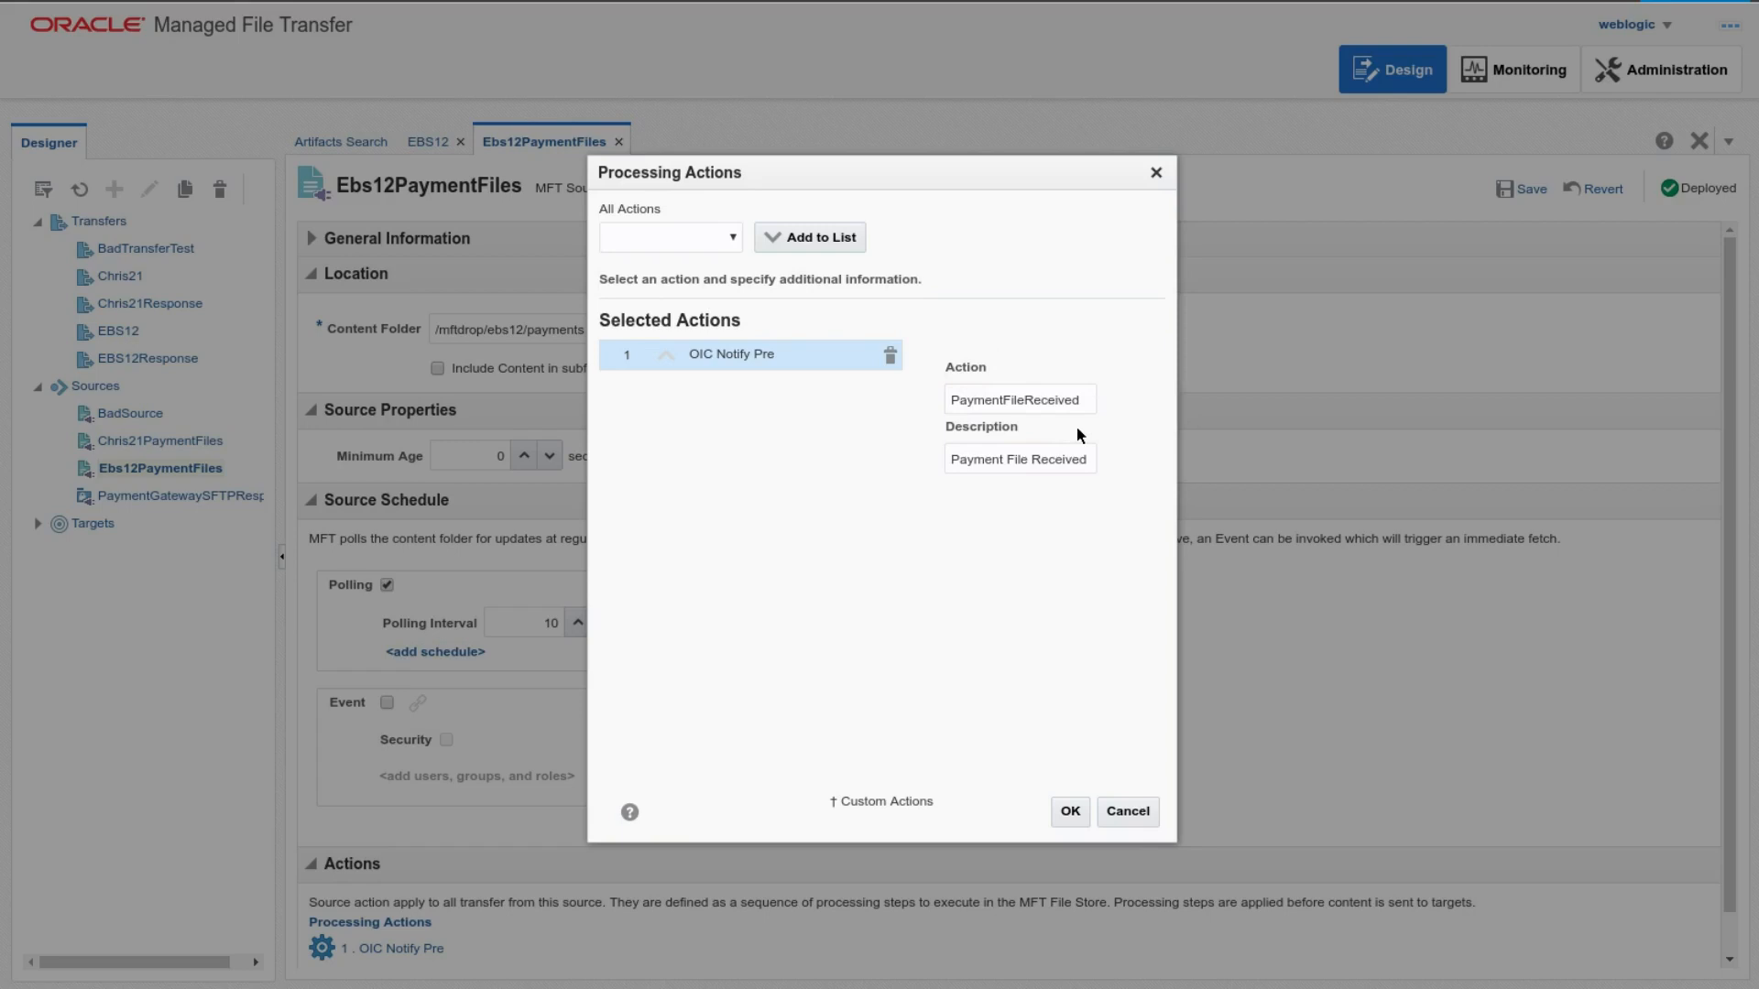
mouse_move(983, 448)
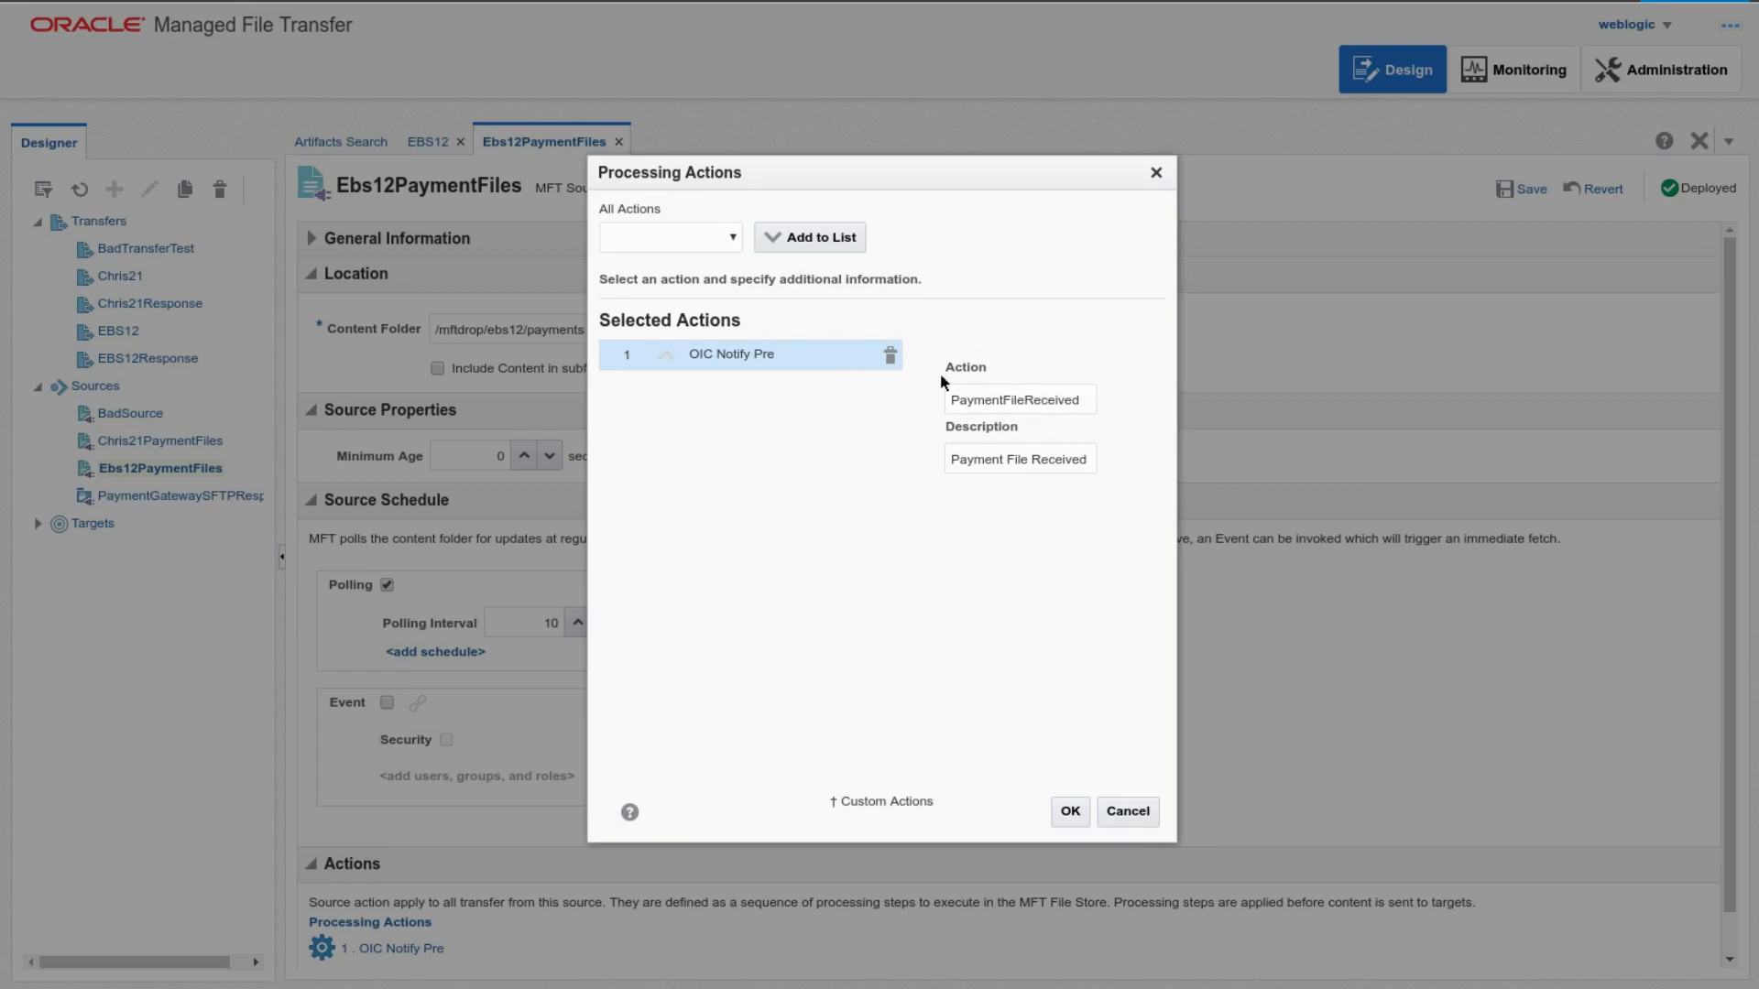
Step: Pick REST Notify Pre from the All Actions dropdown
click(669, 236)
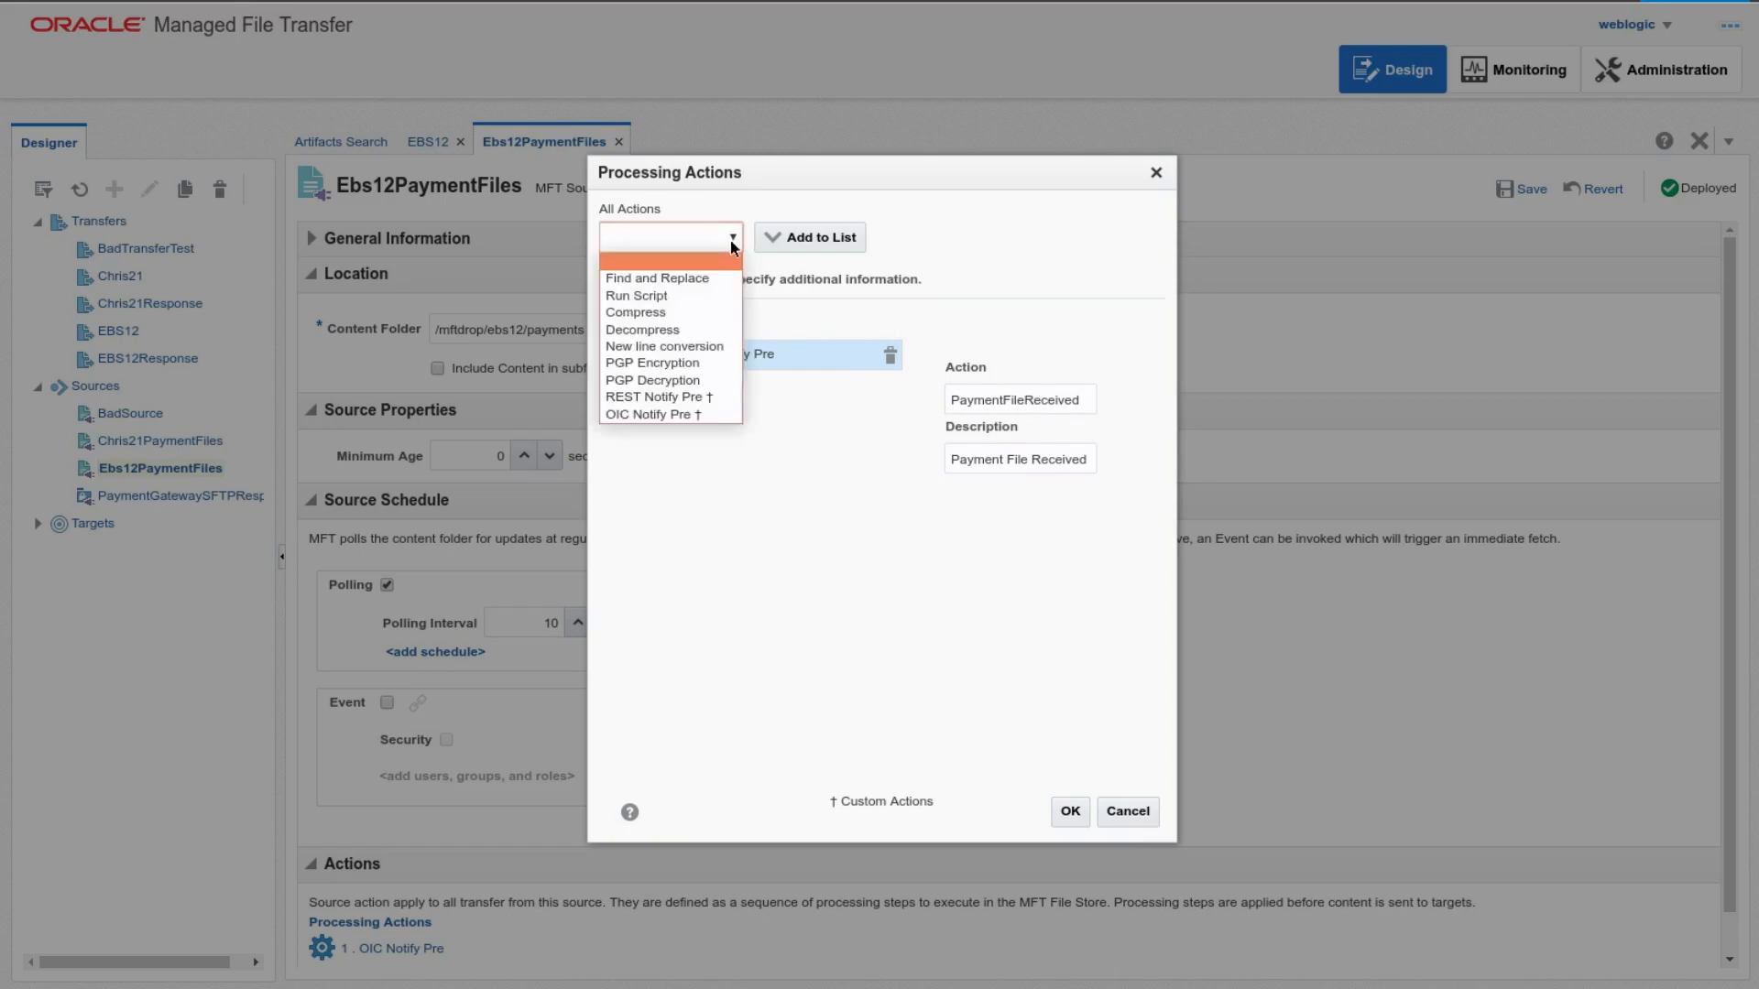
mouse_move(709, 397)
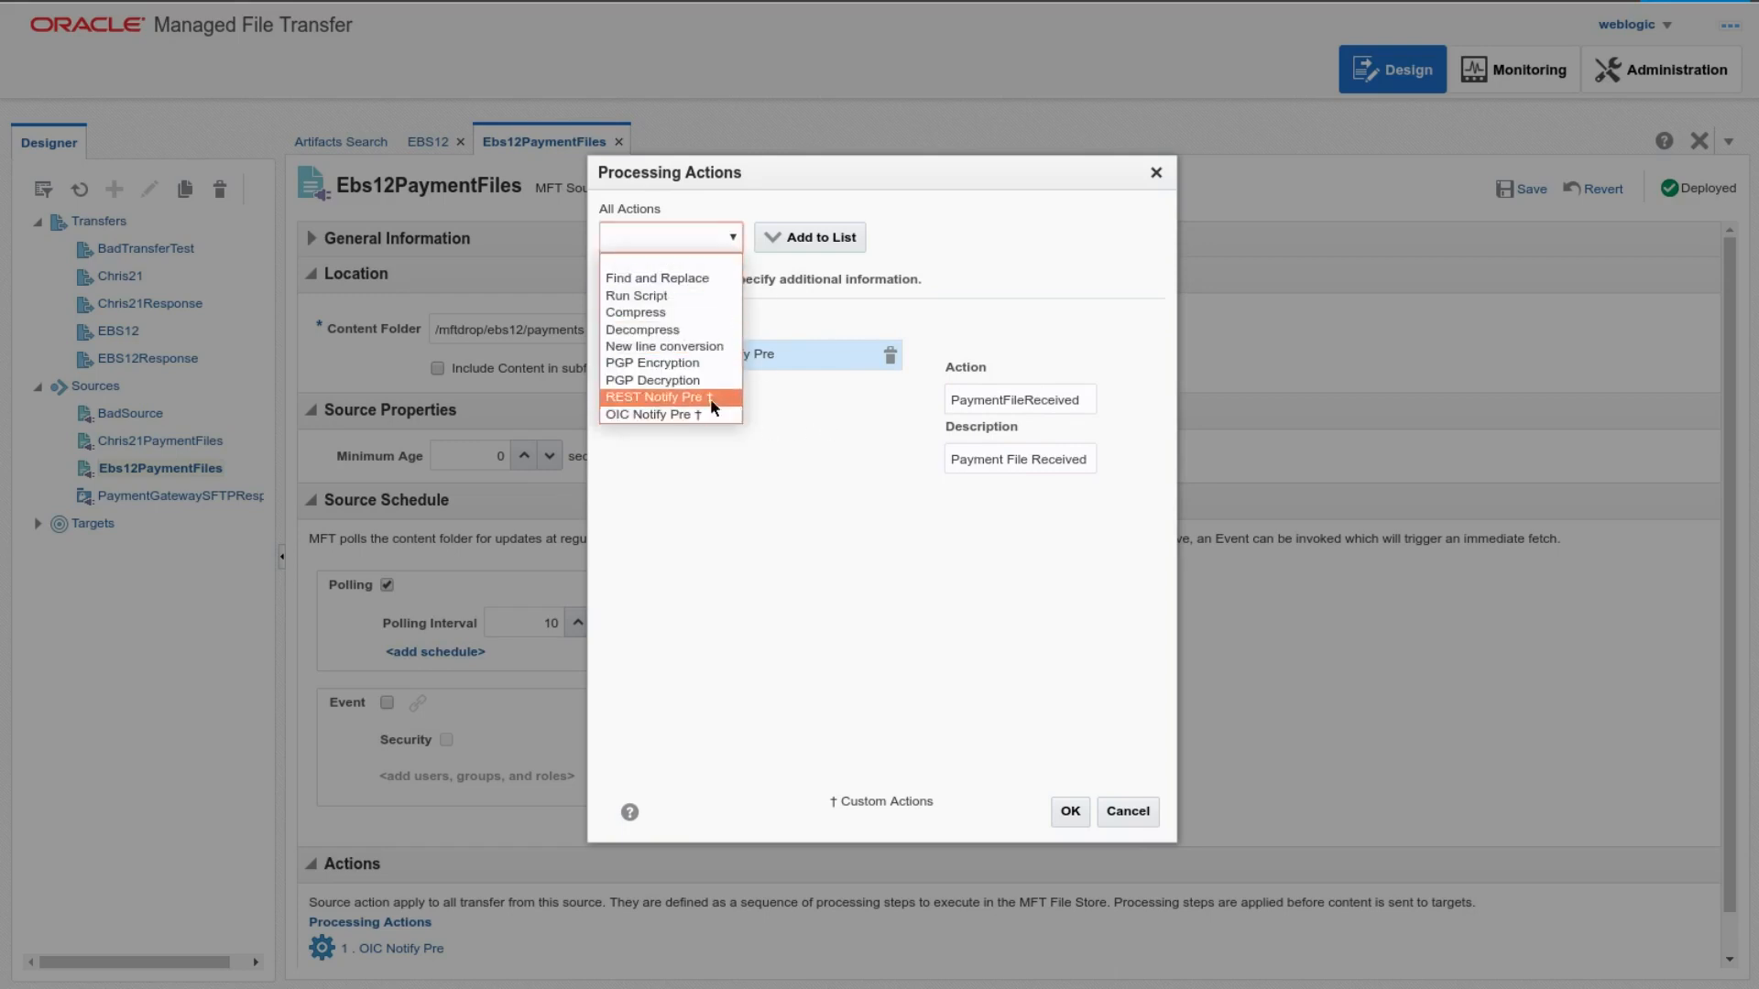
mouse_move(654, 414)
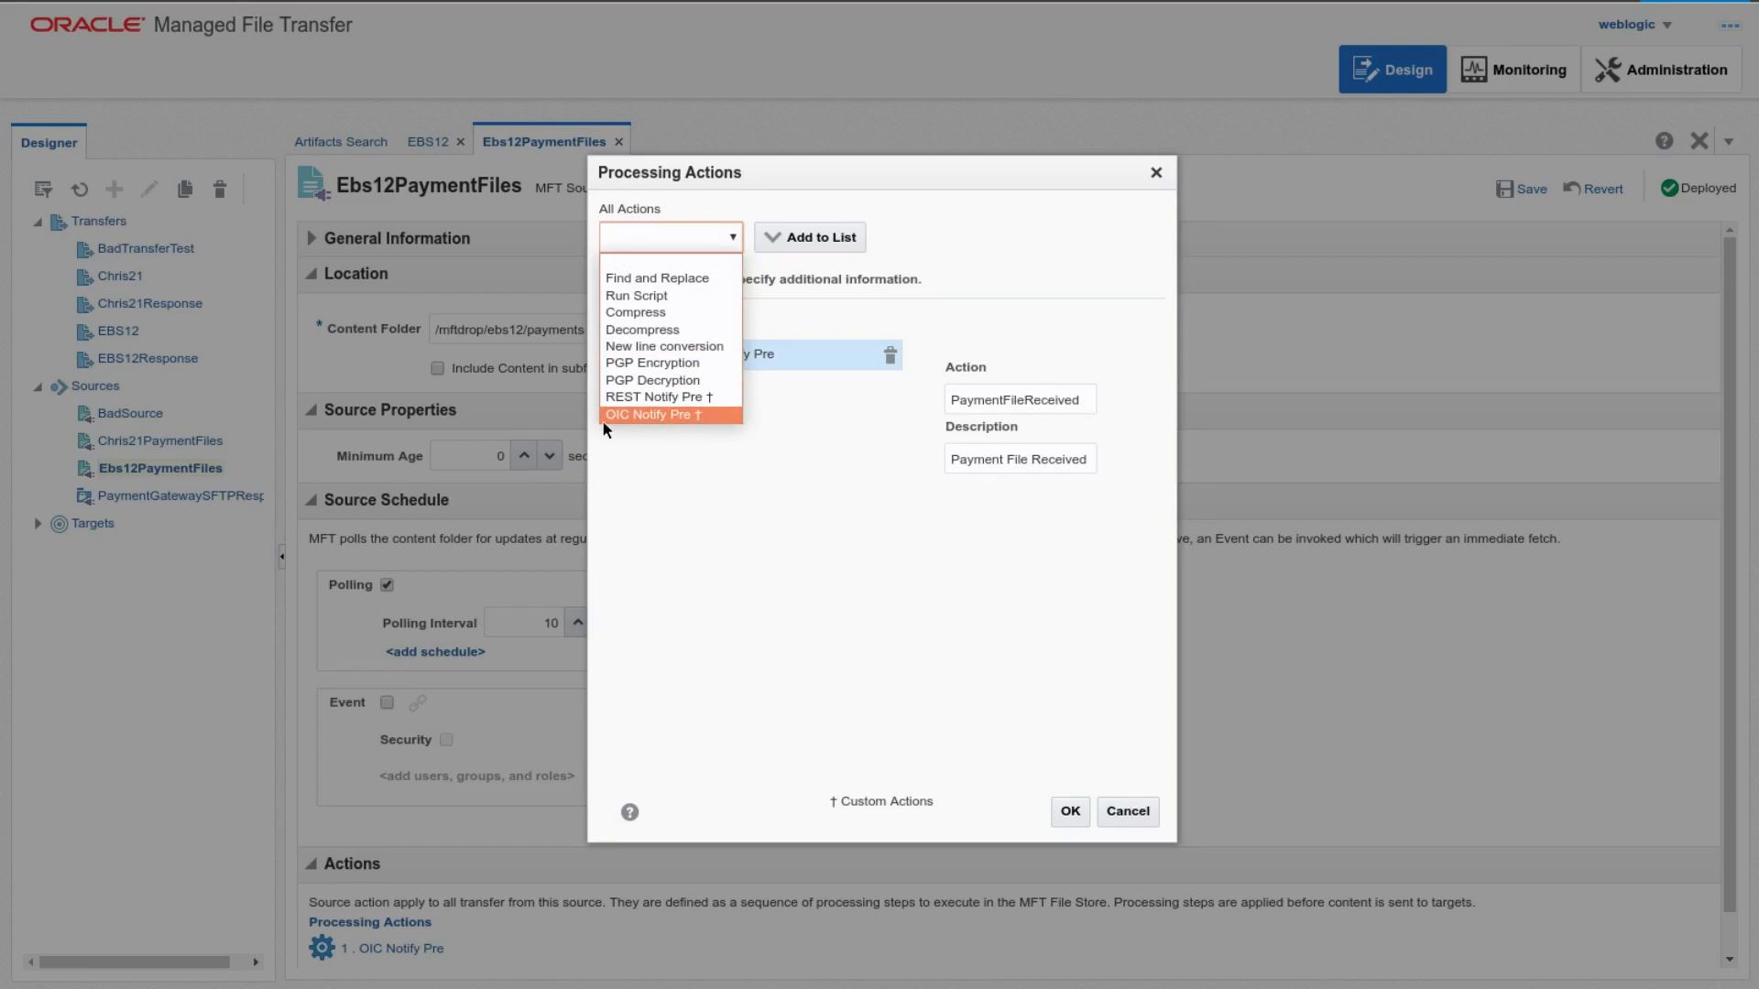
mouse_move(688, 429)
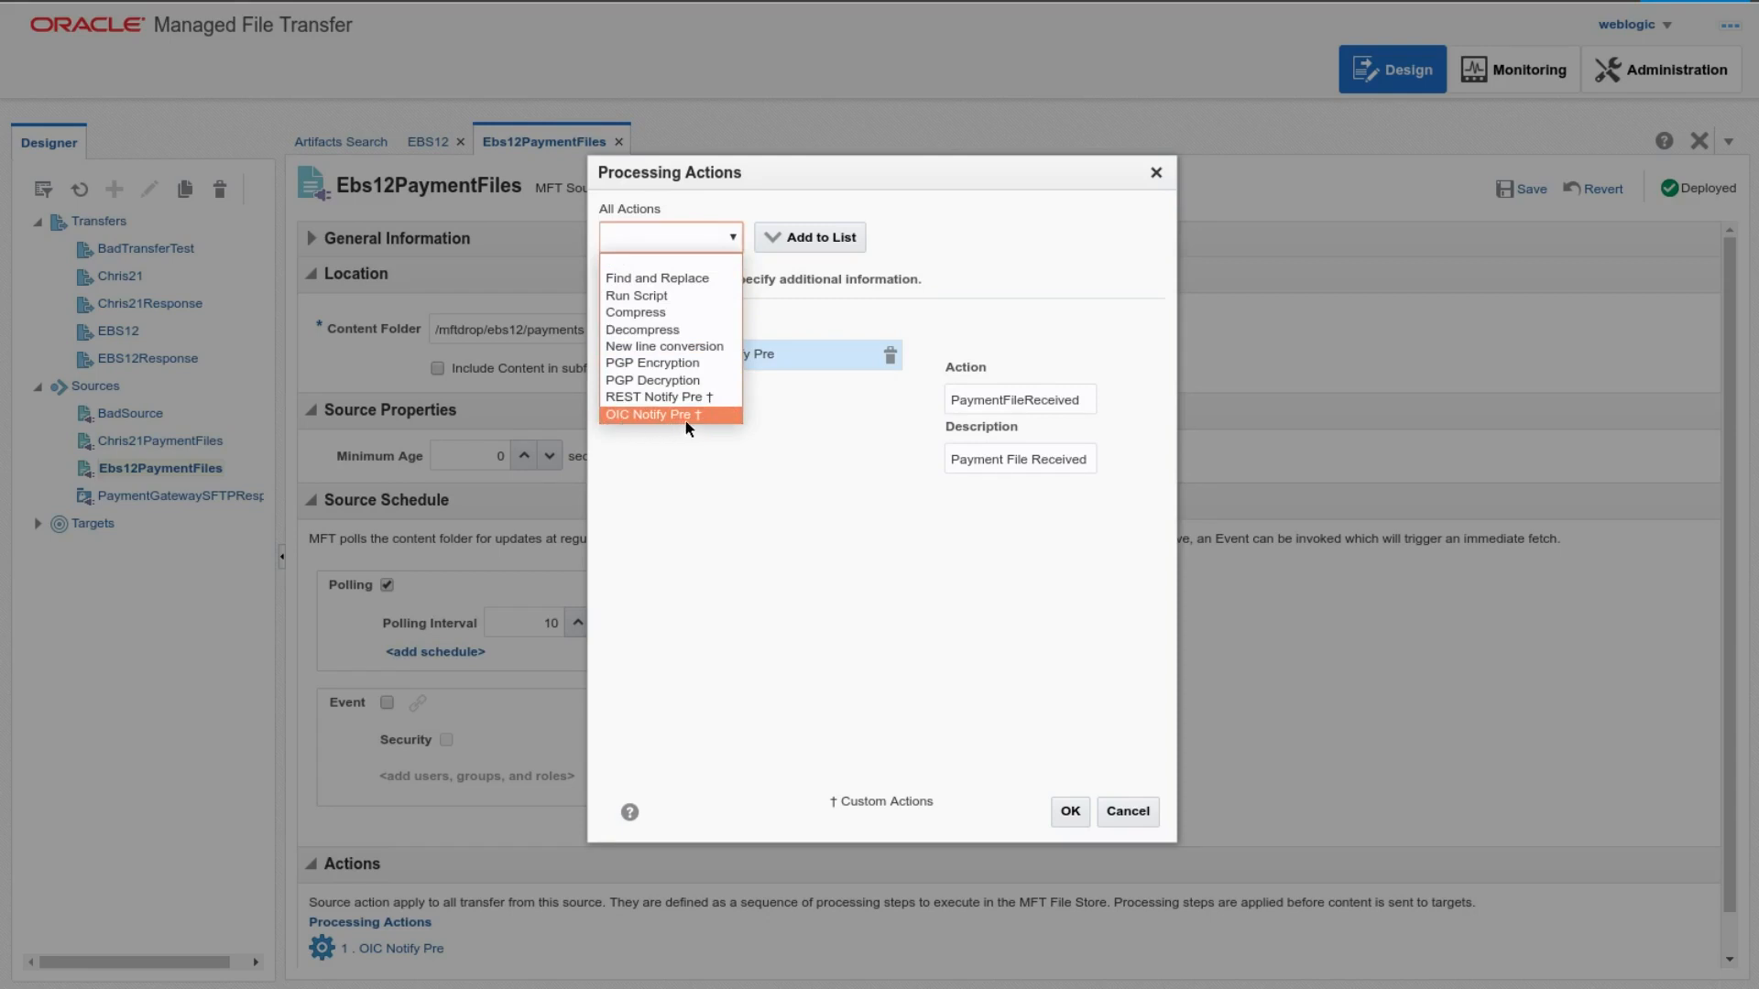
mouse_move(688, 429)
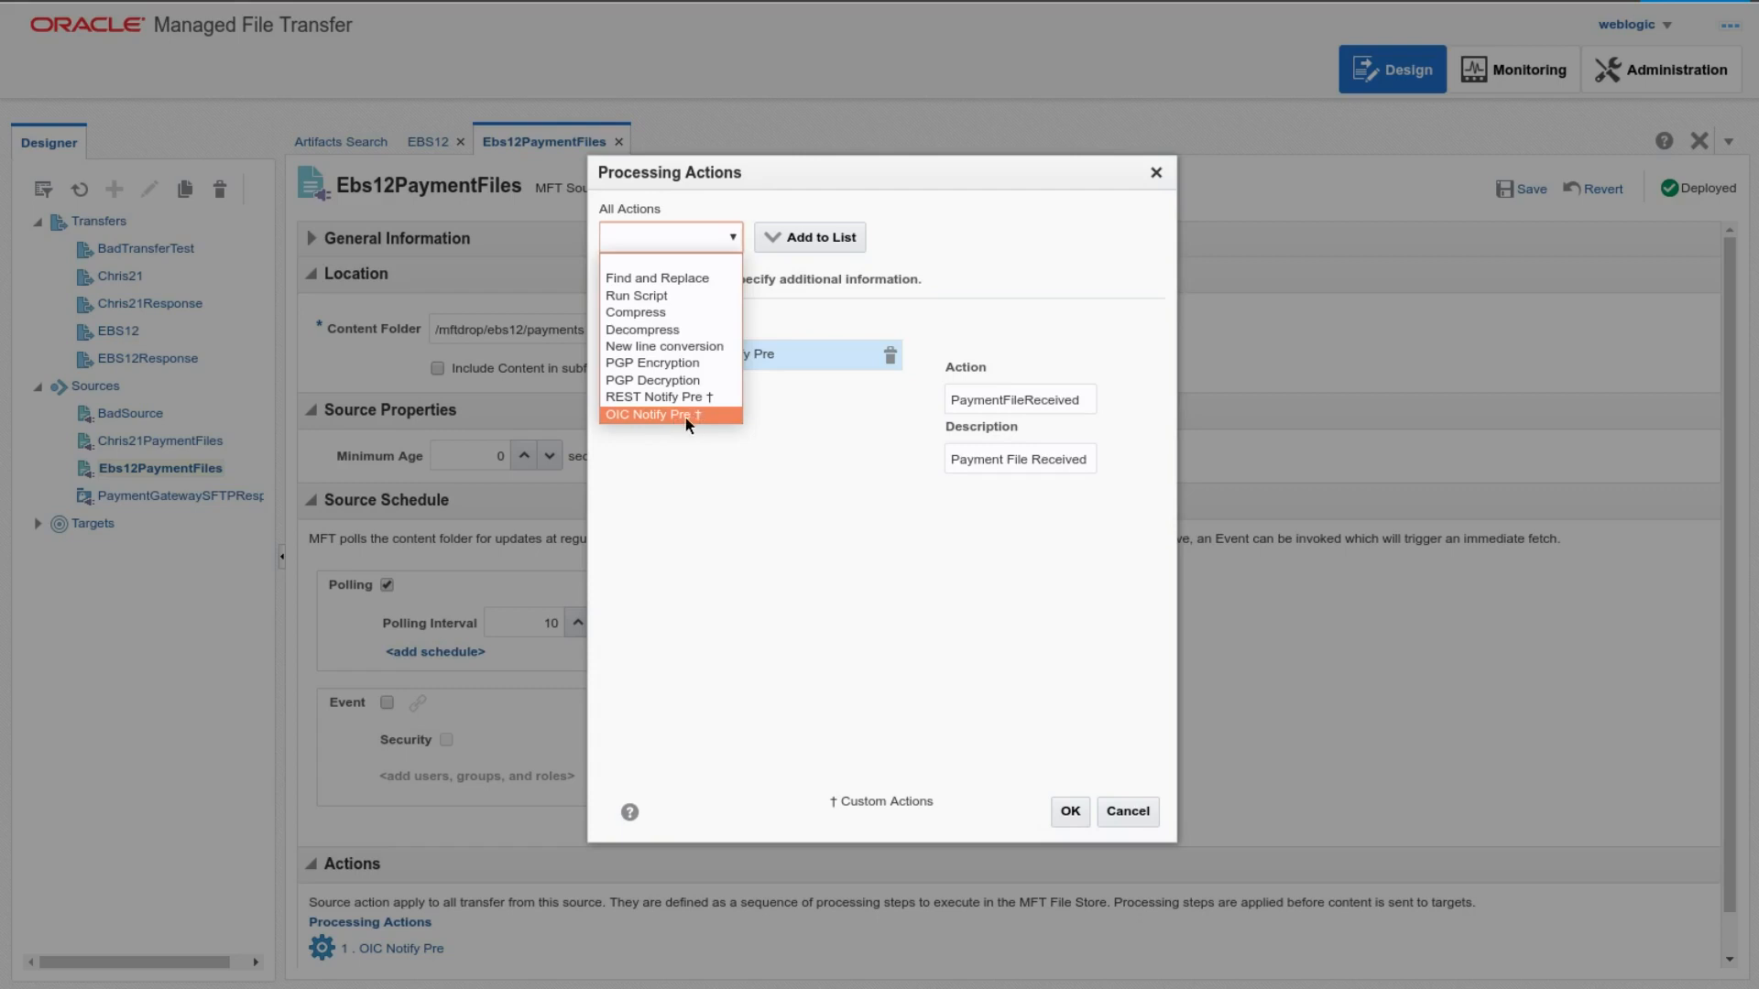
mouse_move(666, 423)
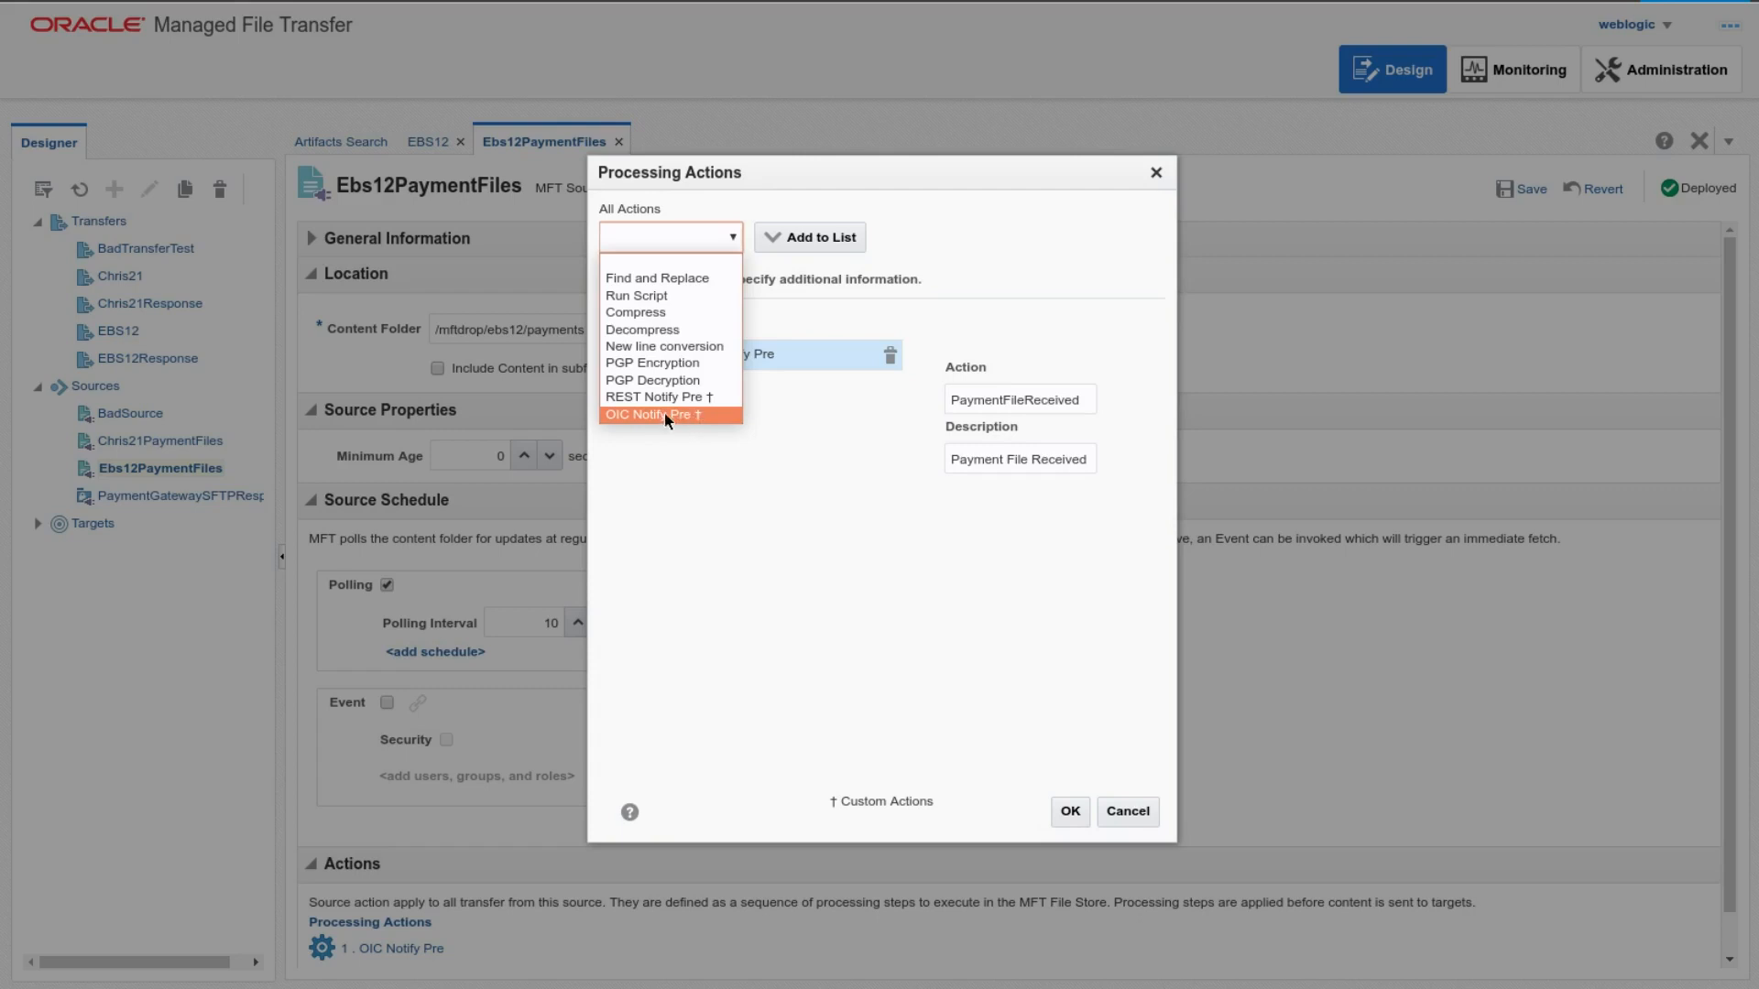
mouse_move(670, 419)
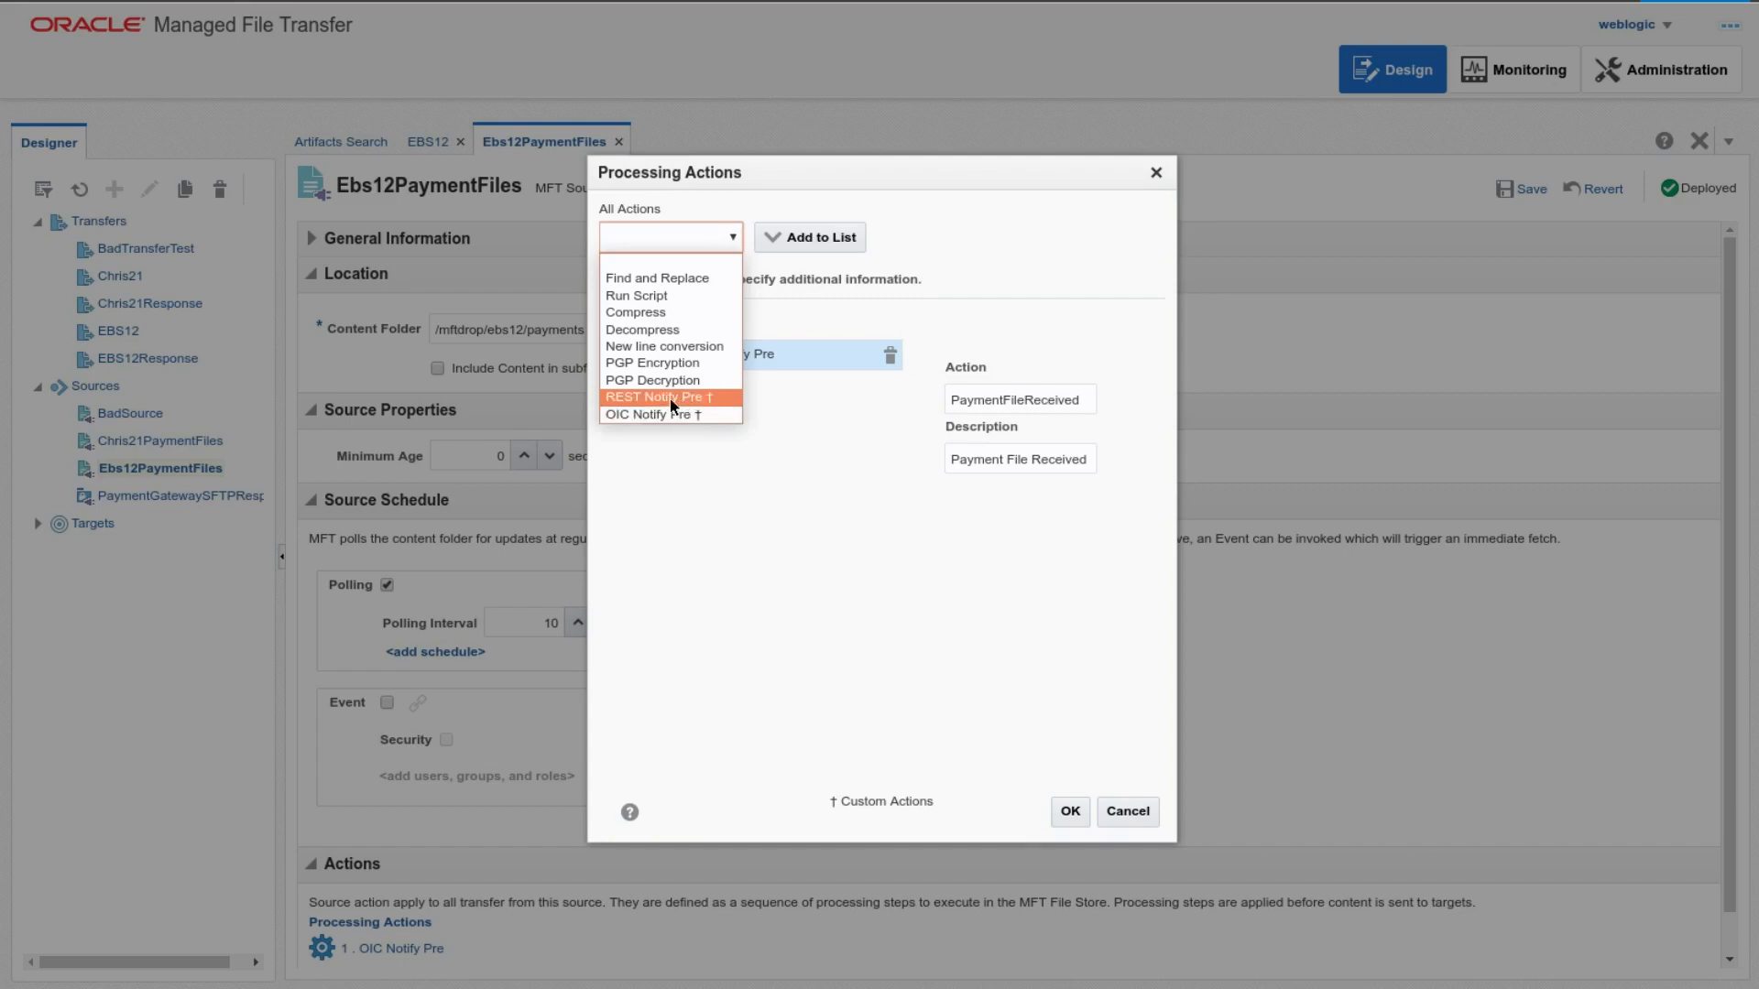
click(659, 396)
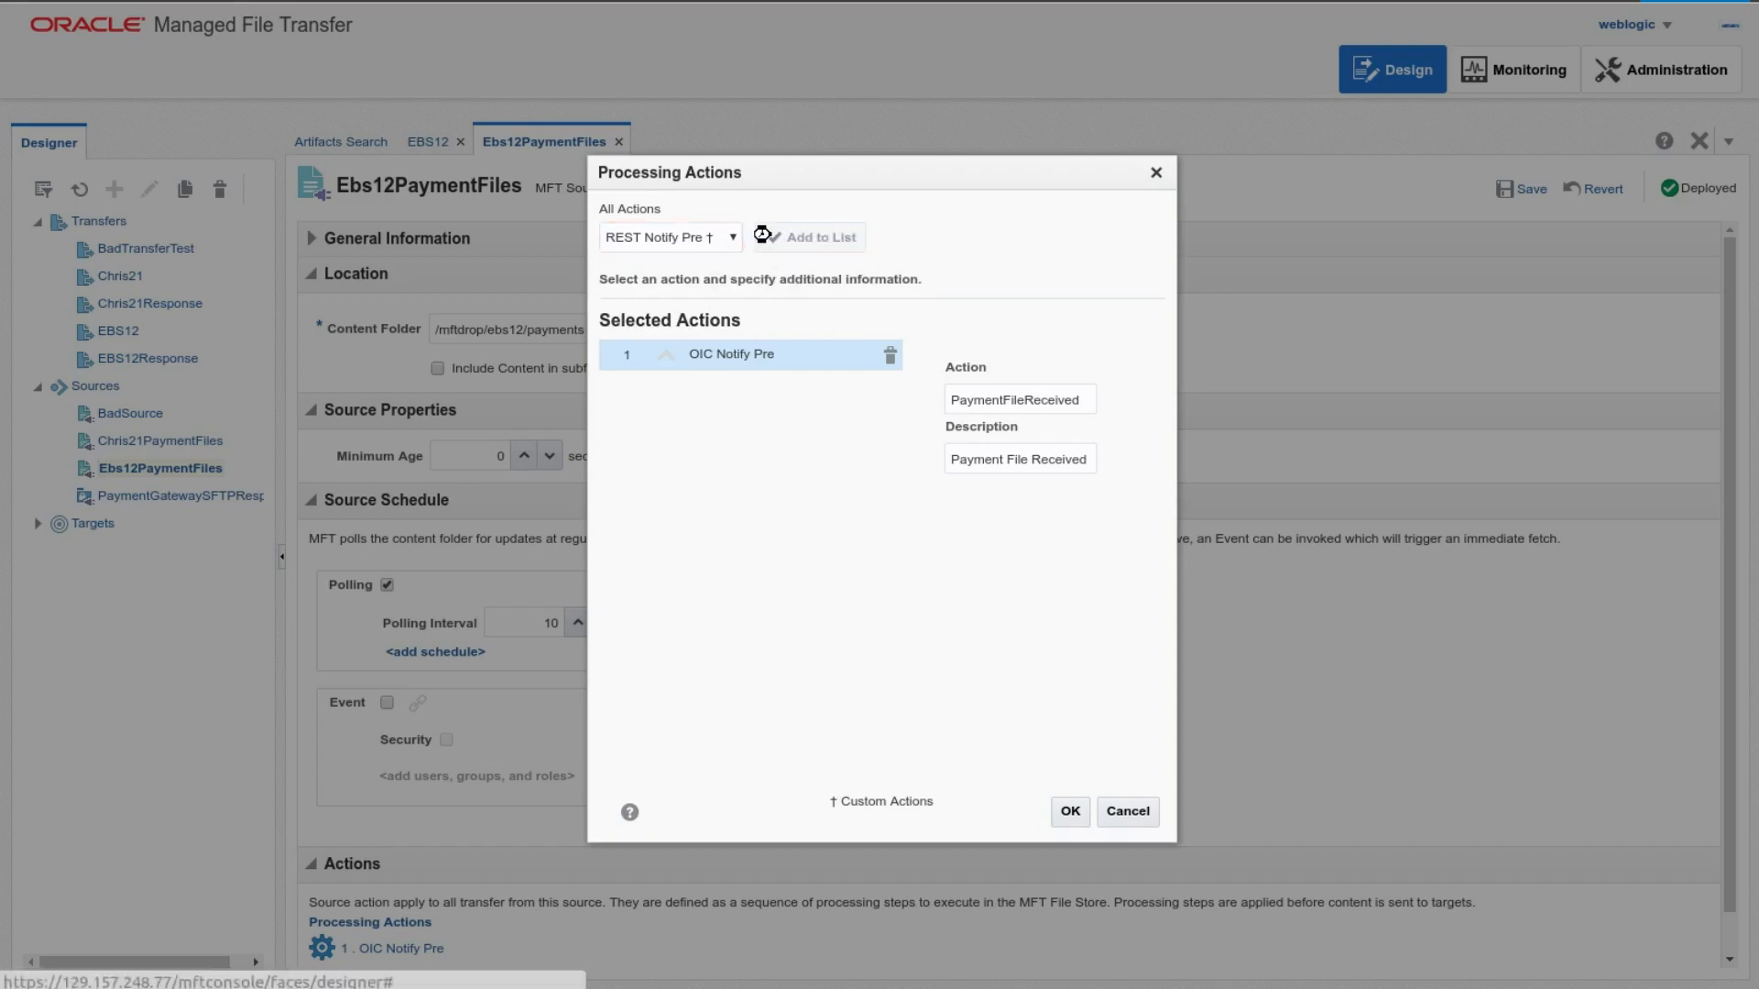
Step: Add REST Notify Pre to the selected actions and select its row to view its URL, username and password settings
click(819, 236)
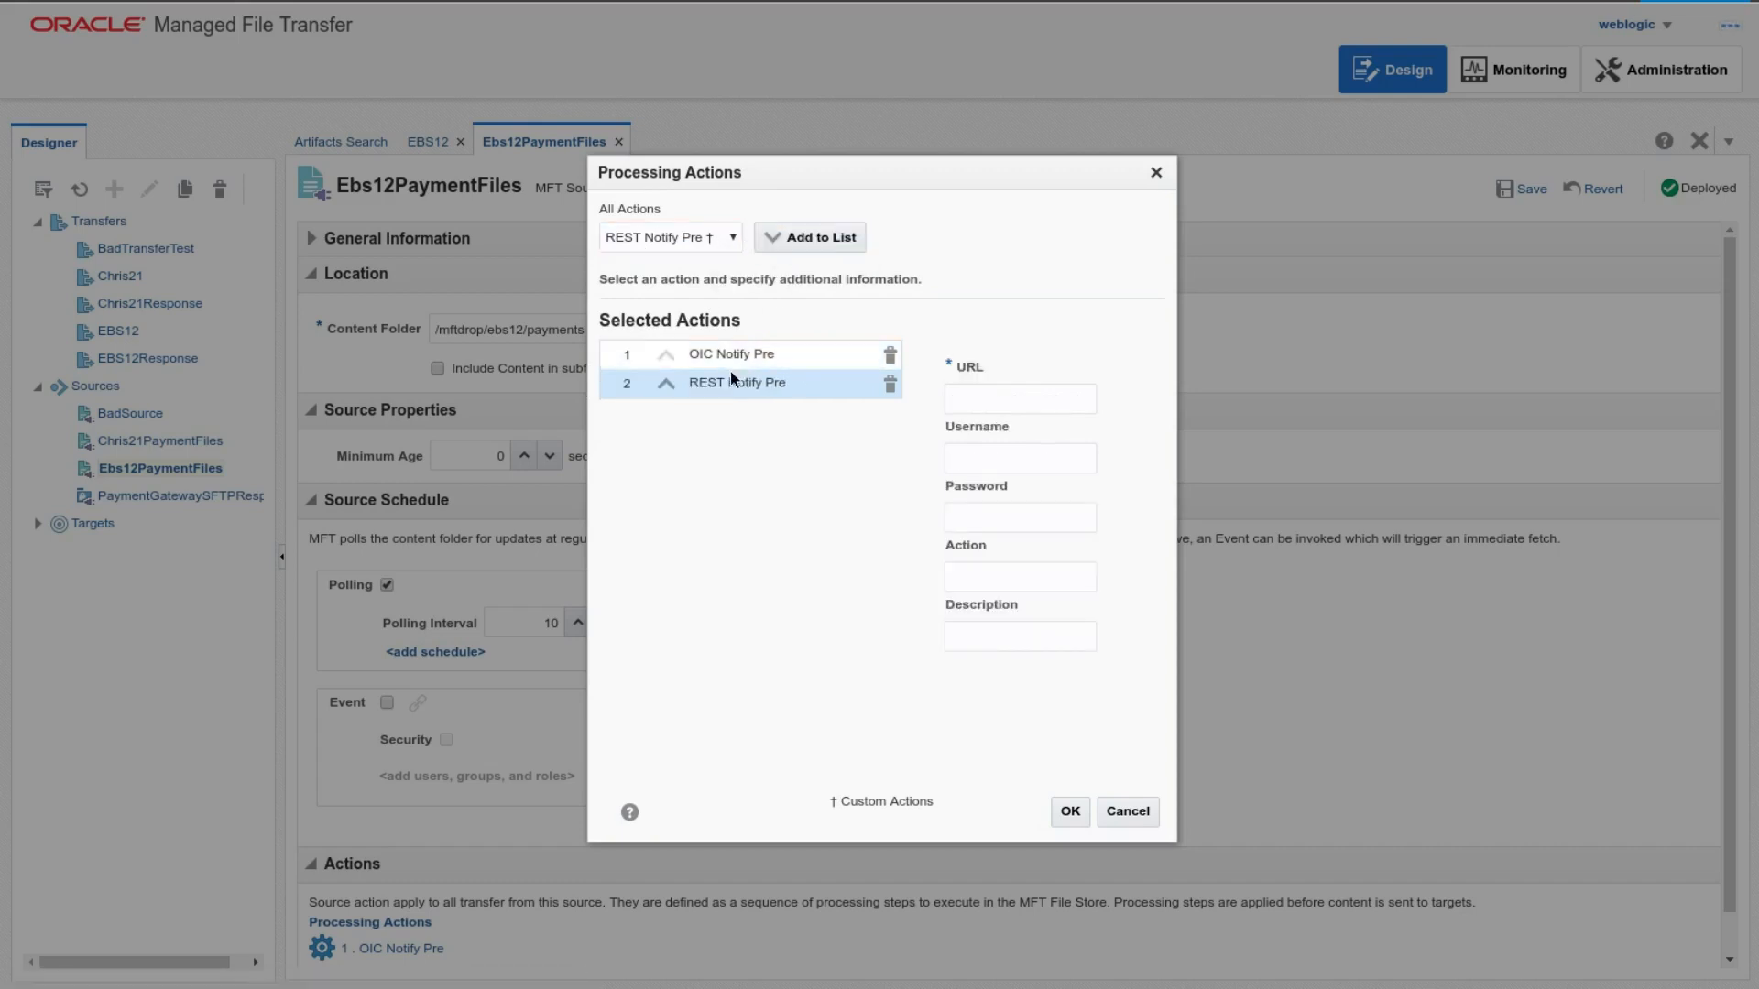
click(1018, 398)
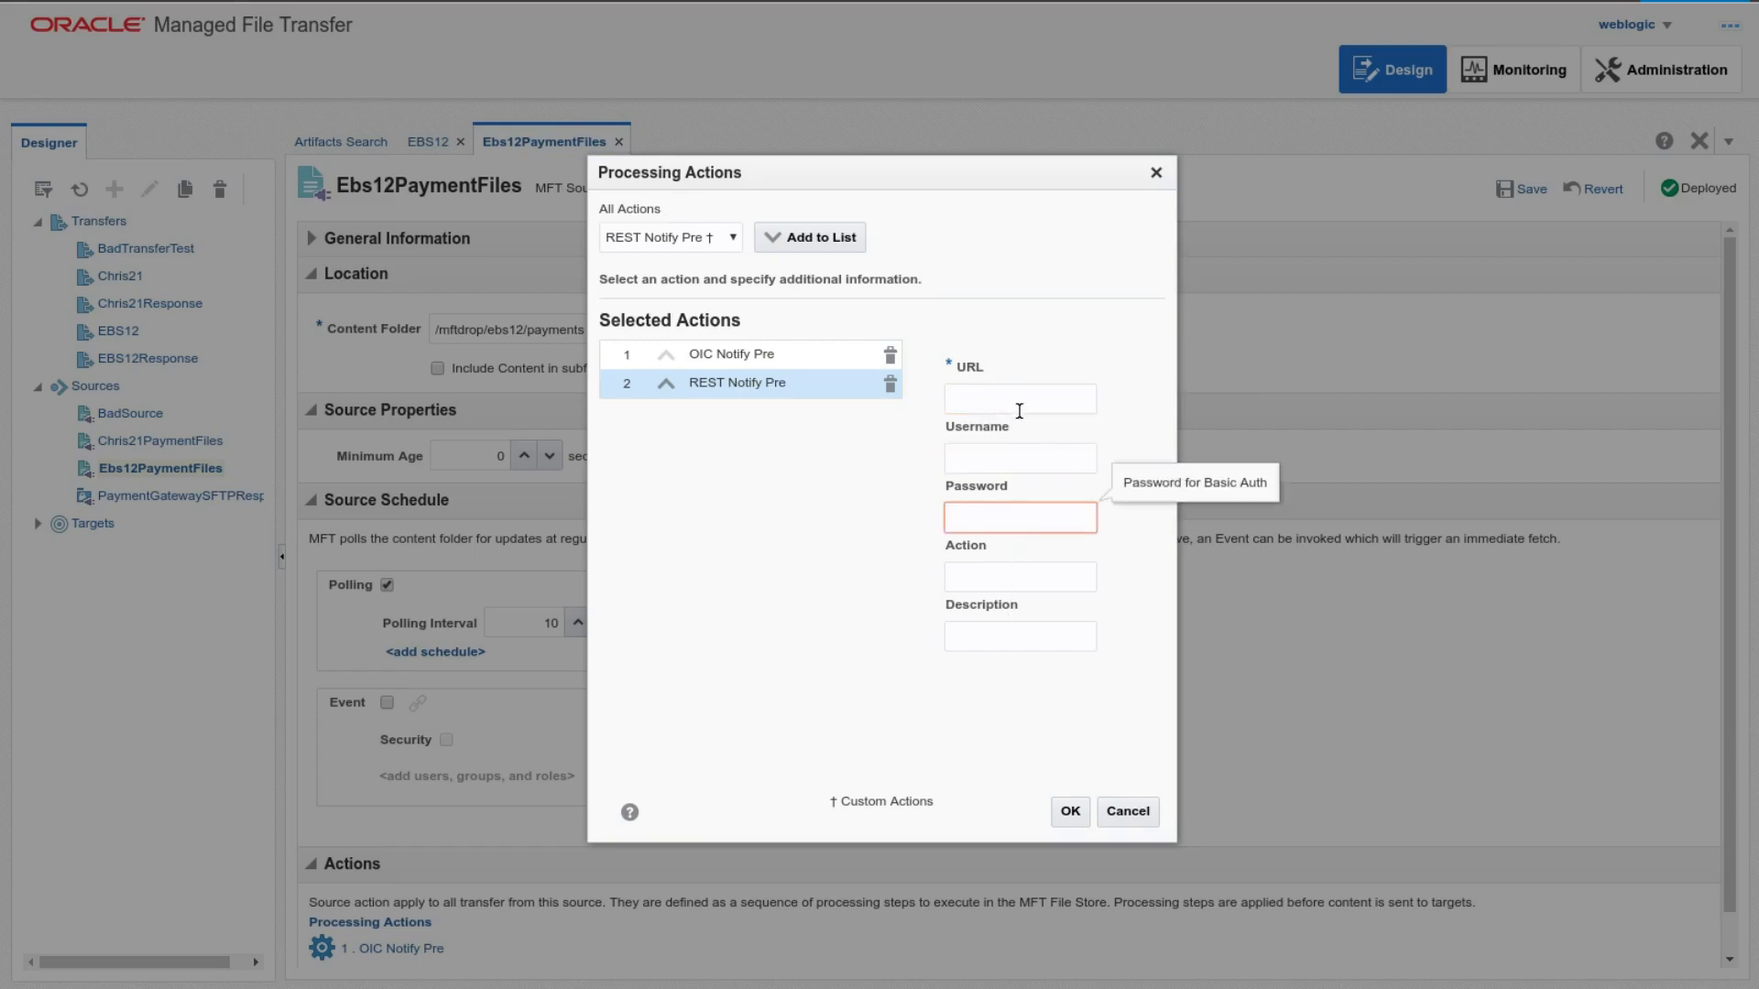
click(1018, 516)
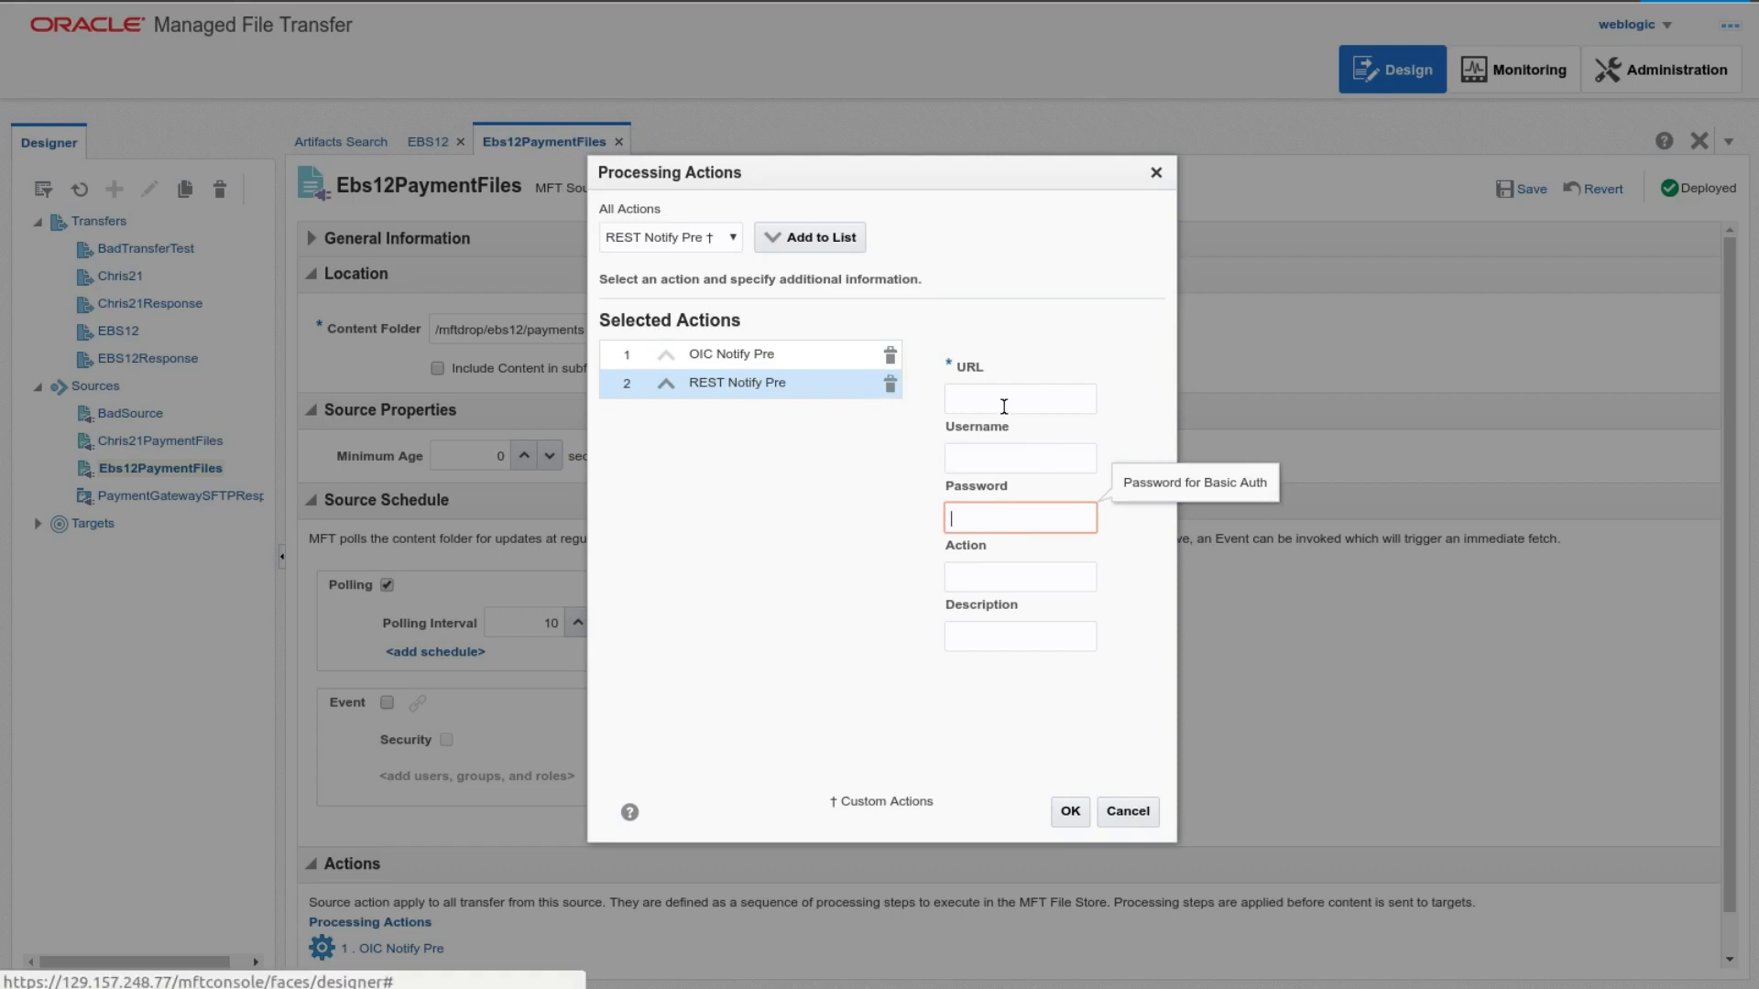
mouse_move(736, 345)
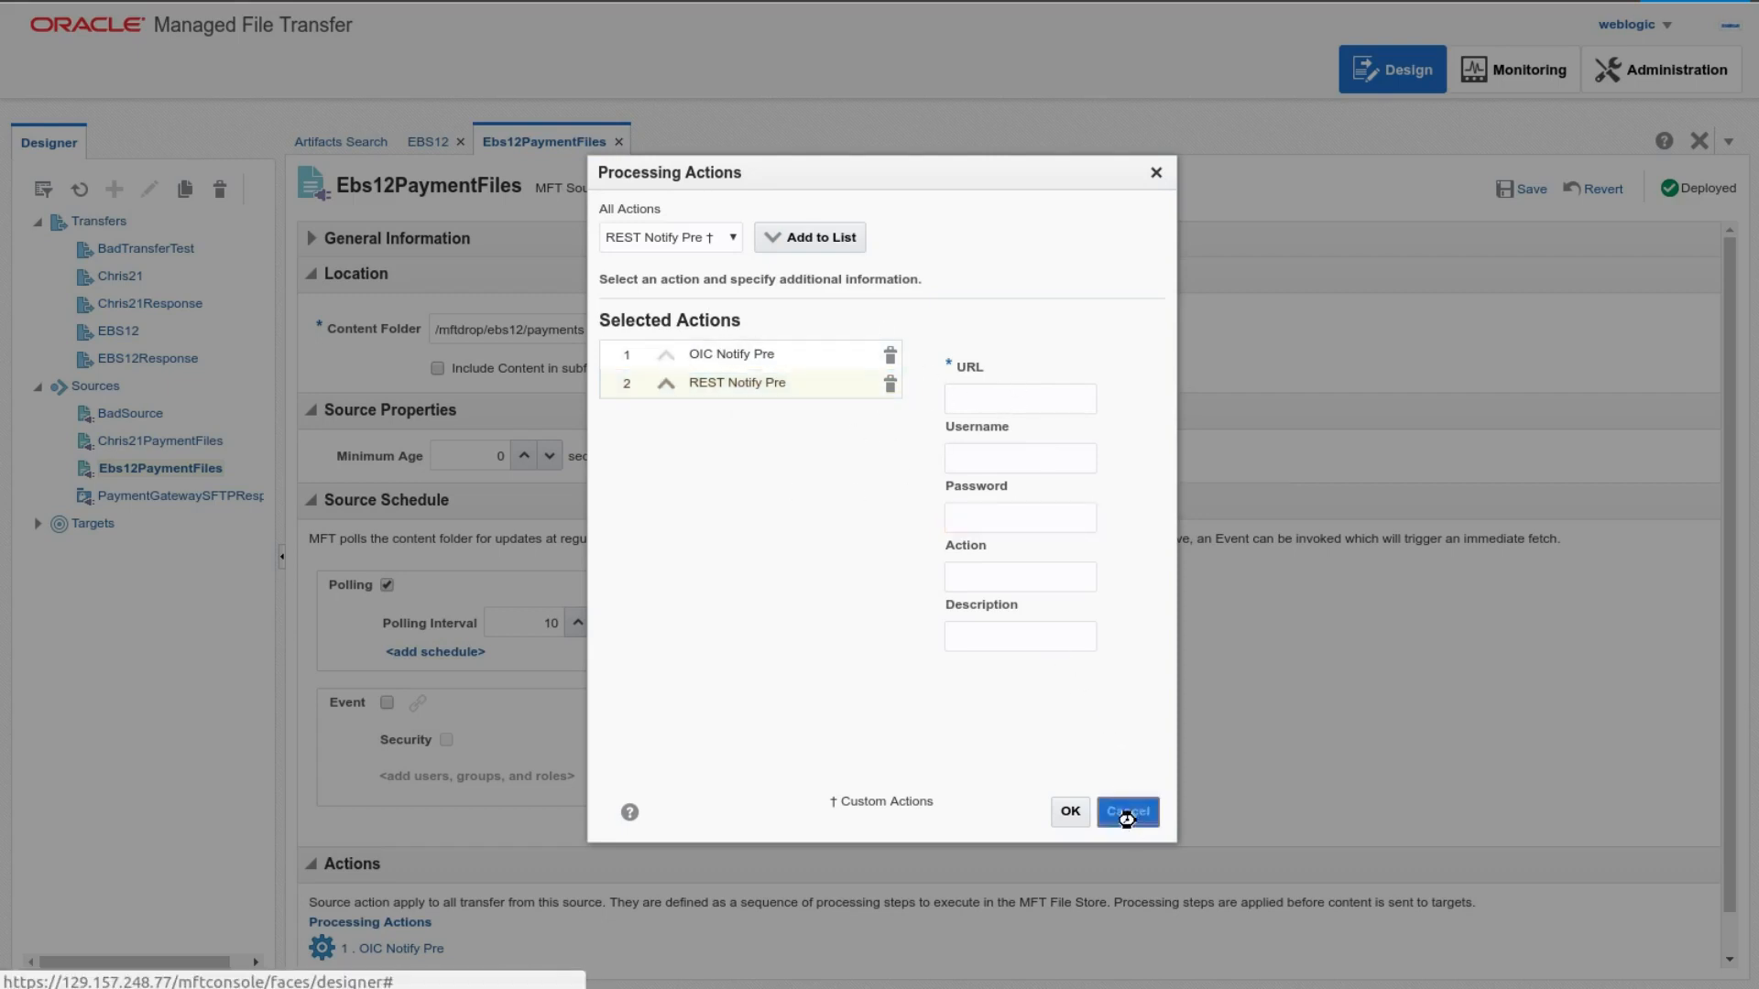
Step: Cancel the action change and view the EBS12 transfer's OIC Notify Post target action
click(1124, 811)
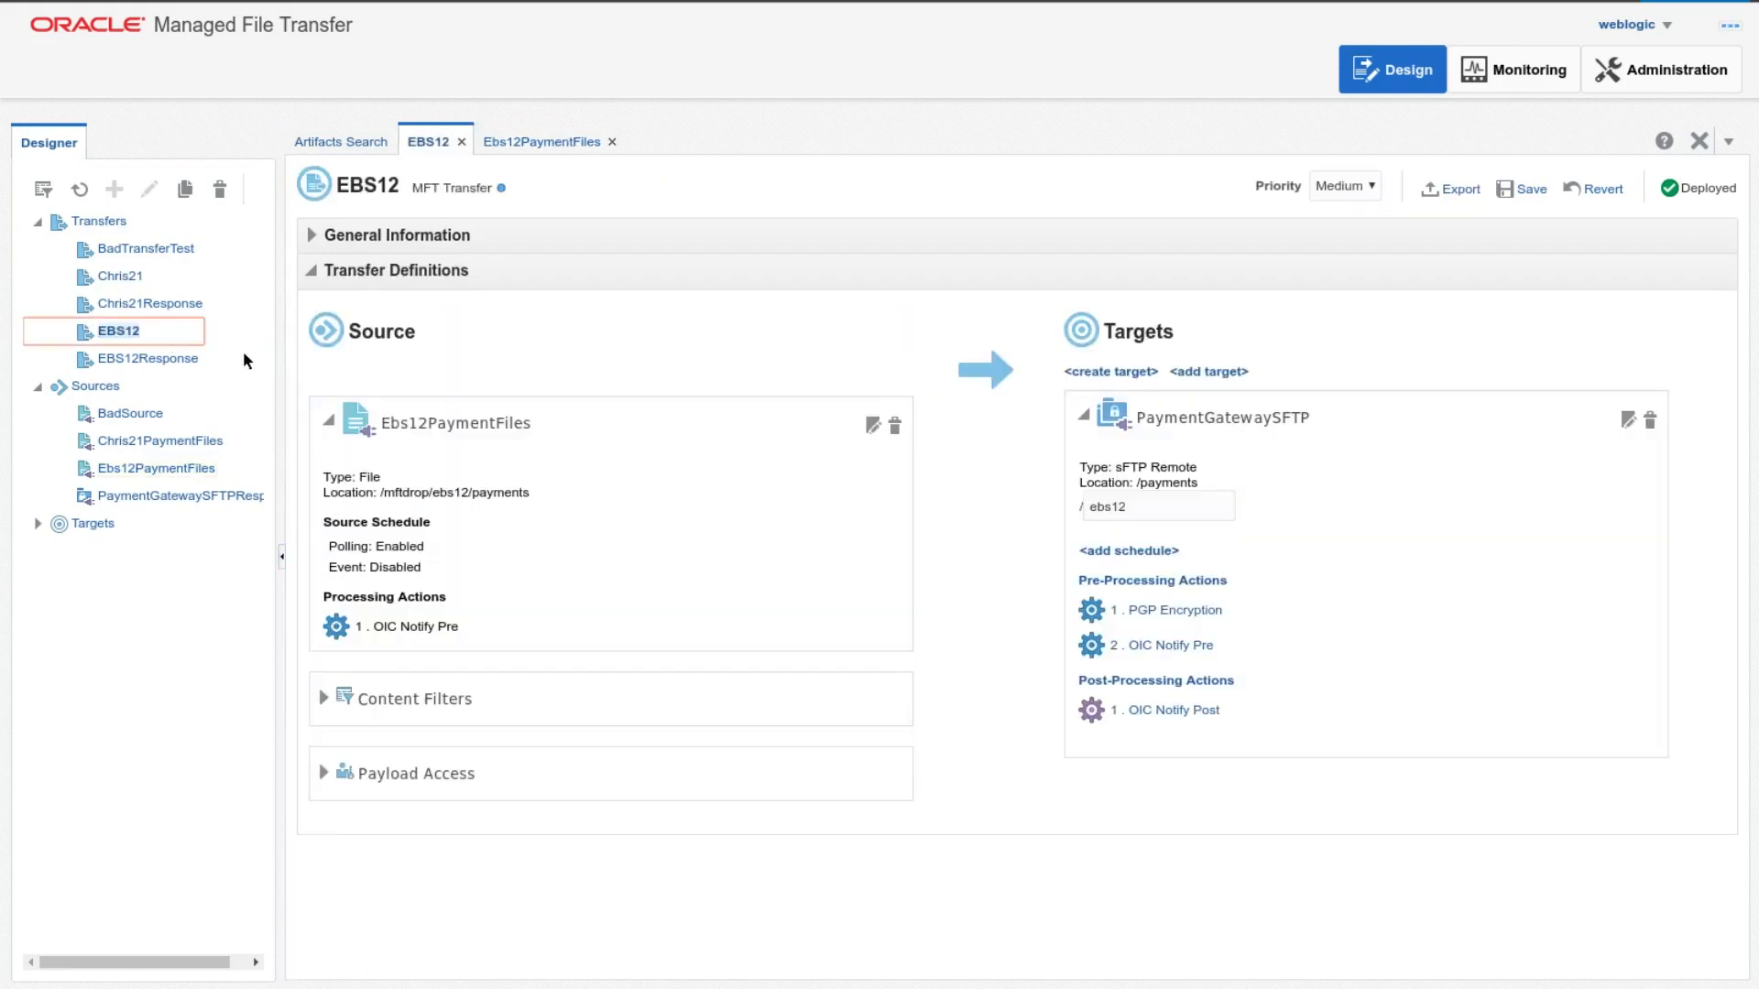
mouse_move(1218, 638)
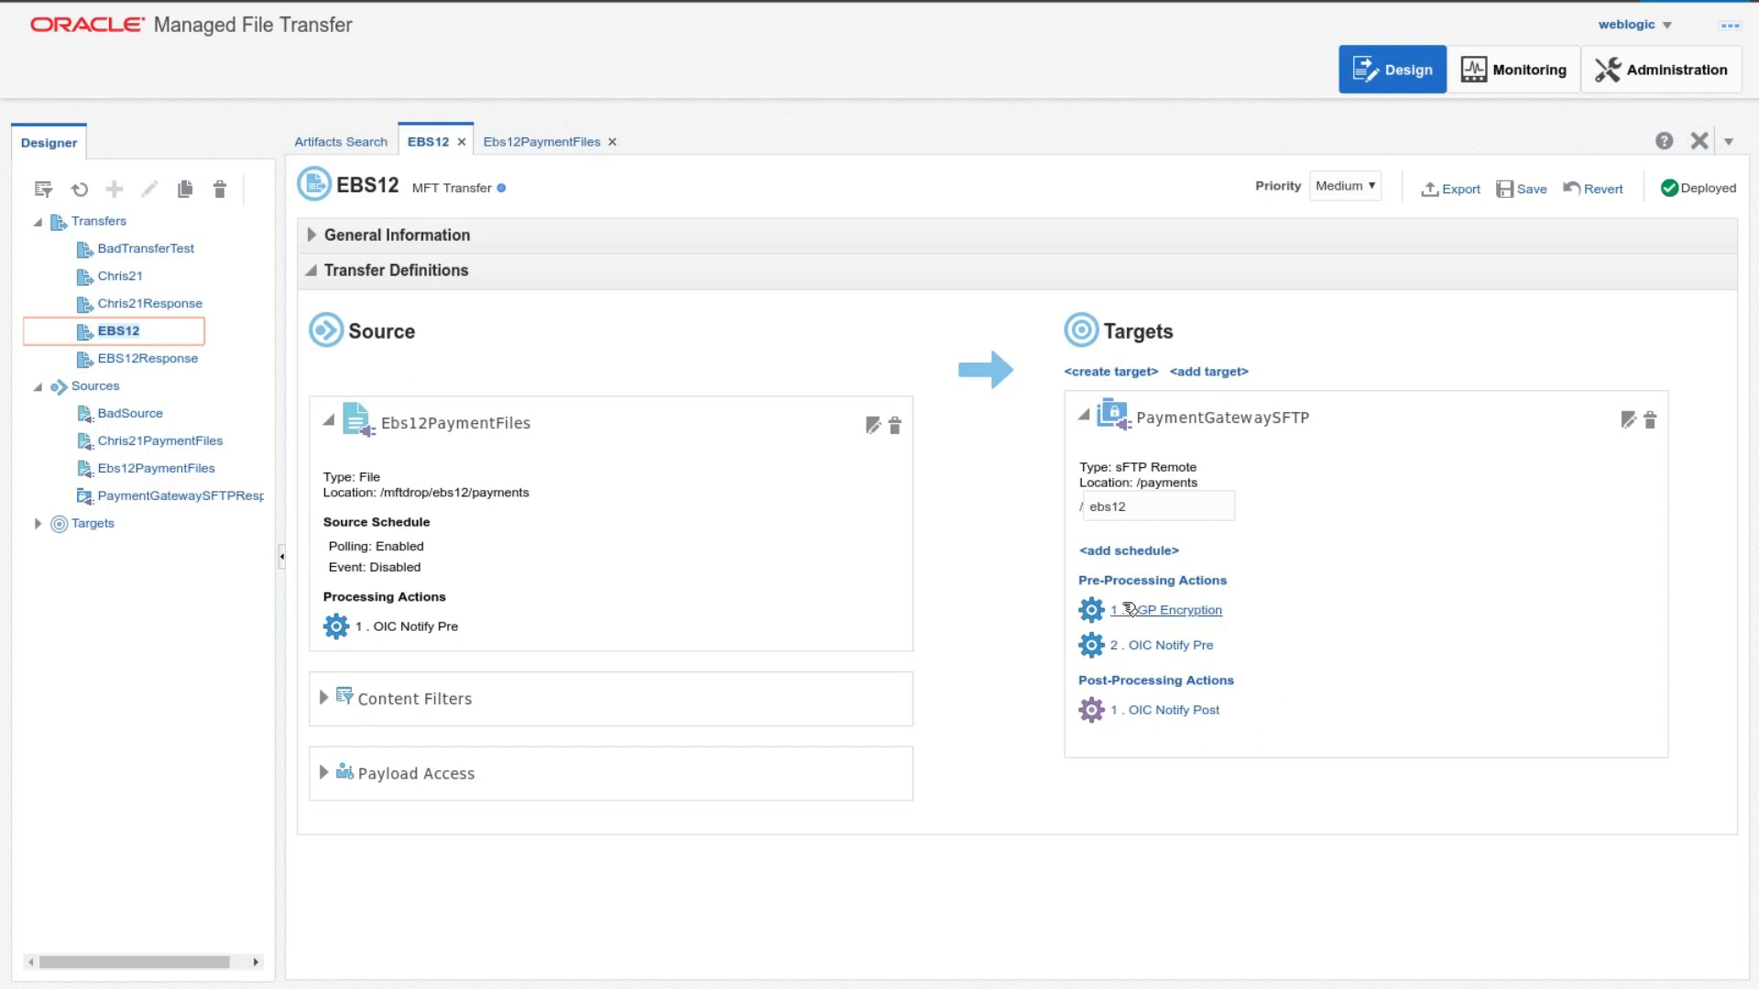
mouse_move(1164, 657)
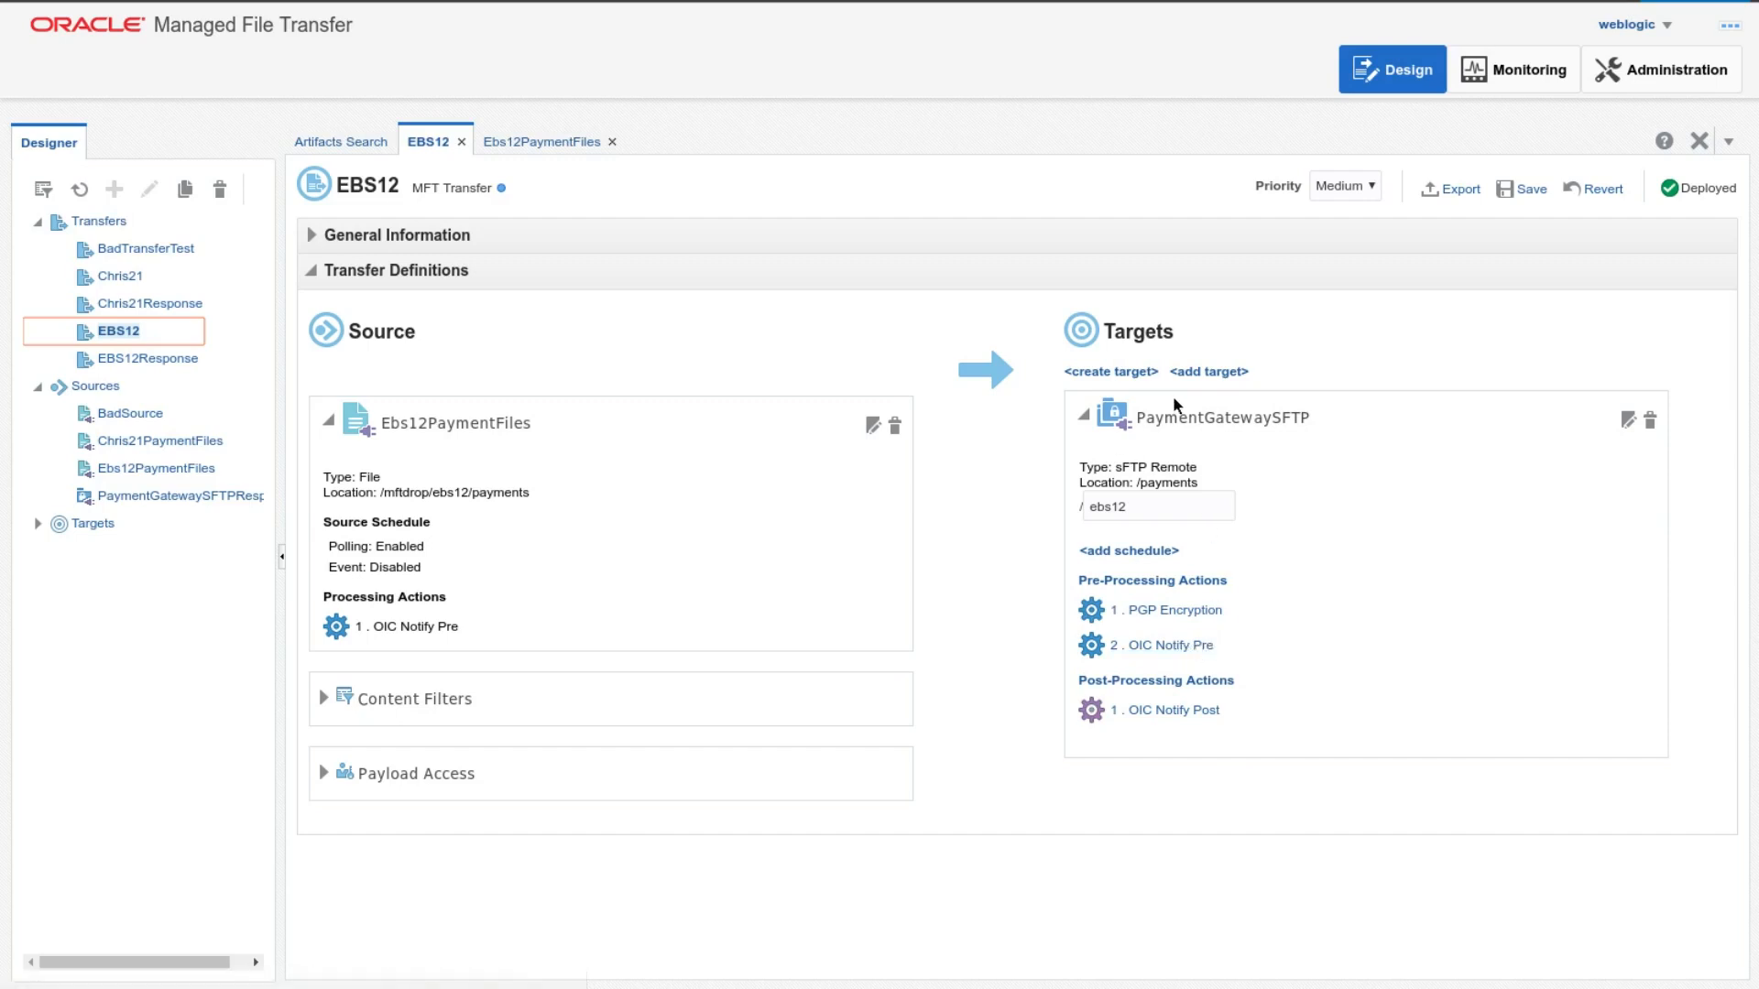
mouse_move(1163, 710)
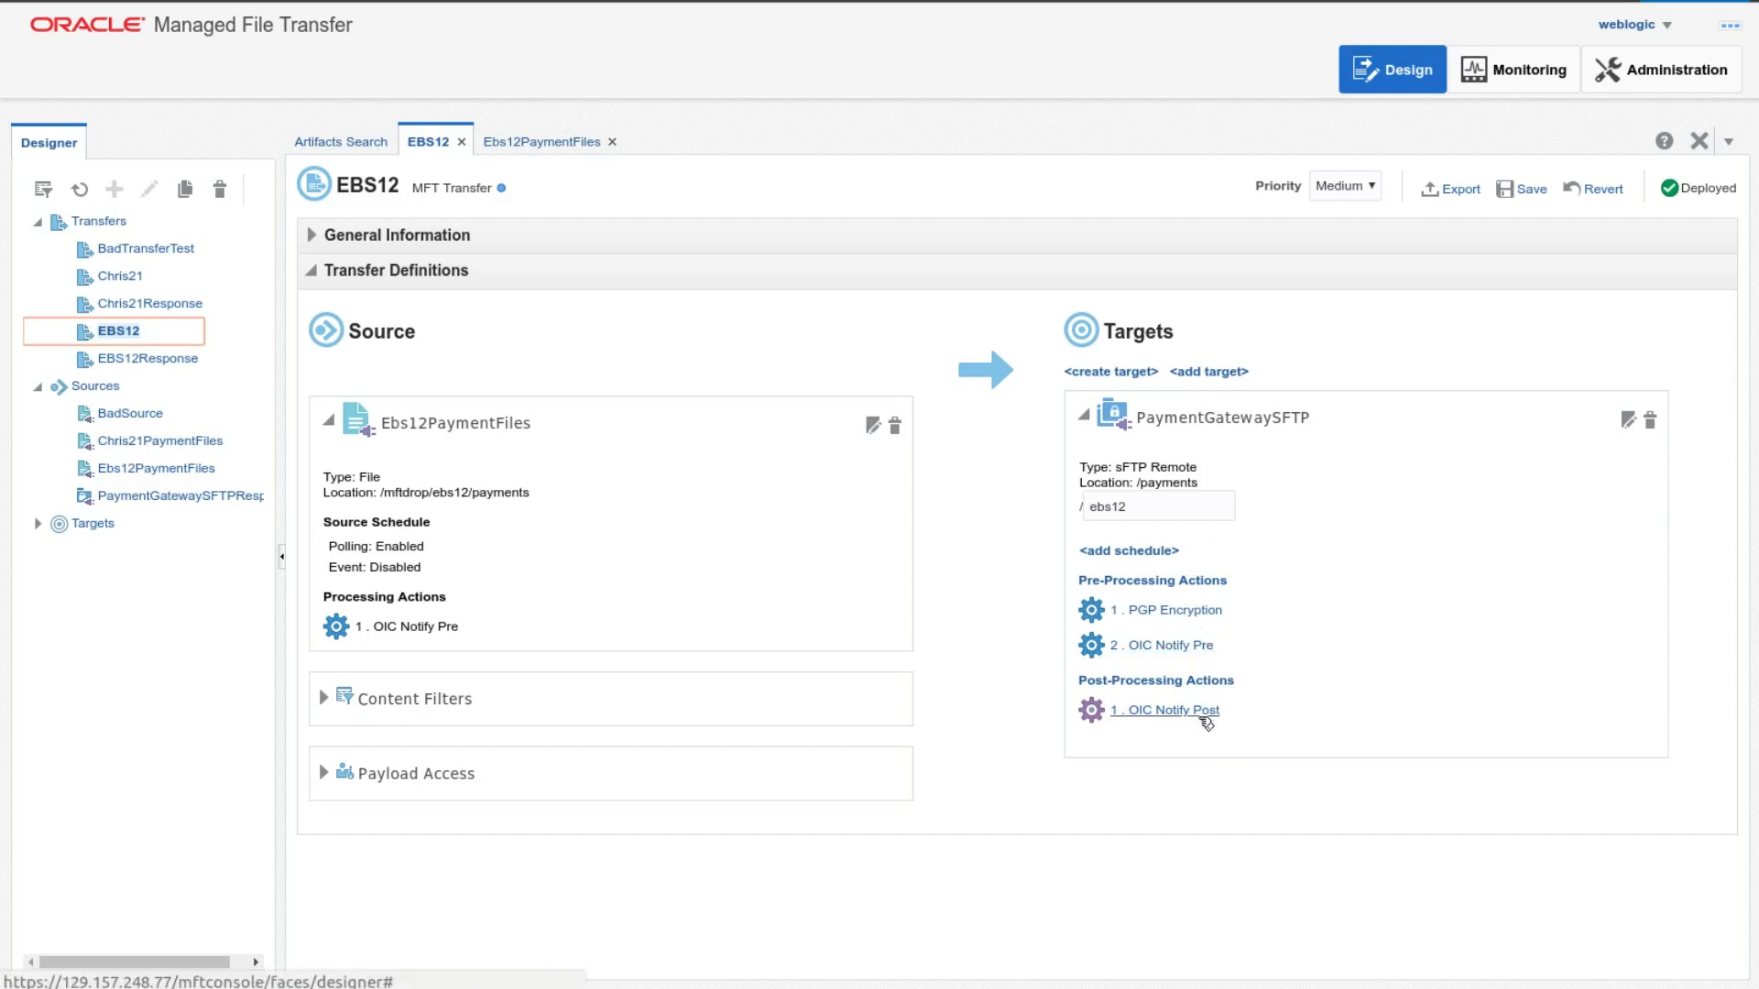
click(1164, 710)
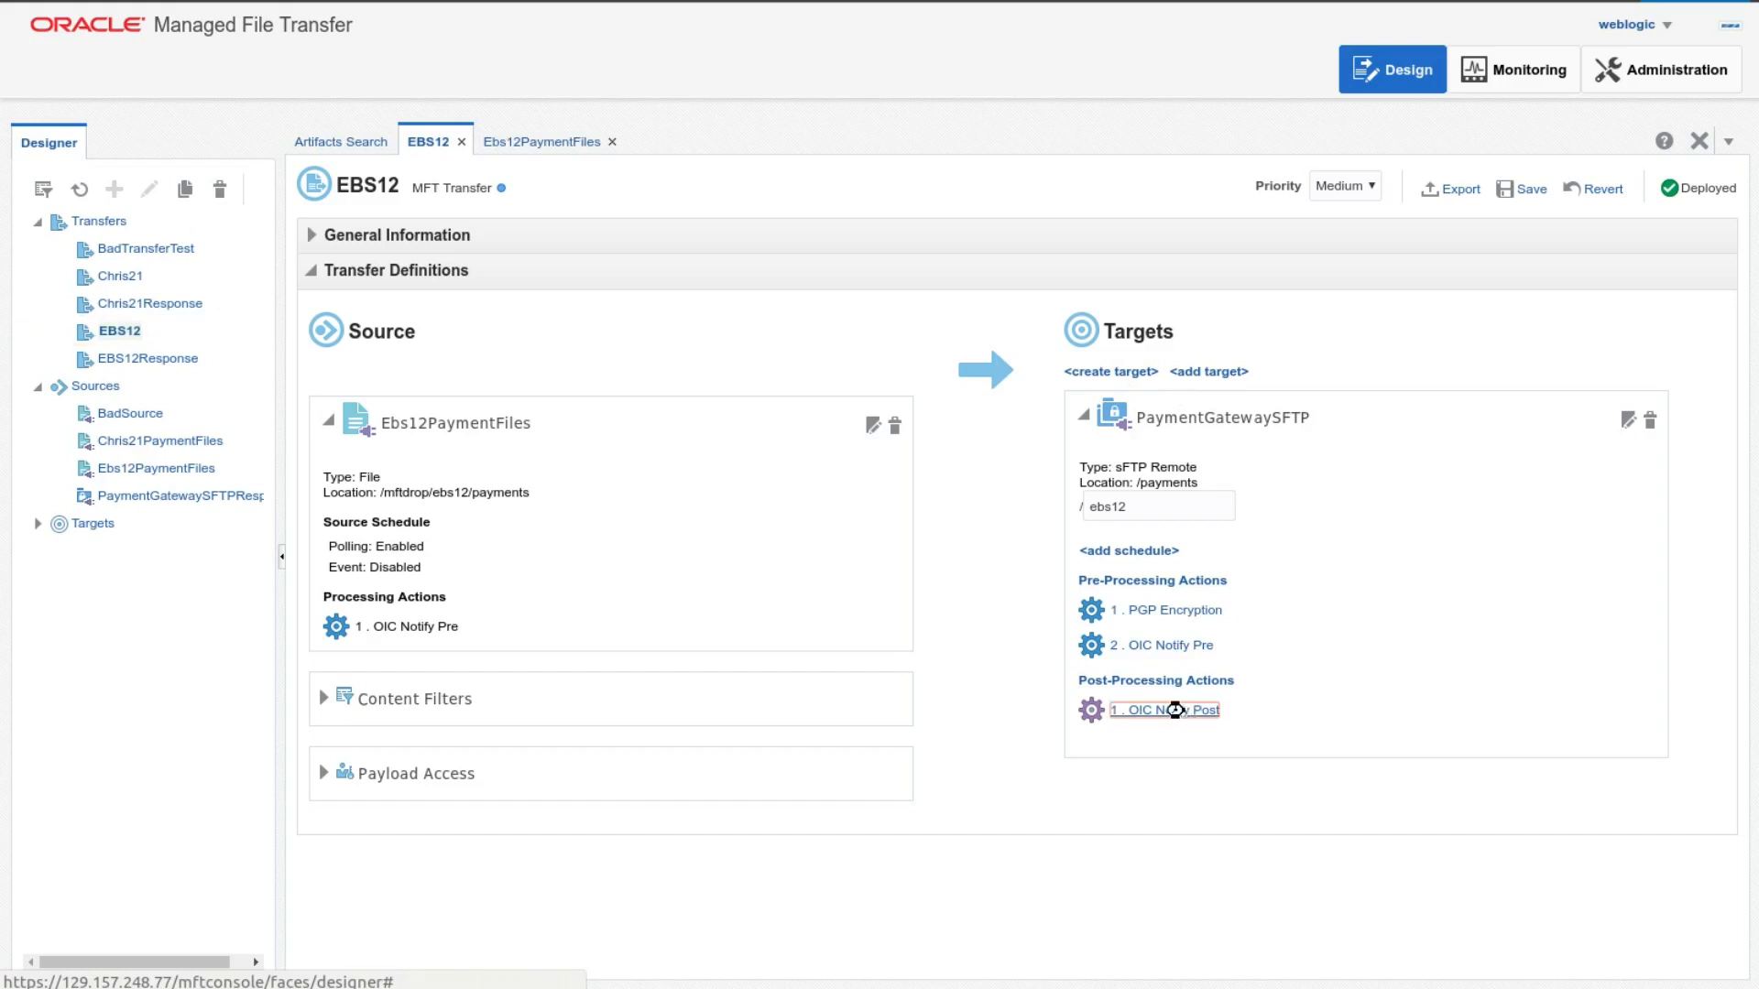
click(1154, 709)
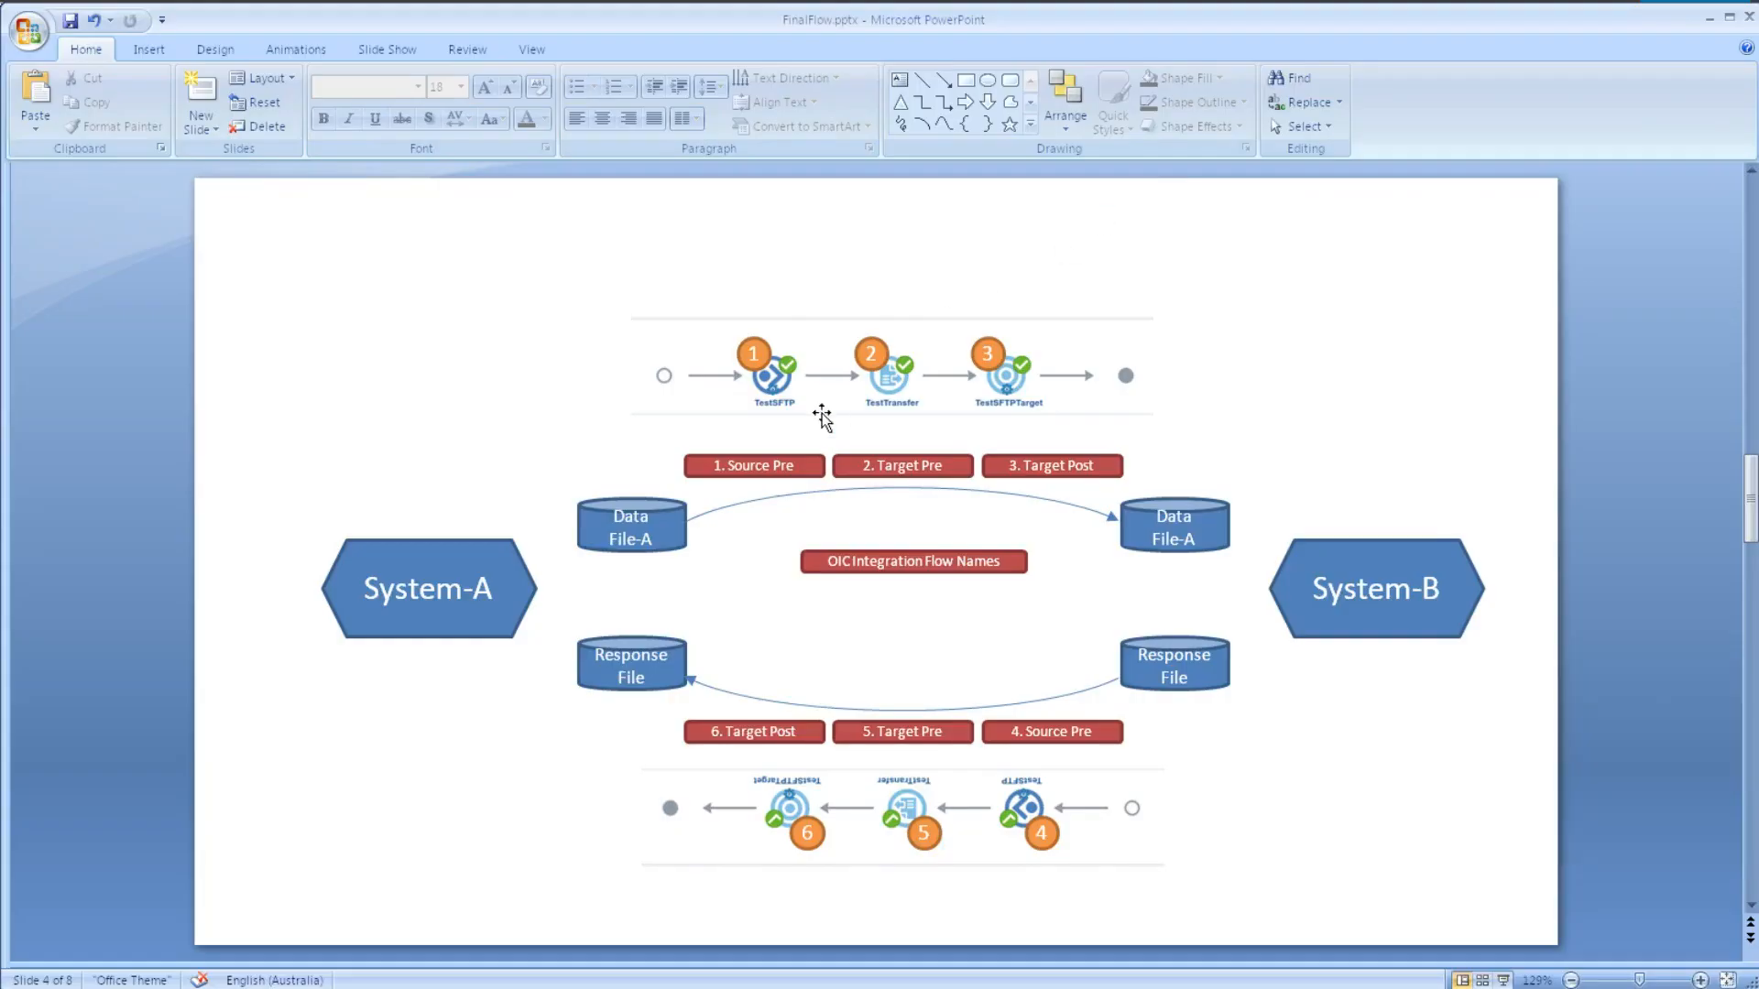
click(900, 465)
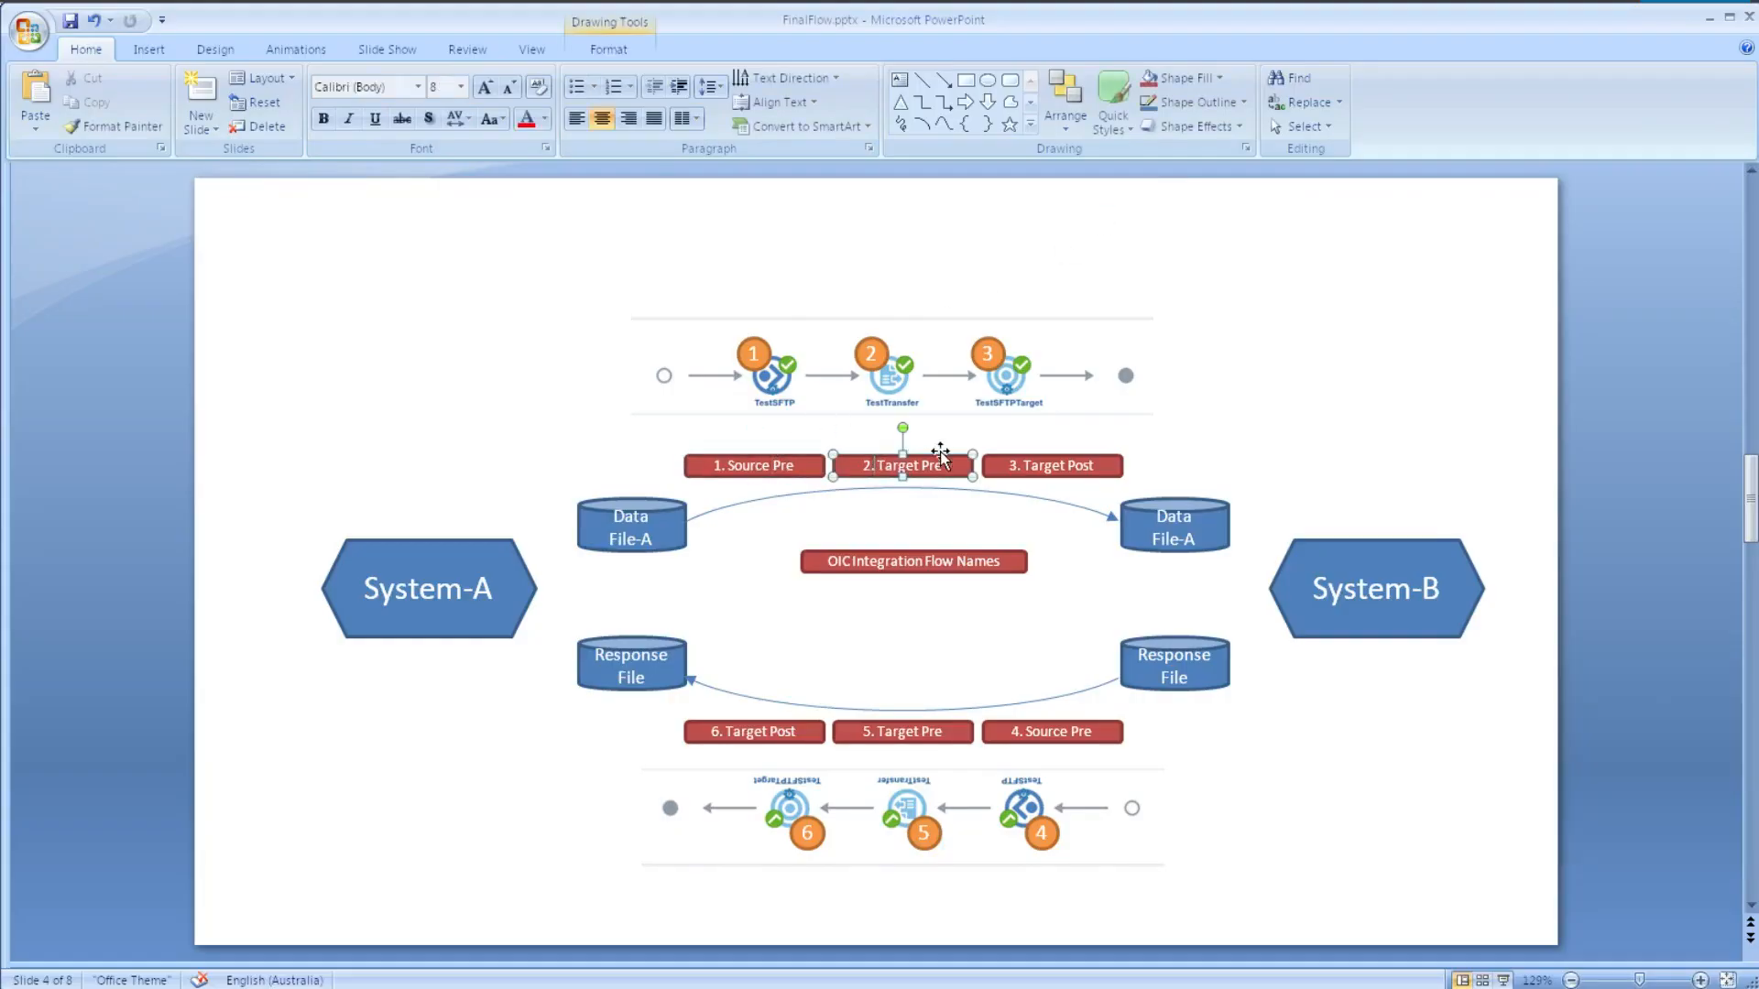
click(1051, 465)
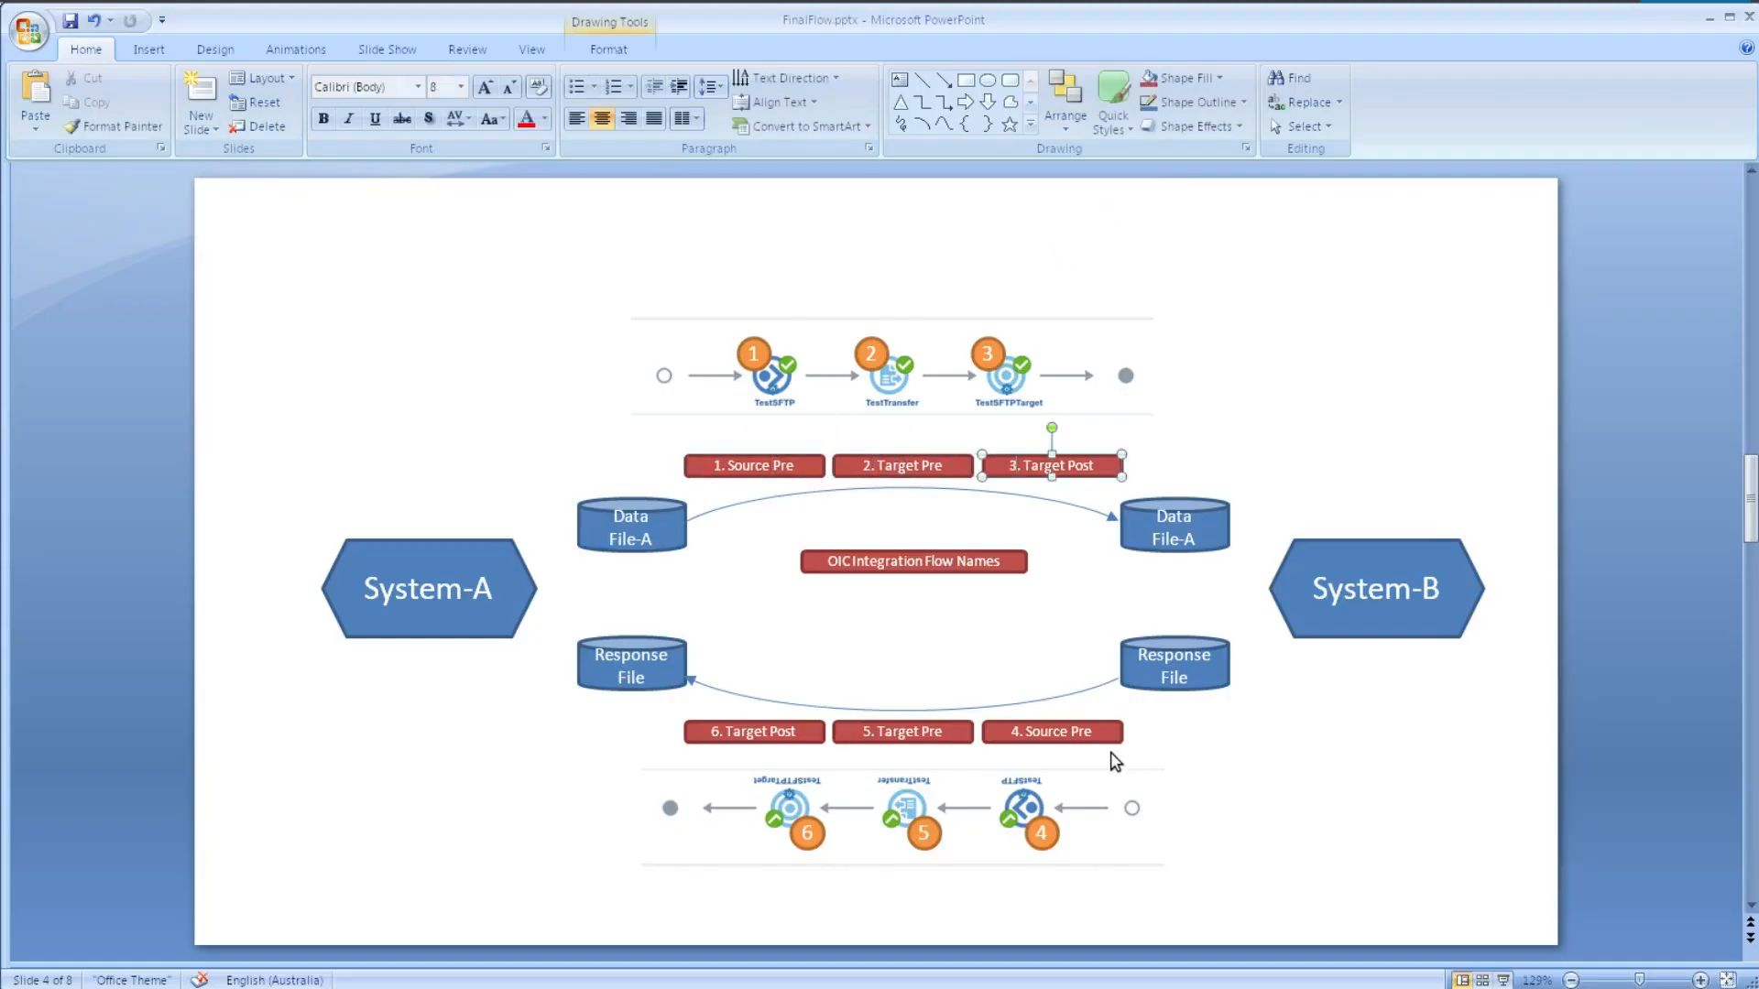
click(901, 731)
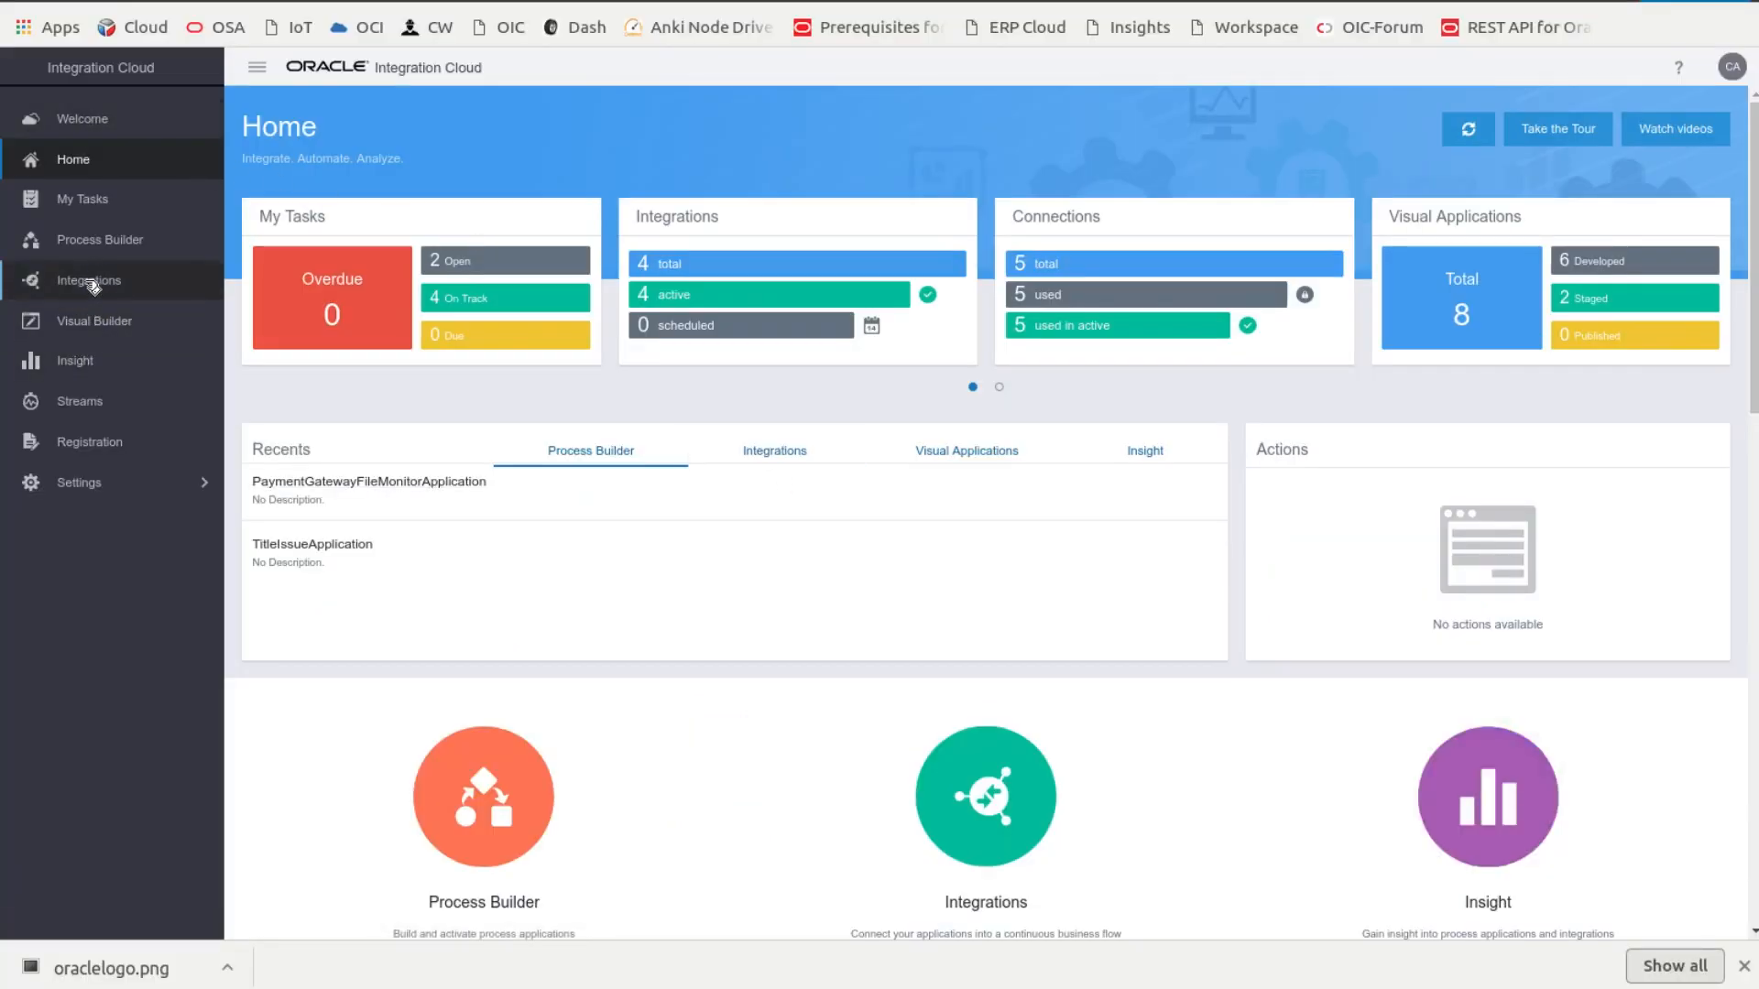
Step: Go to the Integrations list from the Integration Cloud home page
click(89, 280)
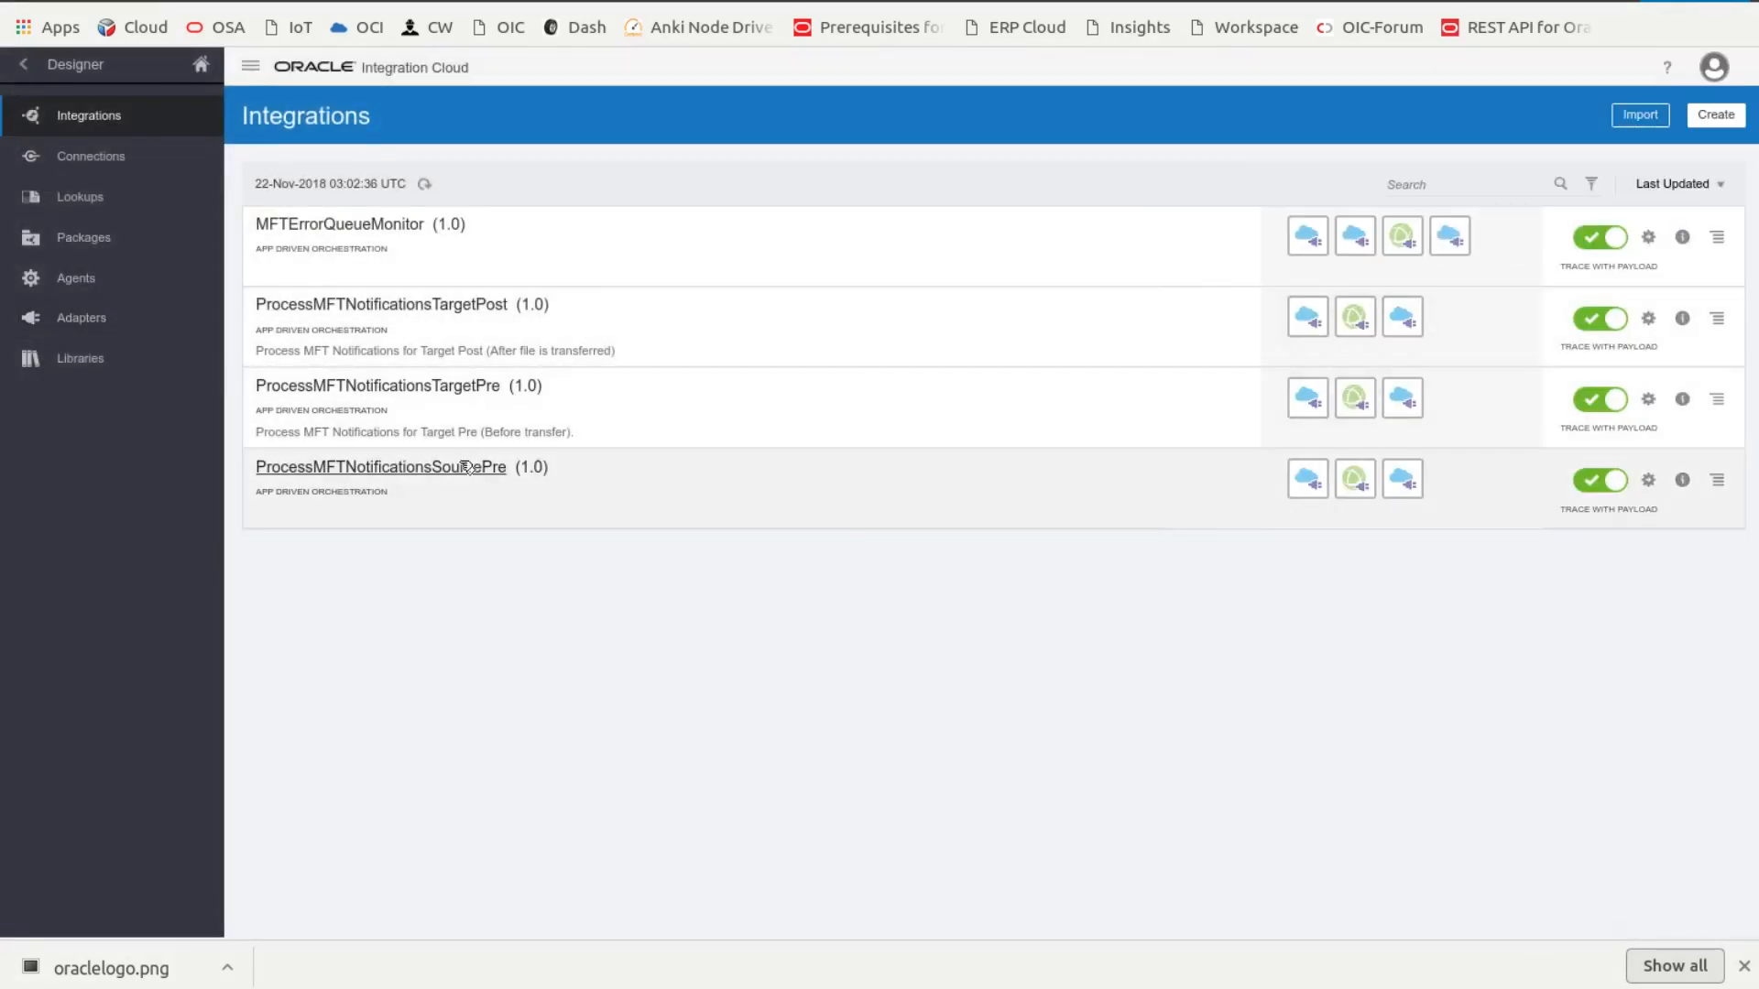
mouse_move(380, 465)
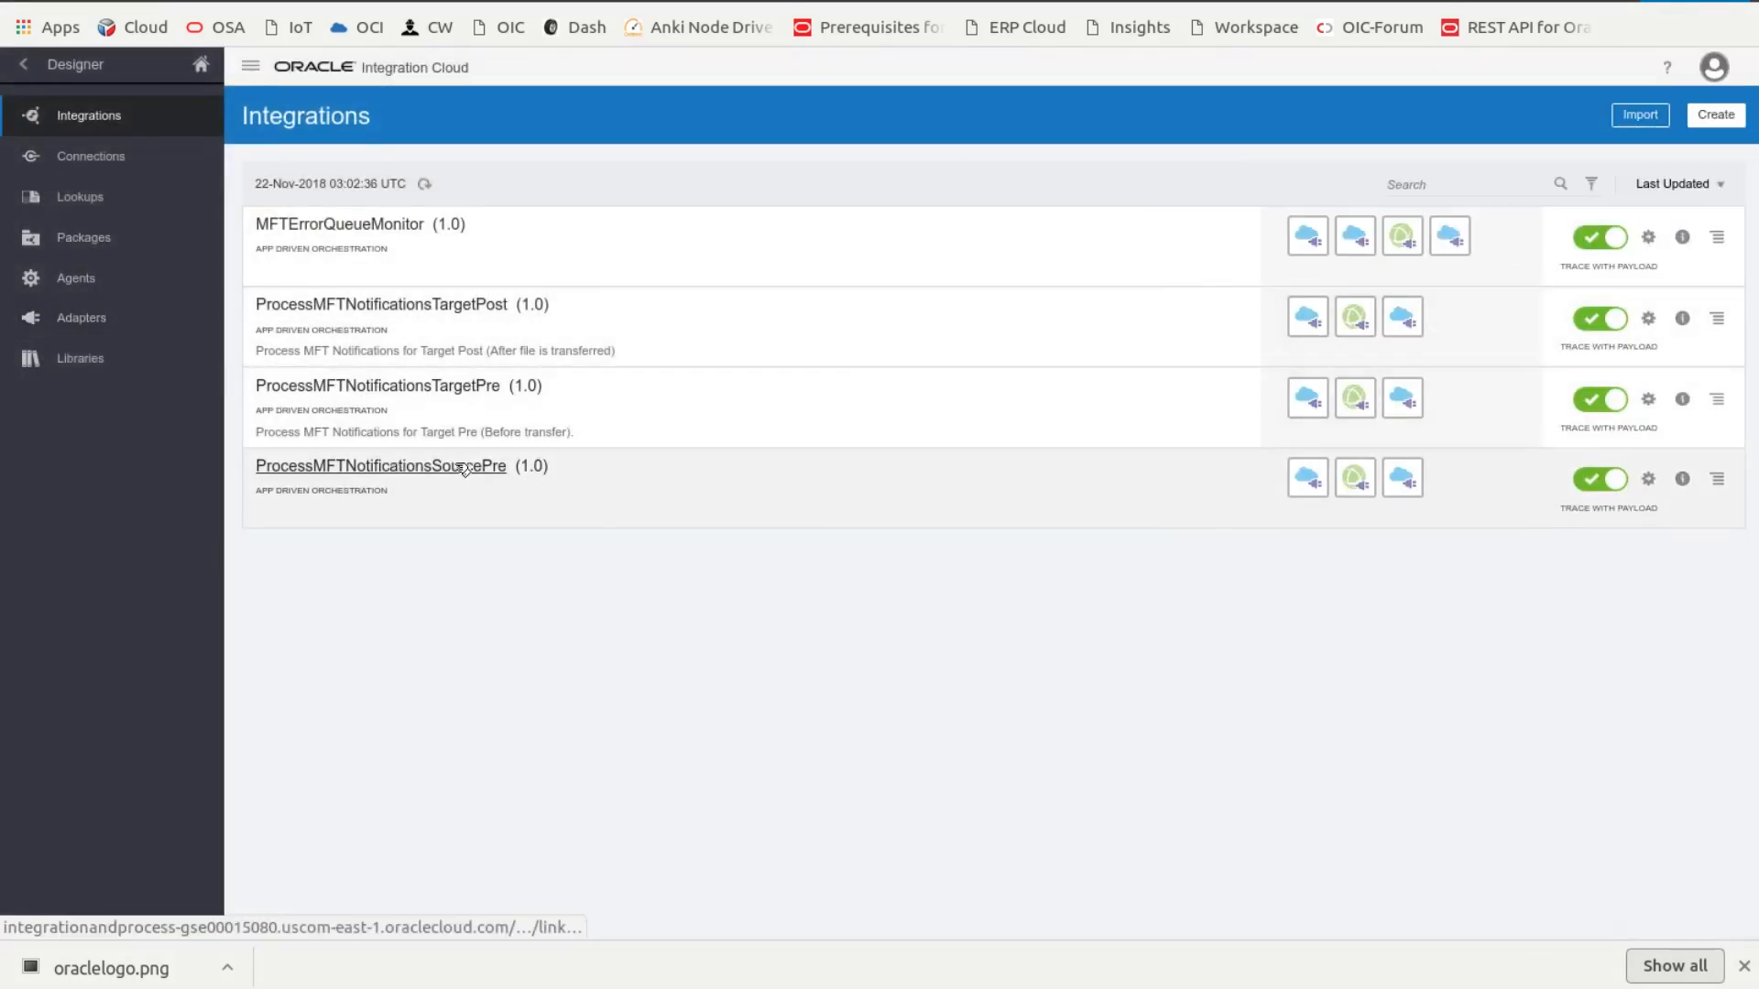
mouse_move(381, 465)
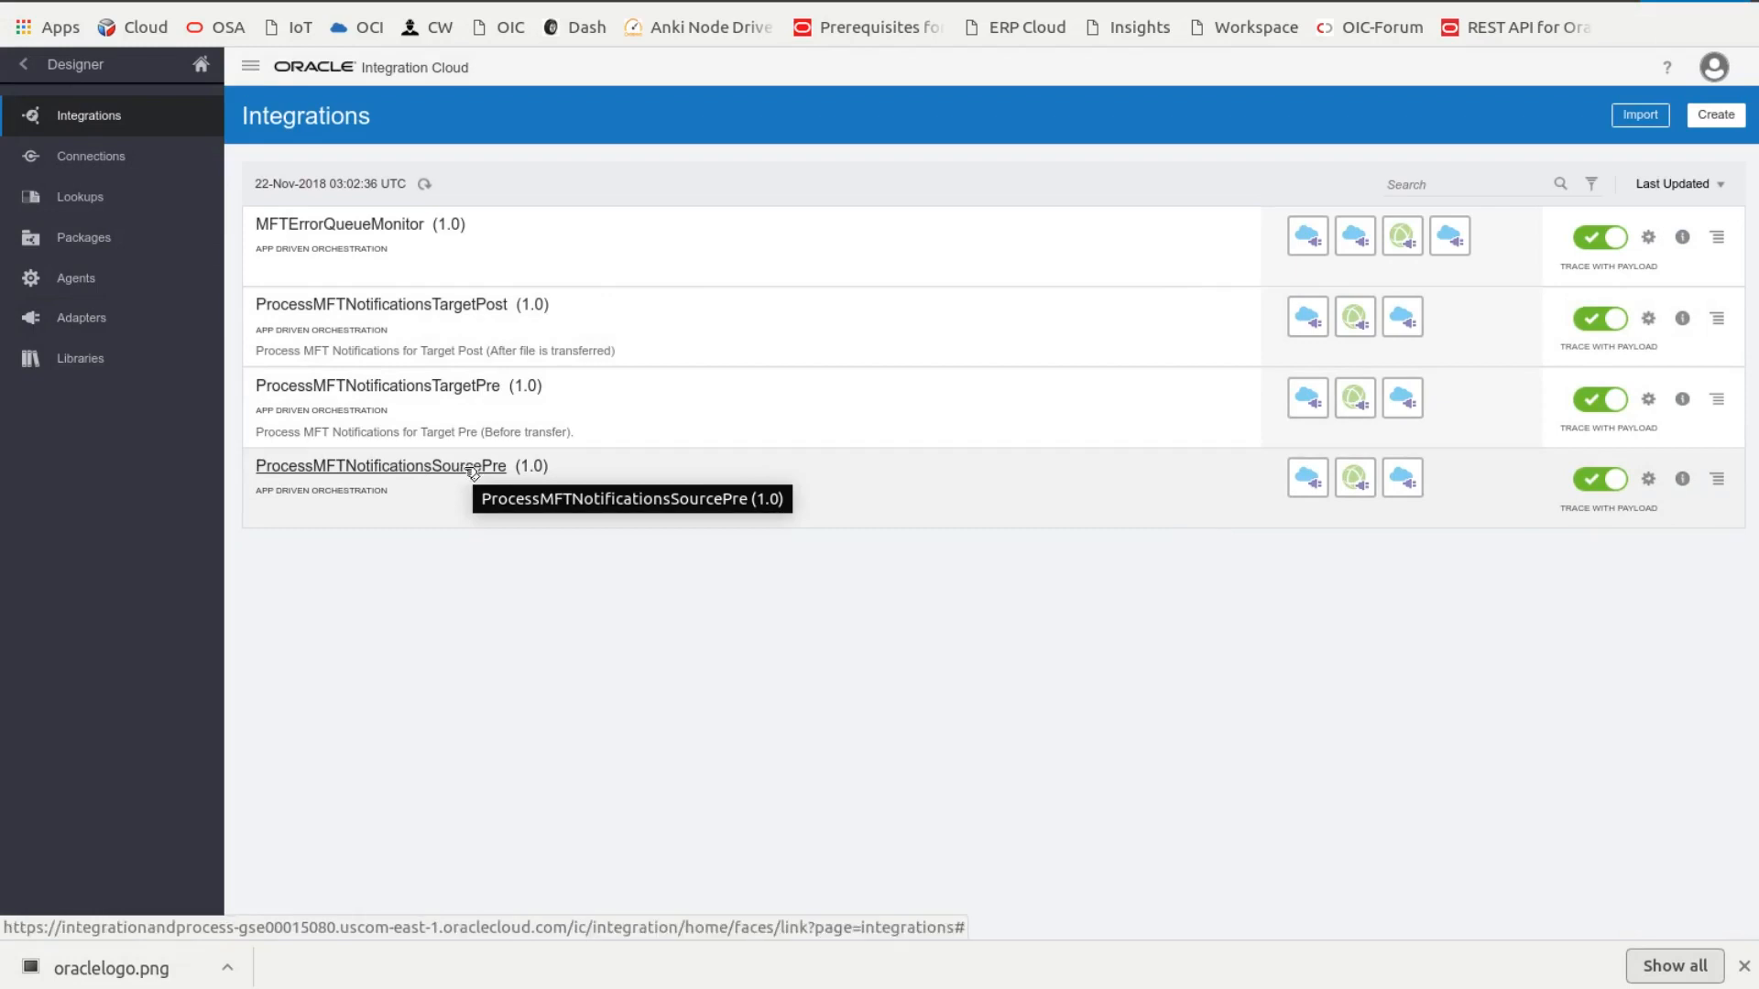
mouse_move(421, 385)
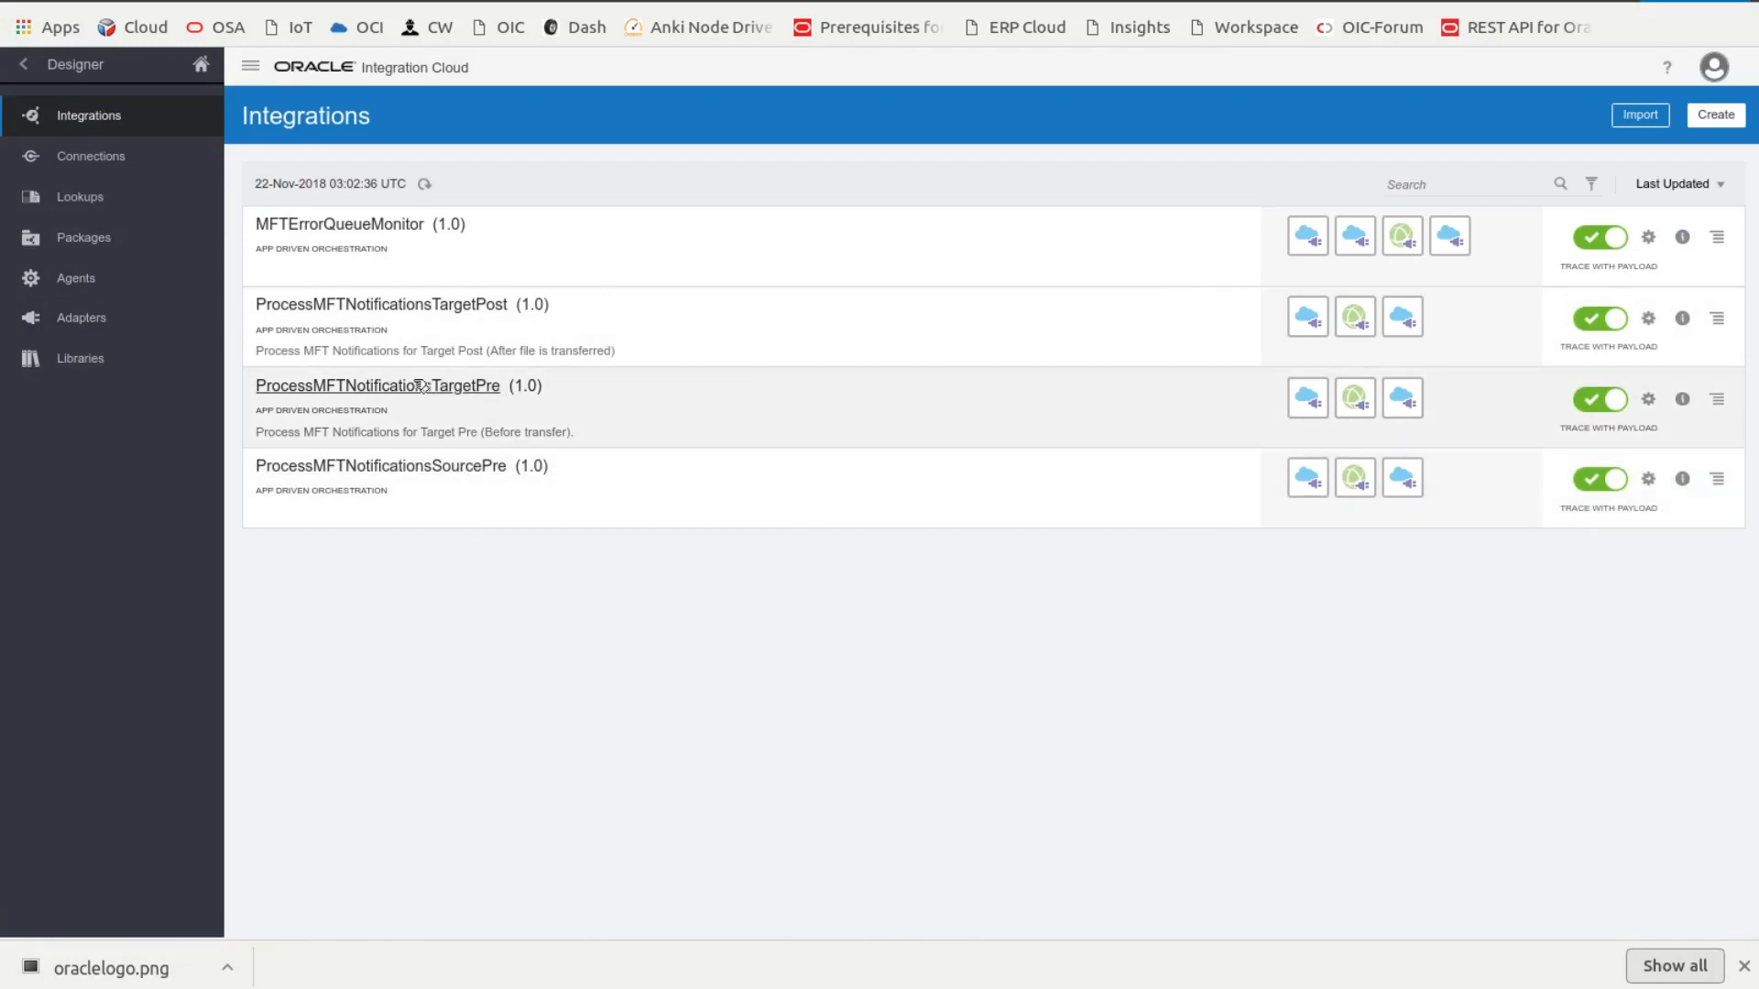
mouse_move(378, 385)
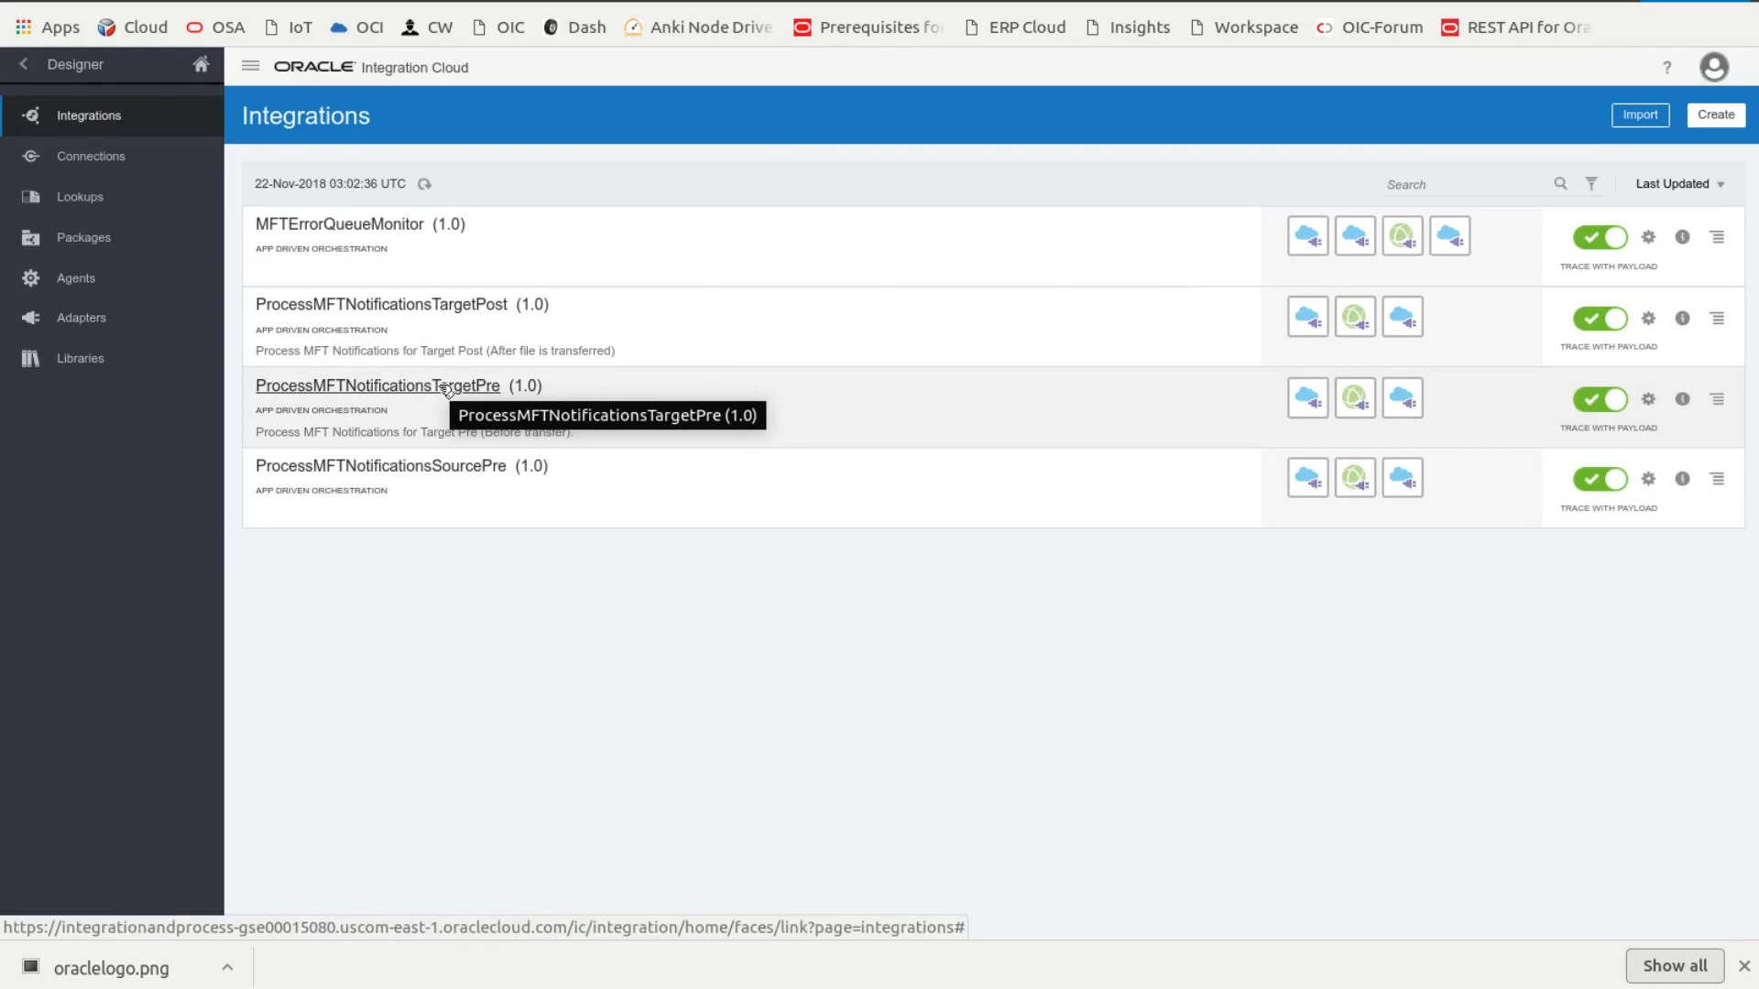
mouse_move(444, 387)
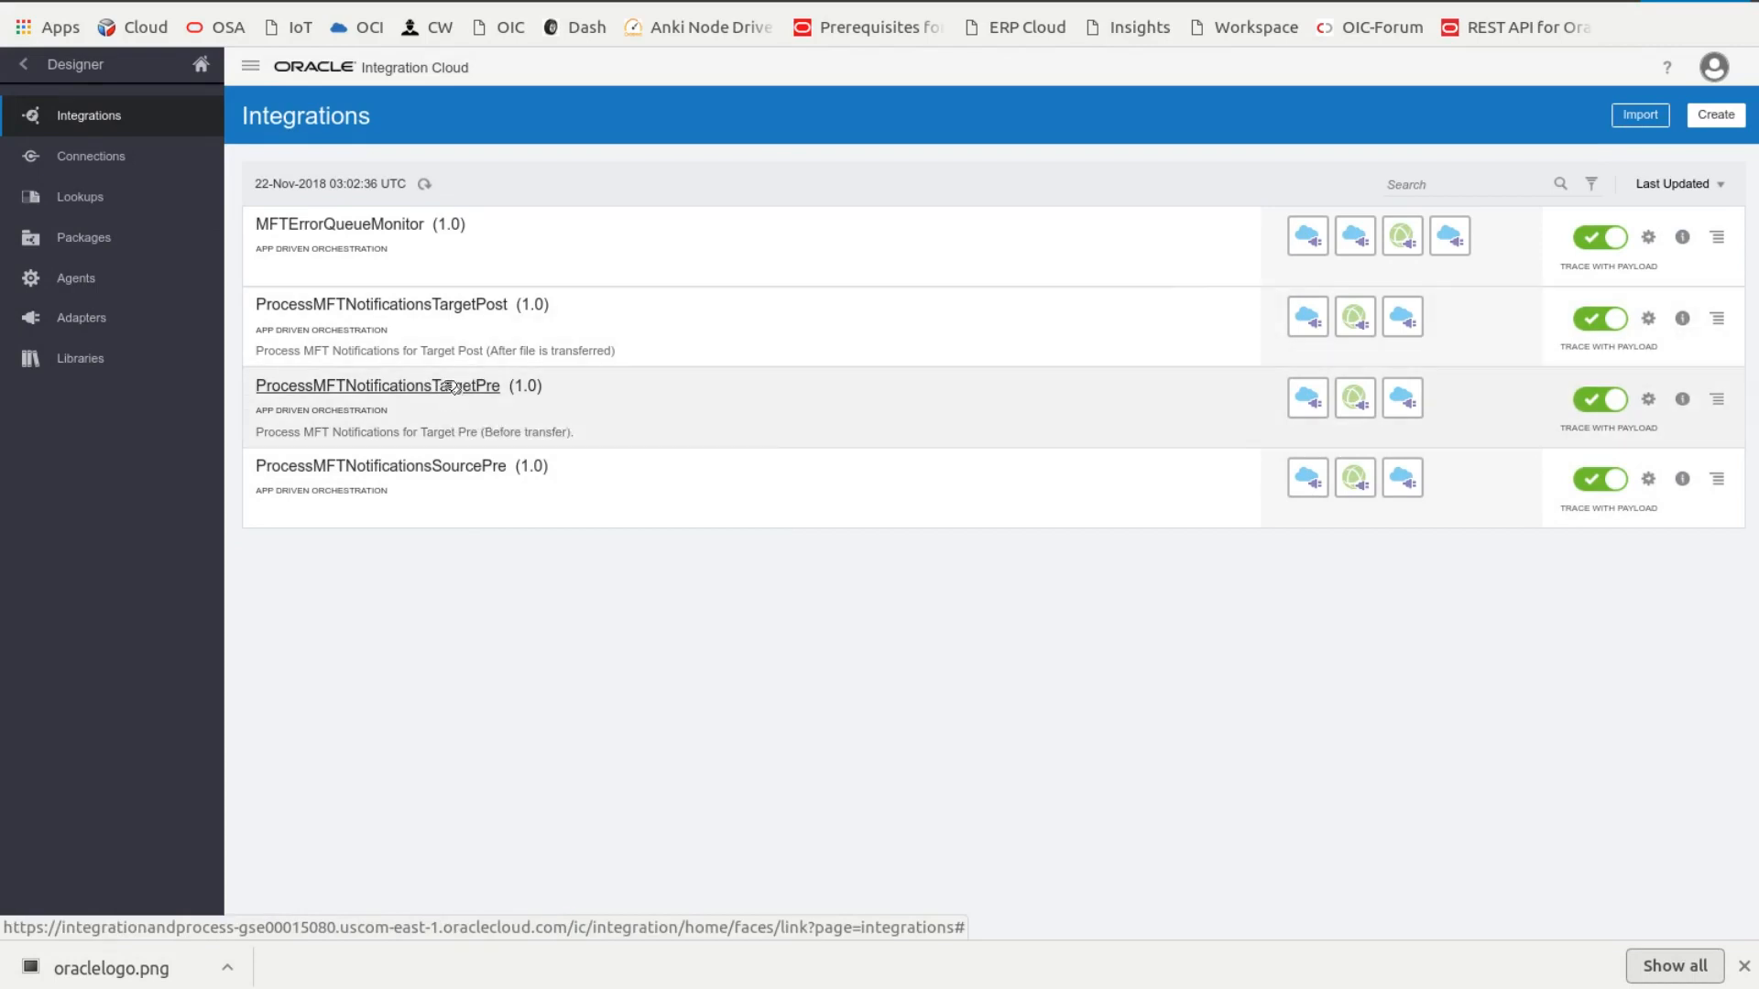
mouse_move(377, 385)
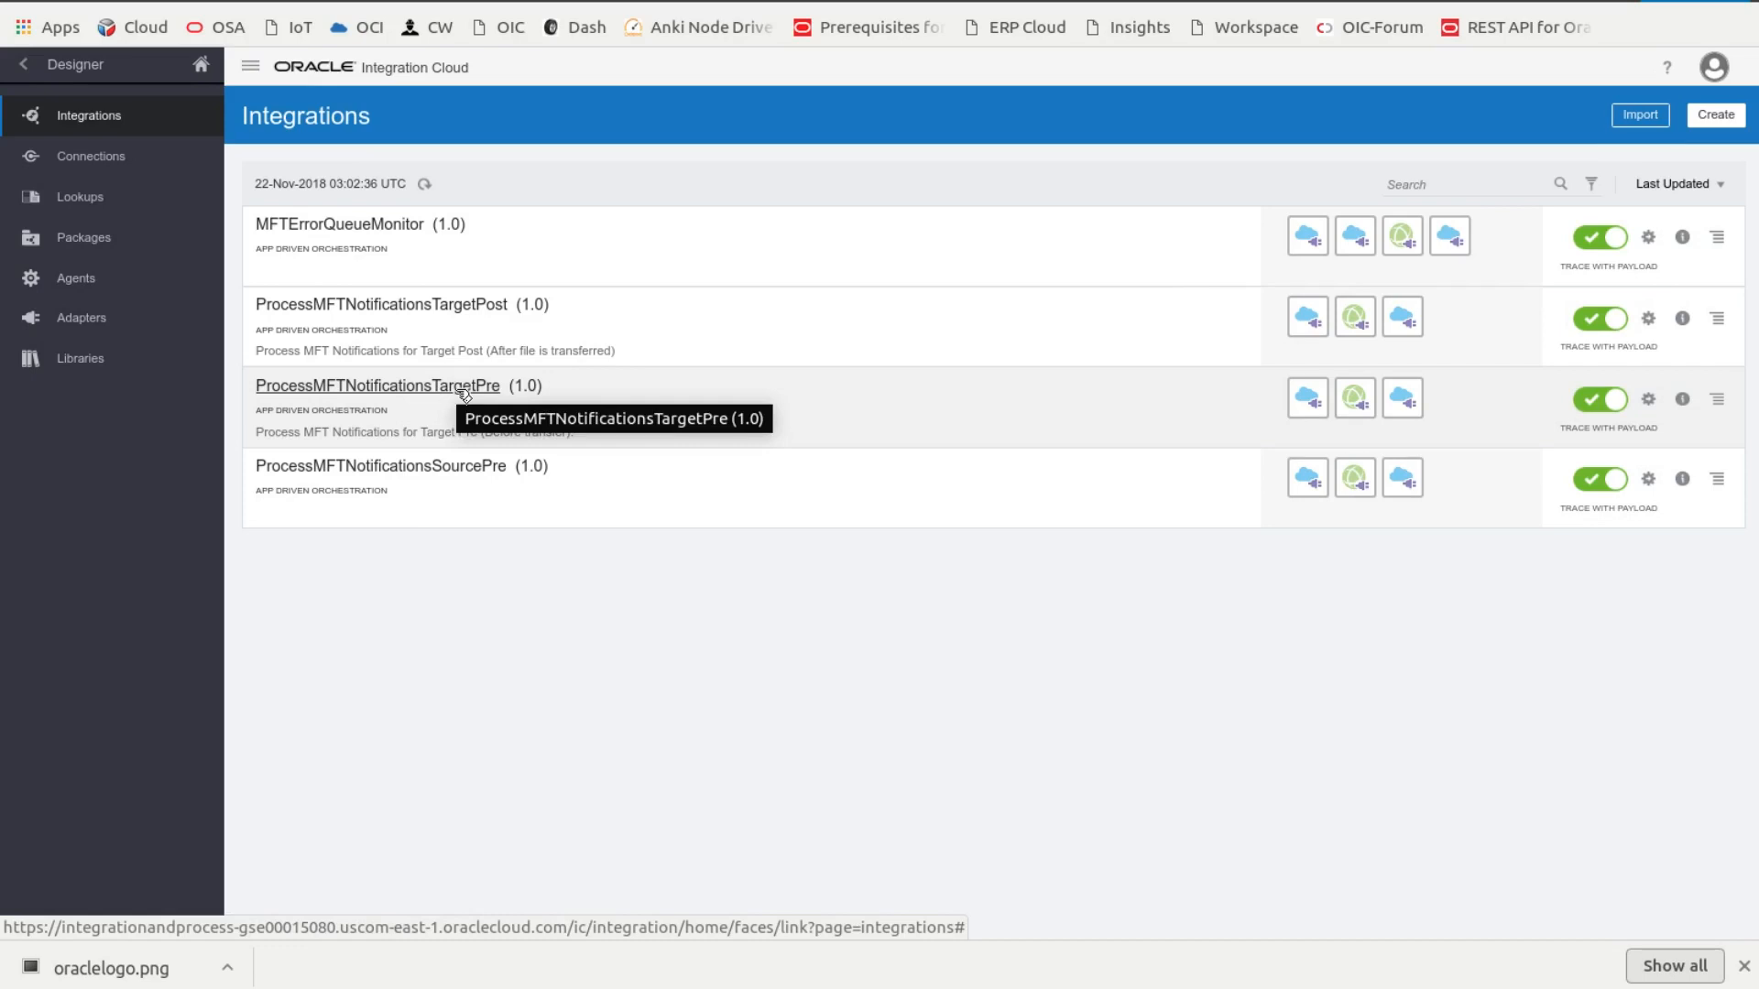
mouse_move(424, 299)
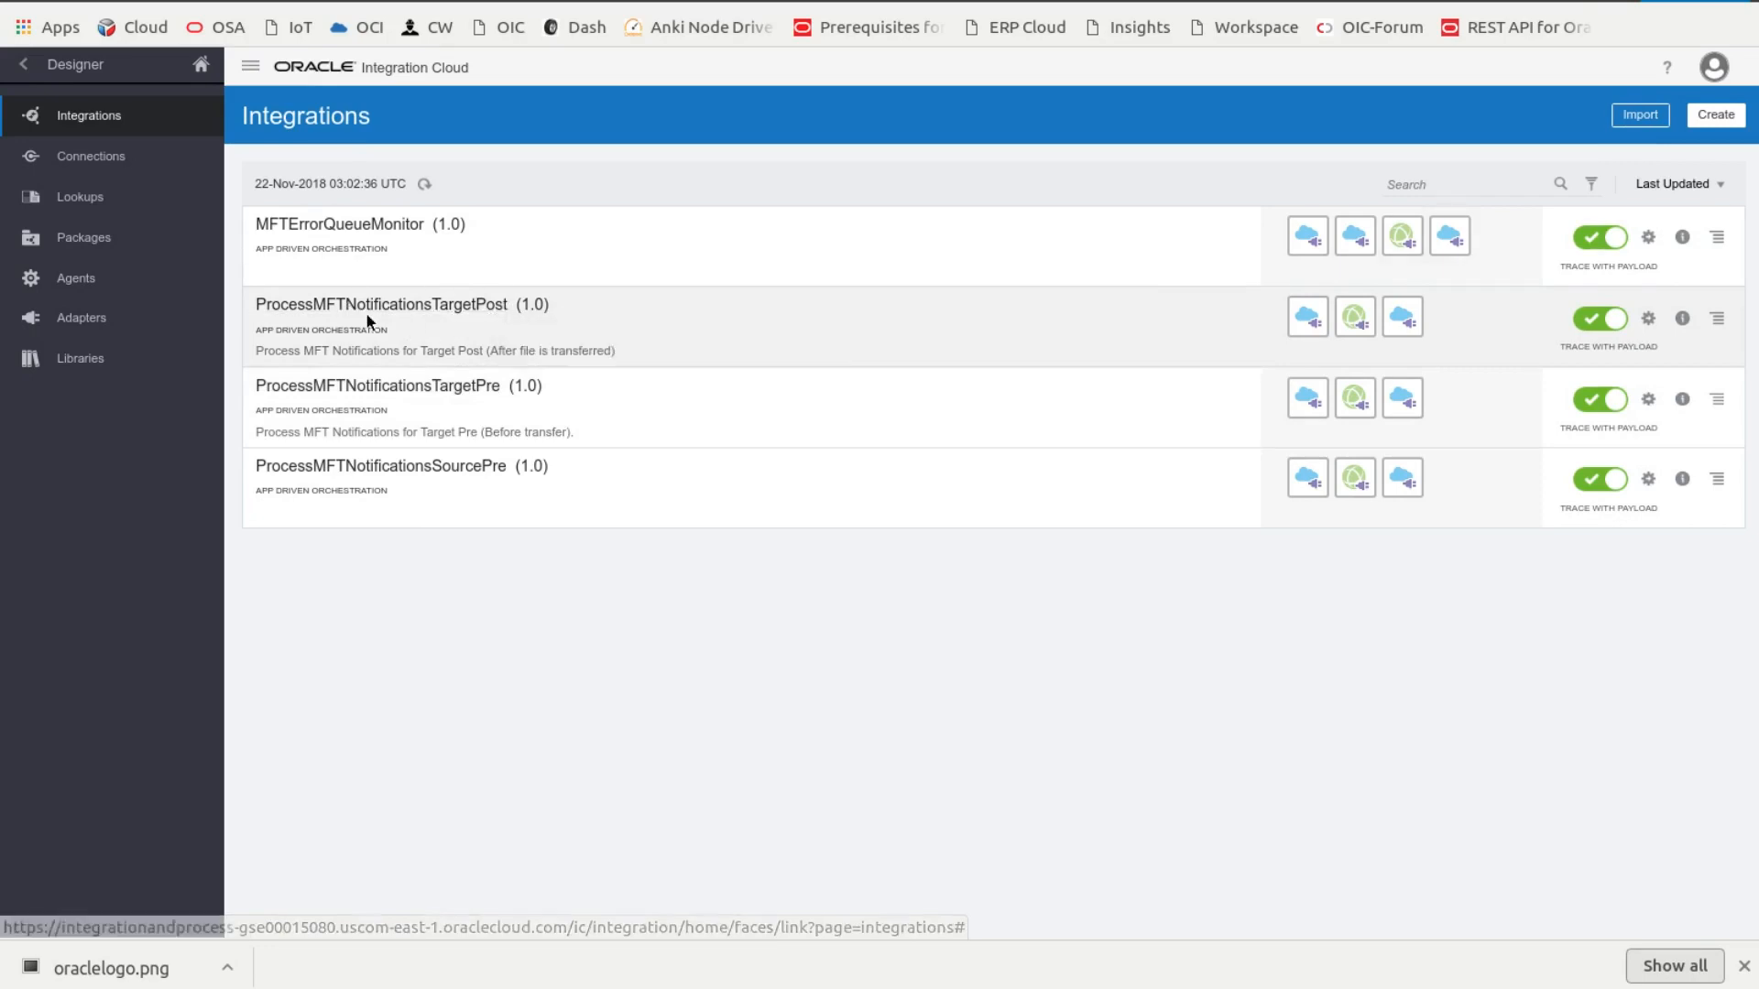
mouse_move(340, 419)
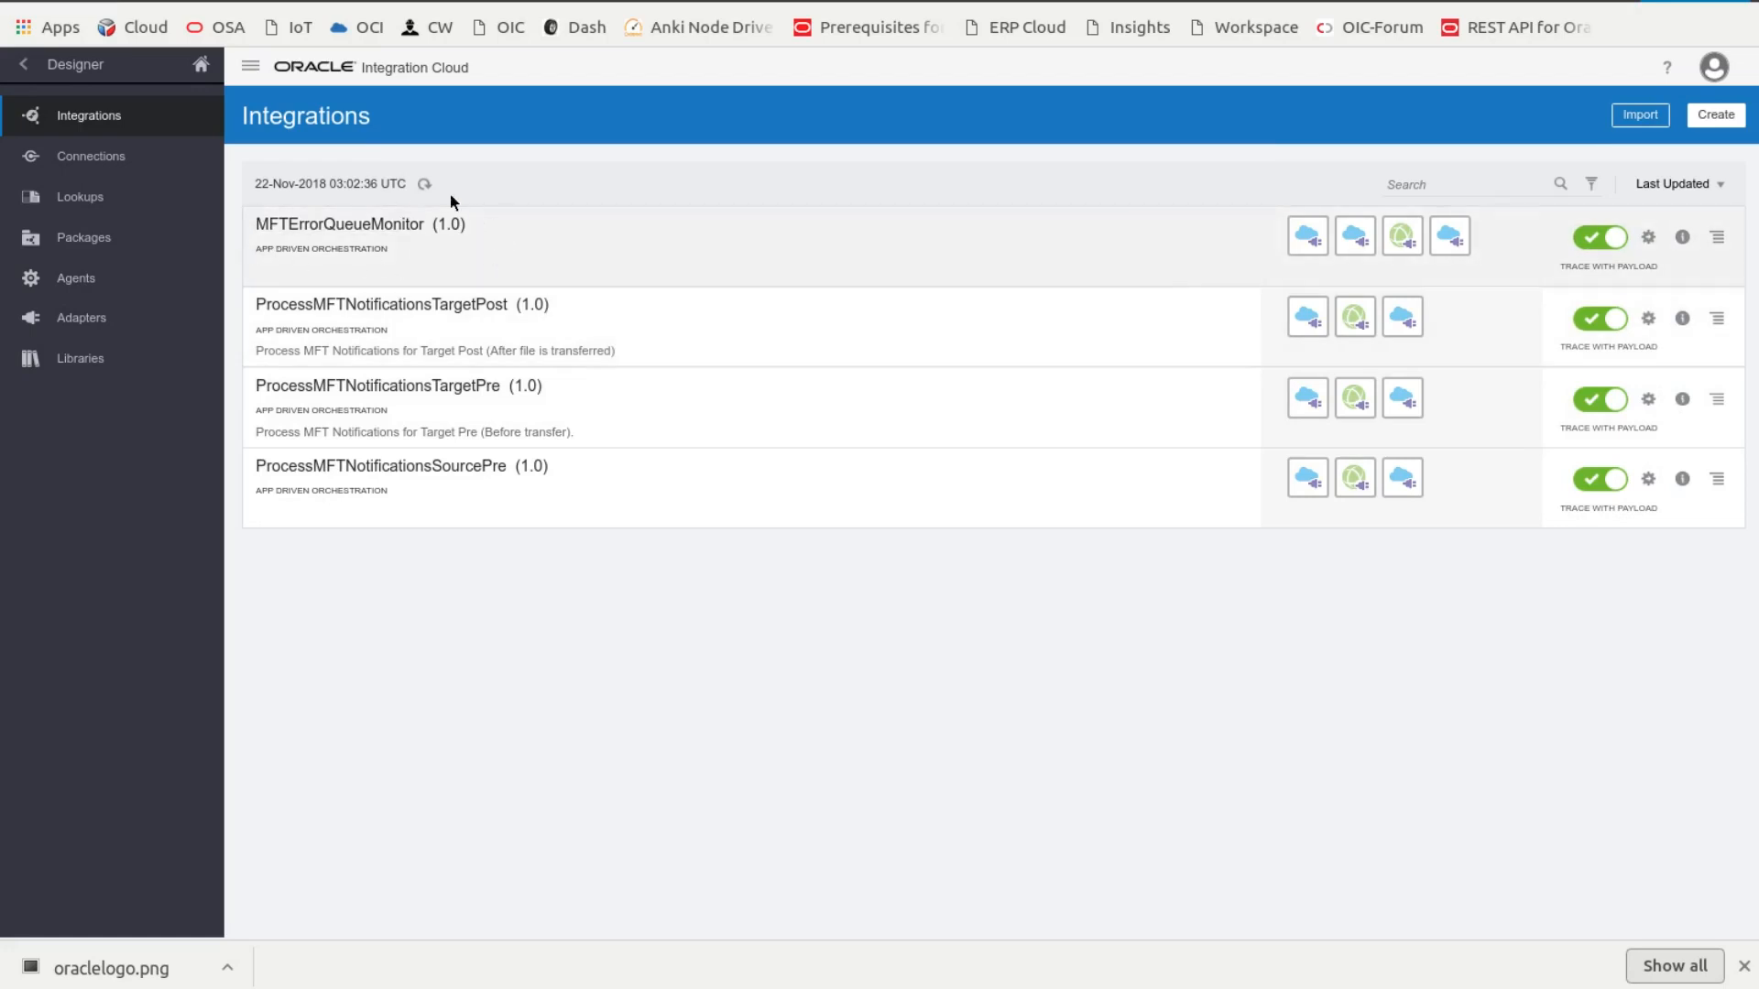
mouse_move(420, 263)
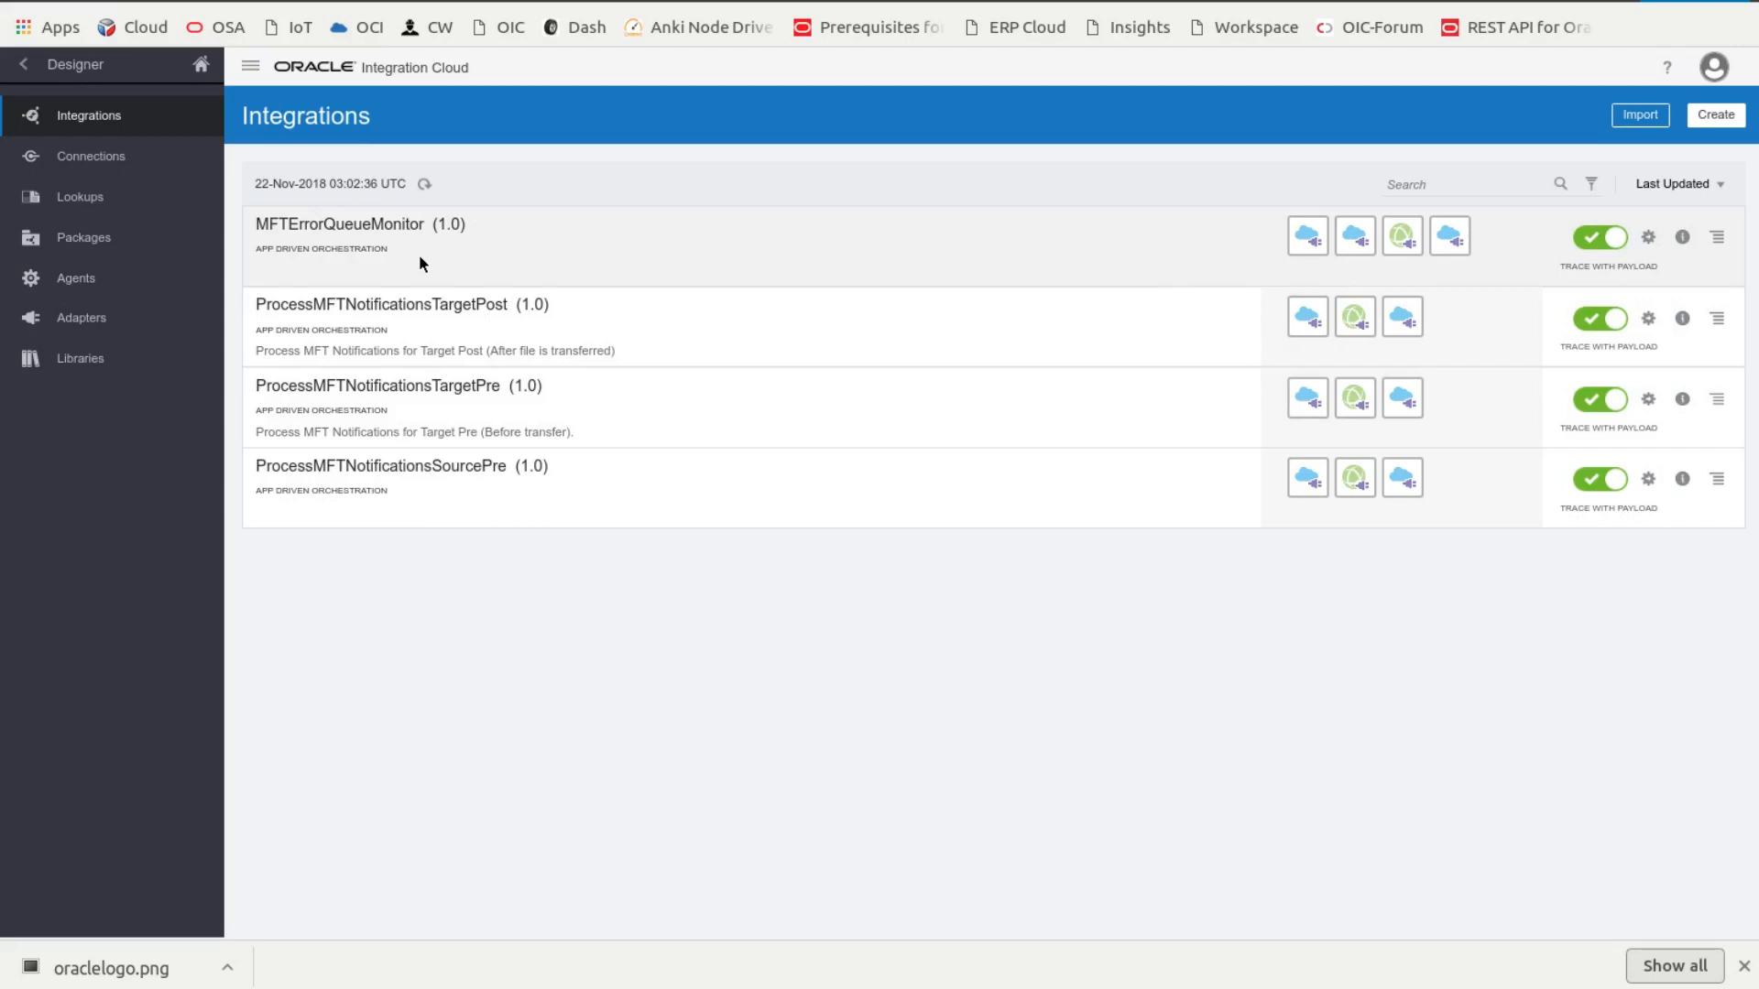
mouse_move(498, 250)
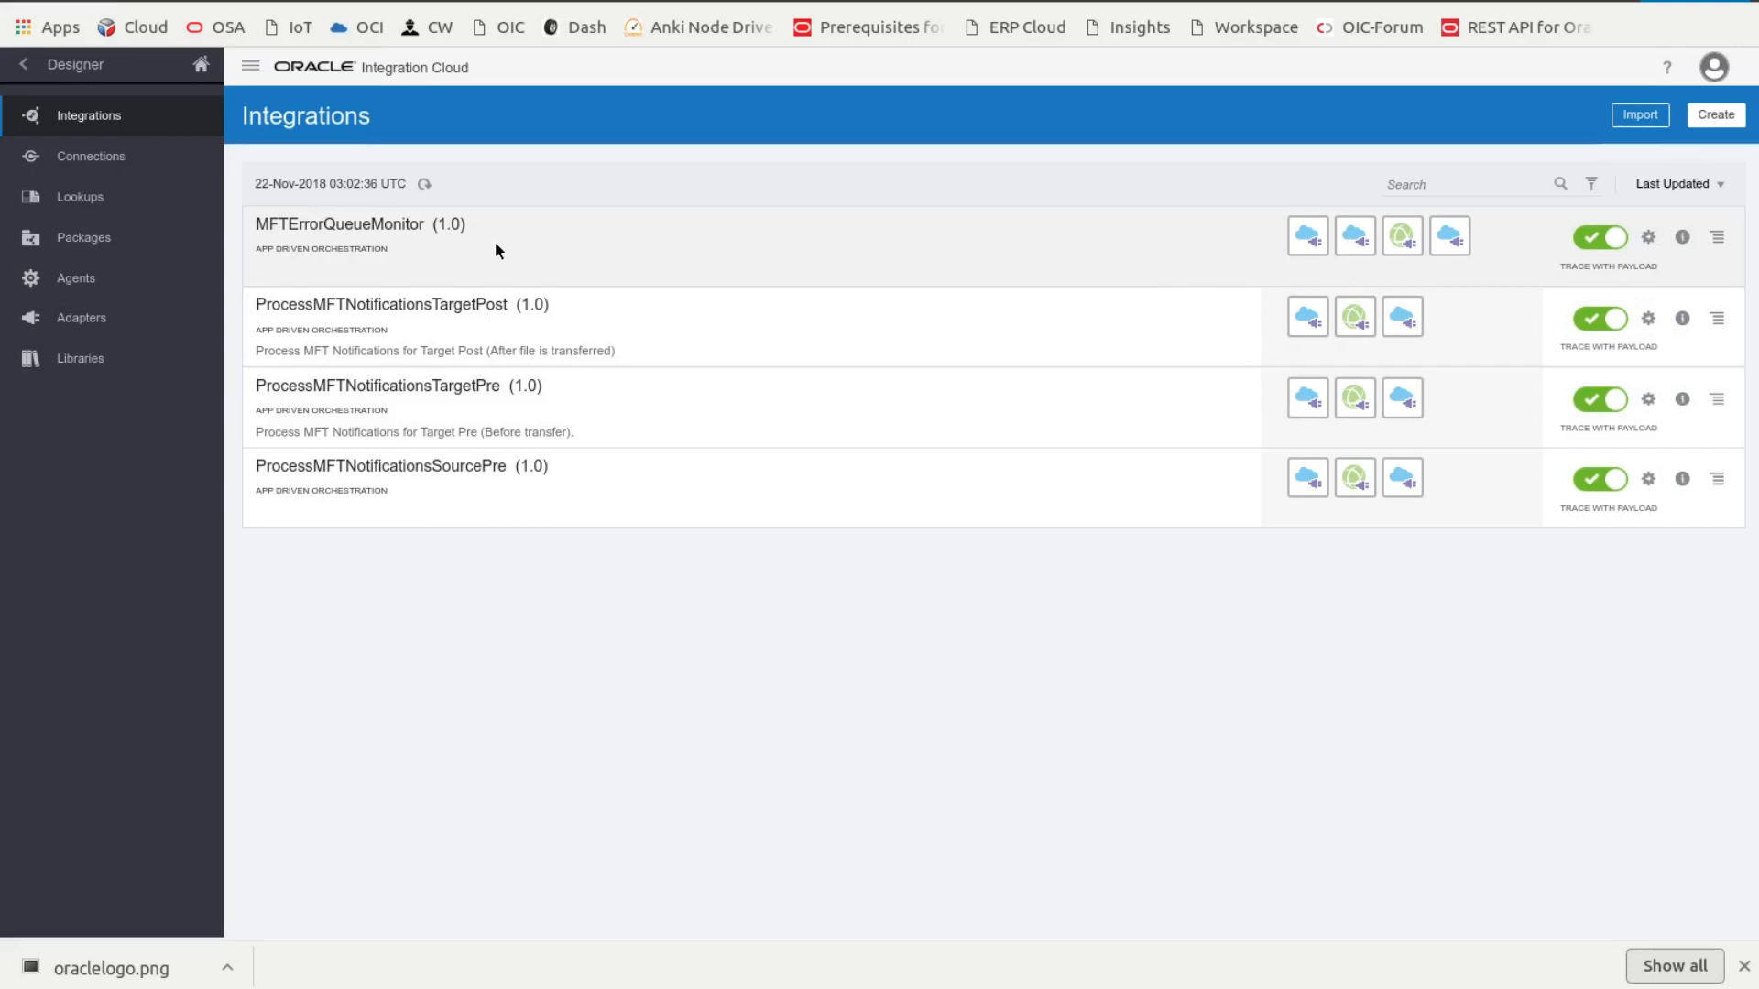
mouse_move(534, 325)
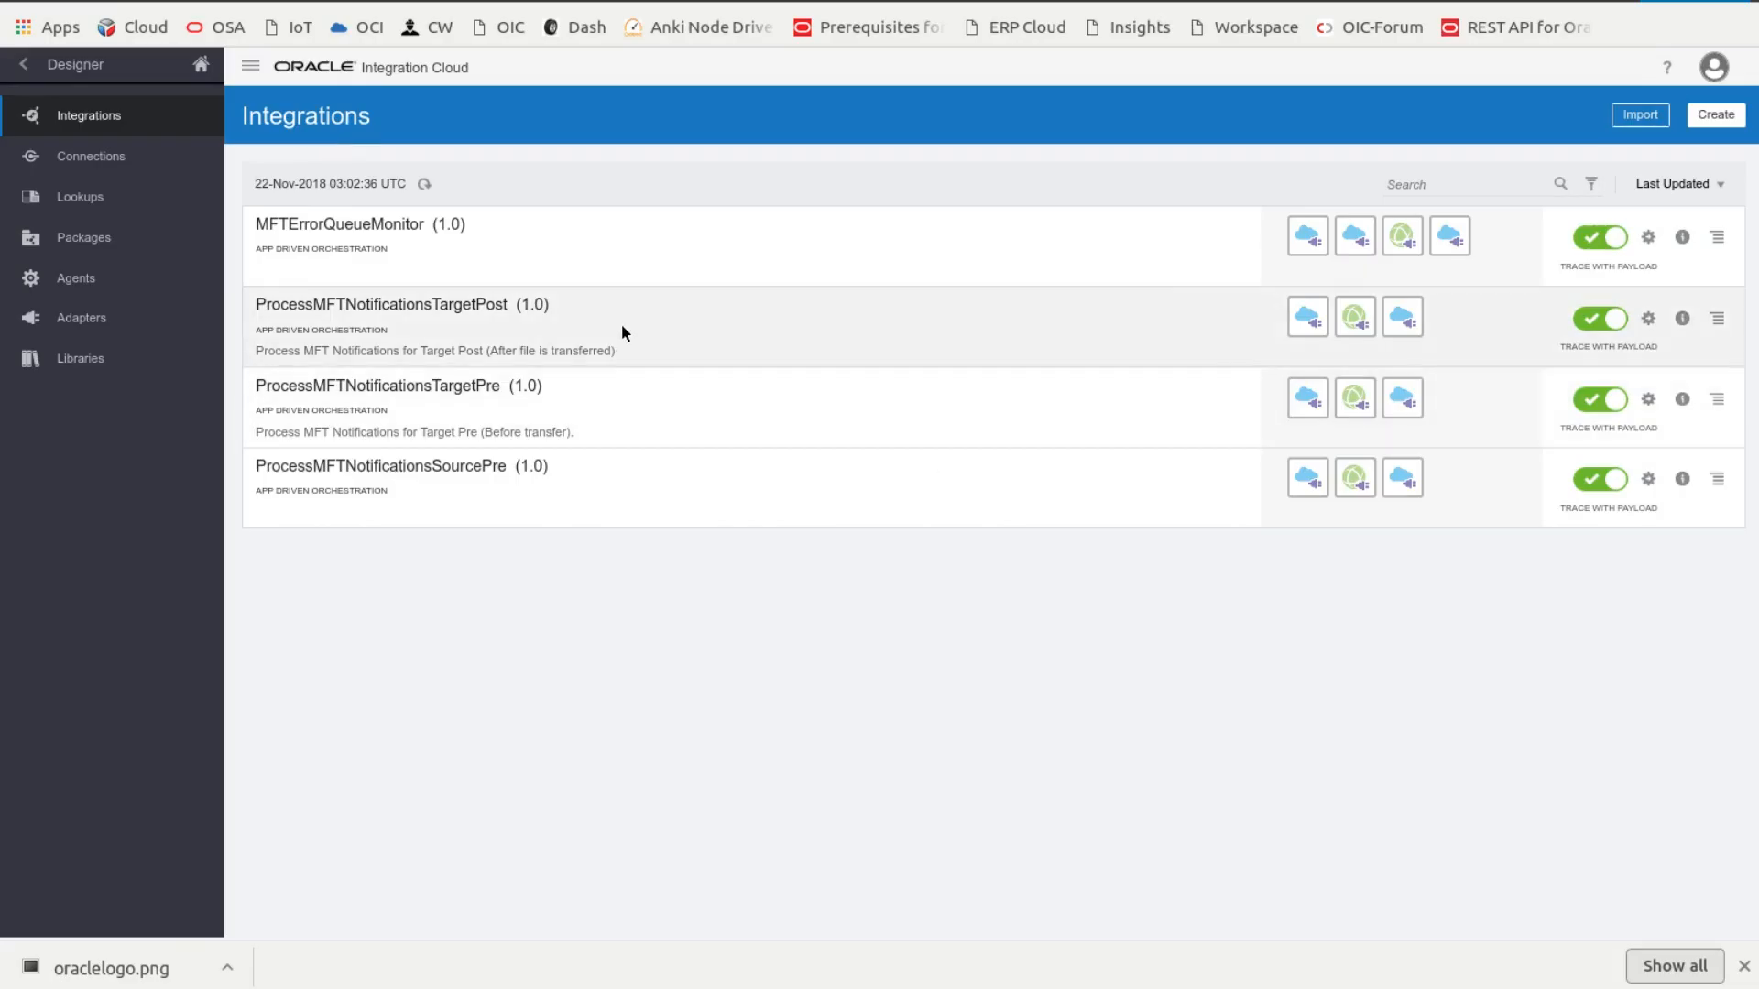
mouse_move(187, 181)
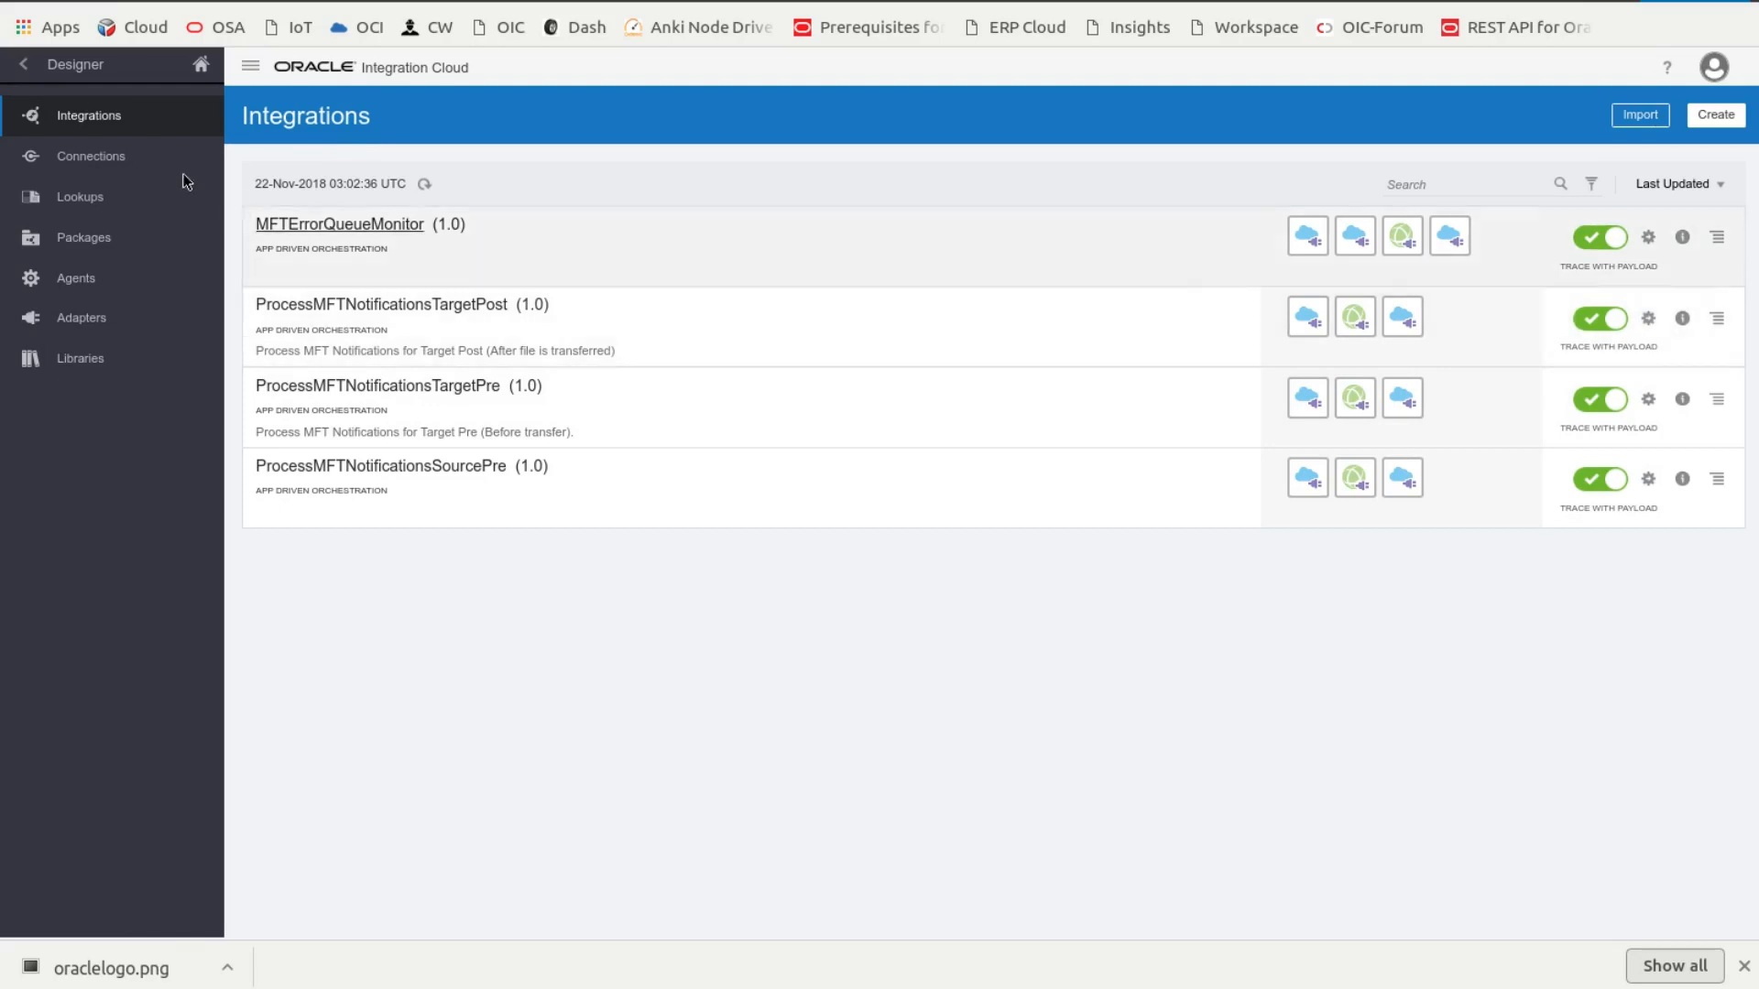
Step: Go back from the Integrations list to the top-level Designer, Monitoring and Settings navigation
click(200, 64)
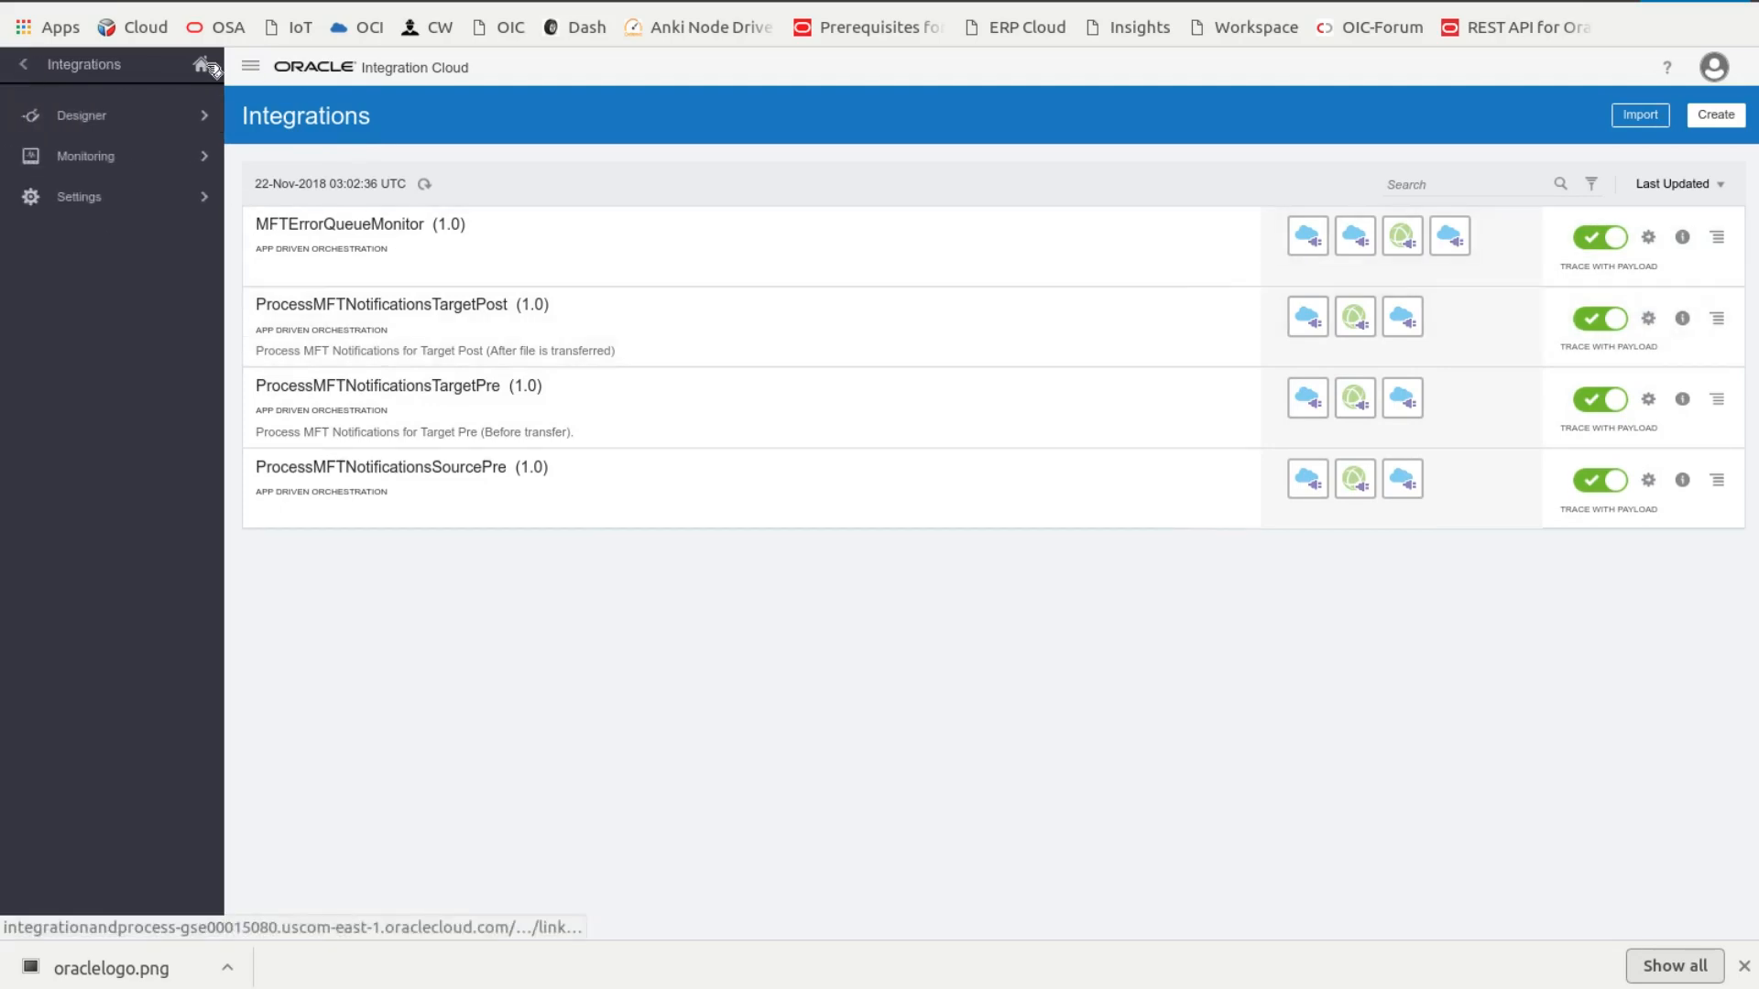
Step: Open the PaymentGatewayFileMonitorApplication card under Process Builder Applications
click(208, 64)
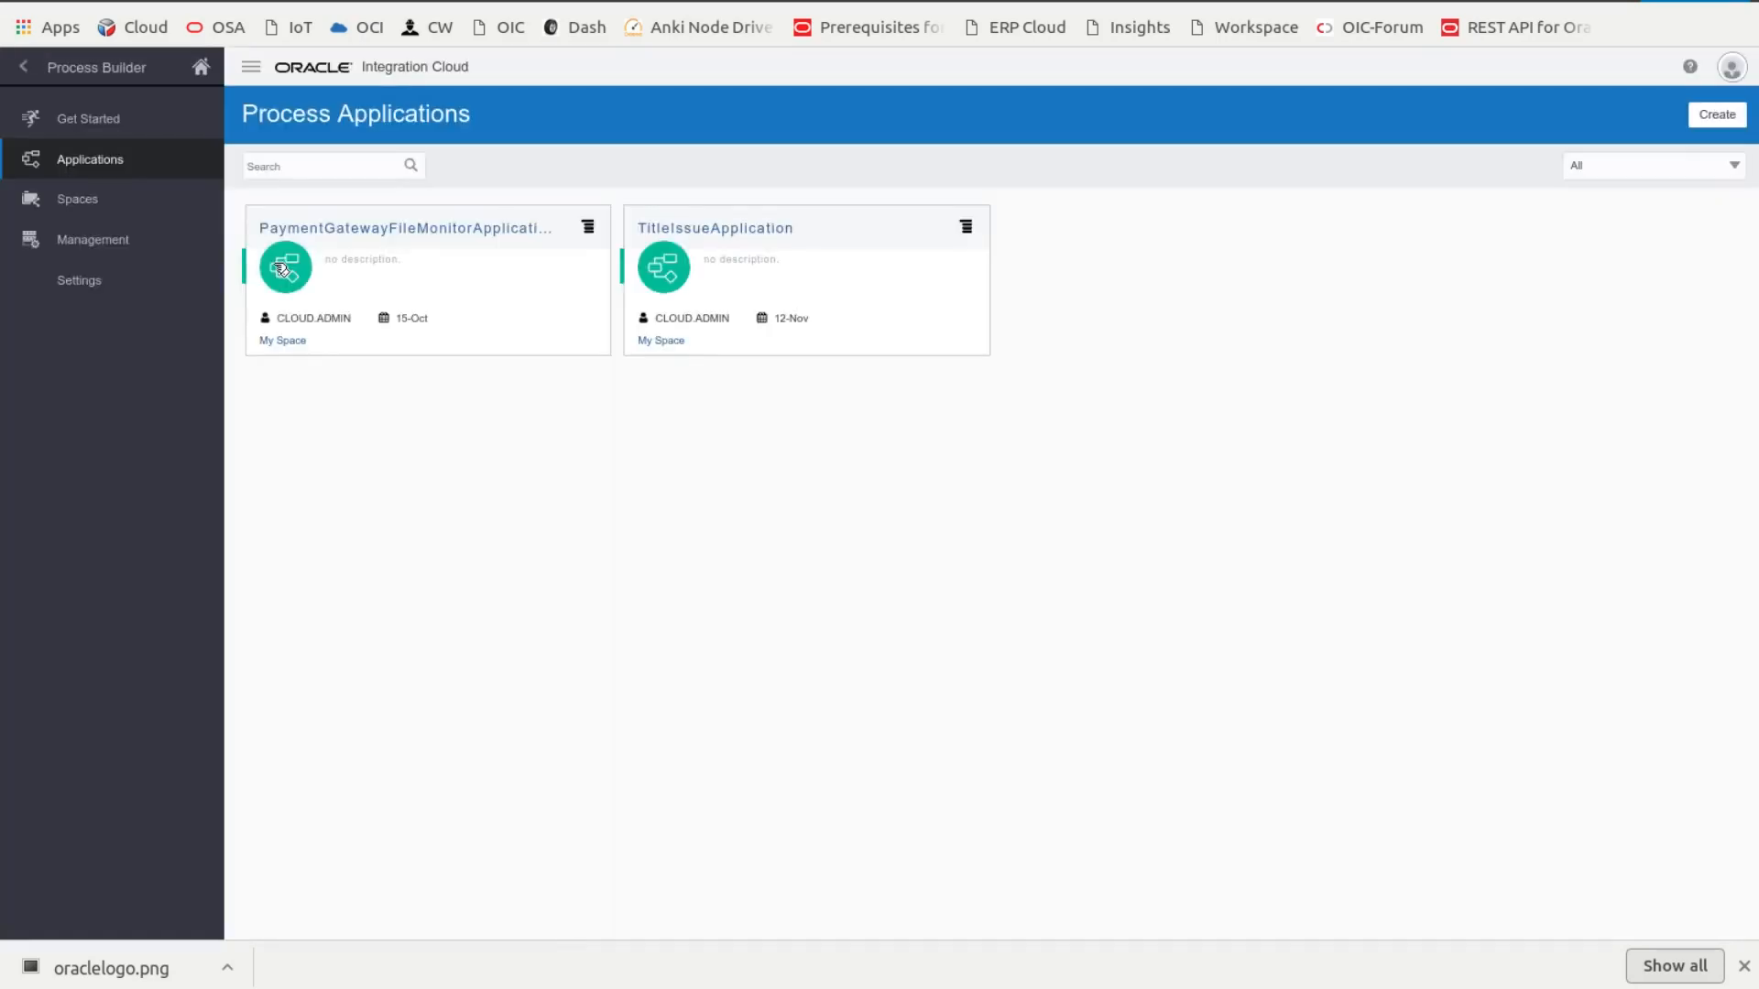
click(284, 267)
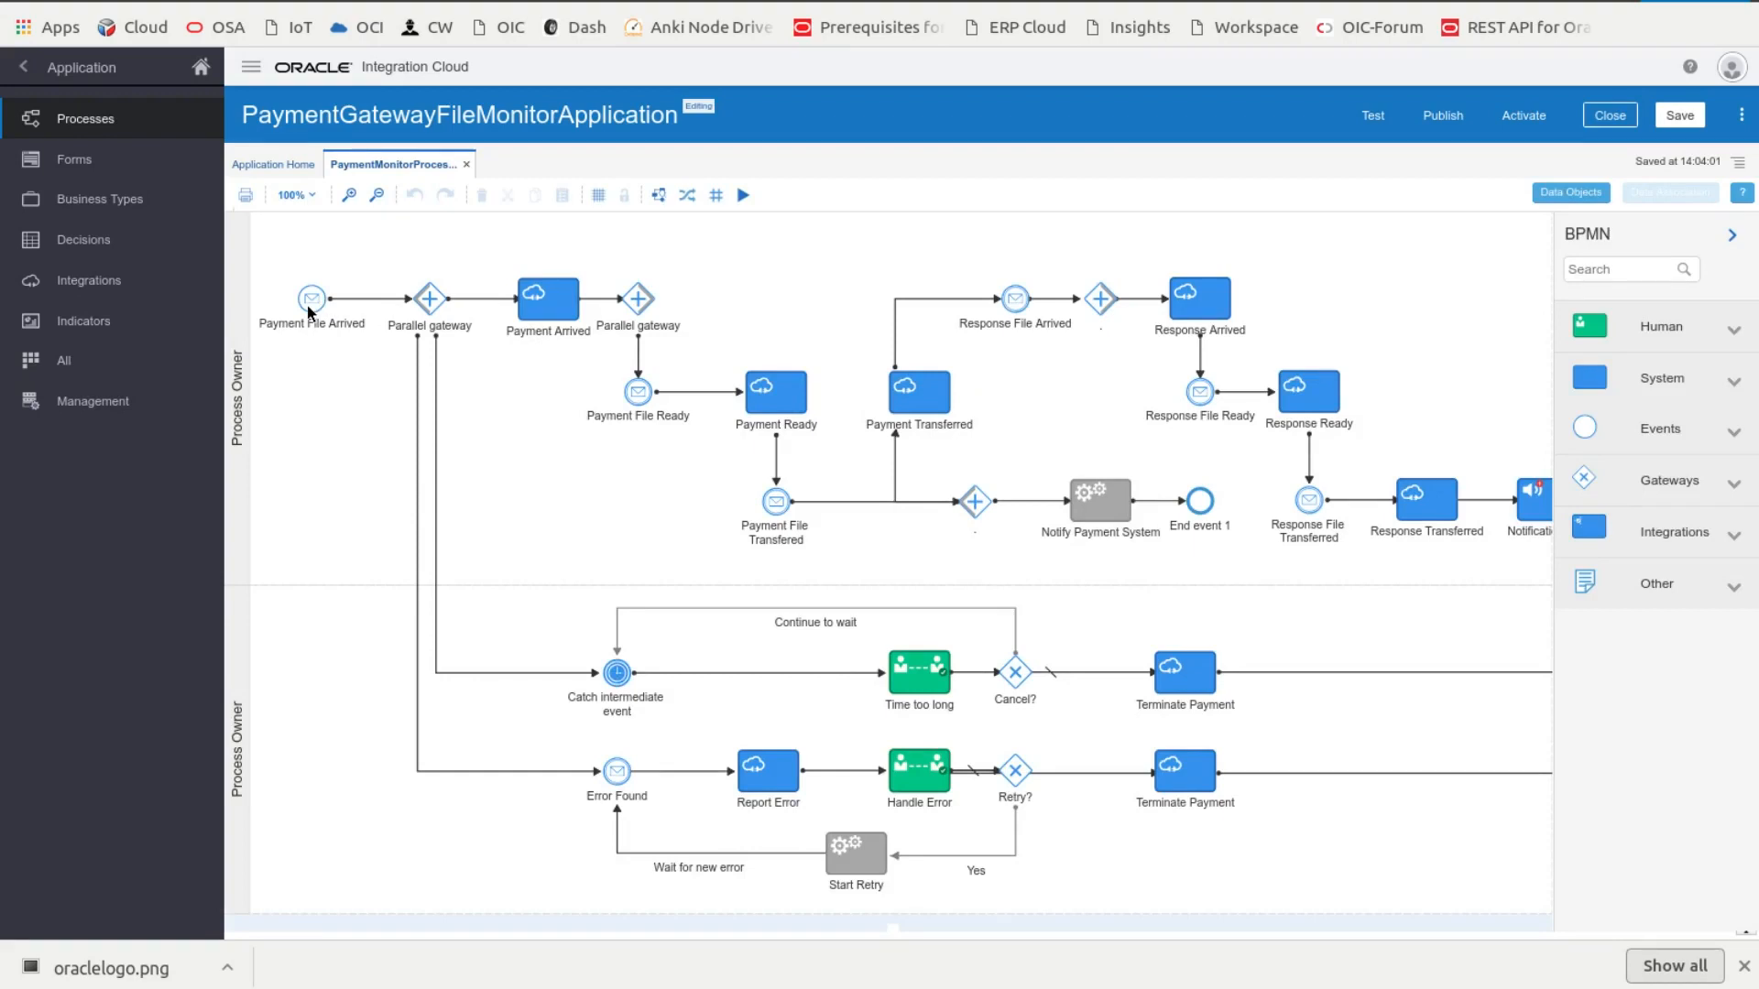
Step: Inspect the Payment File Arrived start event's interface arguments
click(310, 299)
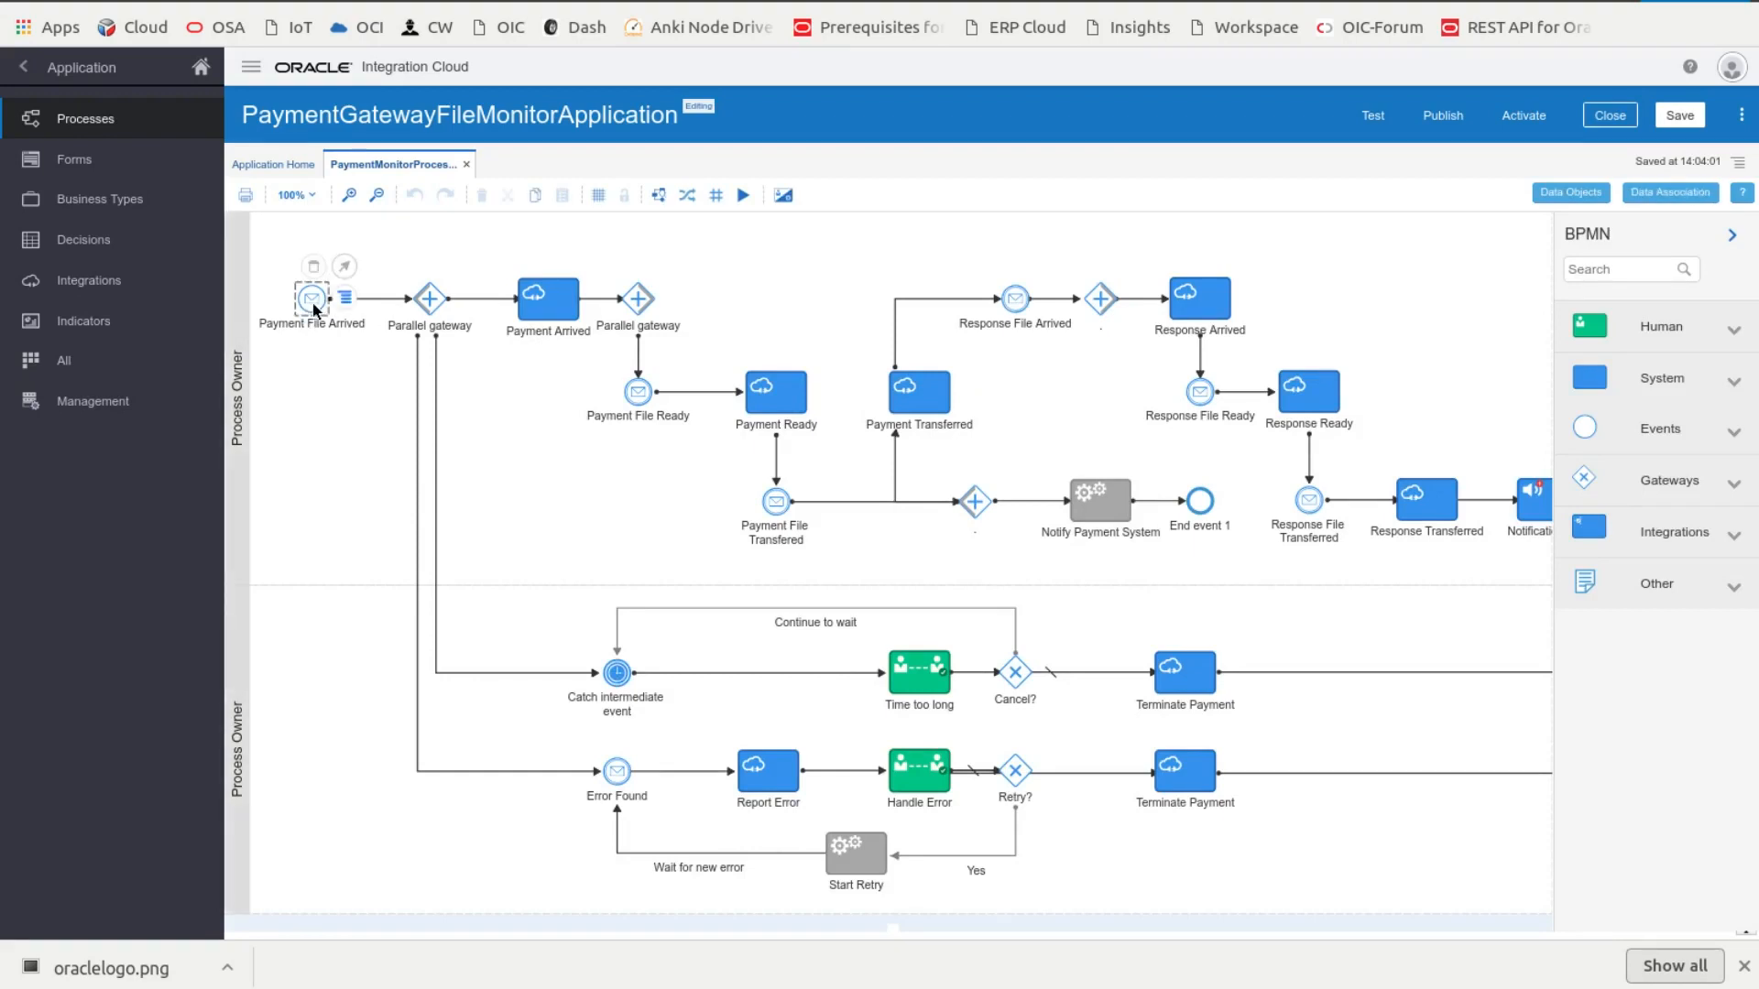
mouse_move(325, 333)
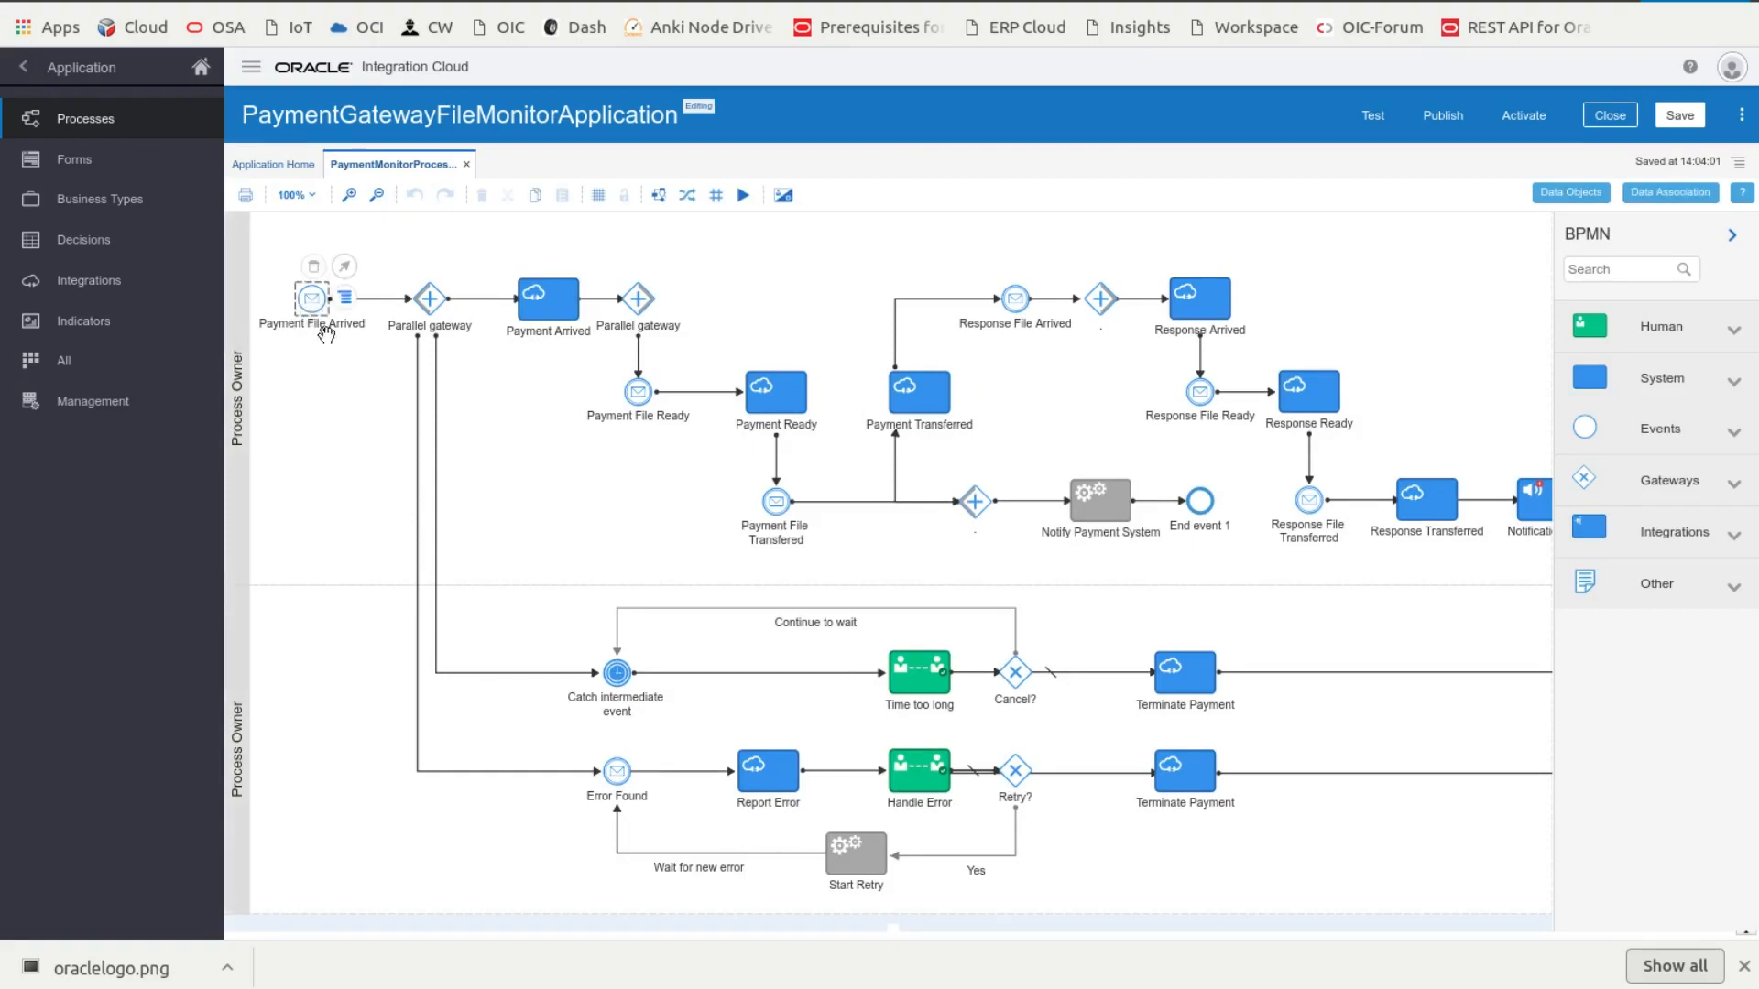
double_click(310, 299)
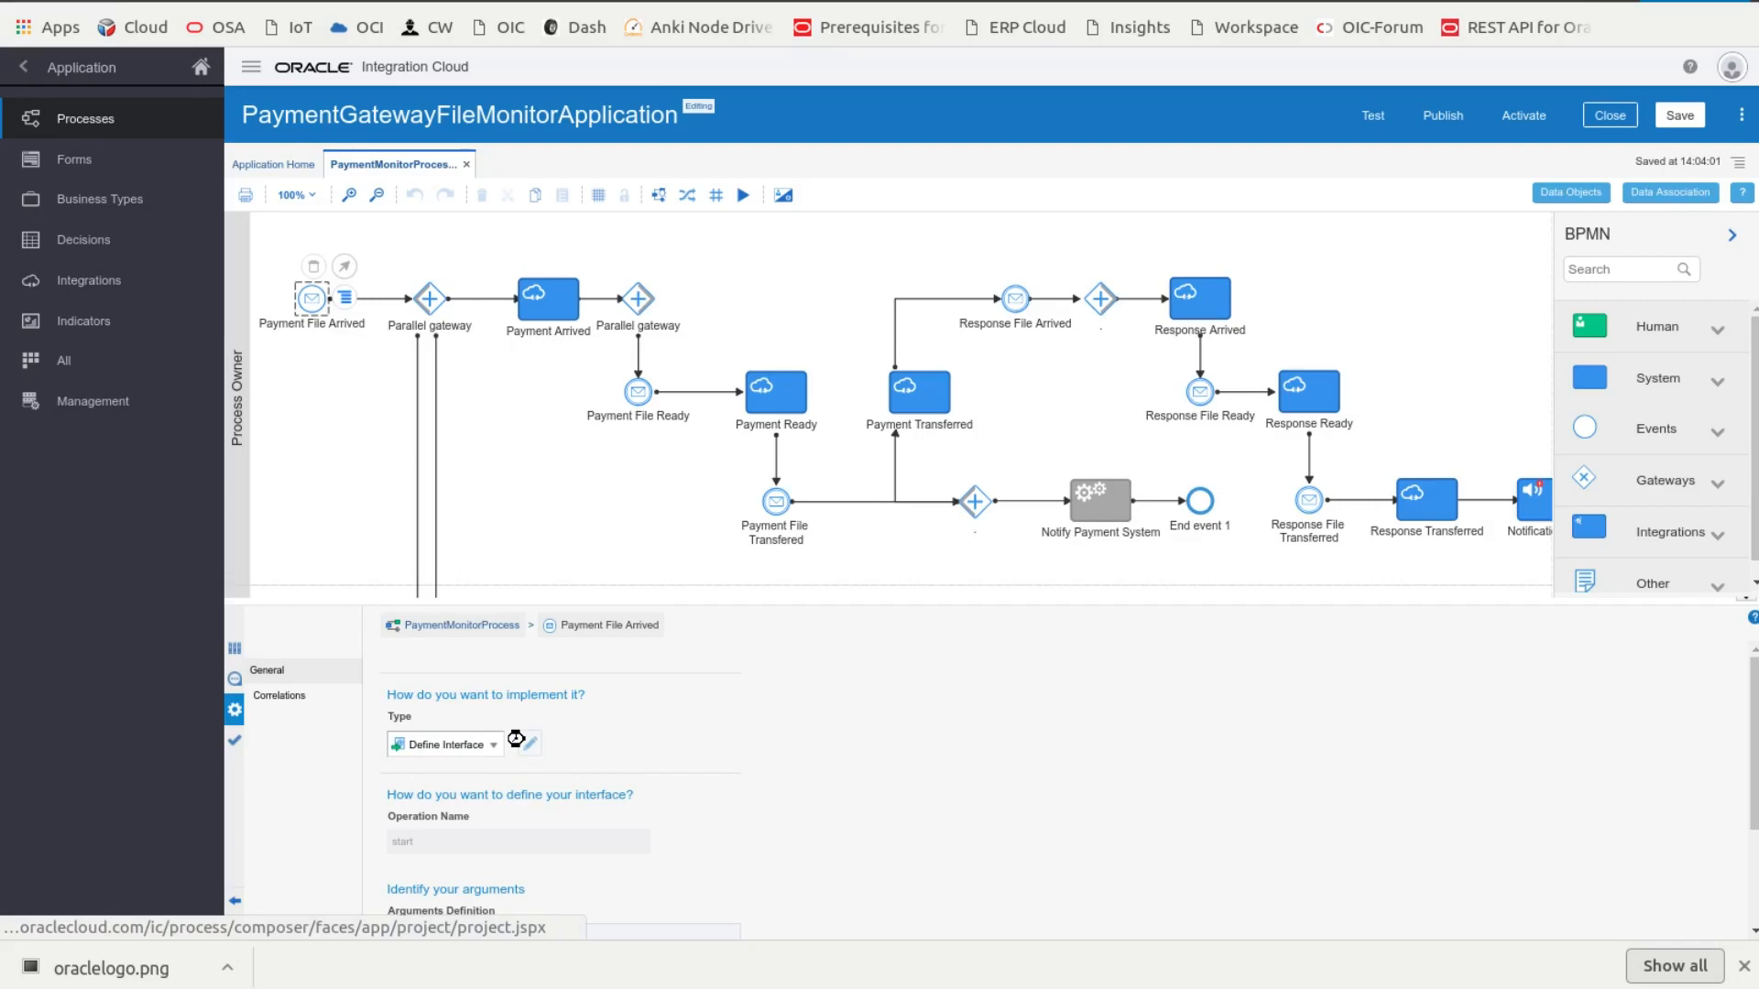
click(528, 744)
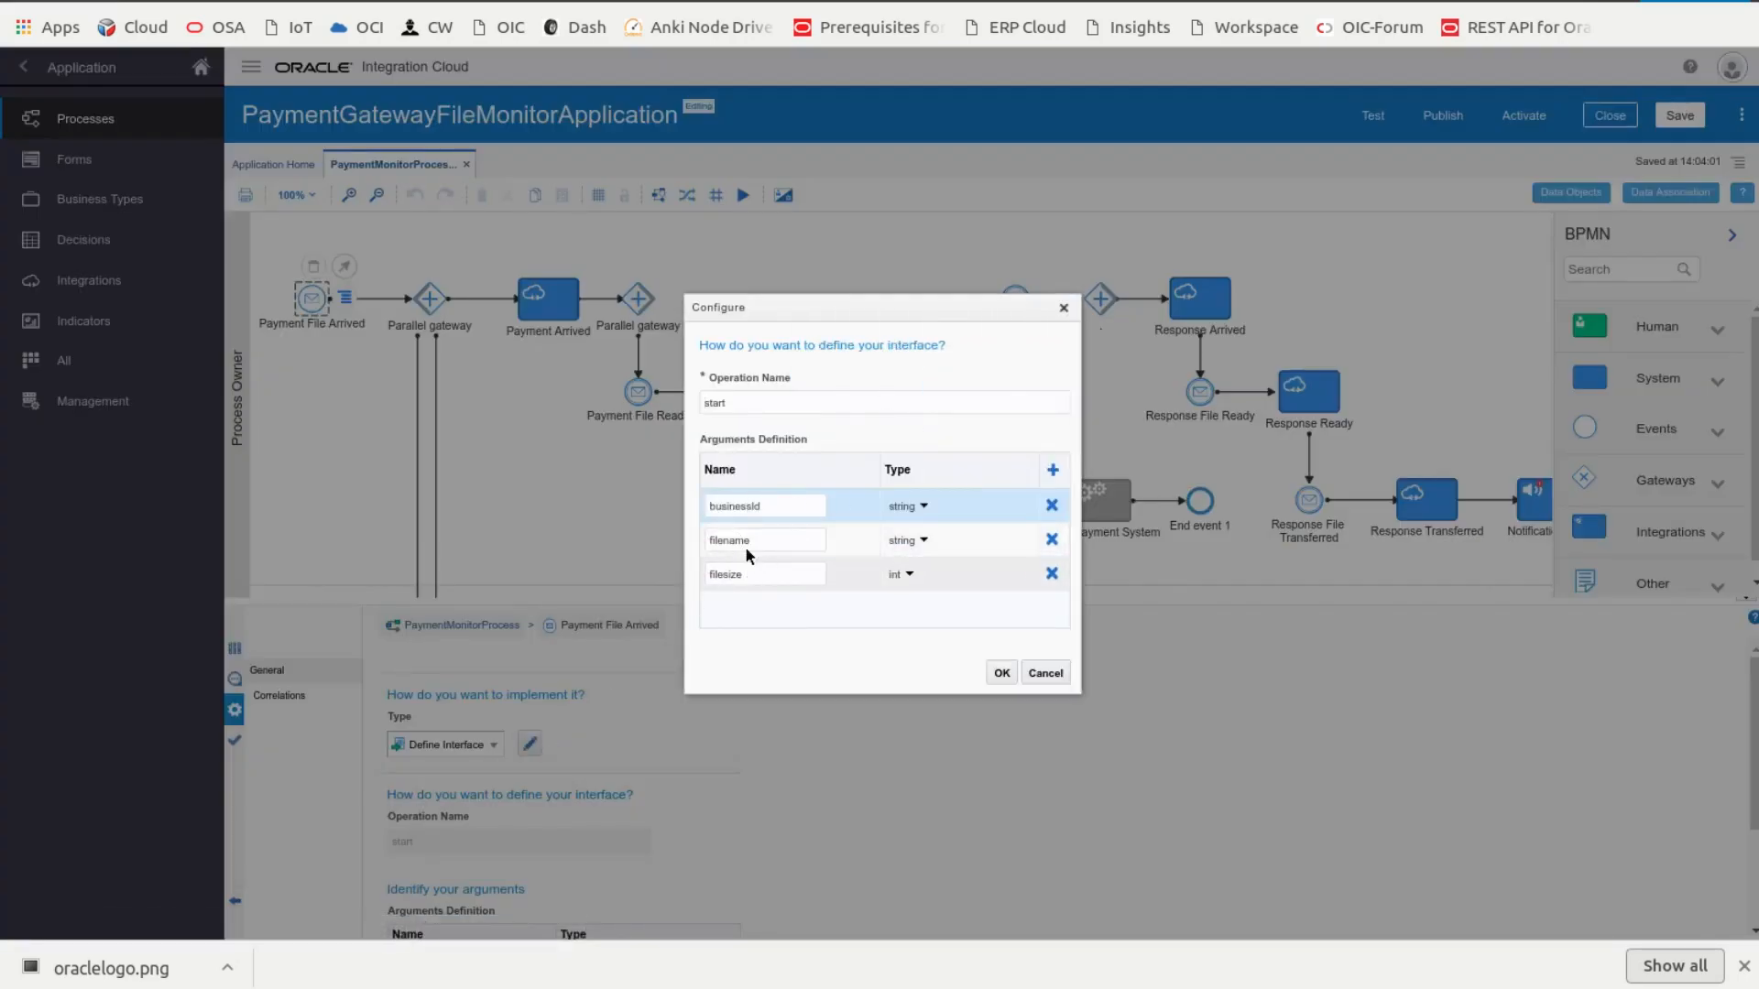
click(1042, 671)
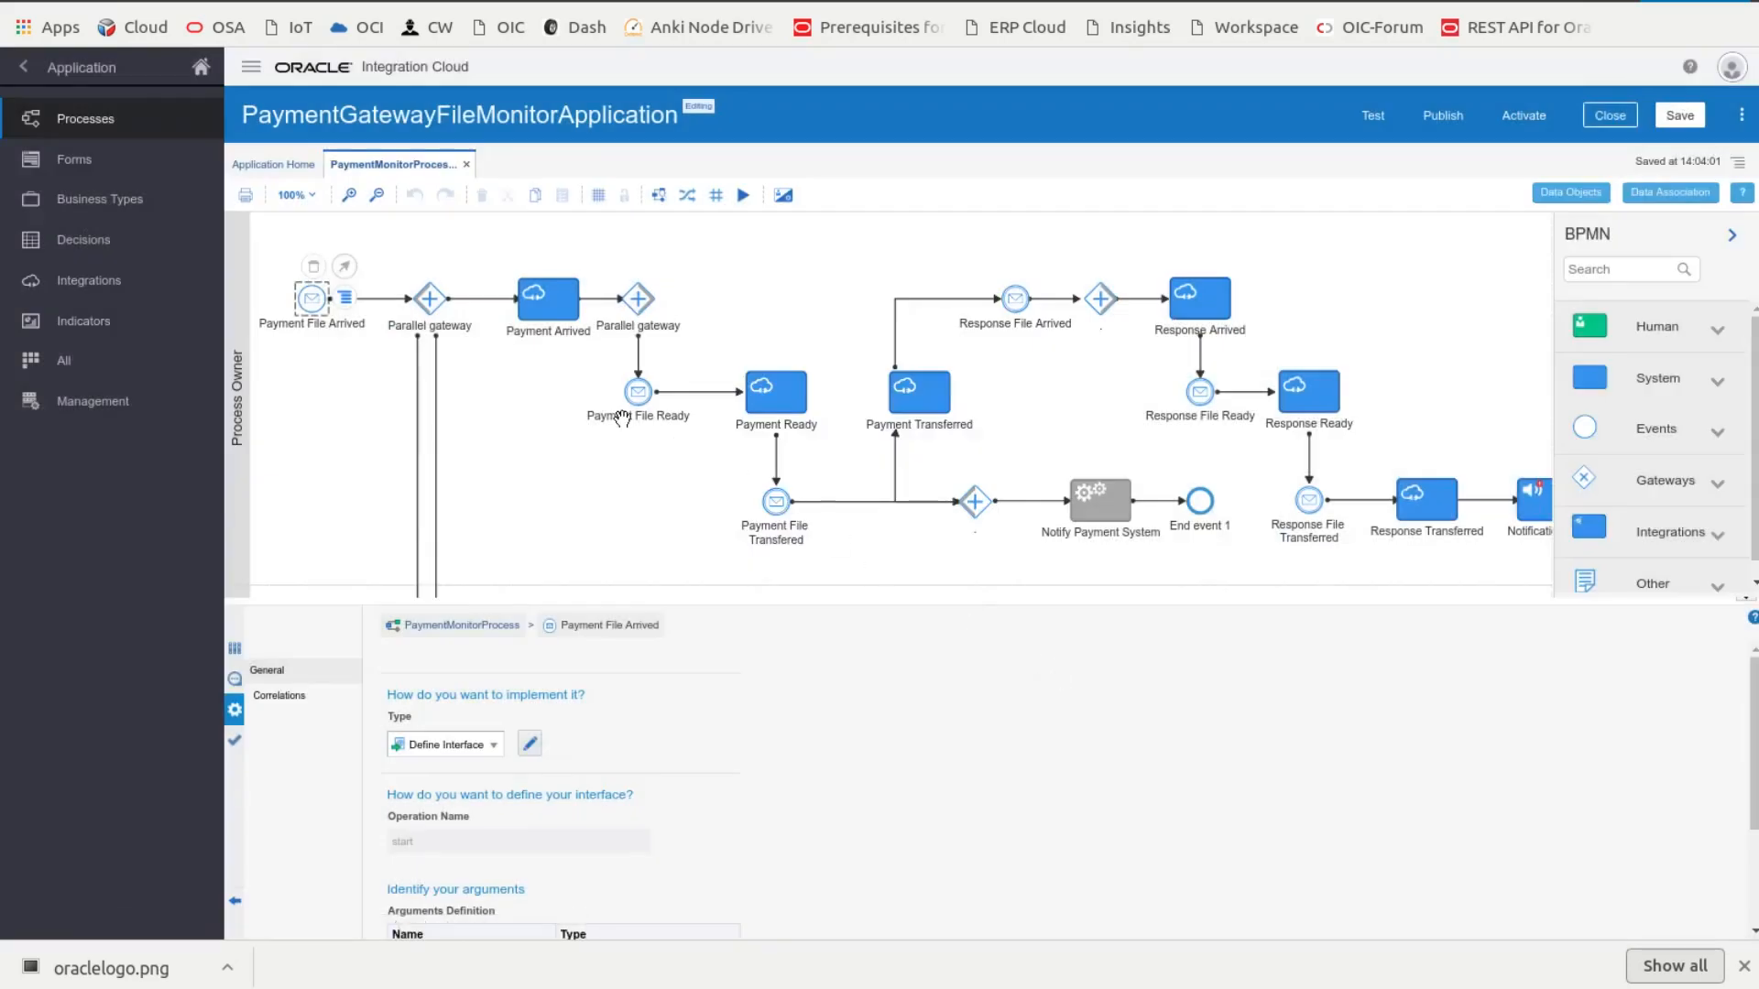
mouse_move(641, 368)
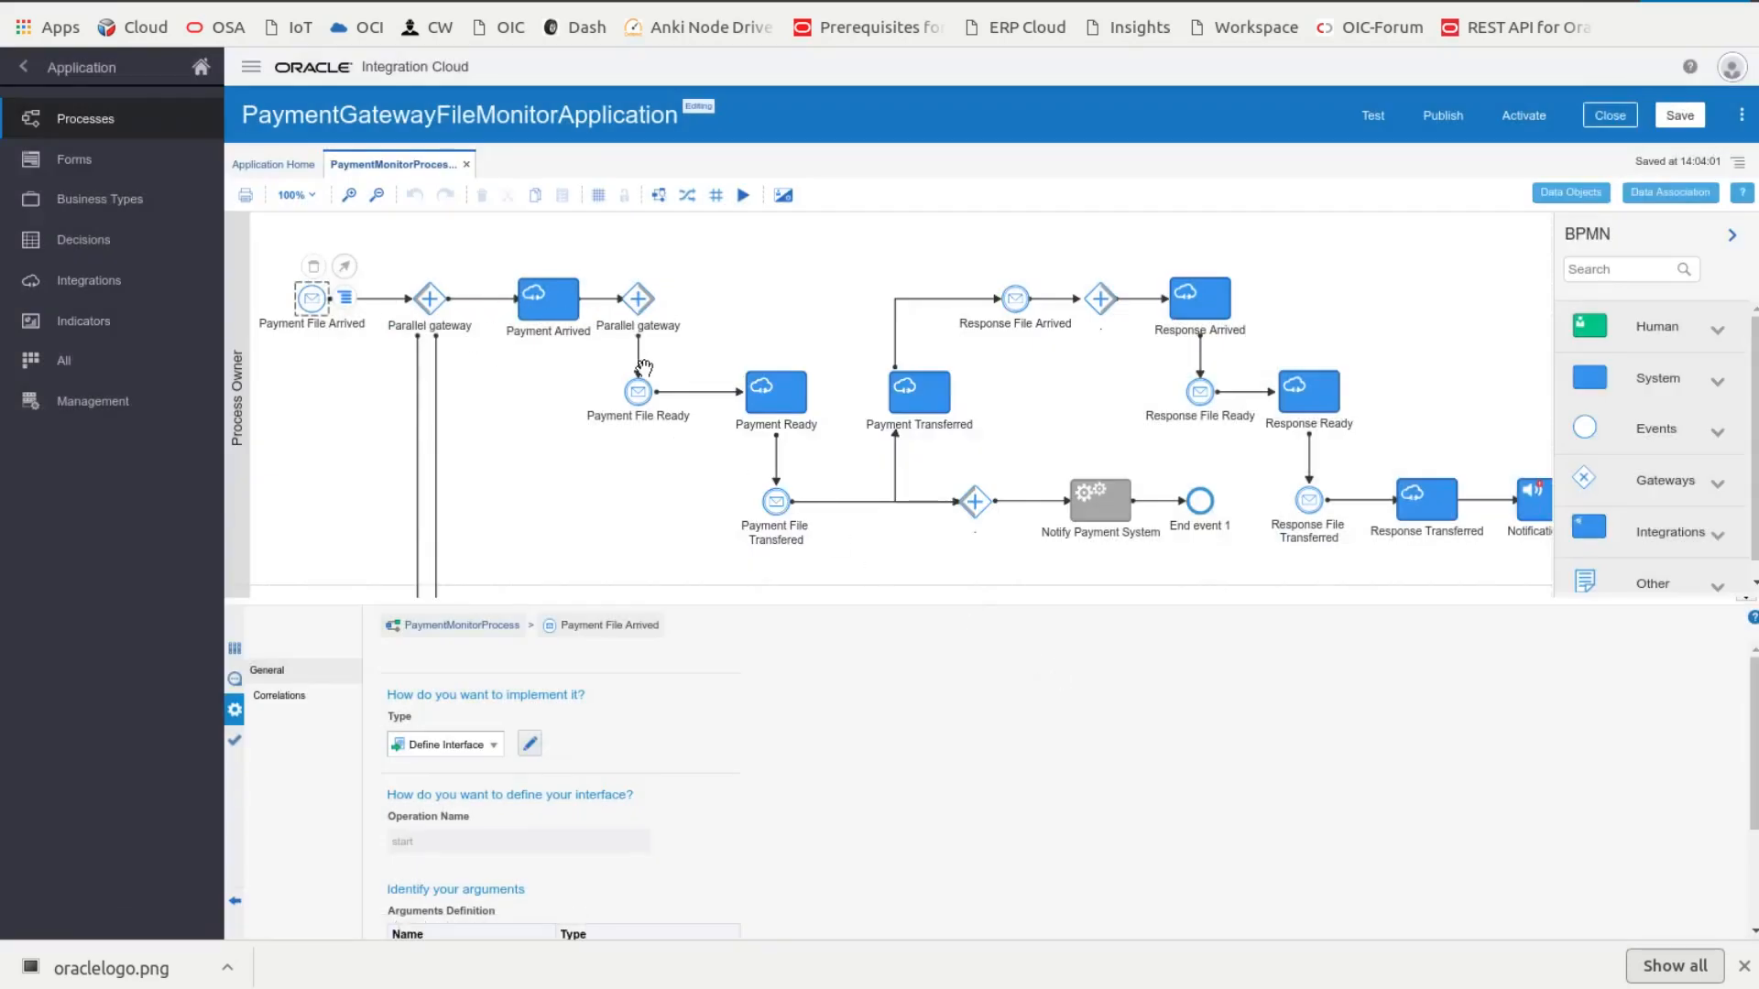
Step: Review arguments of Payment File Ready, Response File Arrived and Payment File Transfered events
click(635, 391)
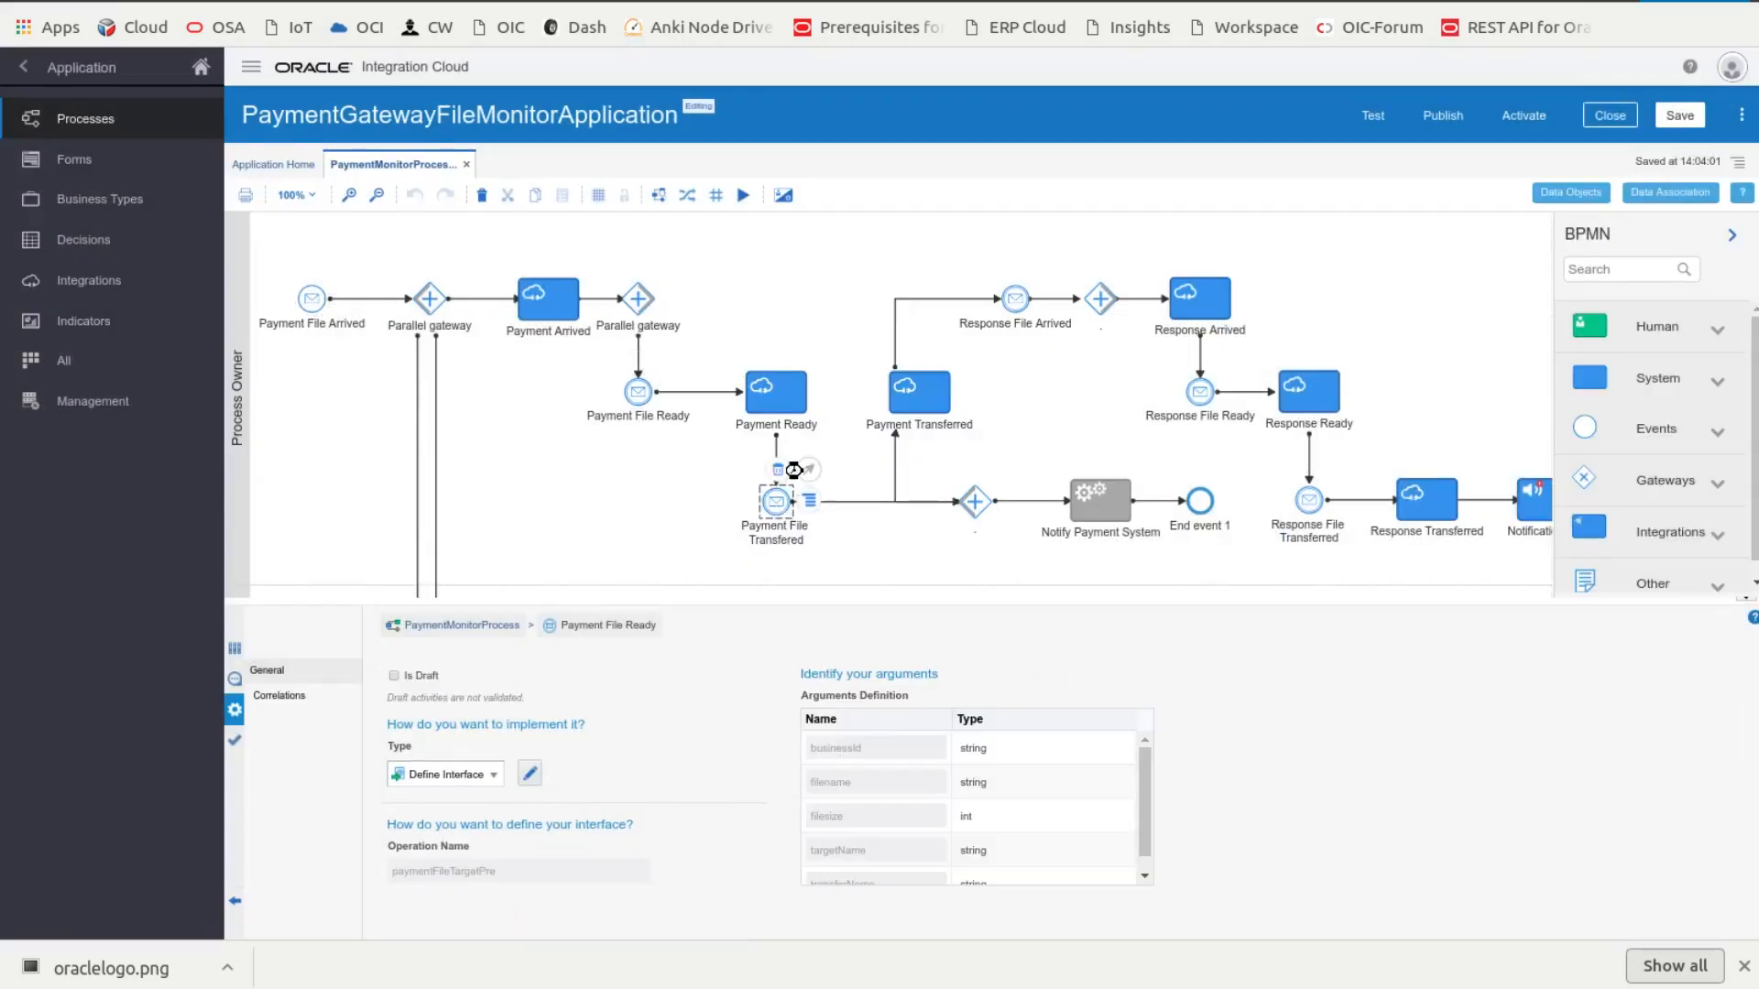
click(1013, 298)
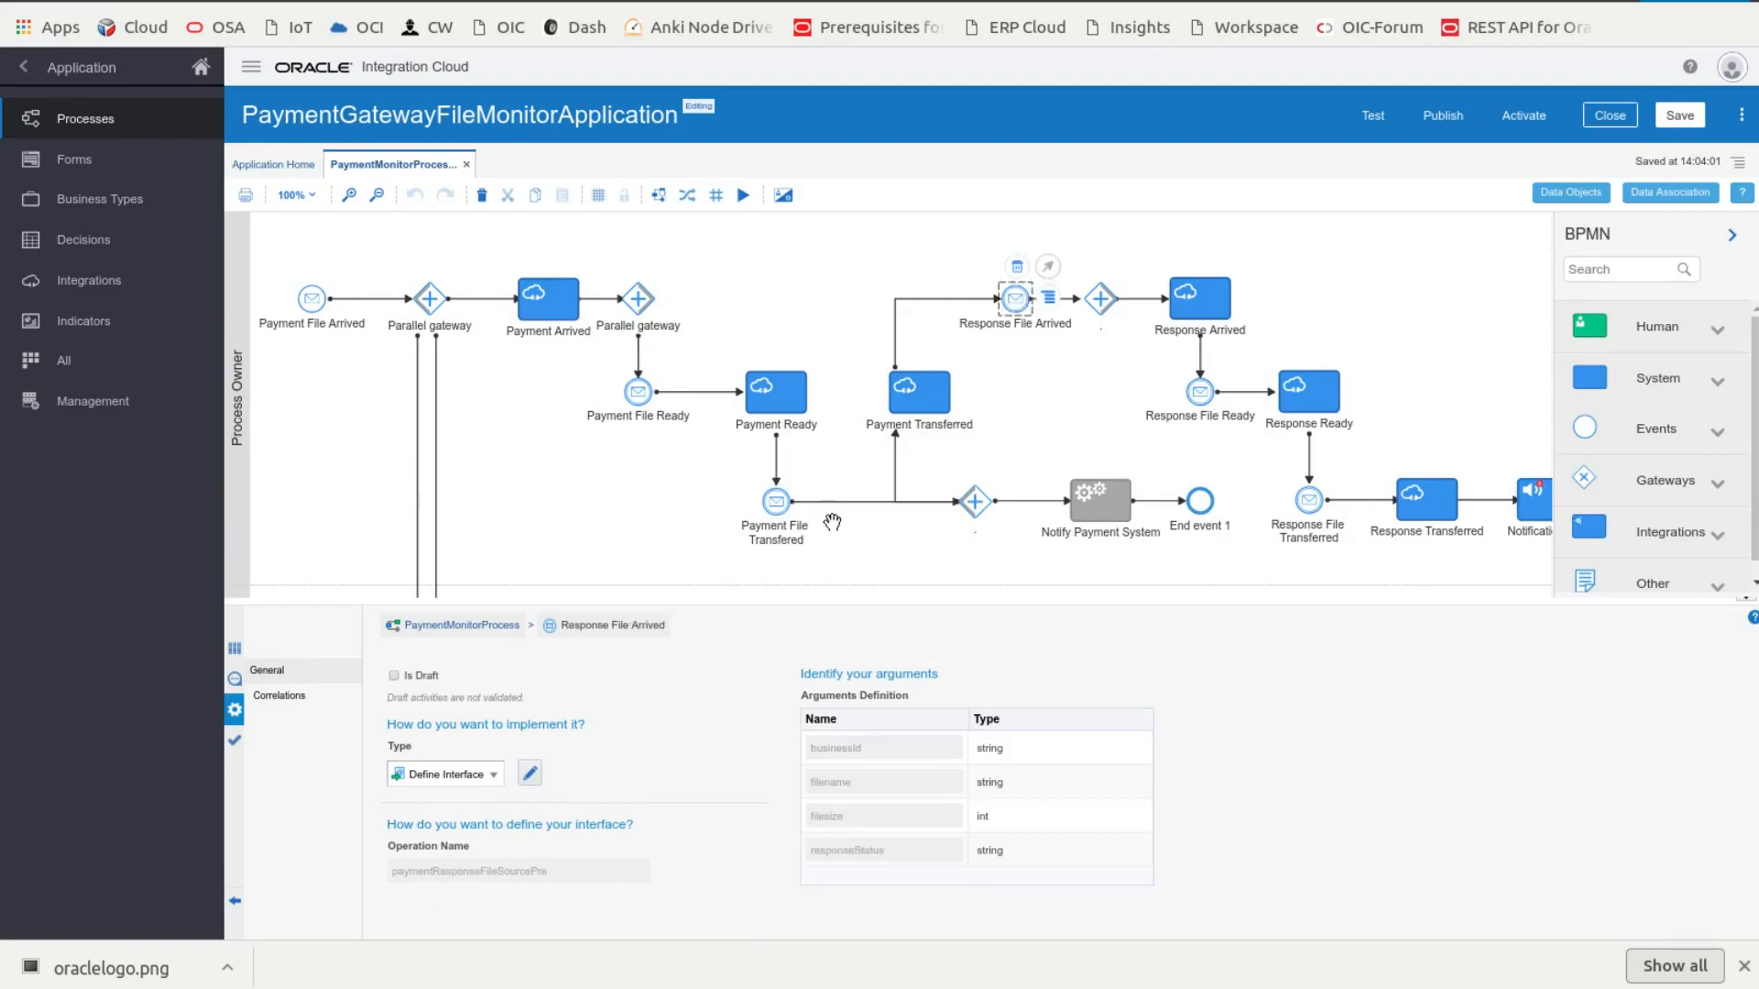
click(637, 391)
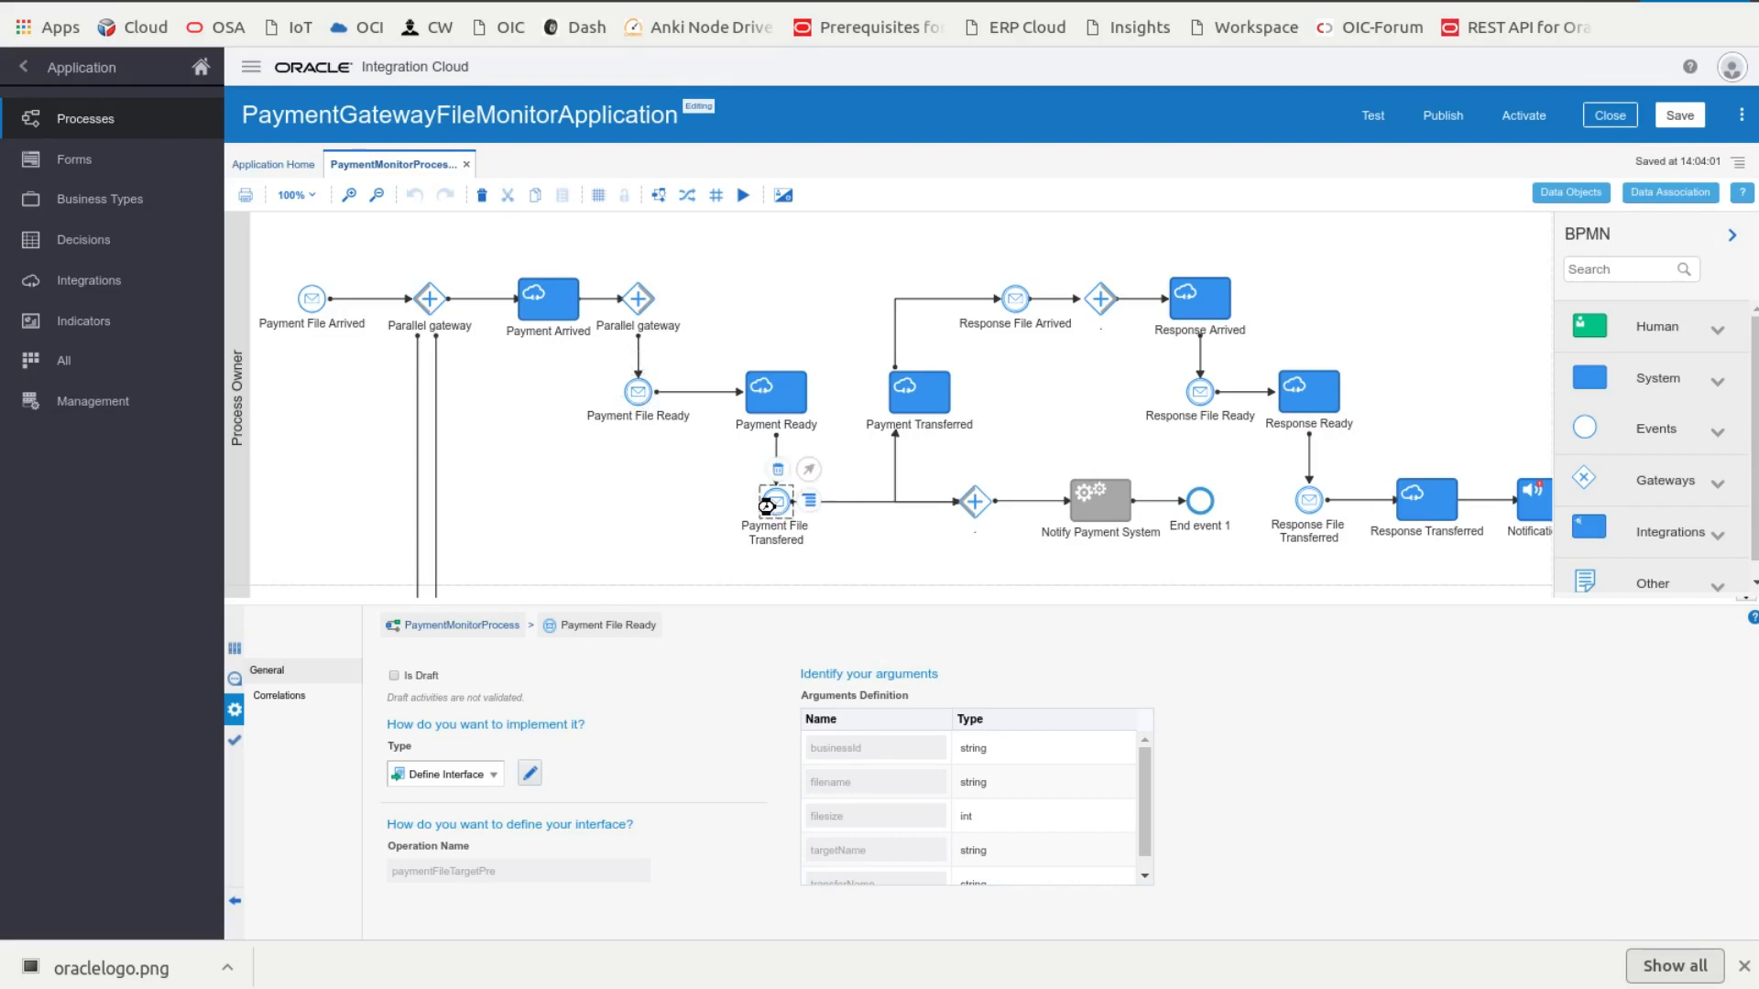
click(775, 500)
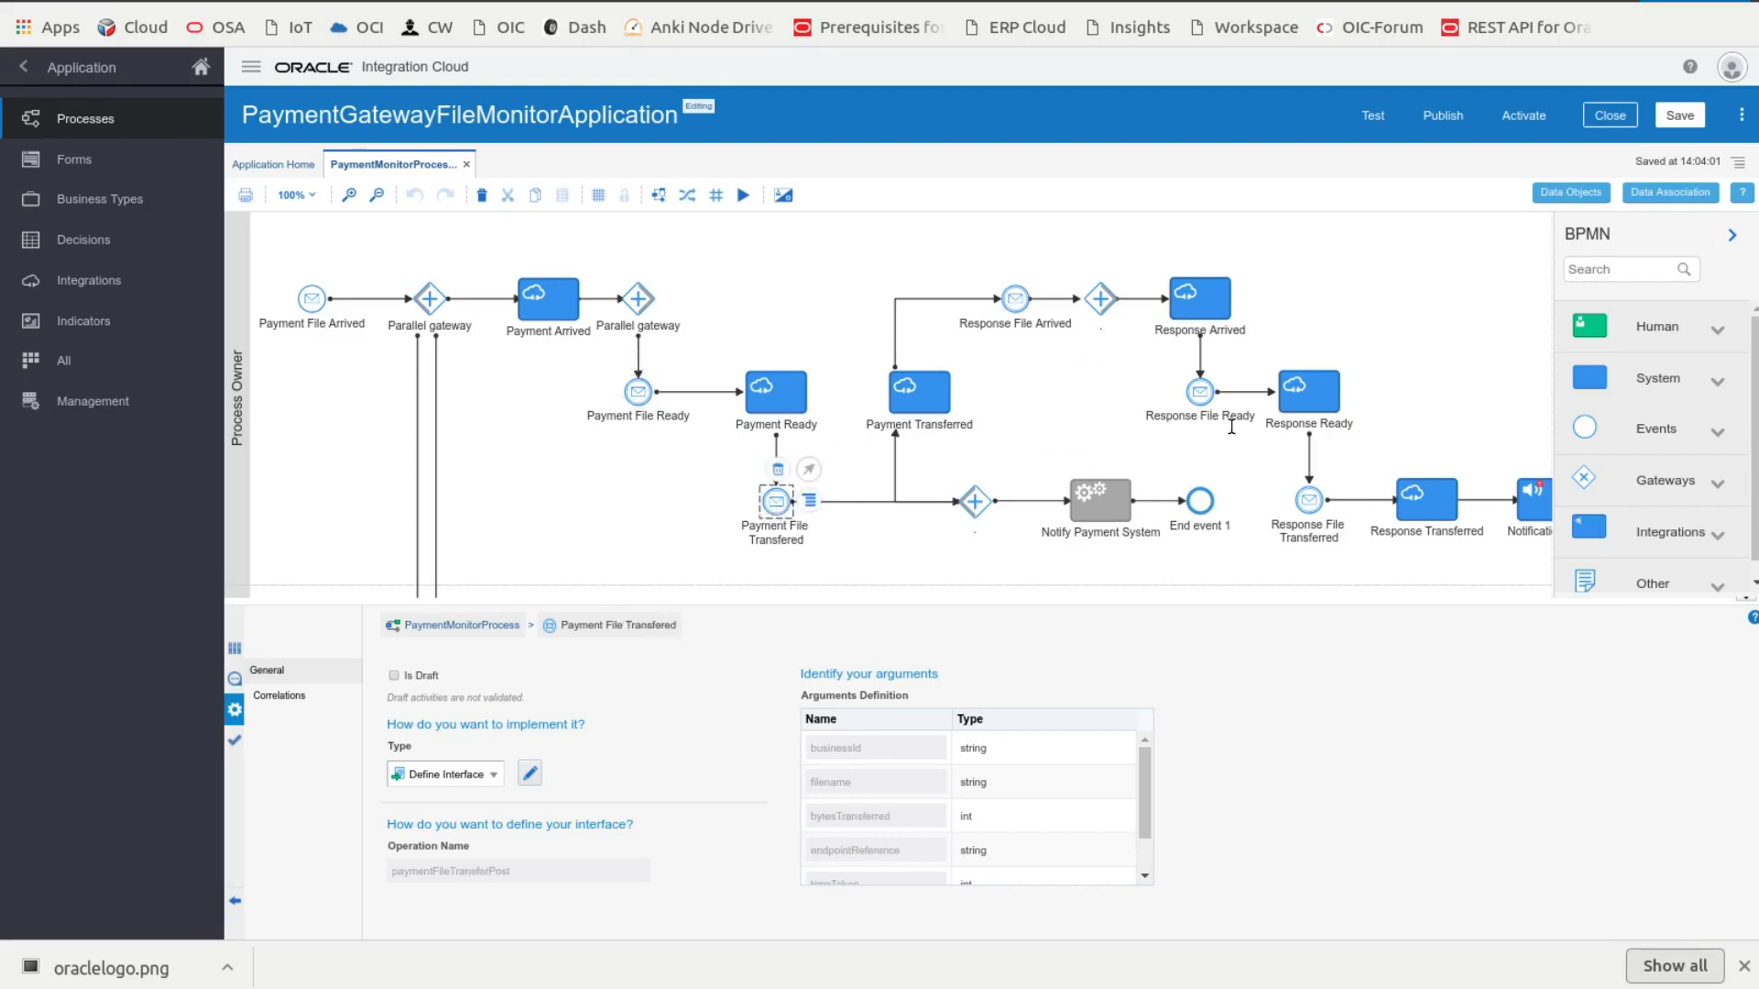
mouse_move(1065, 400)
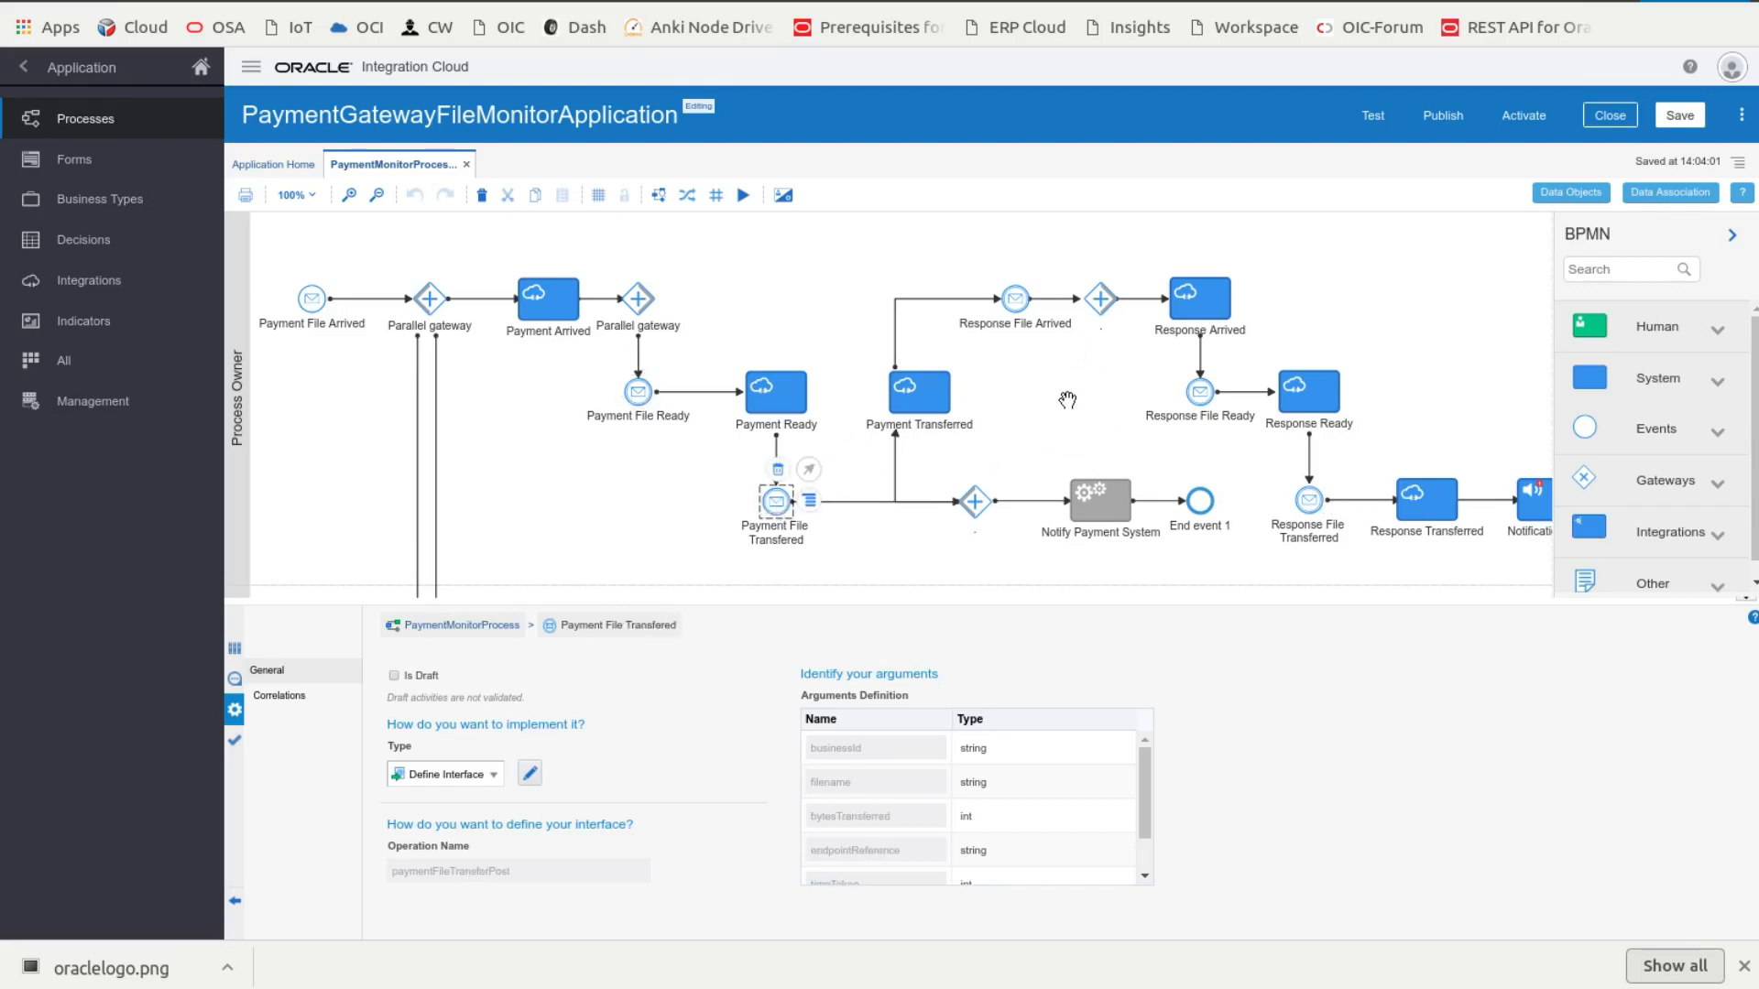
mouse_move(1038, 404)
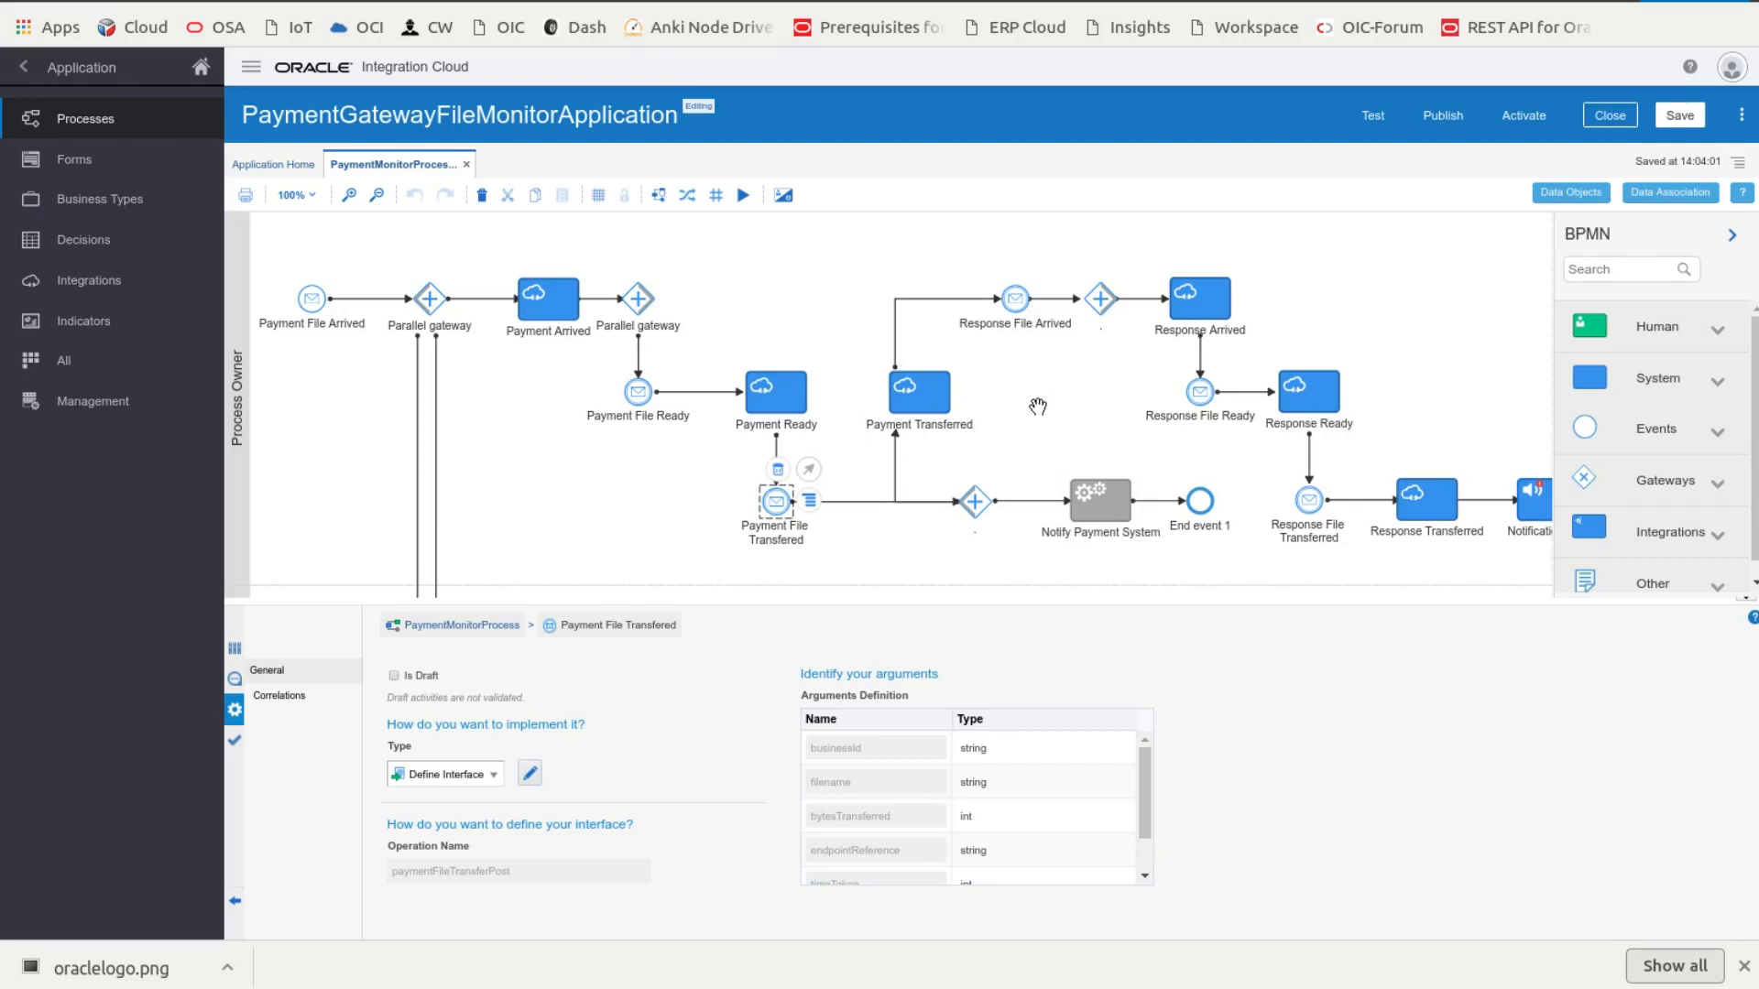
mouse_move(639, 406)
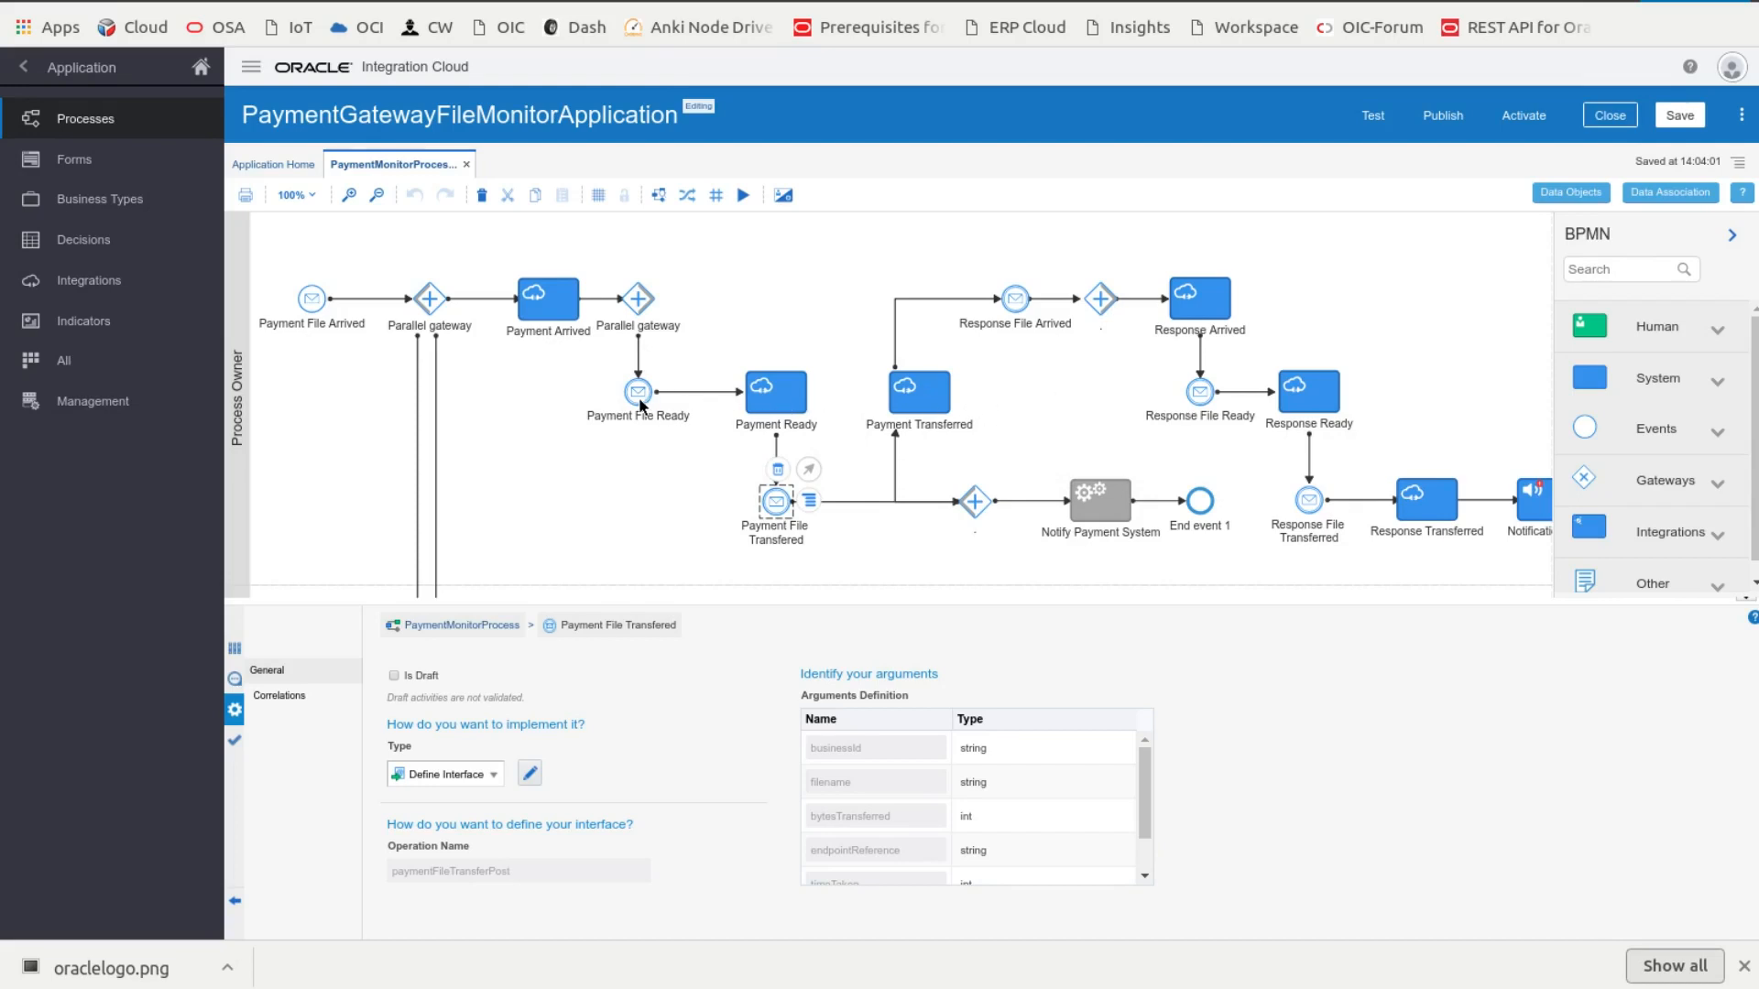
Step: Show correlation keys, with Payment File Ready correlating on ck1 (corrId to businessId)
click(311, 300)
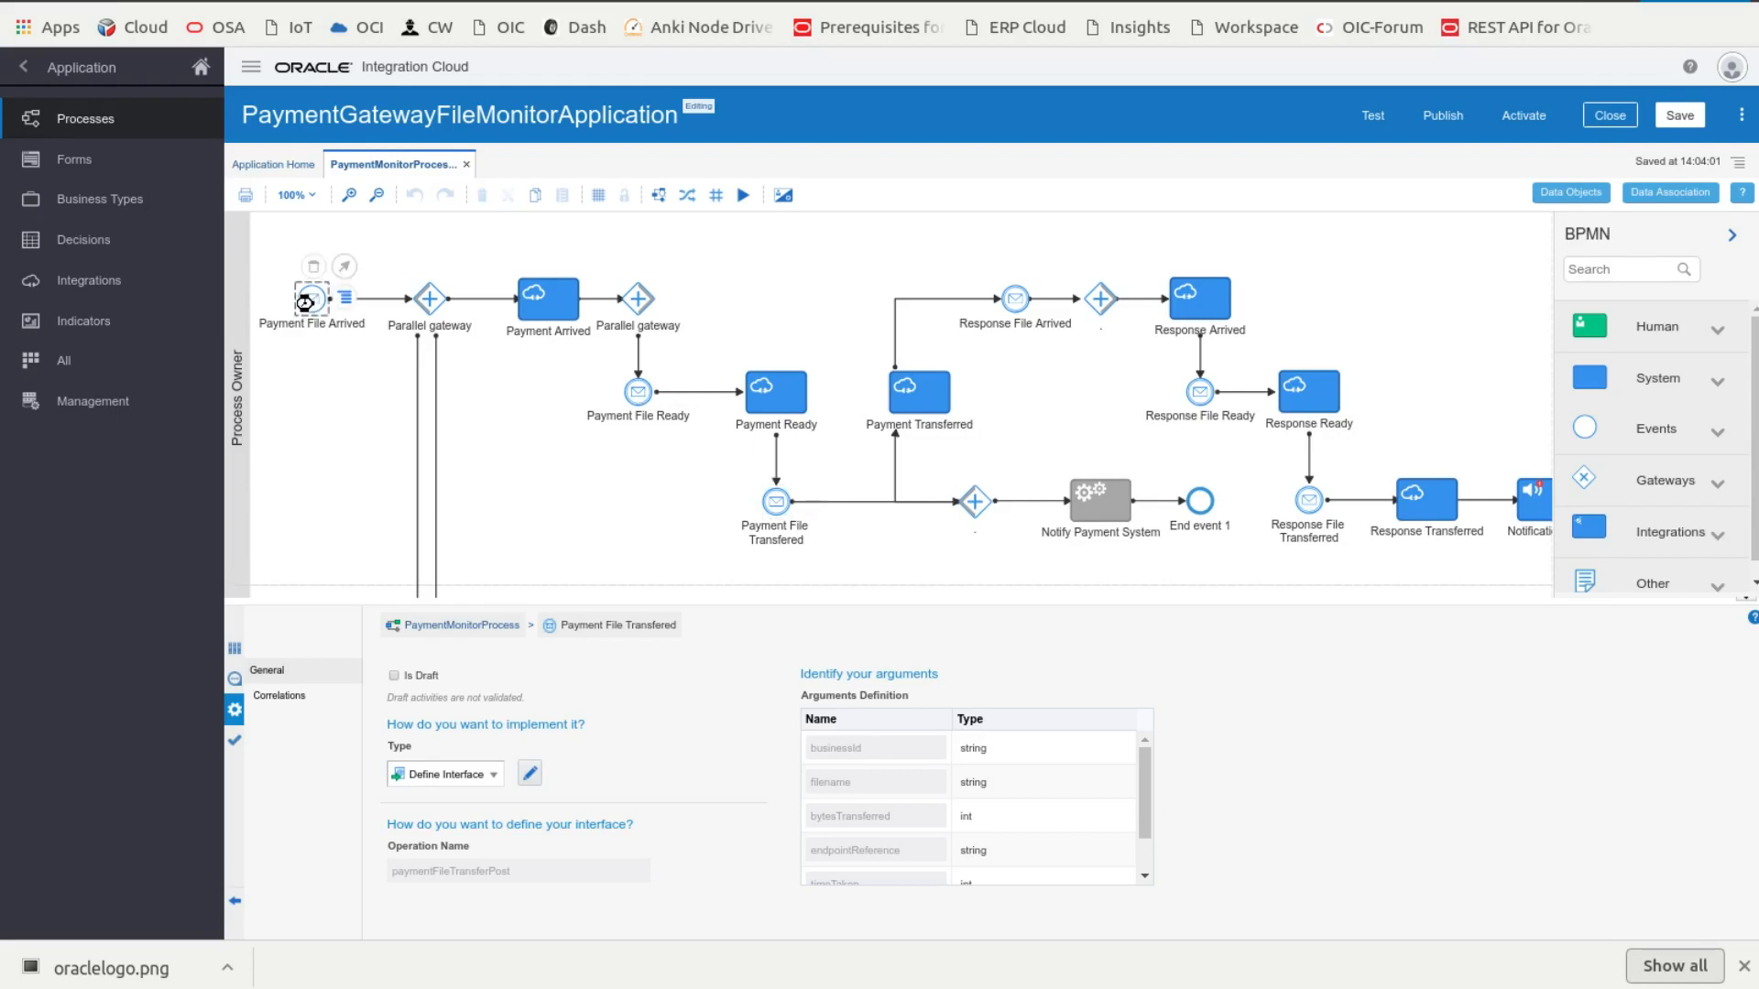
click(311, 300)
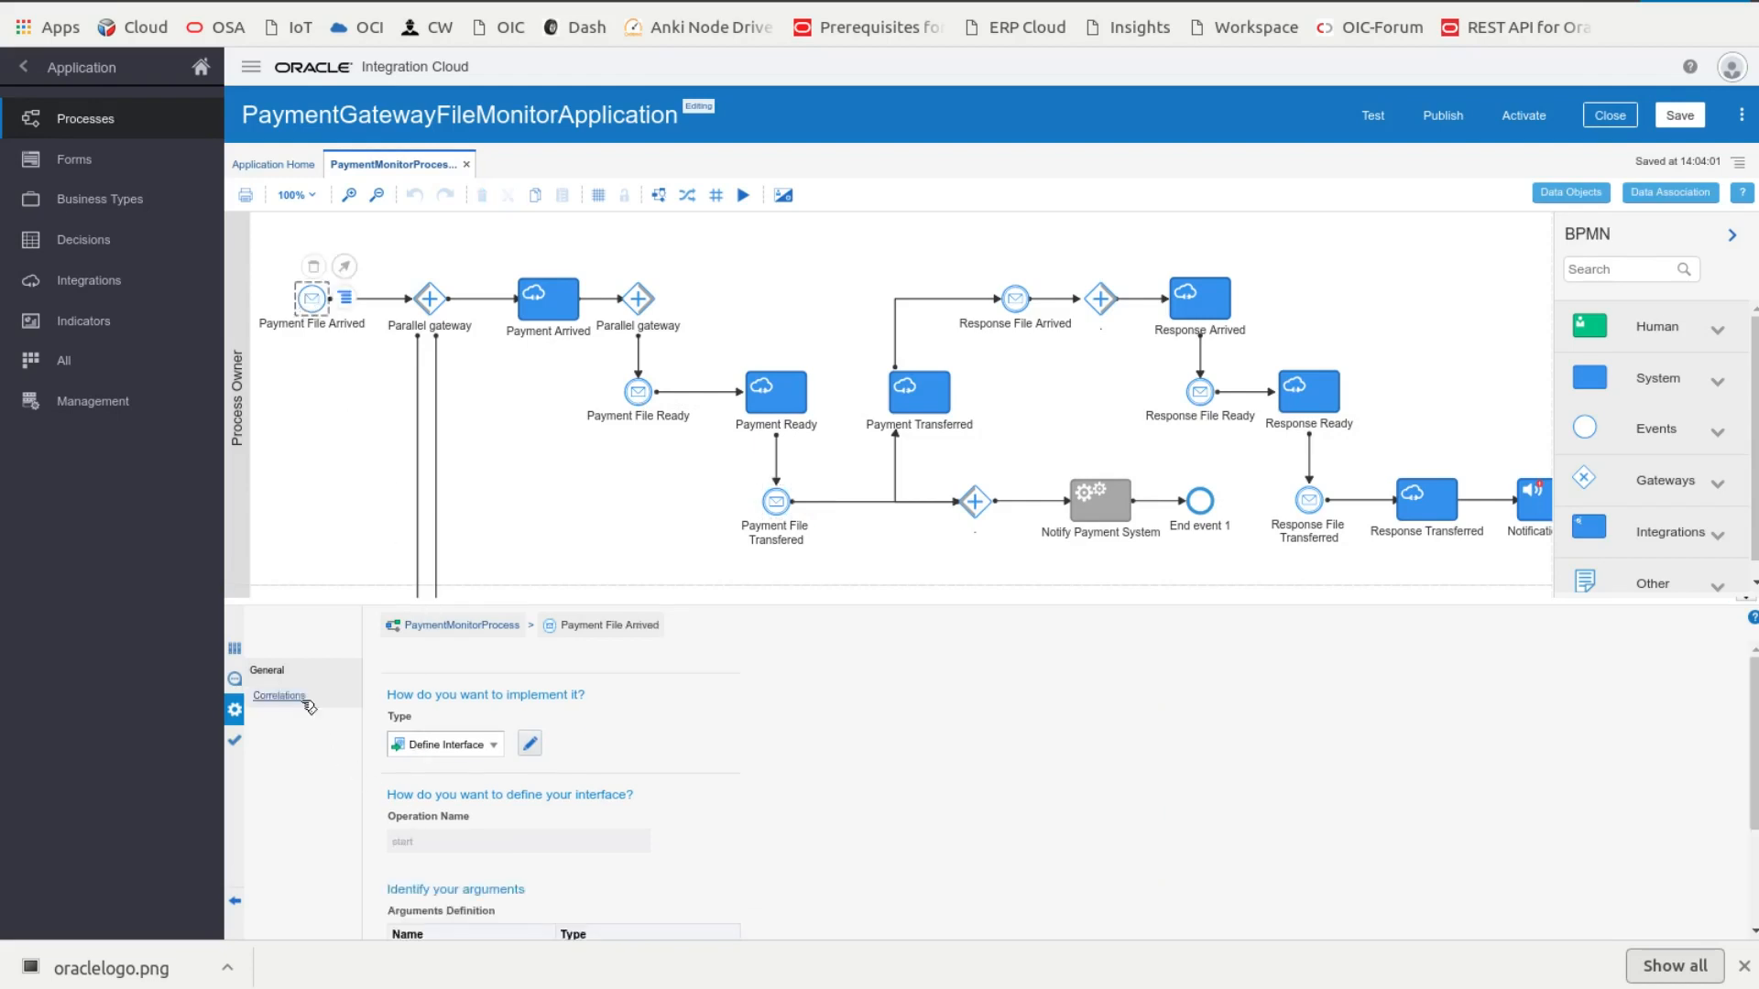
click(279, 695)
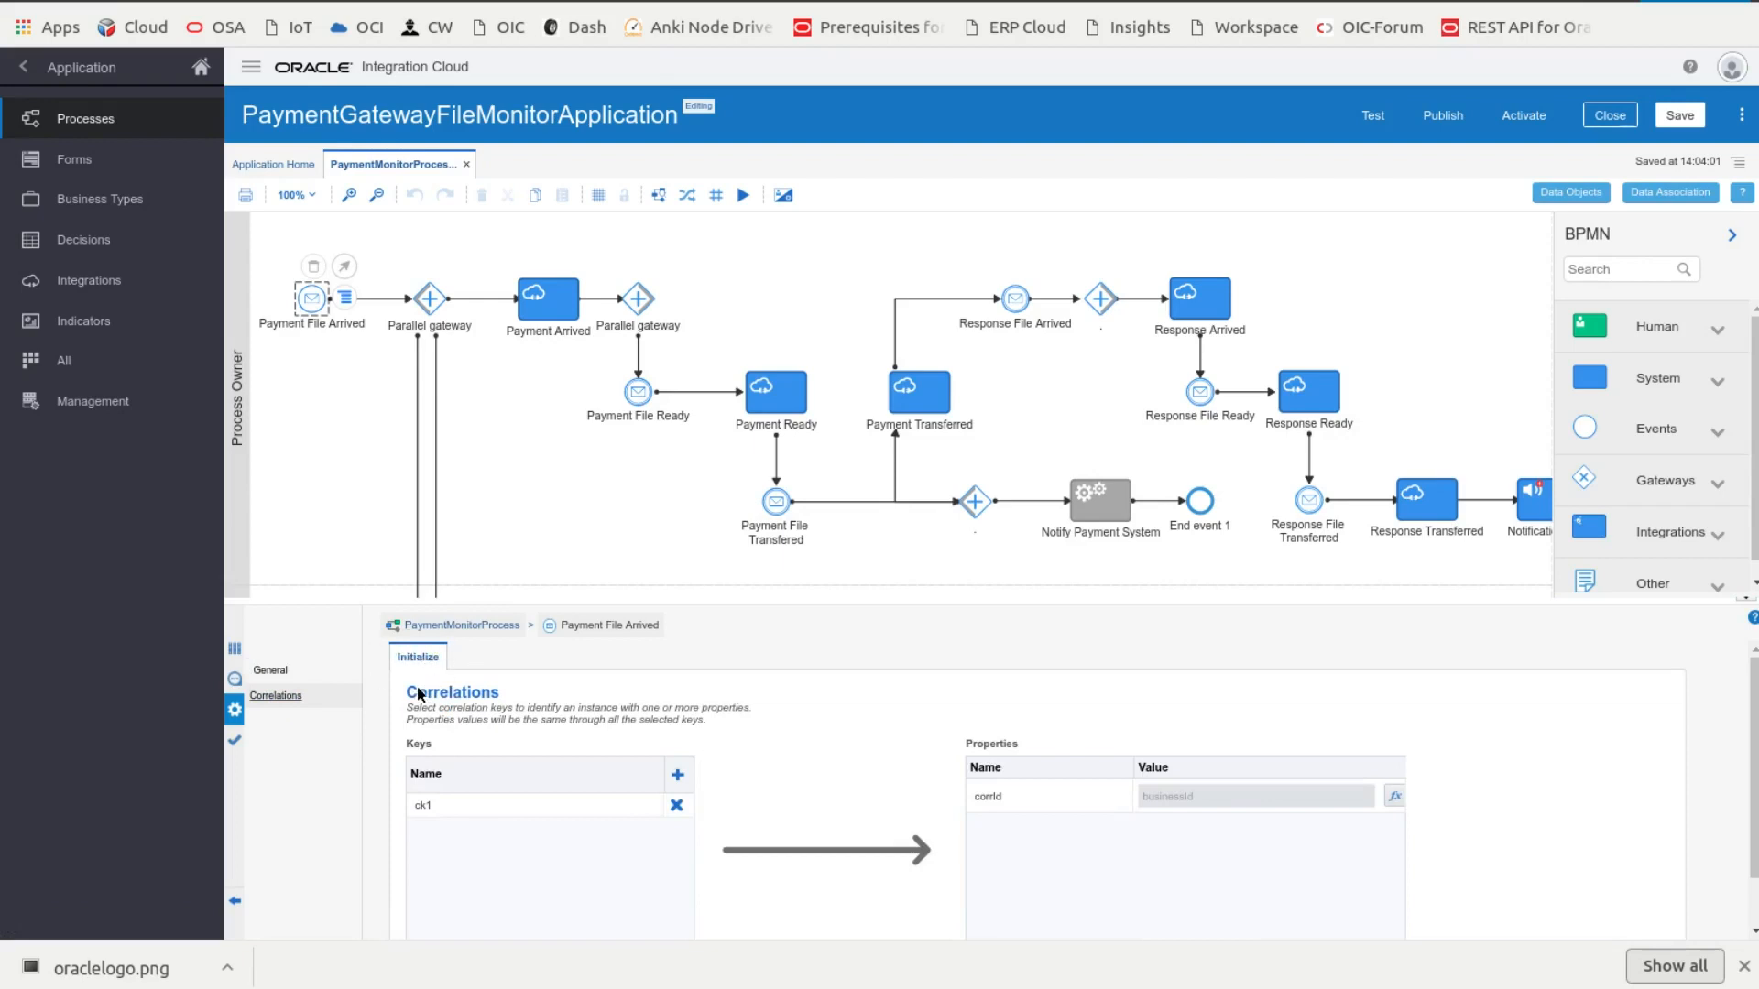
mouse_move(635, 404)
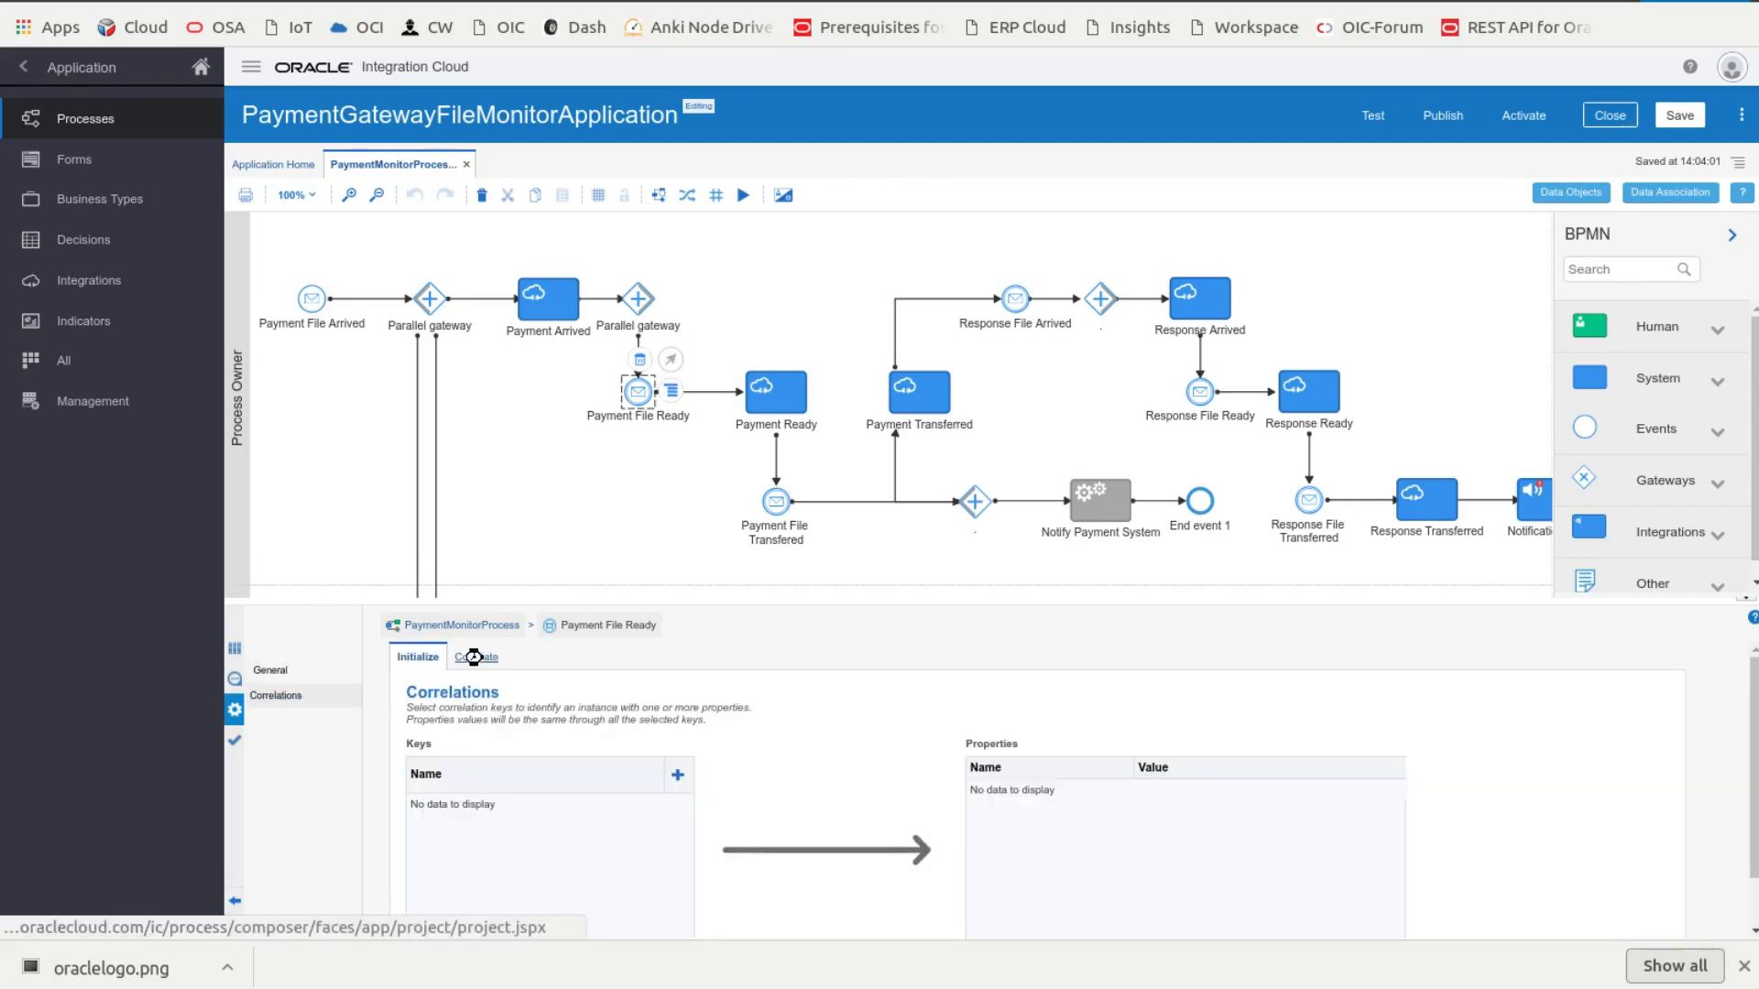
click(475, 656)
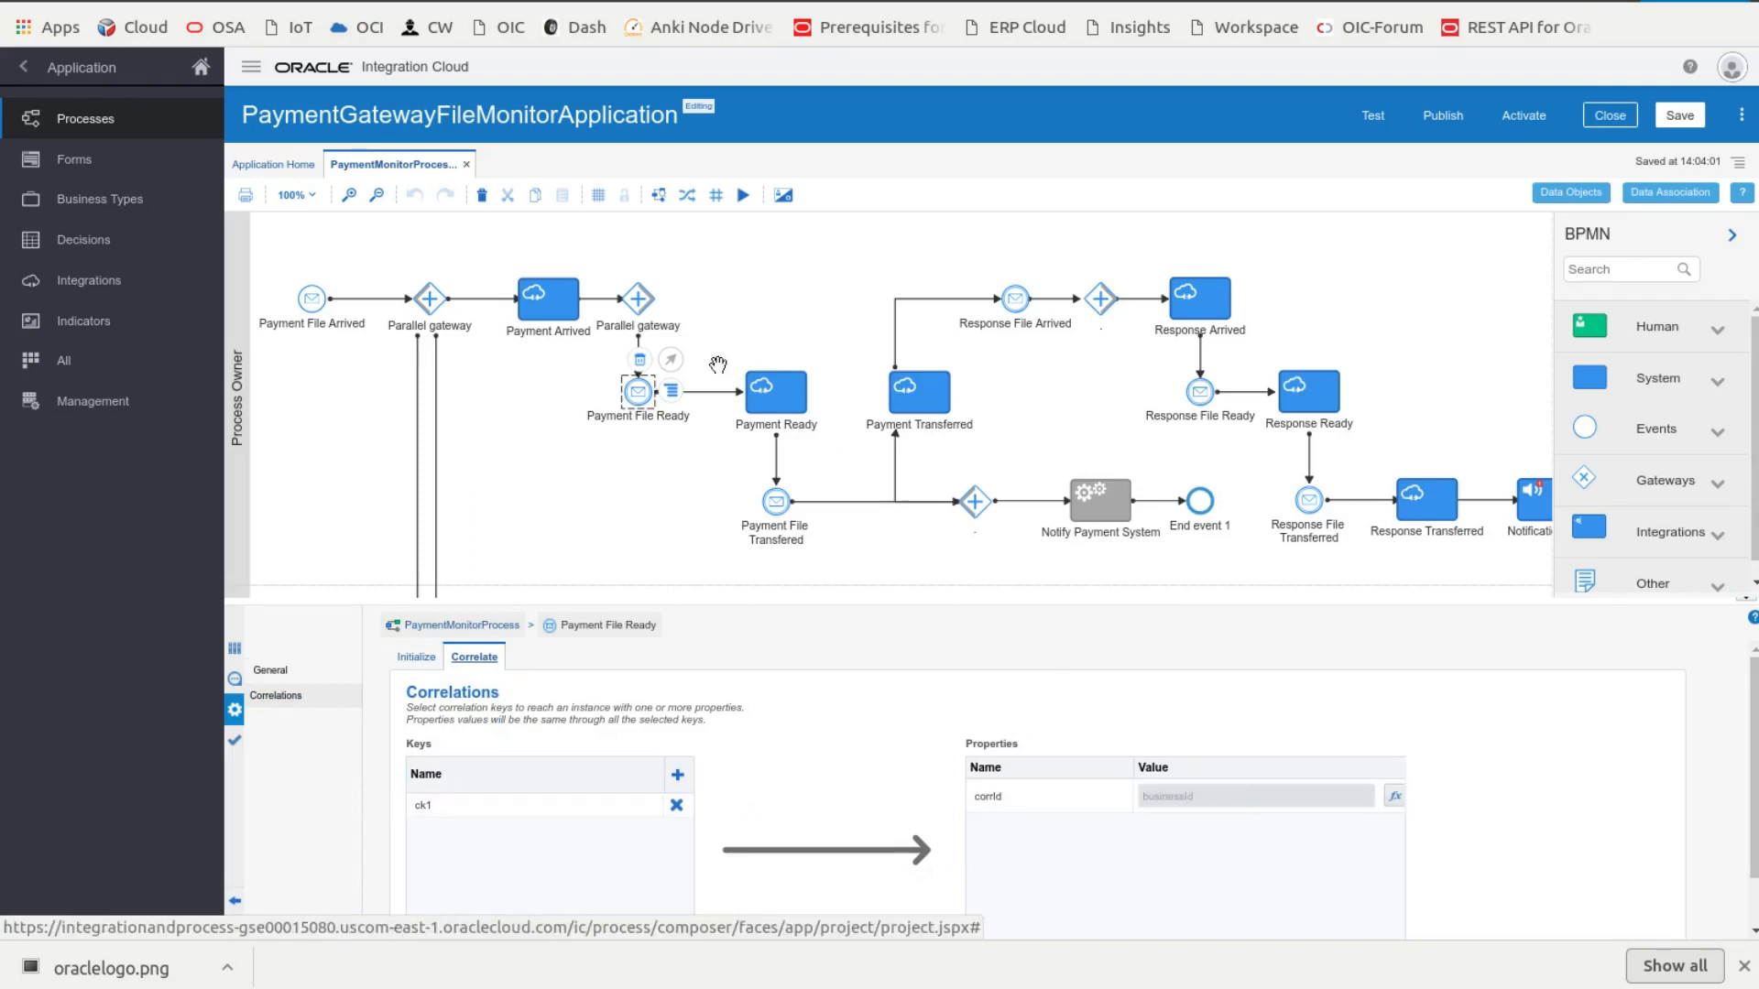
mouse_move(917, 394)
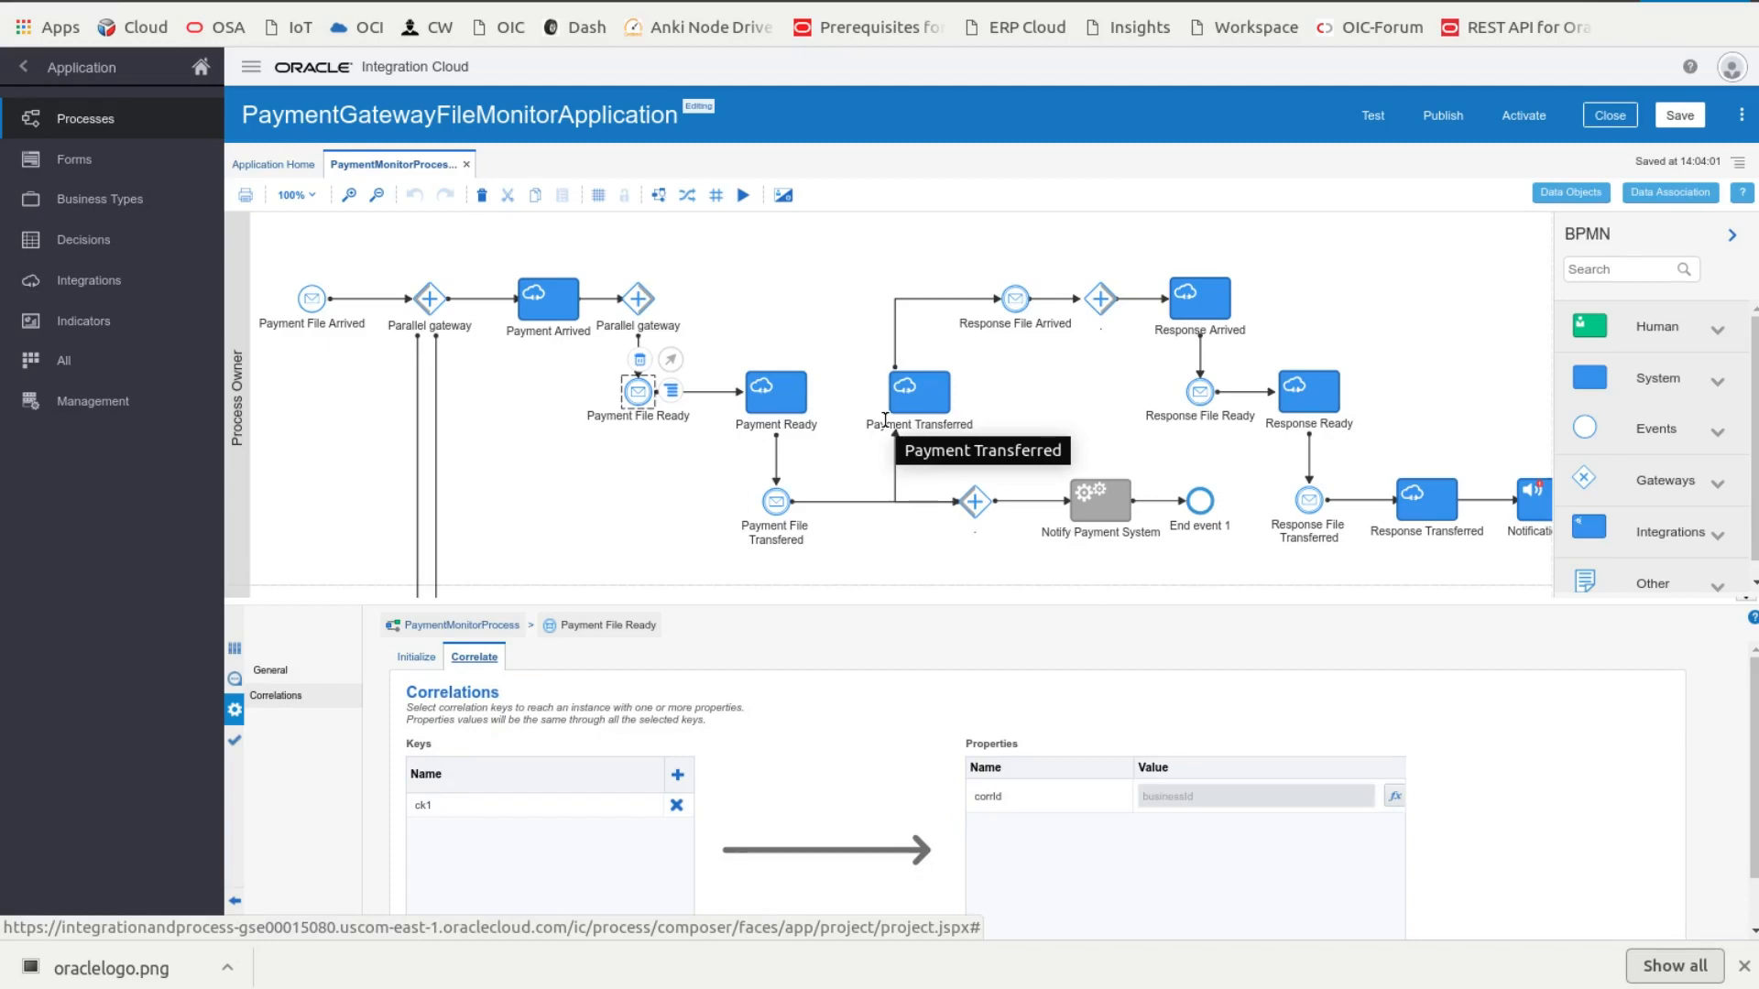
mouse_move(852, 434)
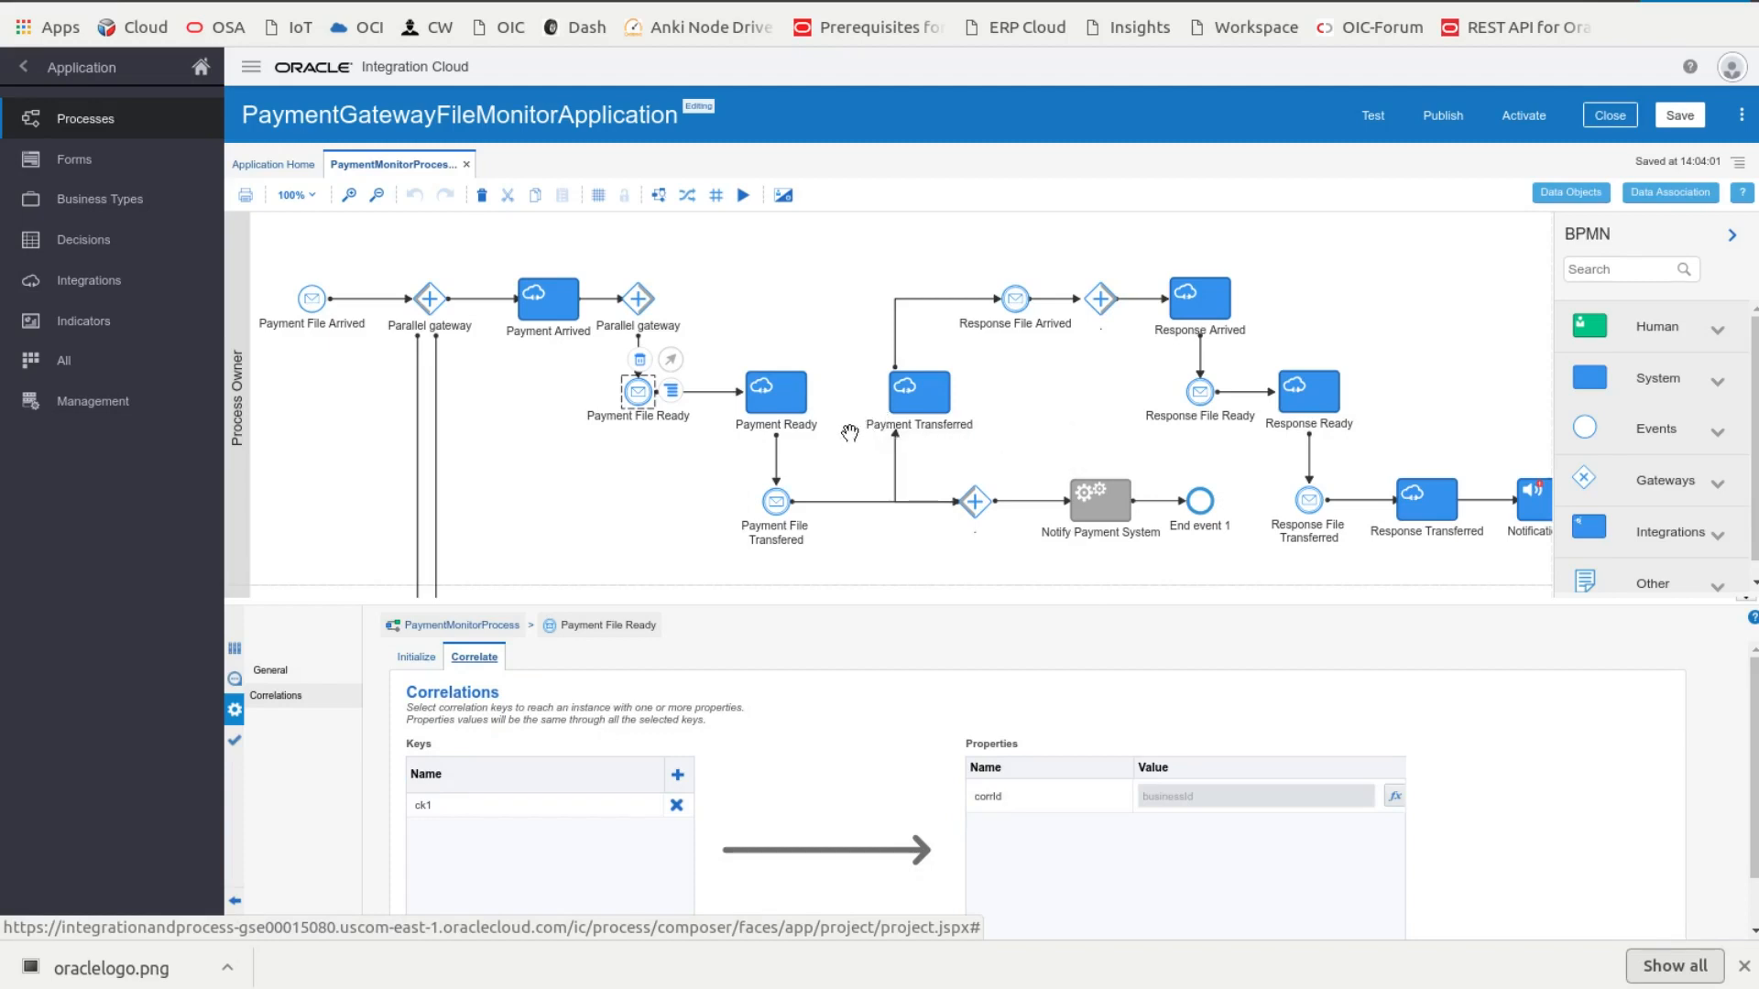
mouse_move(701, 322)
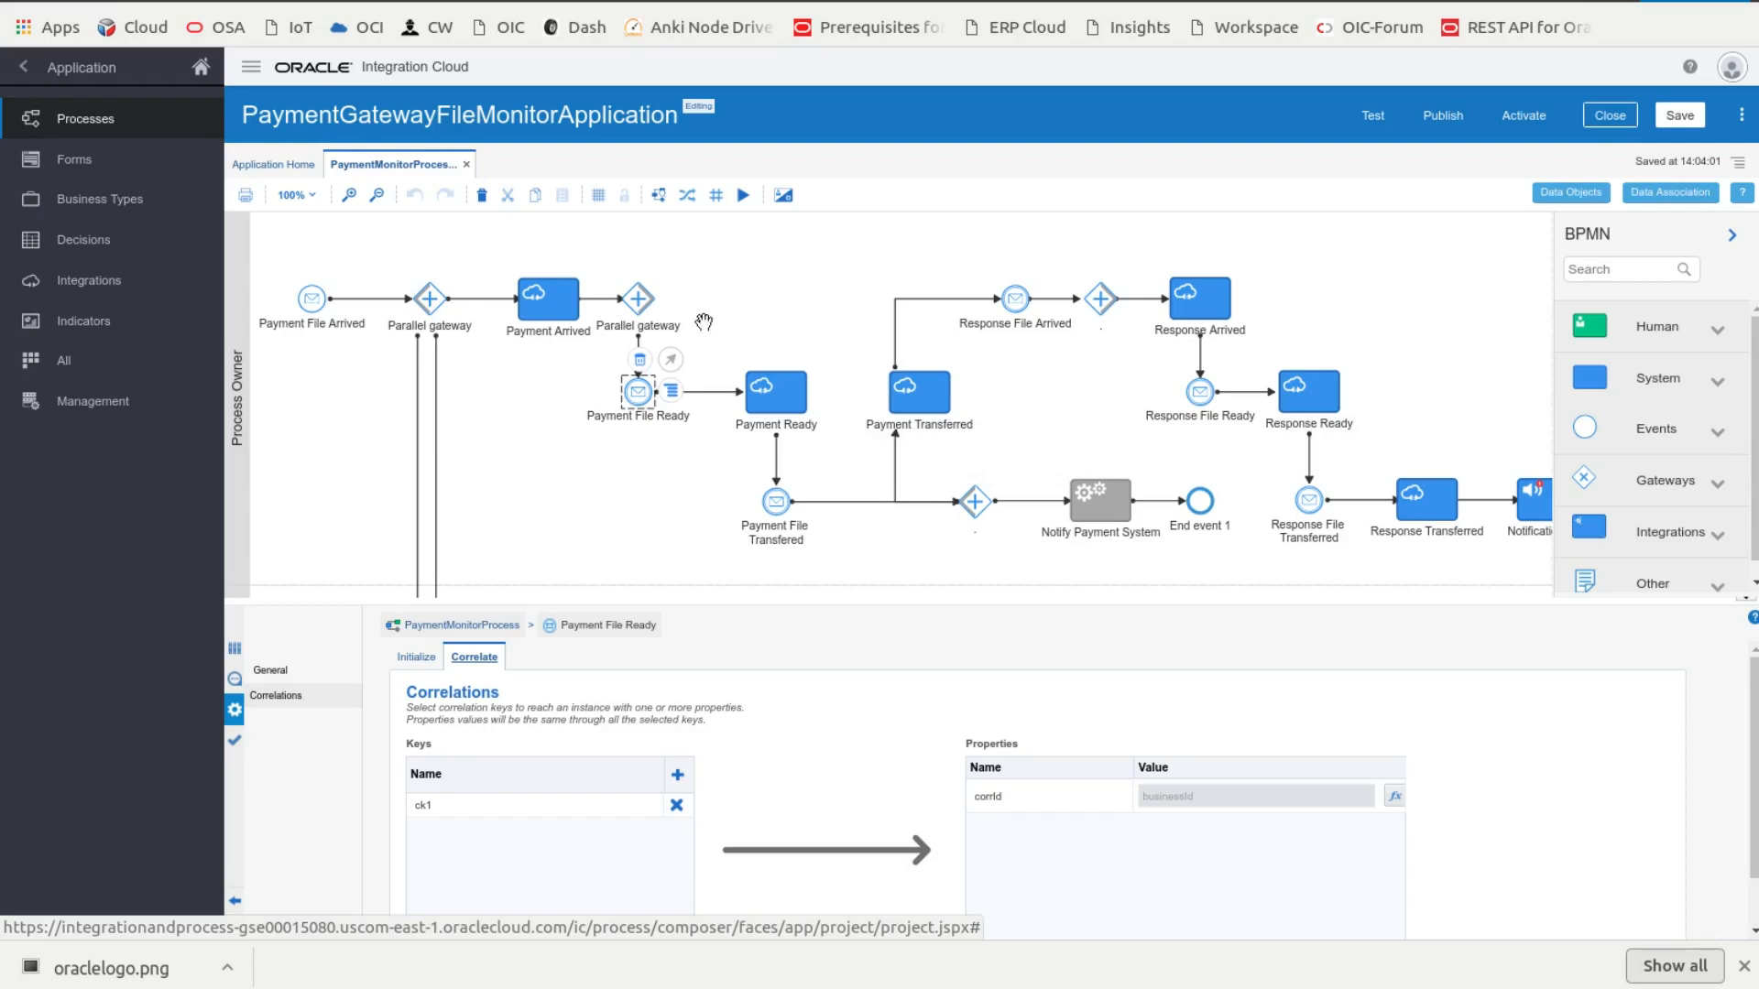
mouse_move(1731, 614)
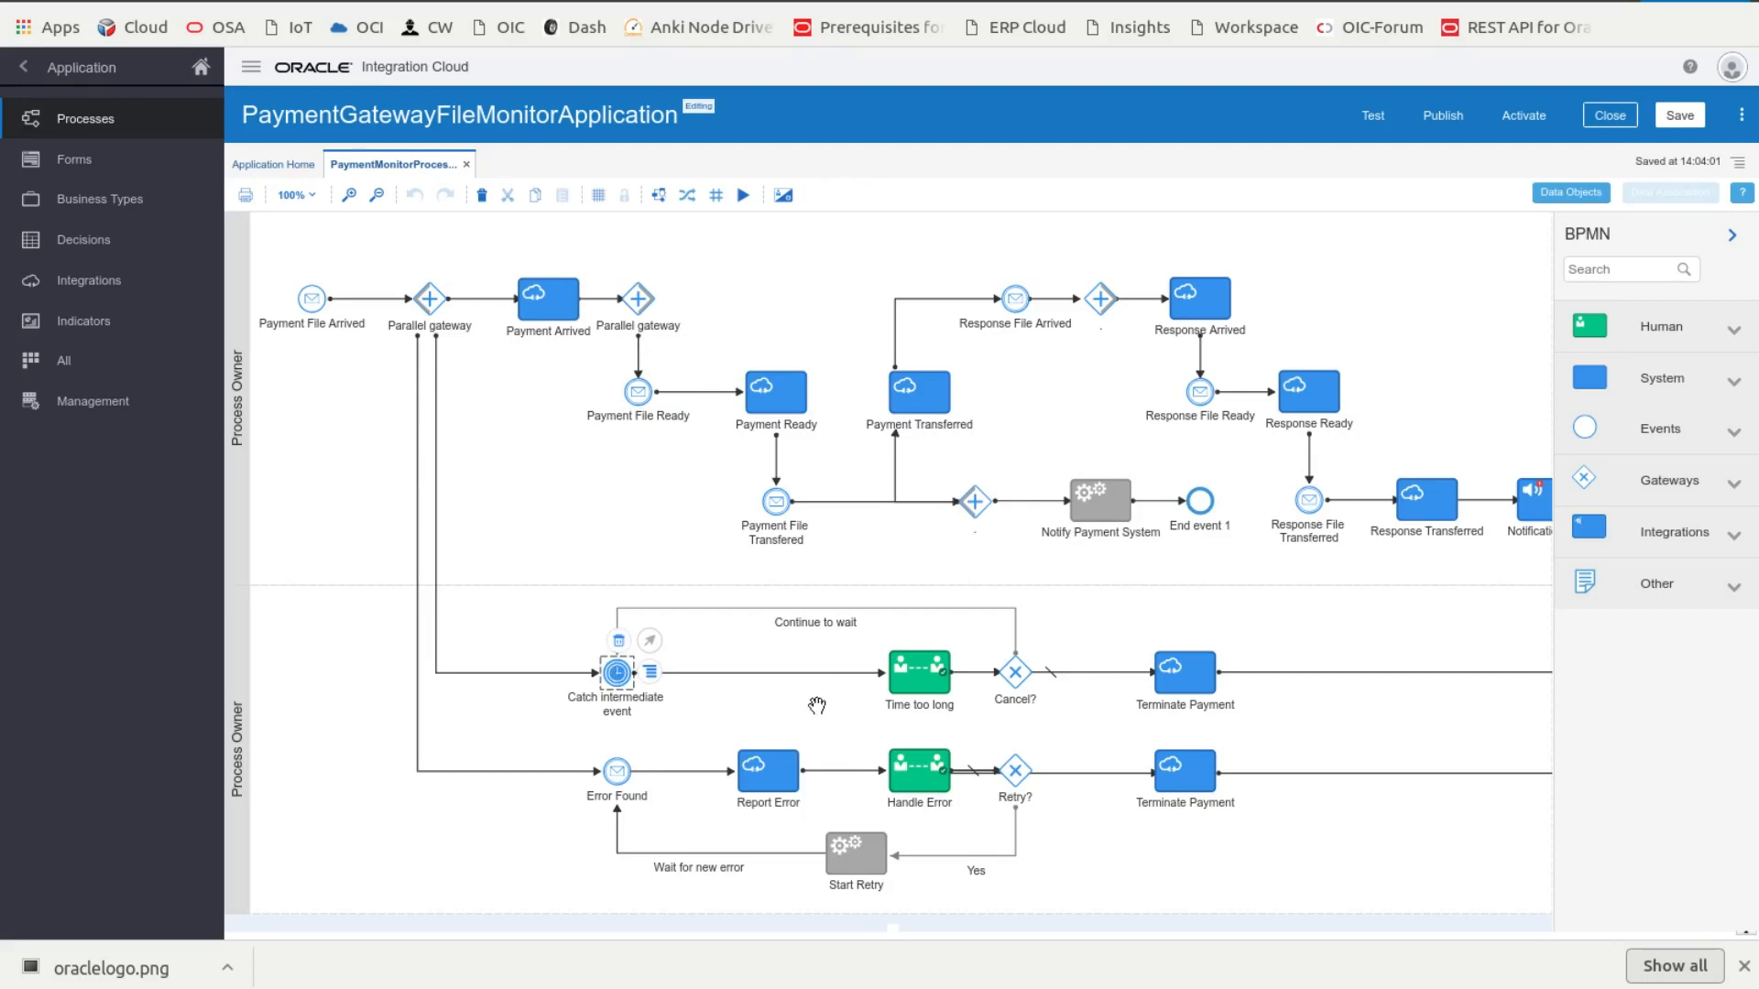
Step: Glance at the Payment Arrived task, then exit the payment monitor process application
click(918, 673)
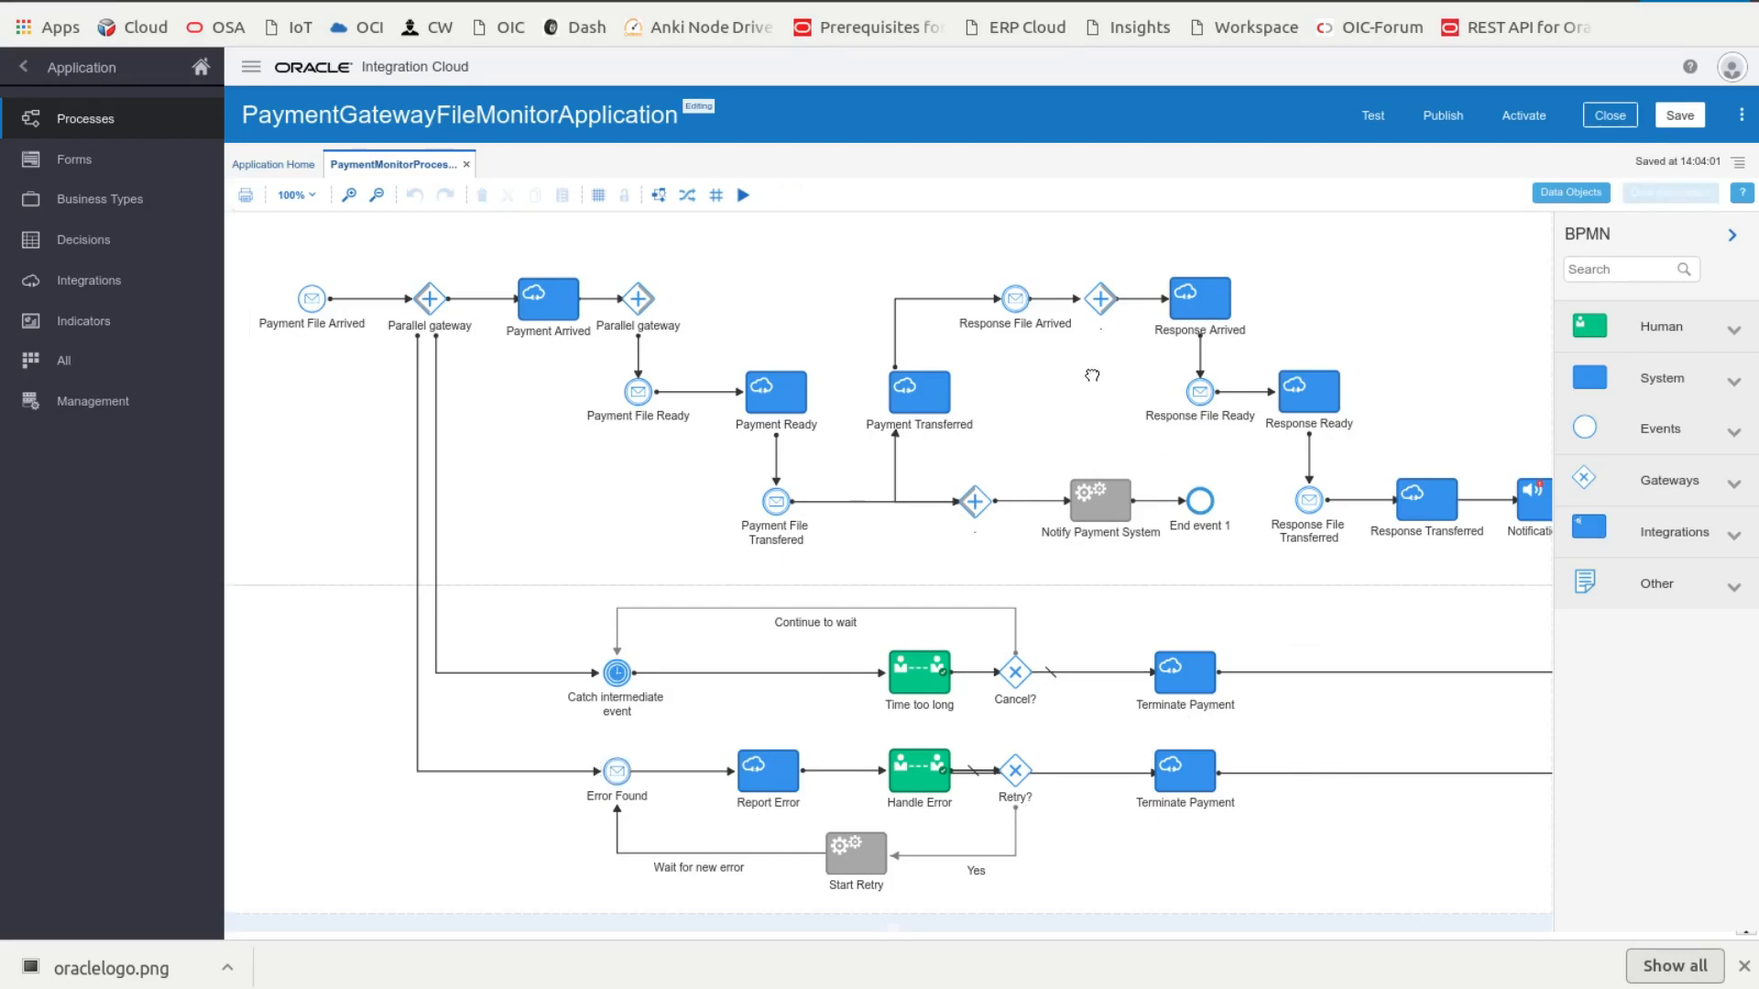
click(546, 299)
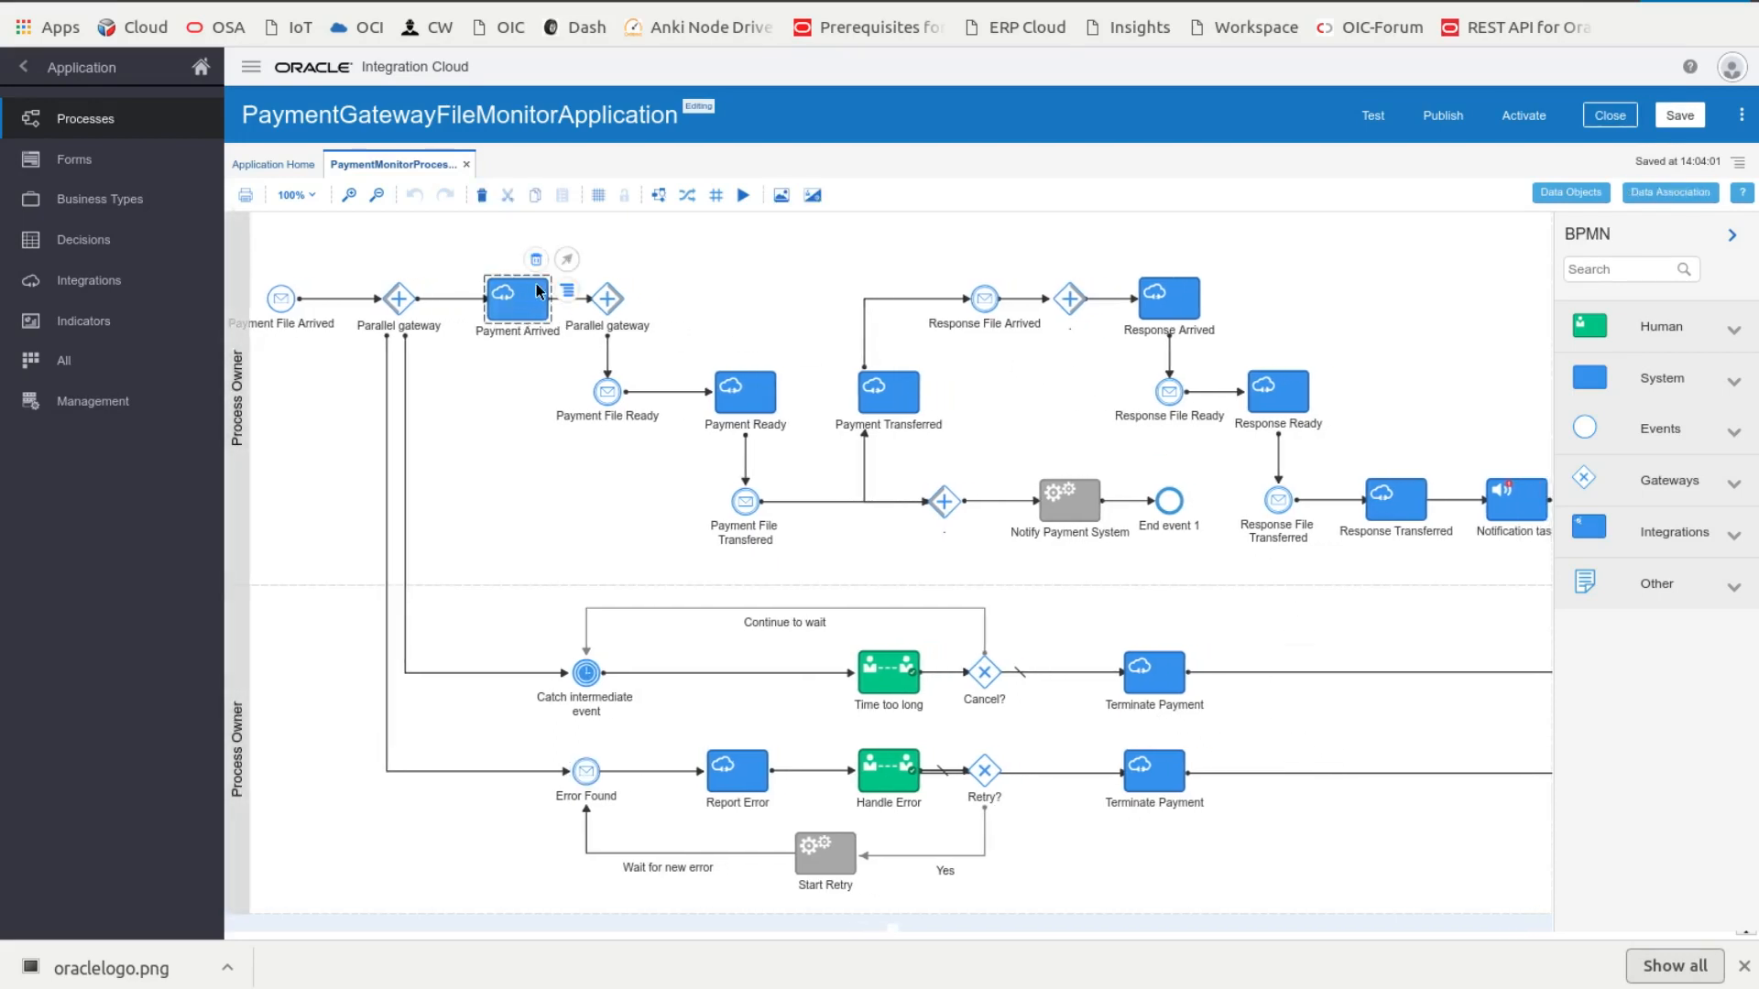
mouse_move(574, 331)
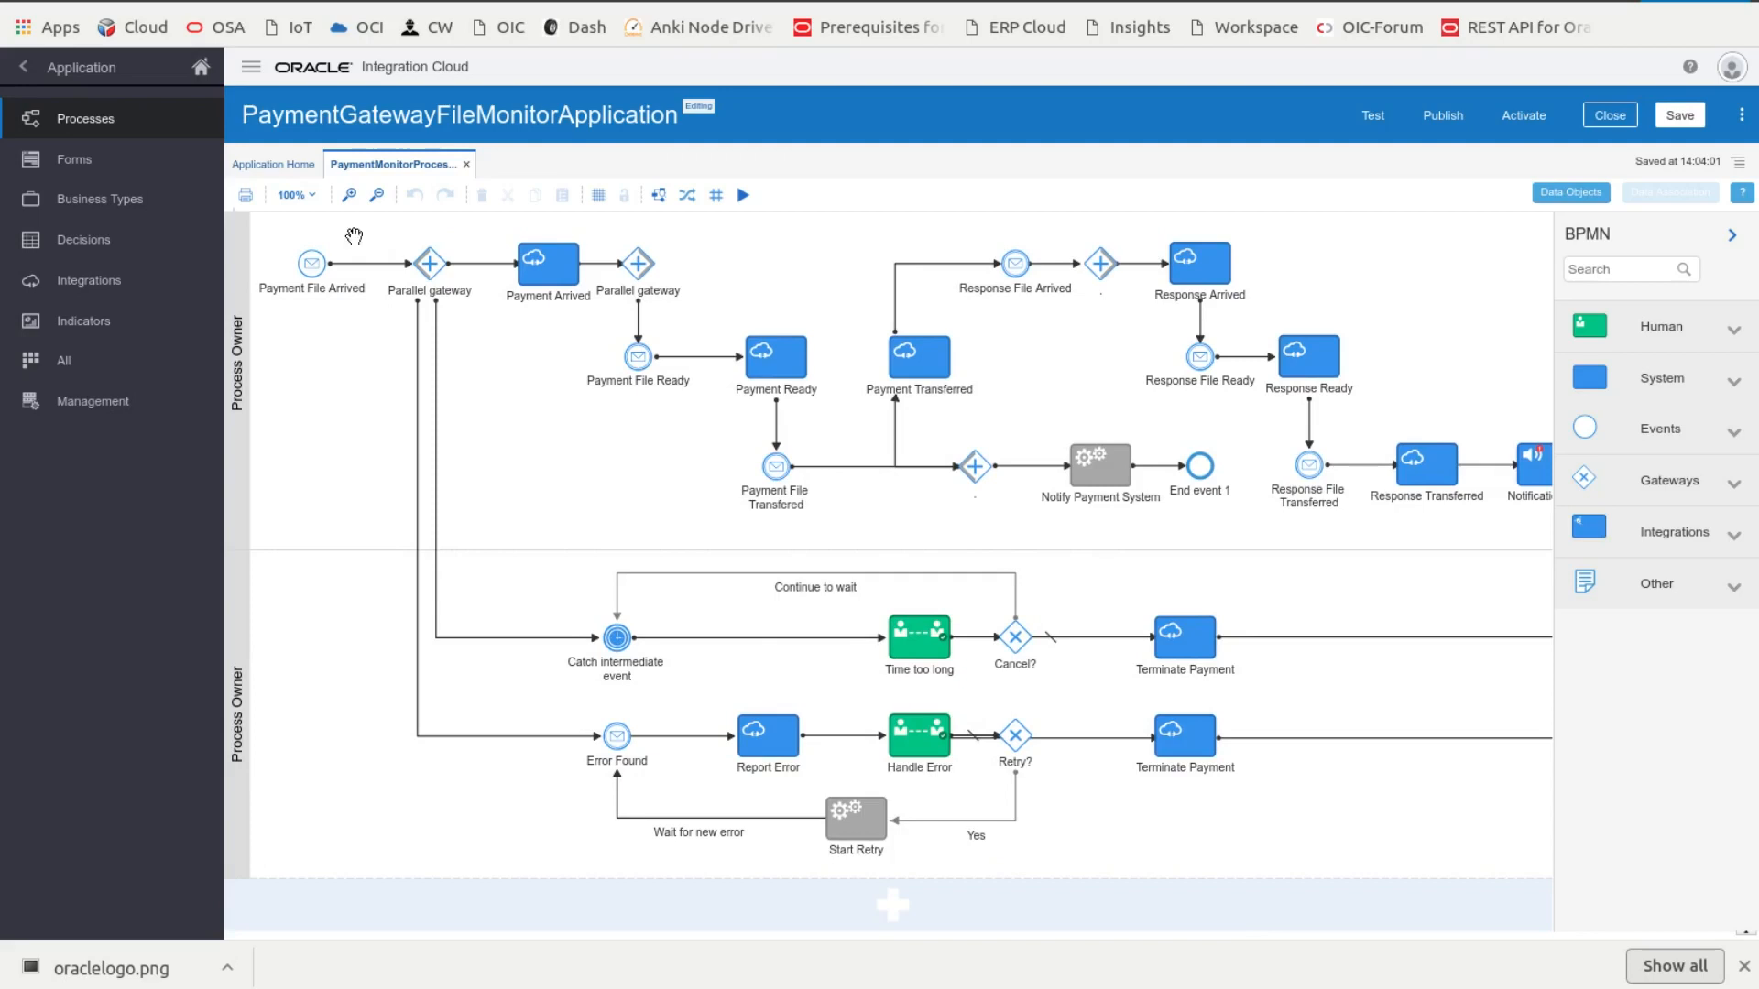
mouse_move(185, 143)
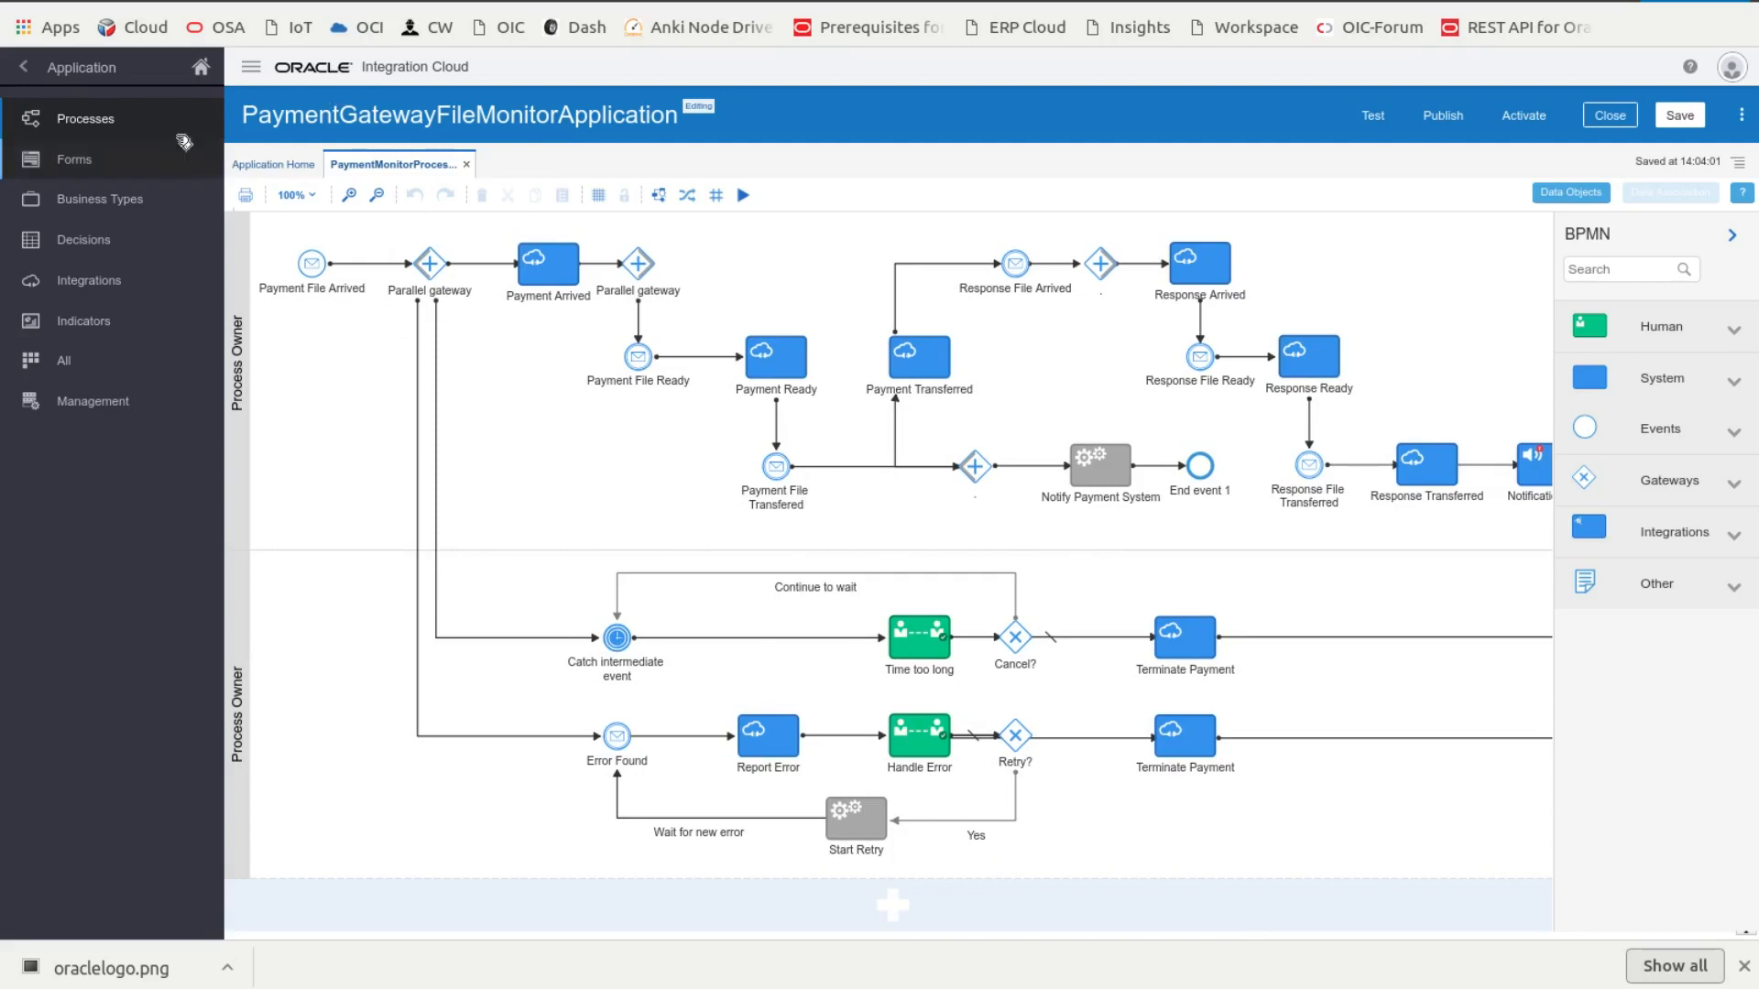
mouse_move(24, 73)
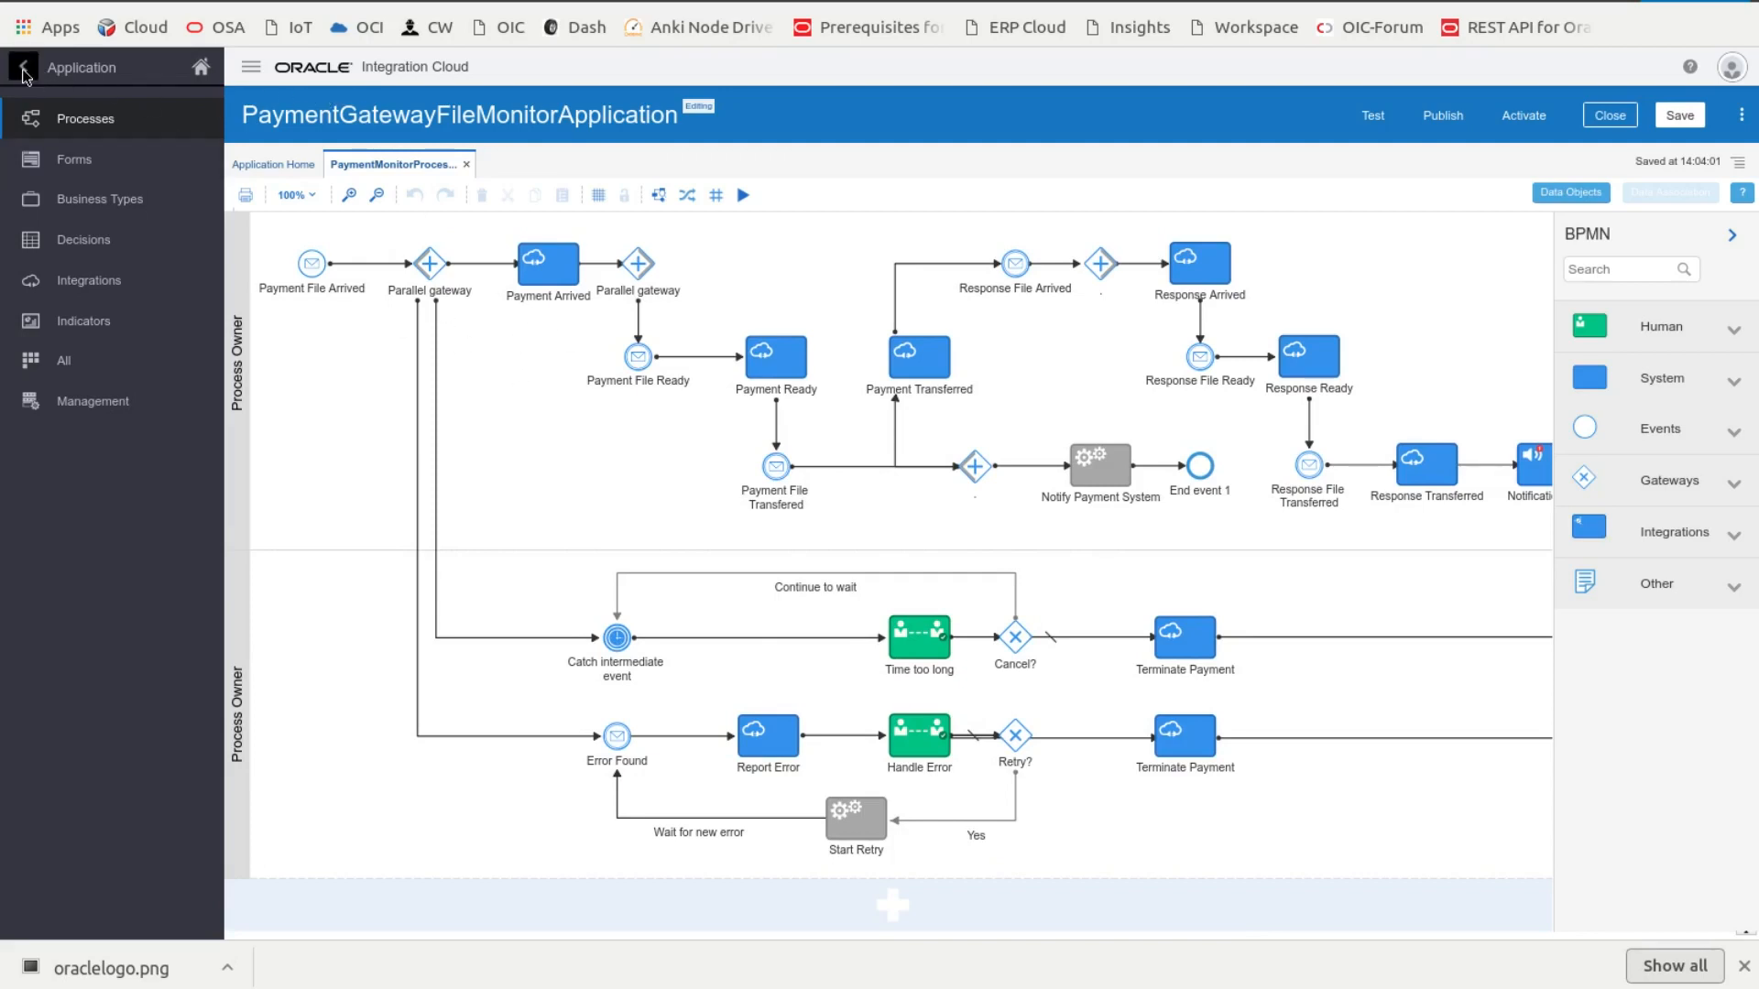
click(22, 67)
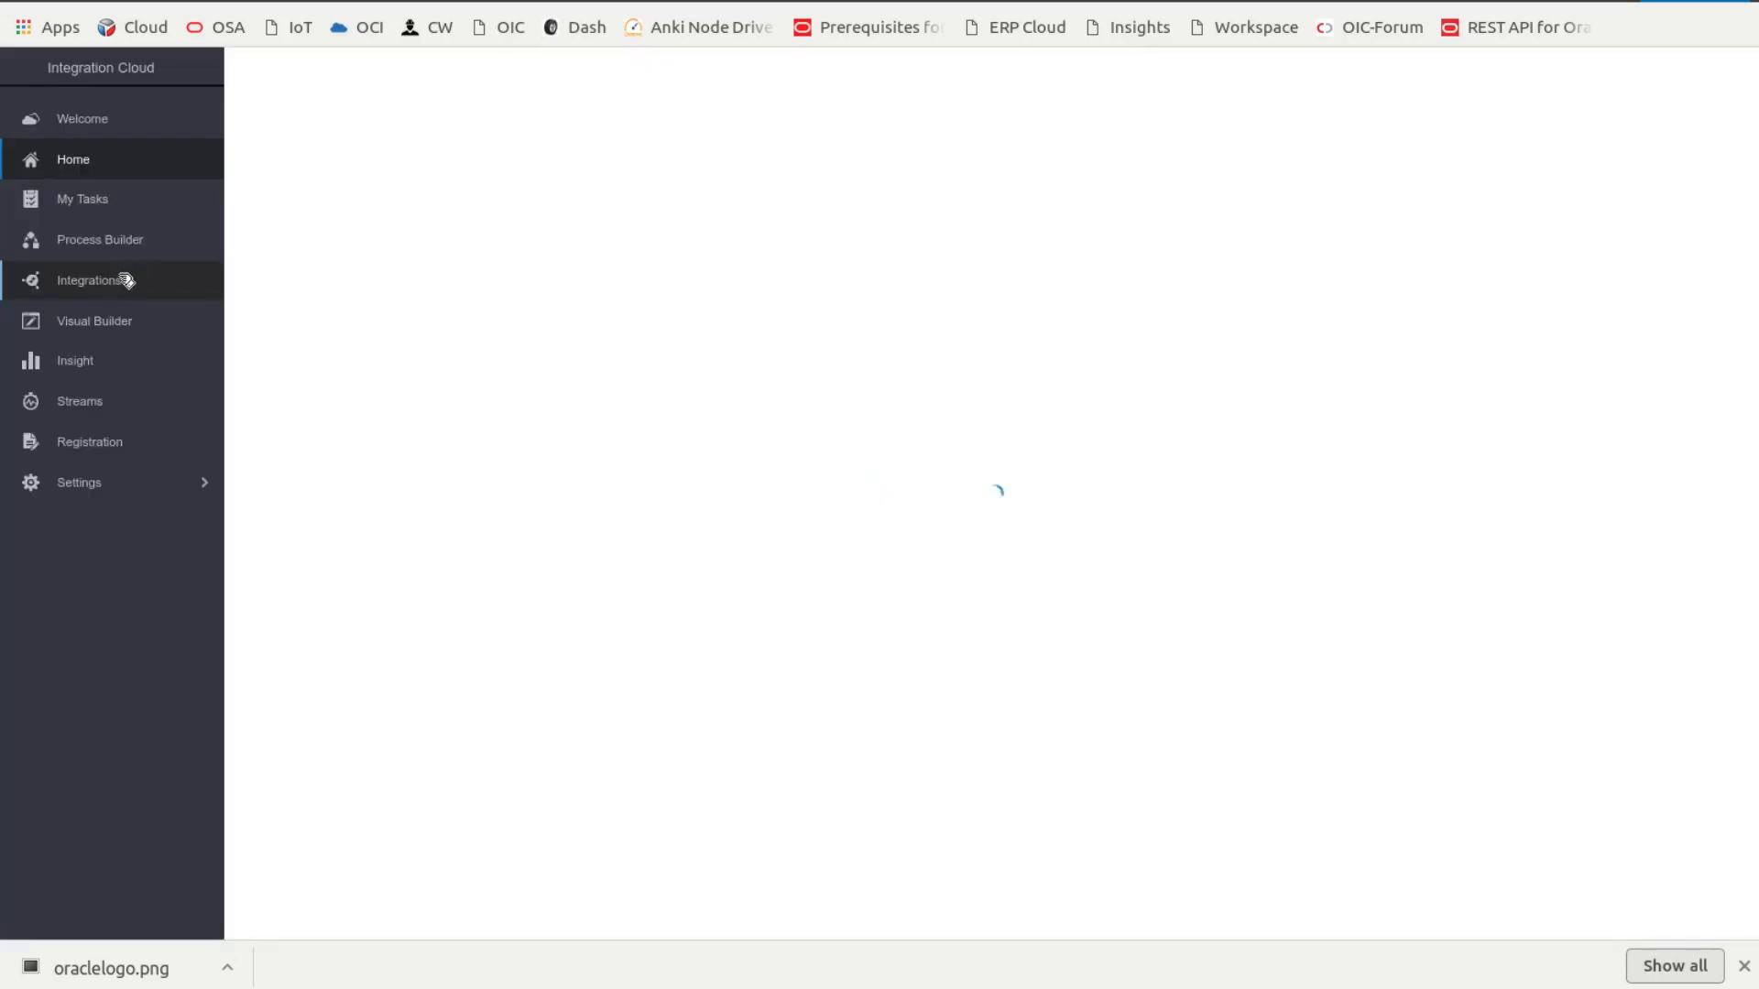
Step: Browse ProcessMFTNotificationsSourcePre's three-branch orchestration and ResponseMessage step, then close it
click(89, 279)
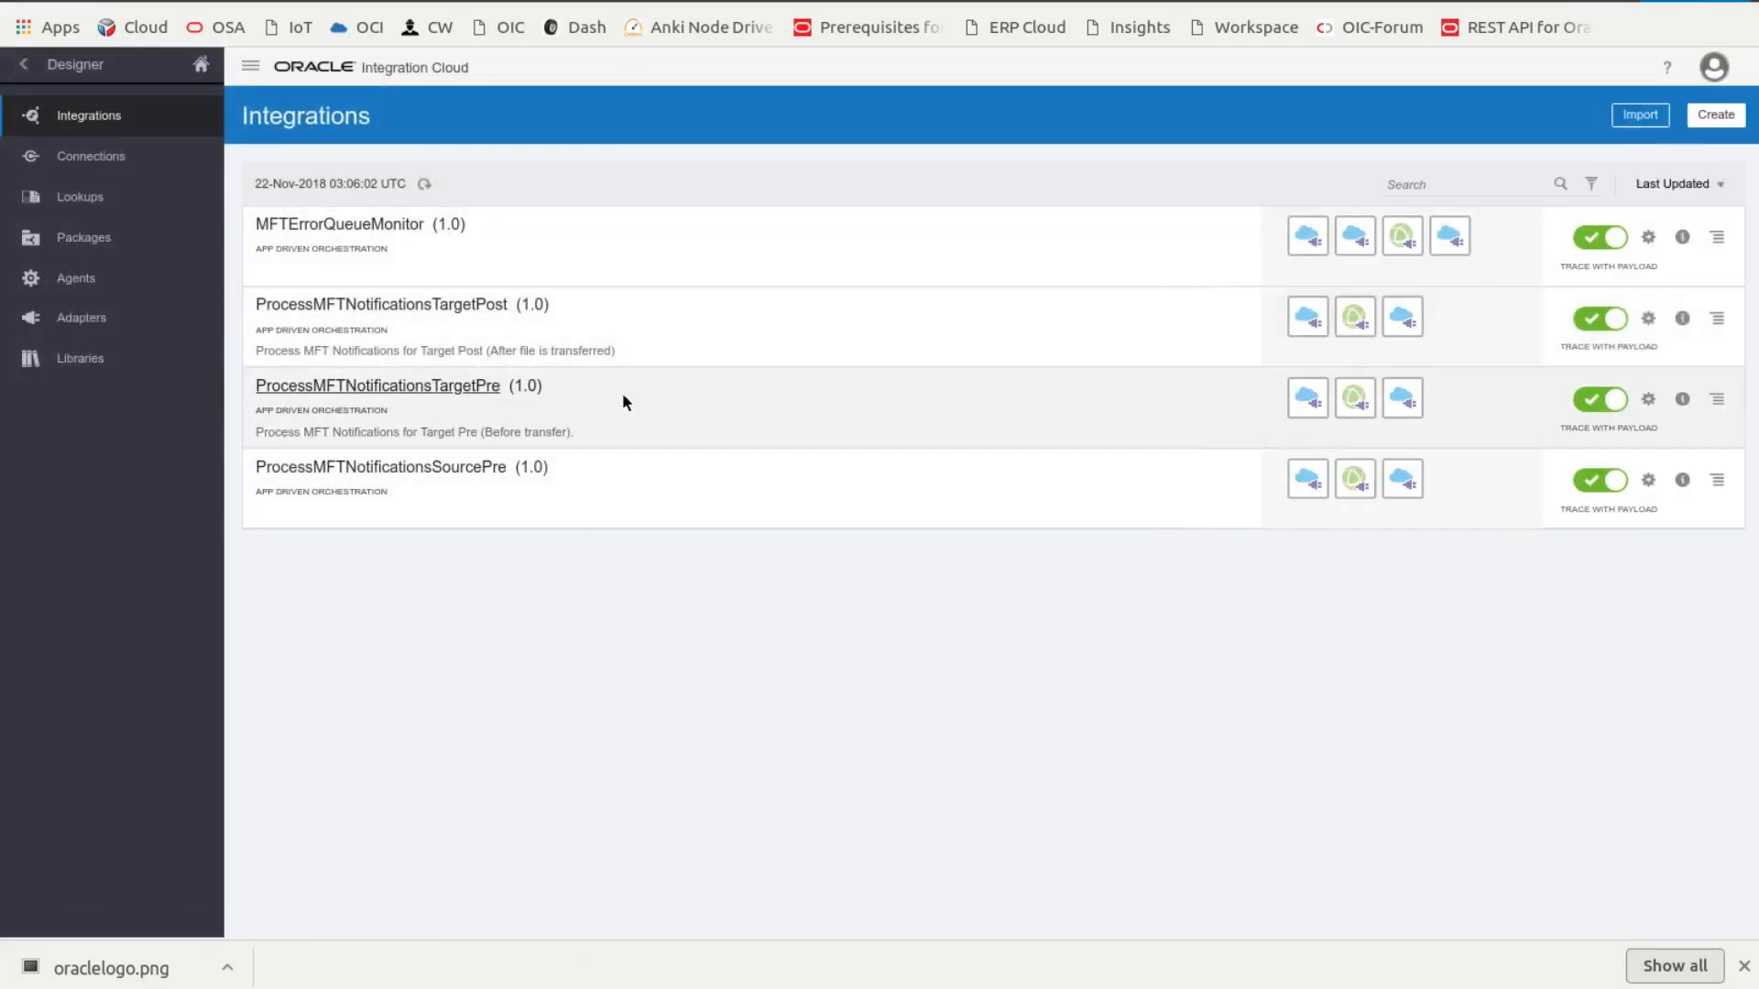
click(379, 466)
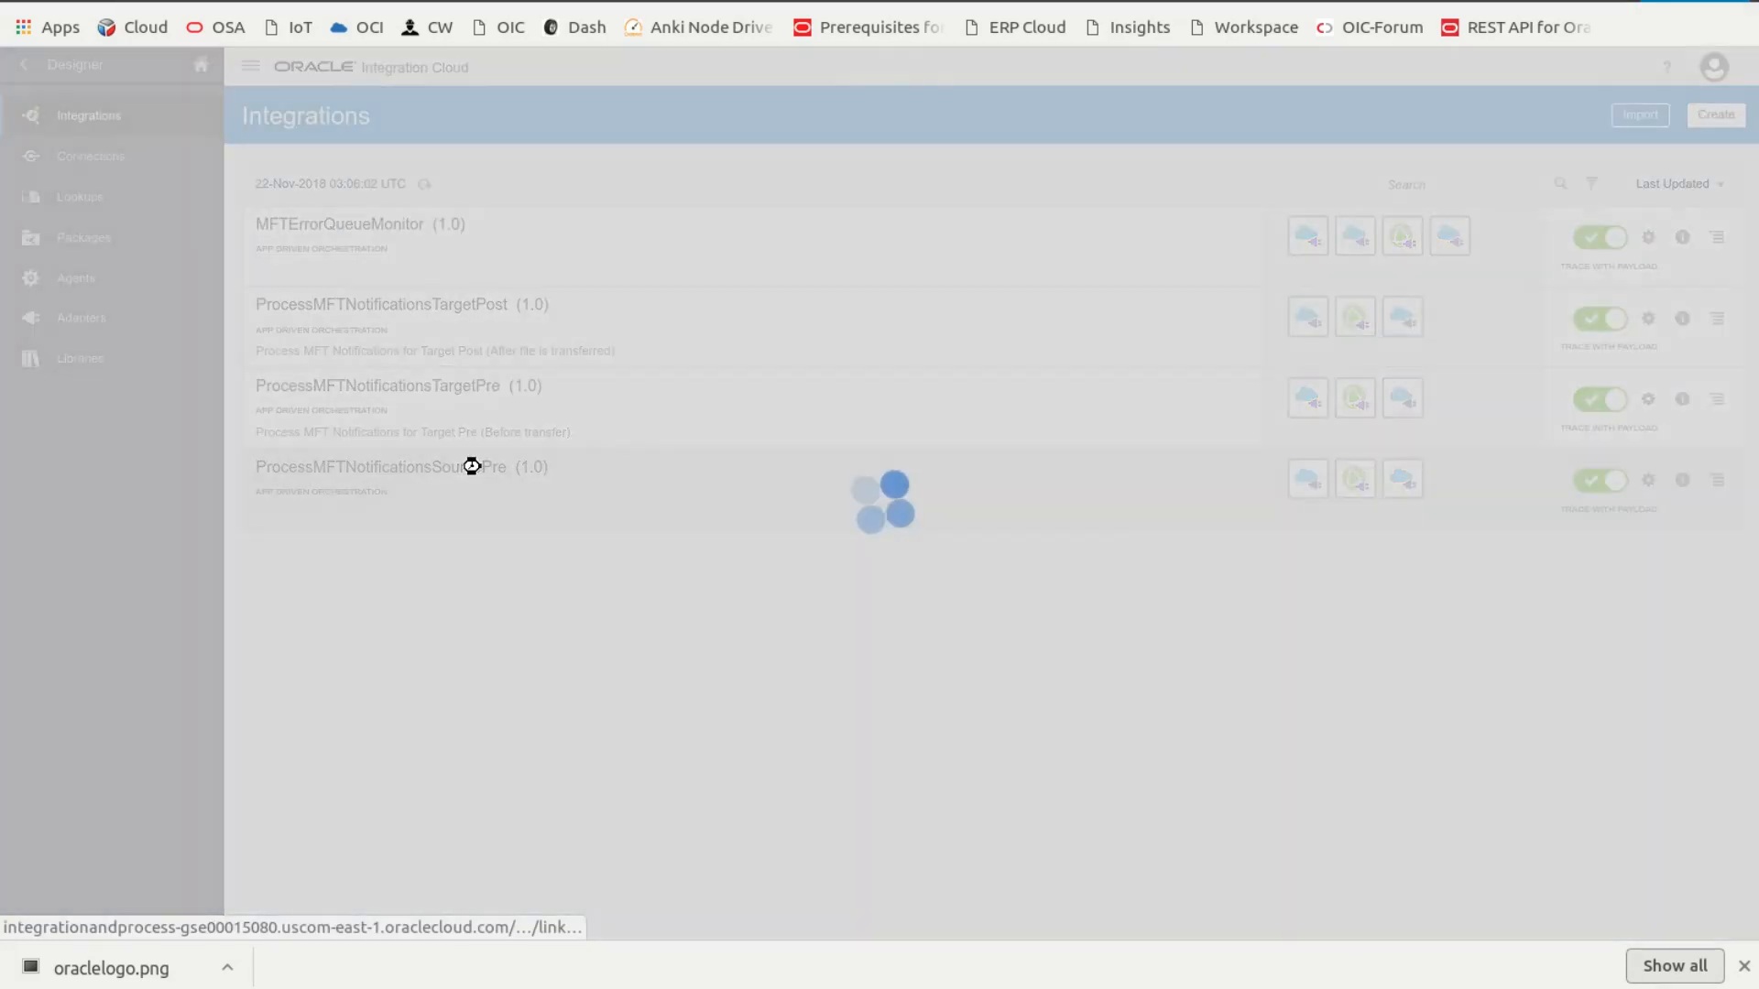
click(381, 466)
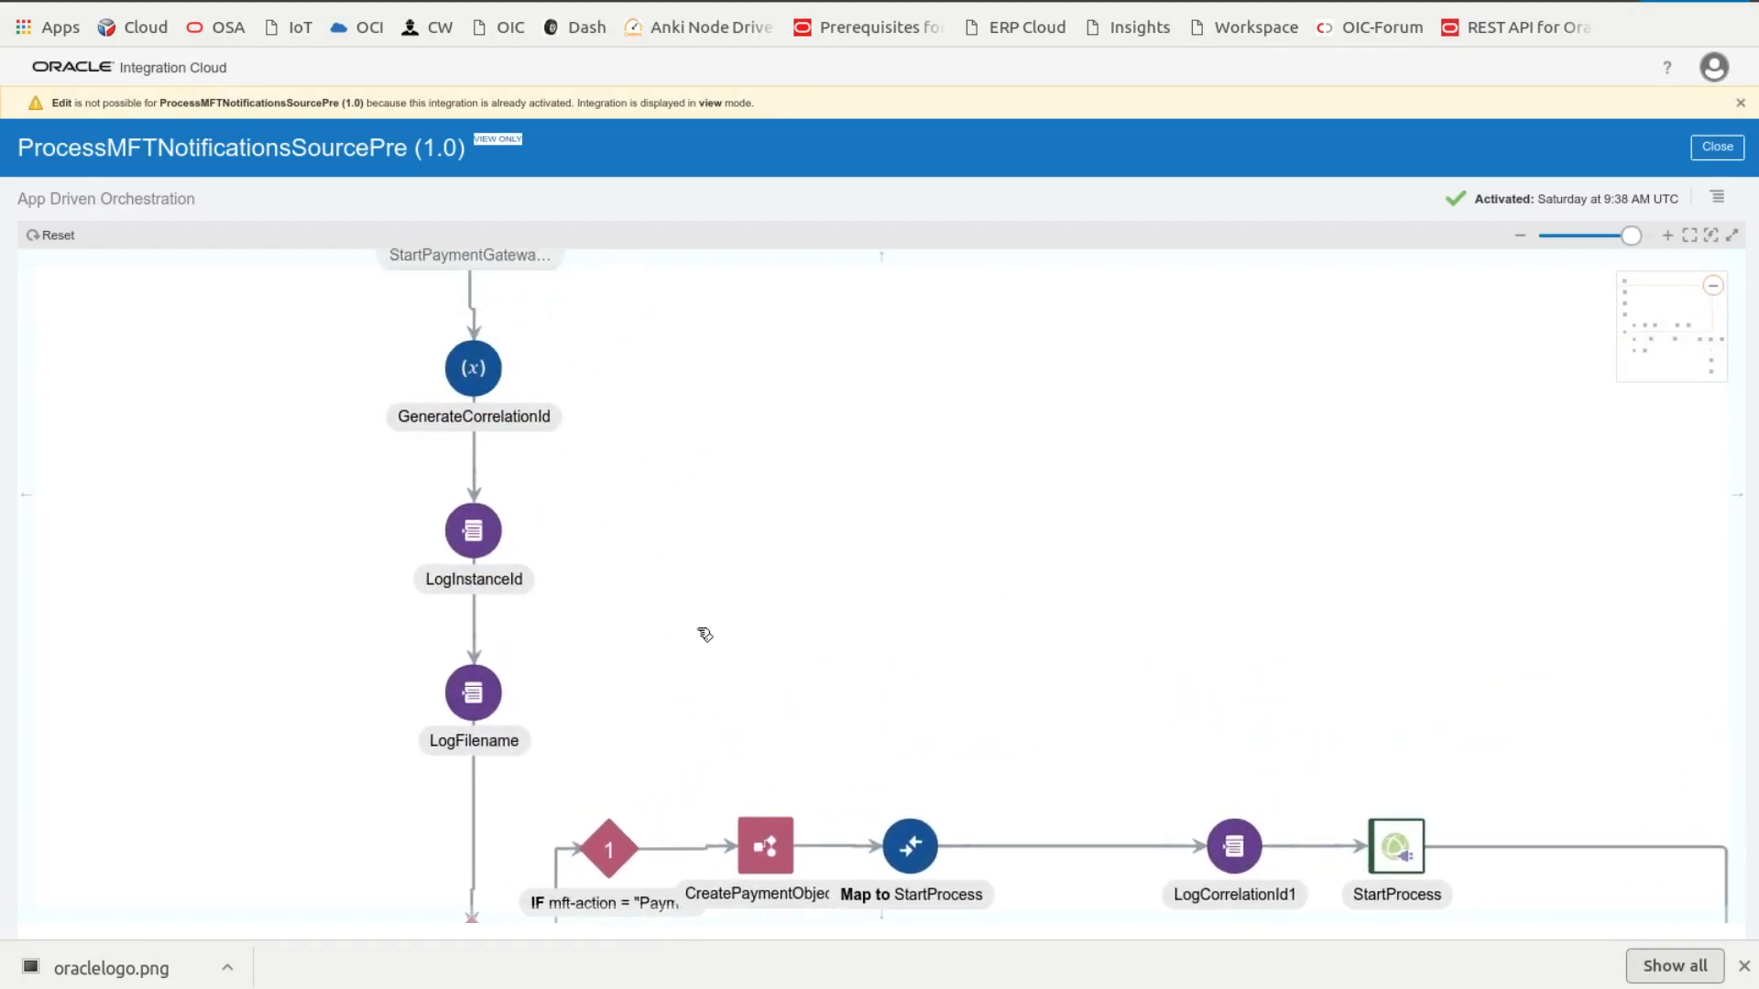
scroll(down, 3)
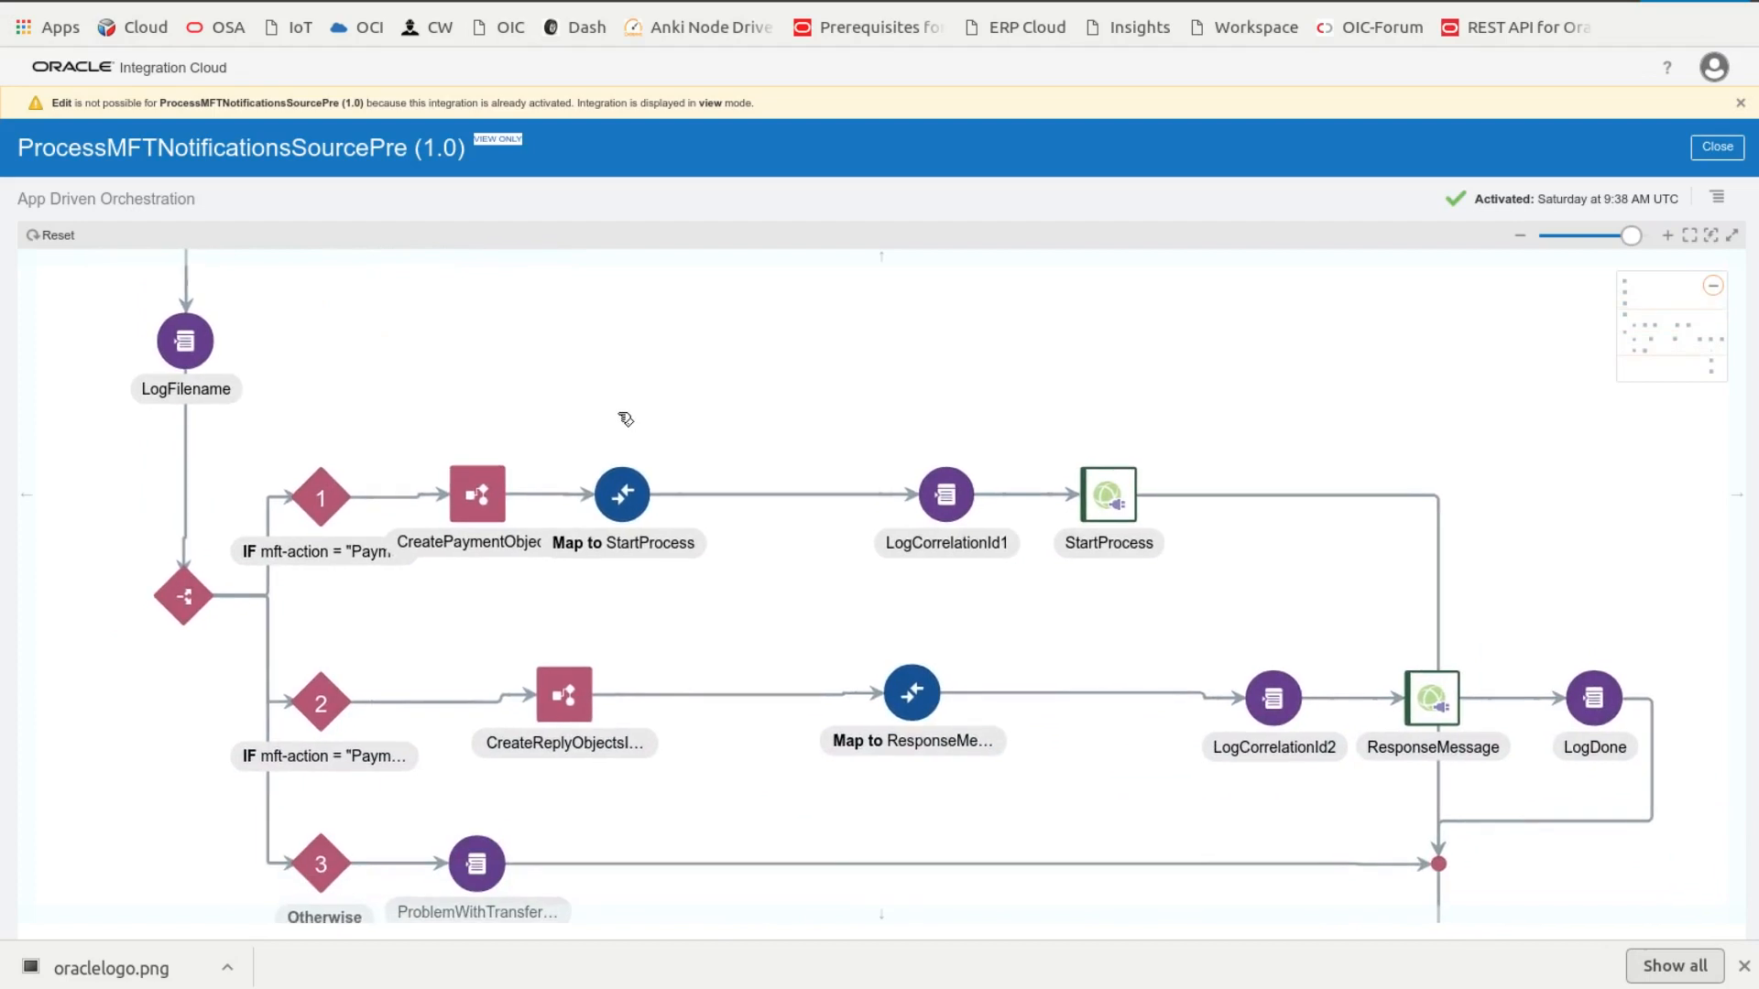
mouse_move(323, 550)
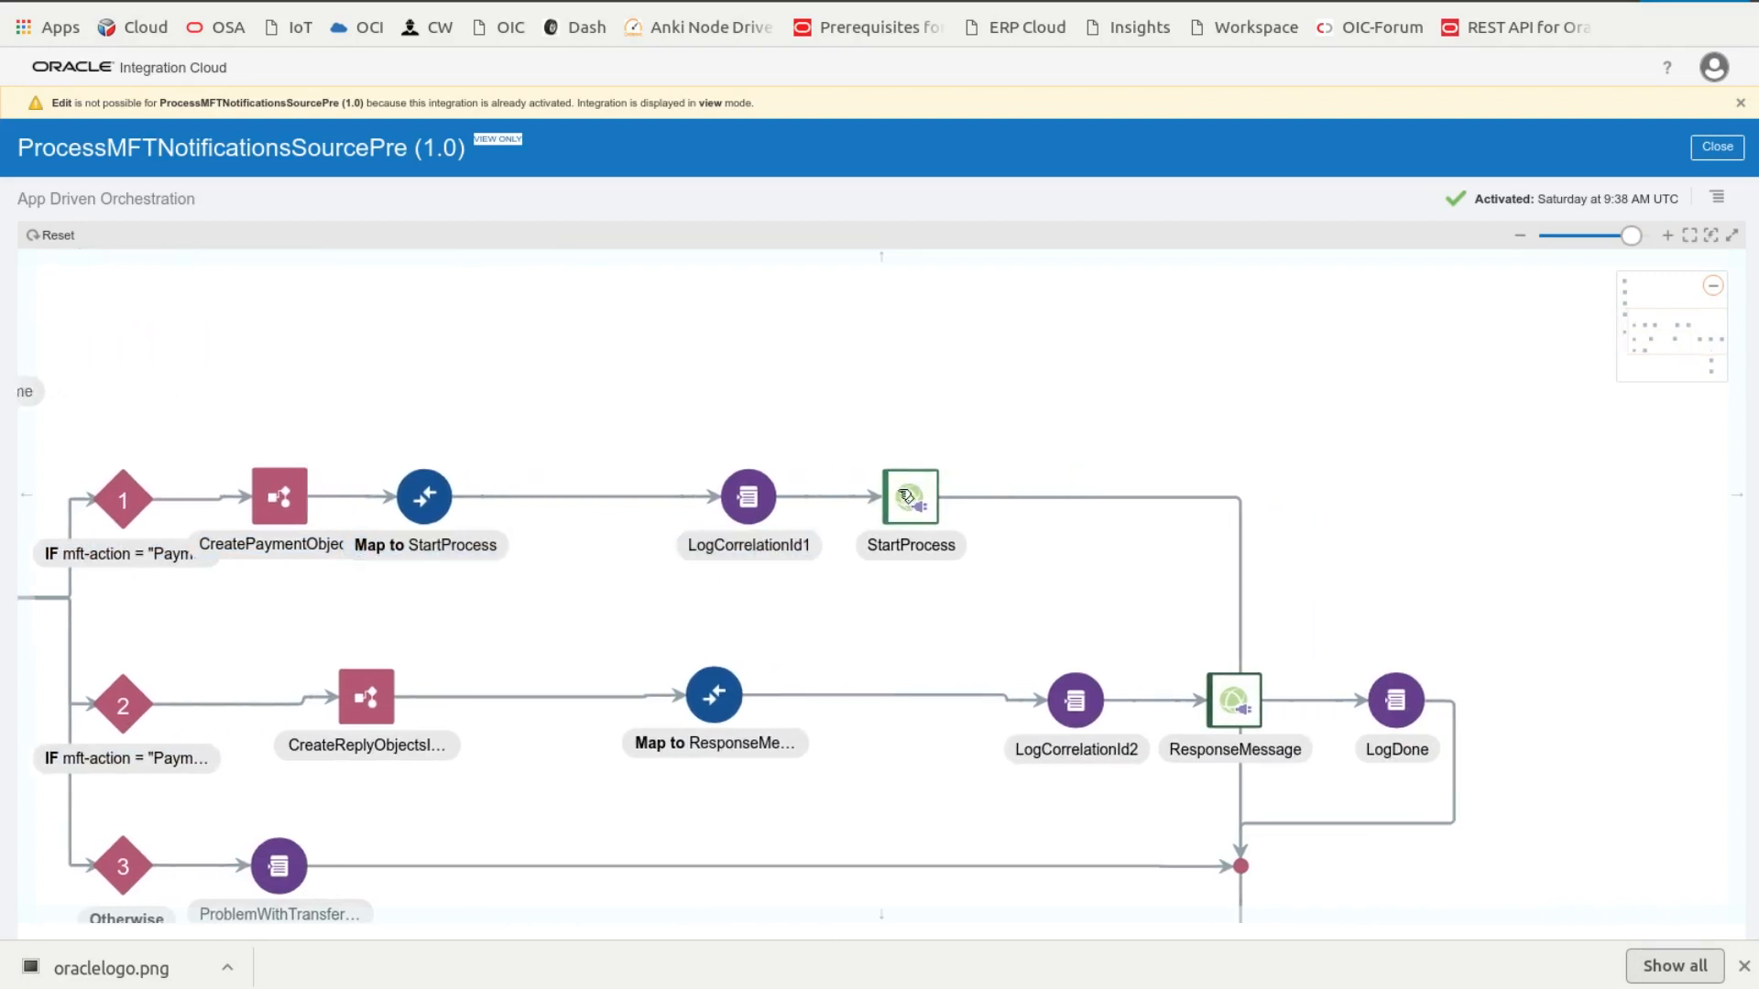
click(1234, 700)
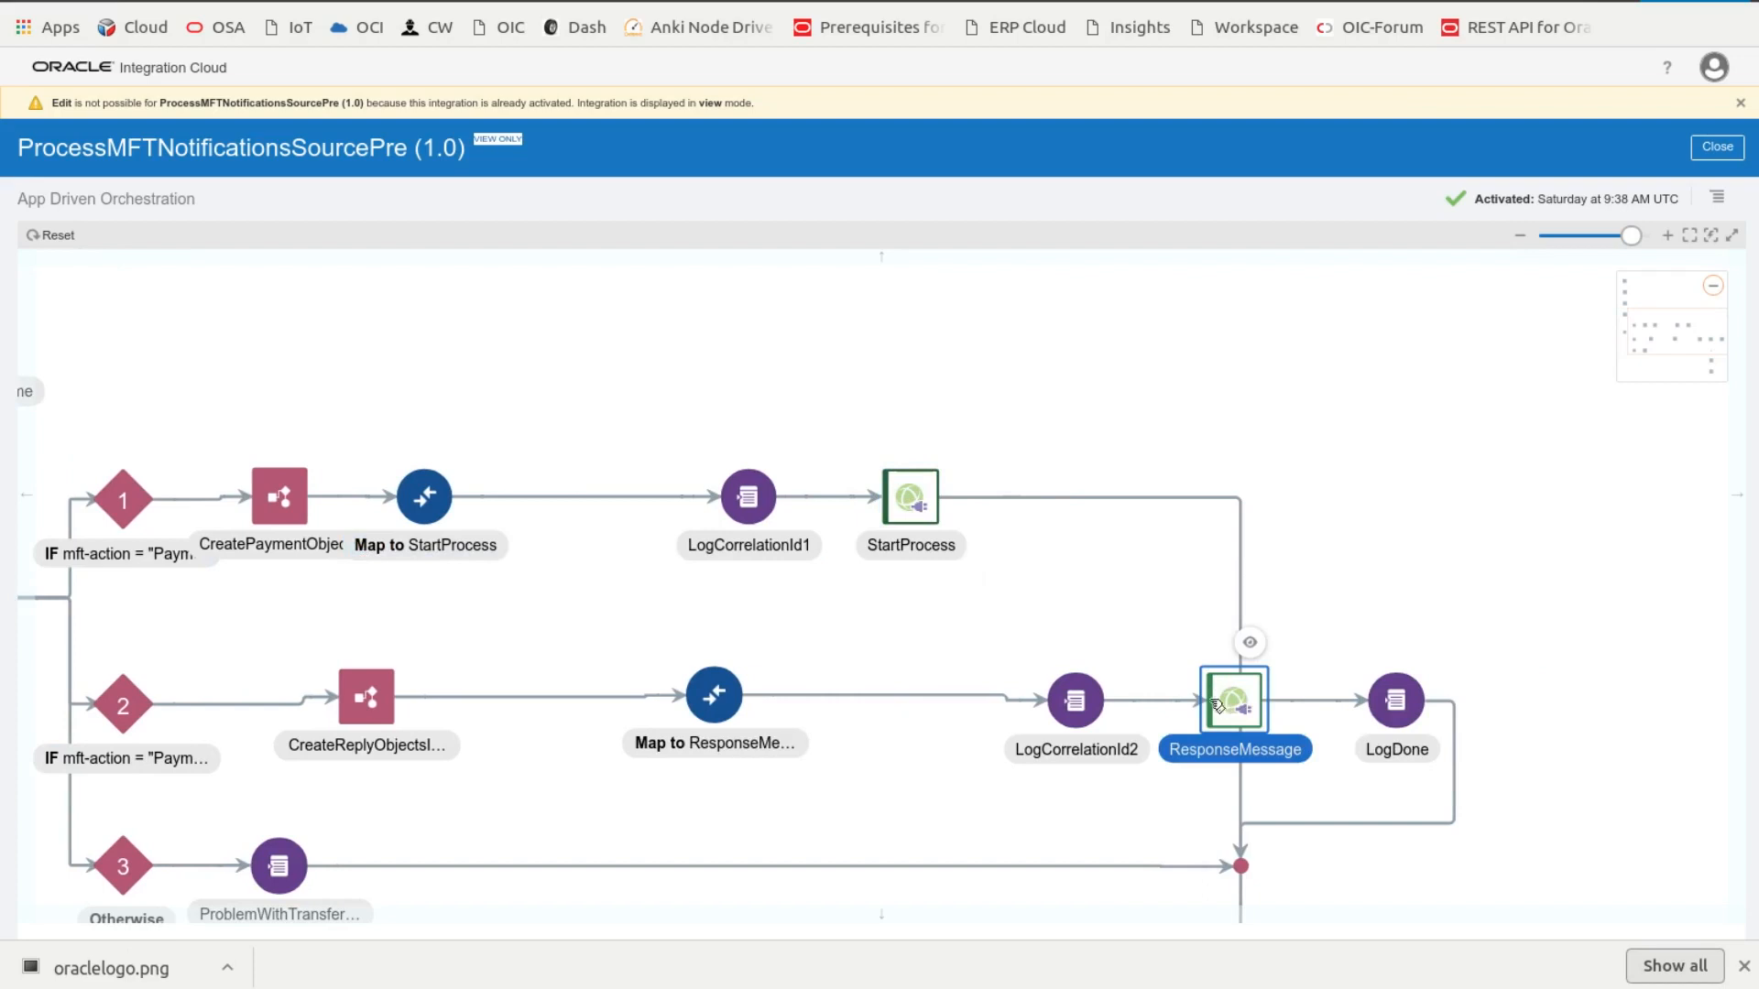
mouse_move(891, 584)
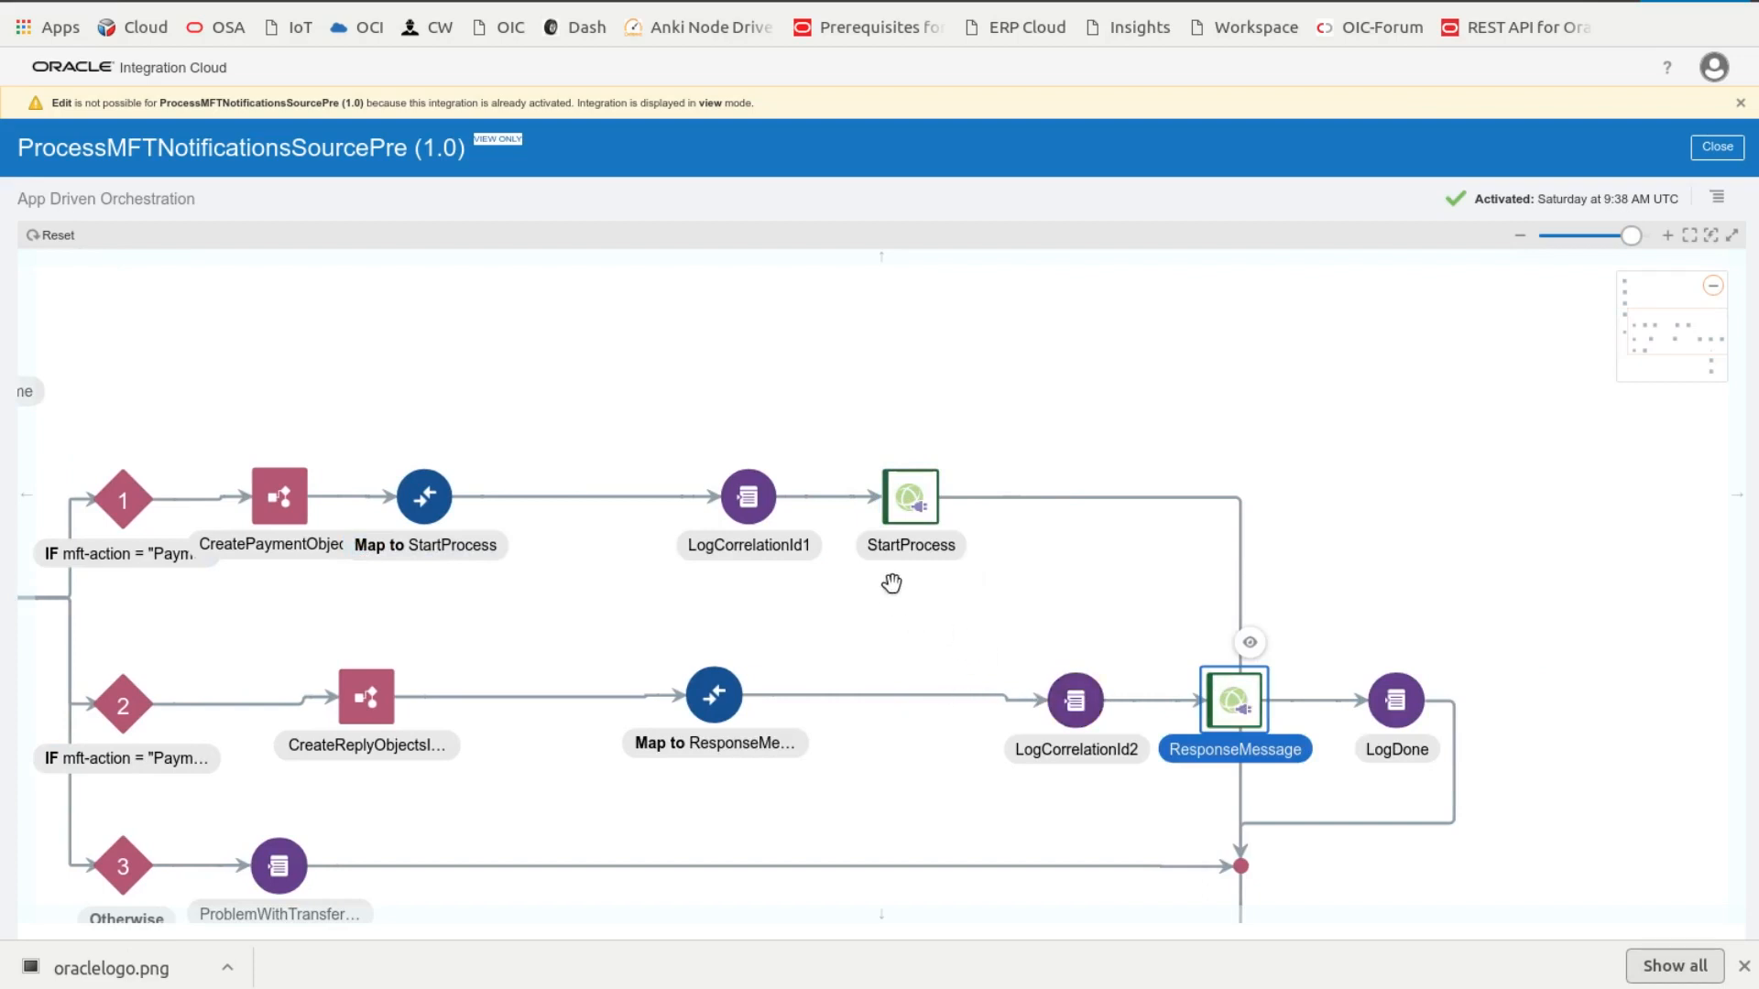
mouse_move(1075, 699)
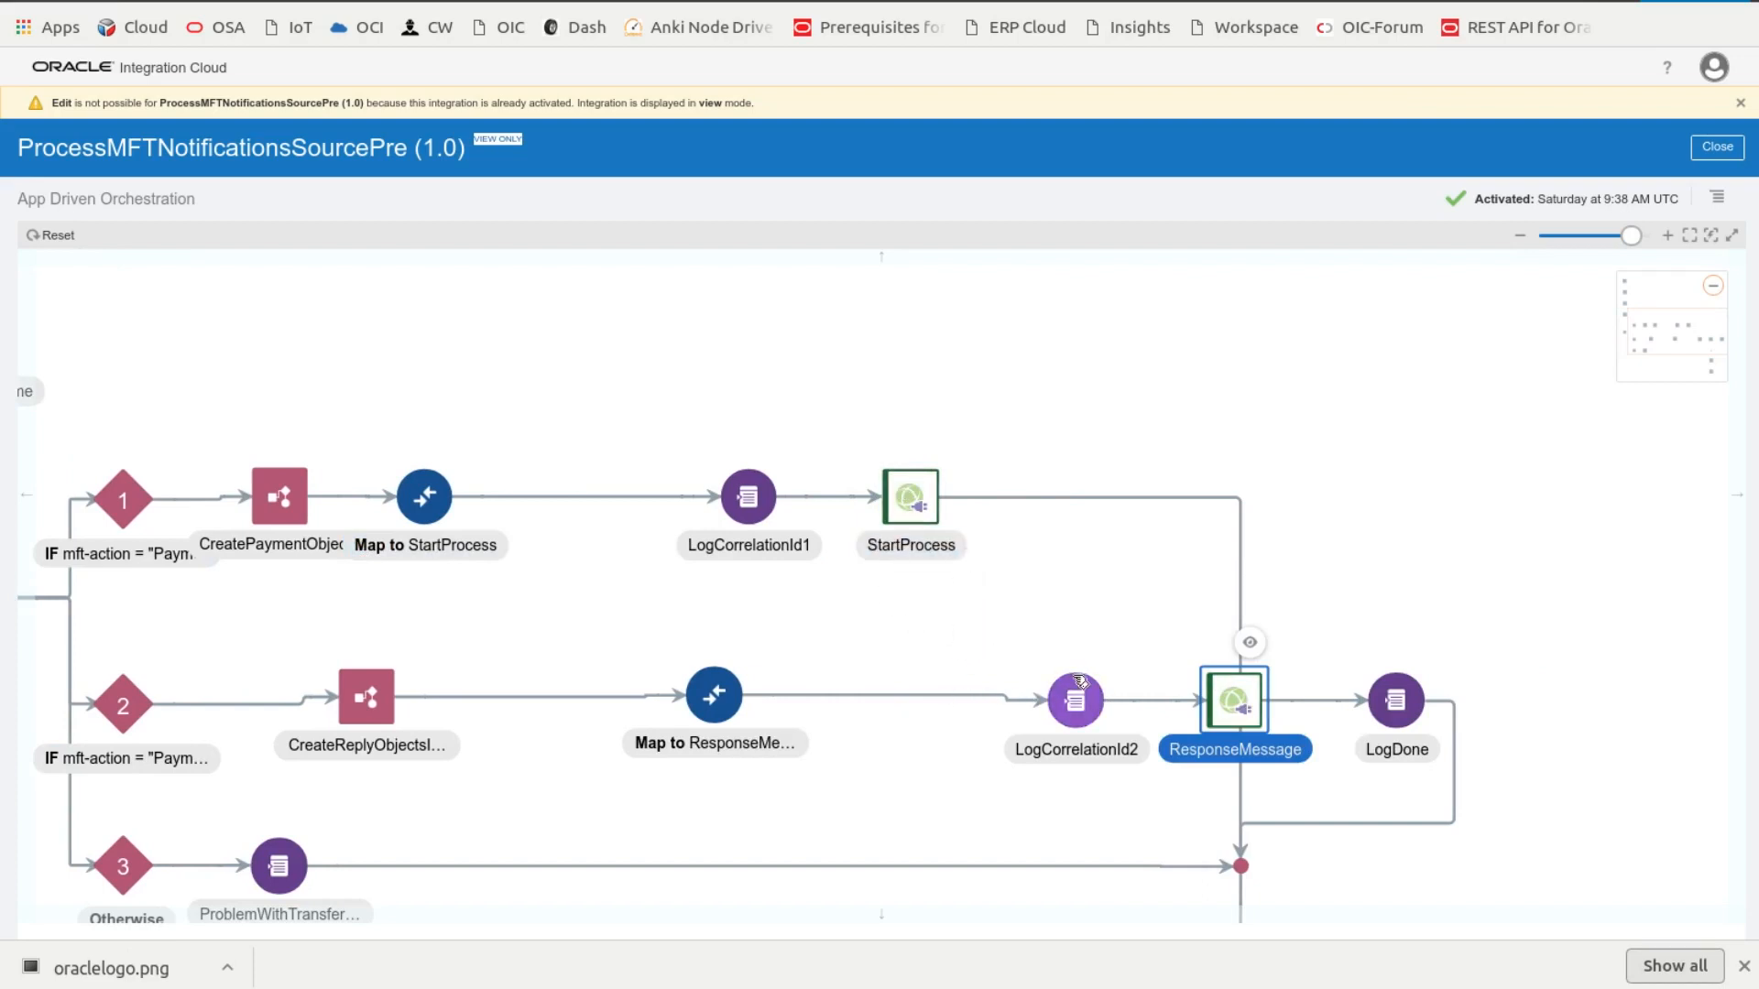
click(909, 496)
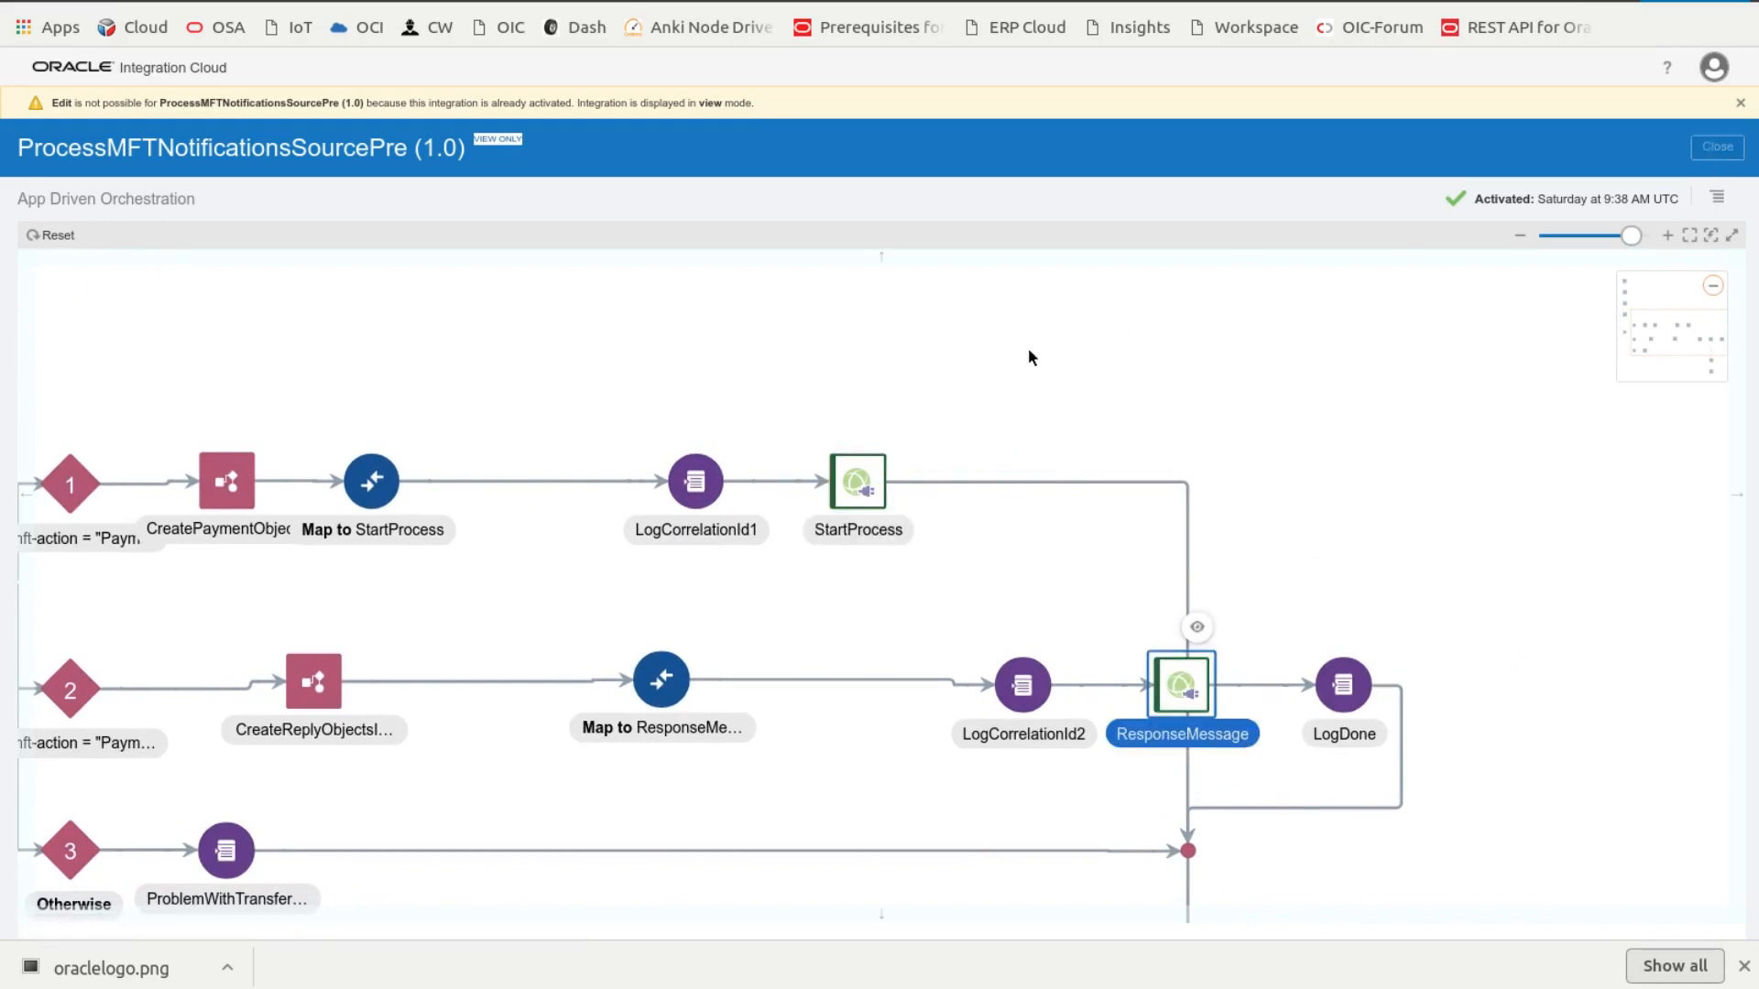
click(1714, 146)
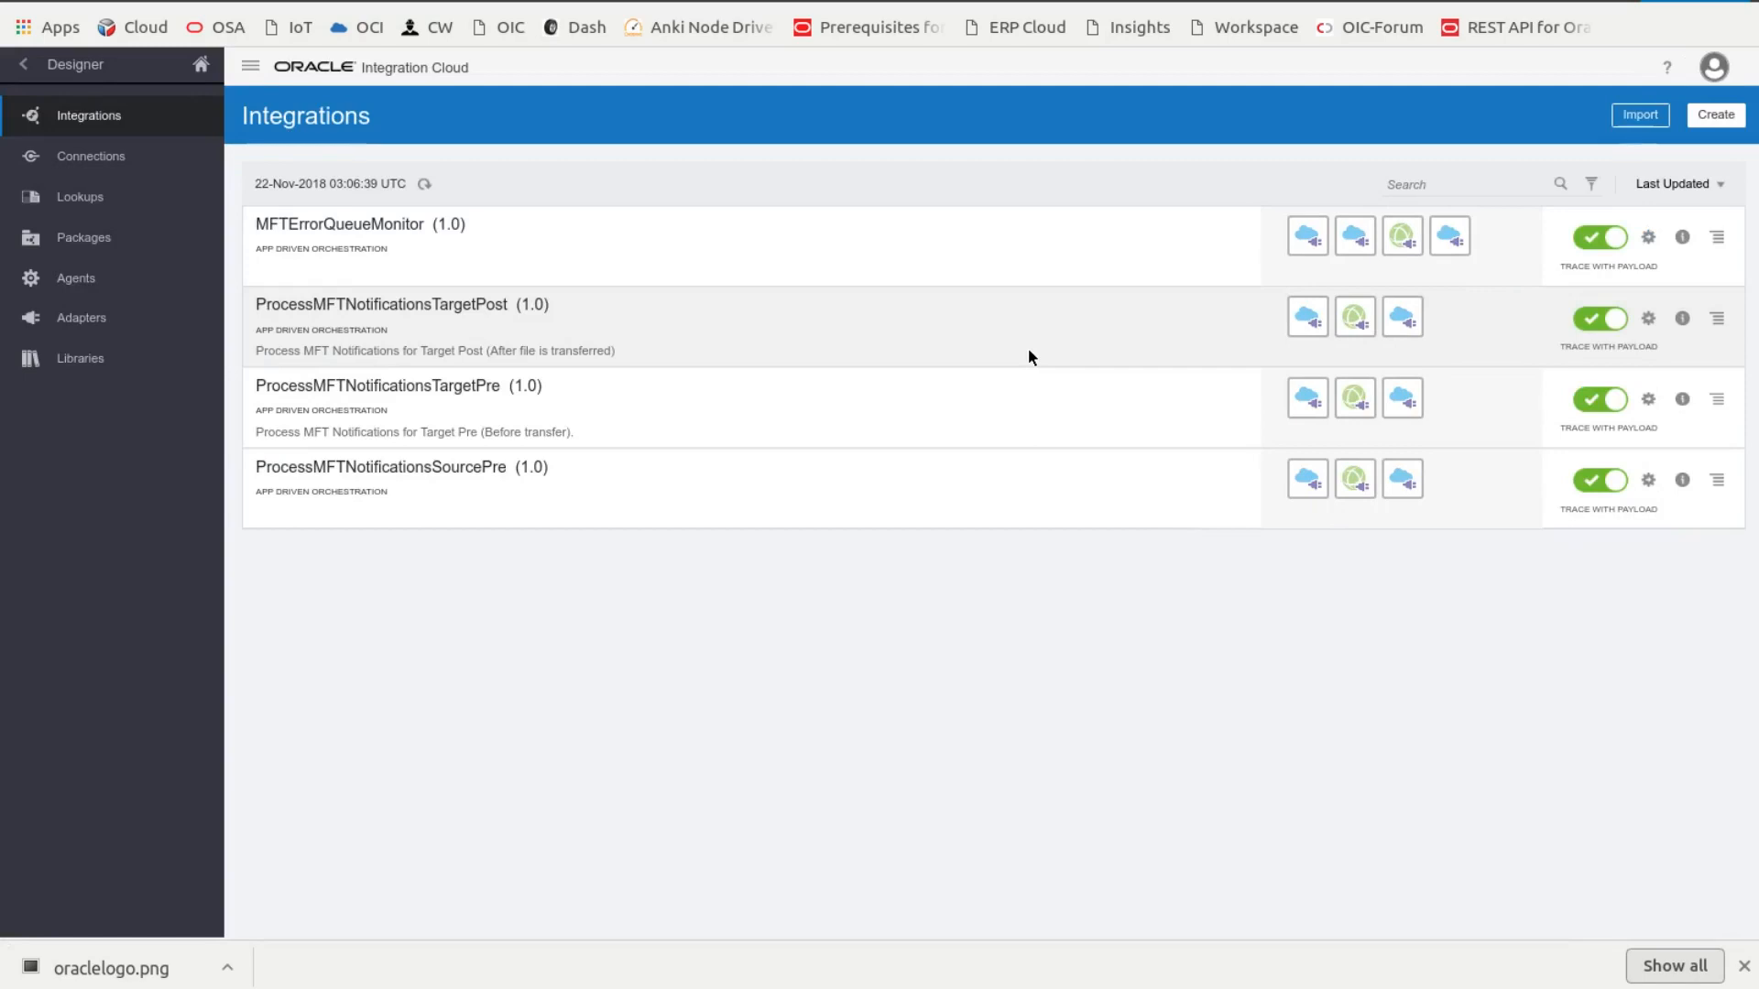
mouse_move(959, 371)
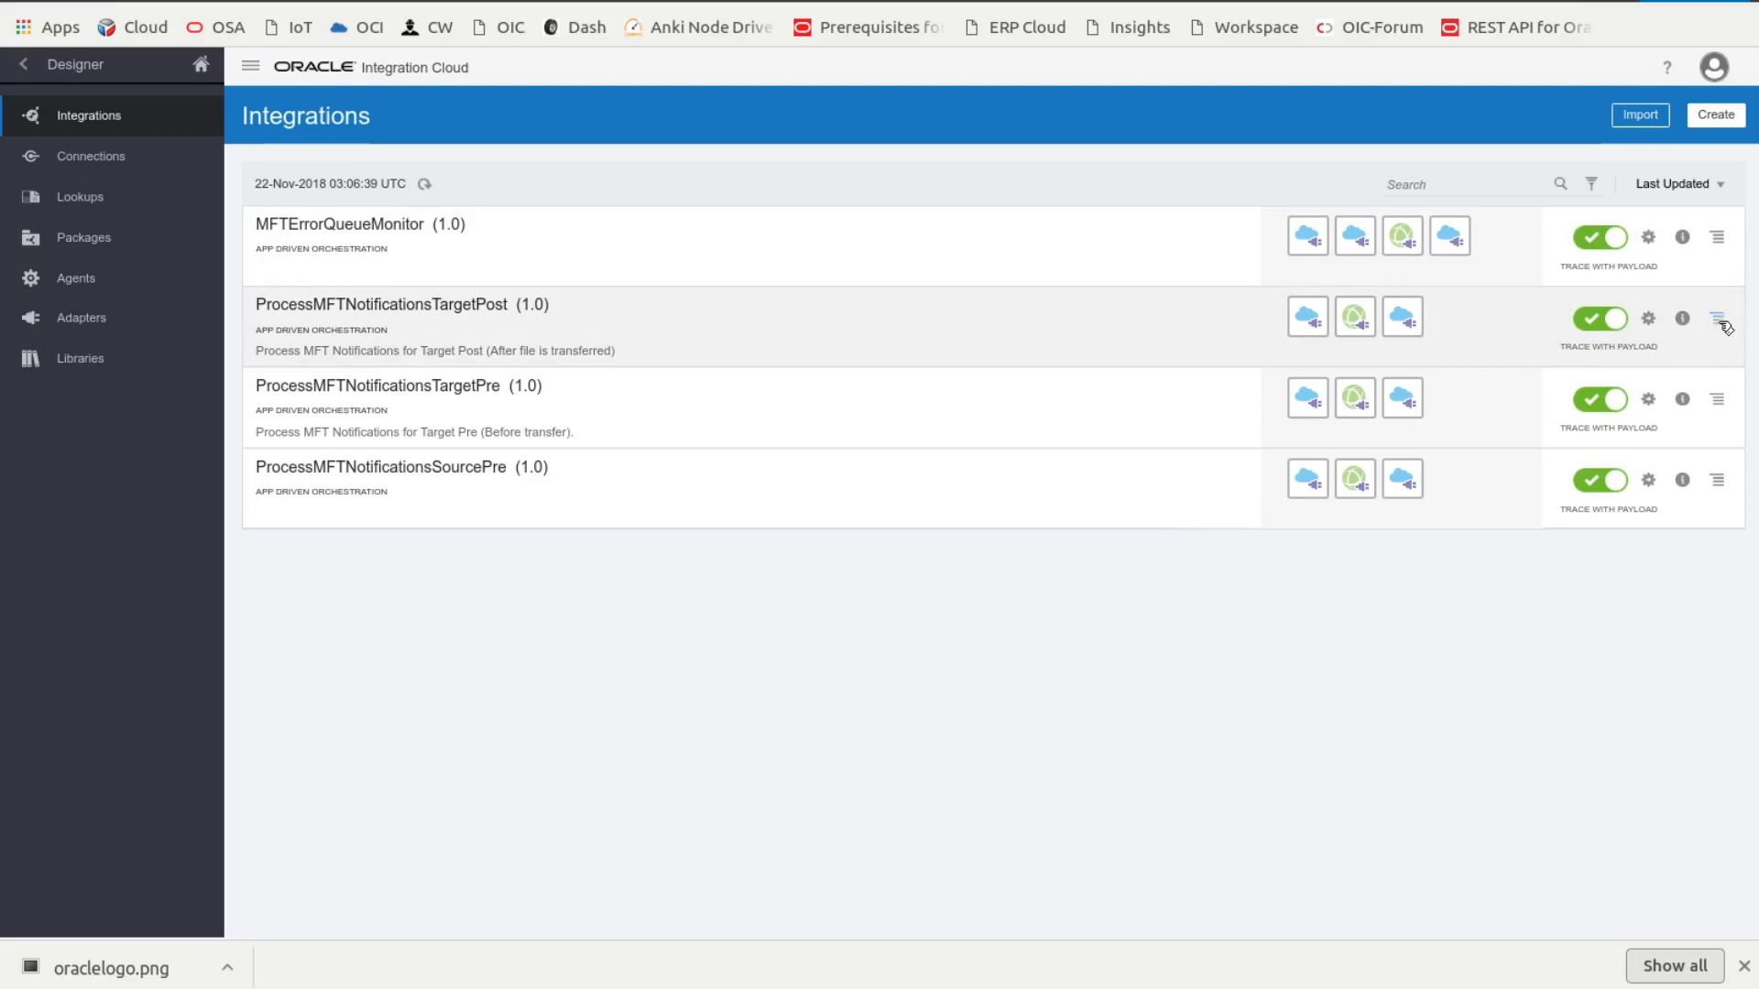
Step: View ProcessMFTNotificationsTargetPost's Dimensions and Measures and unique instance identifier mappings
click(1716, 318)
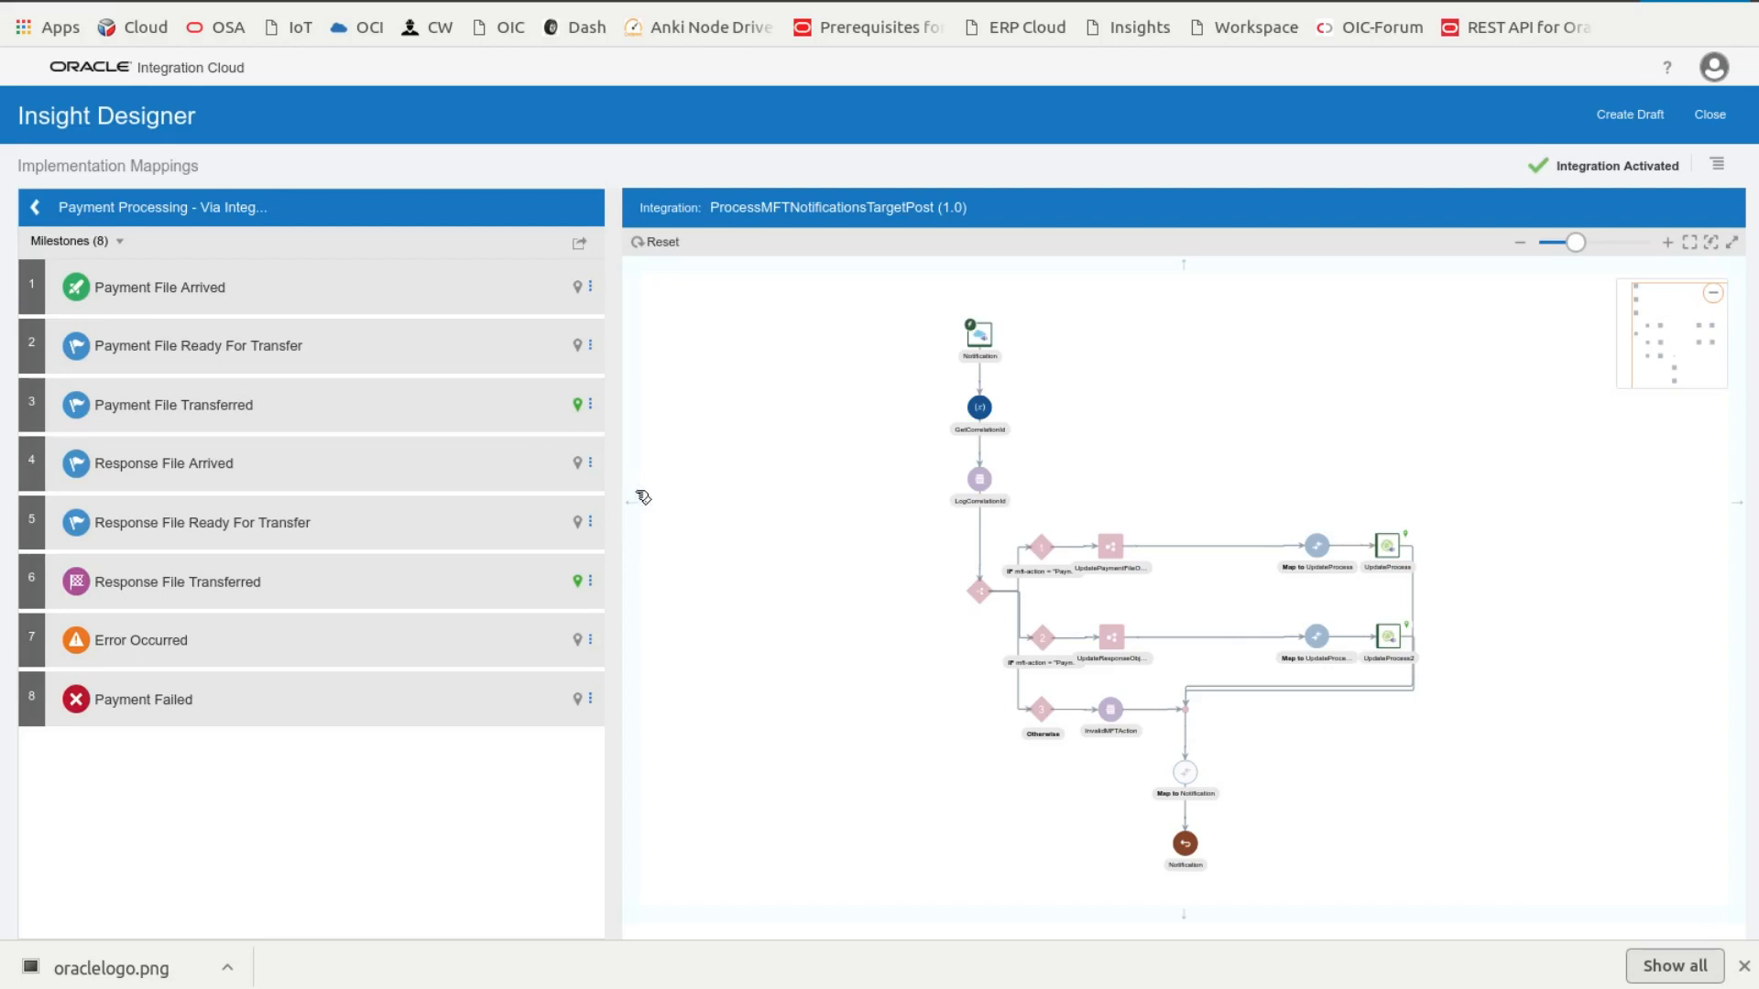
click(73, 240)
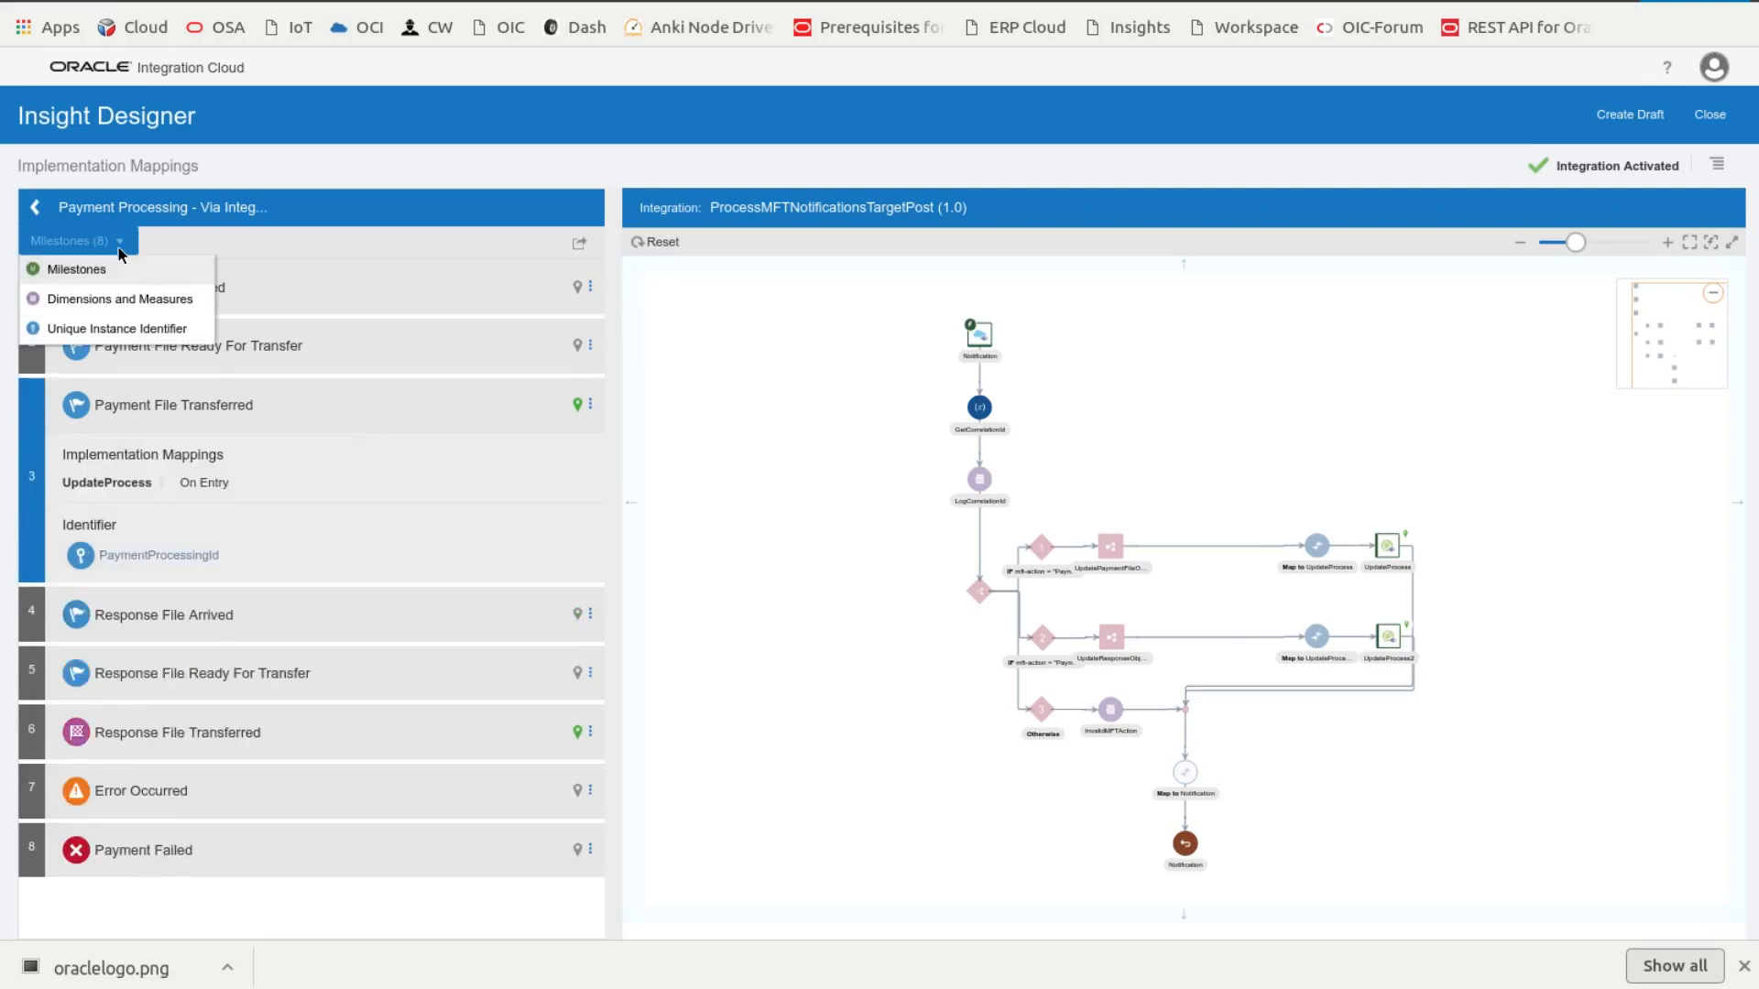
click(116, 299)
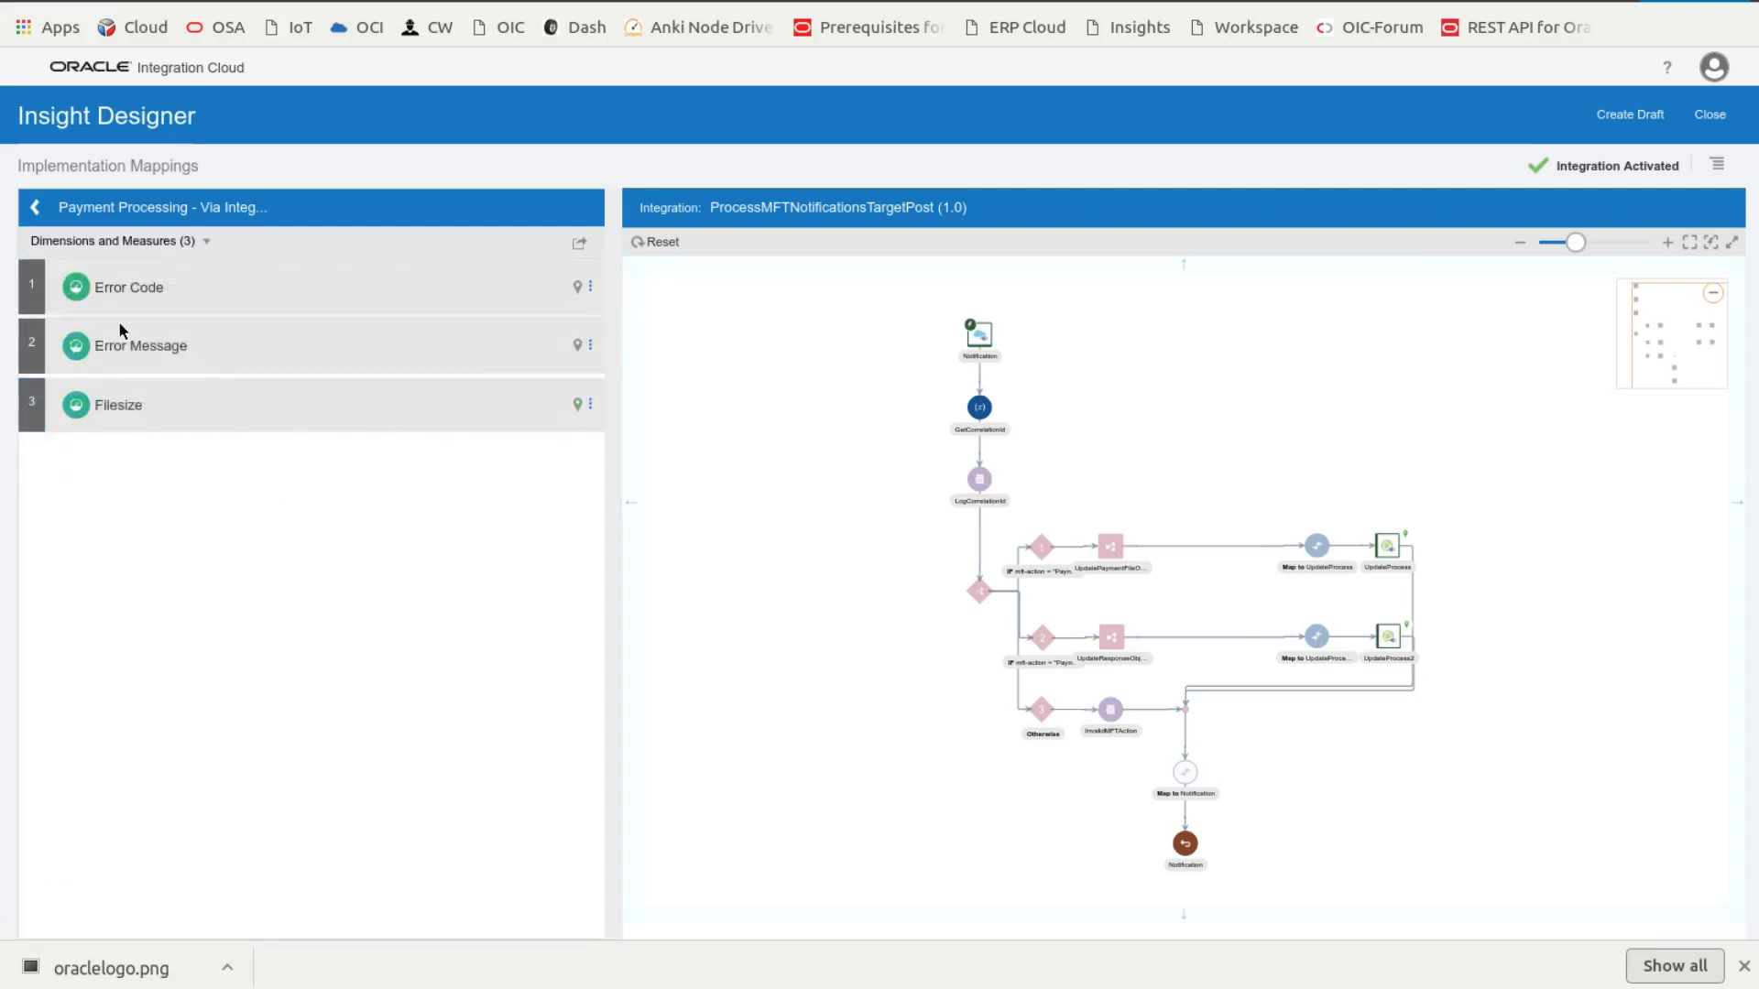
click(118, 240)
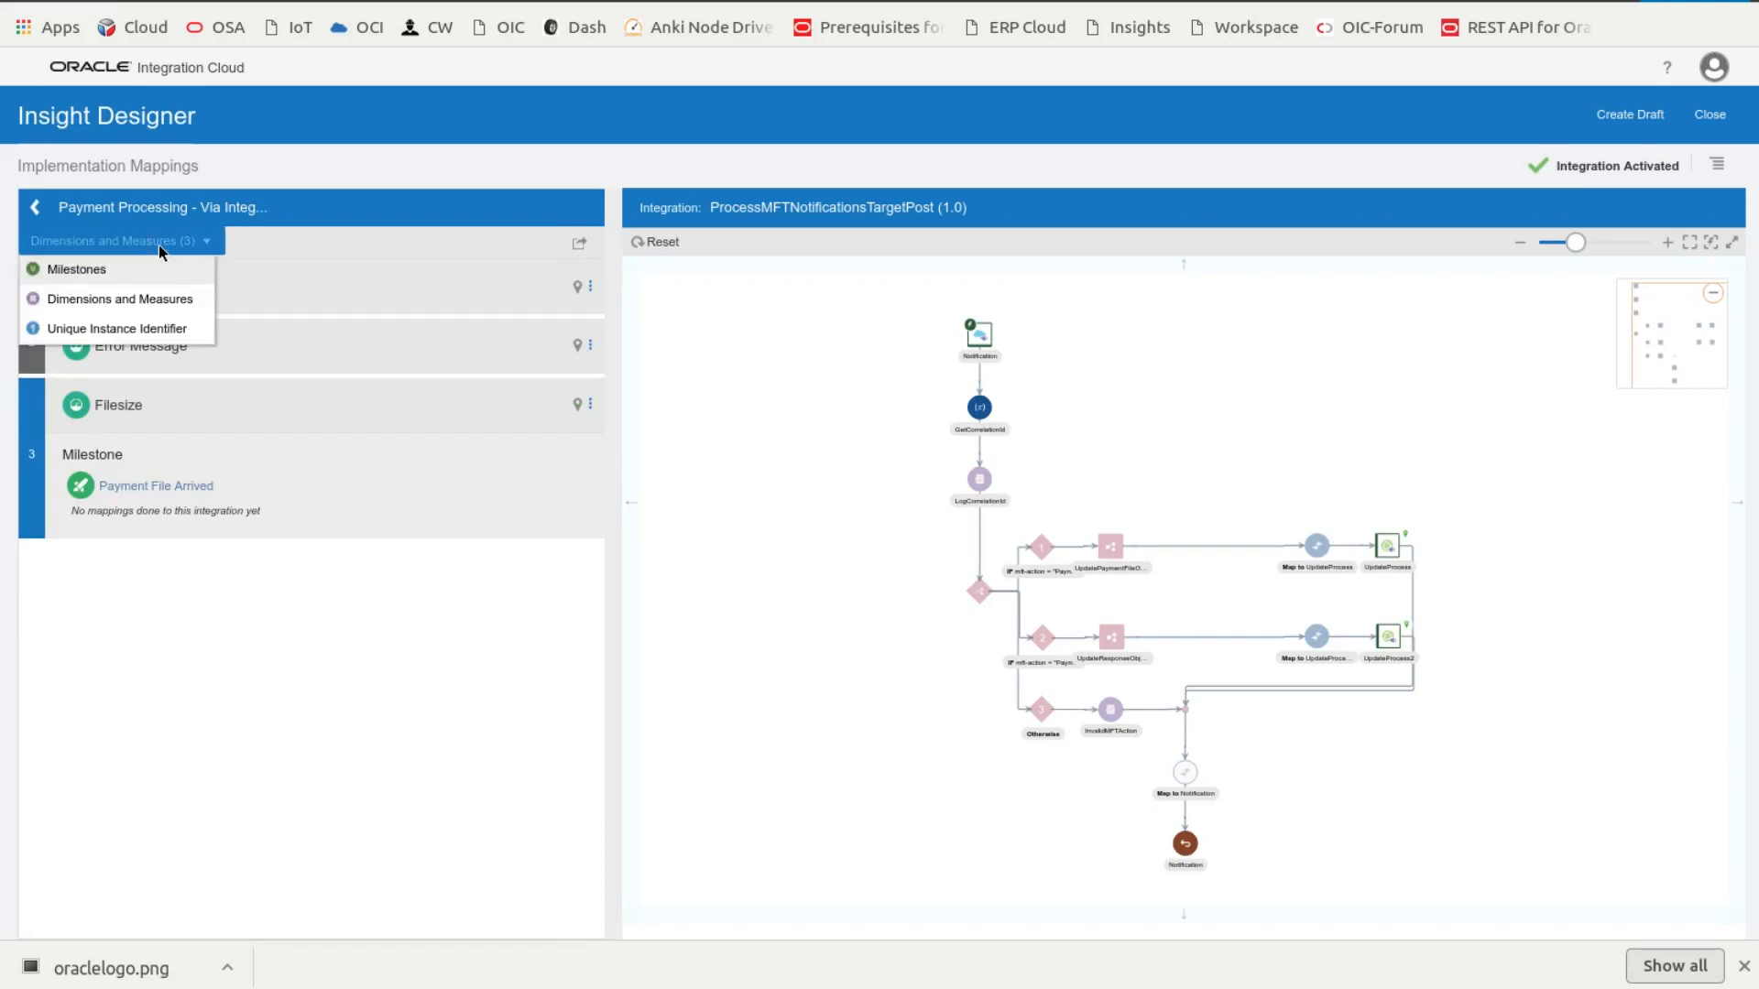
click(117, 329)
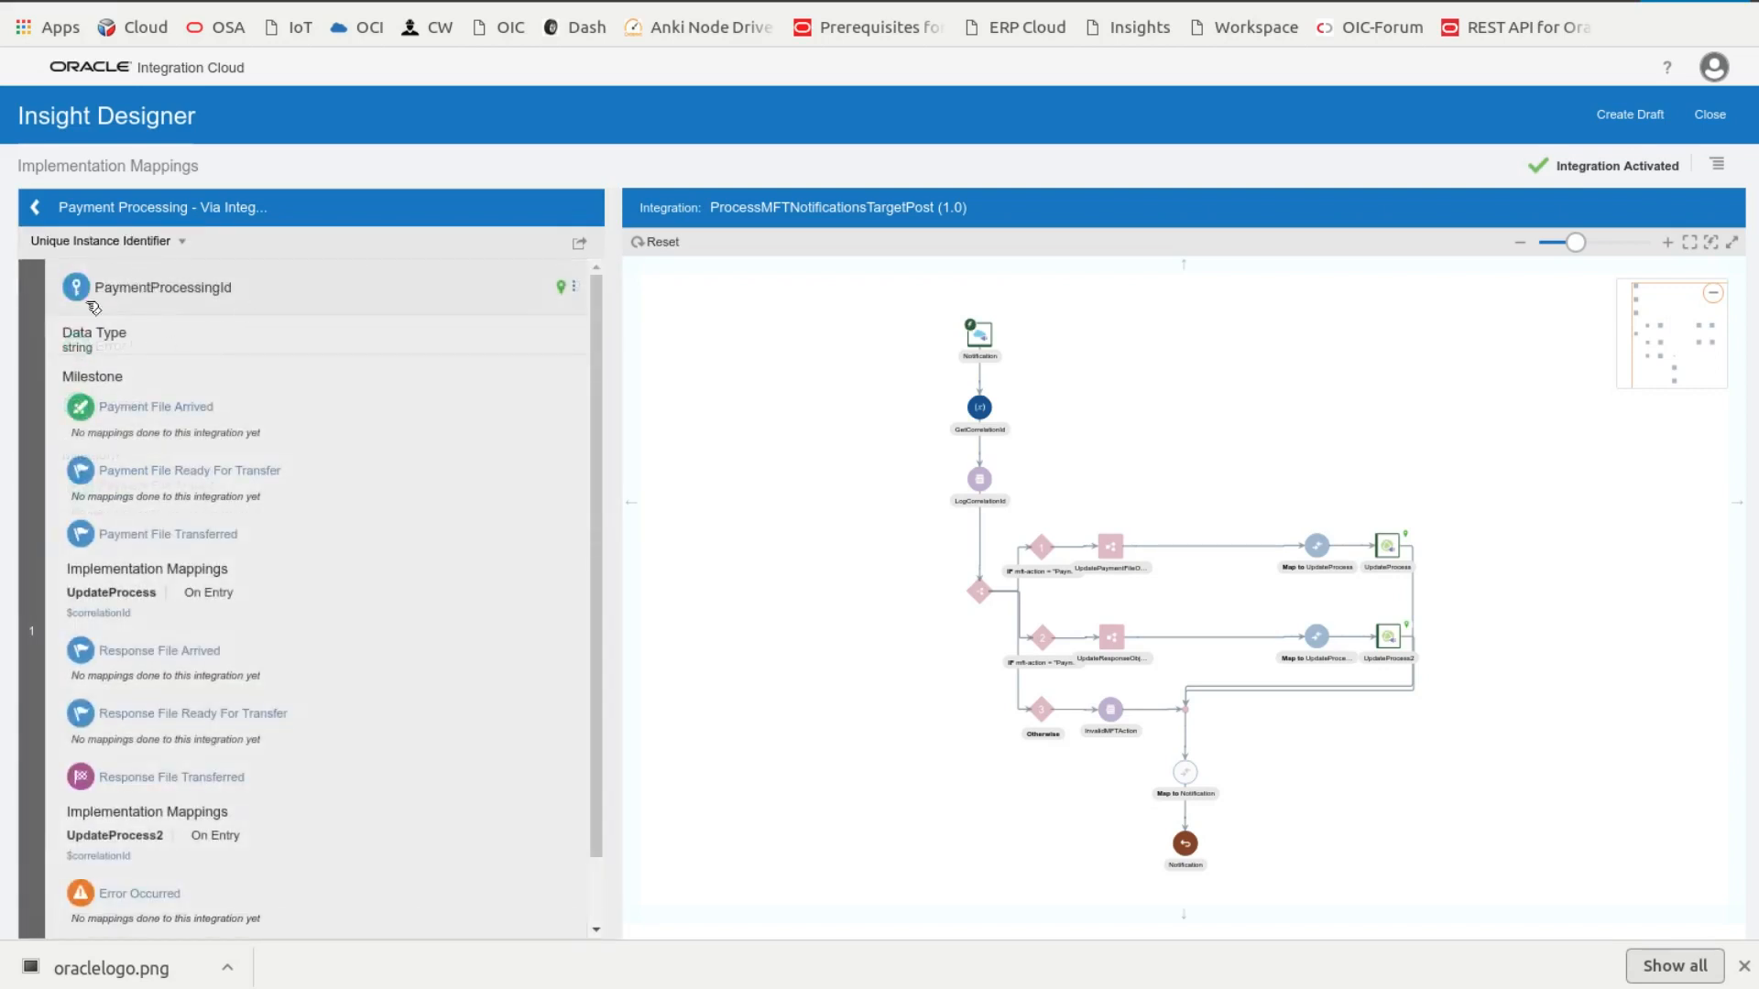
mouse_move(104, 613)
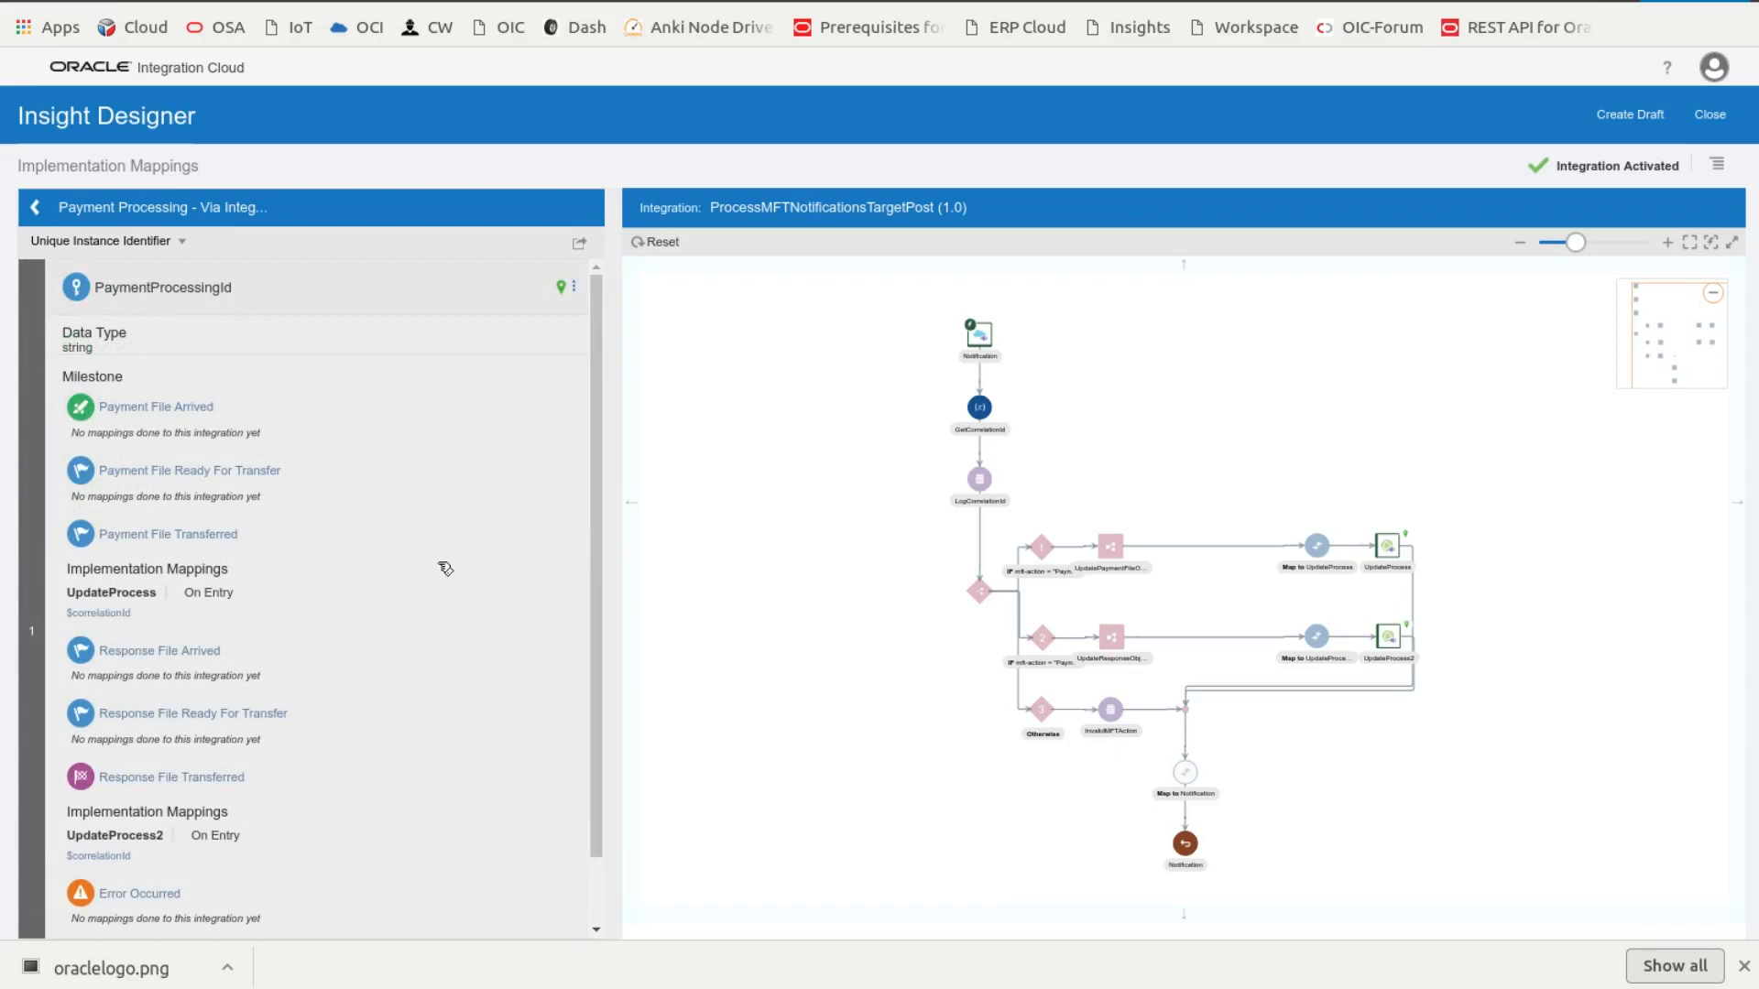
mouse_move(1271, 543)
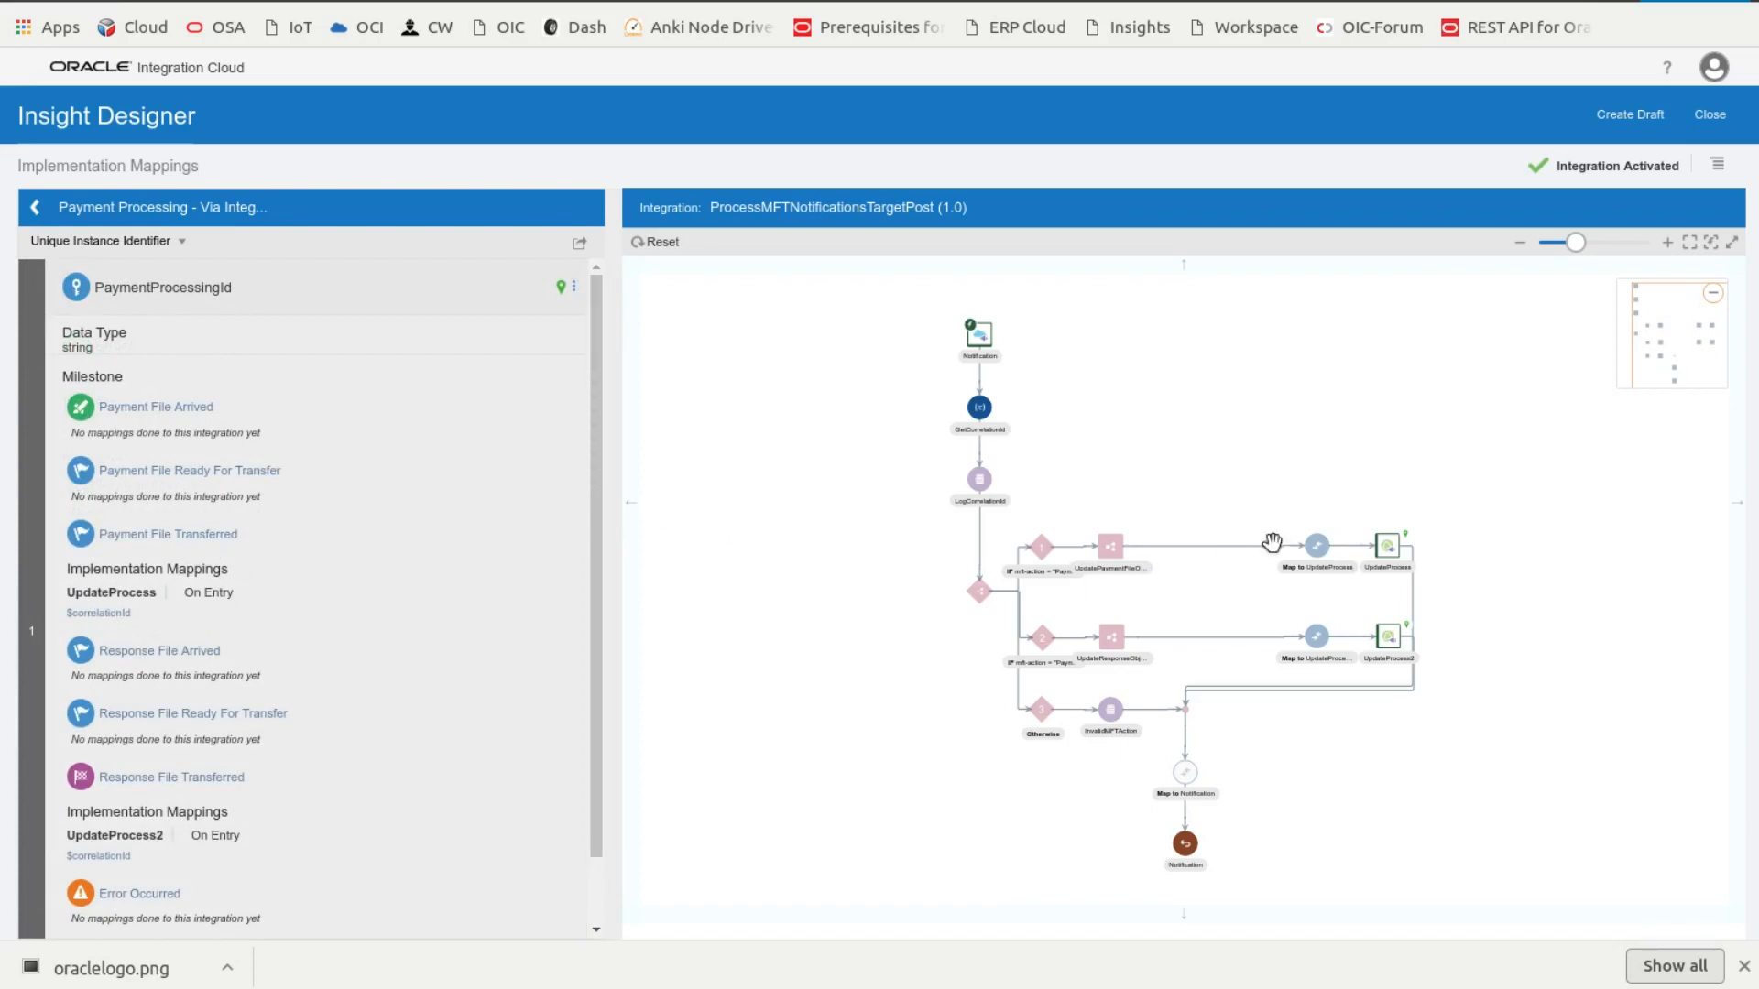
mouse_move(948, 219)
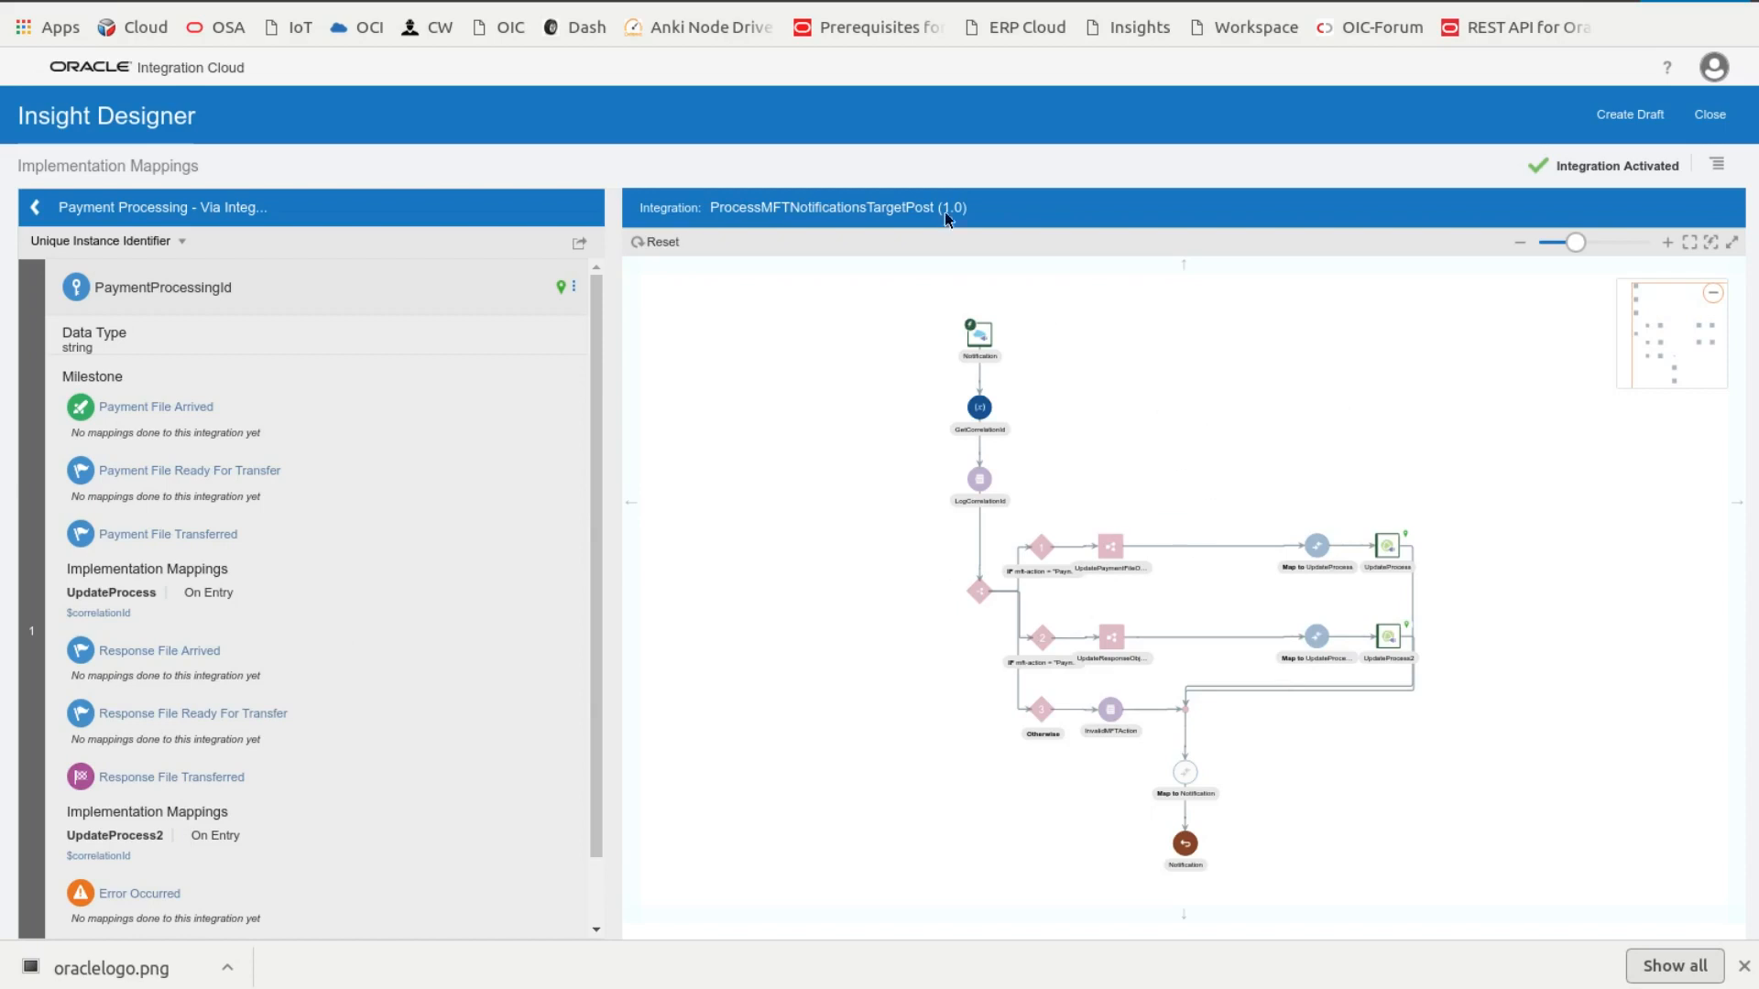
mouse_move(331, 105)
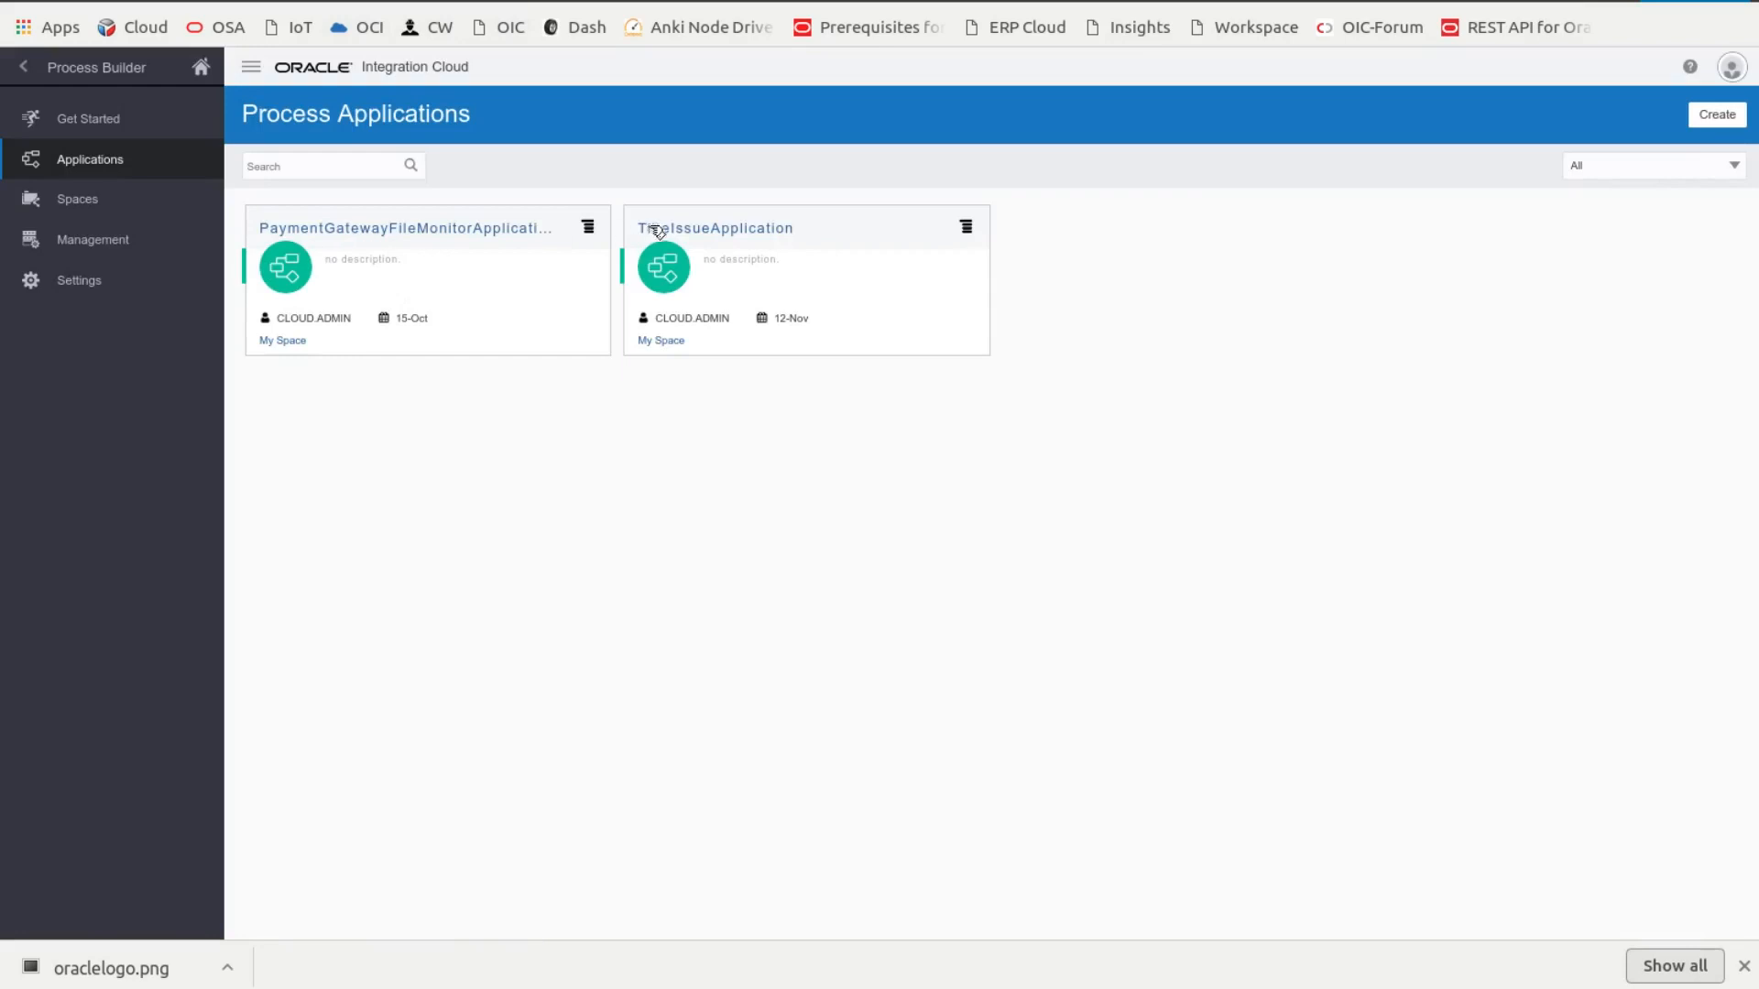
Step: Reopen PaymentGatewayFileMonitorApplication, then move to a fresh browser tab
click(715, 228)
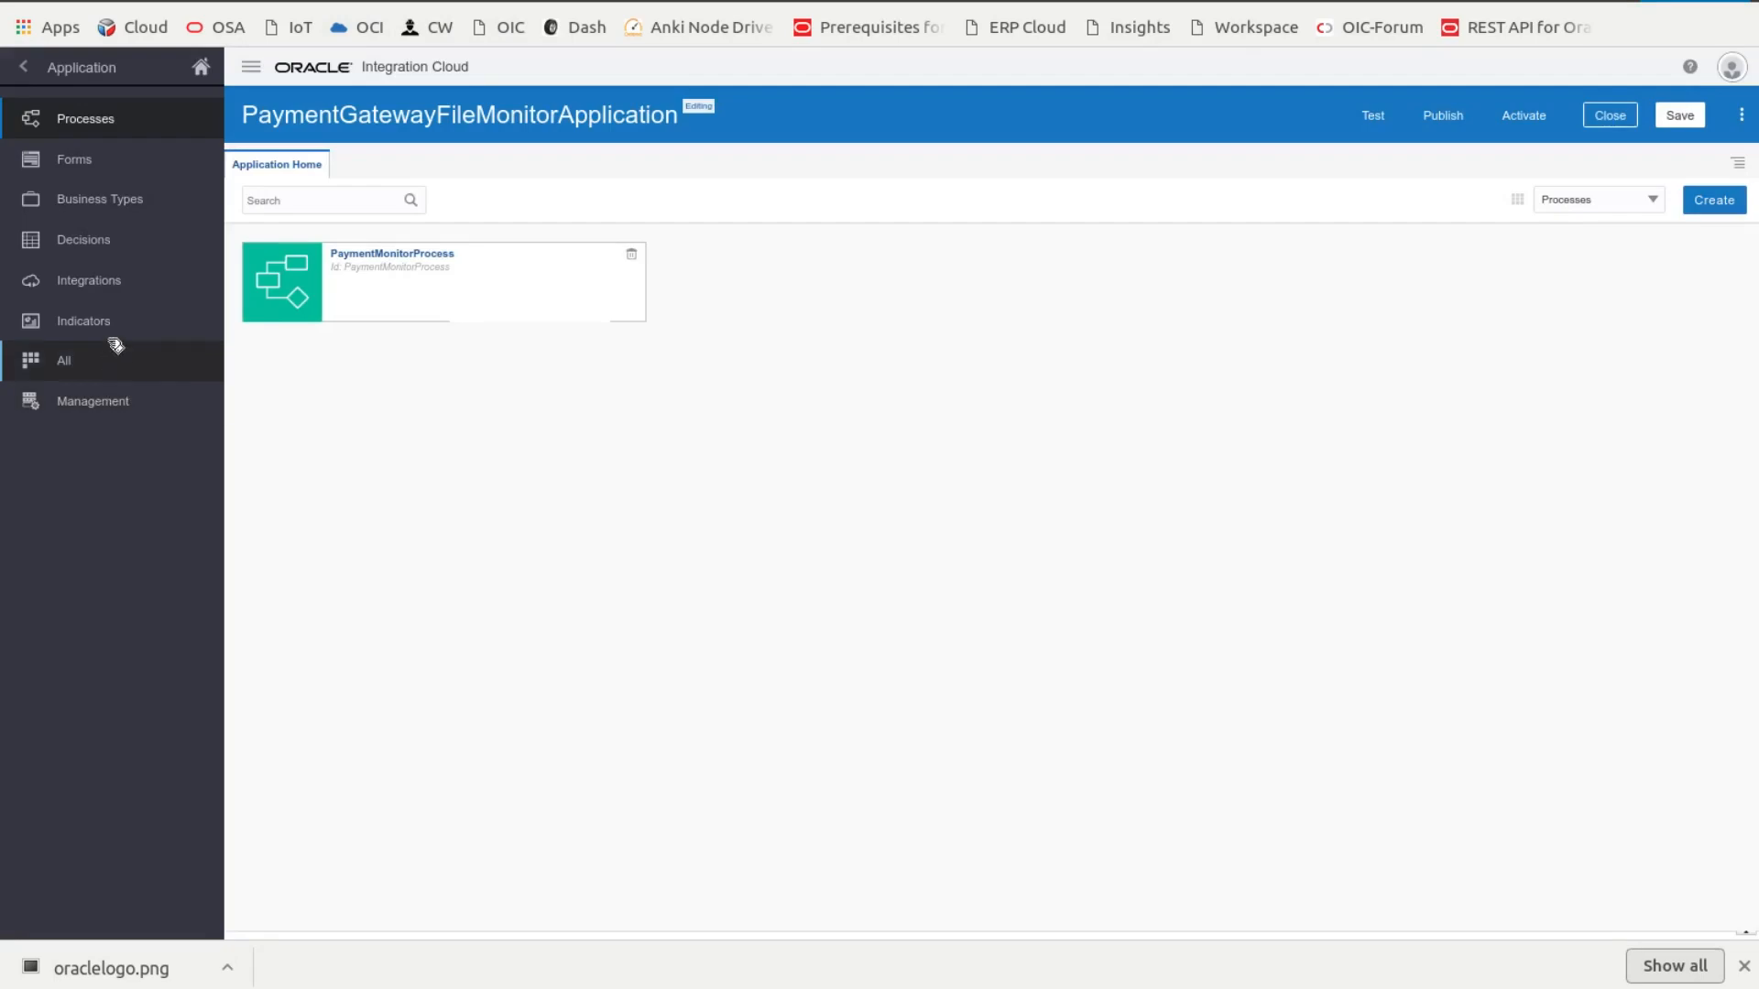
click(88, 279)
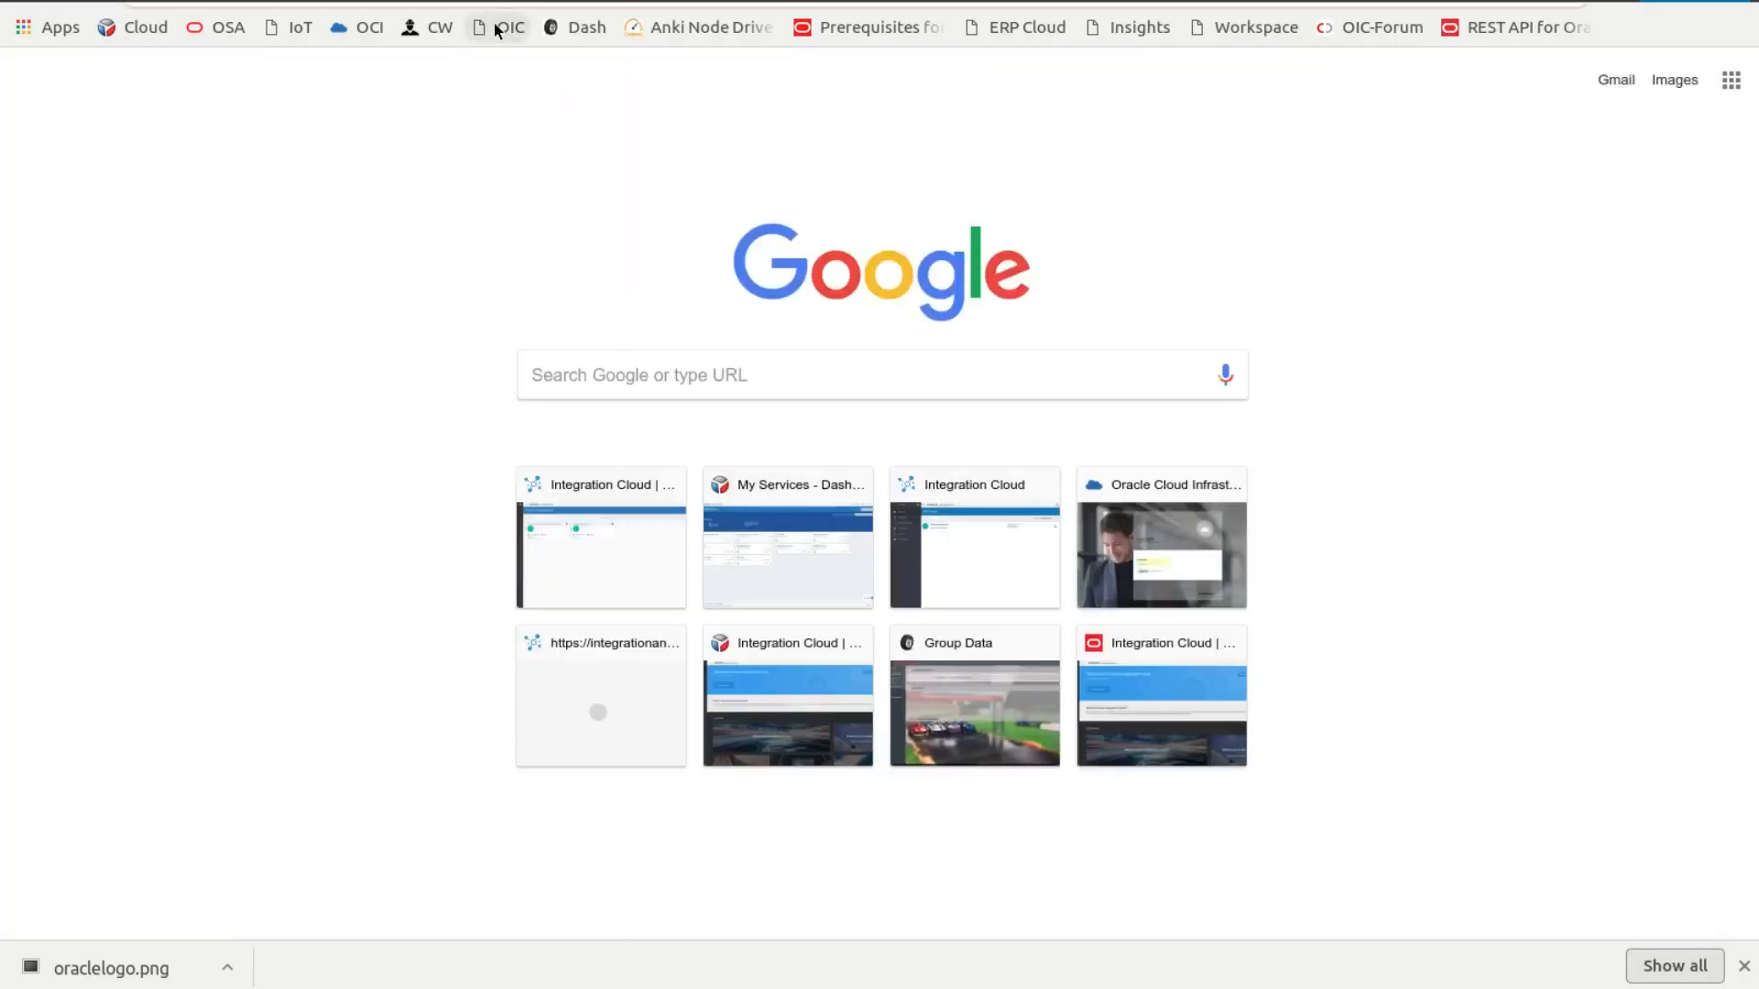
Step: Launch Visual Builder from the OIC bookmark and open Payment Monitoring Application
click(509, 27)
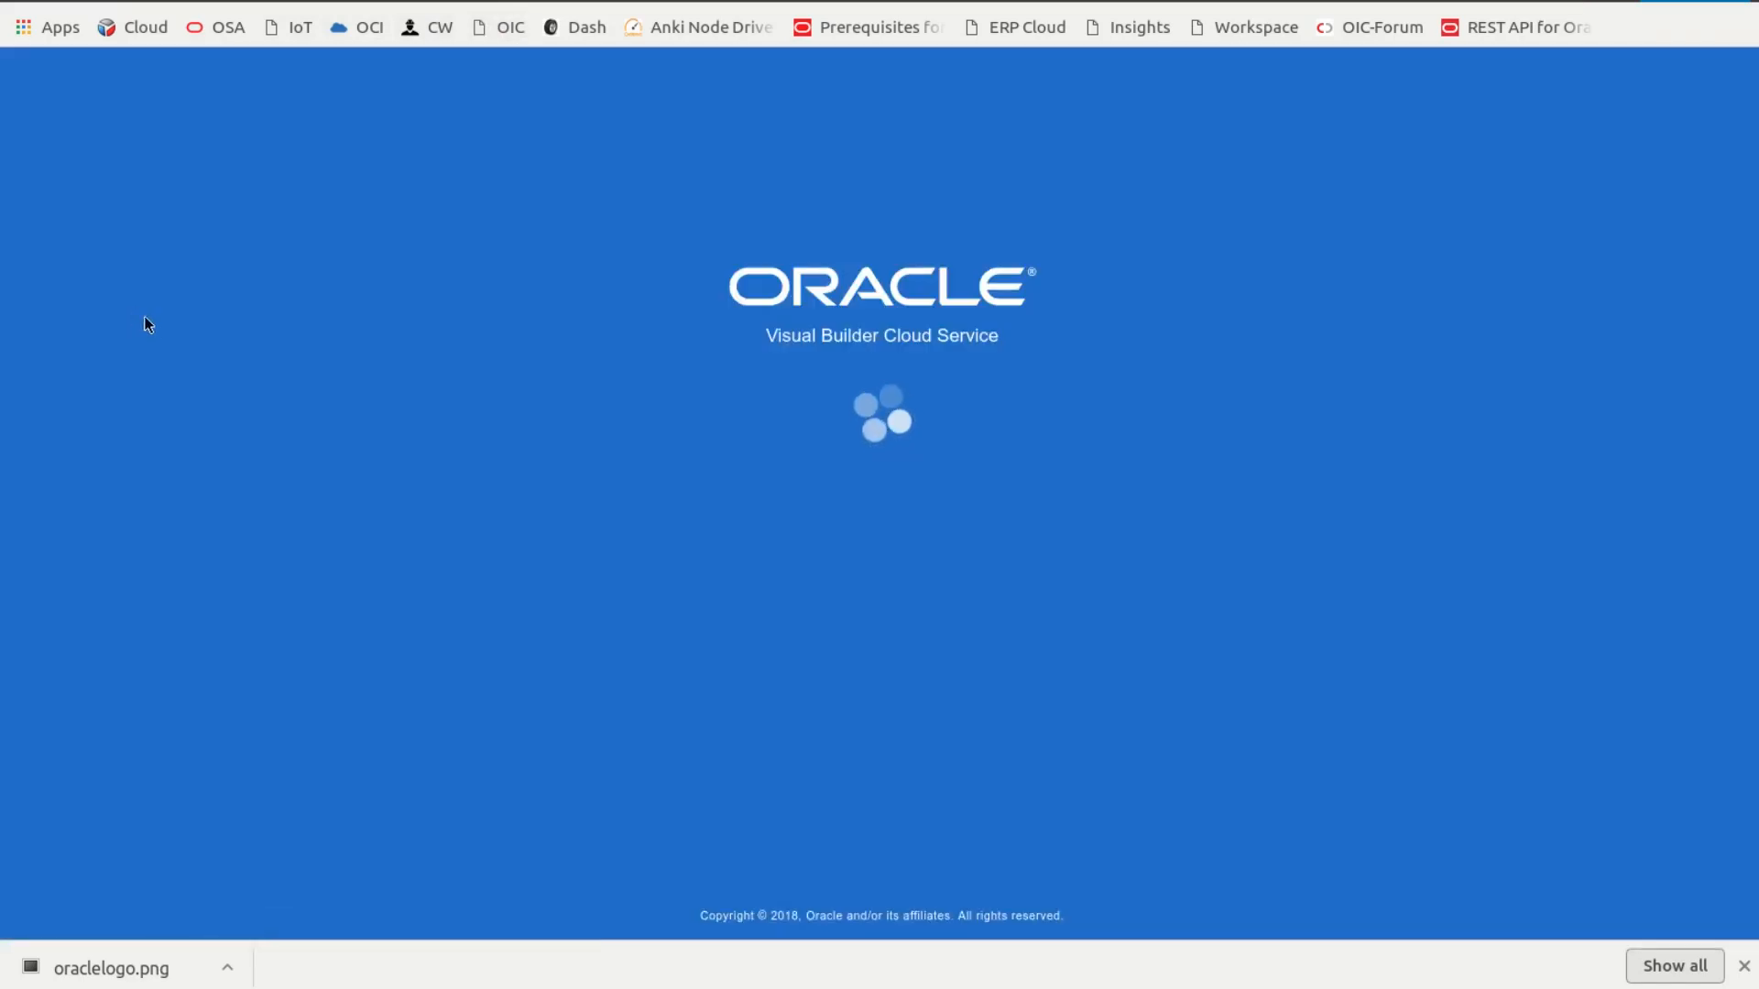
mouse_move(163, 324)
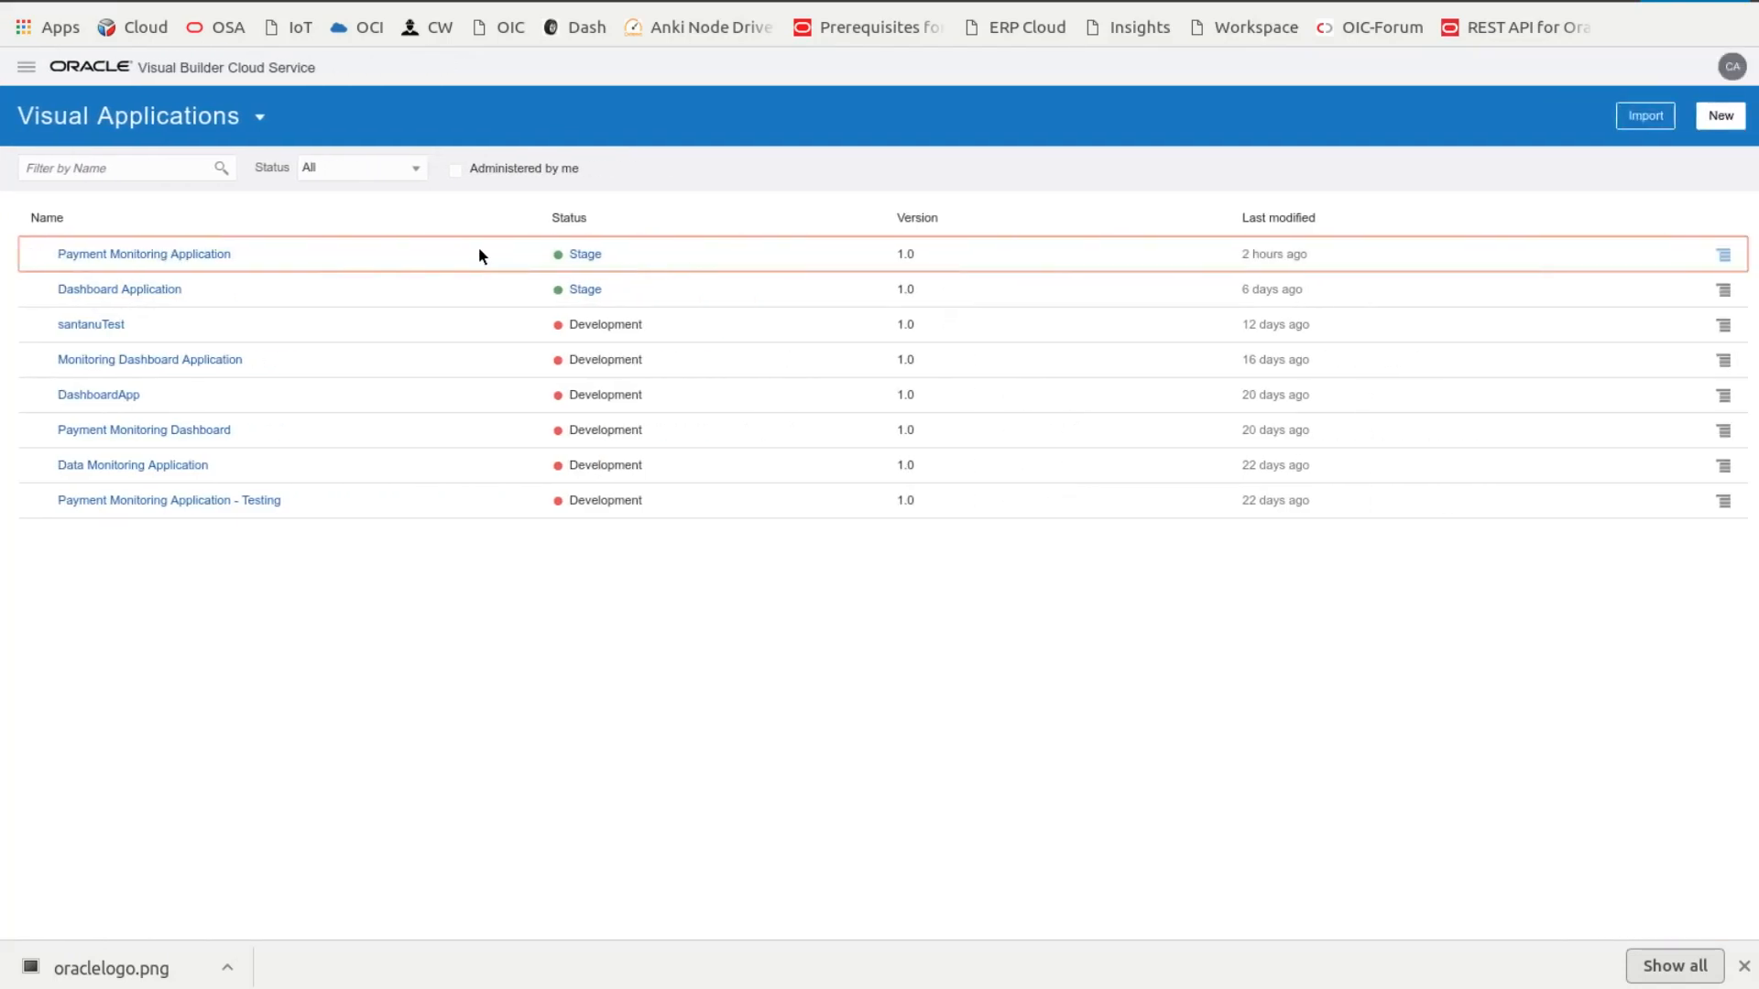
click(143, 253)
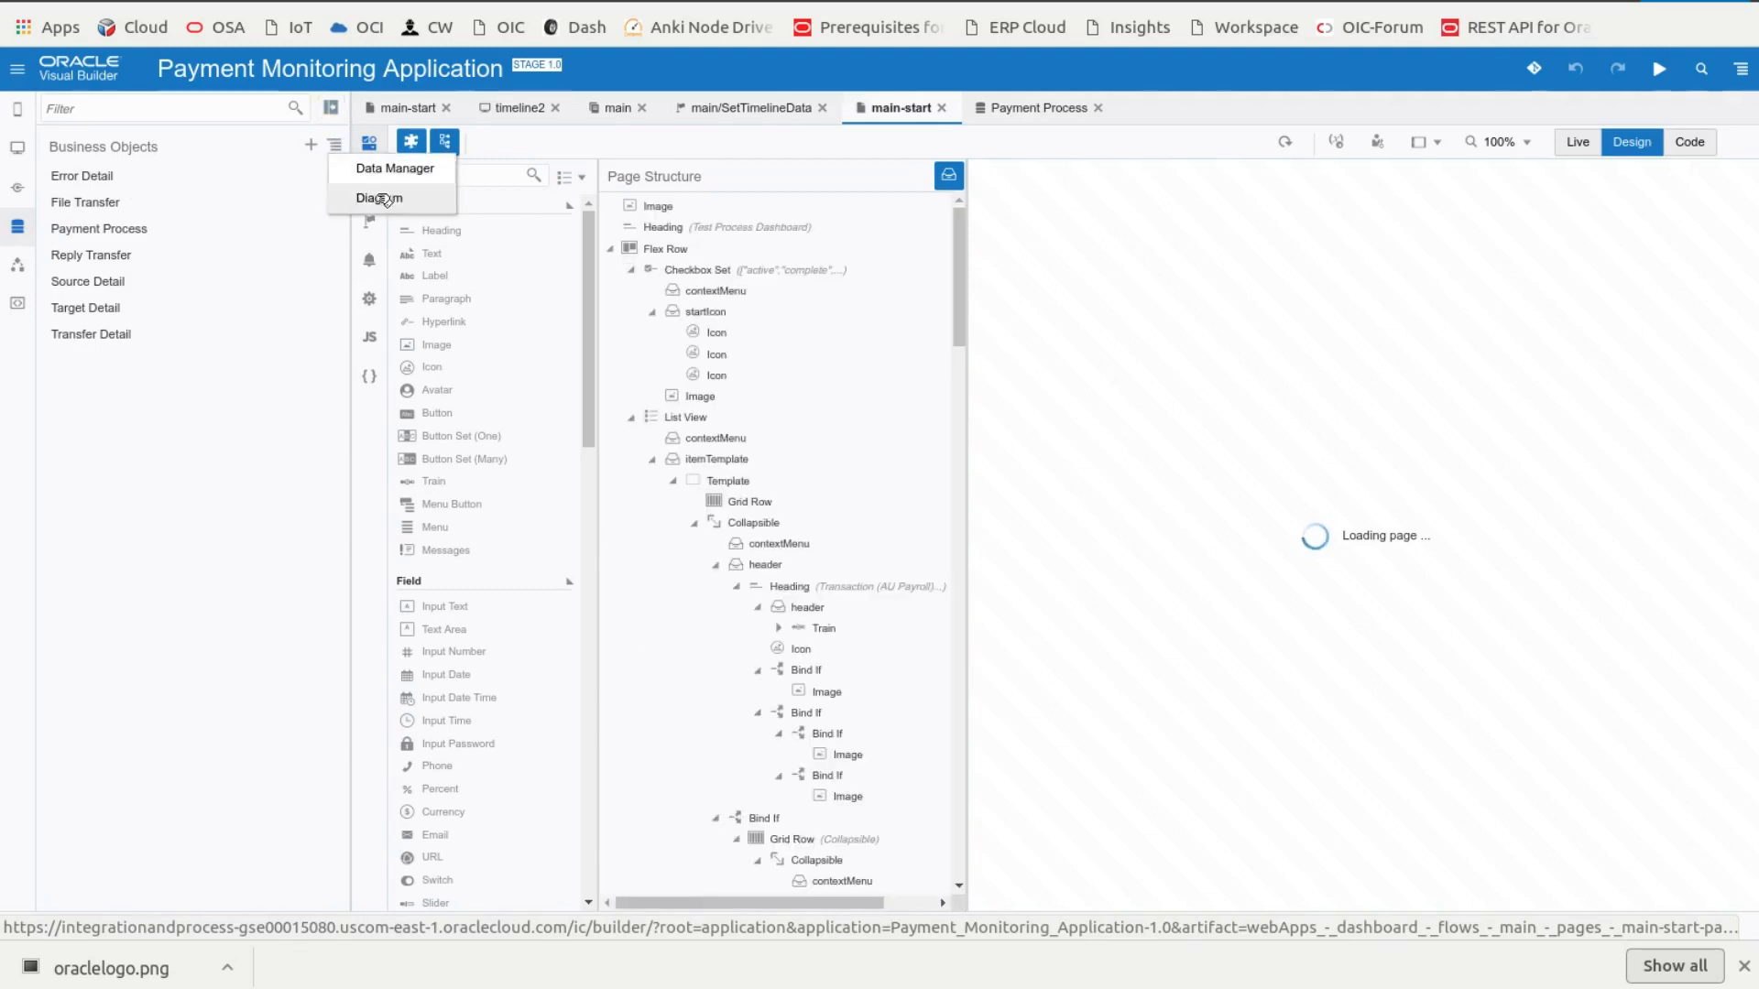
Step: Show the diagram linking Payment Process to File Transfer, Reply Transfer and Error Detail
click(380, 199)
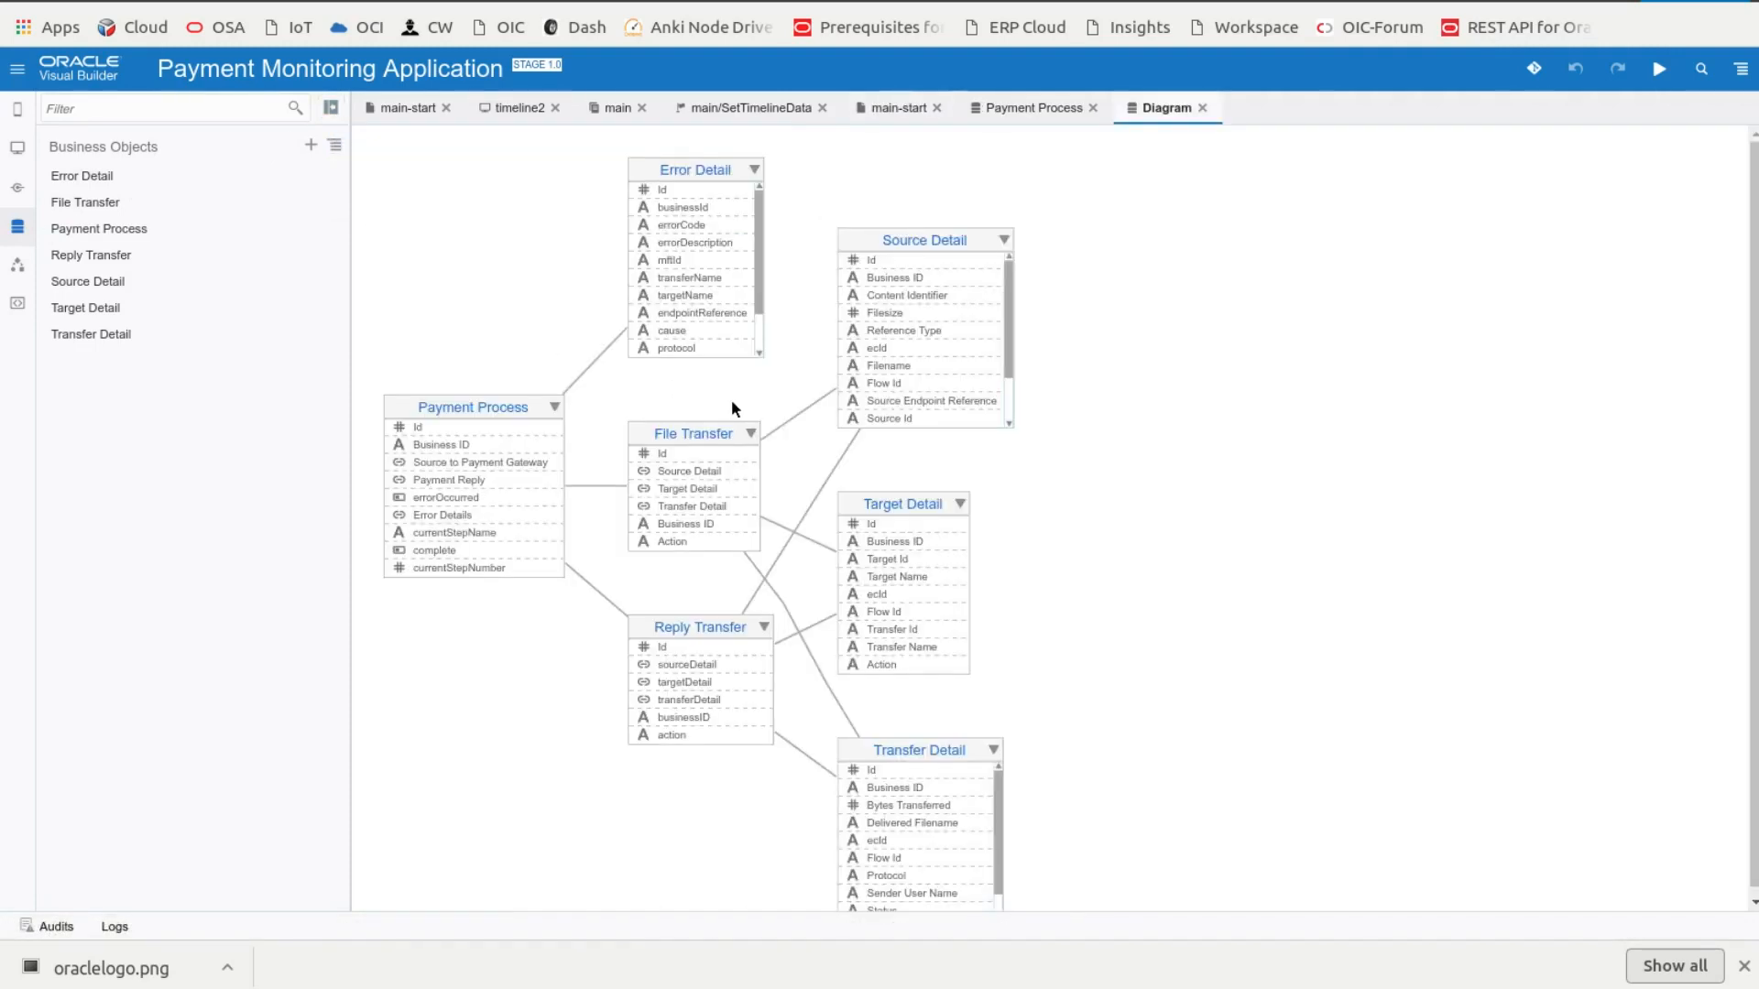
mouse_move(364, 416)
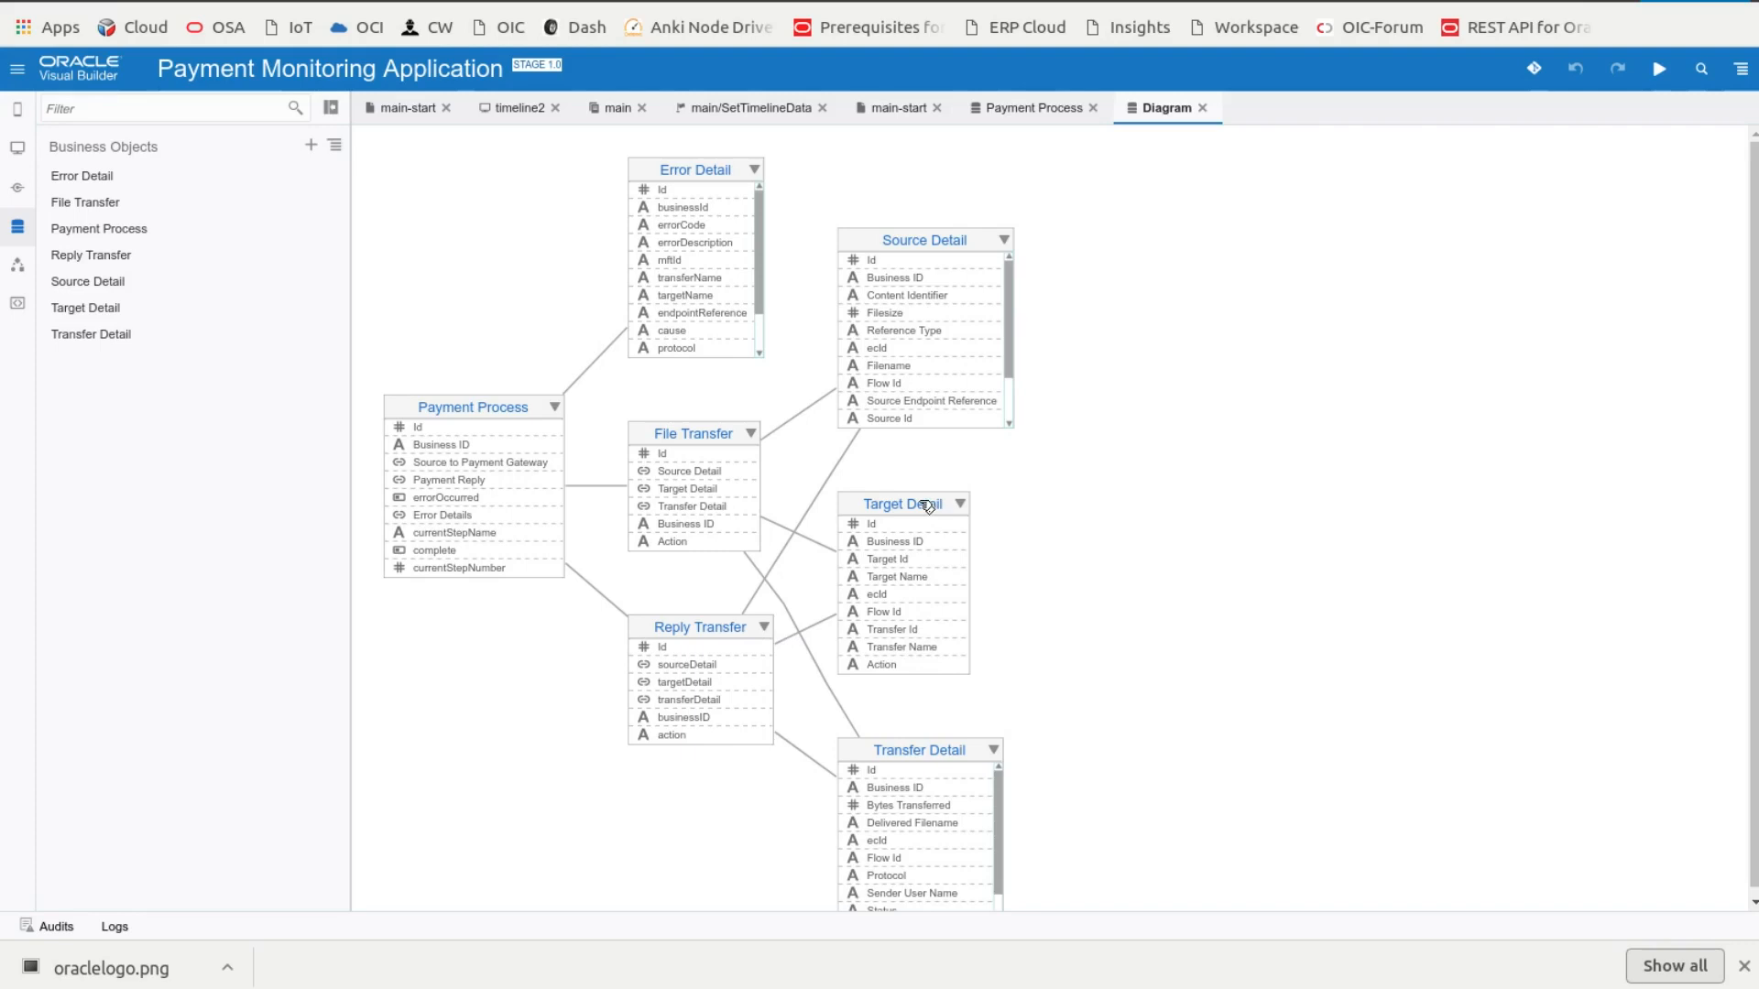
mouse_move(920, 246)
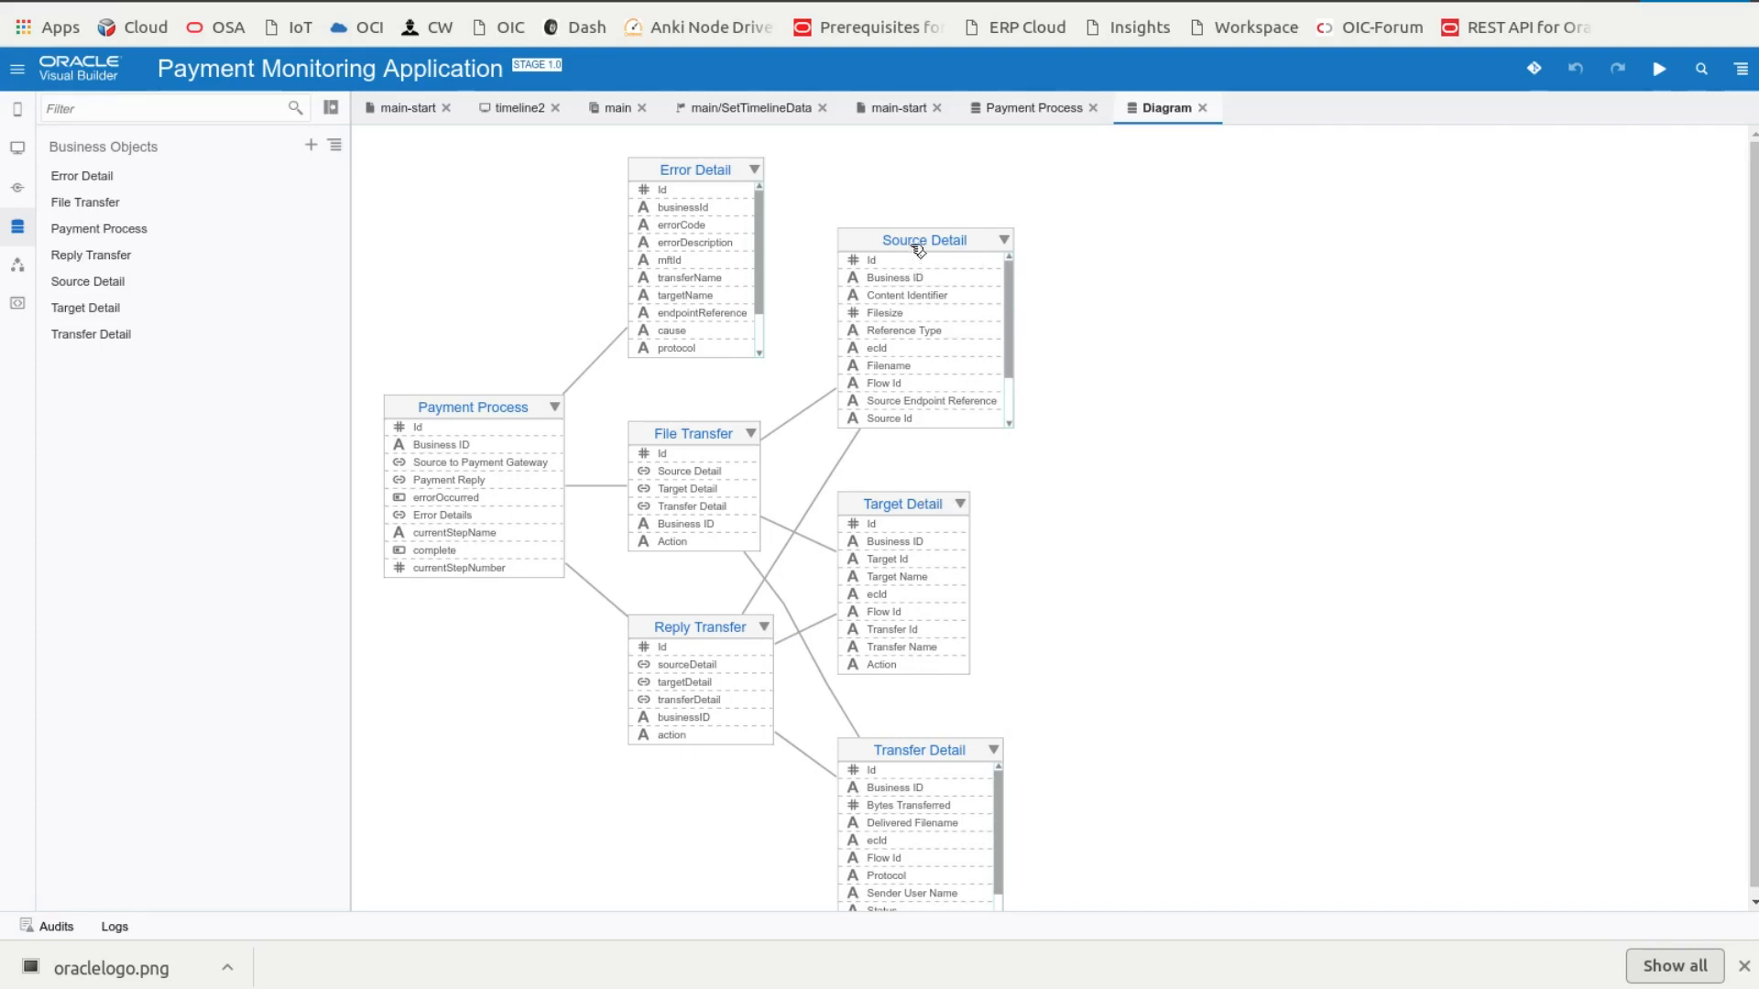
mouse_move(760, 585)
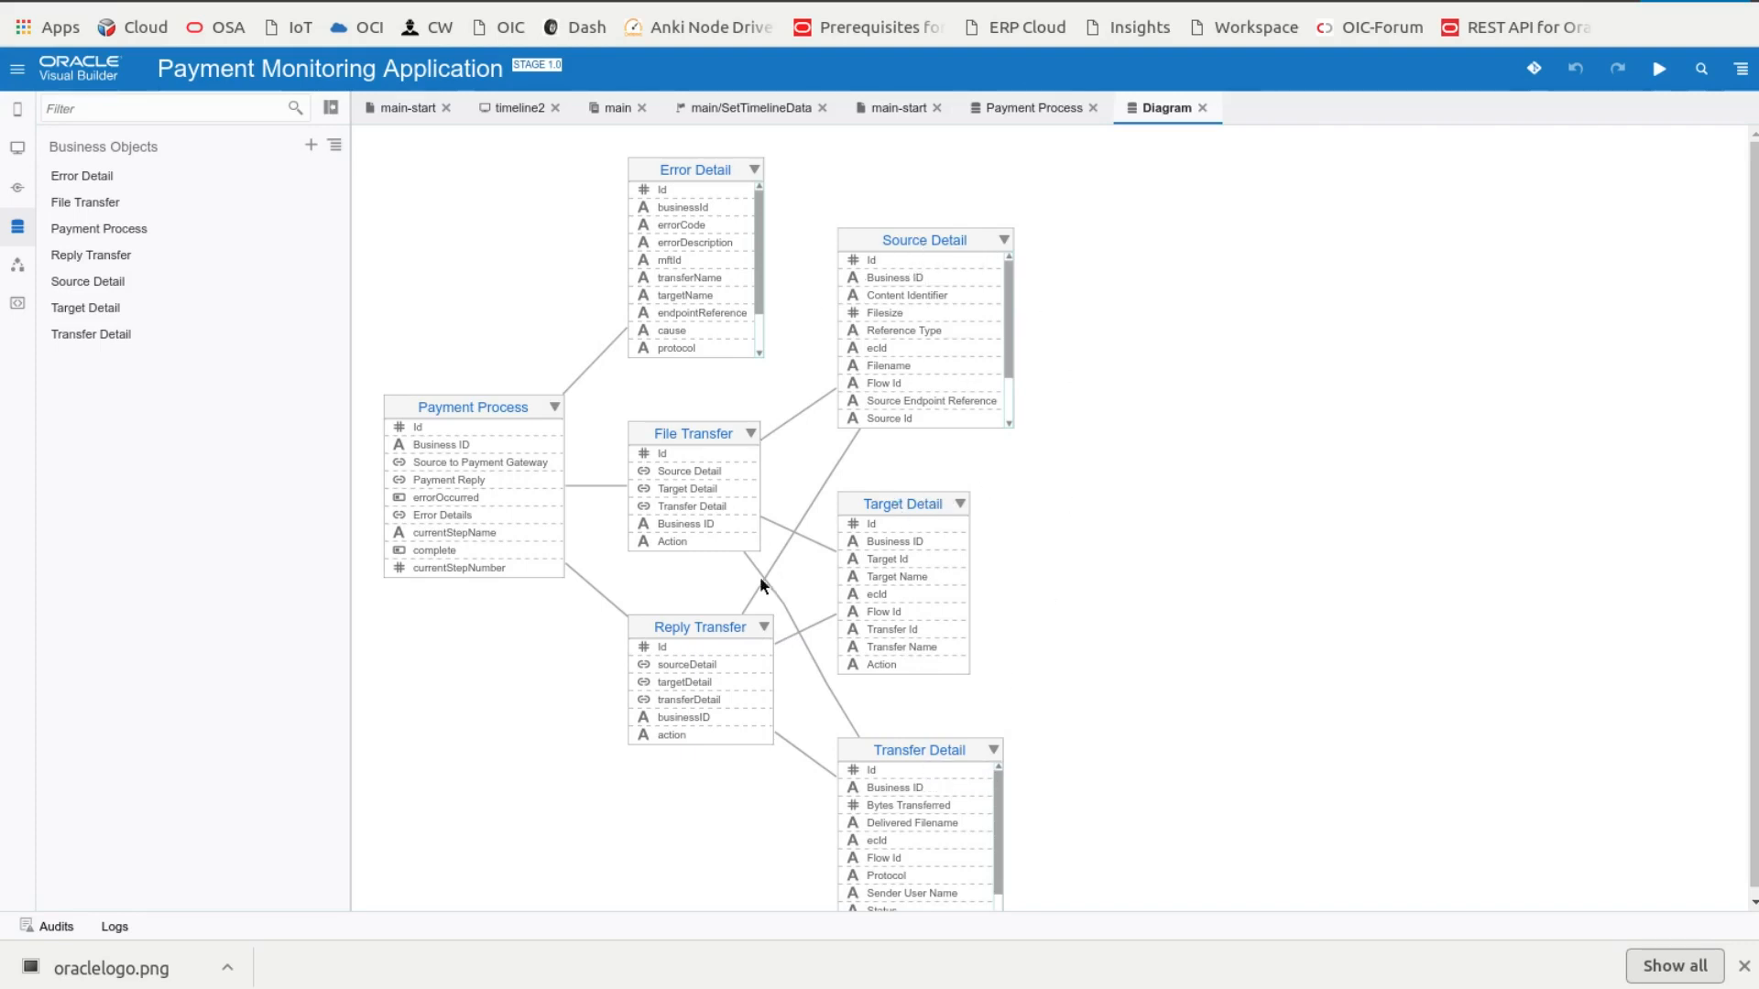
mouse_move(898, 559)
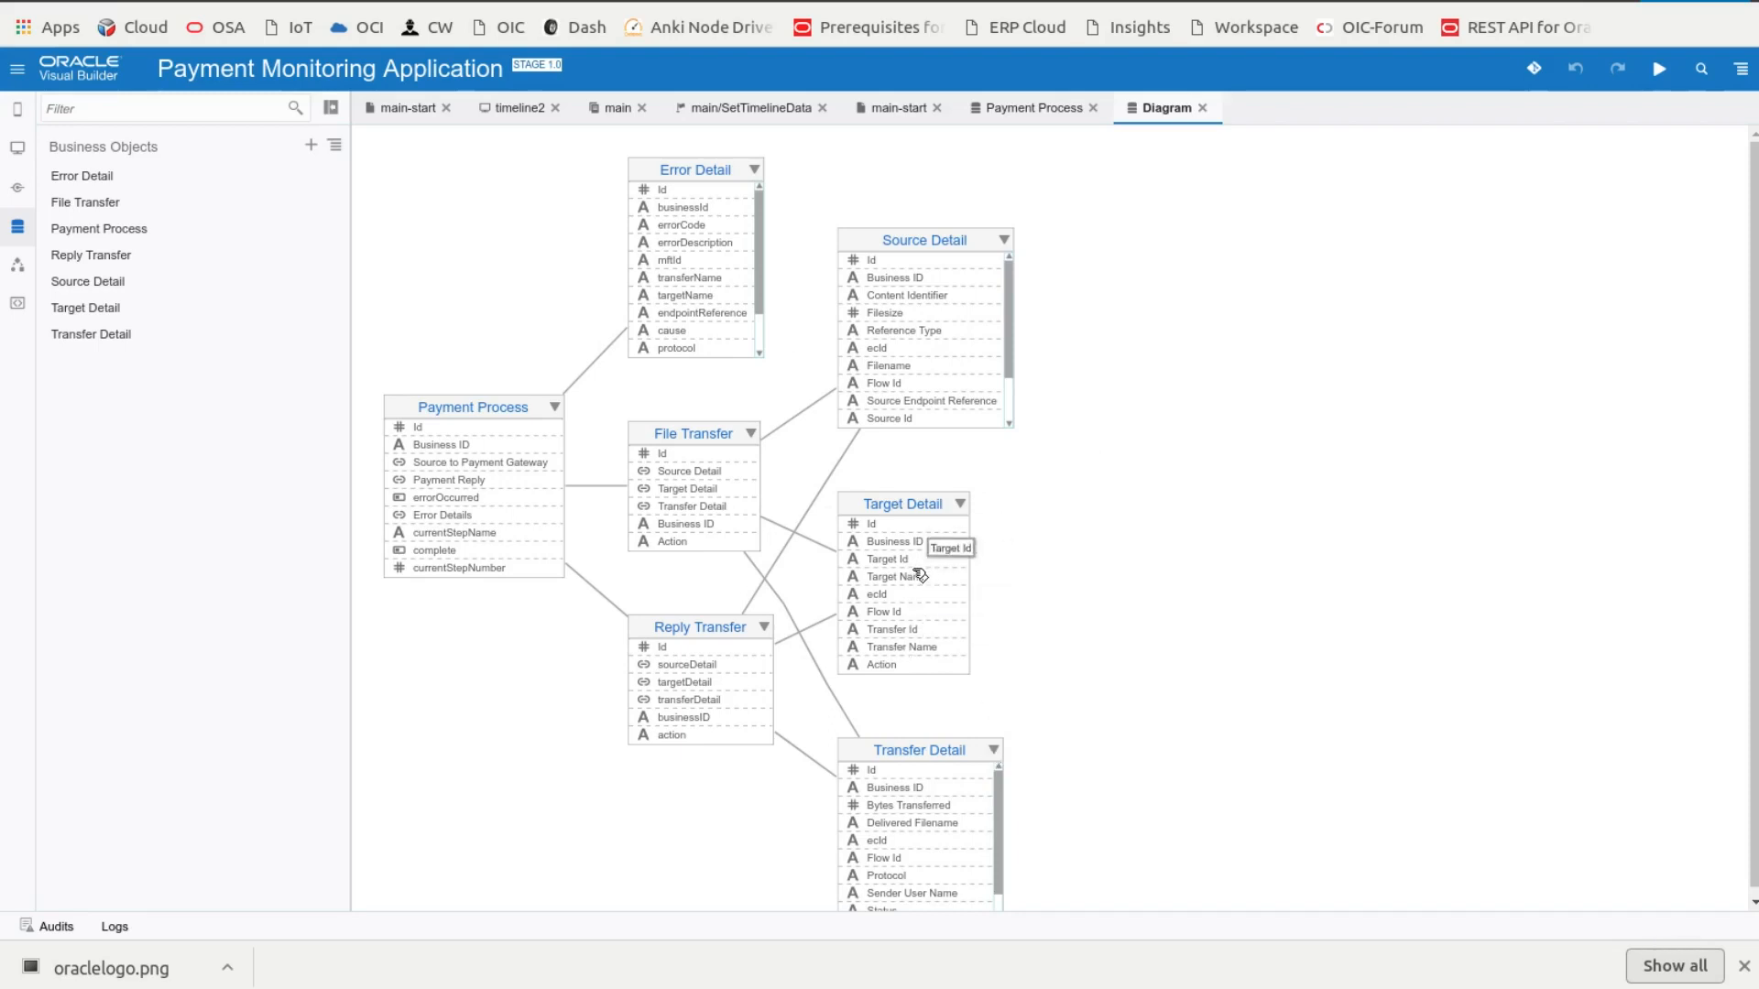
mouse_move(999, 609)
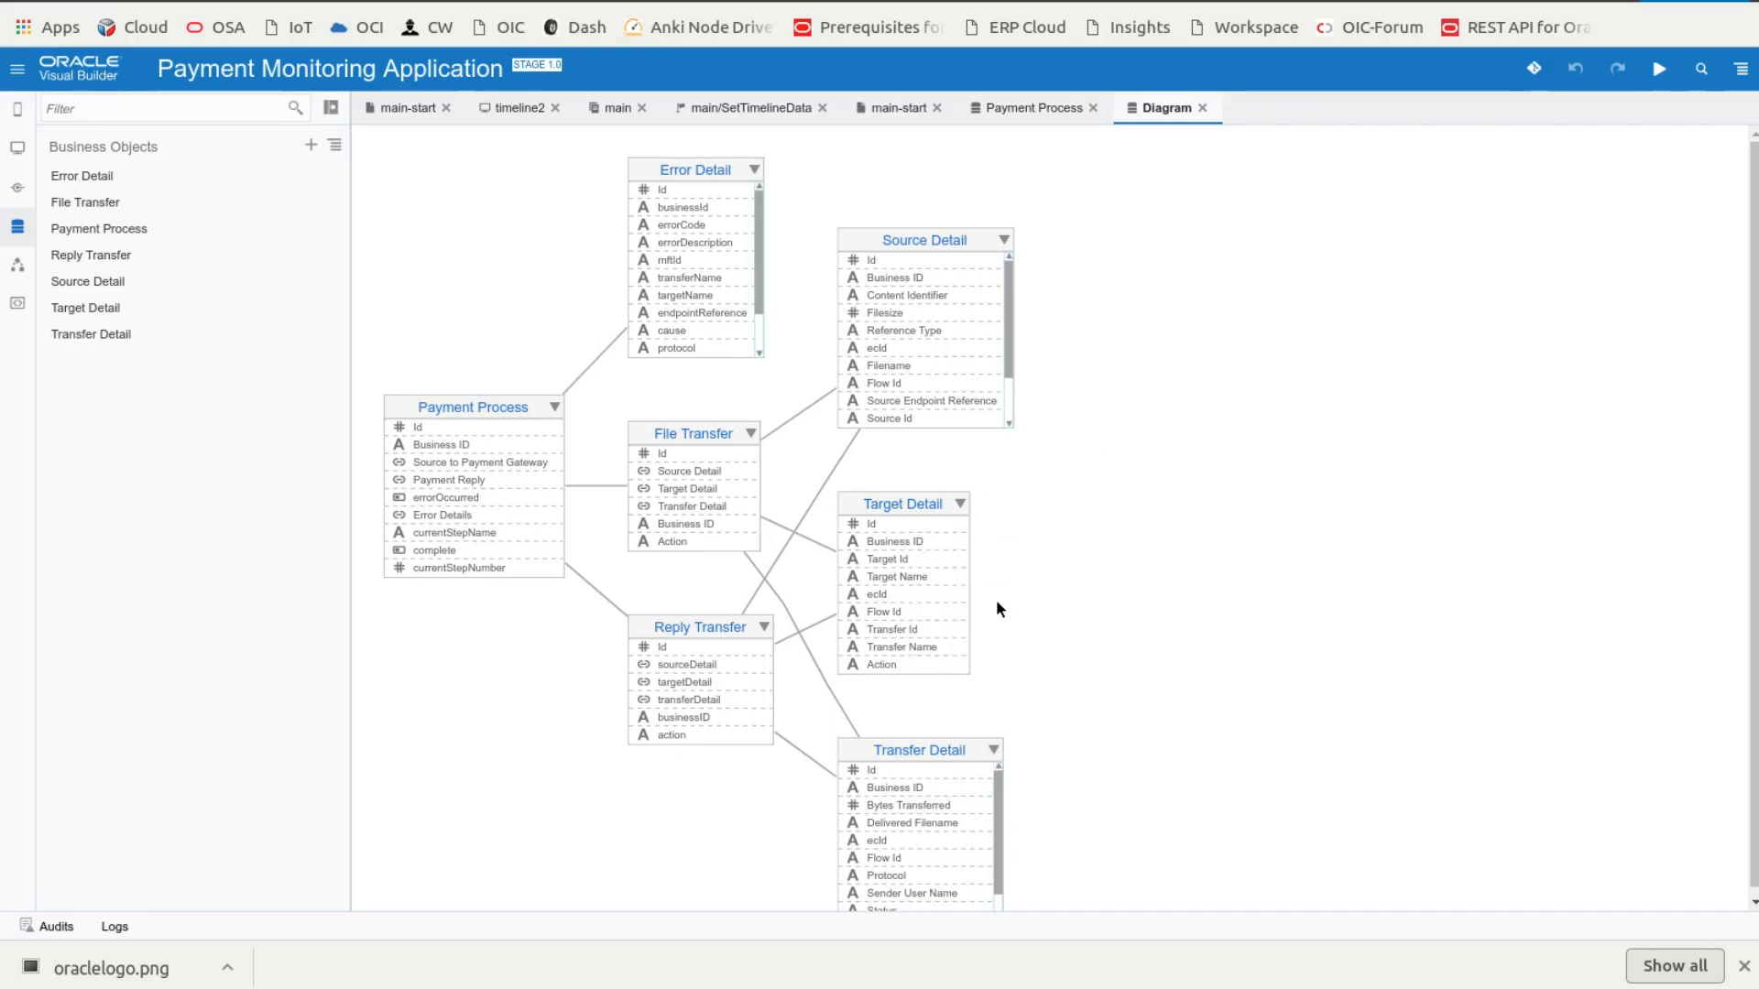
mouse_move(595, 509)
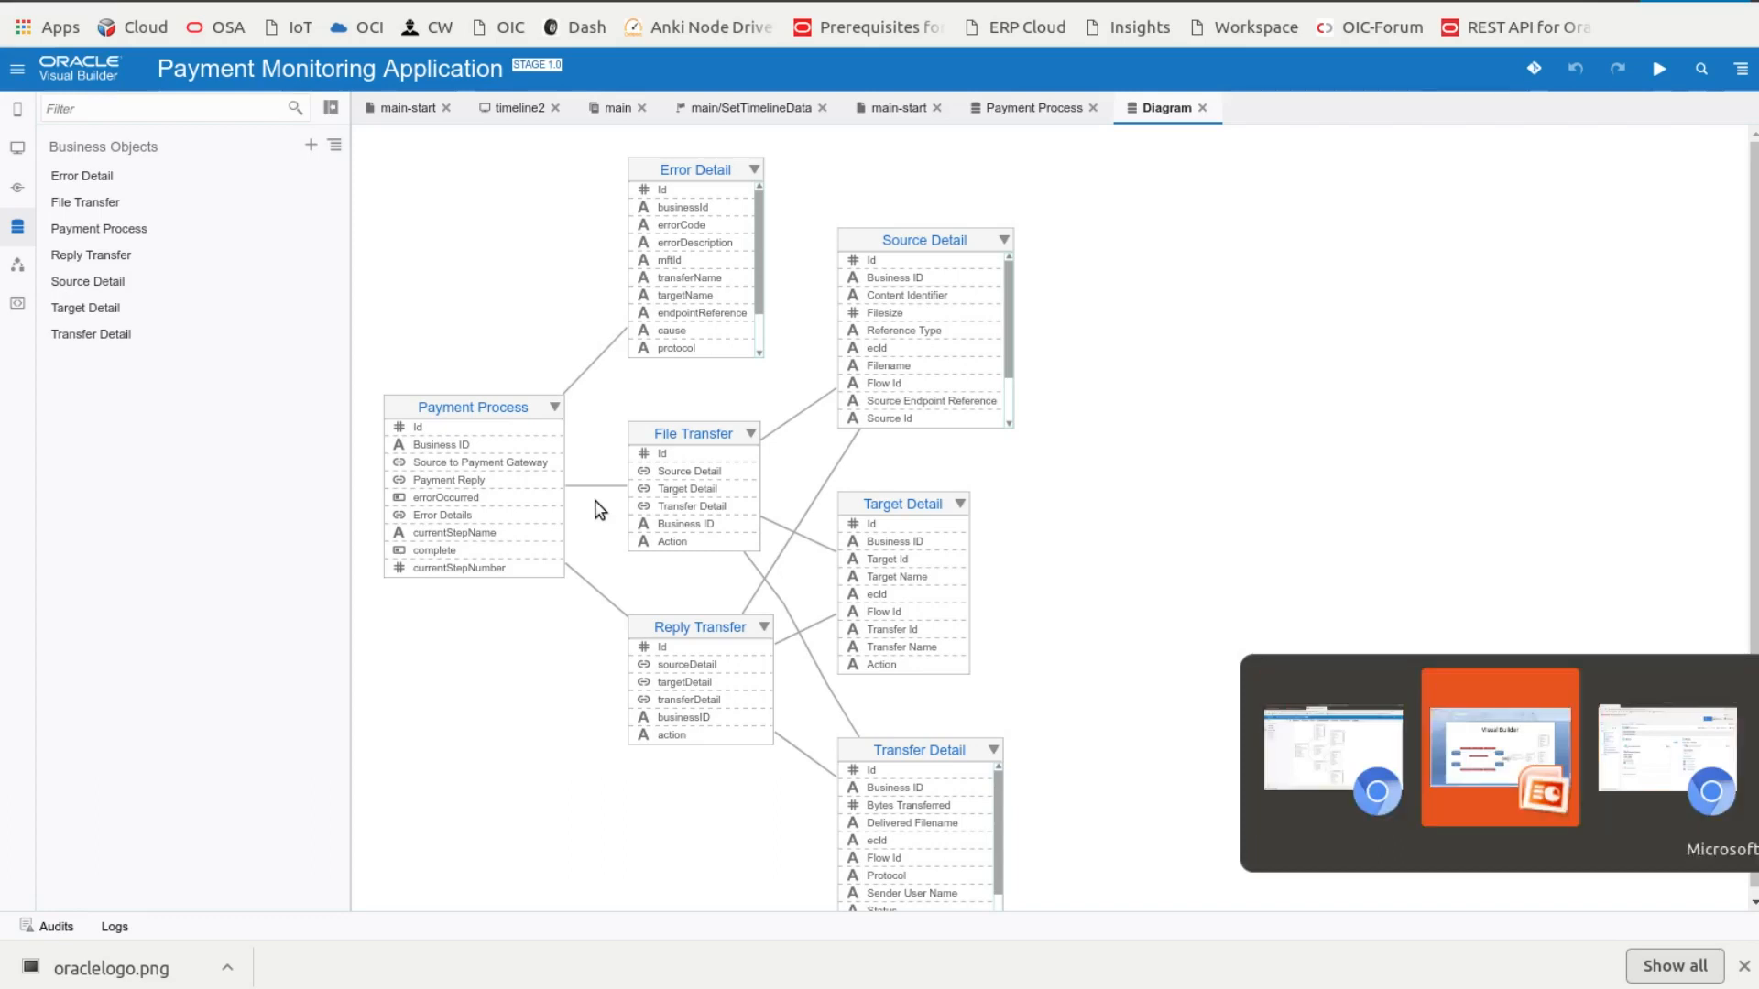
click(1499, 748)
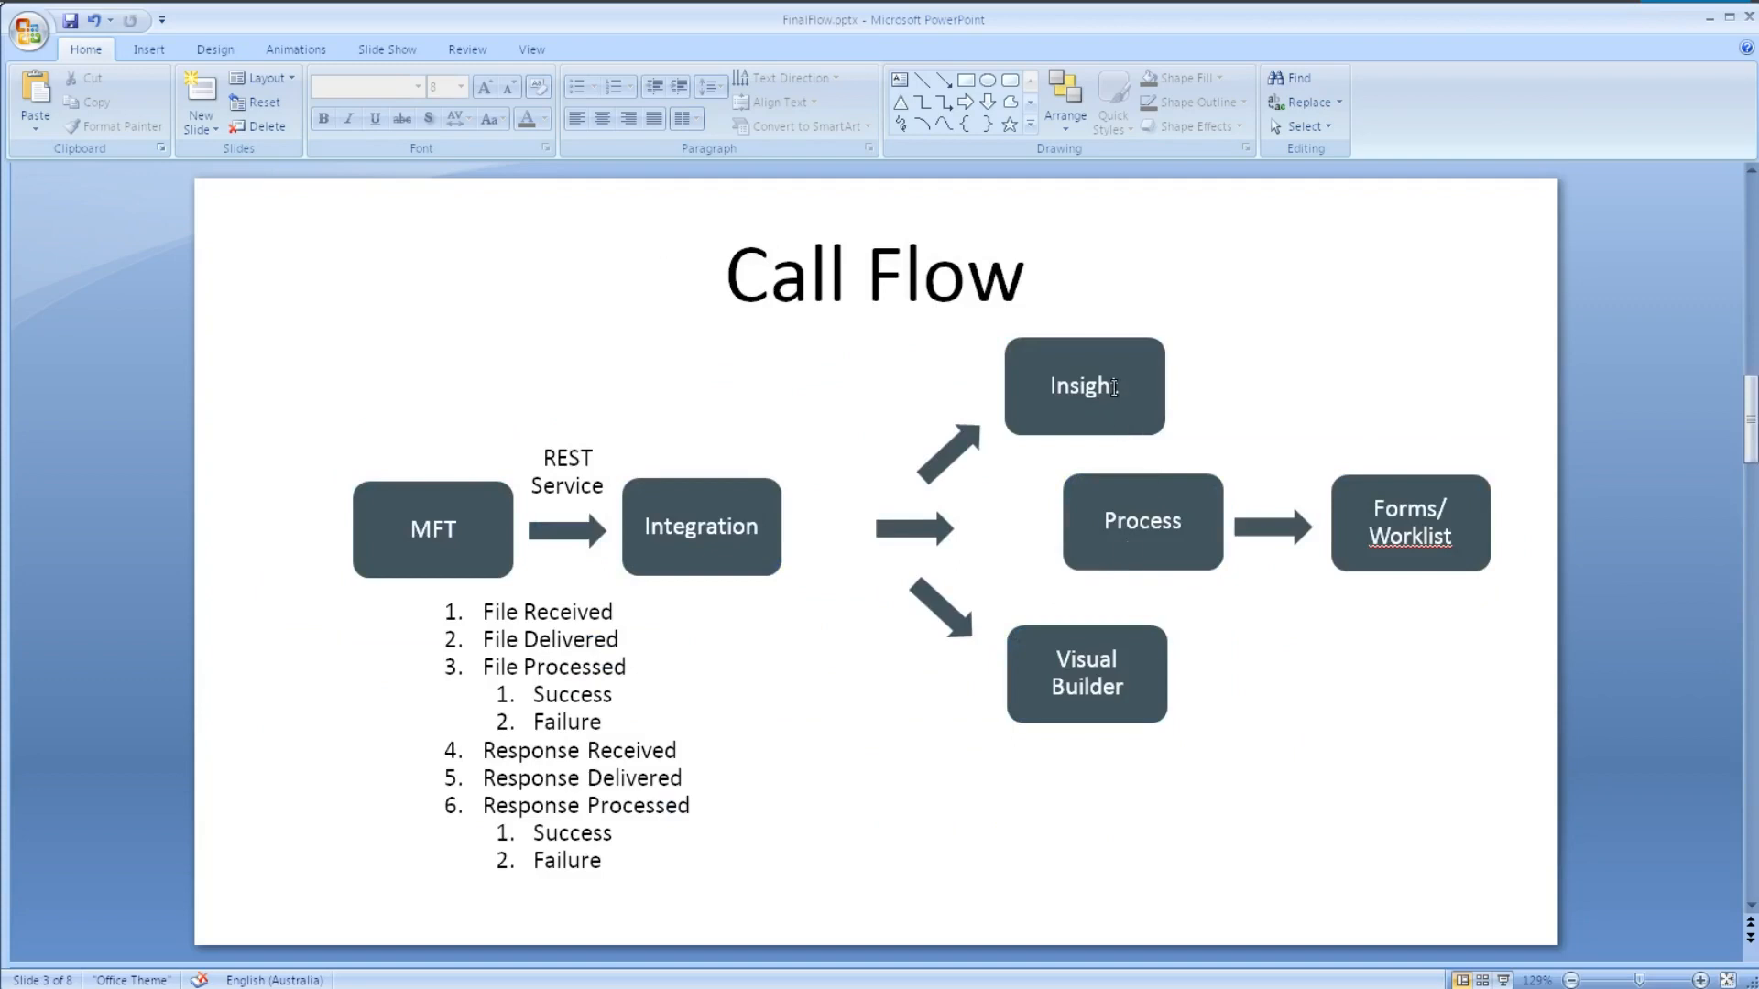
mouse_move(1054, 689)
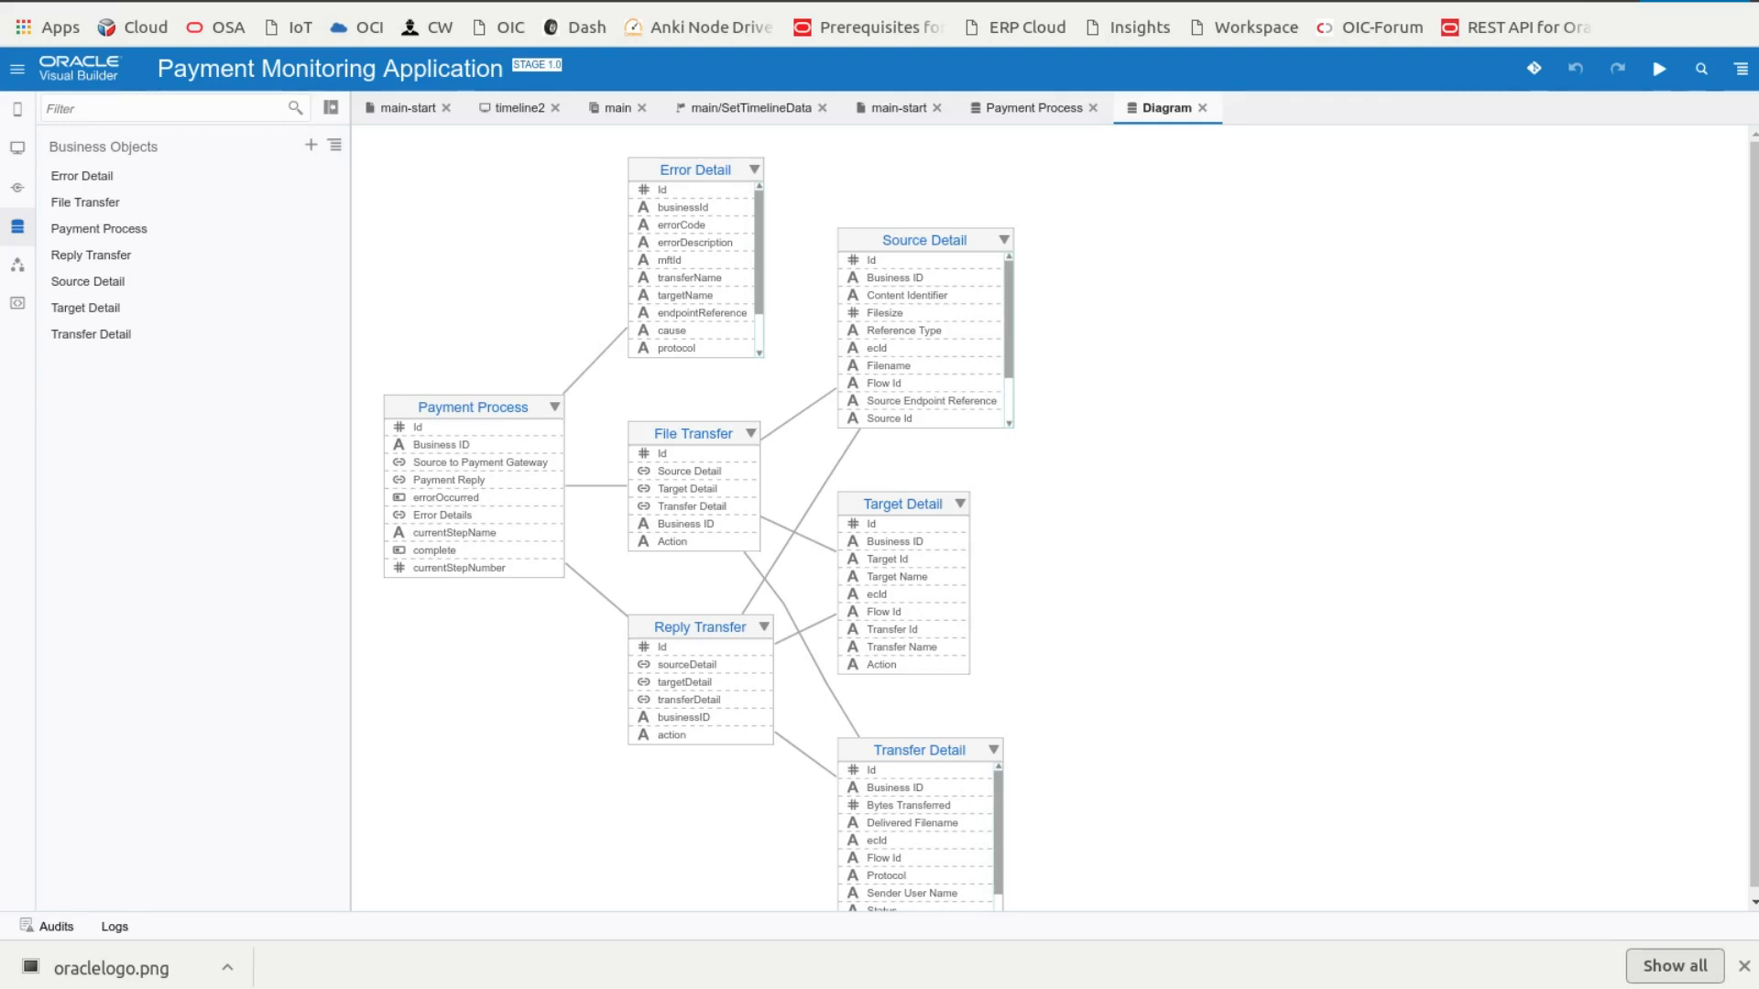
mouse_move(1166, 290)
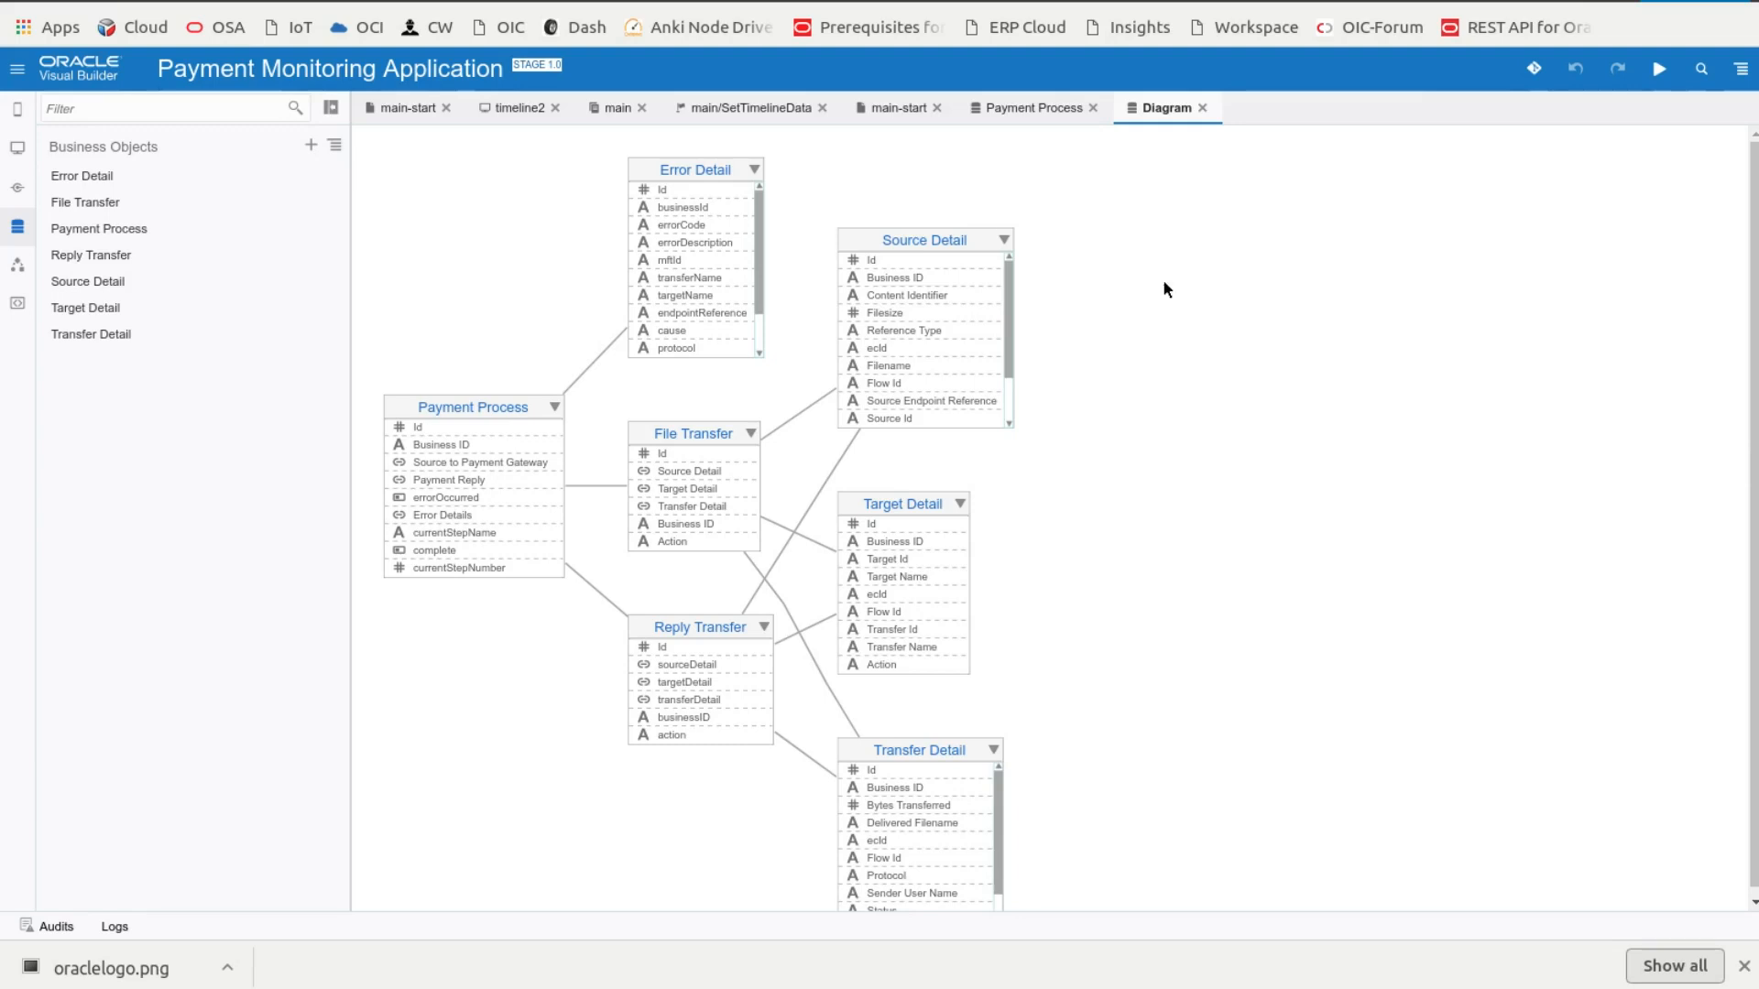
Step: Switch to the Insight Designer showing ProcessMFTNotificationsTargetPost's milestone mappings
key(alt+Tab)
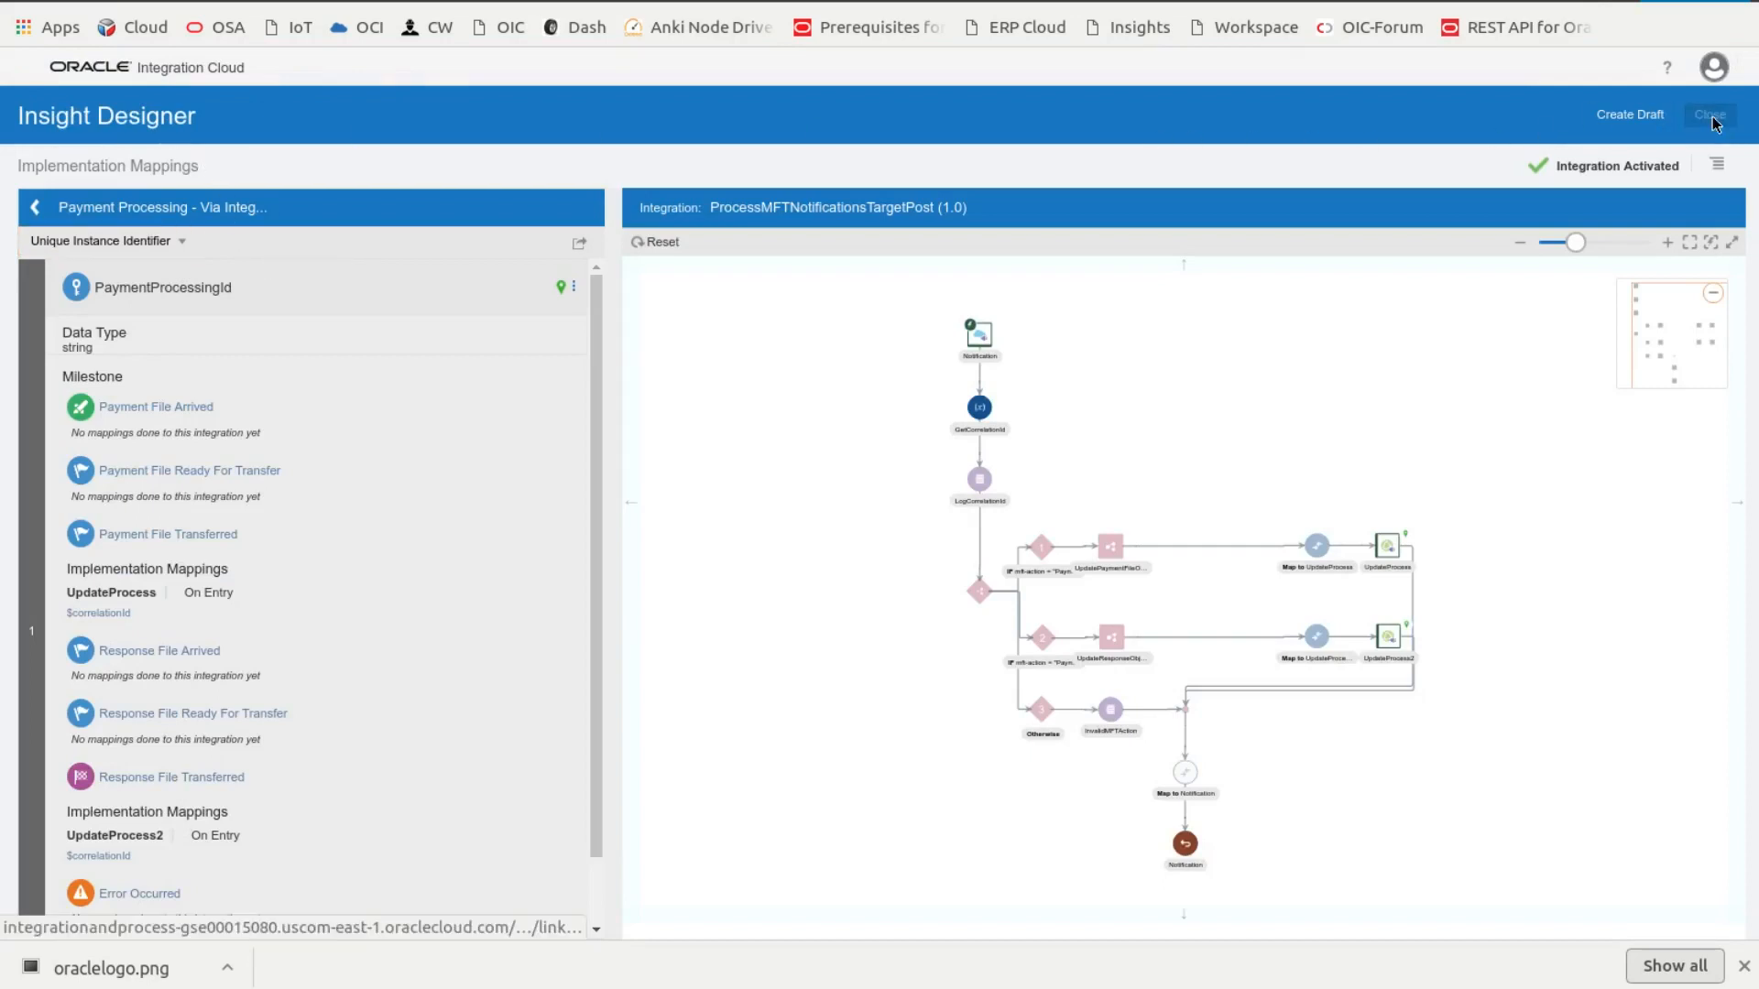
Step: Close Insight Designer and list ProcessMFTNotificationsSourcePre's tracked instances from Monitoring > Integrations
click(1709, 113)
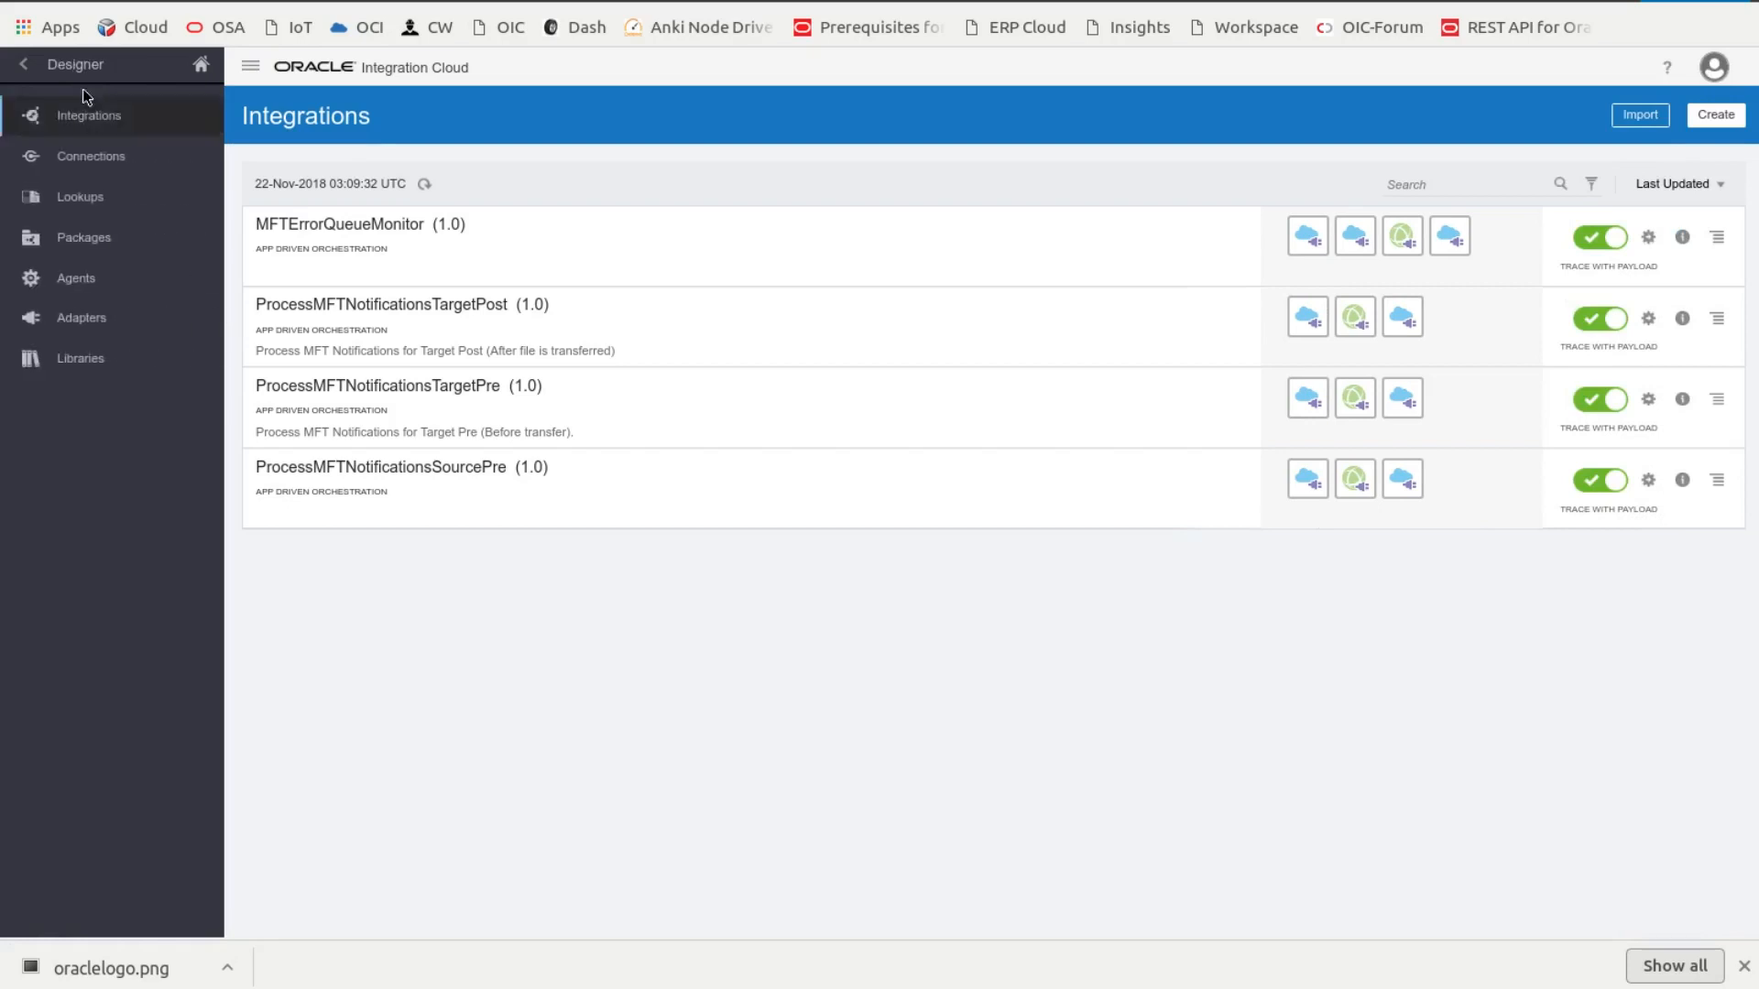
click(75, 64)
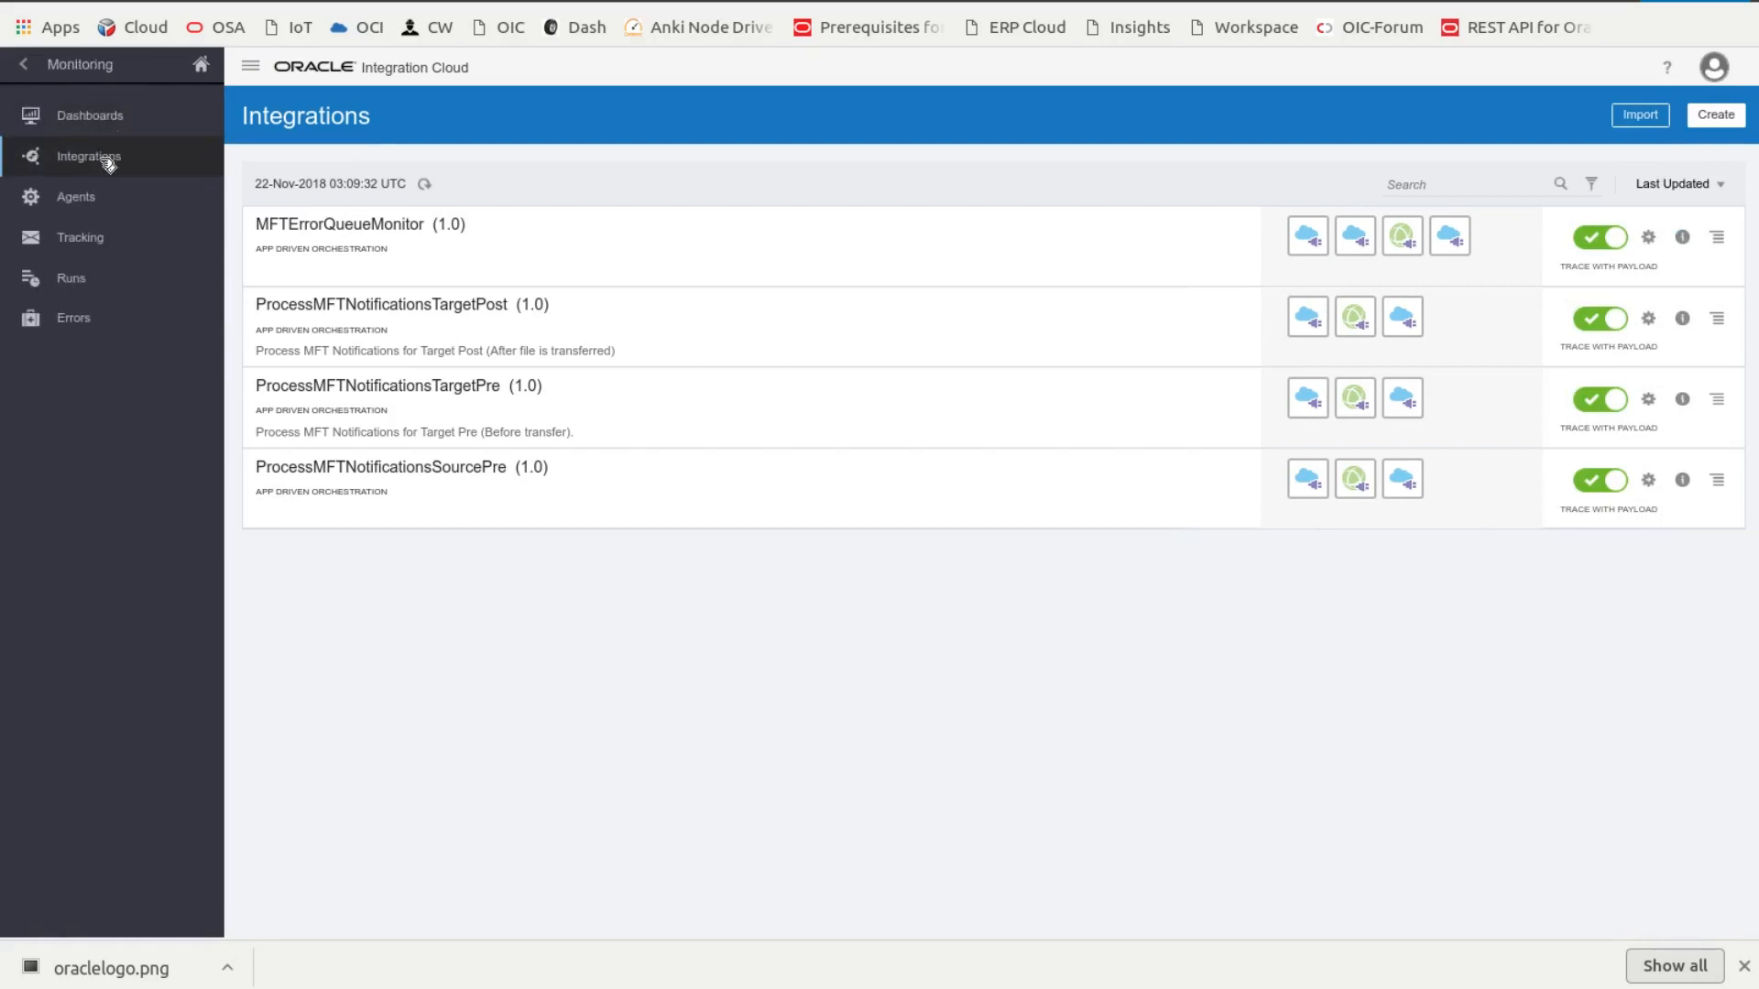
click(89, 156)
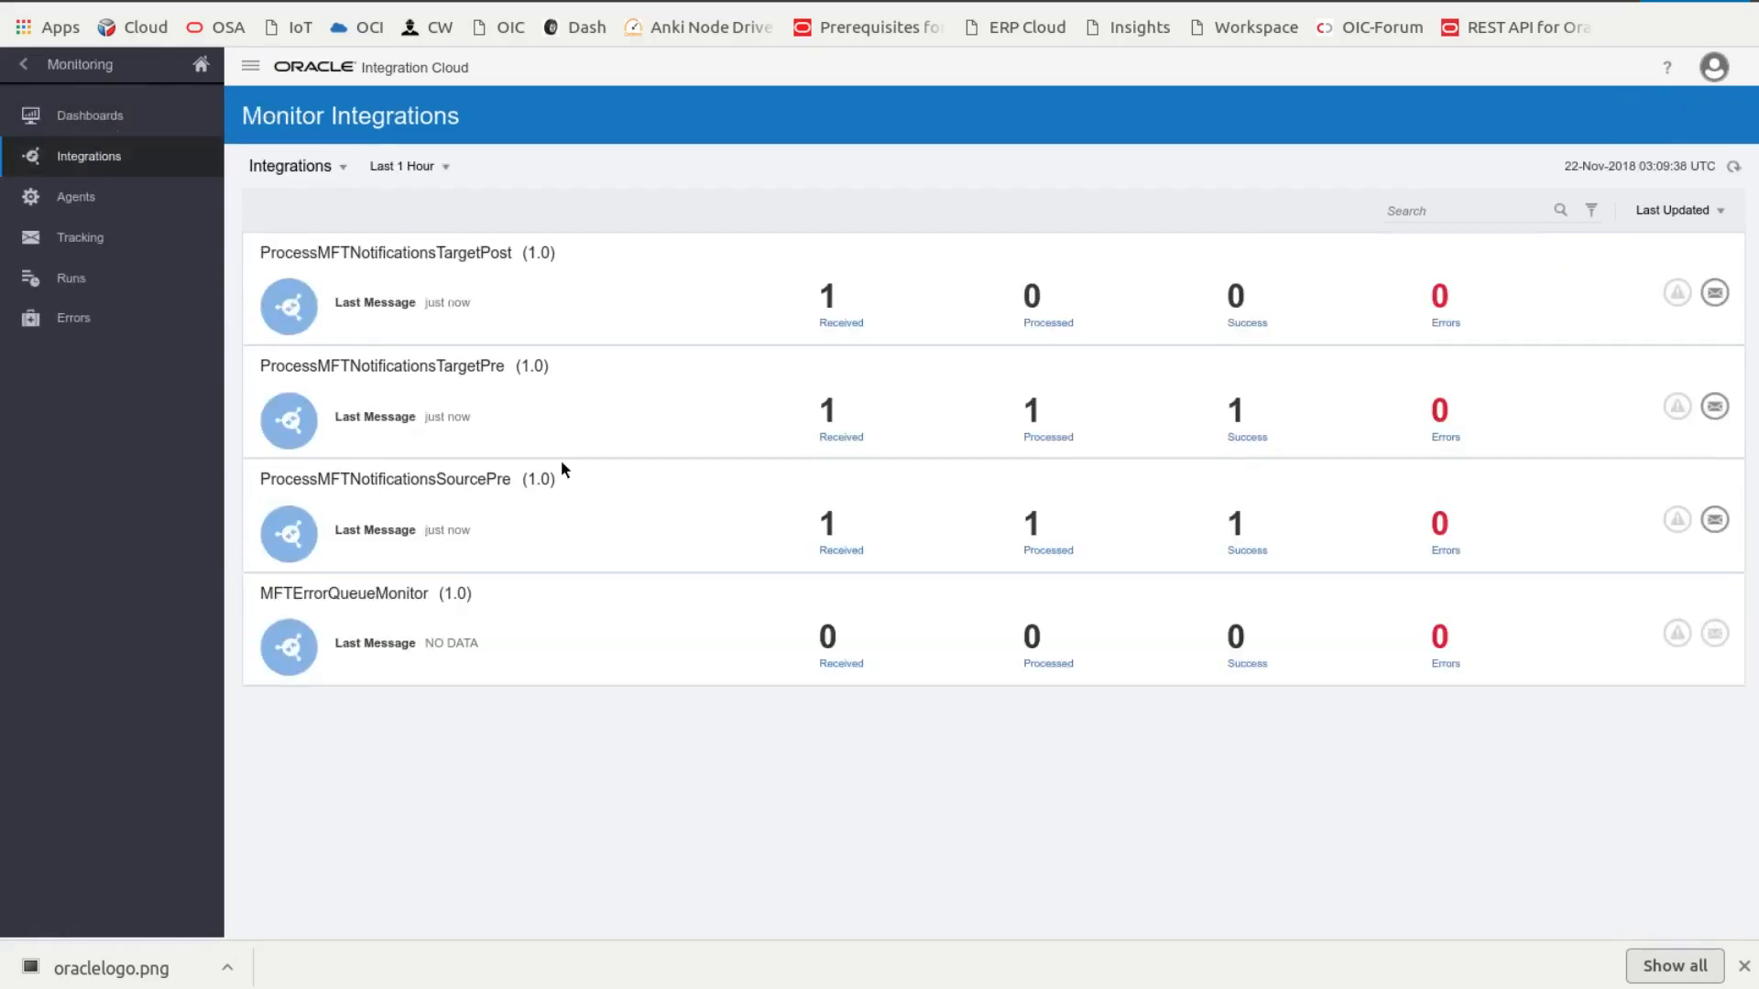
mouse_move(1122, 558)
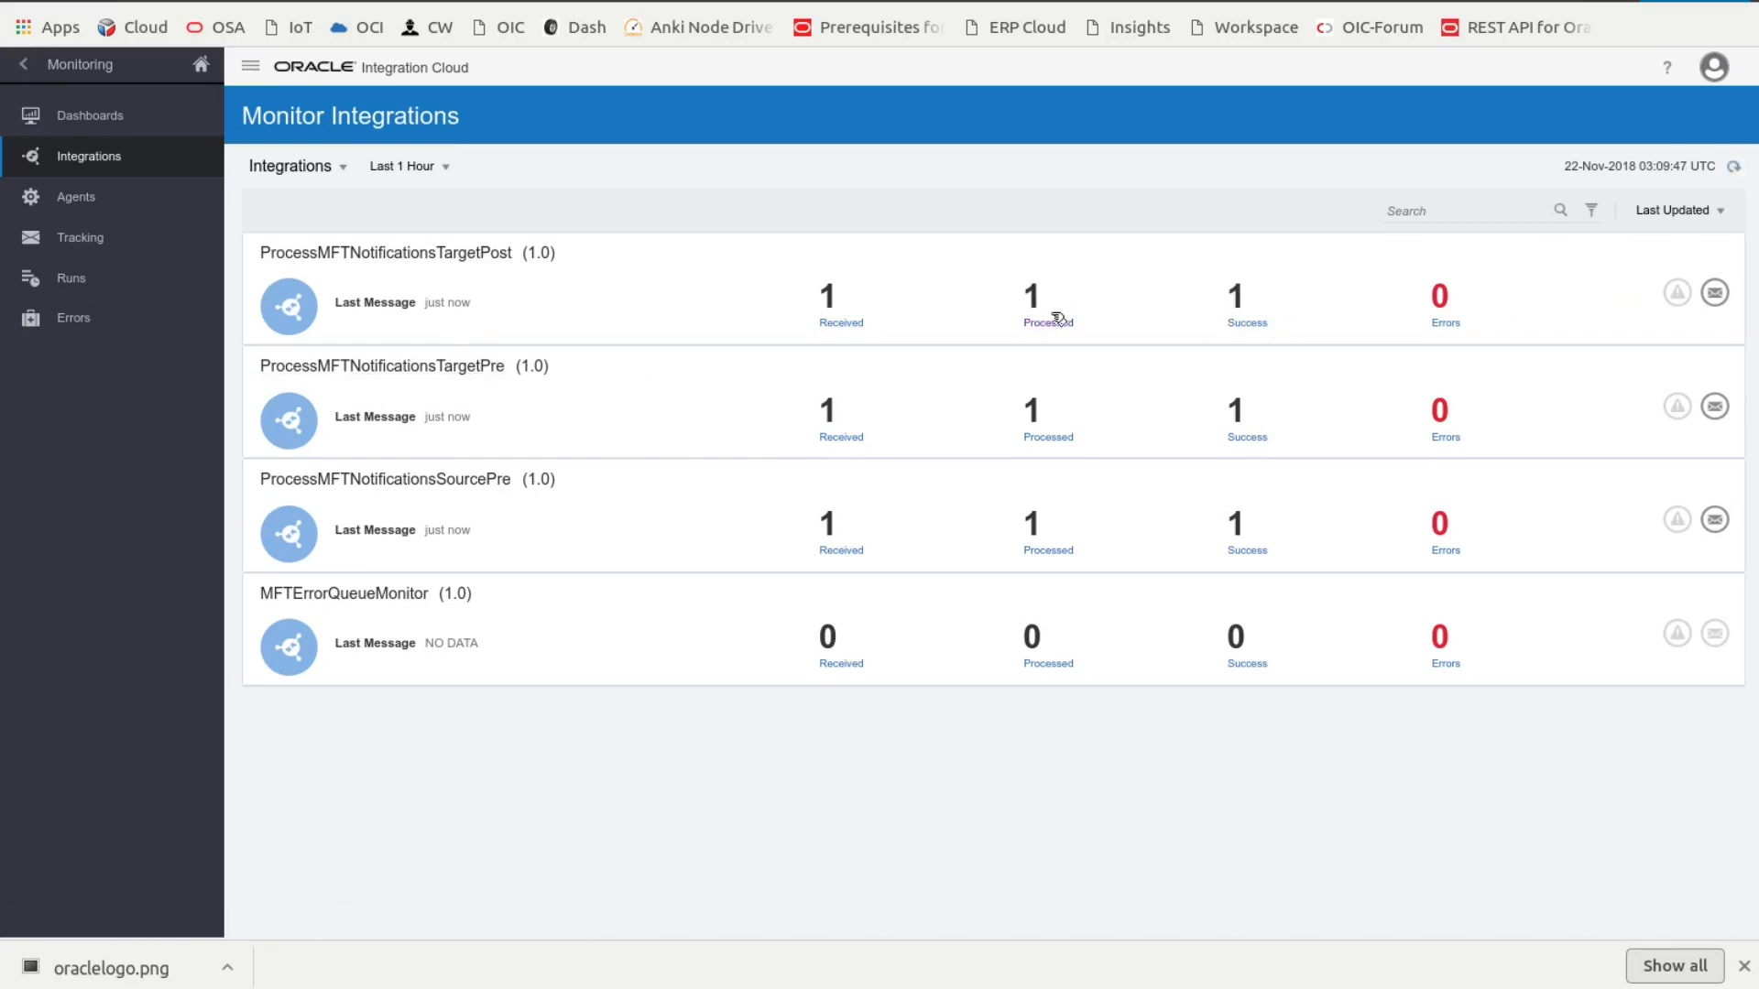
mouse_move(1159, 374)
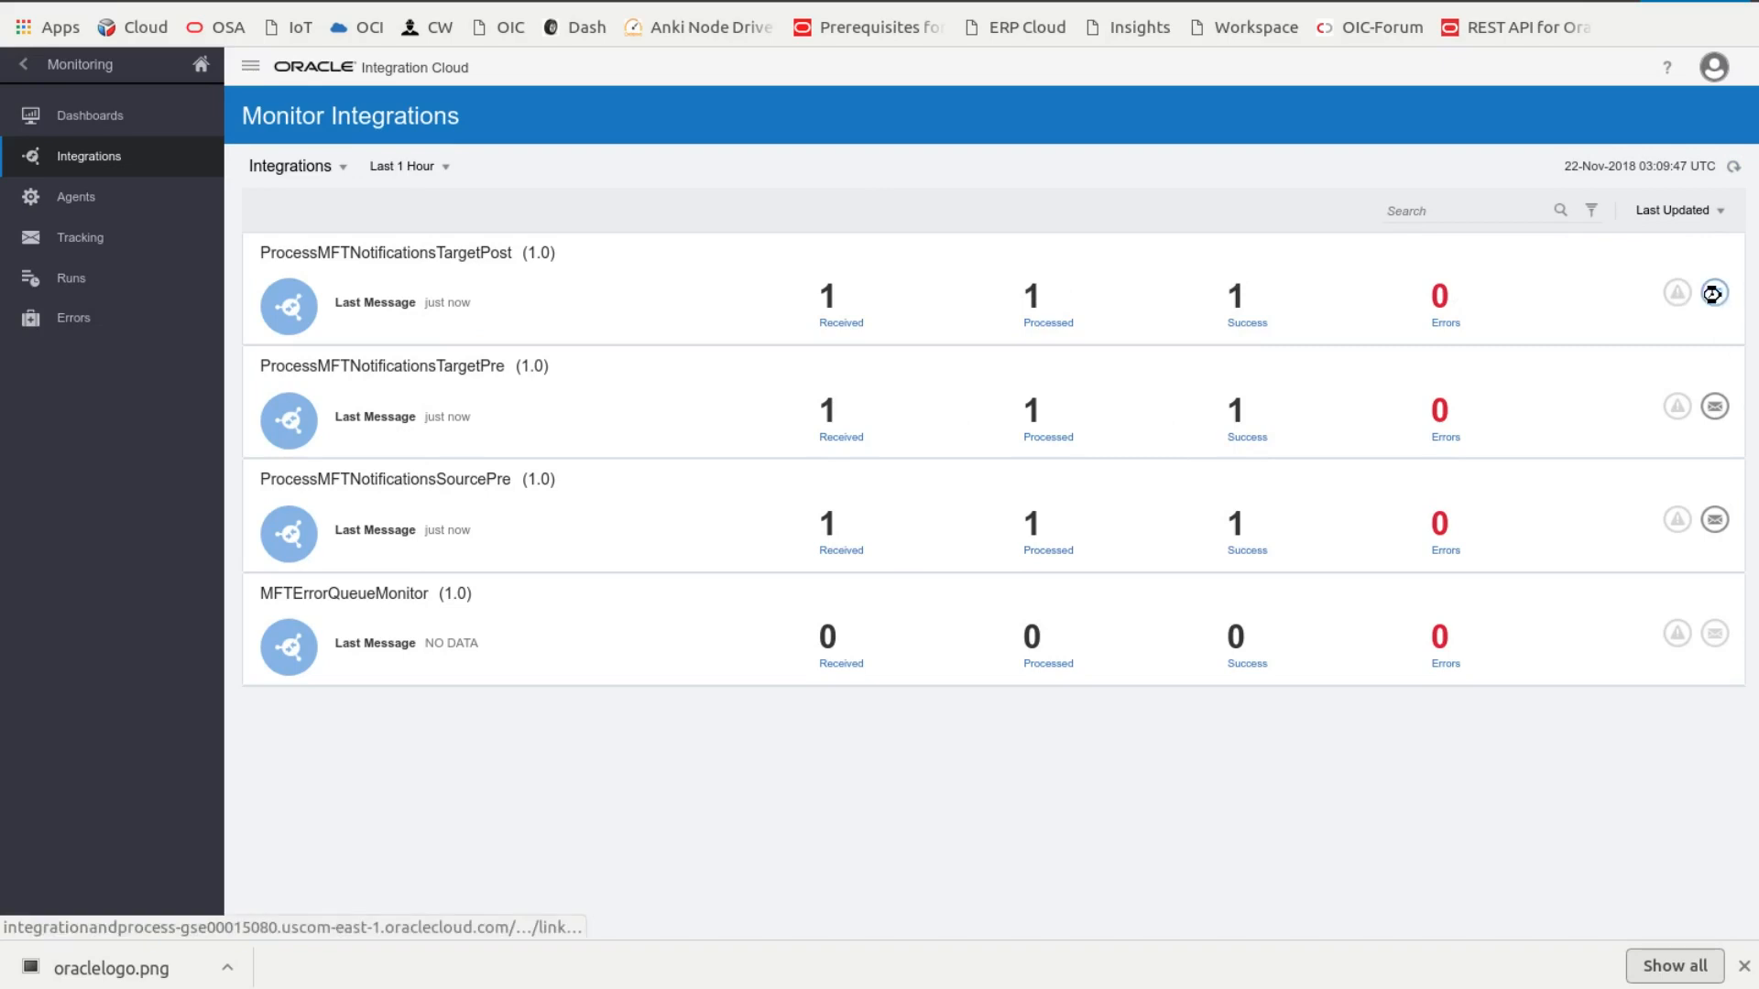
click(1714, 293)
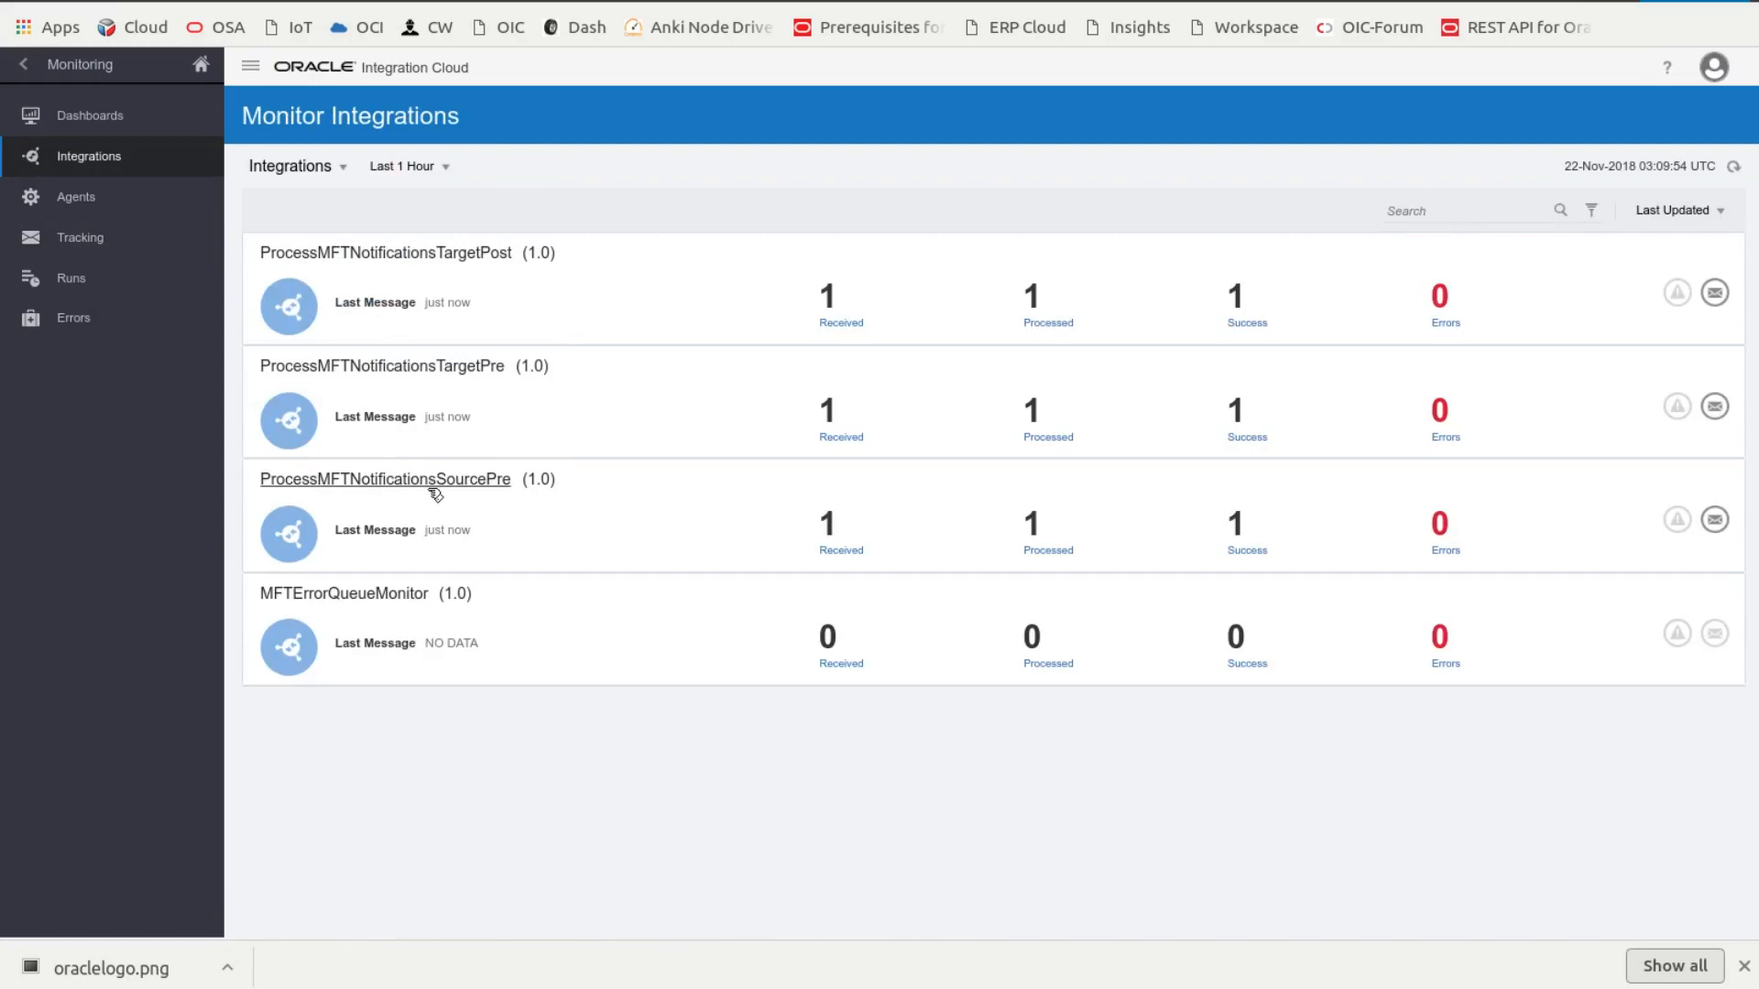
click(385, 479)
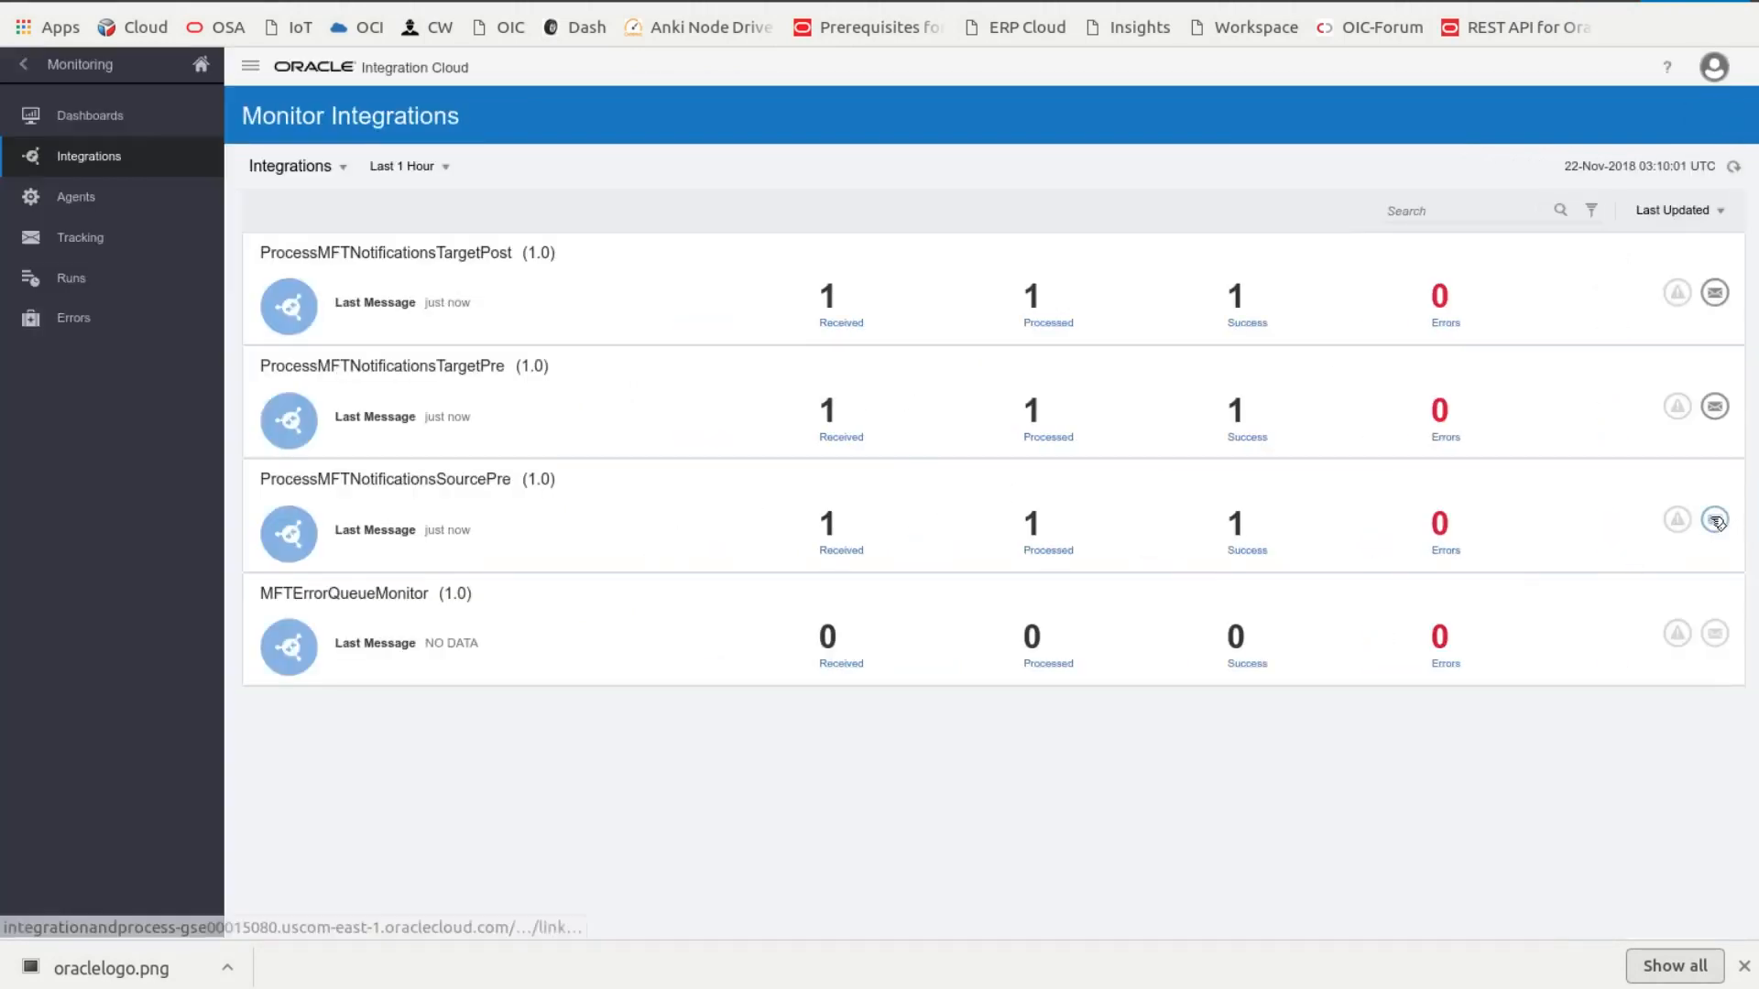
click(1714, 520)
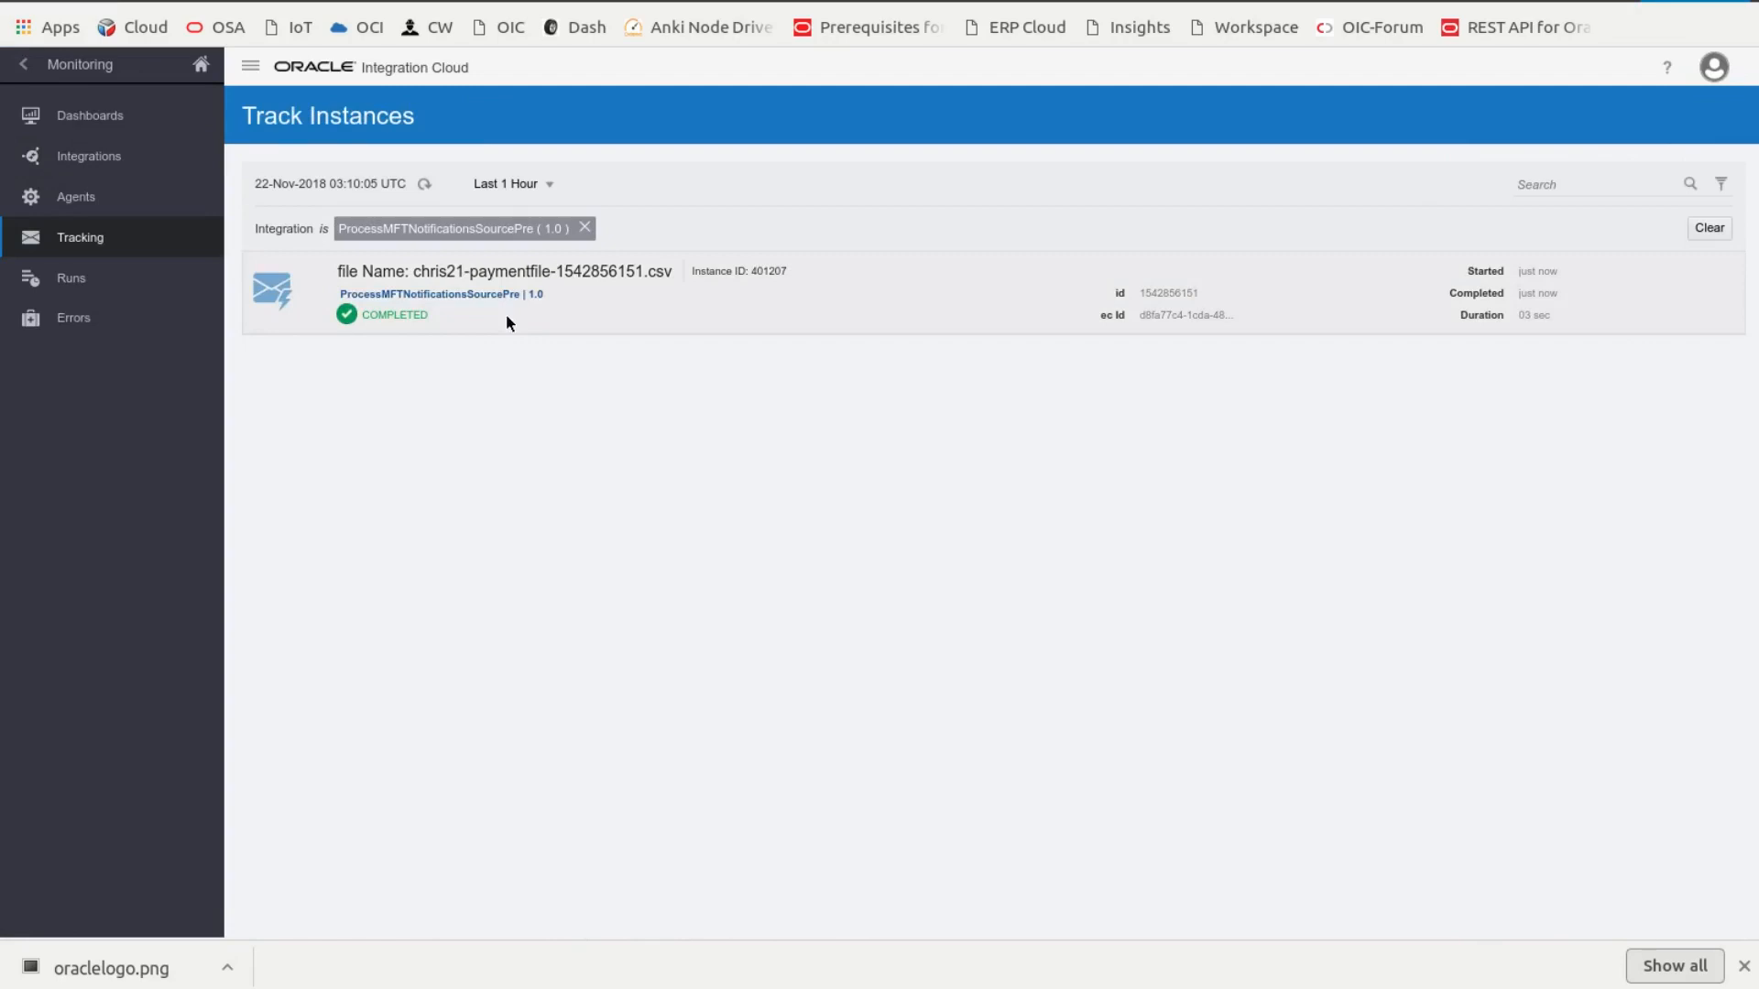
Step: Open and close the chris21 payment file instance's flow, then return to top-level navigation
click(504, 270)
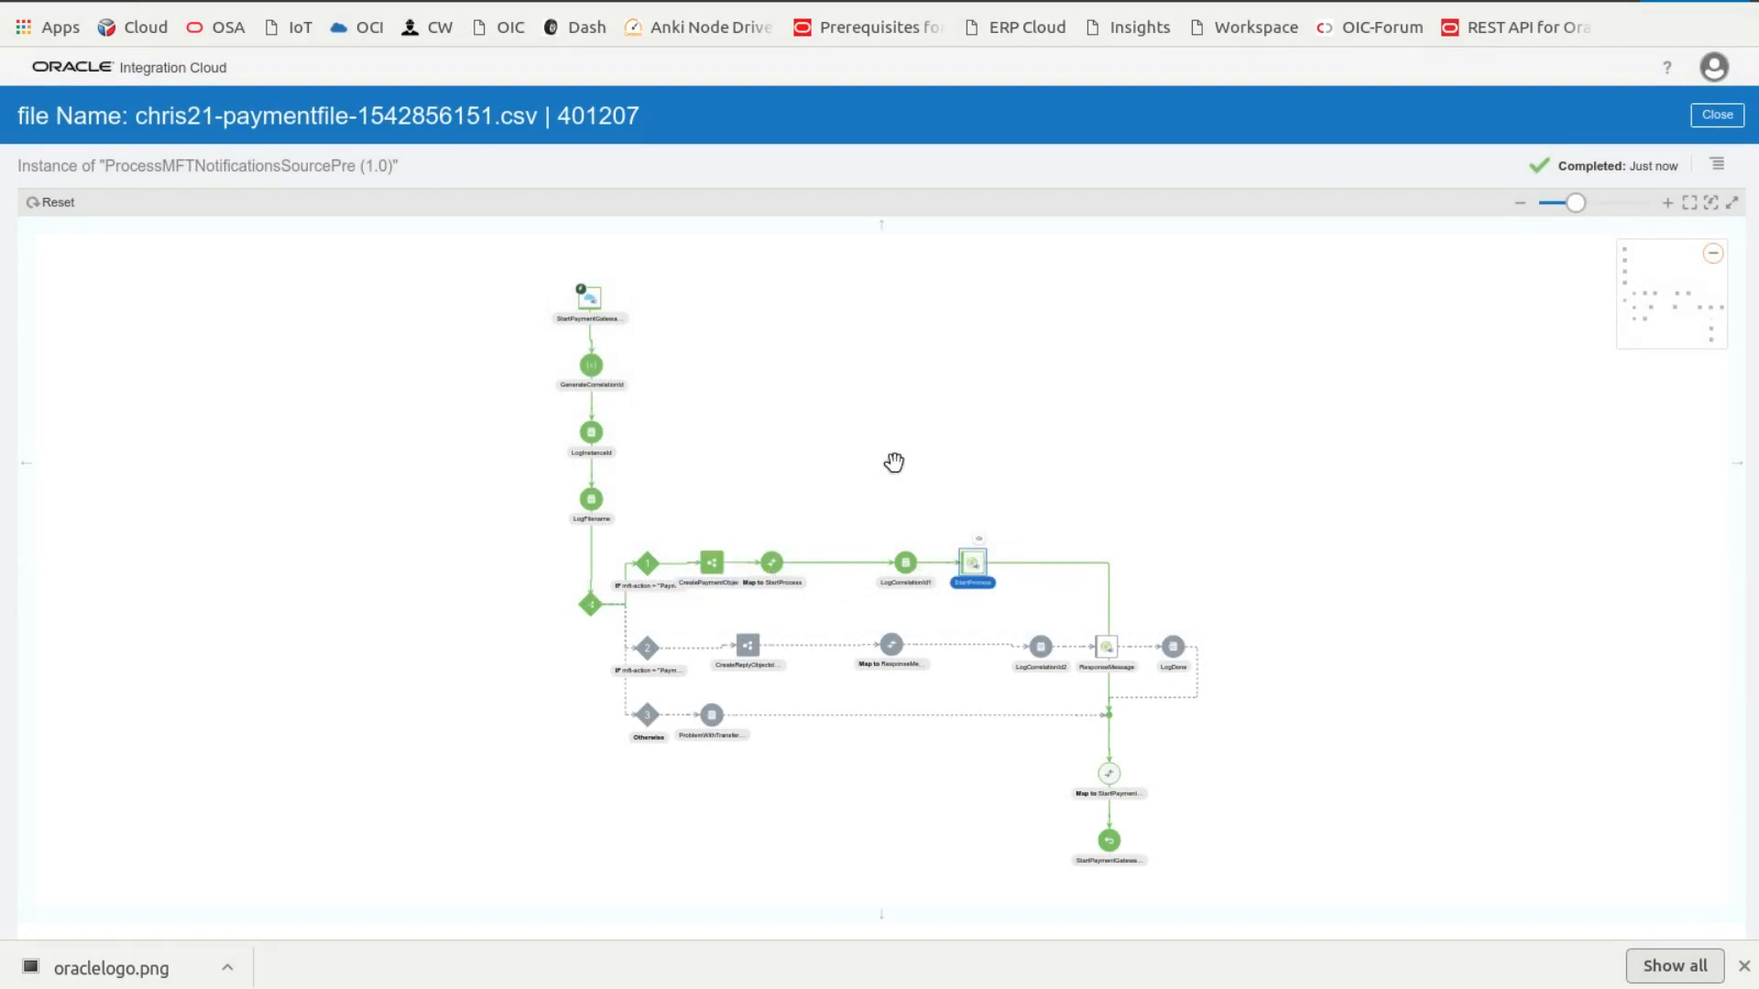
mouse_move(1178, 544)
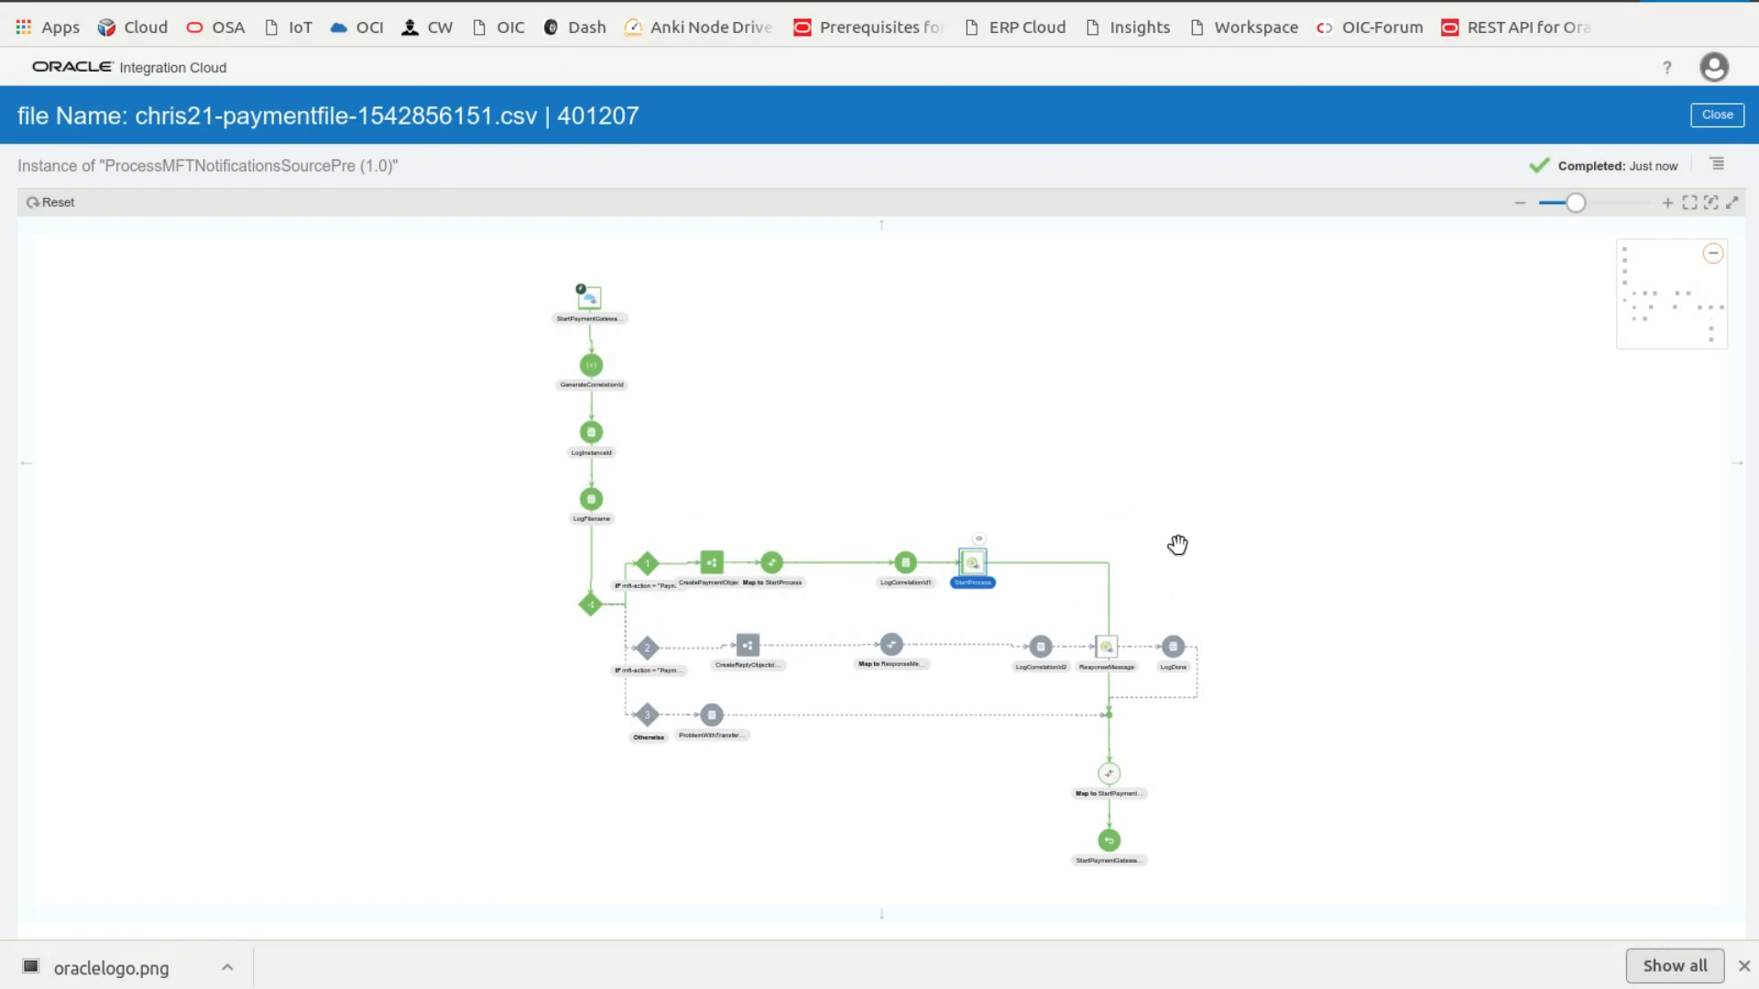
mouse_move(769, 389)
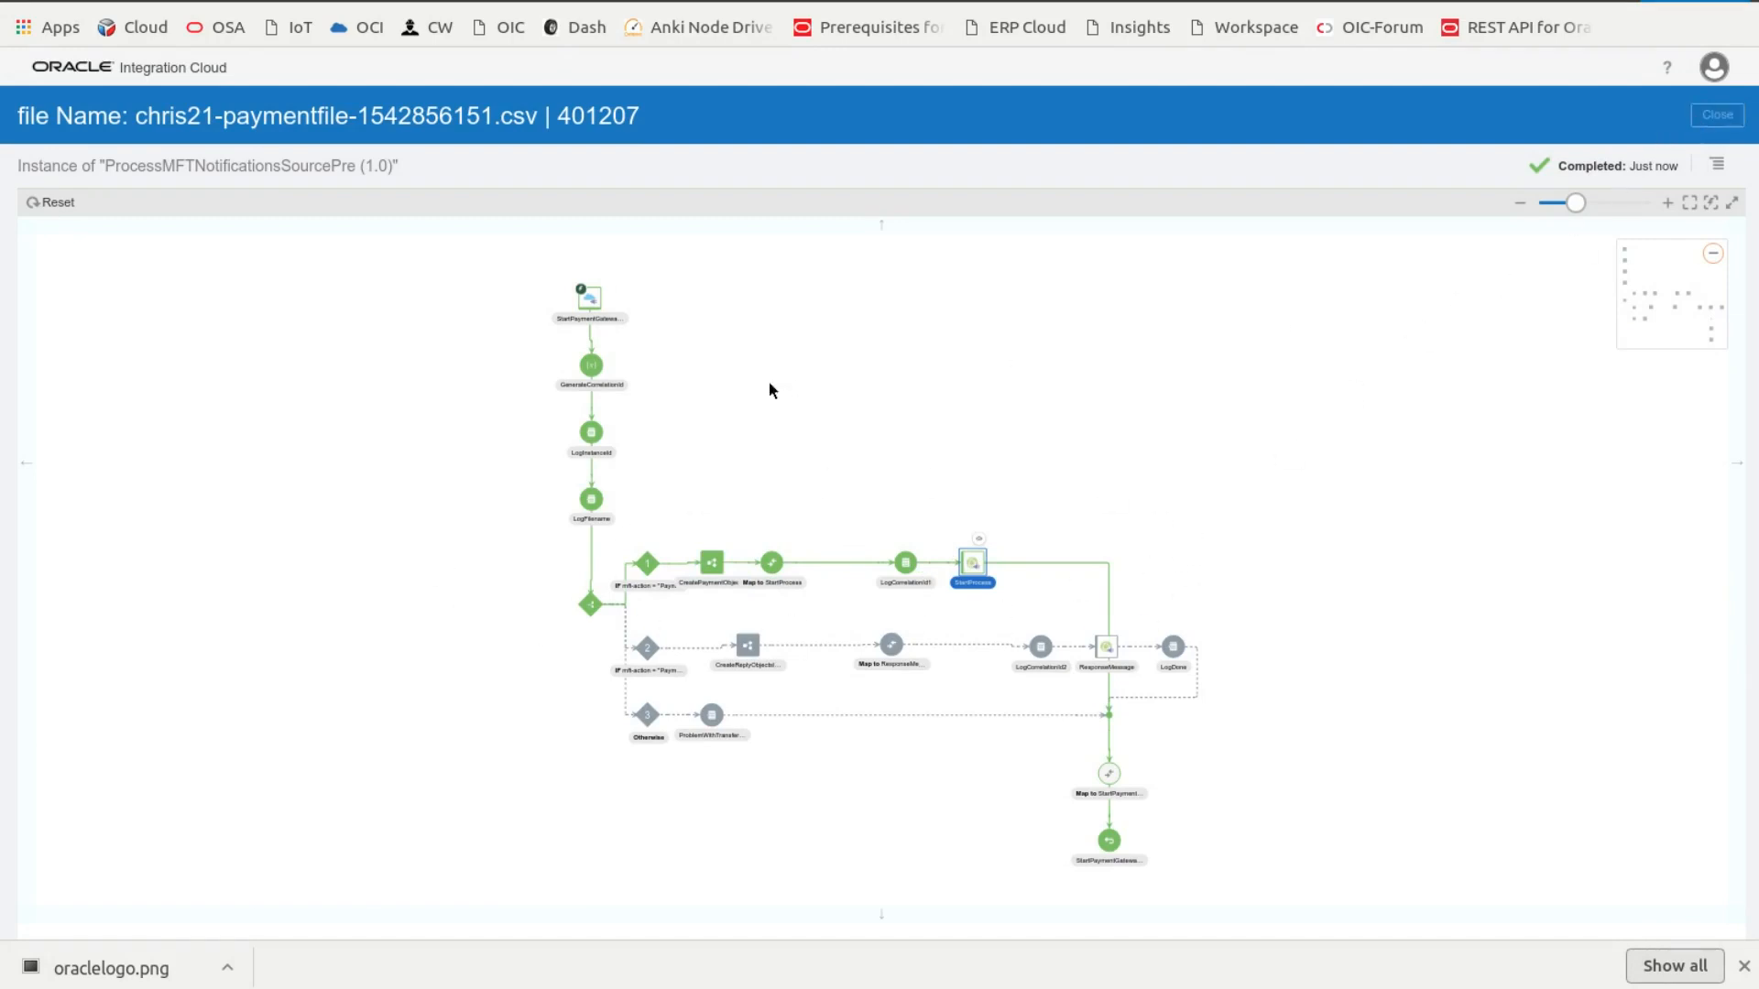
click(1715, 114)
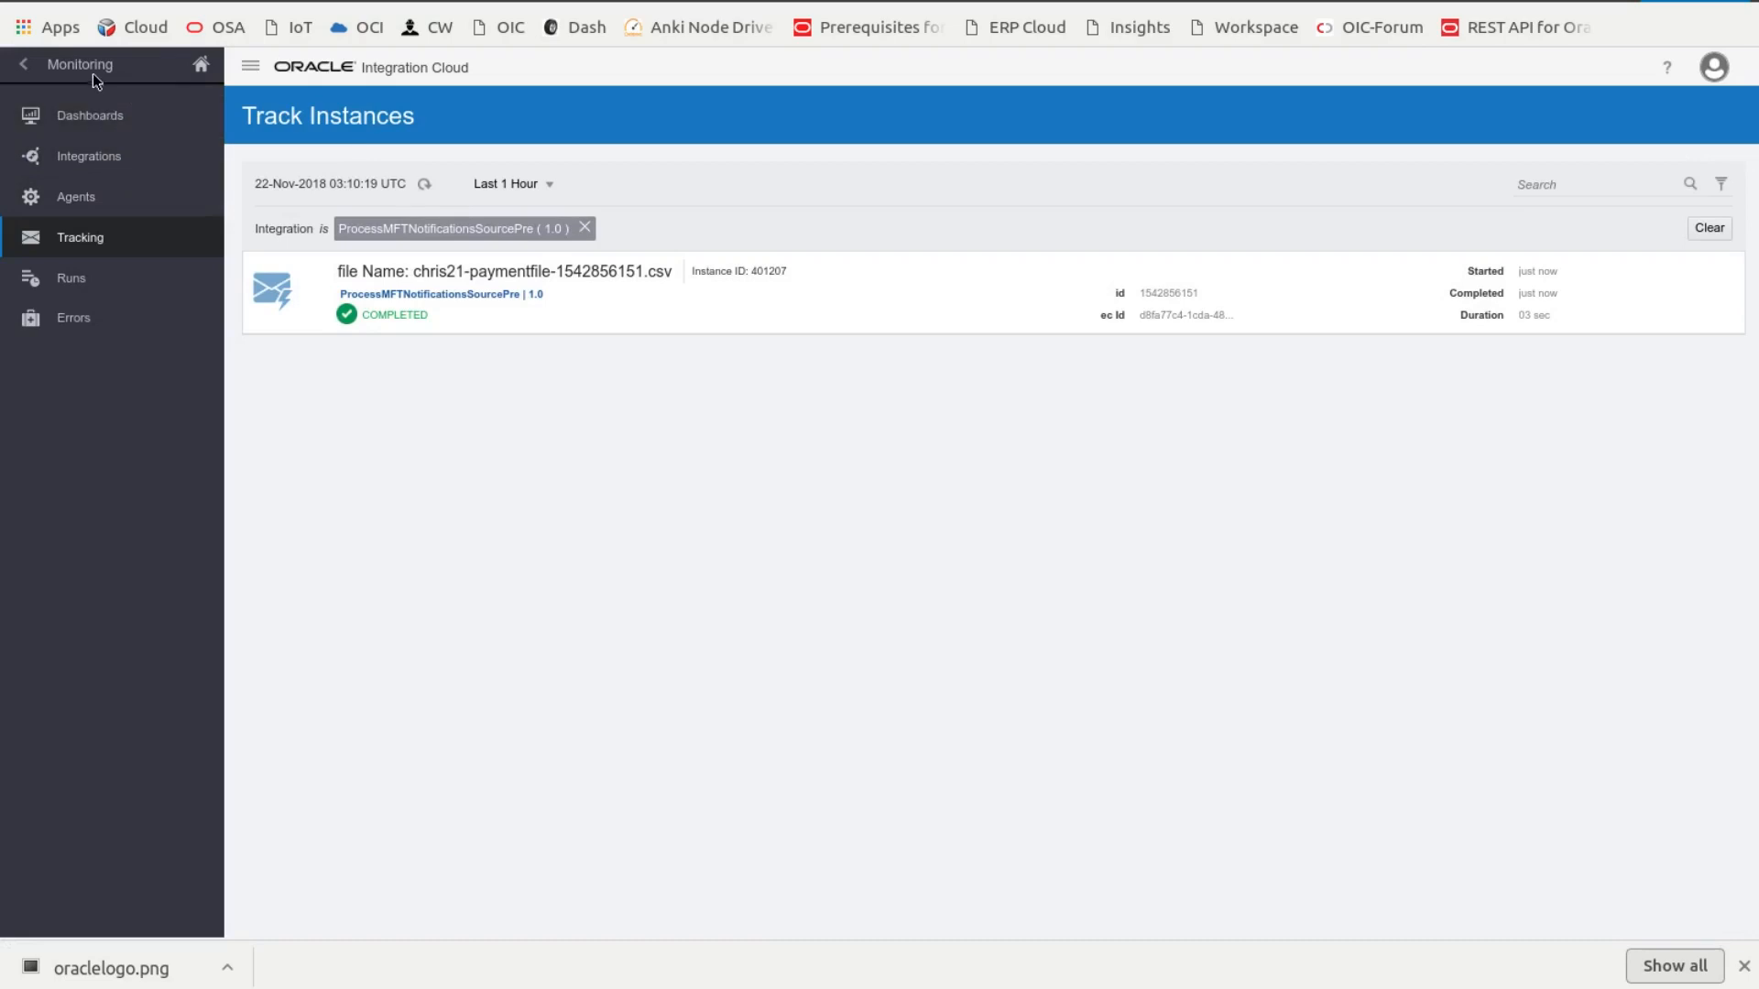
click(22, 64)
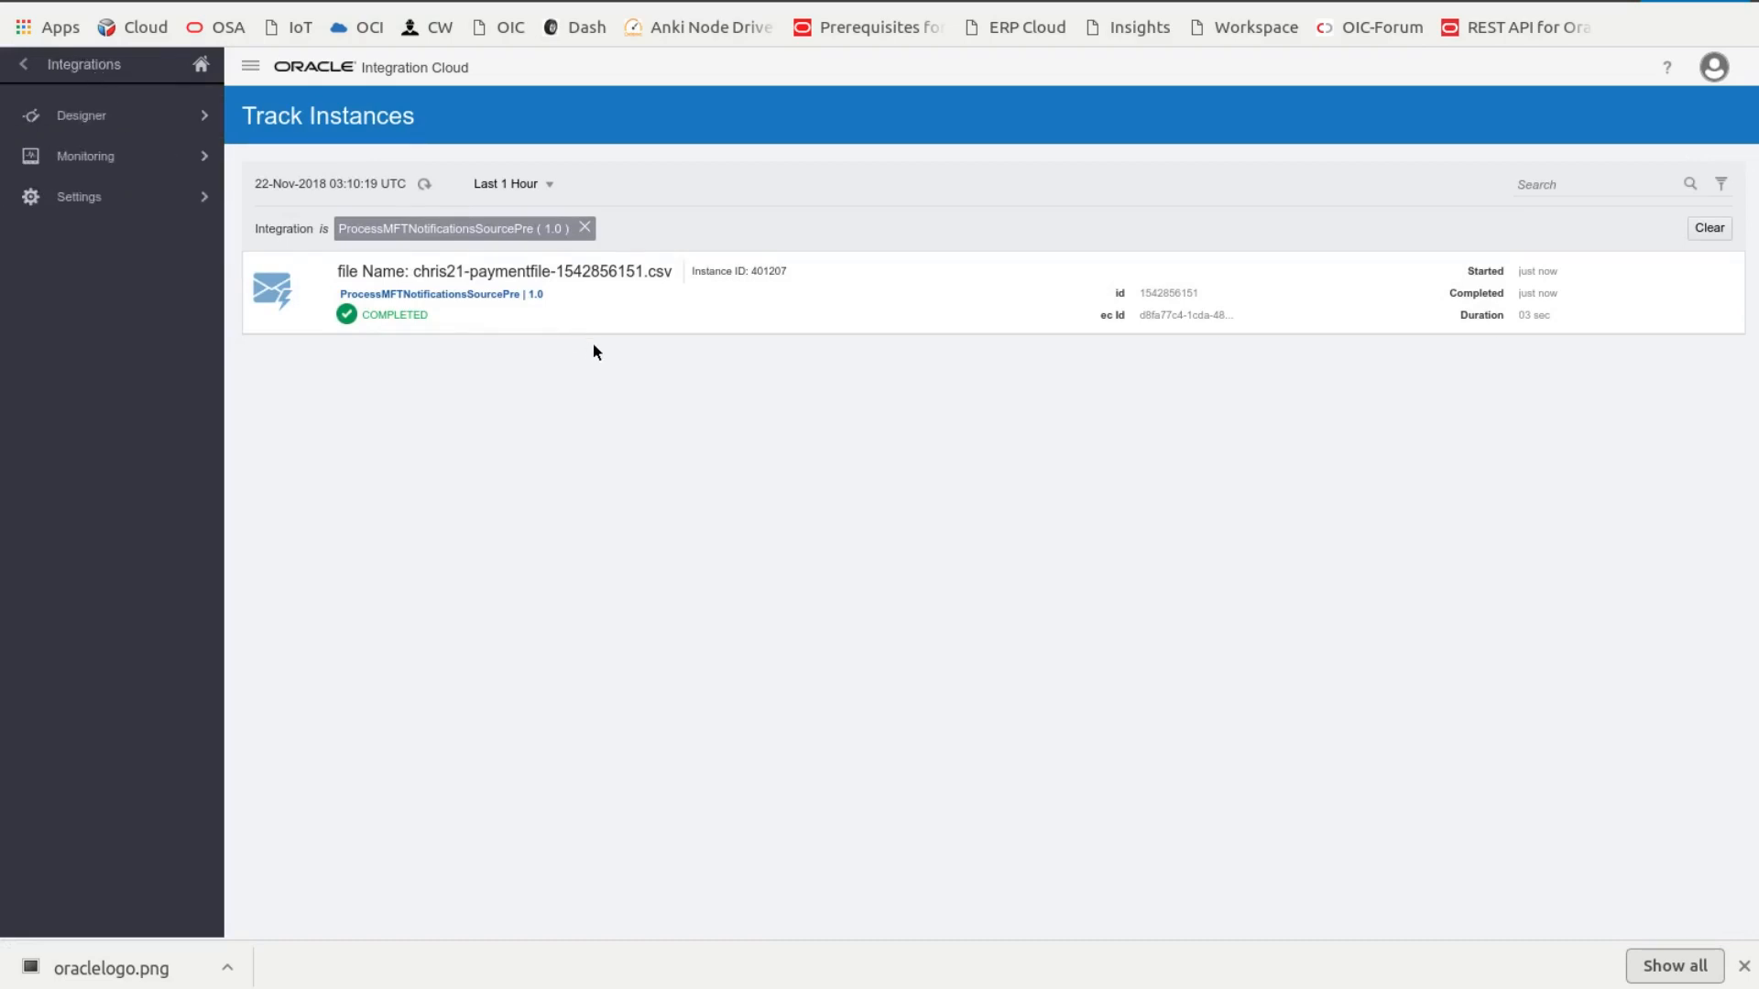
mouse_move(659, 395)
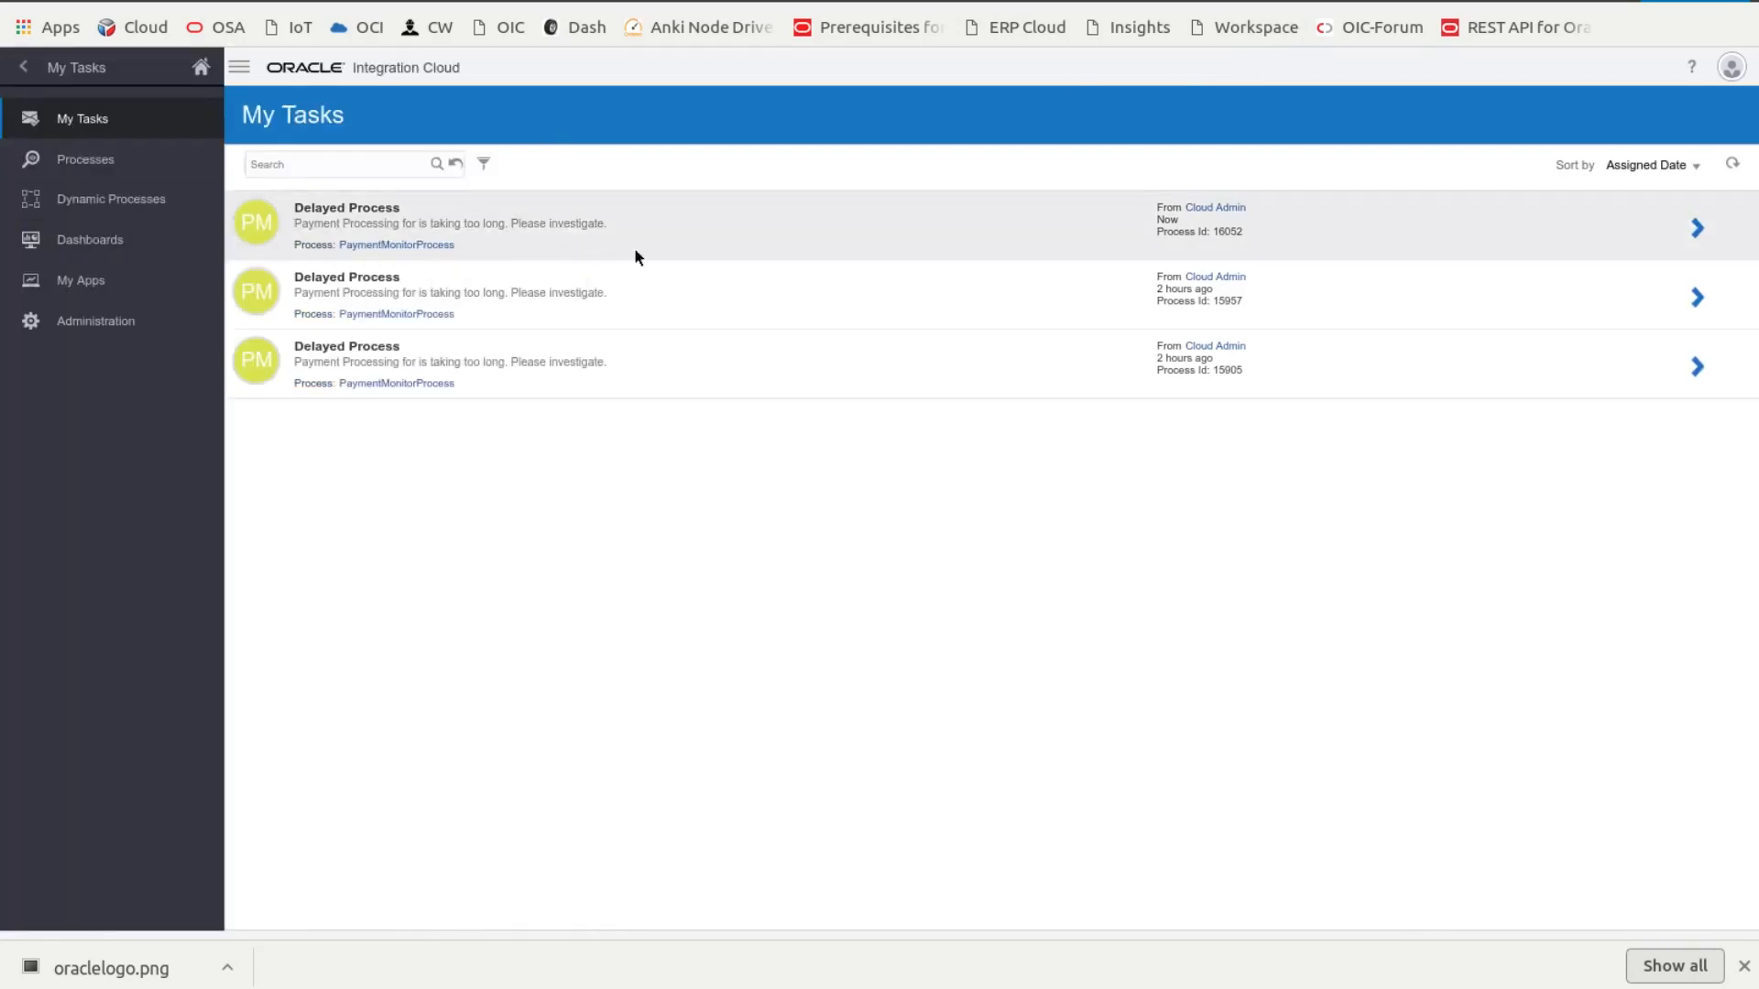
mouse_move(424, 216)
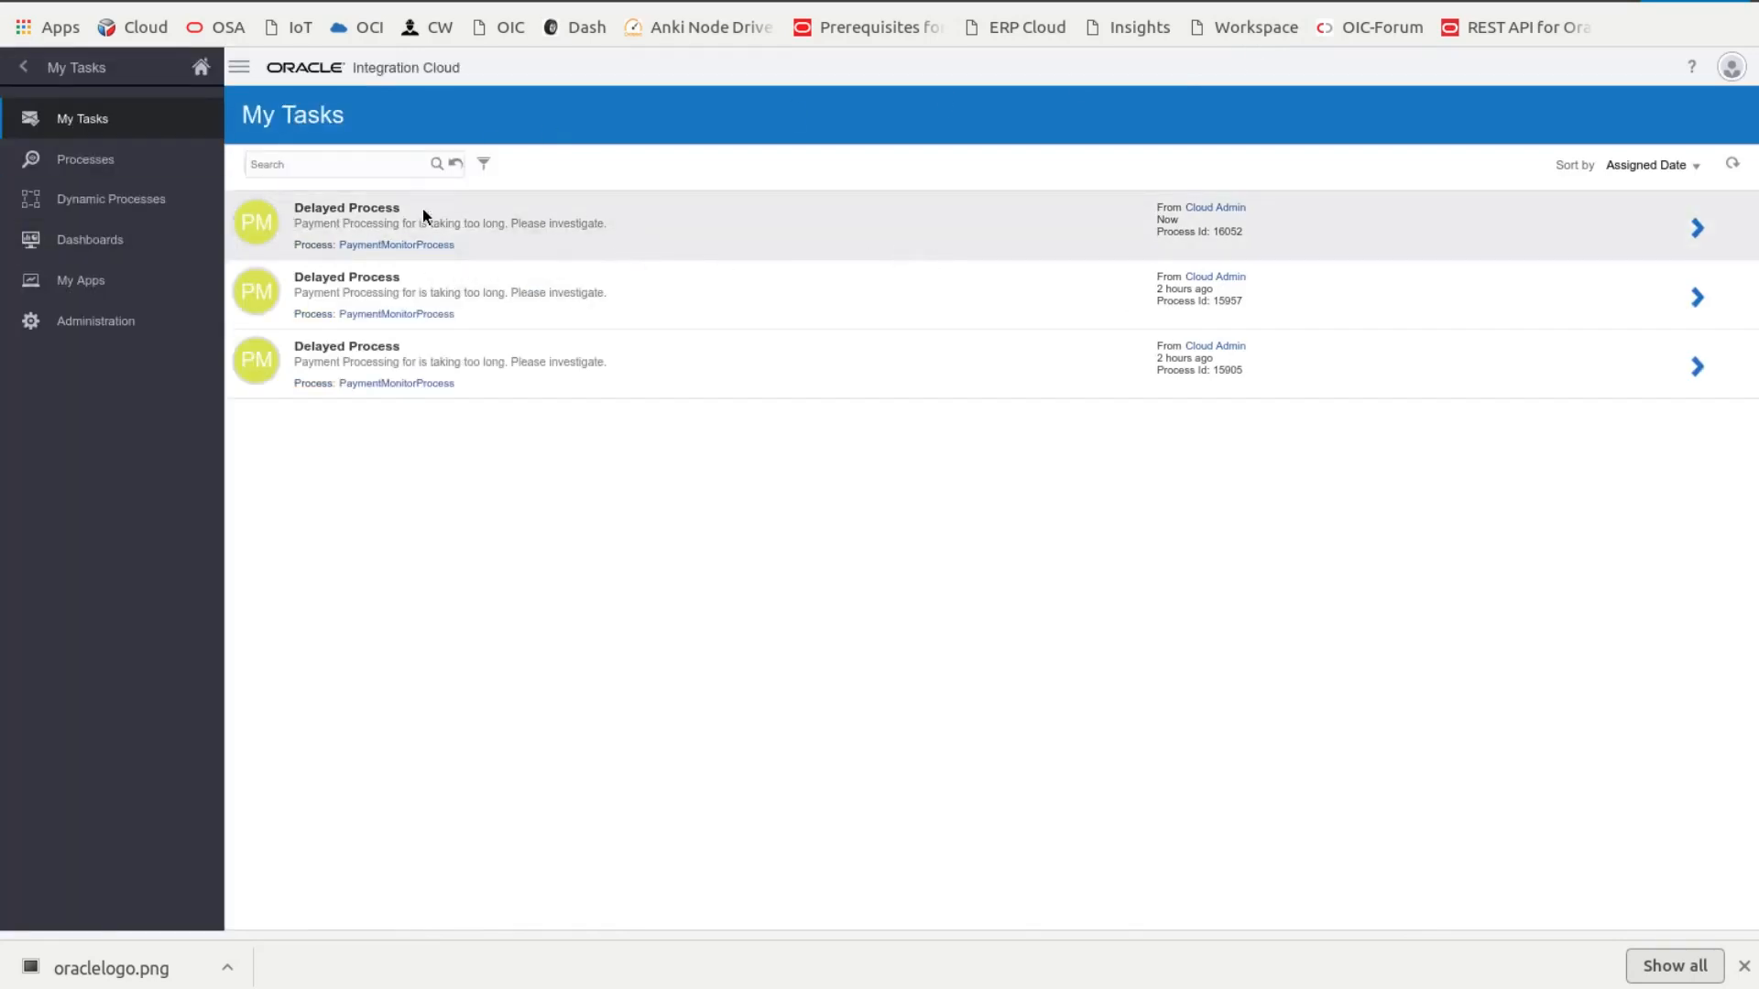
Step: Review the three Delayed Process tasks for PaymentMonitorProcess and go to Processes
click(85, 158)
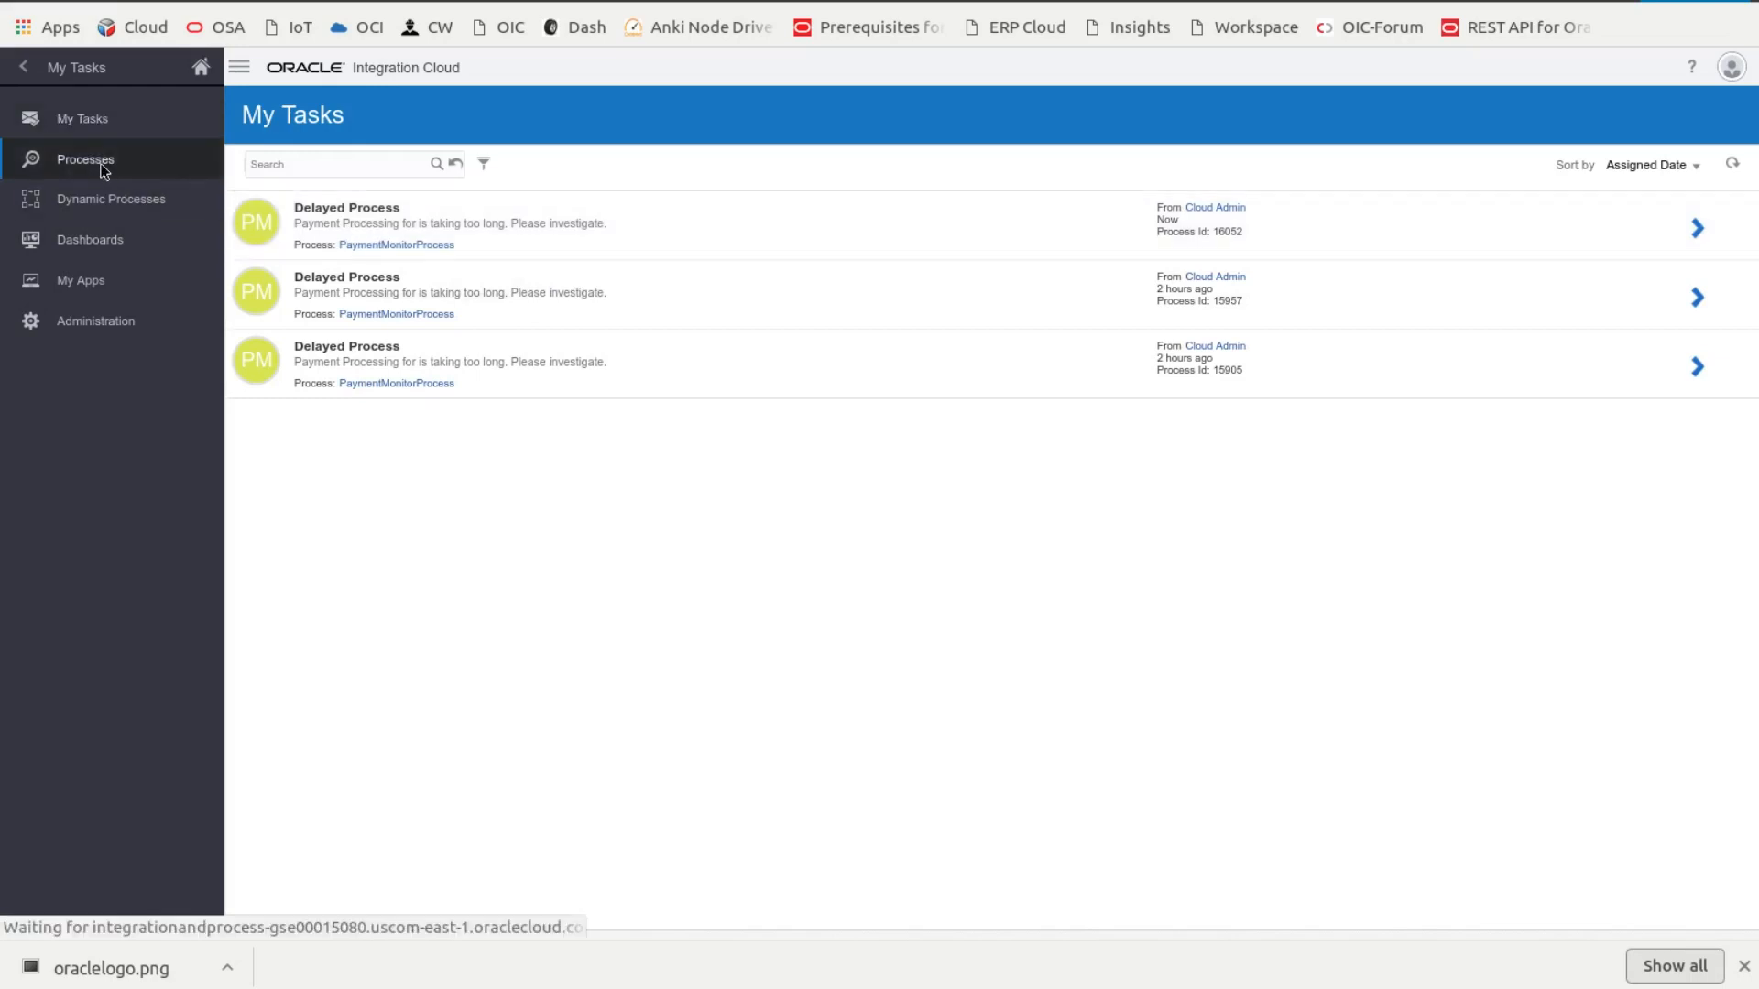
click(85, 159)
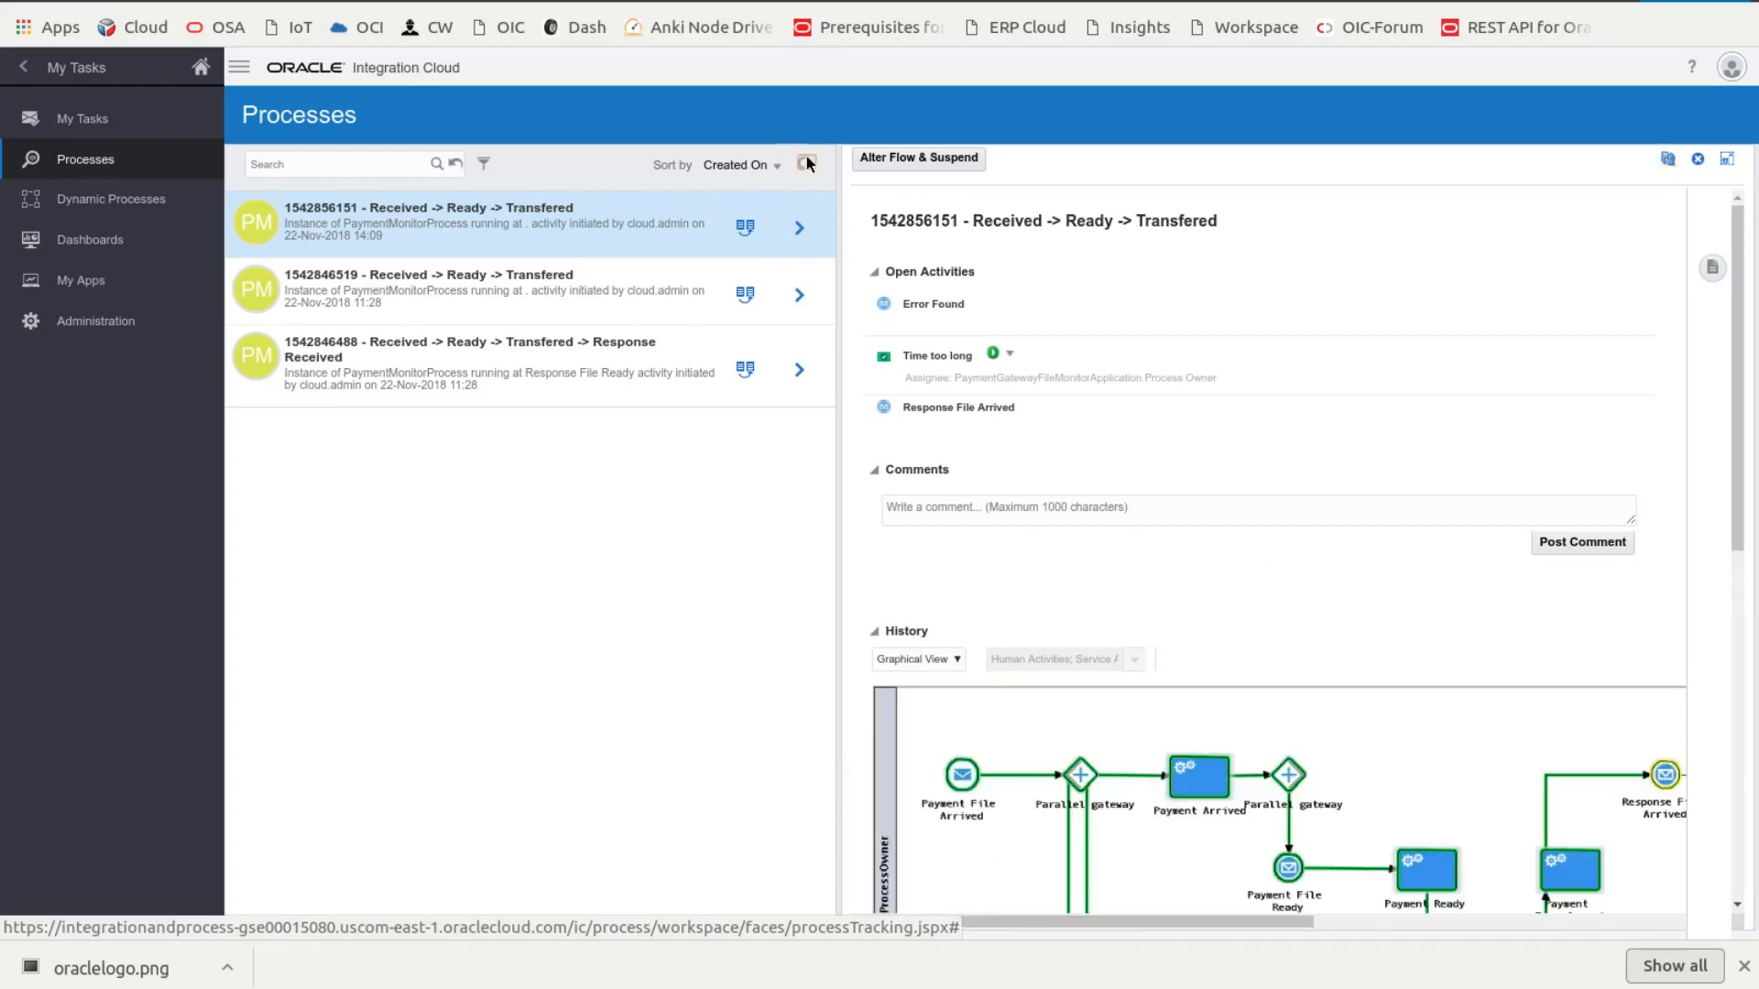
click(805, 164)
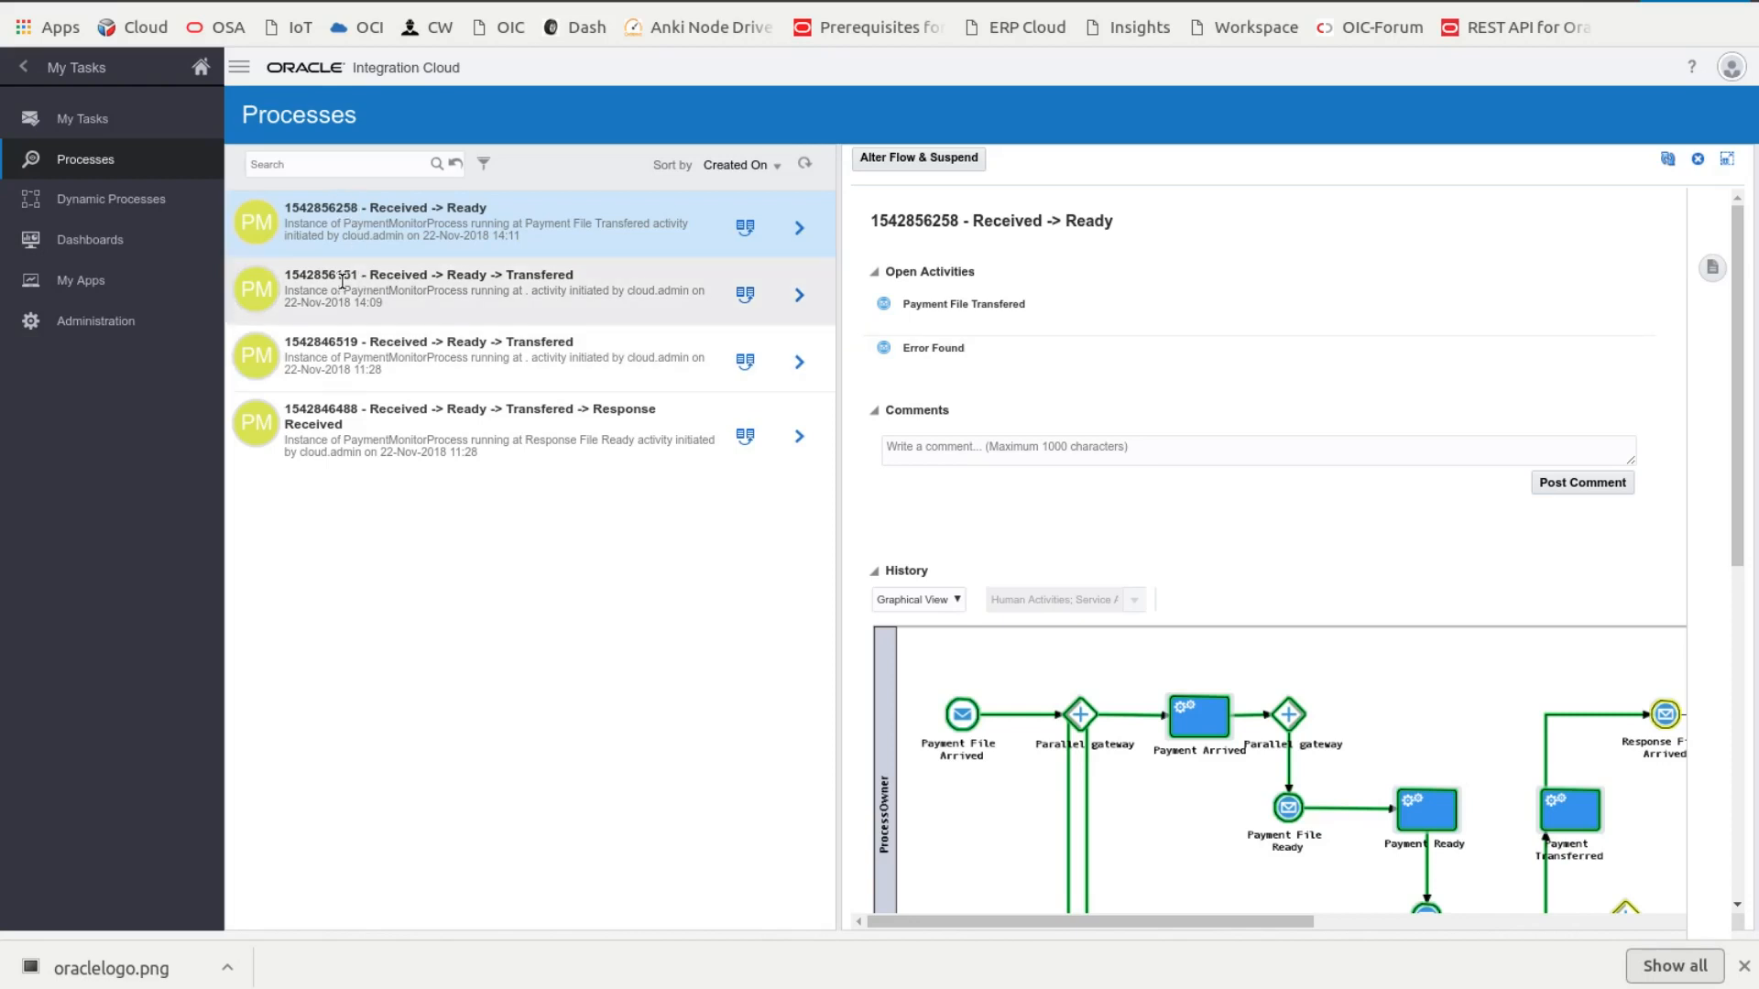
click(449, 289)
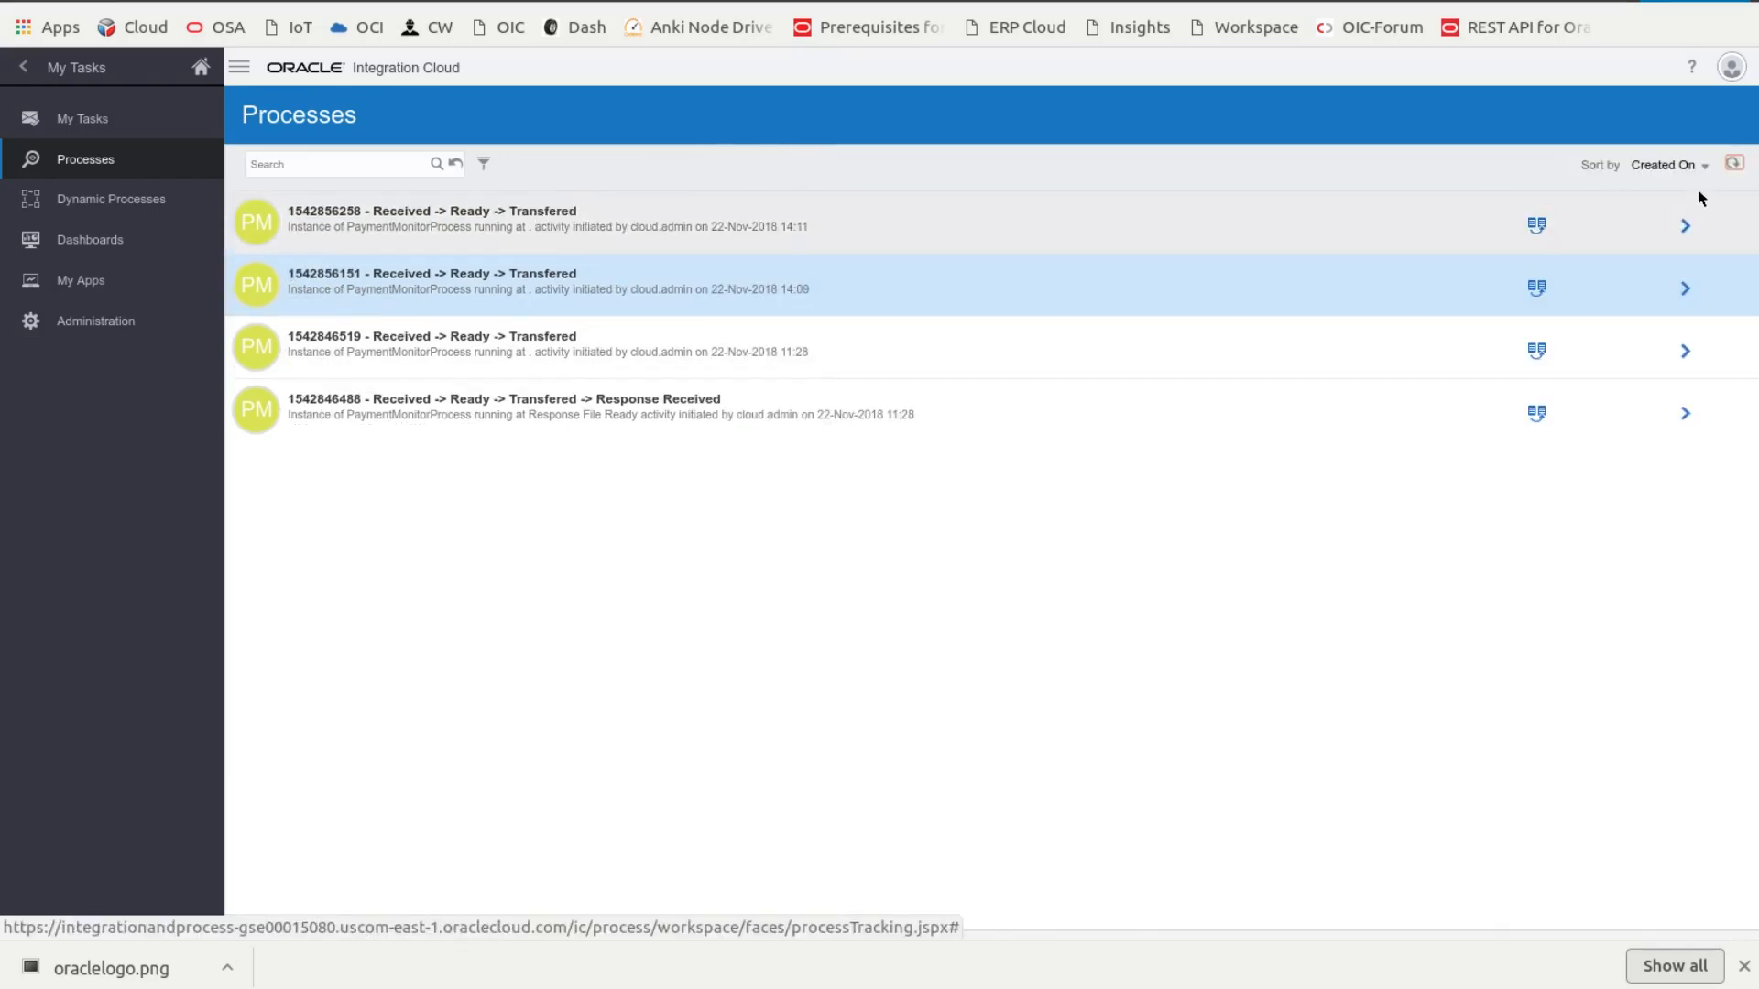
mouse_move(484, 318)
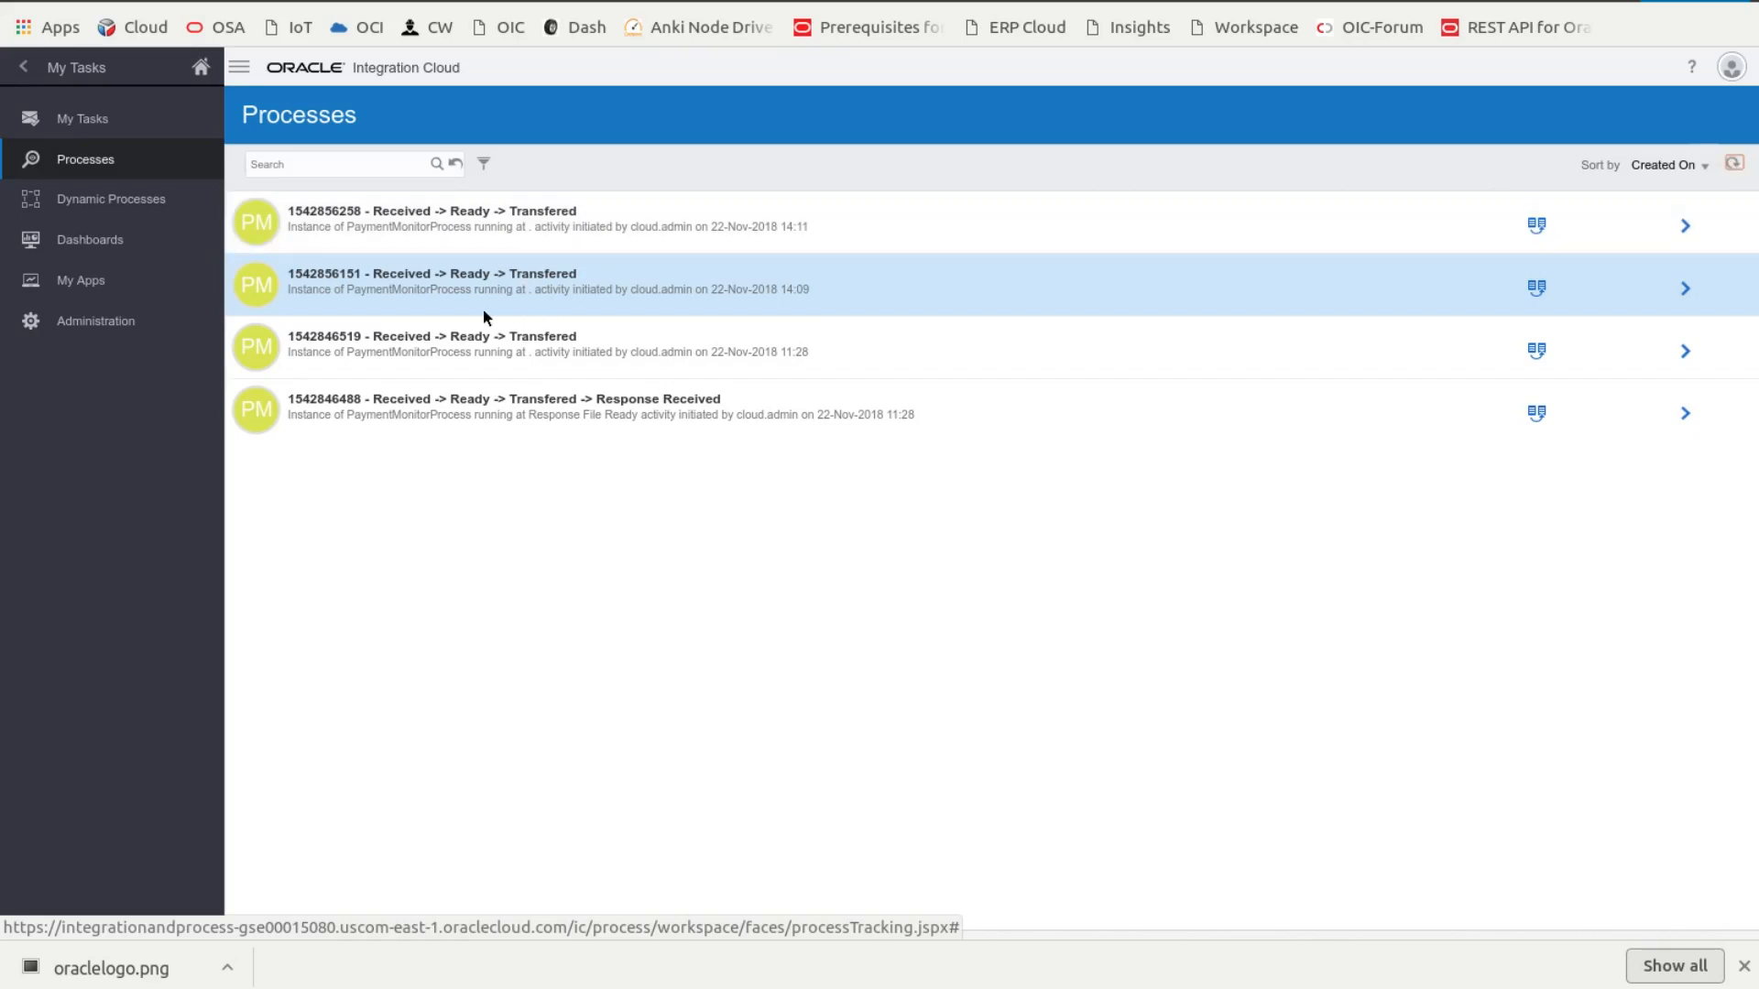
mouse_move(1724, 186)
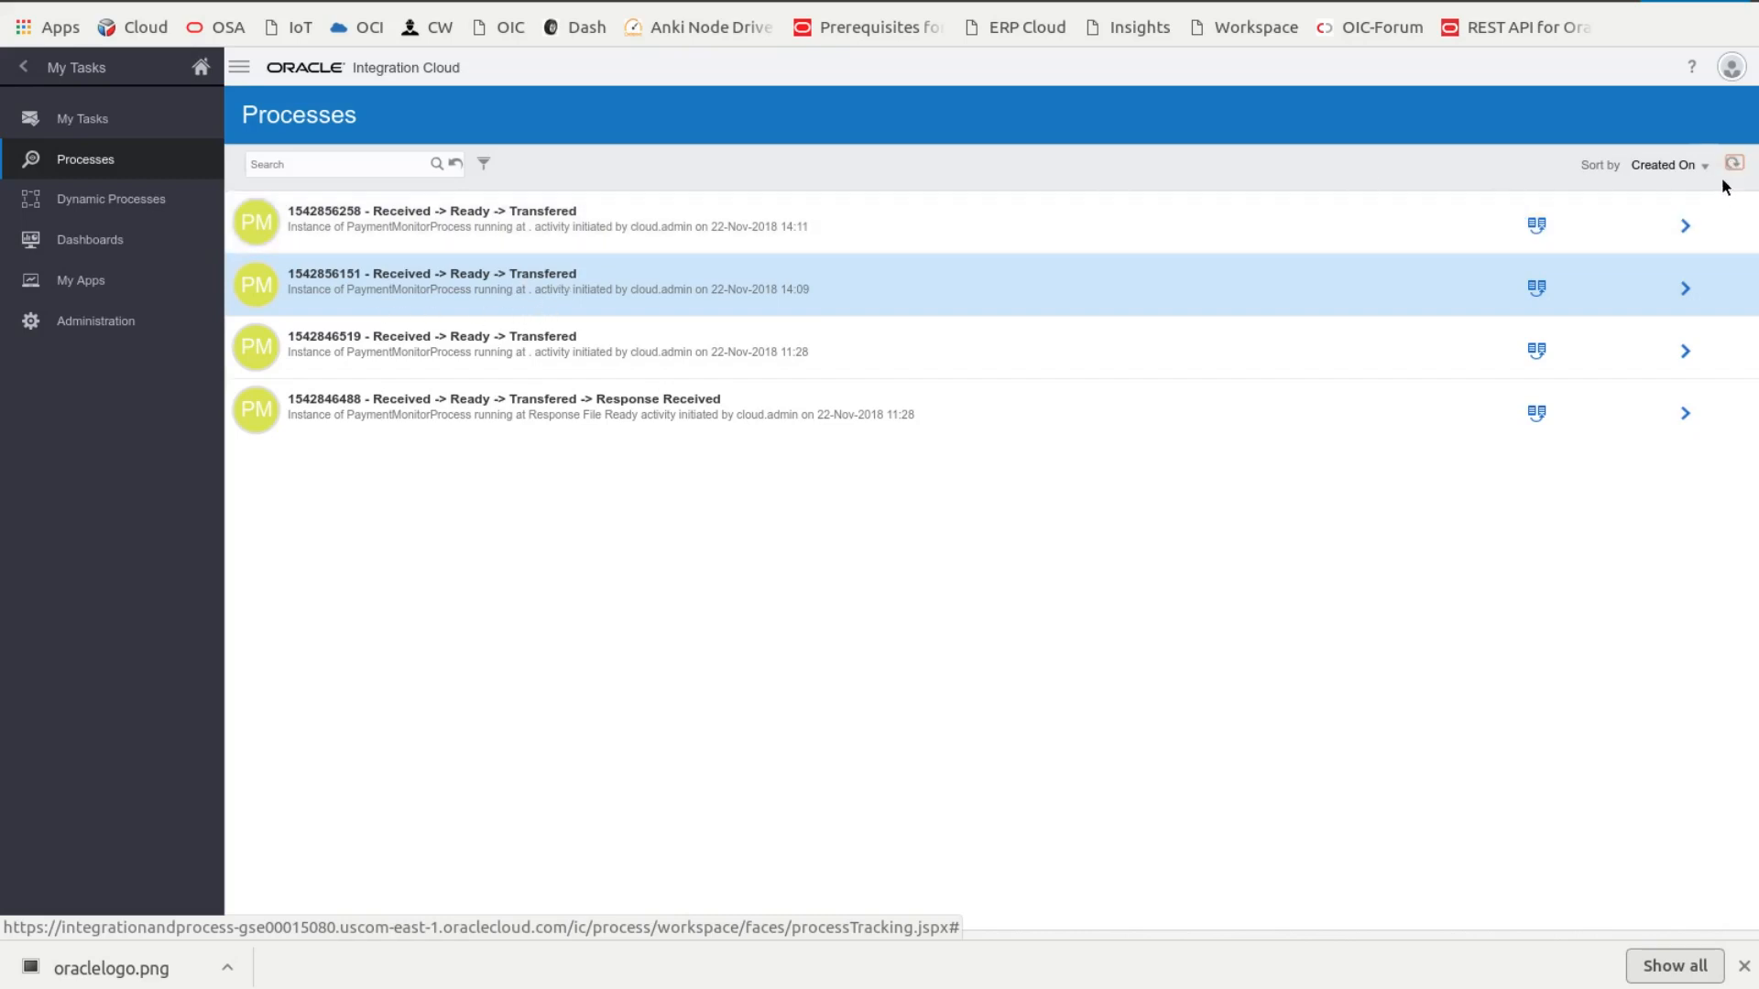
click(1735, 164)
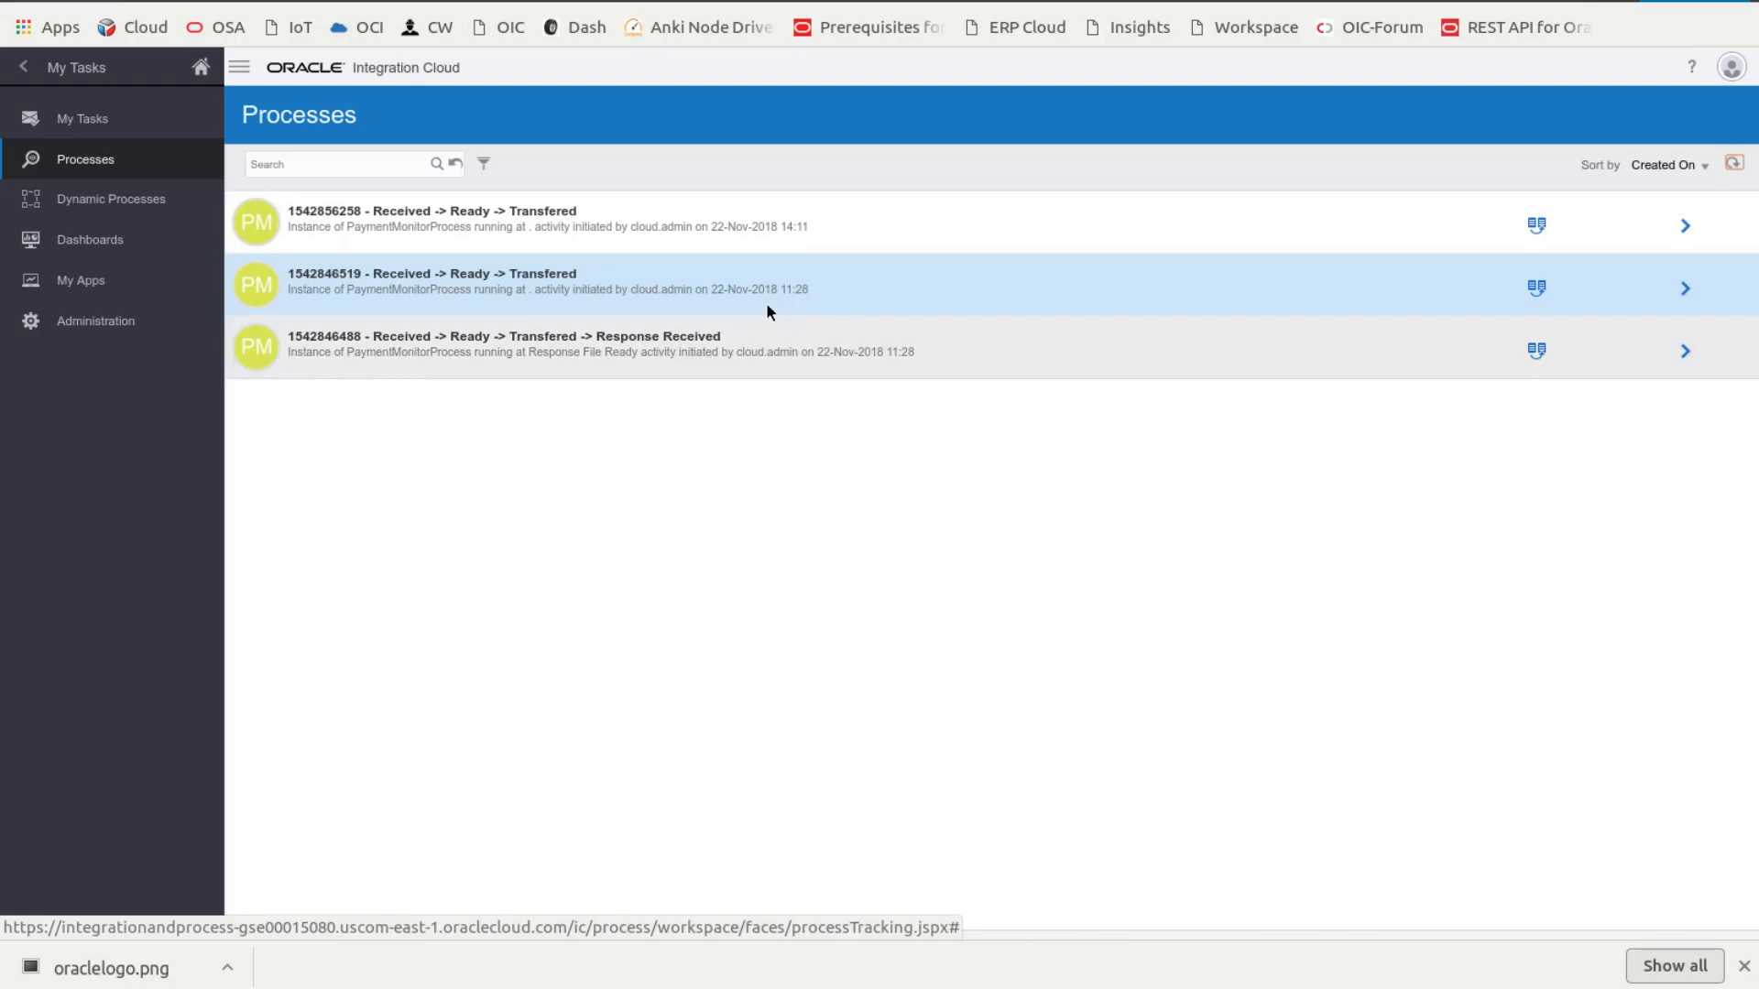
click(483, 164)
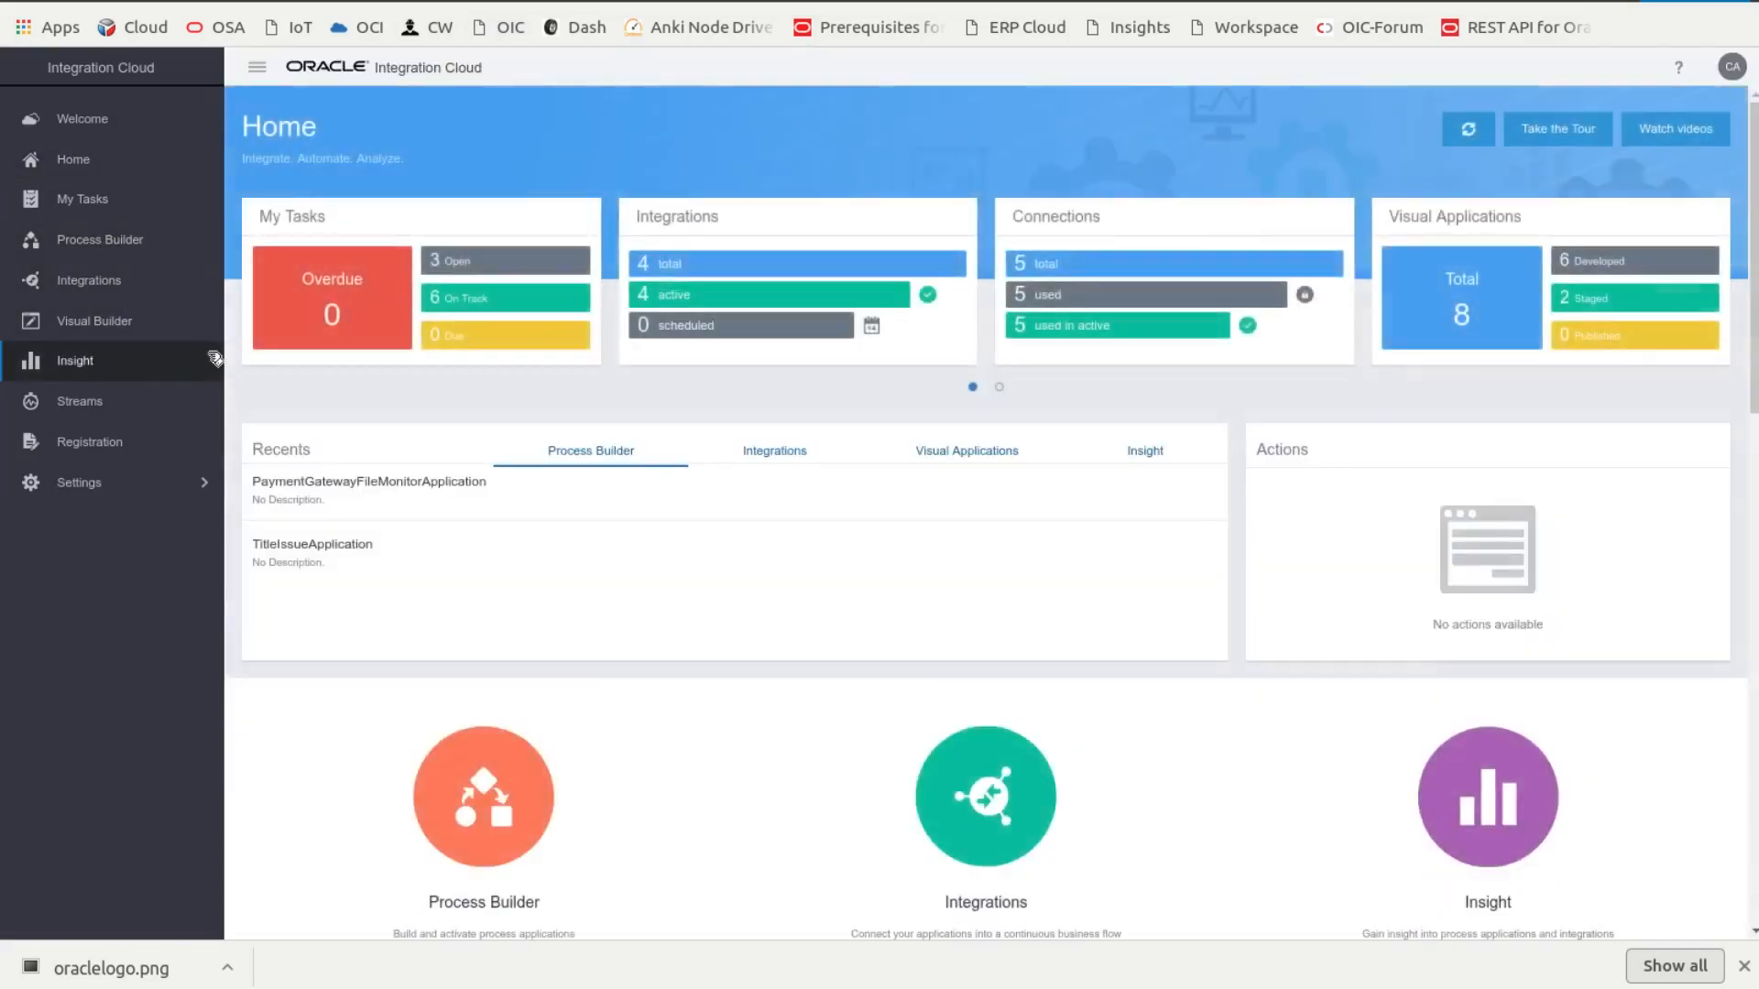
Step: Open the Payment Processing - Via PCS Insight model and scroll through its eight milestones
click(75, 360)
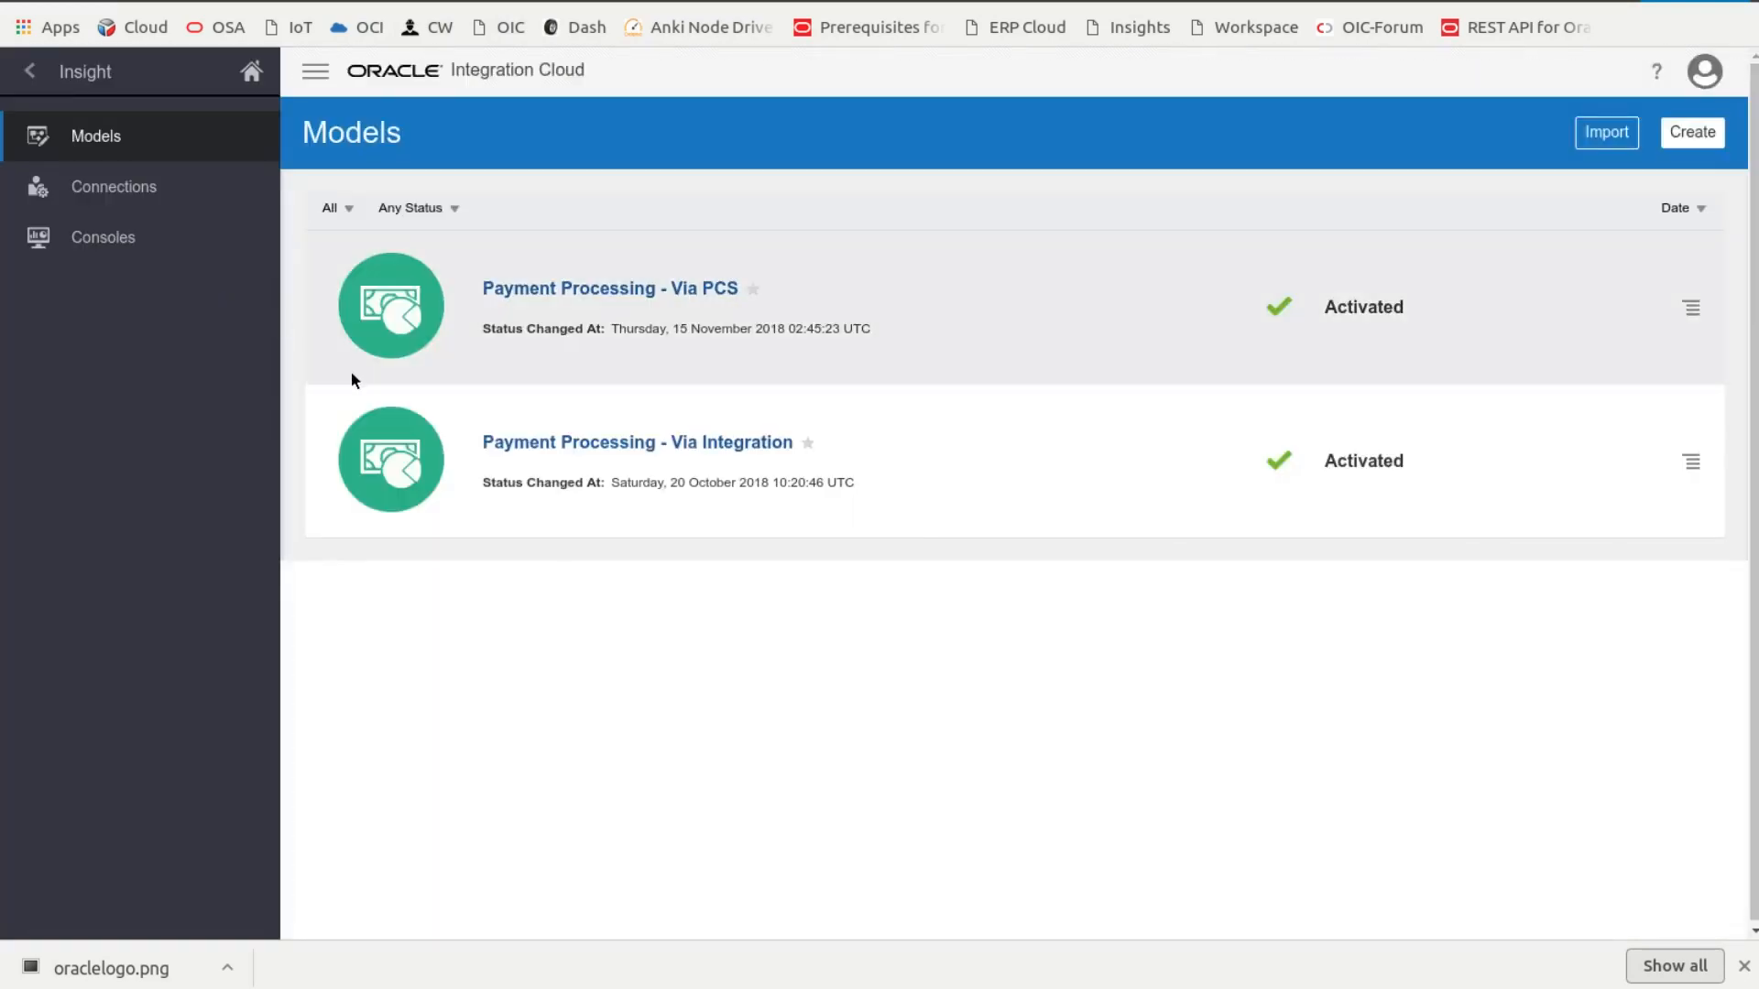
mouse_move(706, 294)
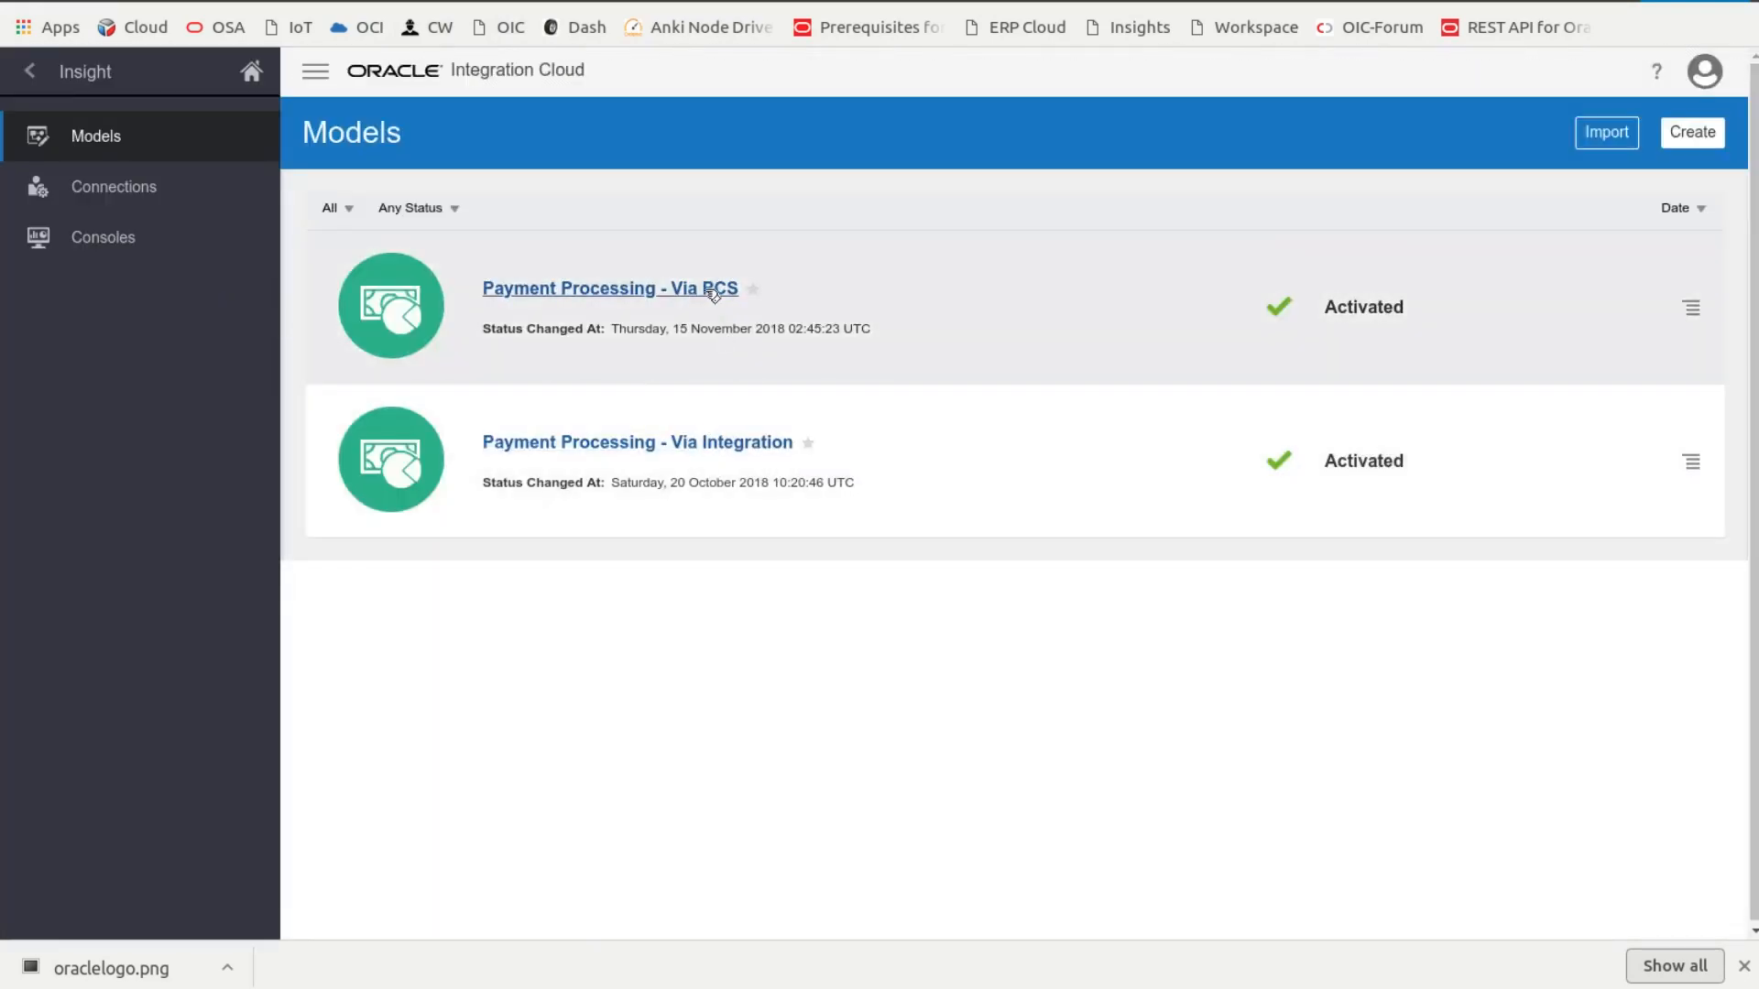
click(609, 289)
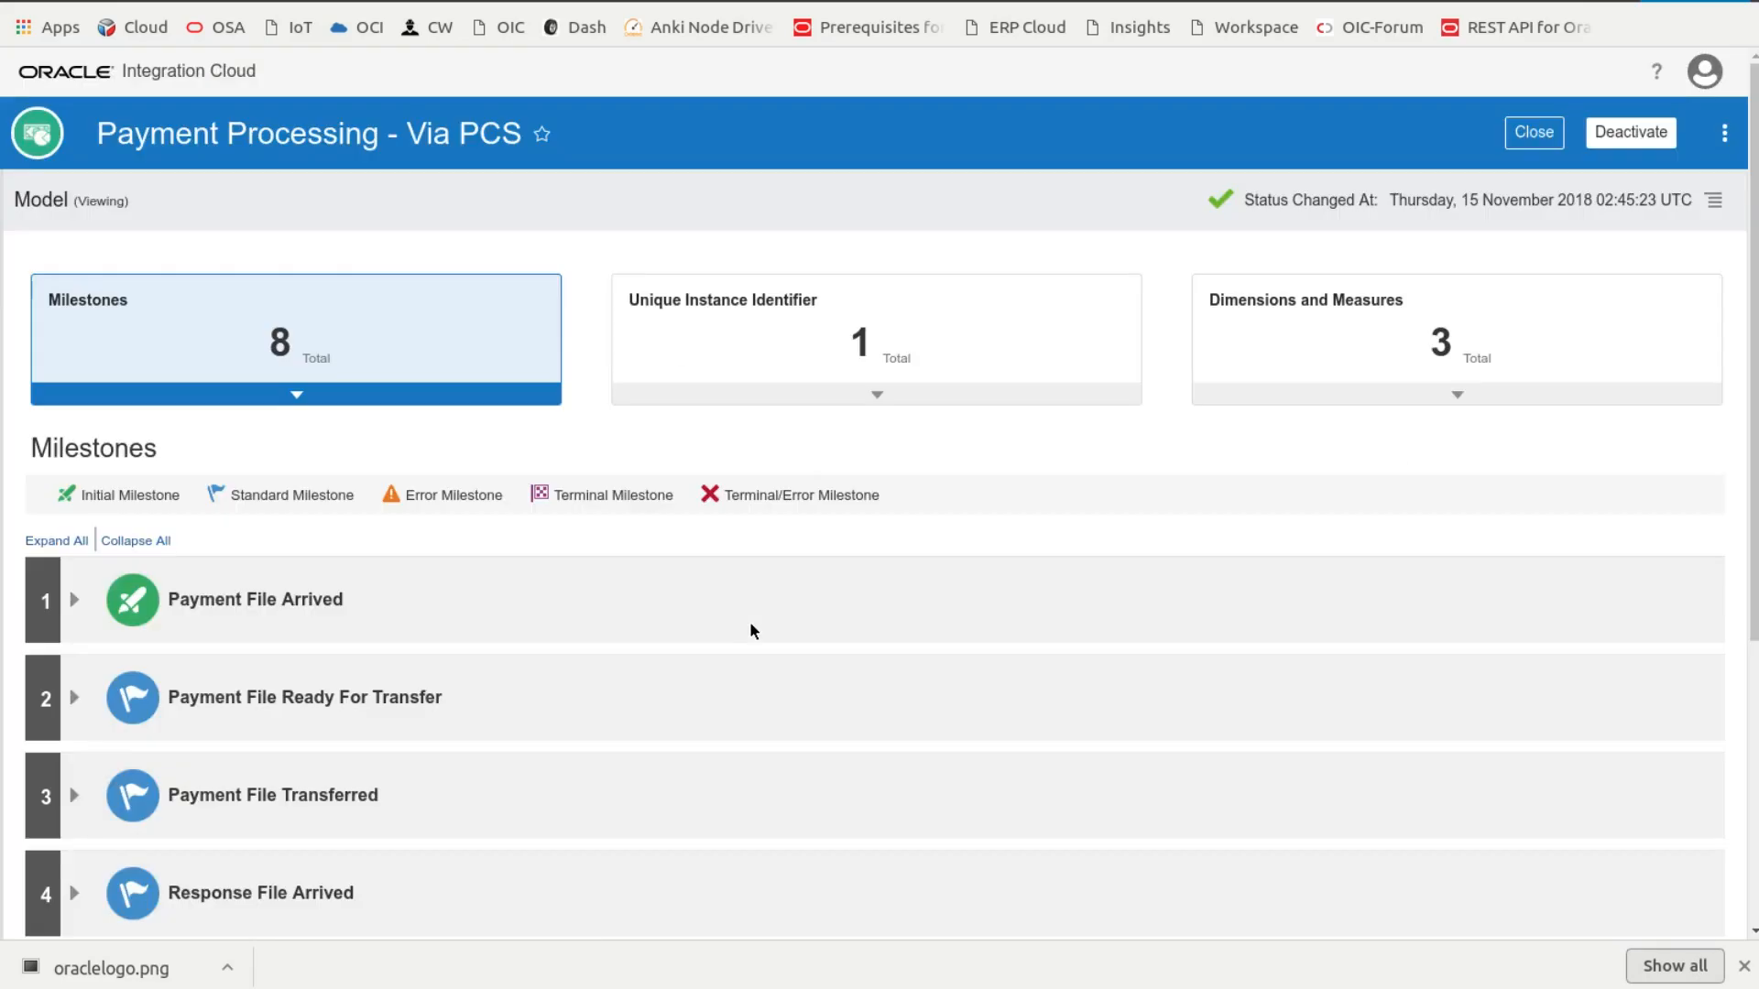
scroll(down, 3)
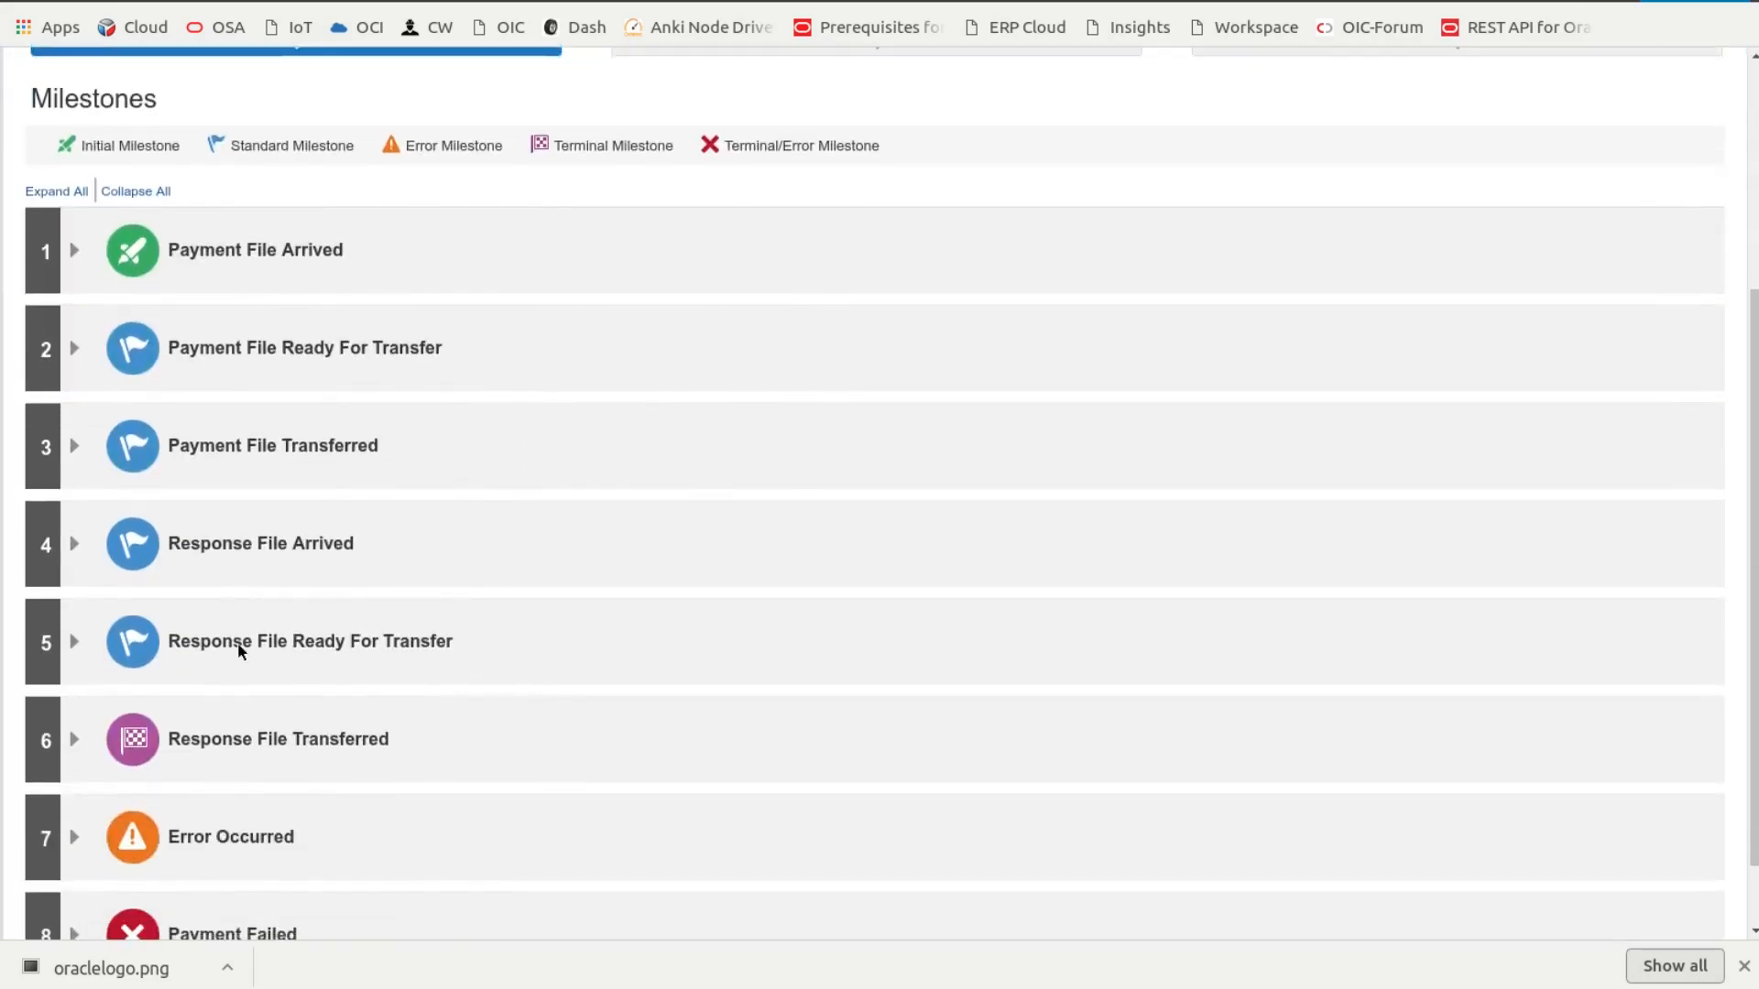
mouse_move(286, 778)
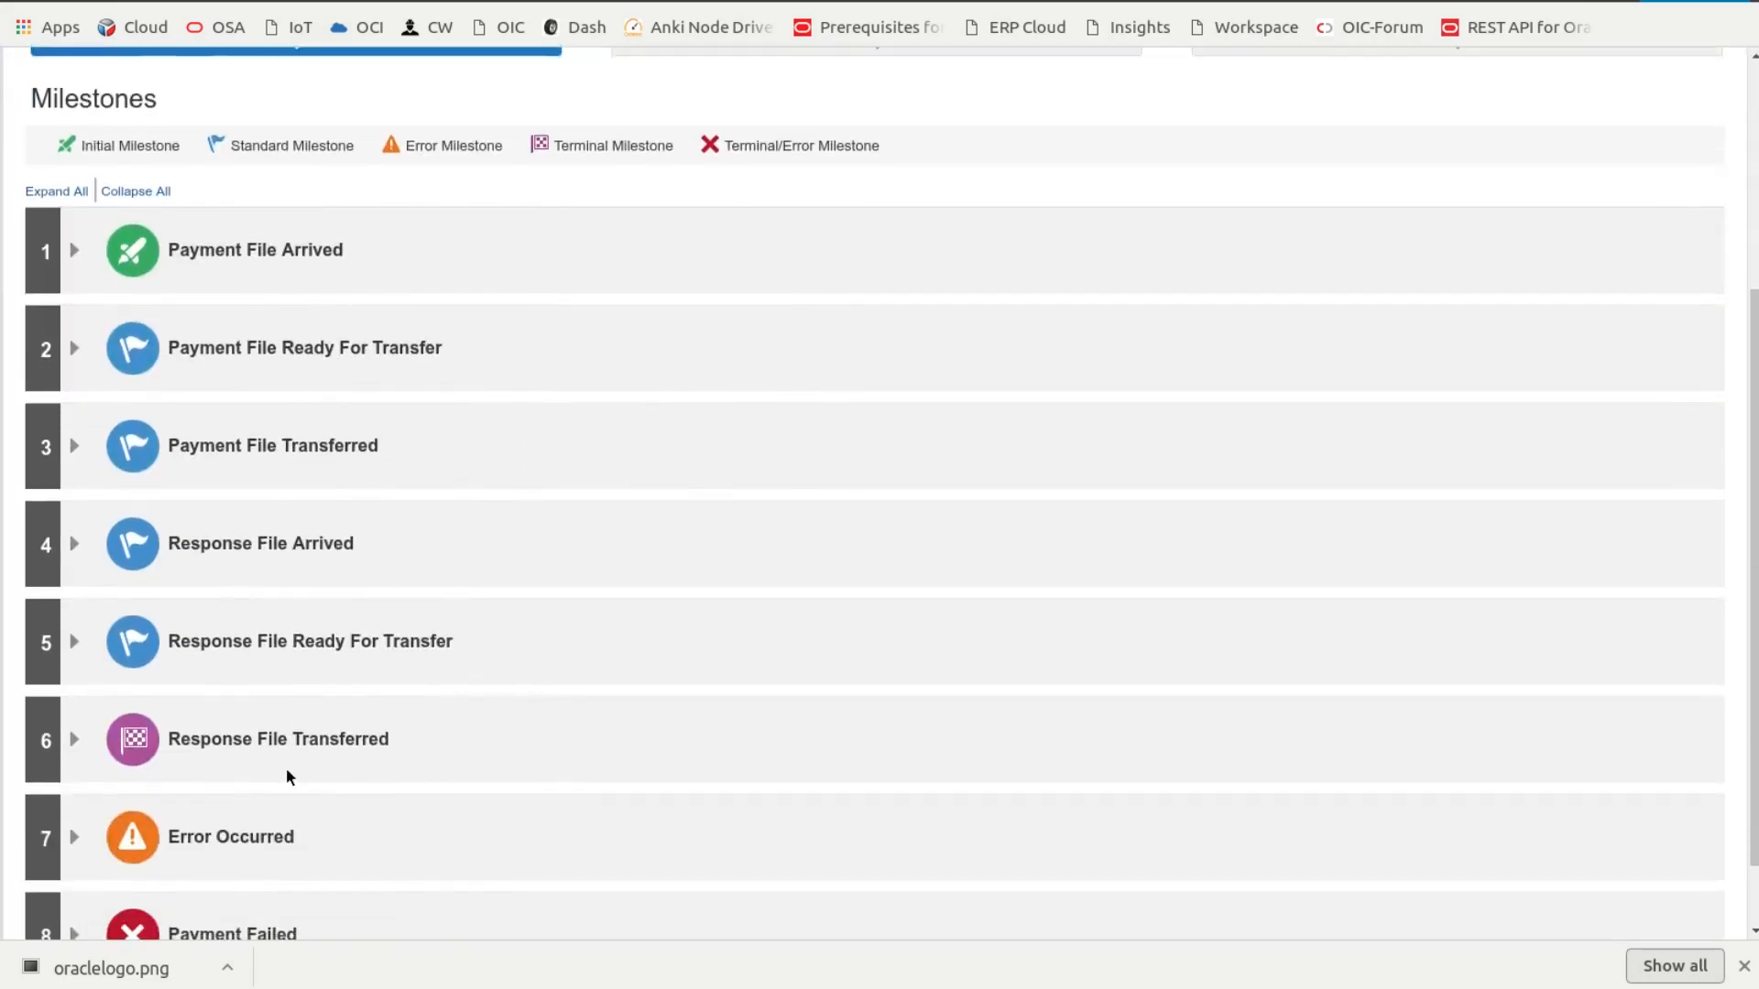
scroll(down, 3)
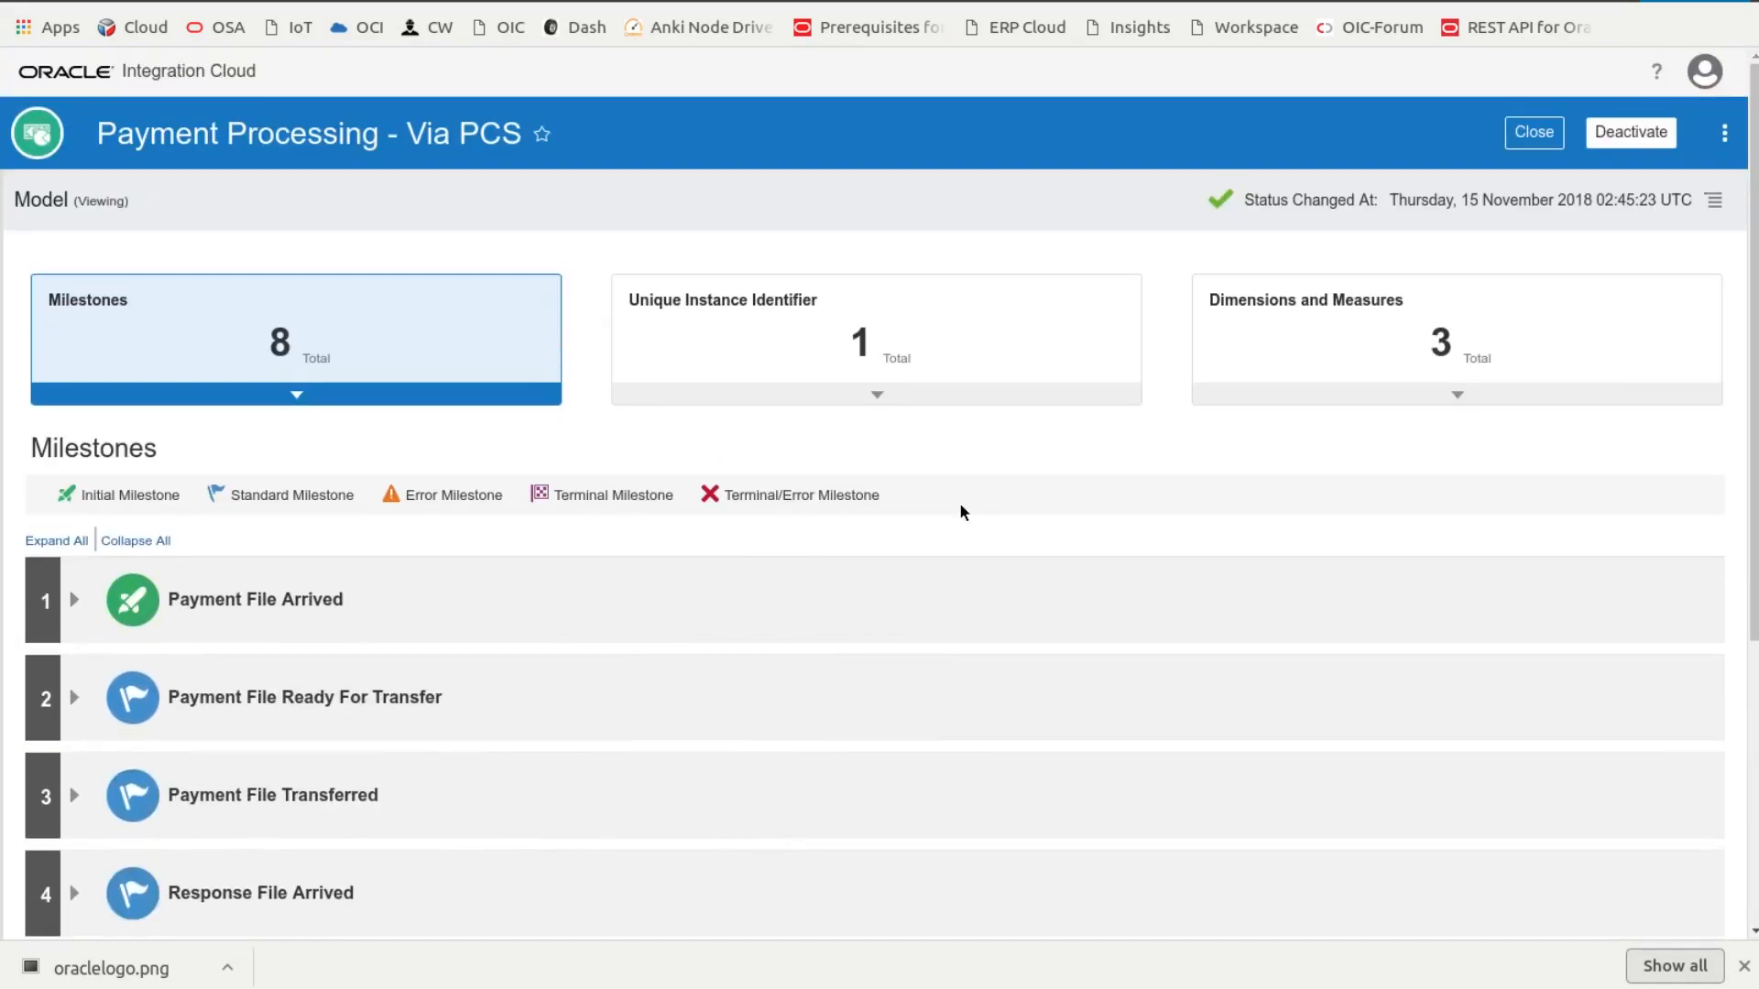
mouse_move(119, 252)
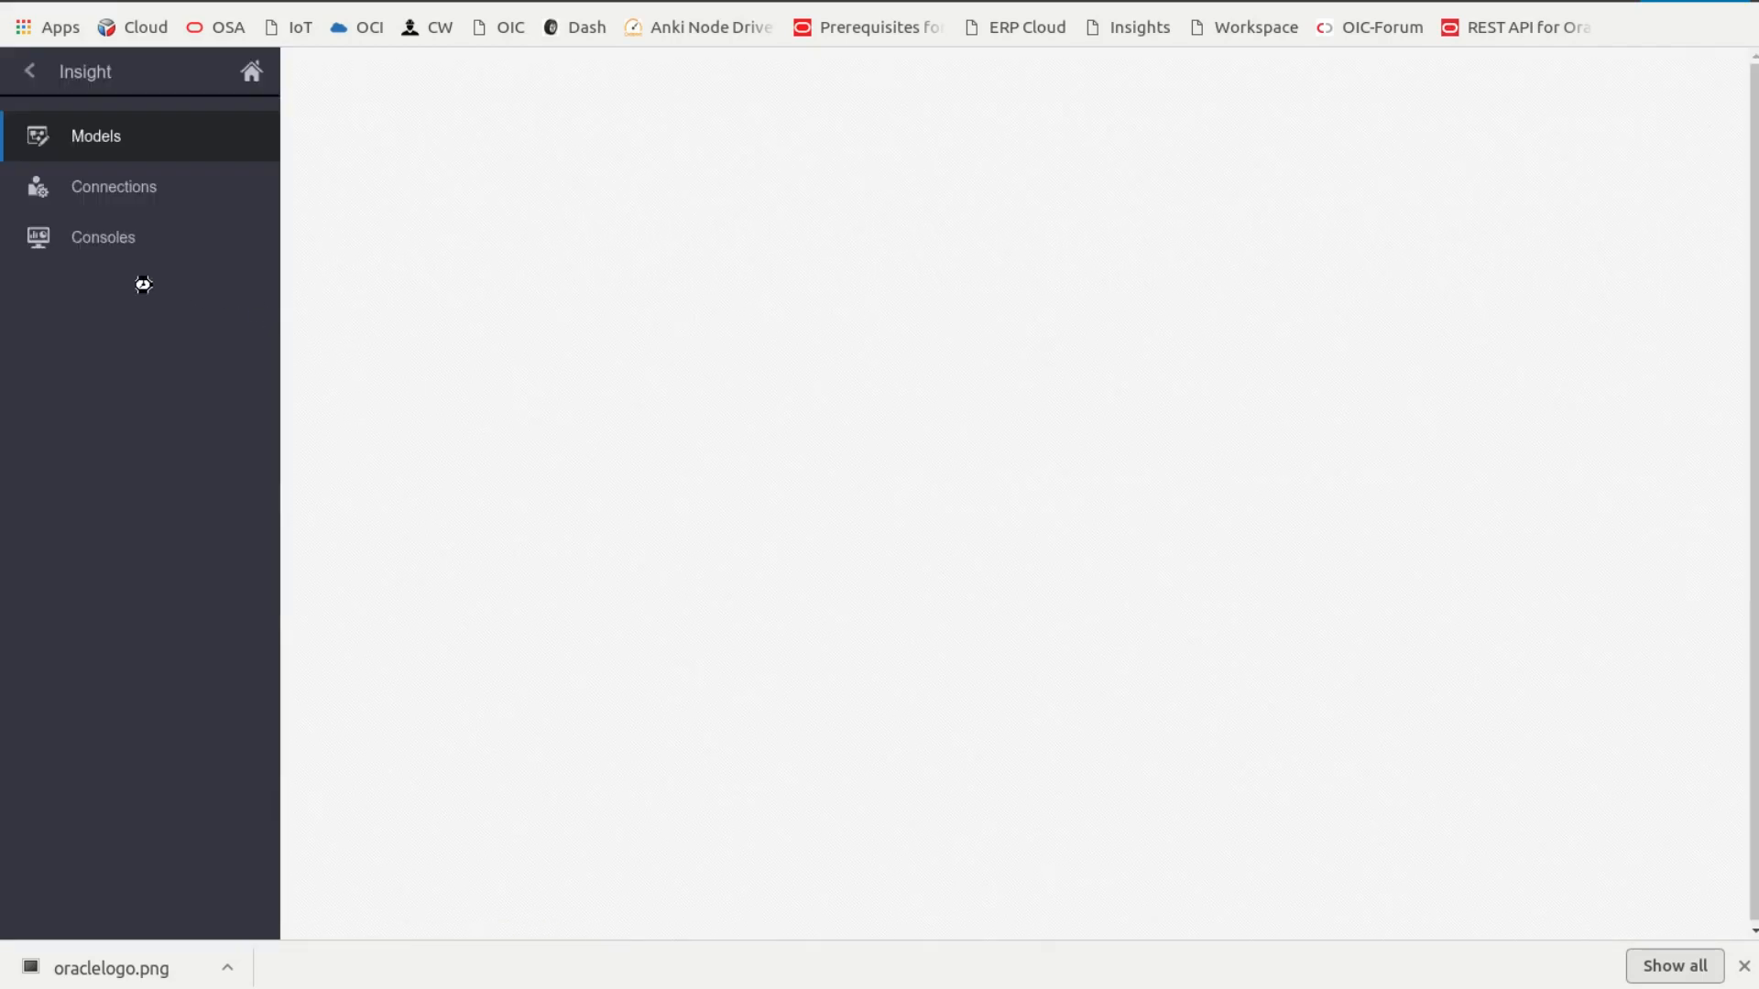
click(102, 236)
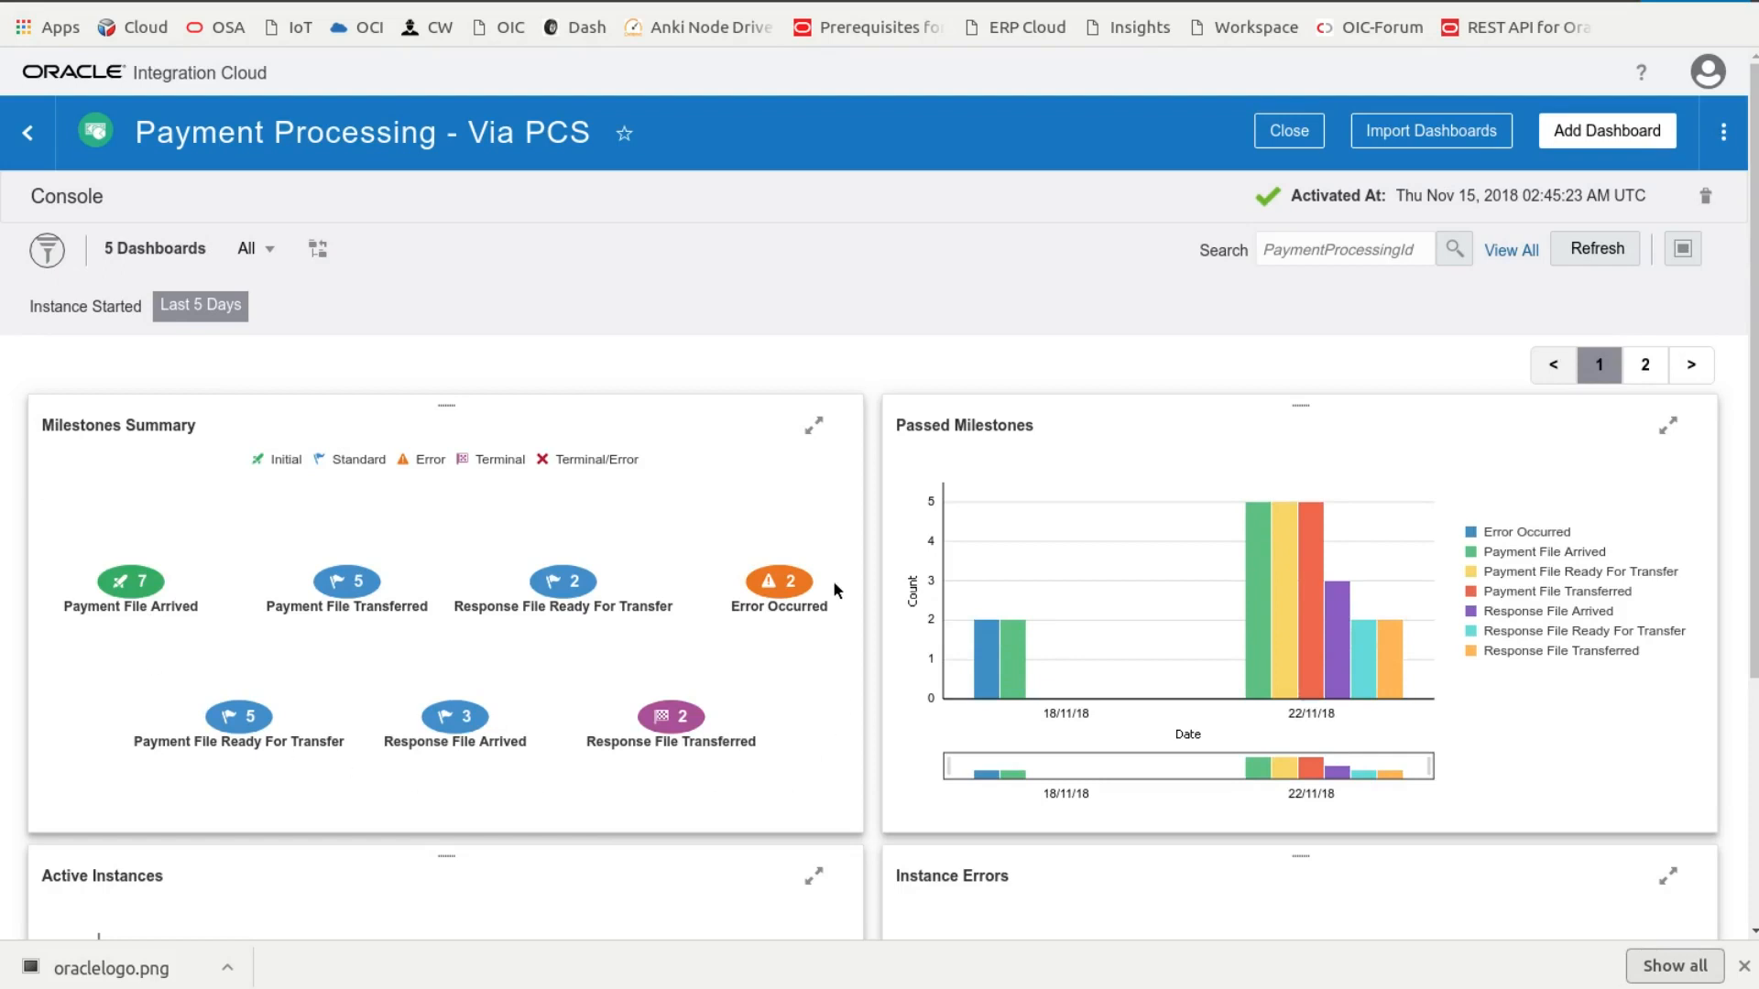
mouse_move(635, 746)
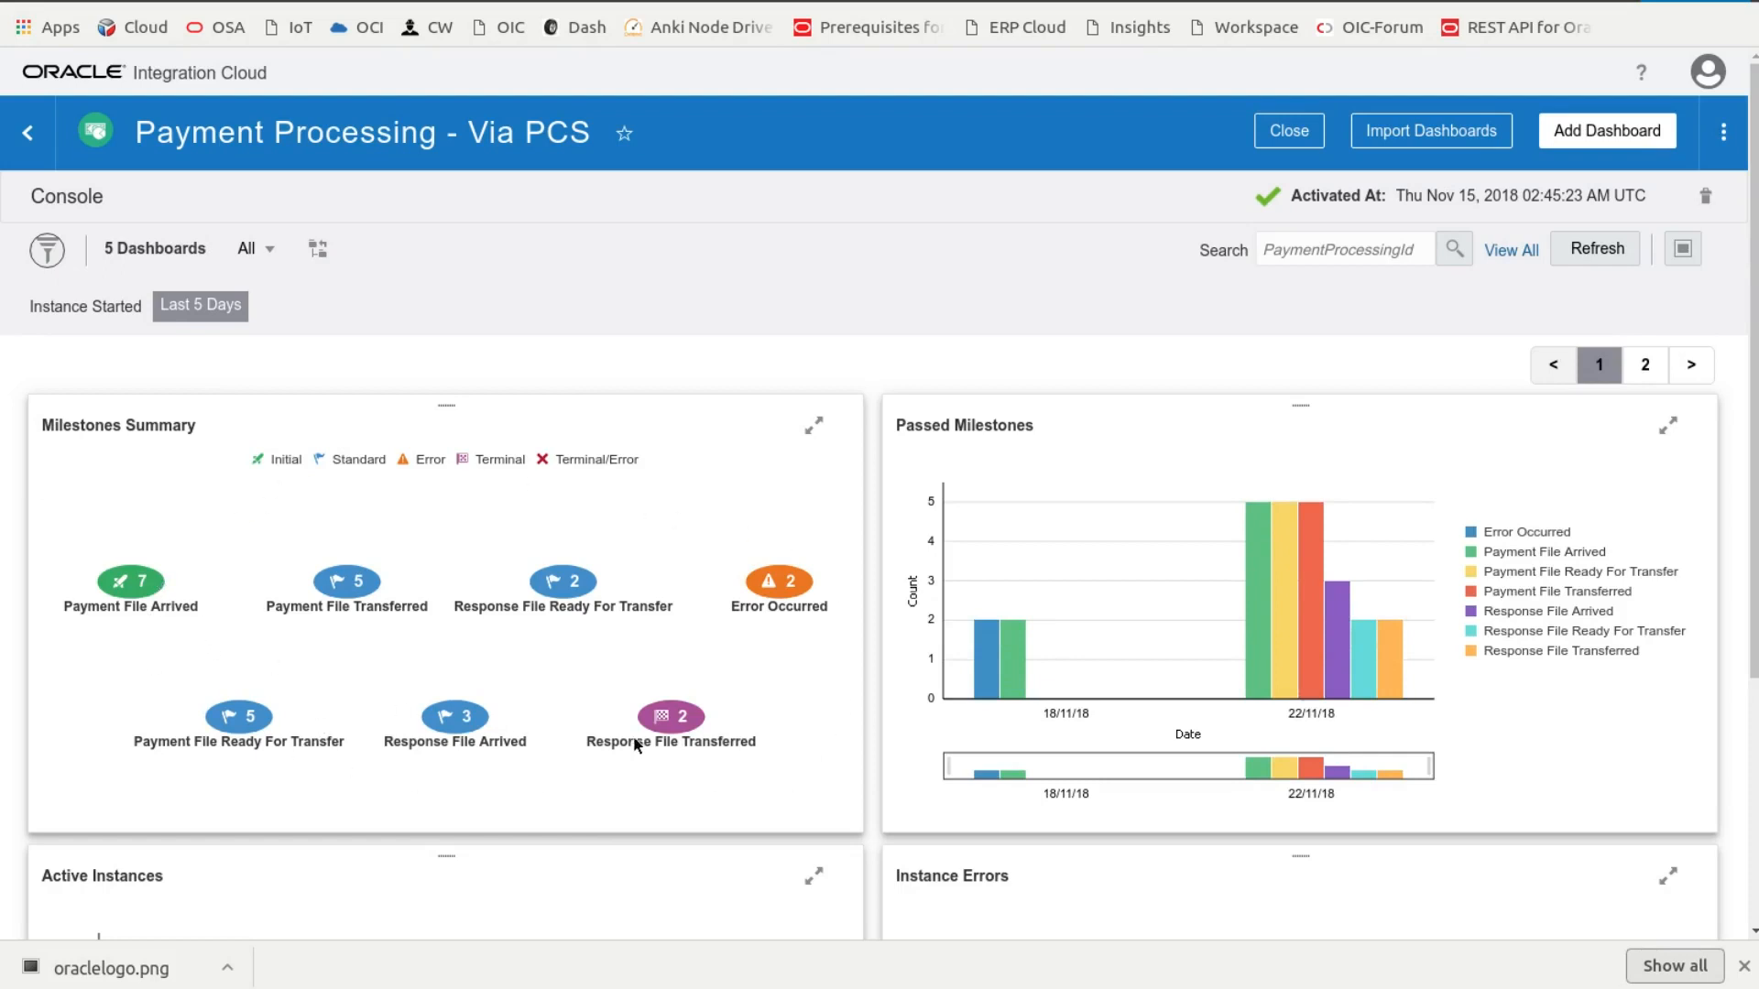
mouse_move(676, 734)
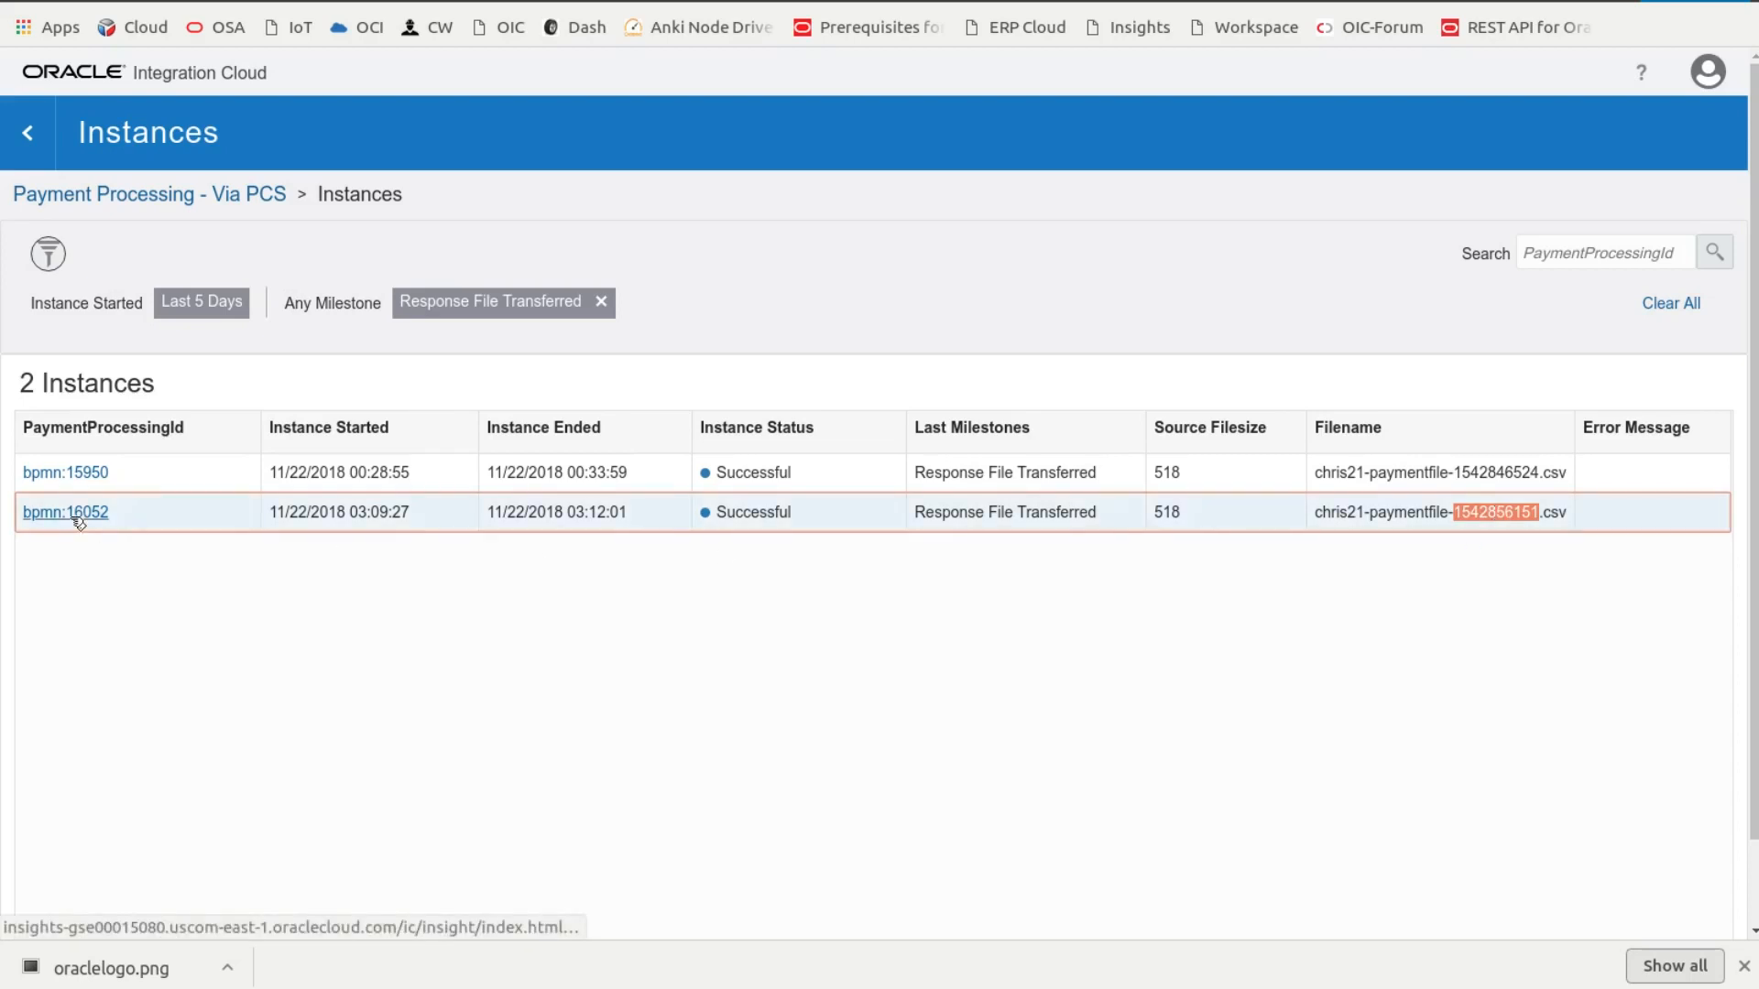
Step: Open instance bpmn:16052 from the Response File Transferred milestone instances
click(64, 513)
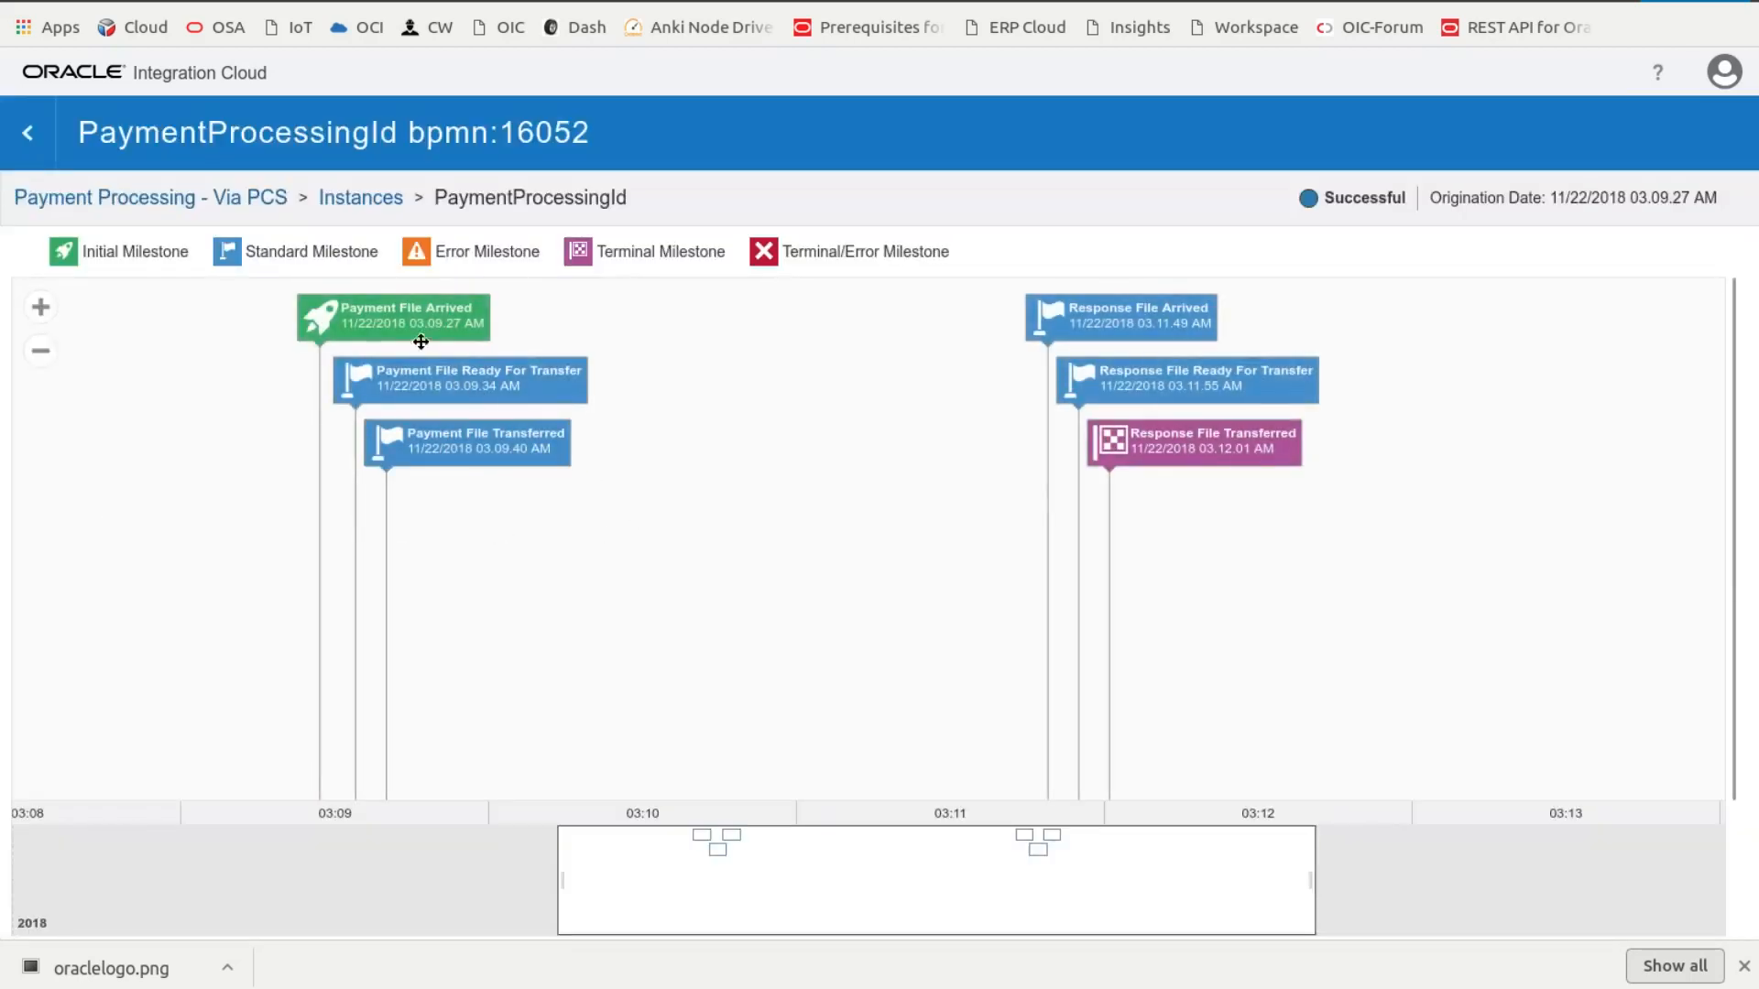
Step: Inspect bpmn:16052's six timestamped milestones and head back toward the console
click(460, 378)
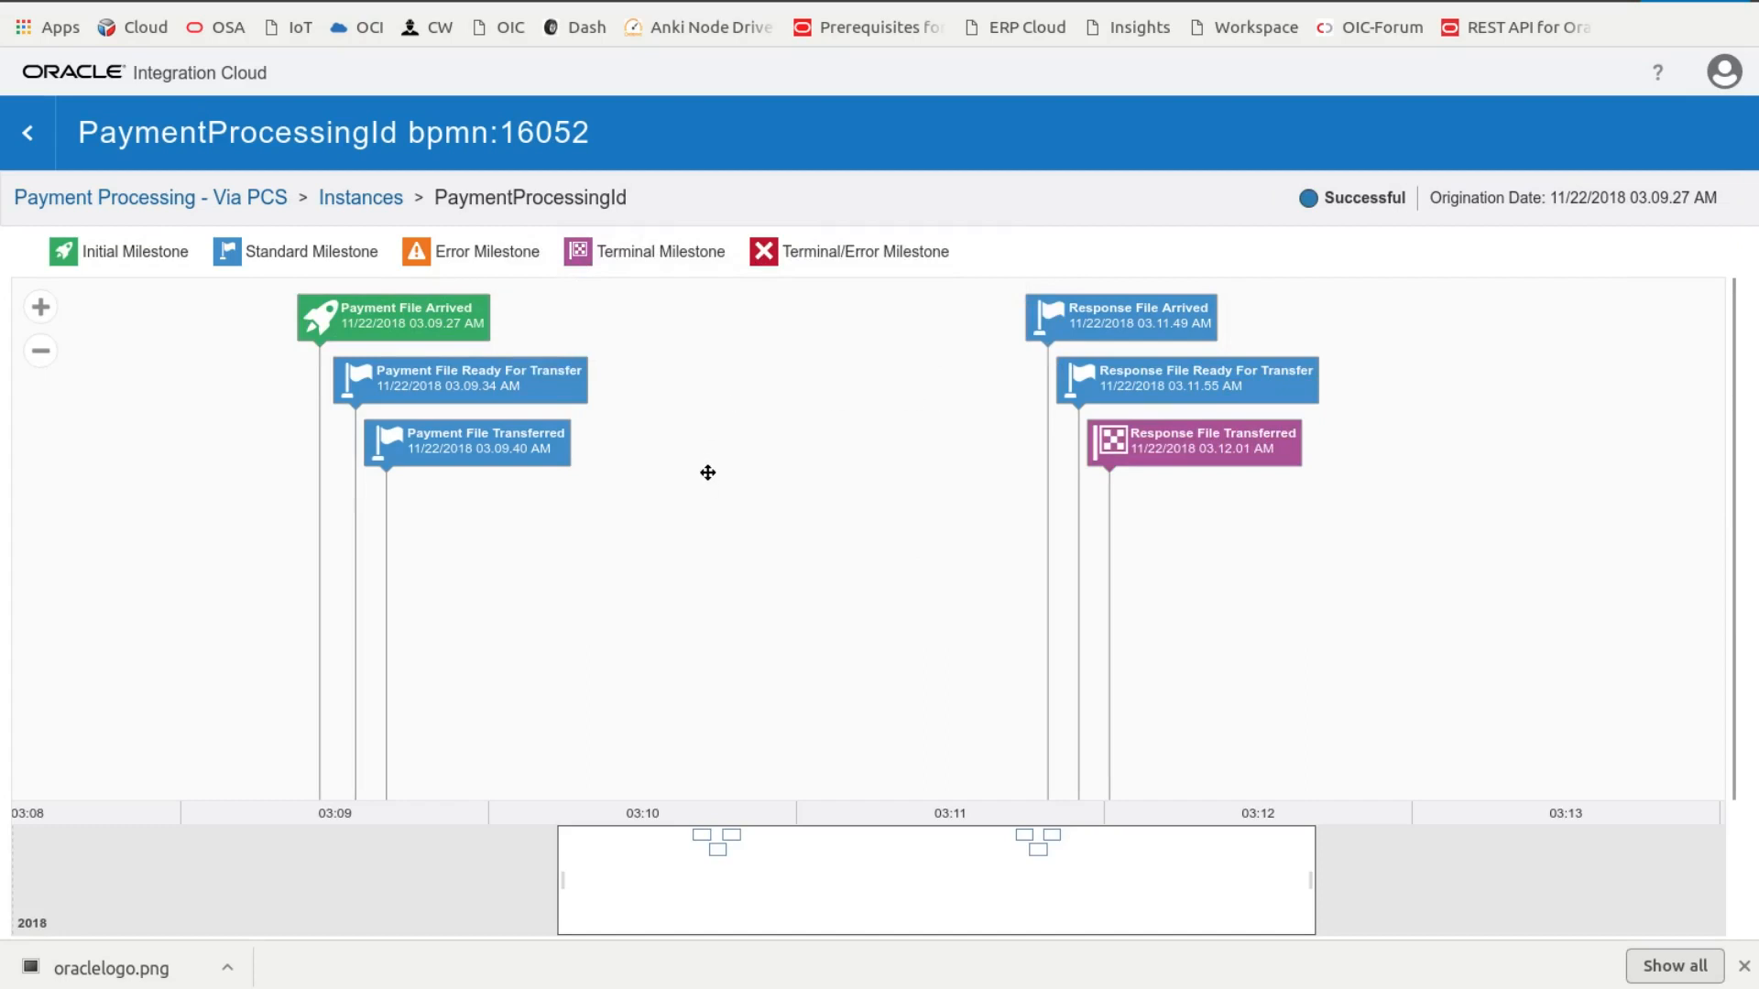
mouse_move(360, 198)
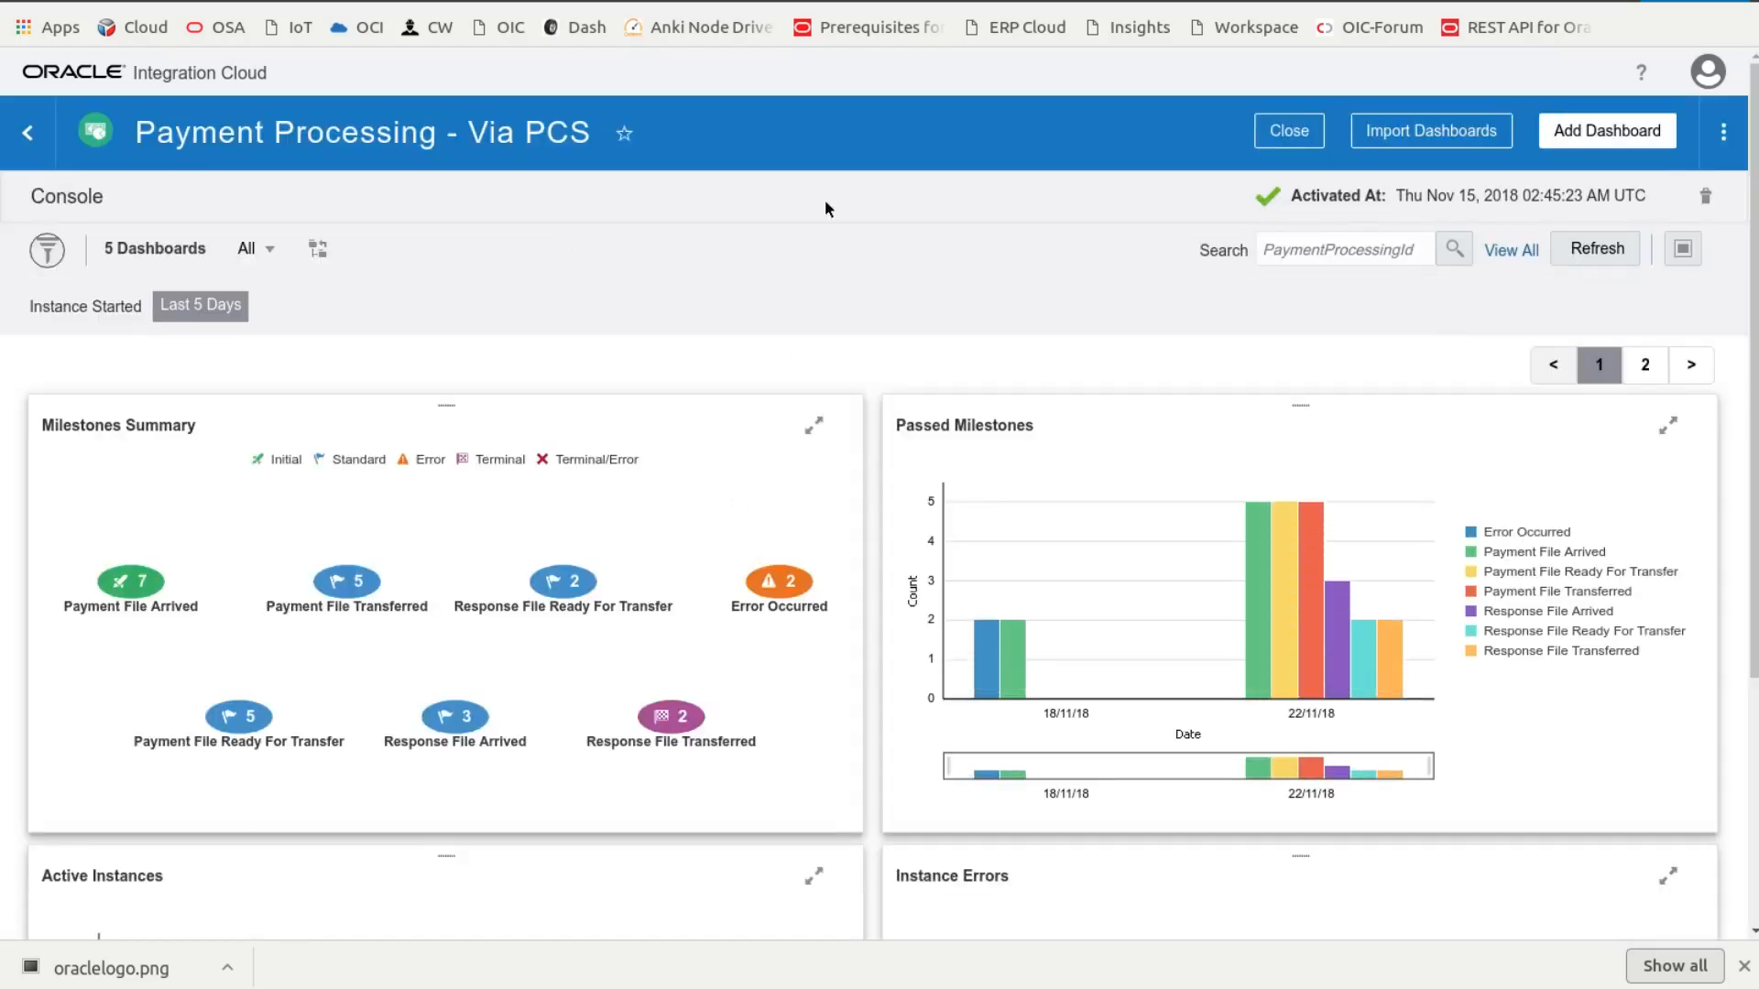
mouse_move(1105, 160)
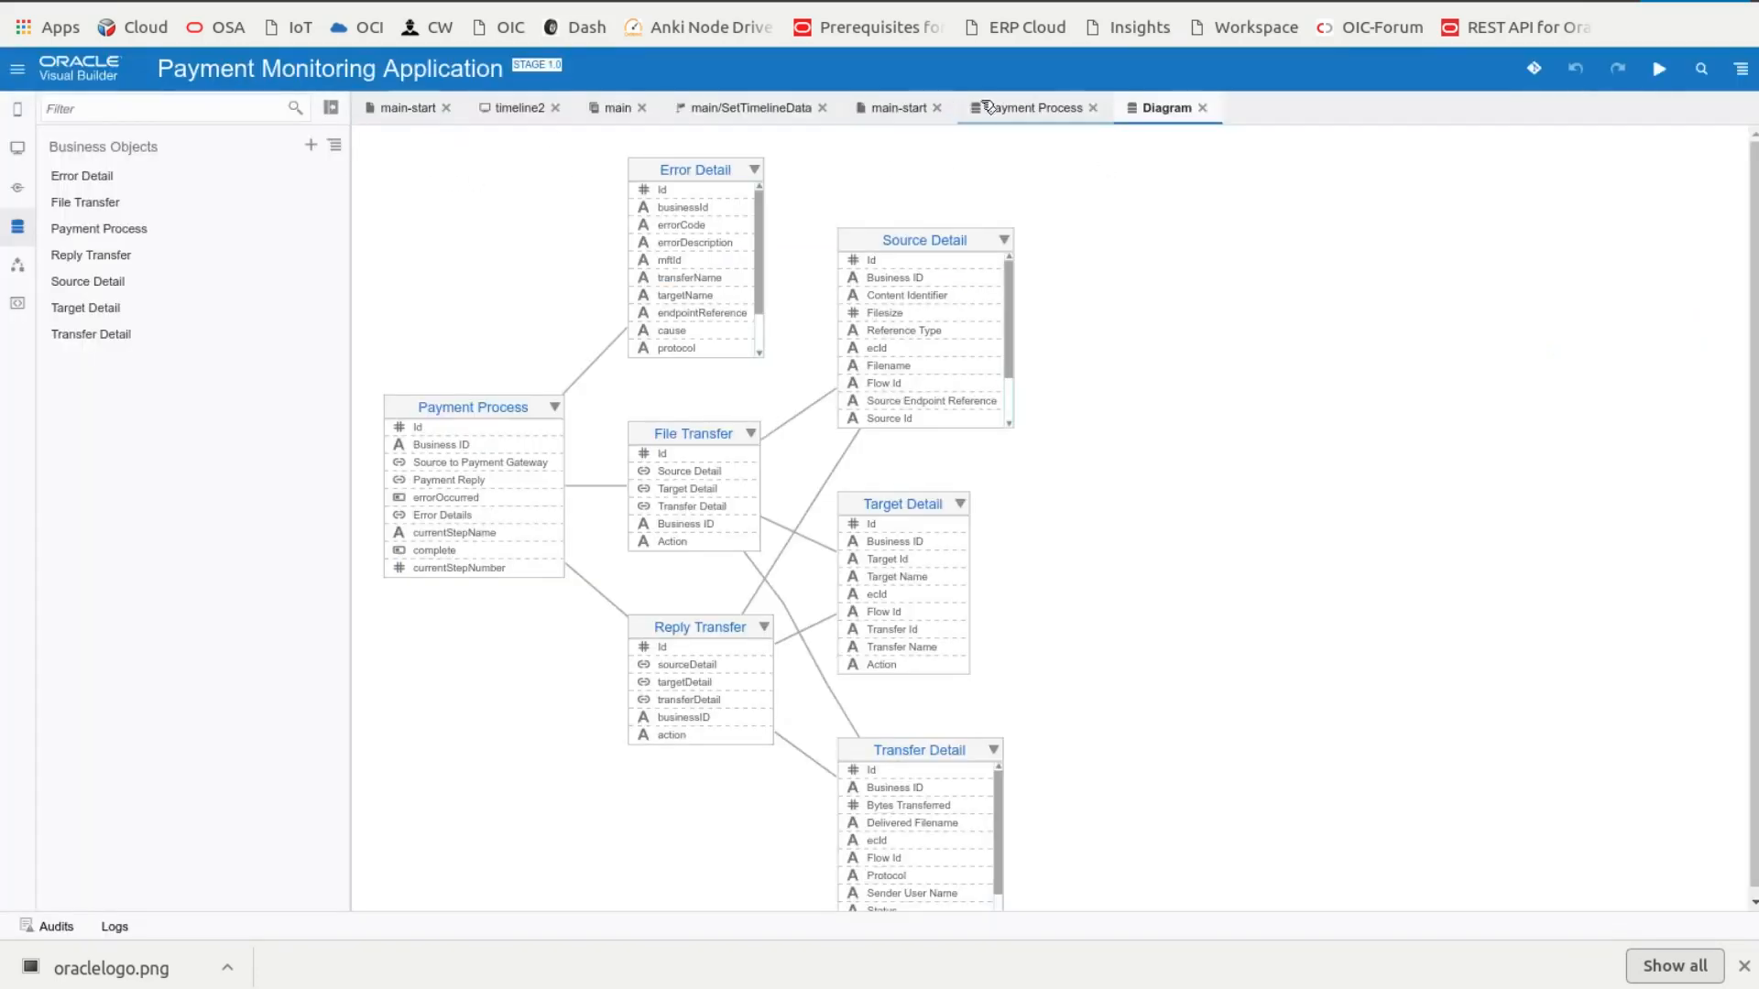
Step: Switch the Payment Monitoring Application designer to the main-start page
click(898, 108)
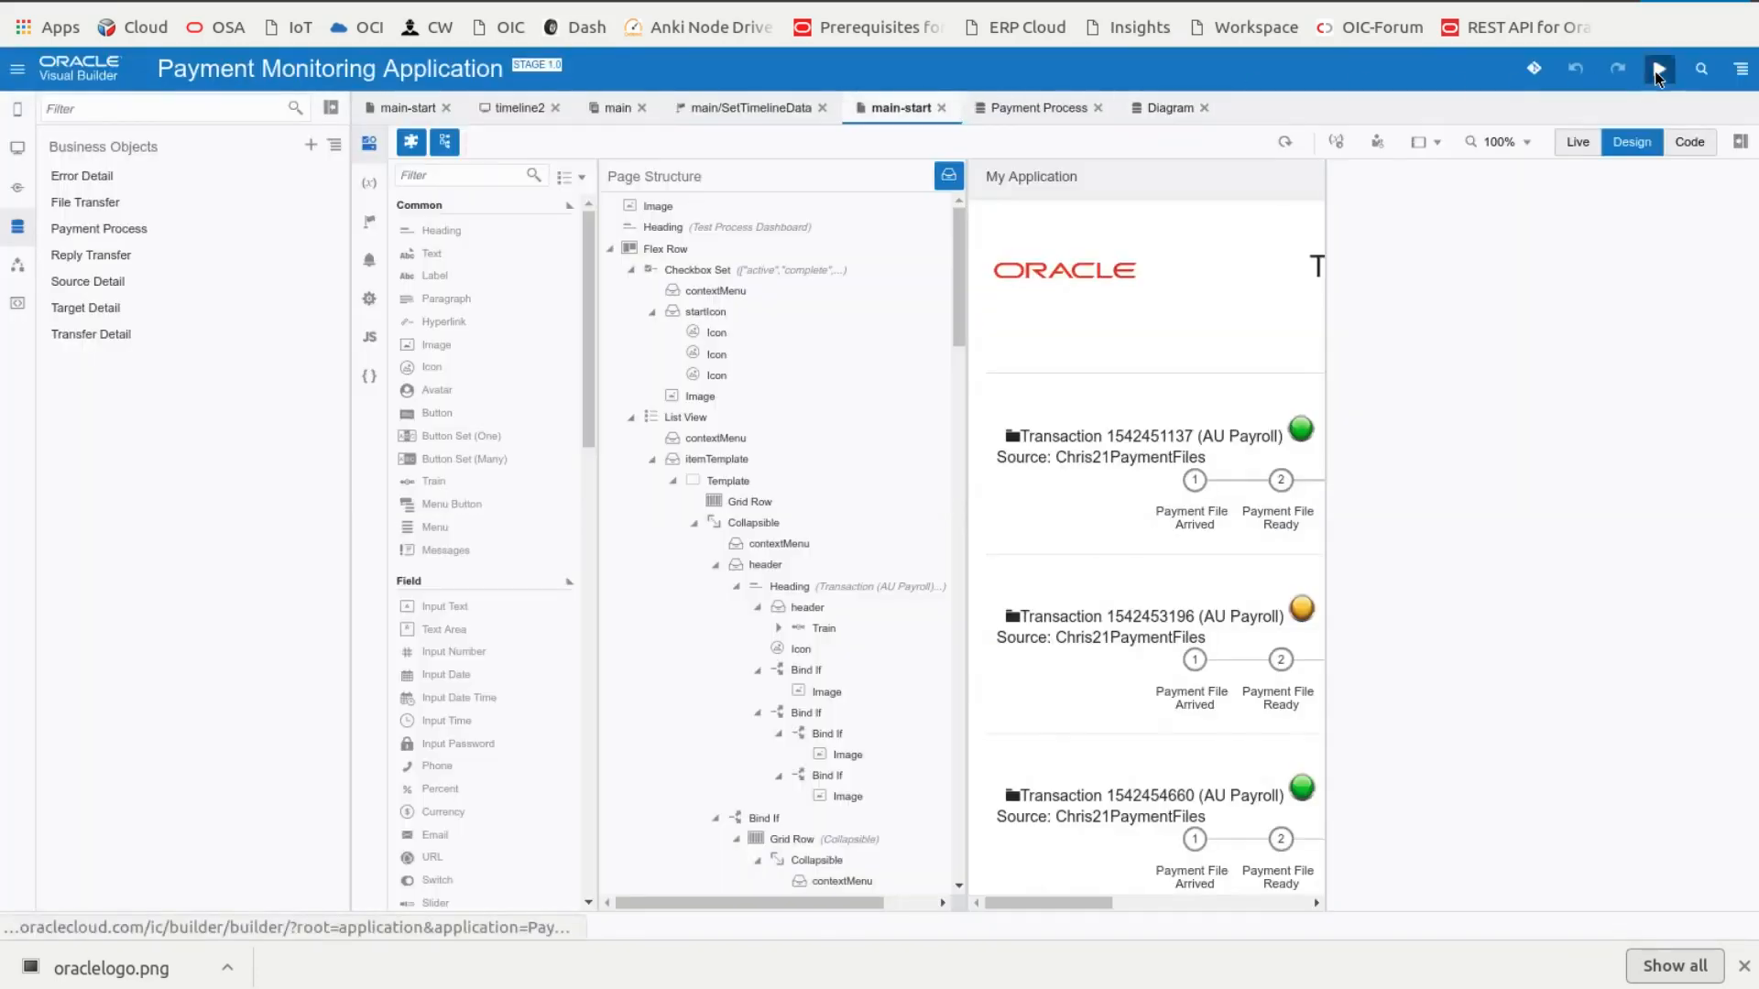
click(1658, 69)
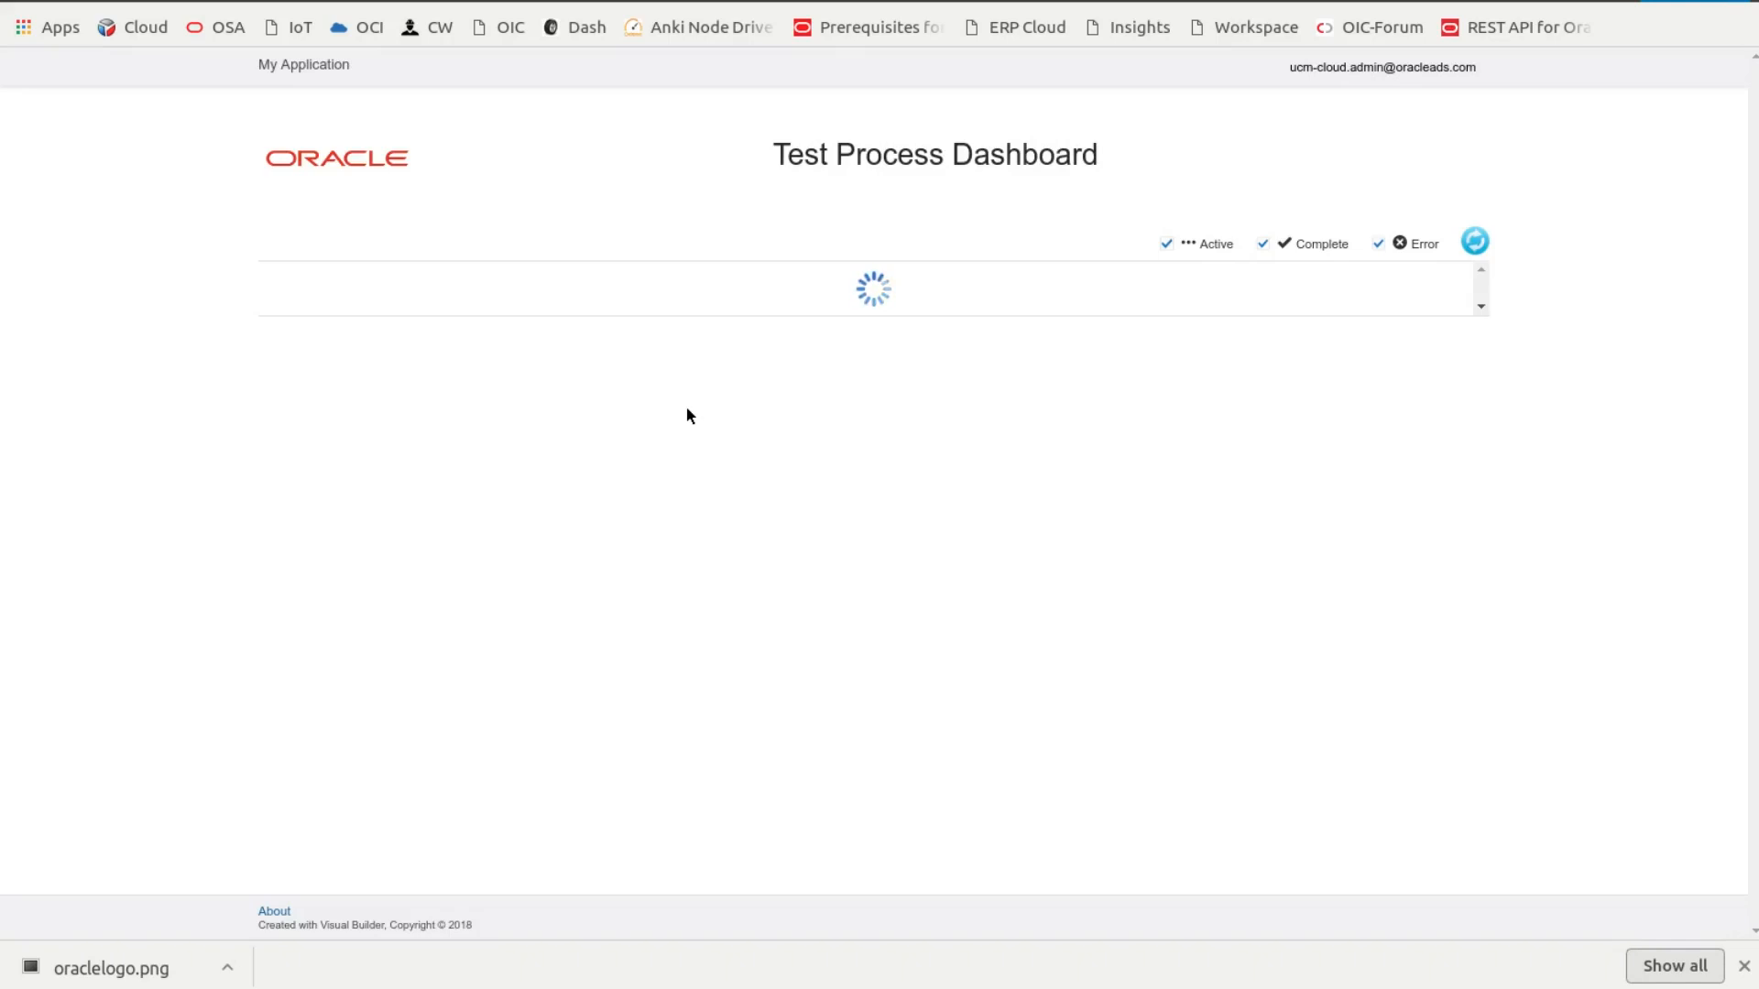
mouse_move(824, 405)
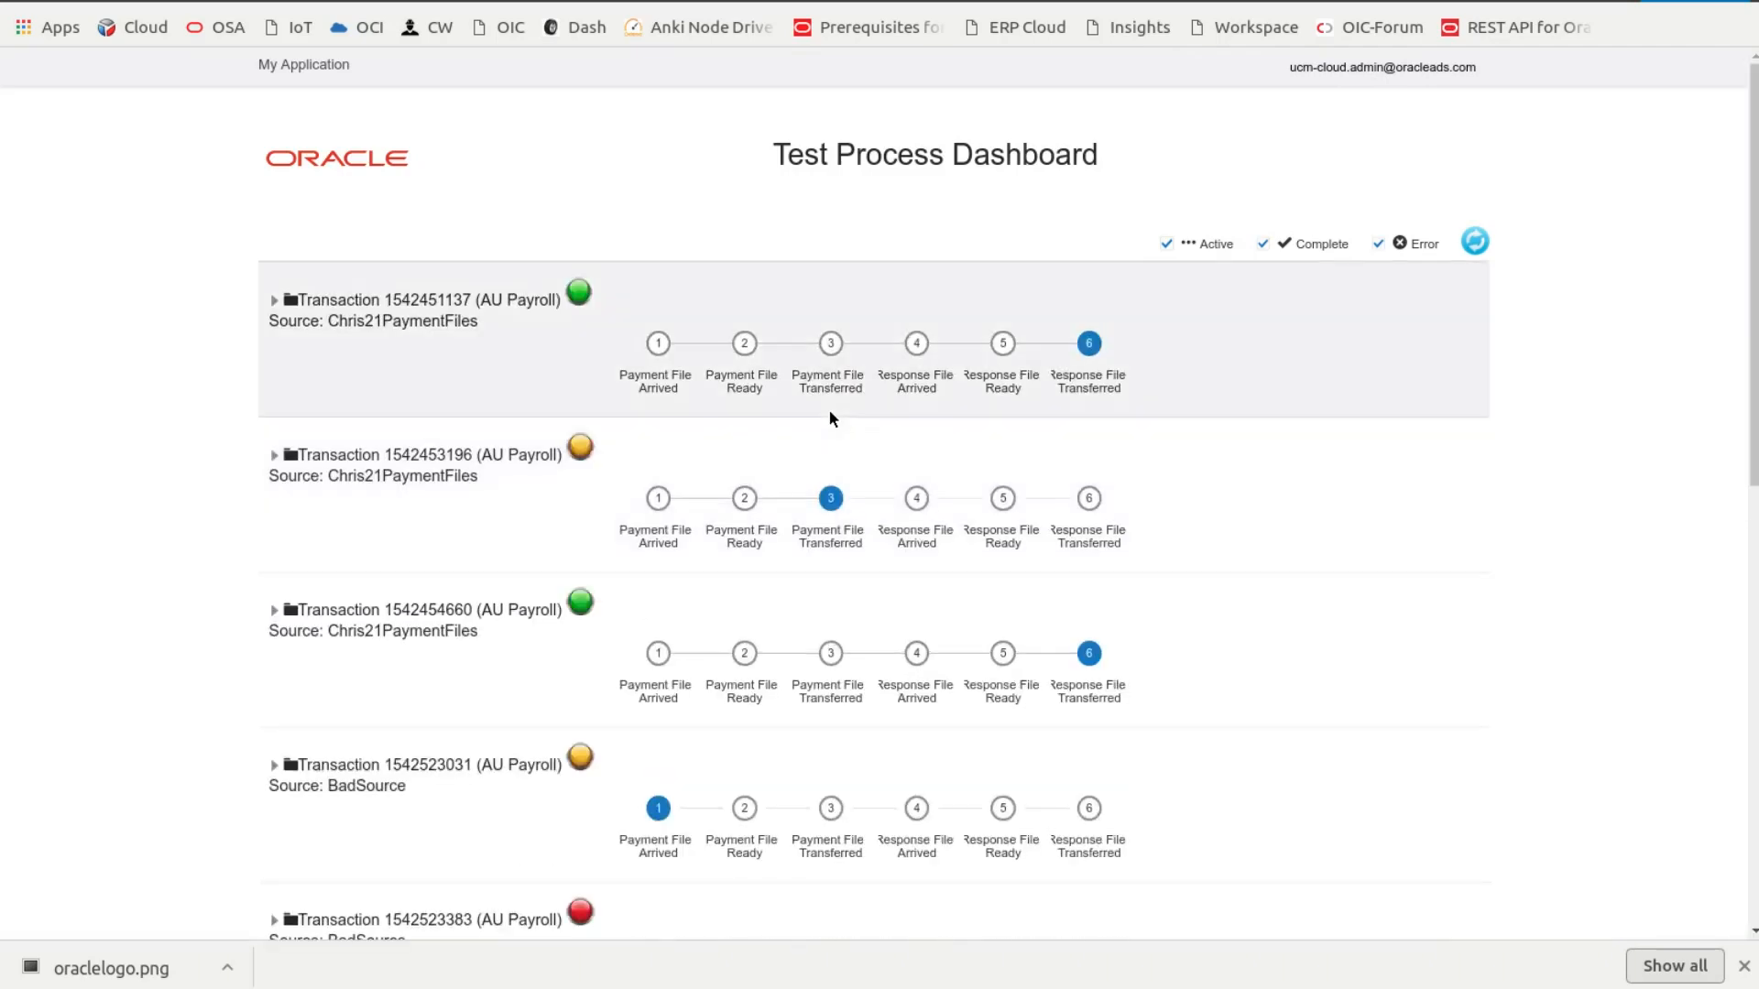
scroll(down, 3)
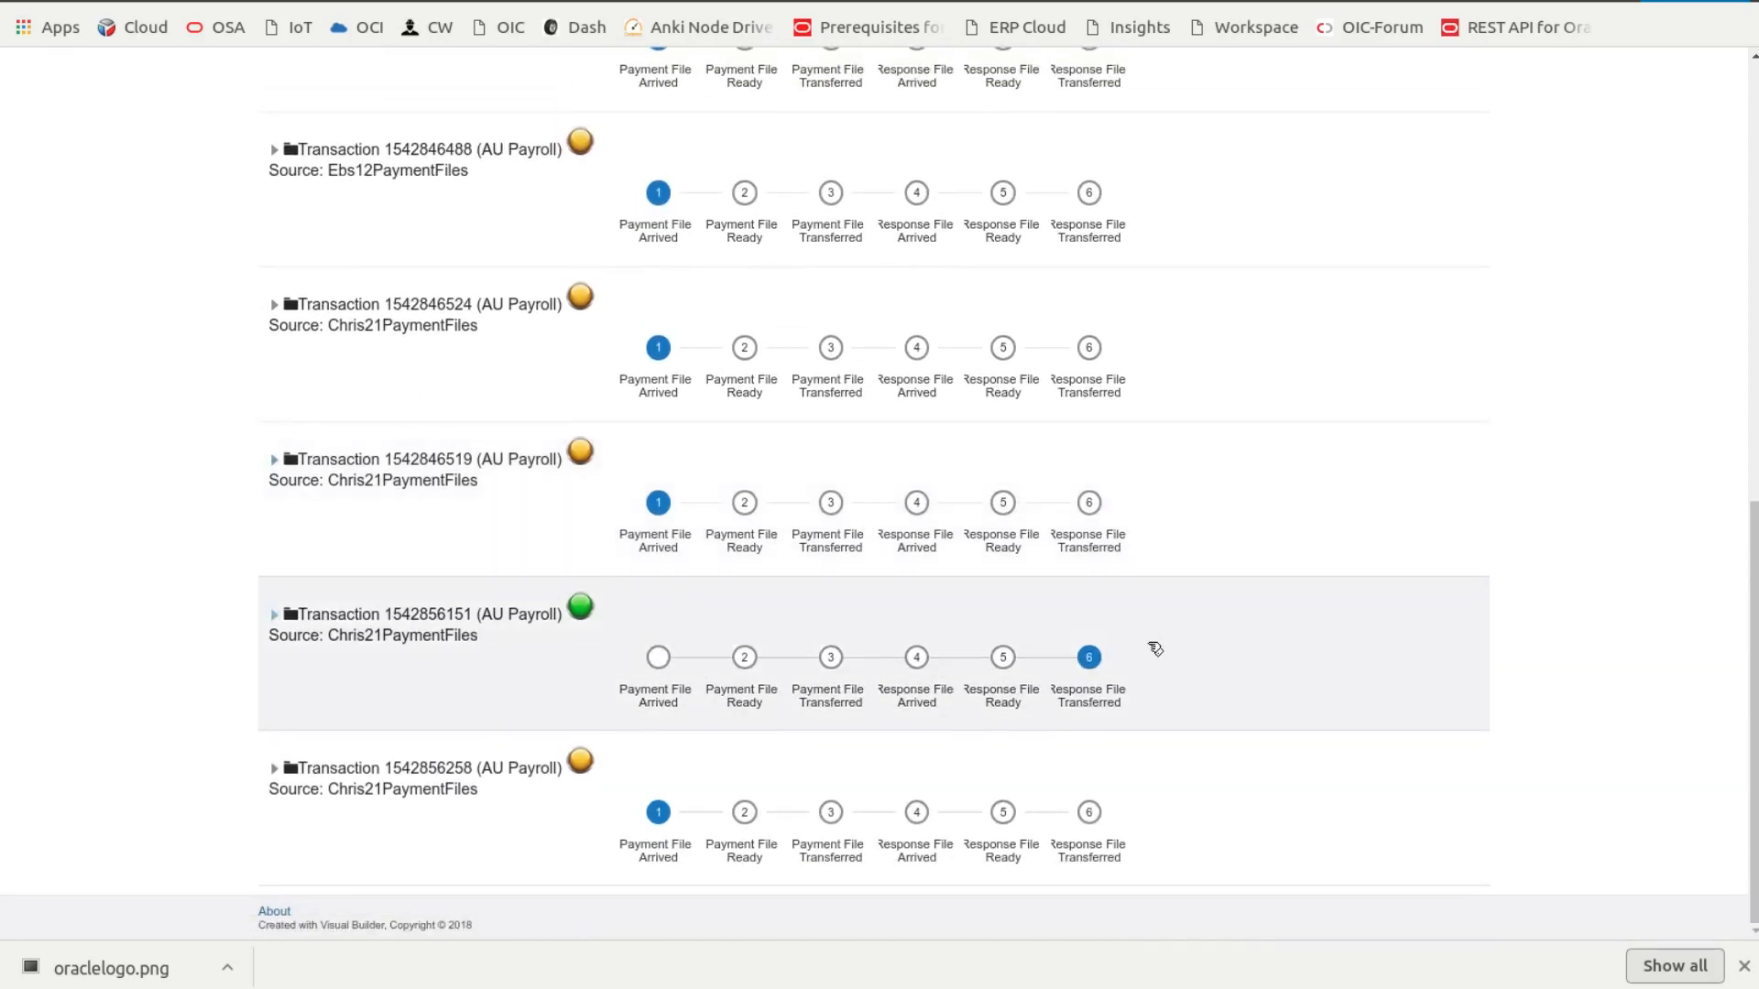
mouse_move(661, 643)
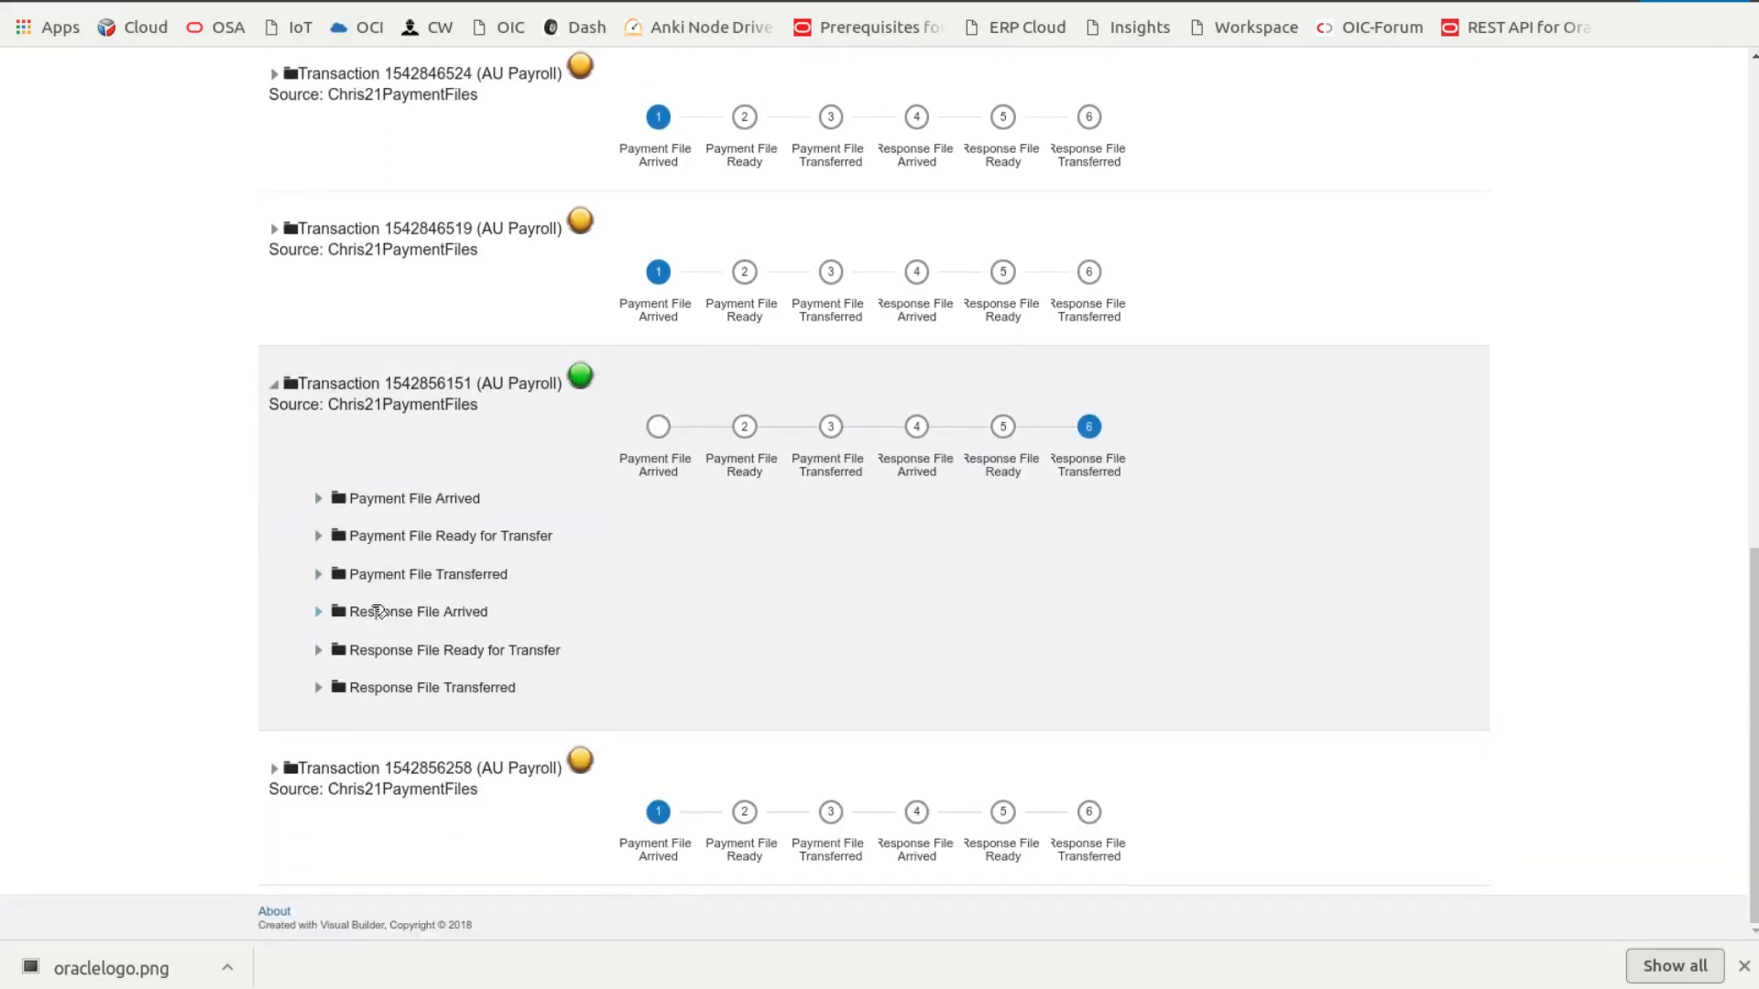
click(319, 499)
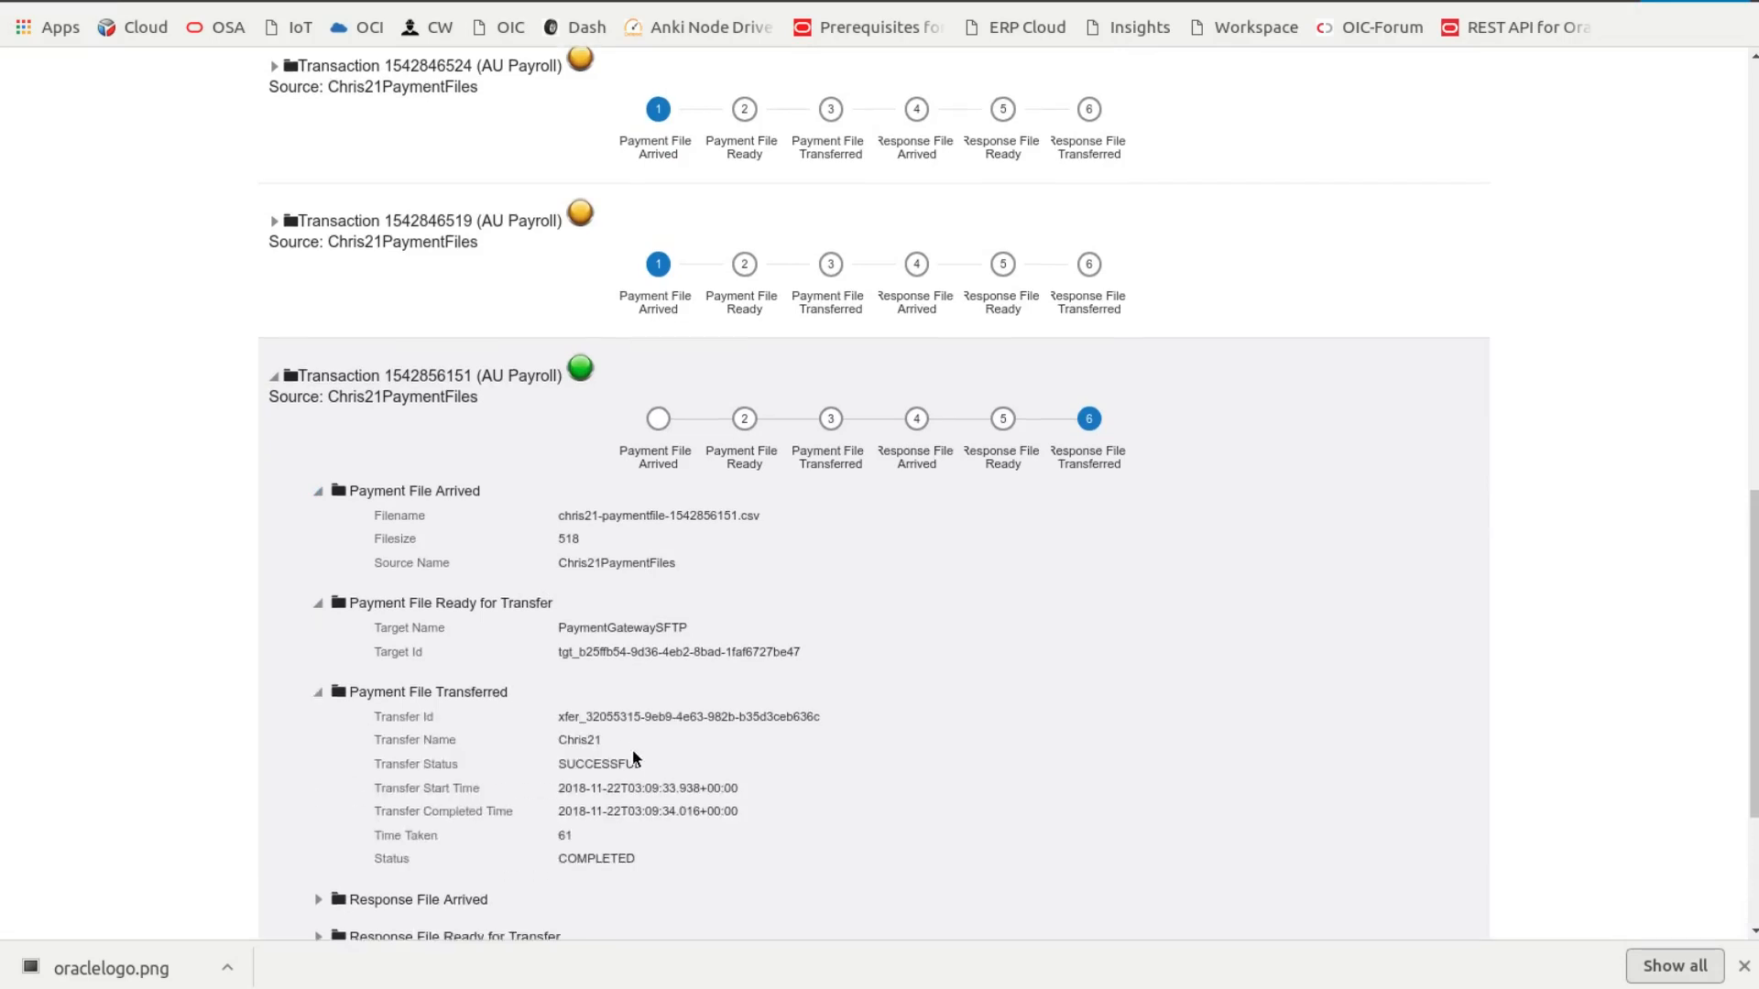
scroll(down, 3)
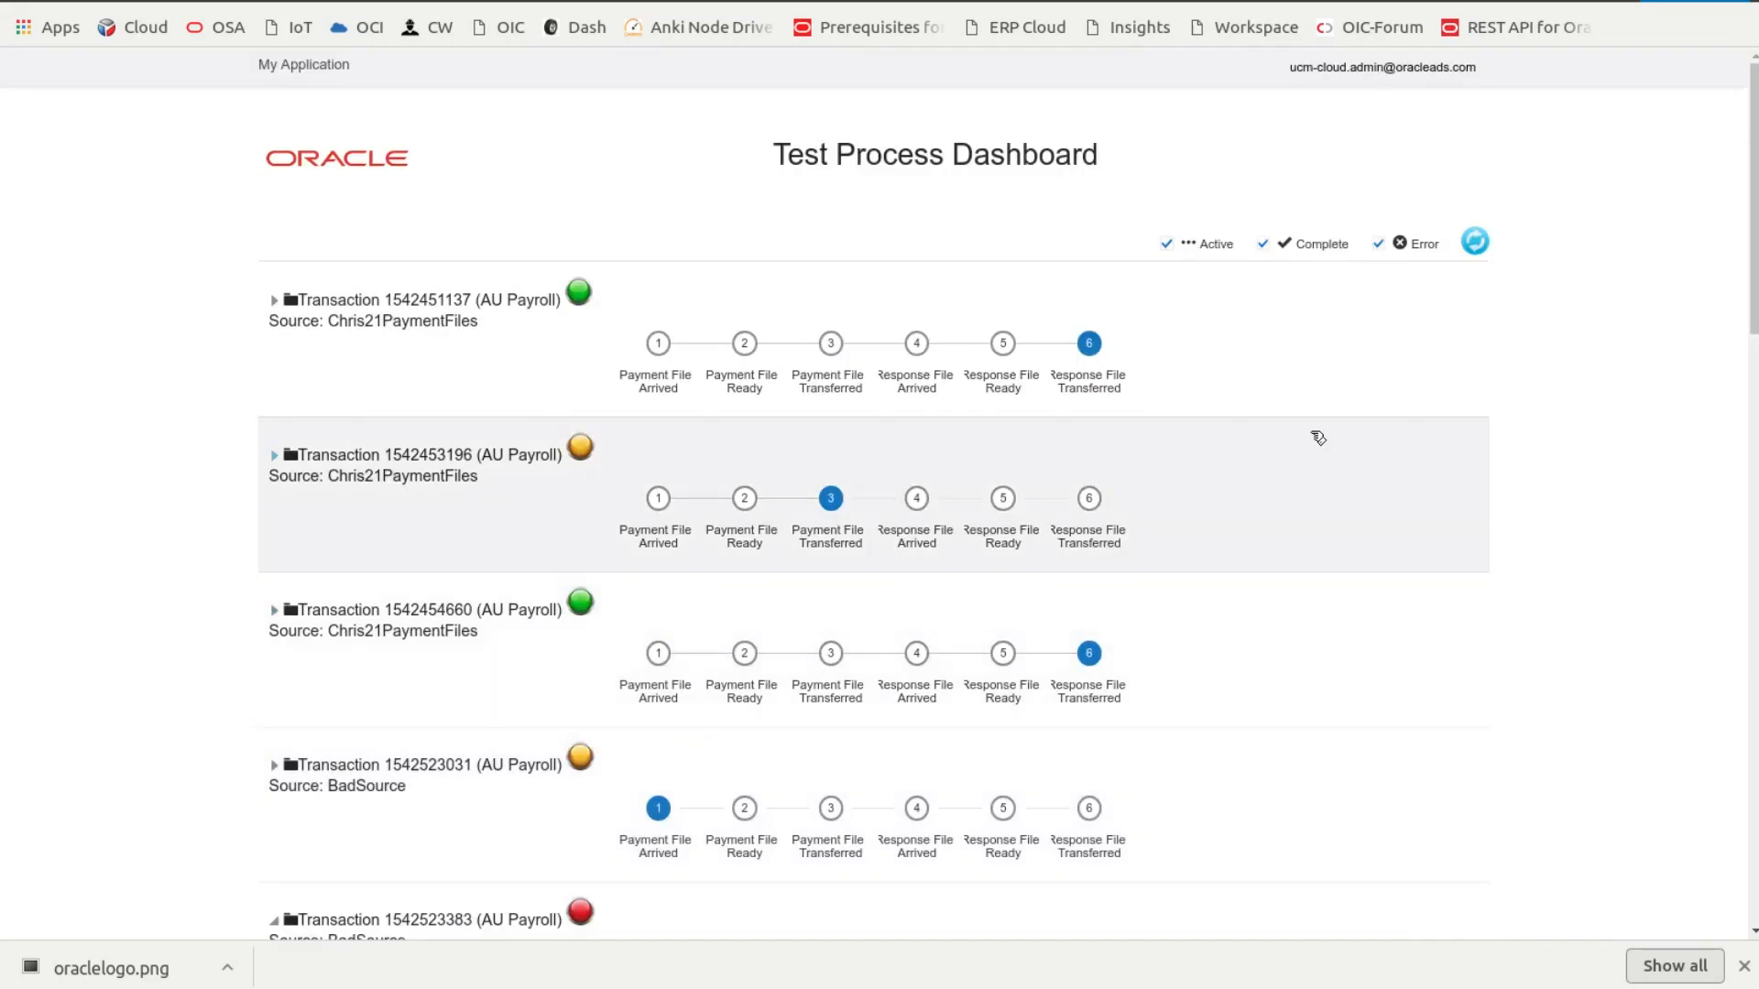
click(1166, 244)
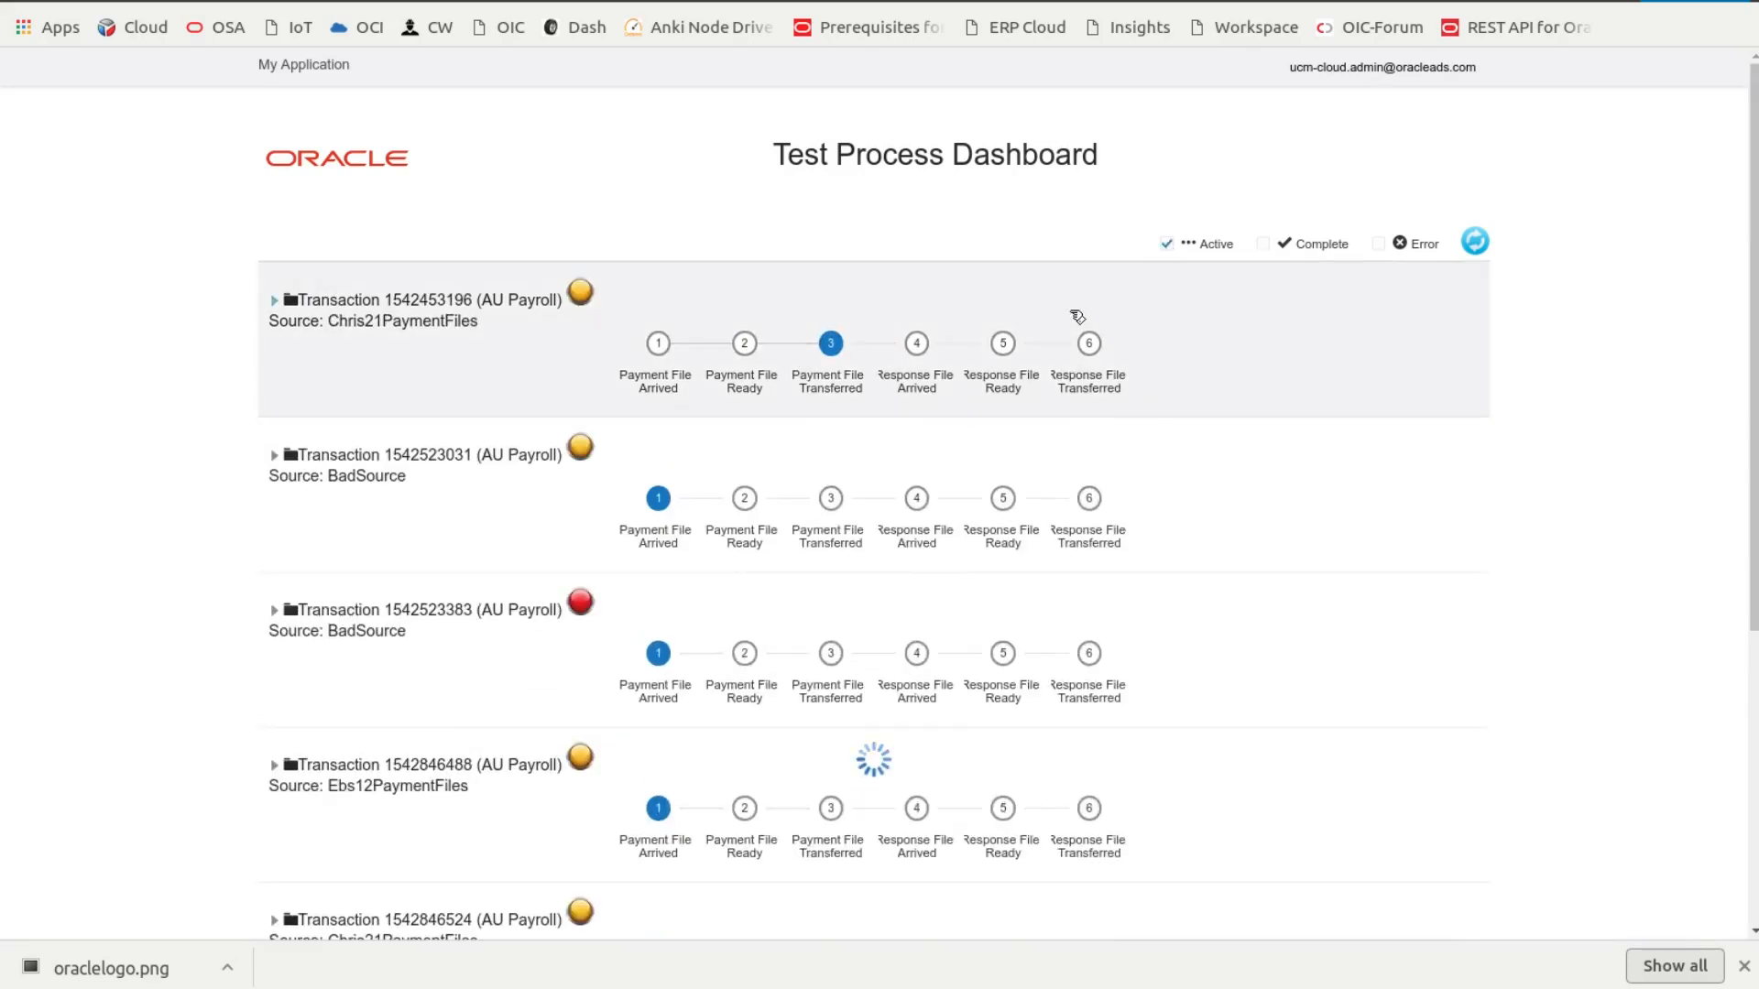
click(1474, 241)
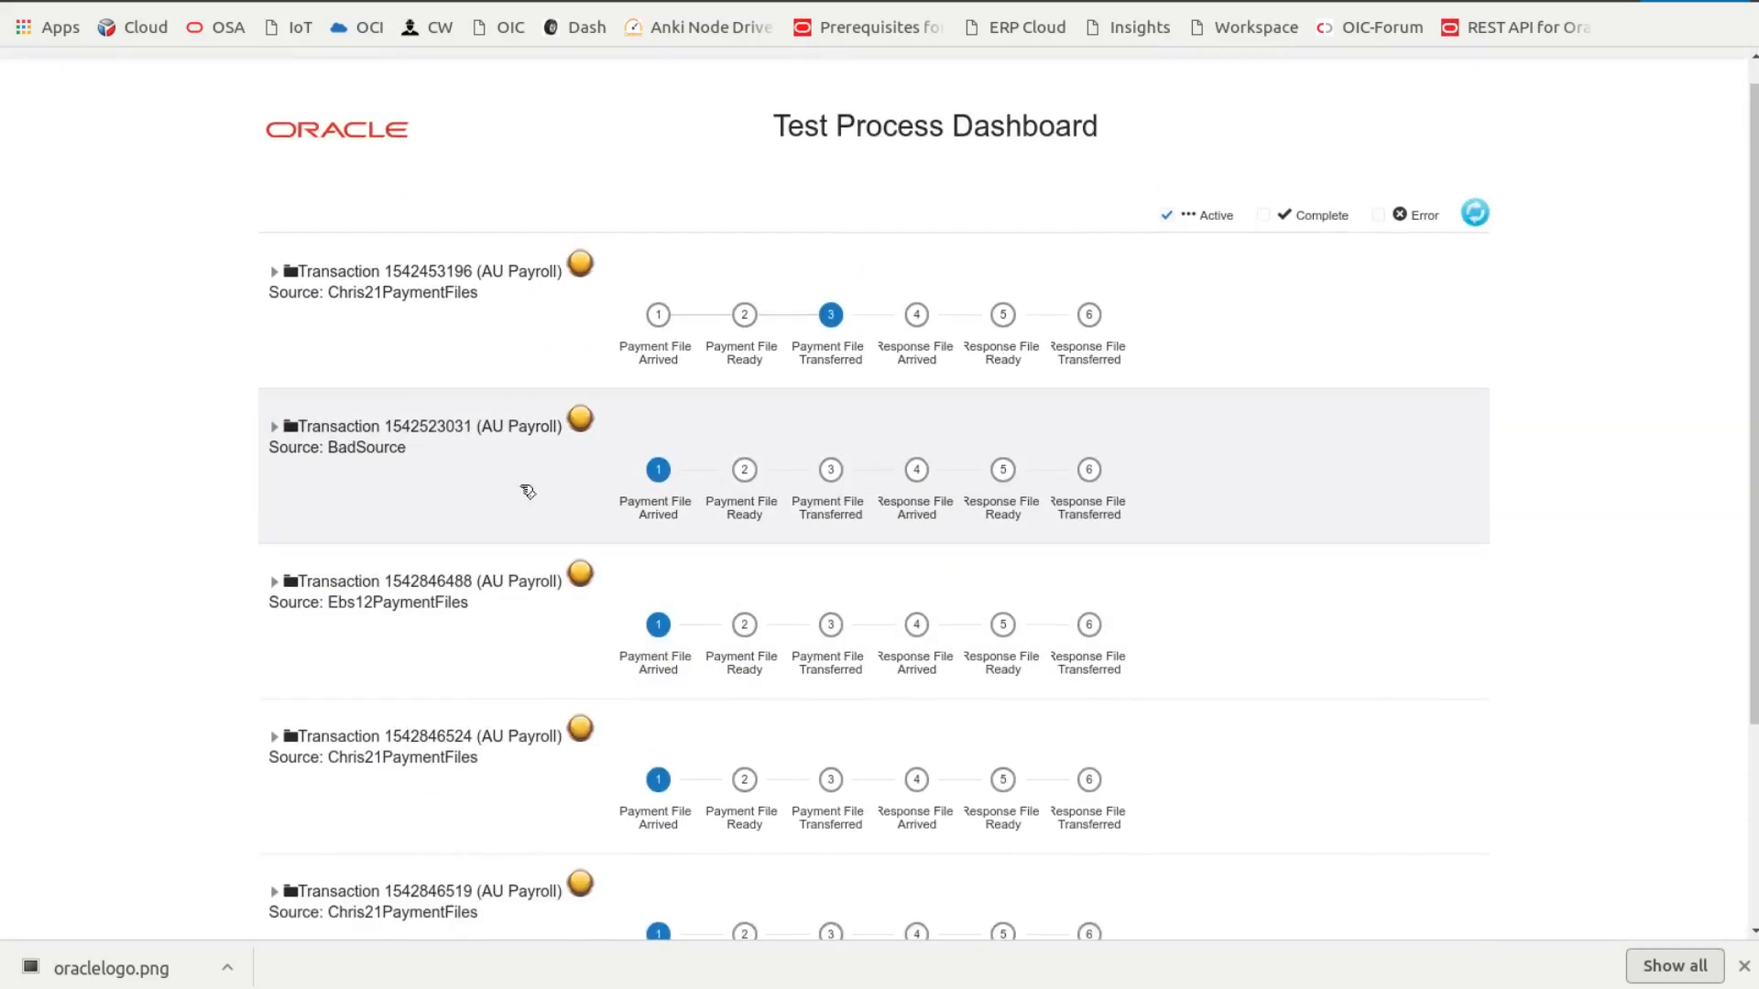
click(273, 270)
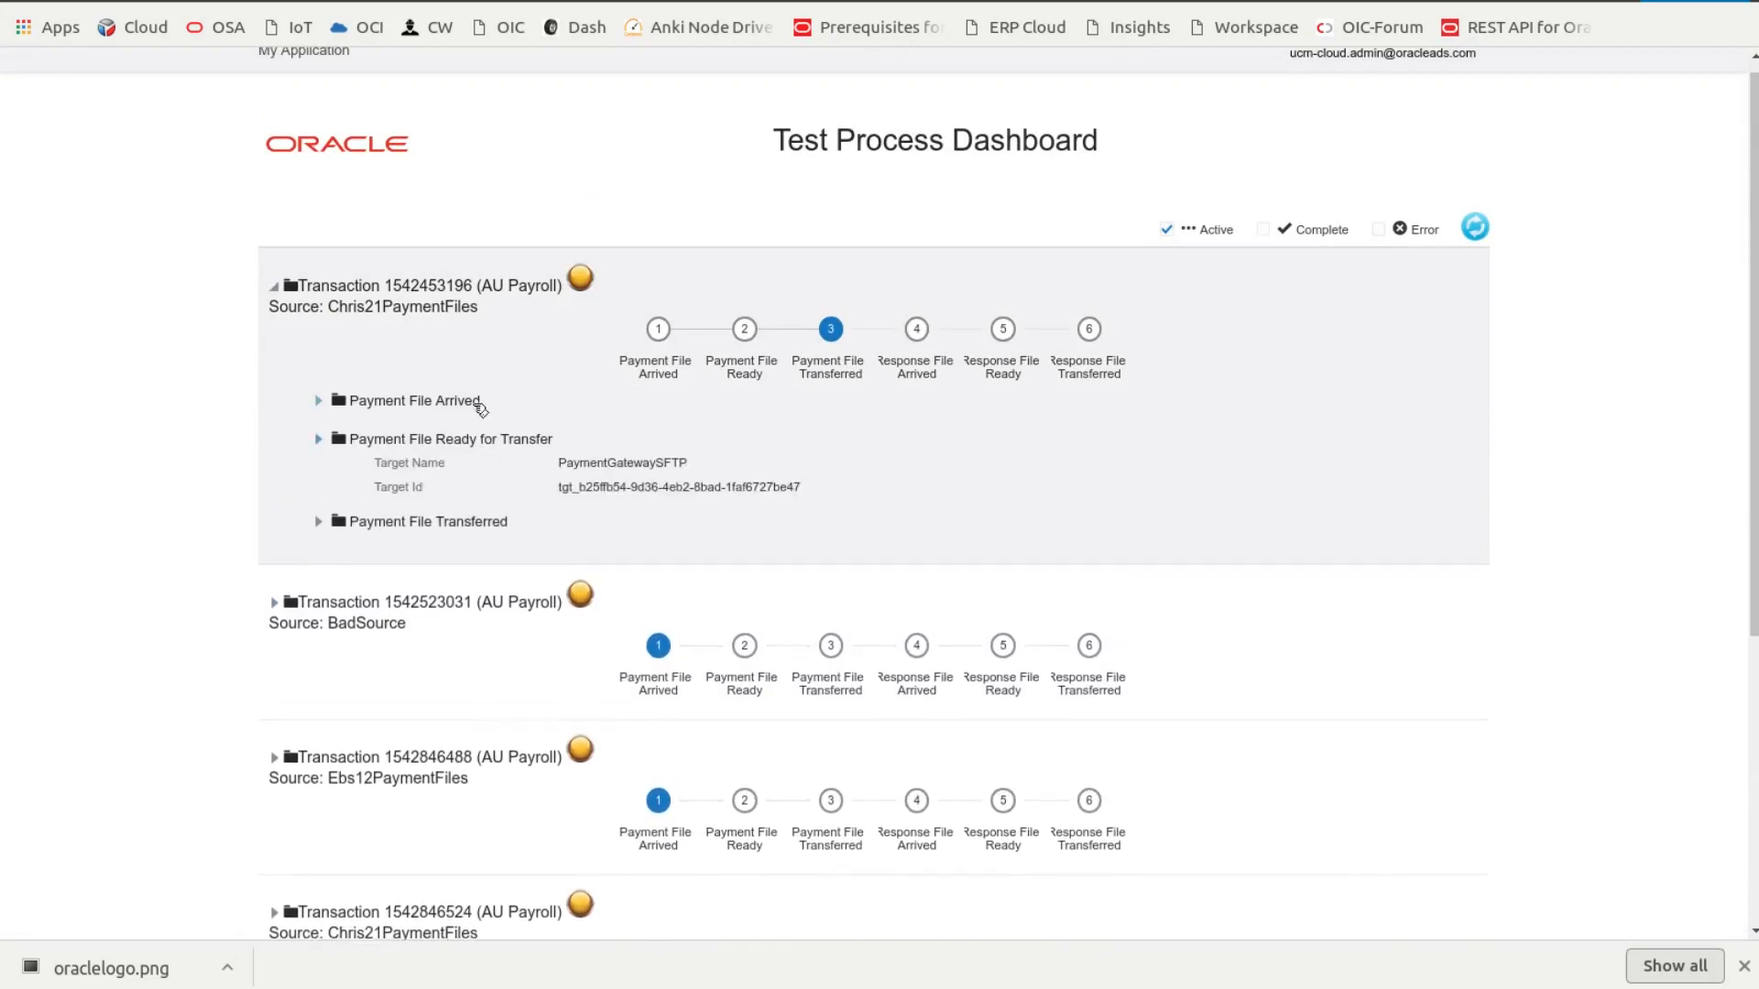
click(318, 401)
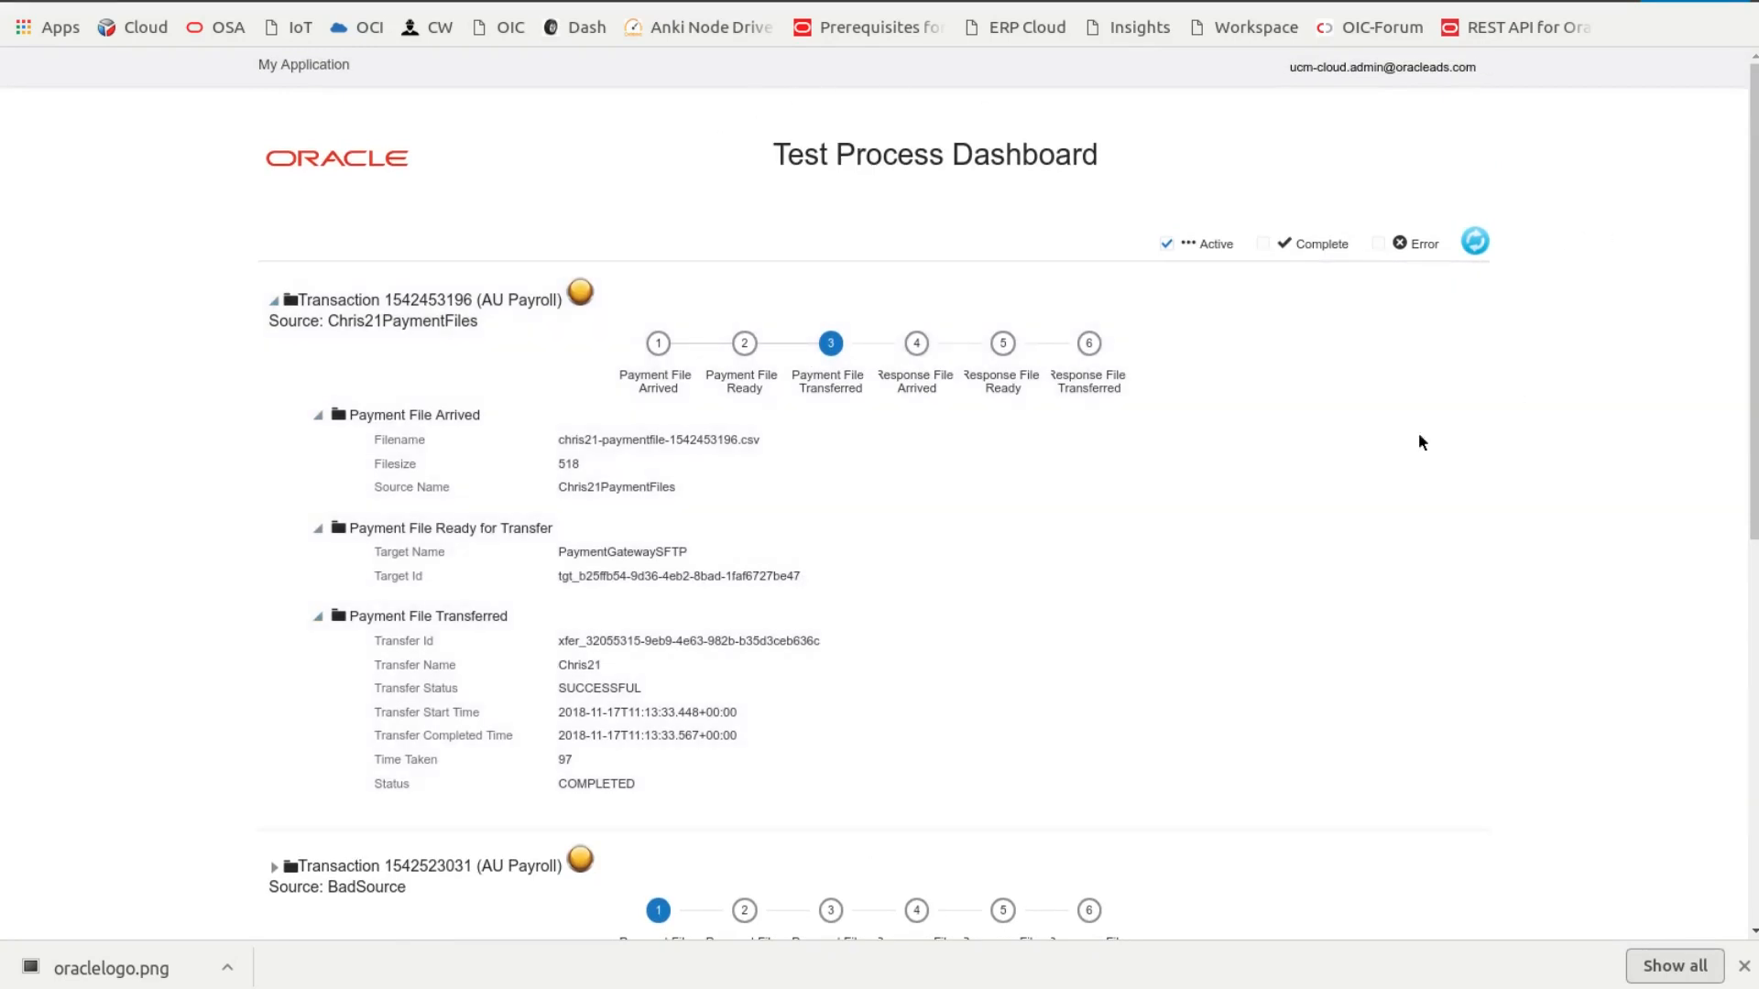
mouse_move(919, 205)
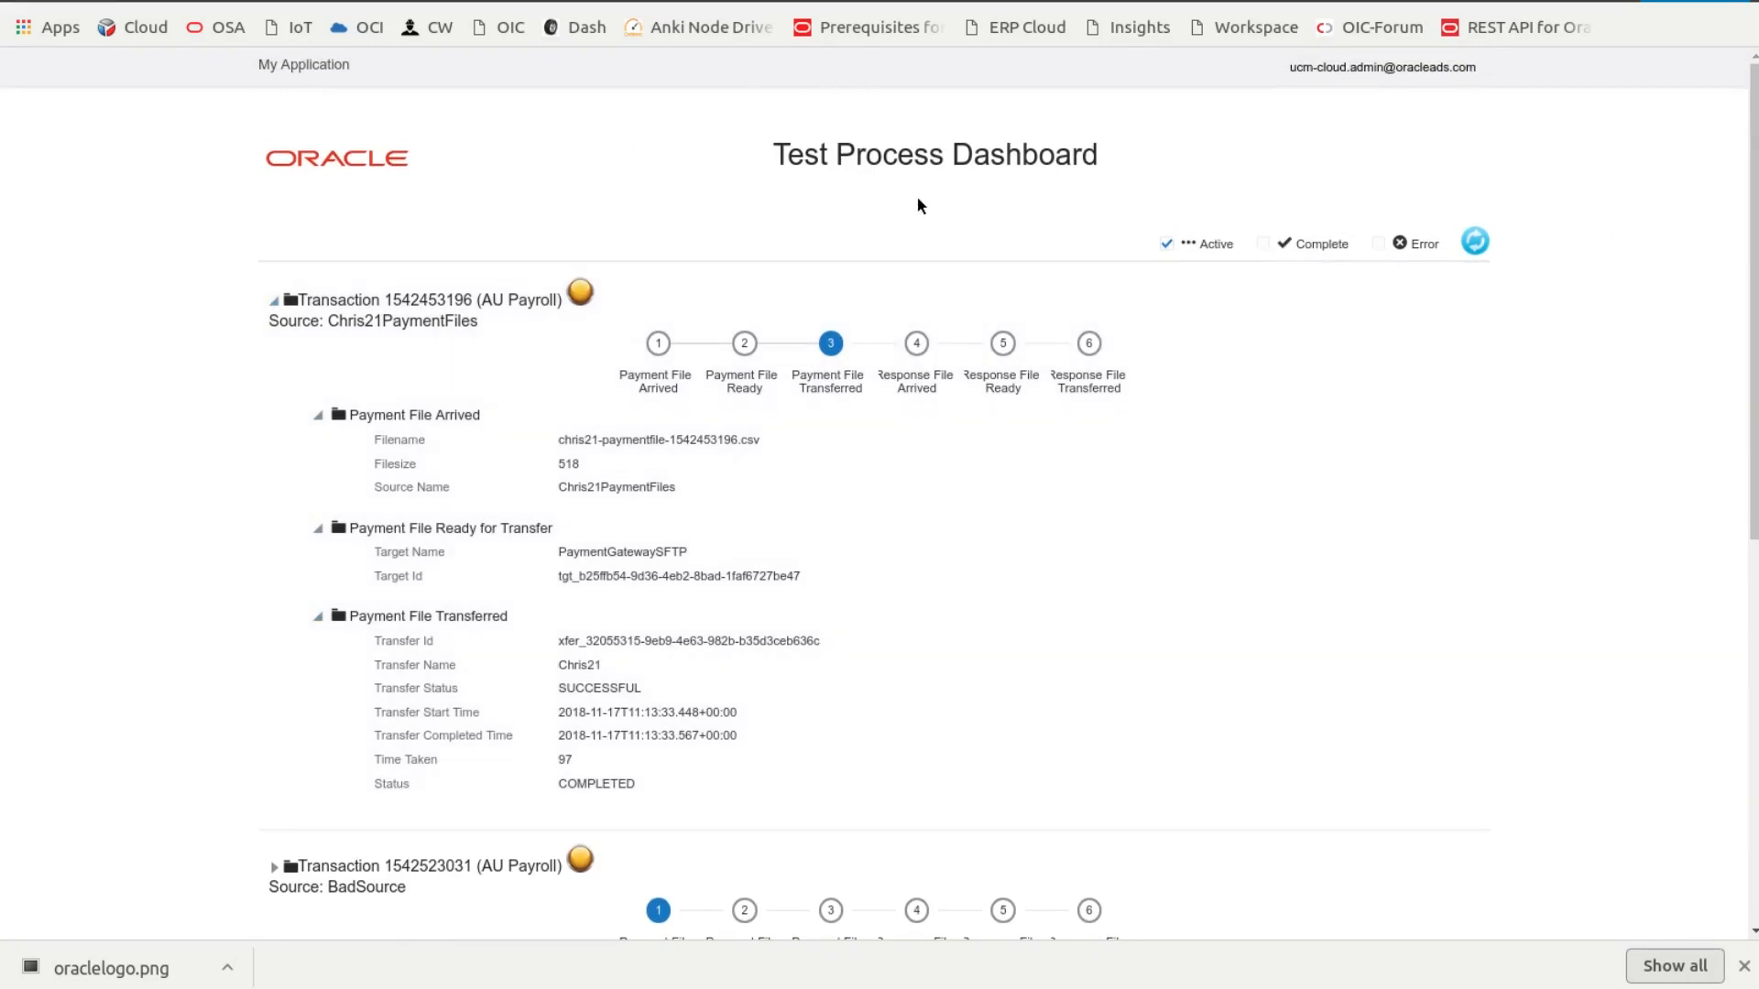
mouse_move(1159, 184)
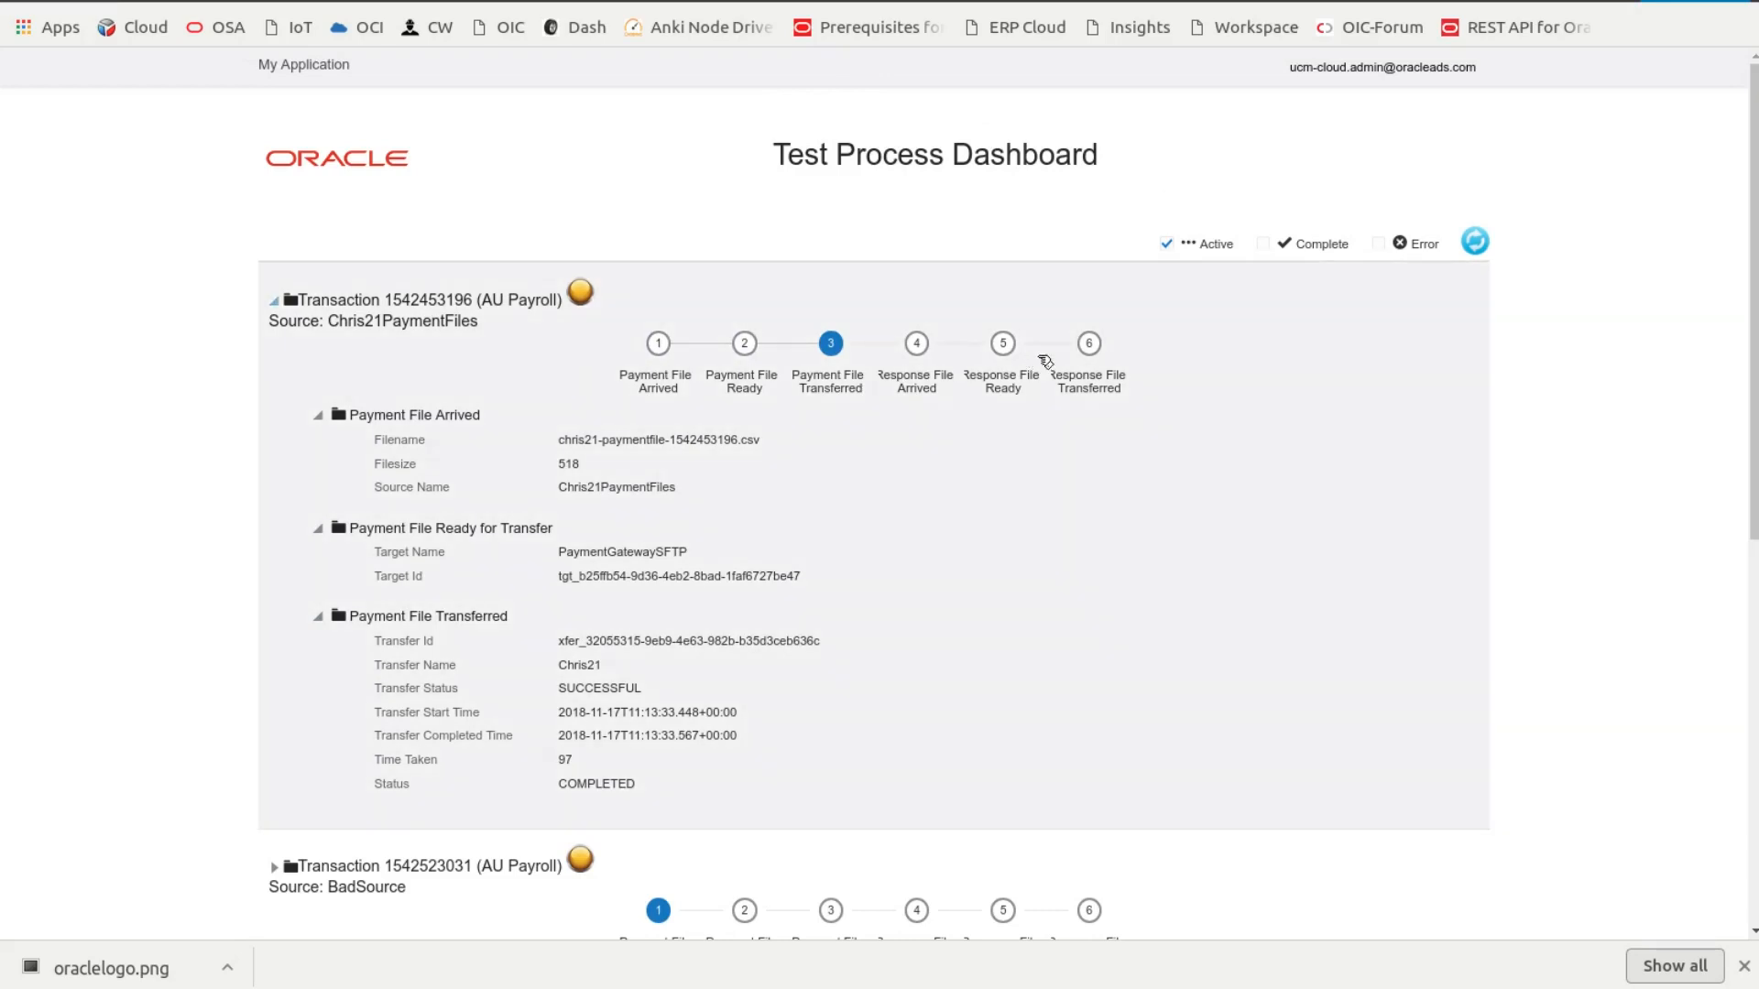
mouse_move(1558, 400)
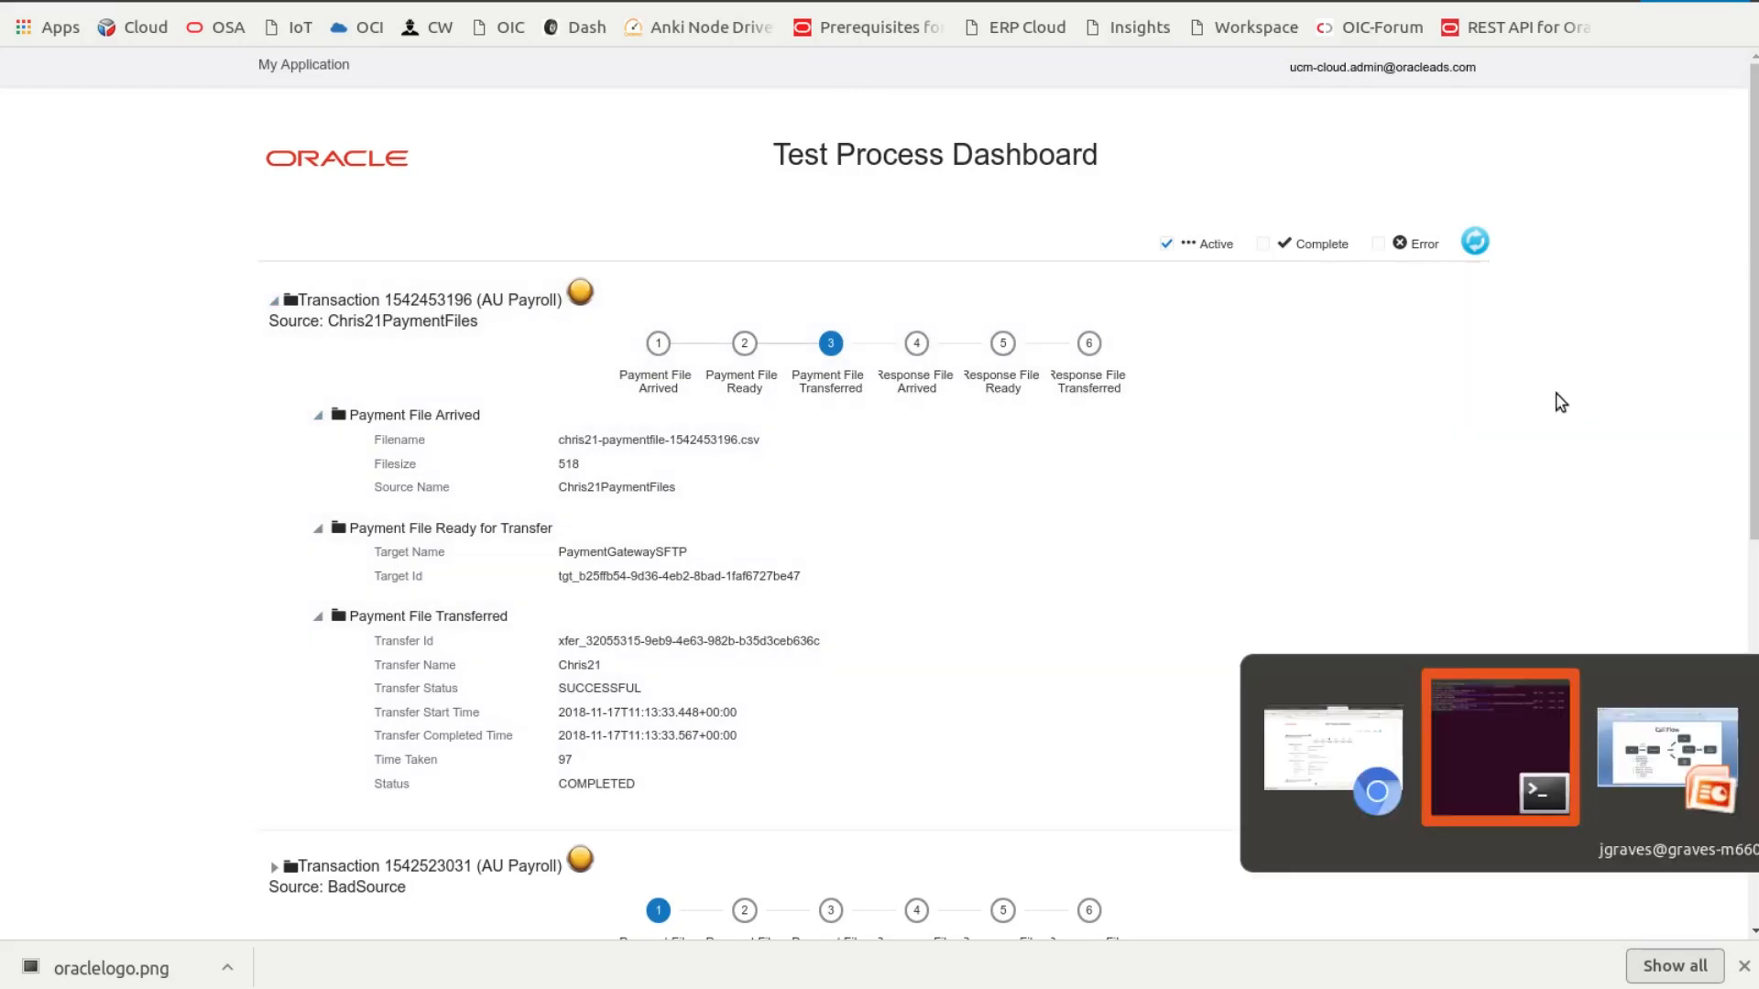
Step: Bring up FinalFlow.pptx's Call Flow slide and select the Integration shape
click(1667, 748)
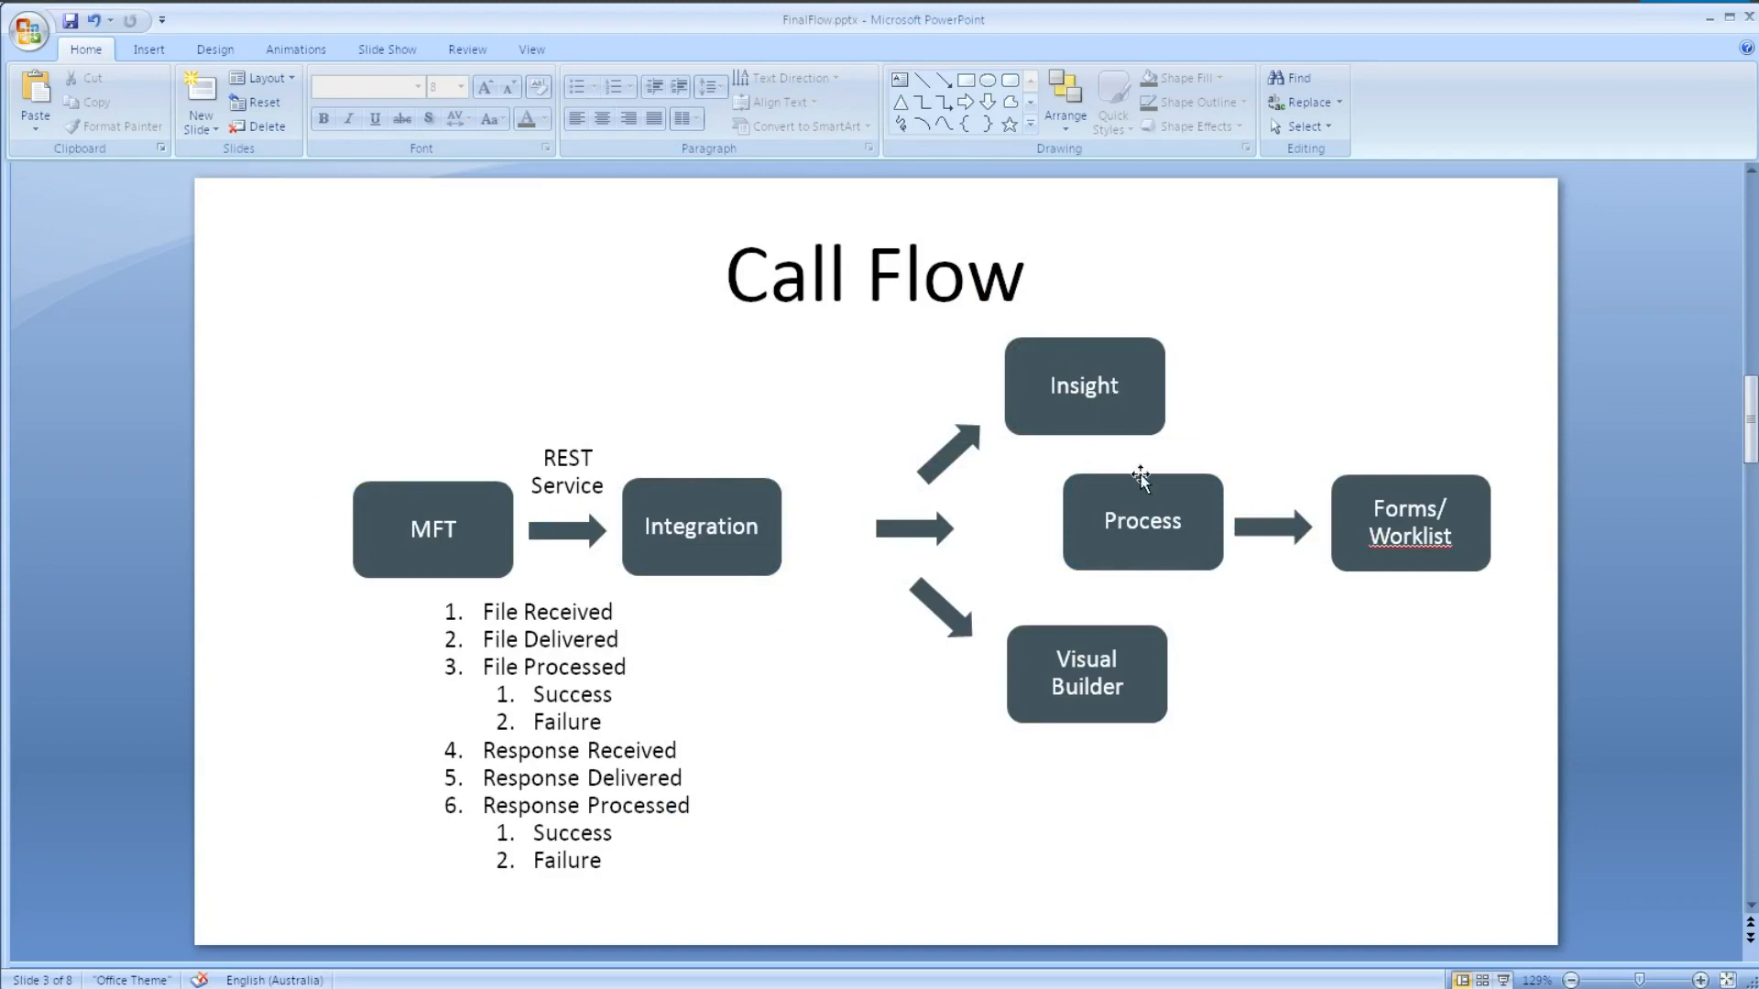
mouse_move(1034, 670)
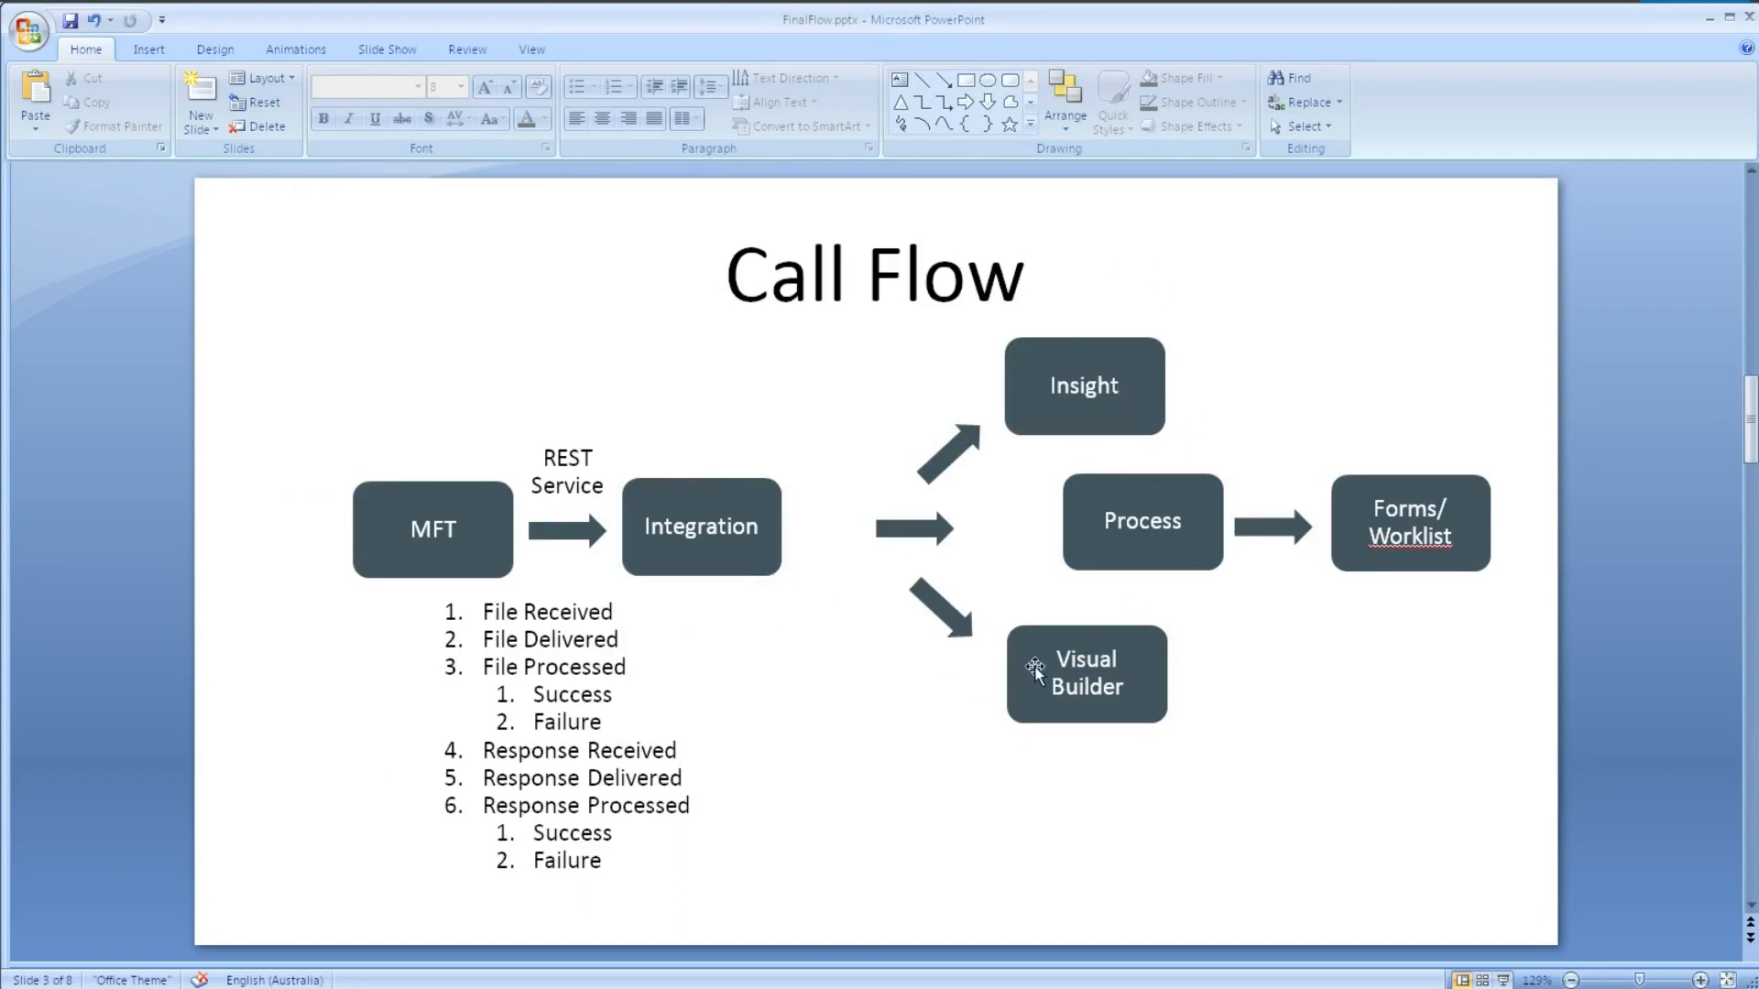
mouse_move(971, 575)
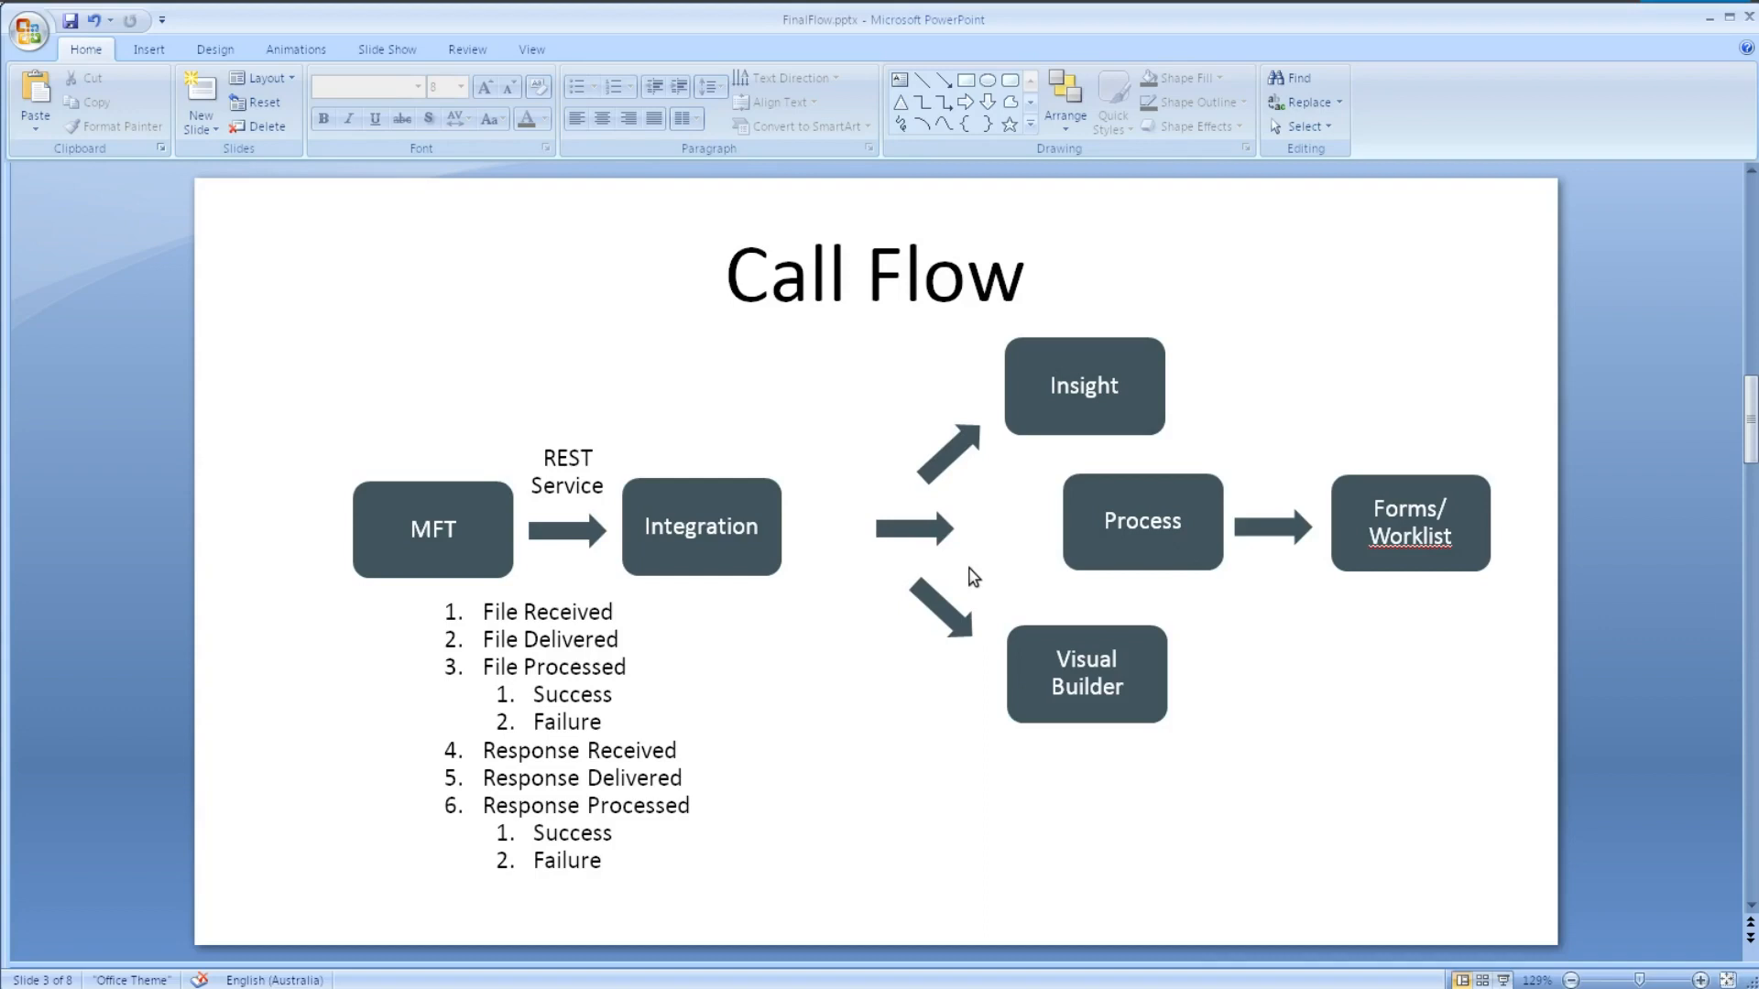
click(700, 527)
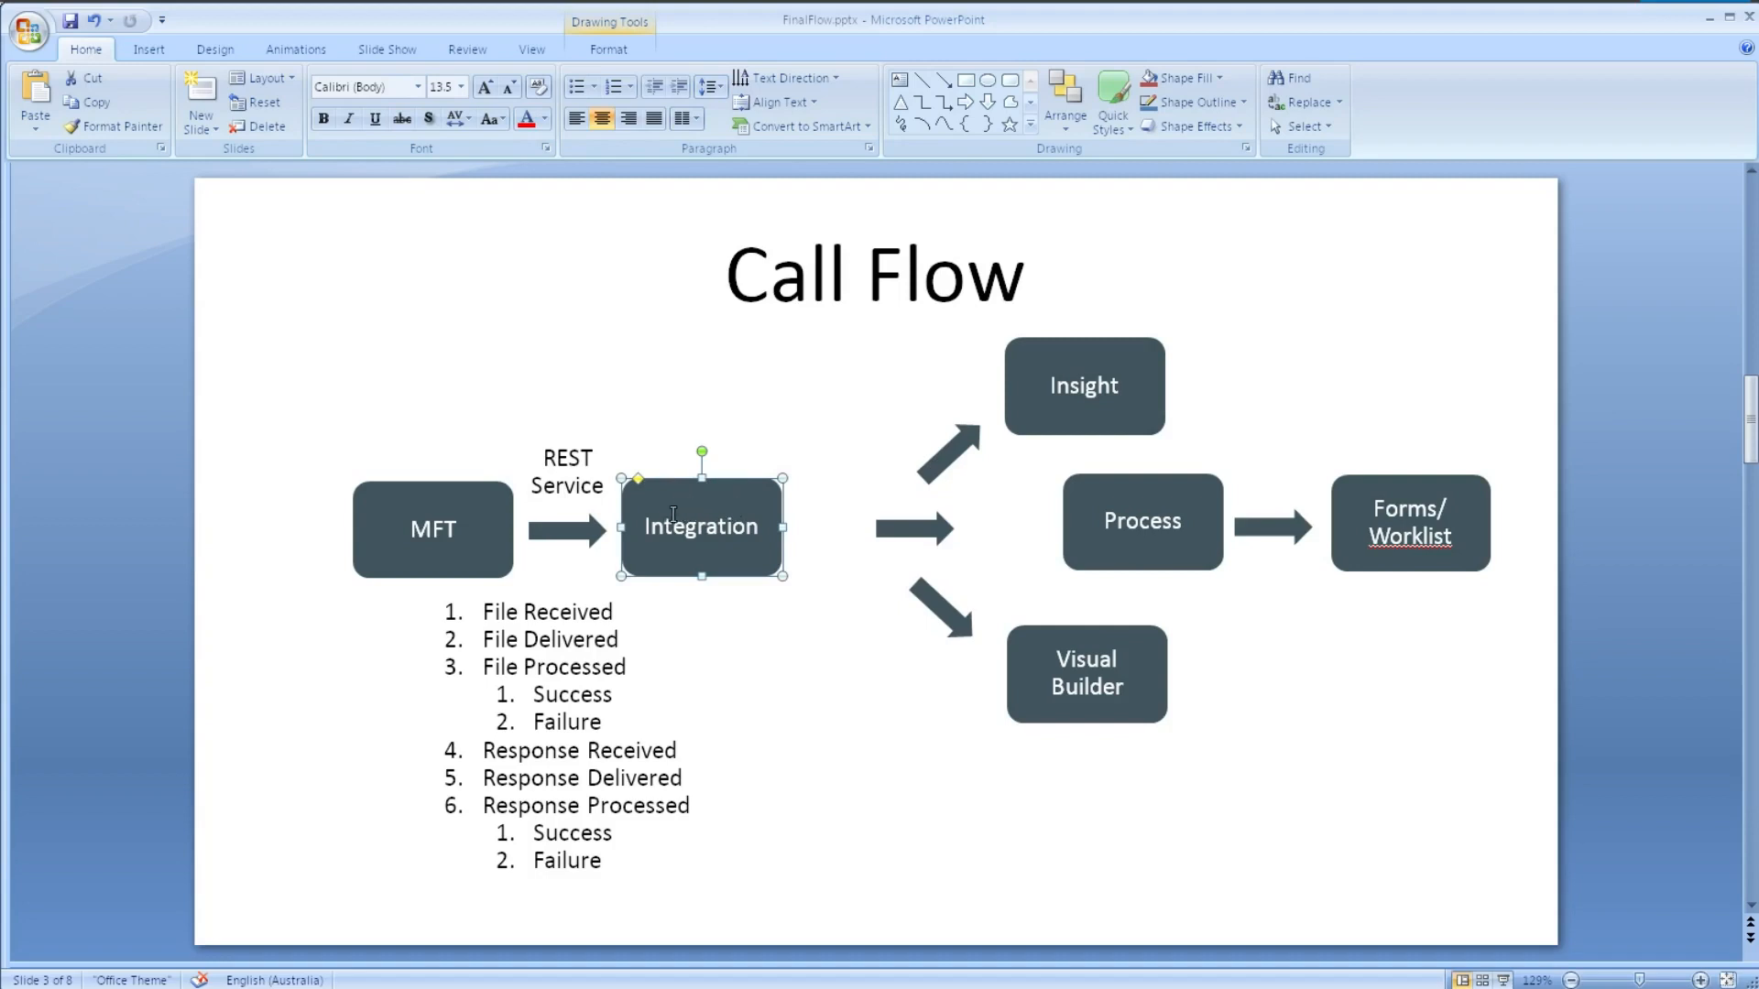
mouse_move(1203, 590)
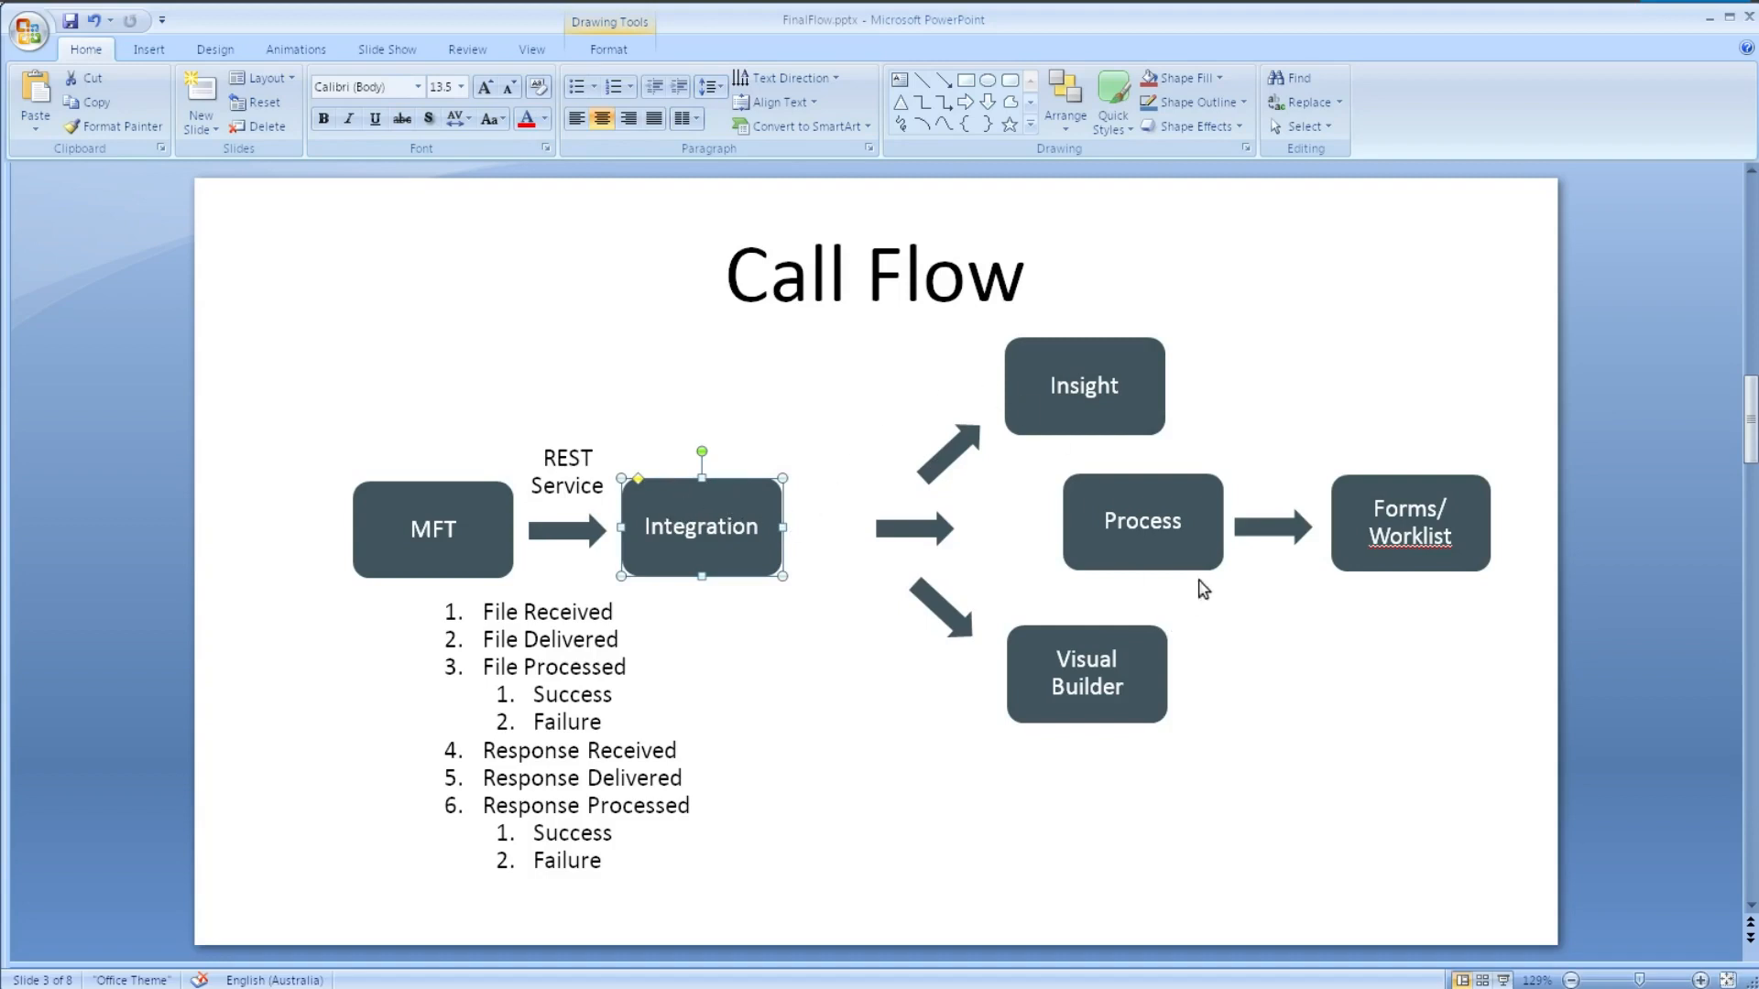
mouse_move(868, 719)
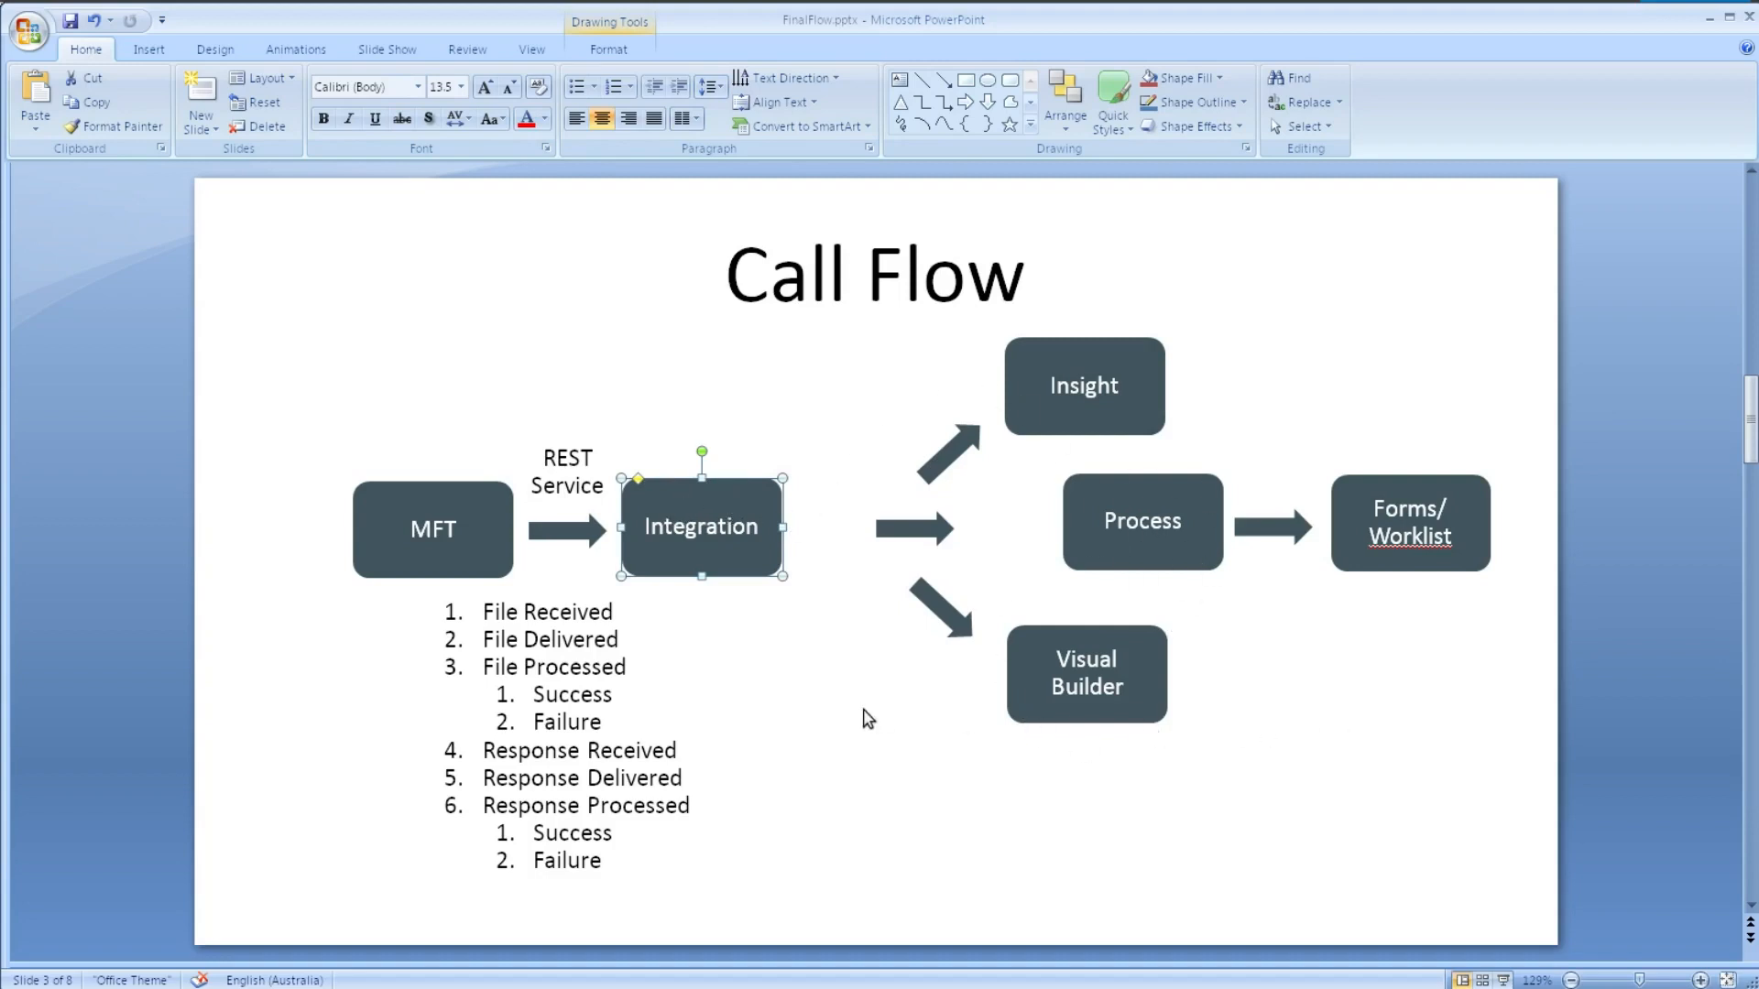
mouse_move(865, 645)
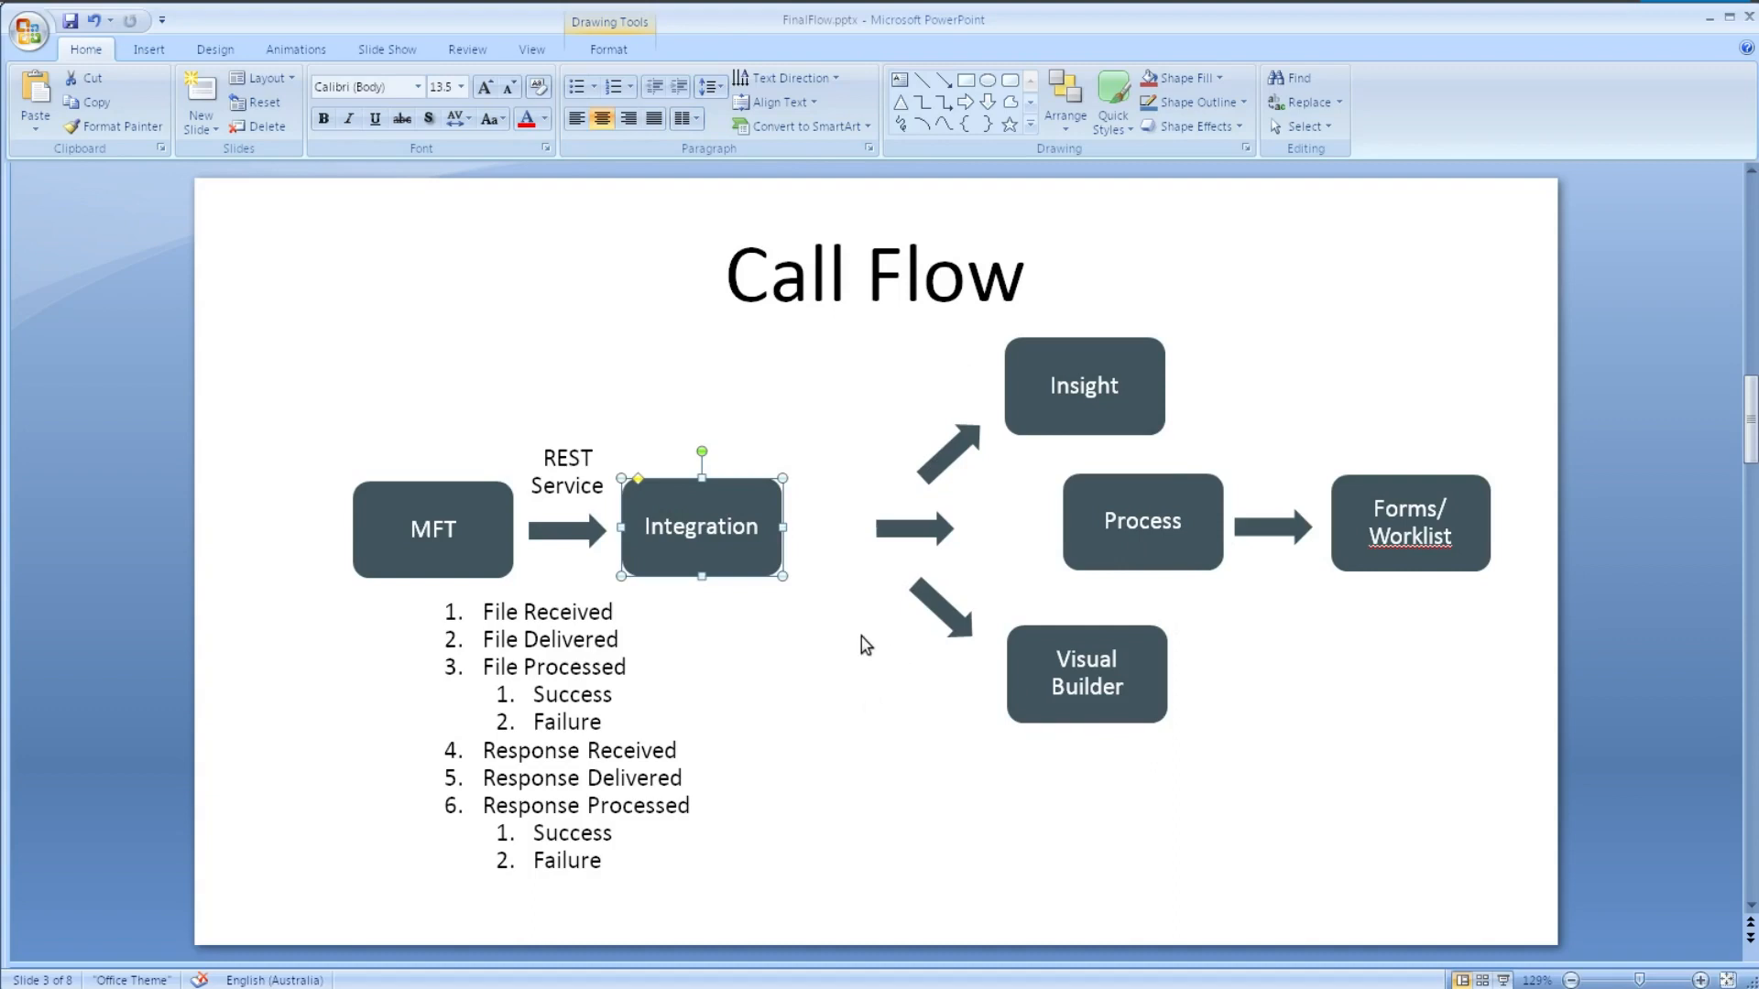
mouse_move(659, 558)
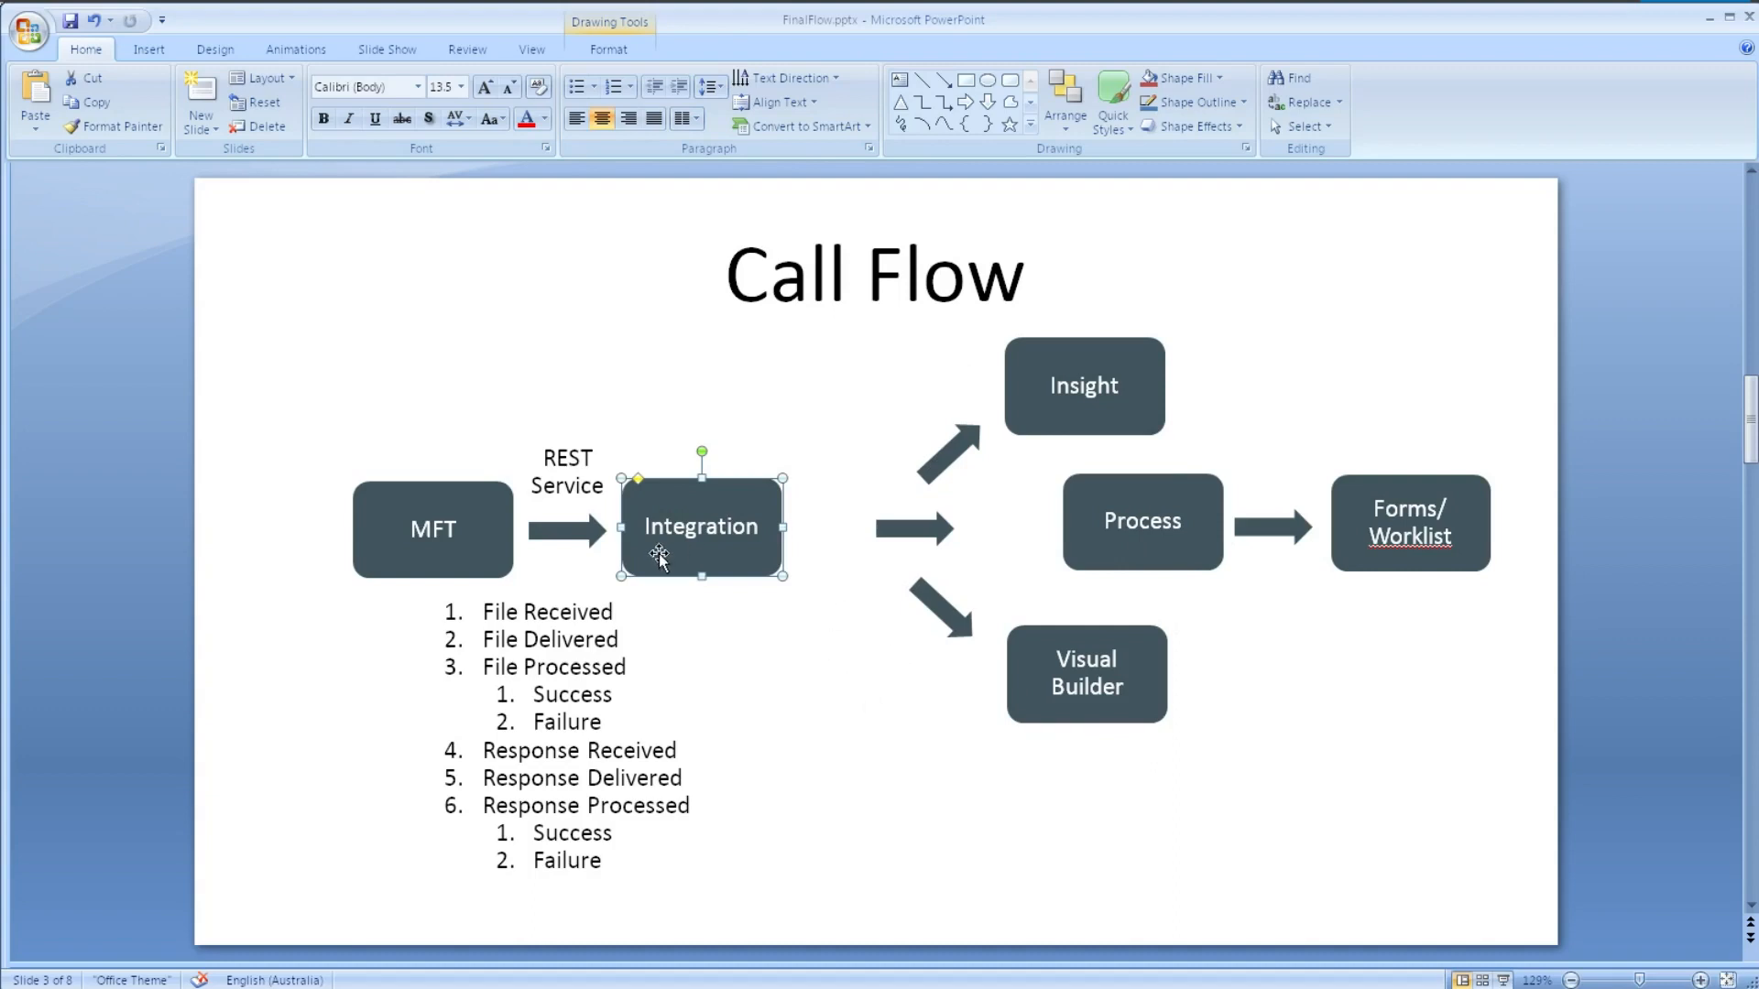
mouse_move(695, 559)
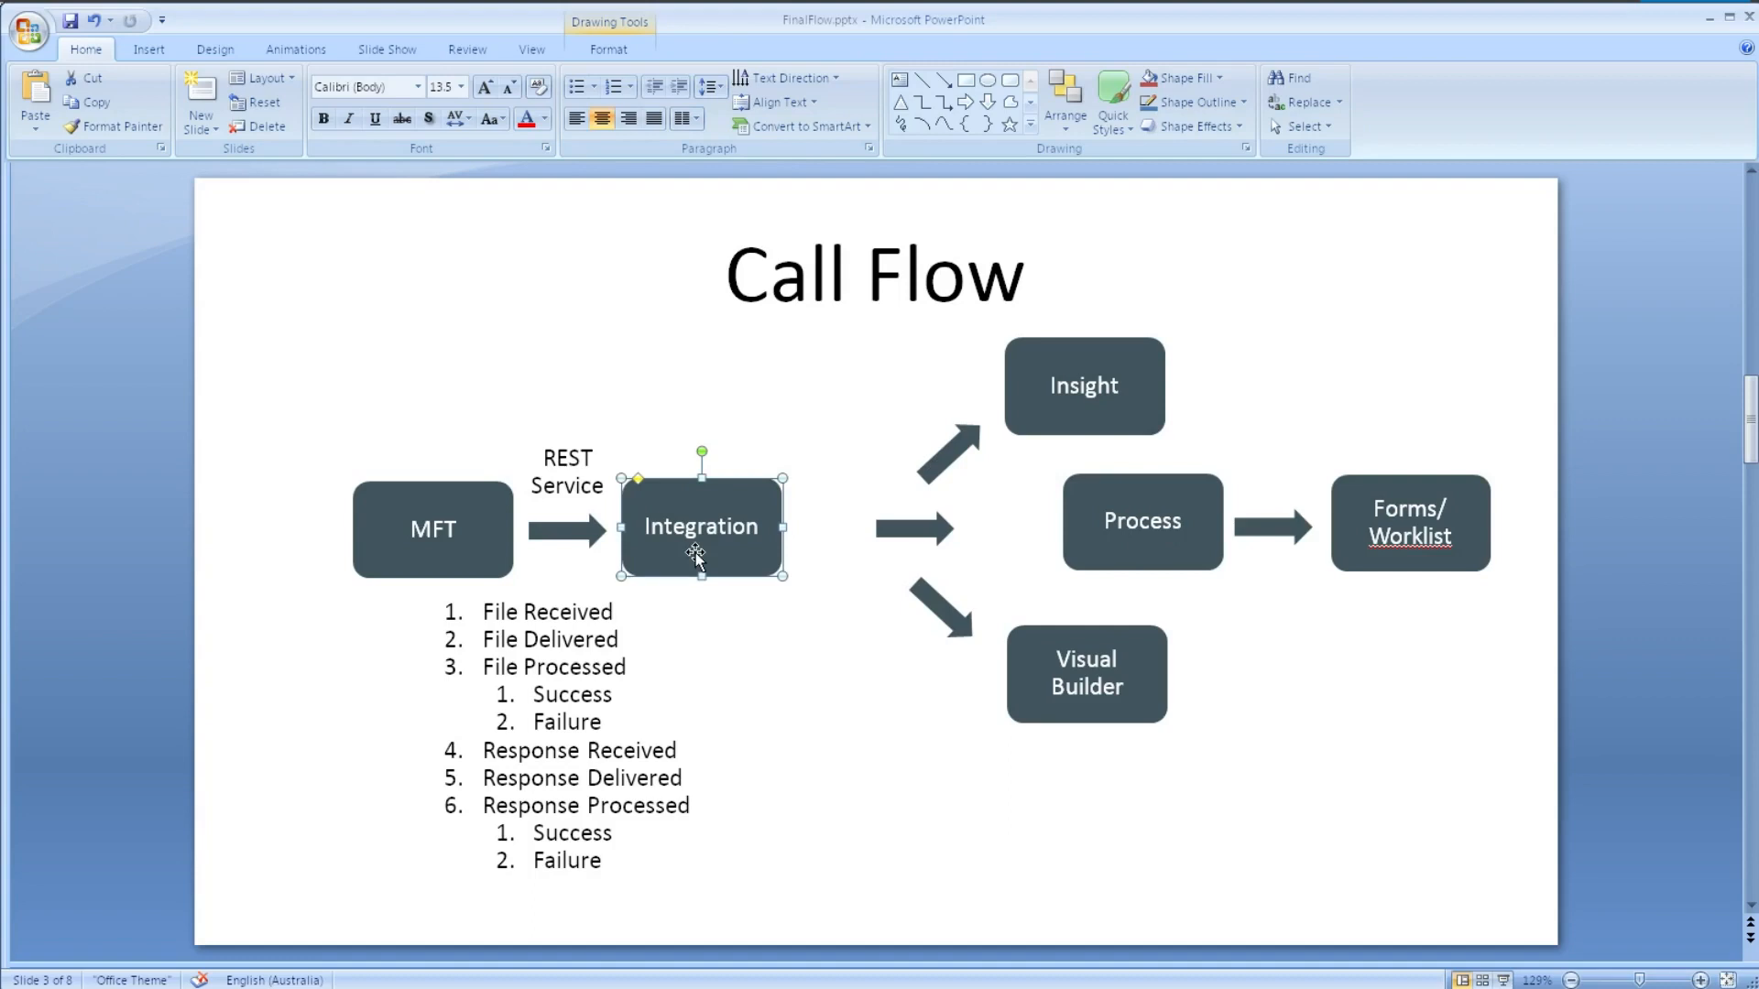
mouse_move(1325, 725)
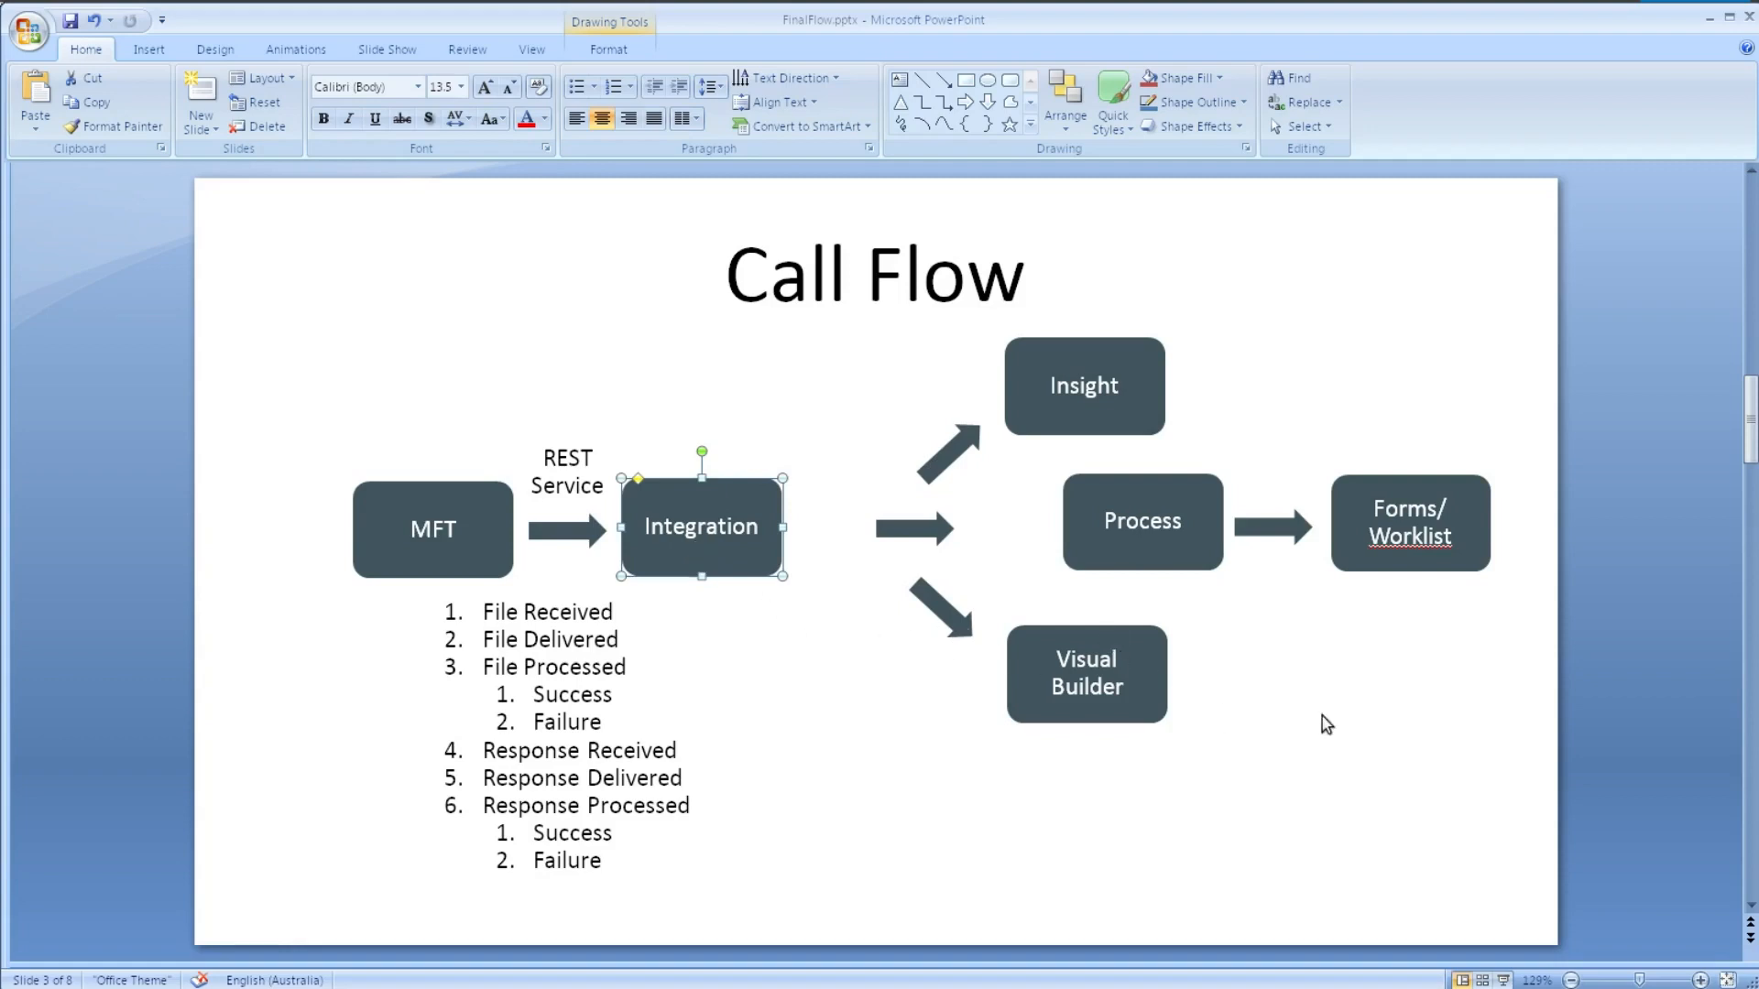
mouse_move(1403, 699)
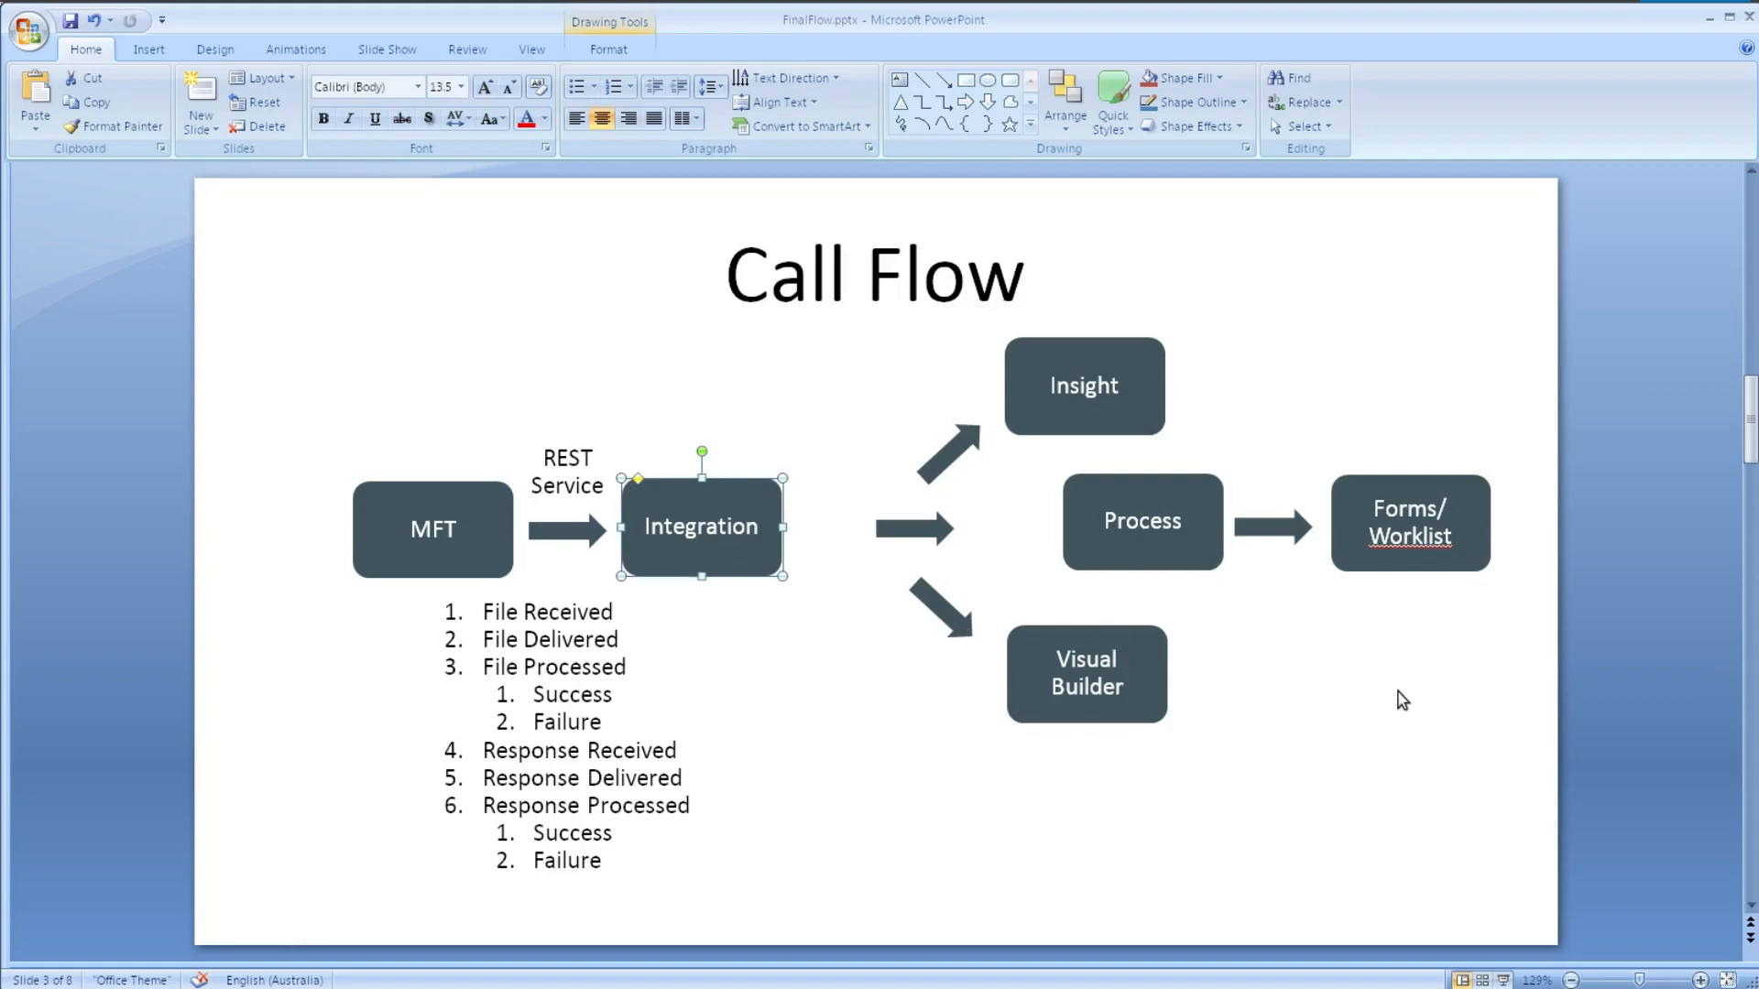
mouse_move(1407, 699)
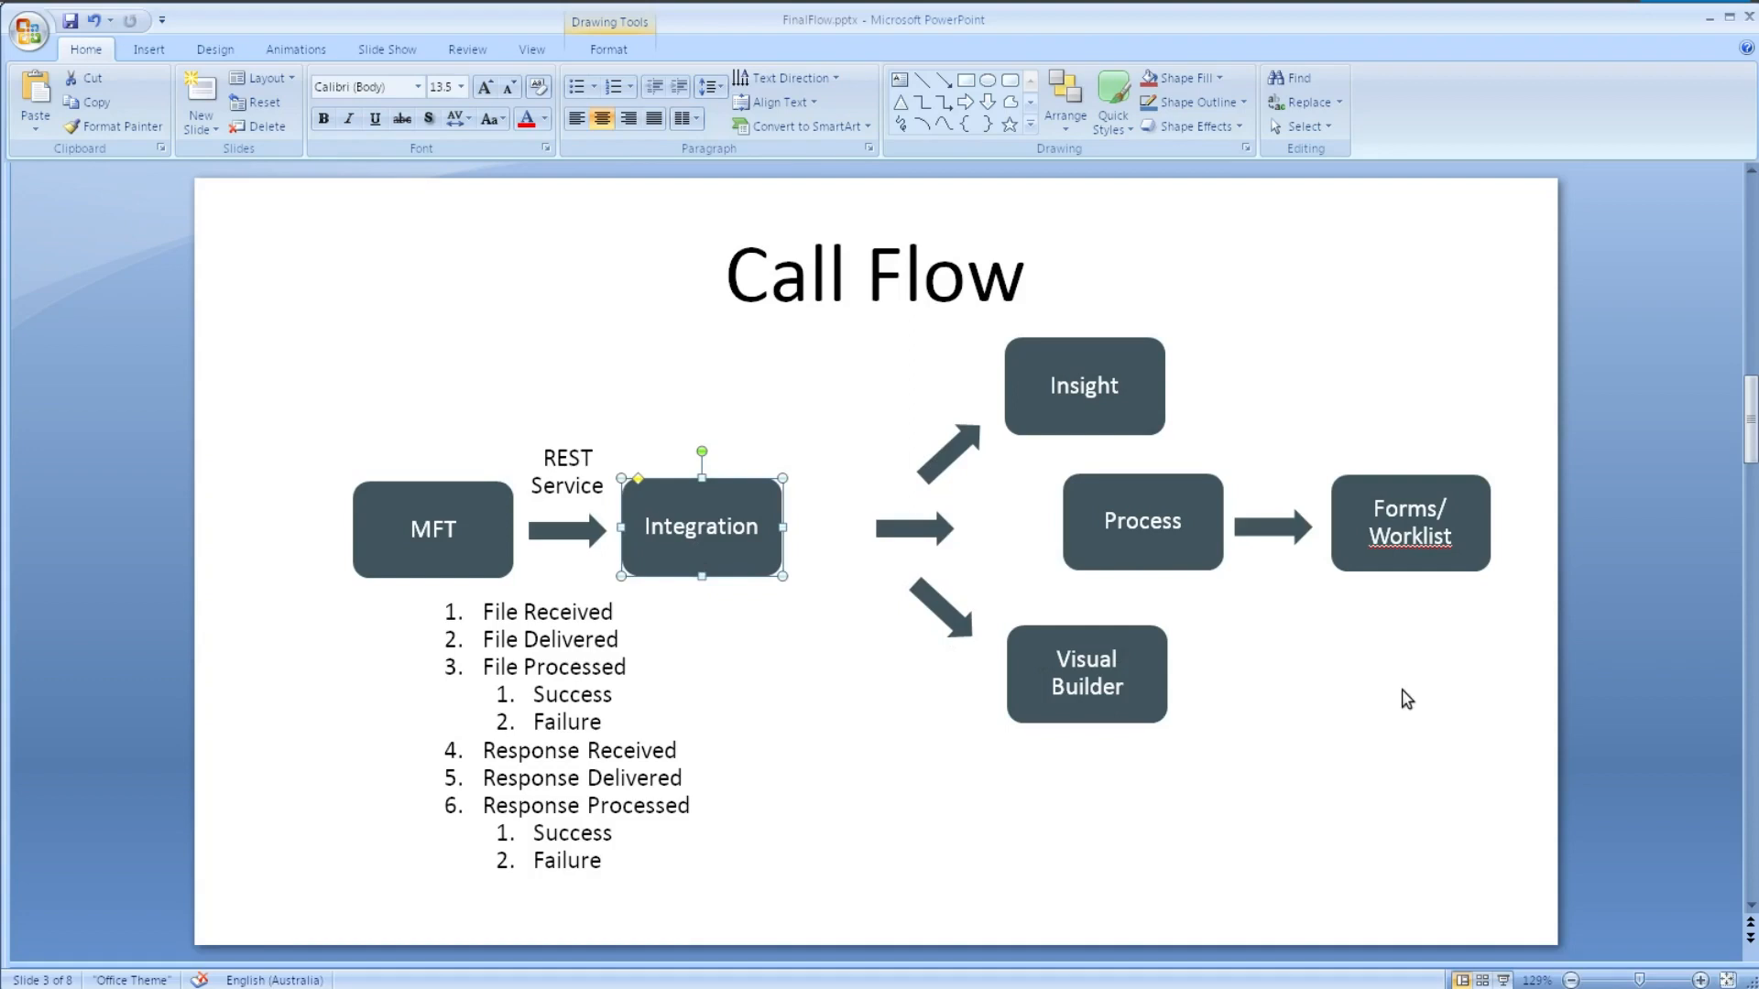
mouse_move(1408, 690)
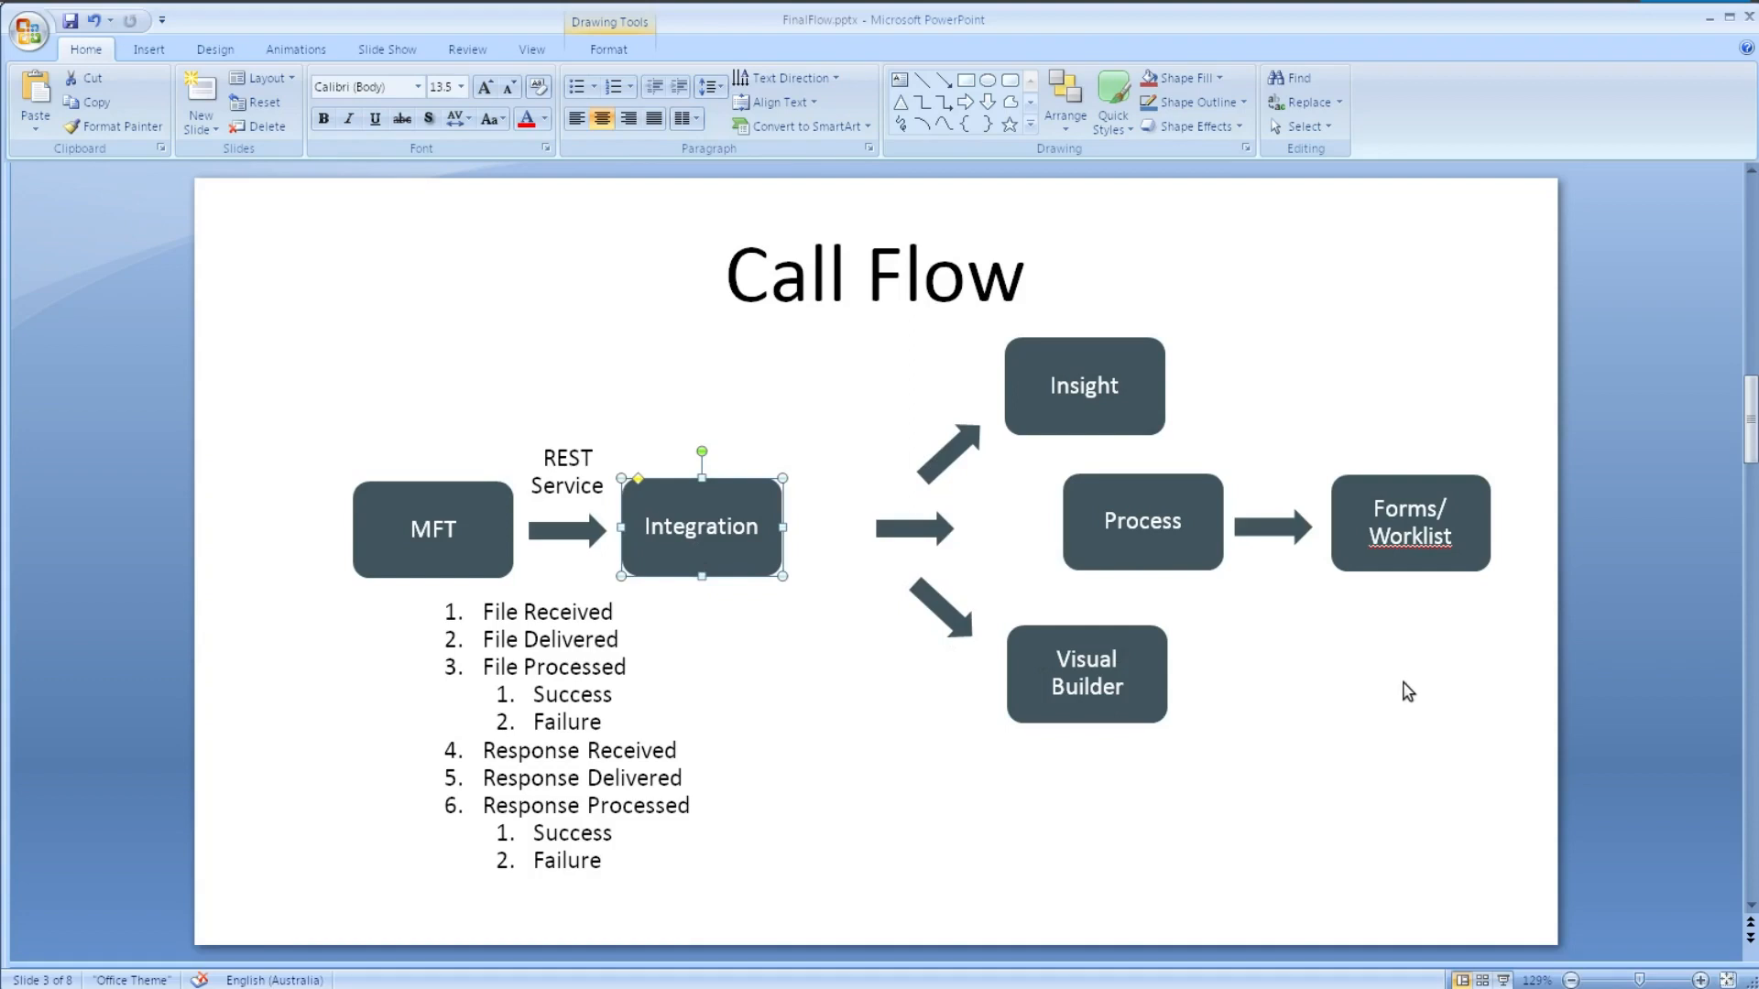